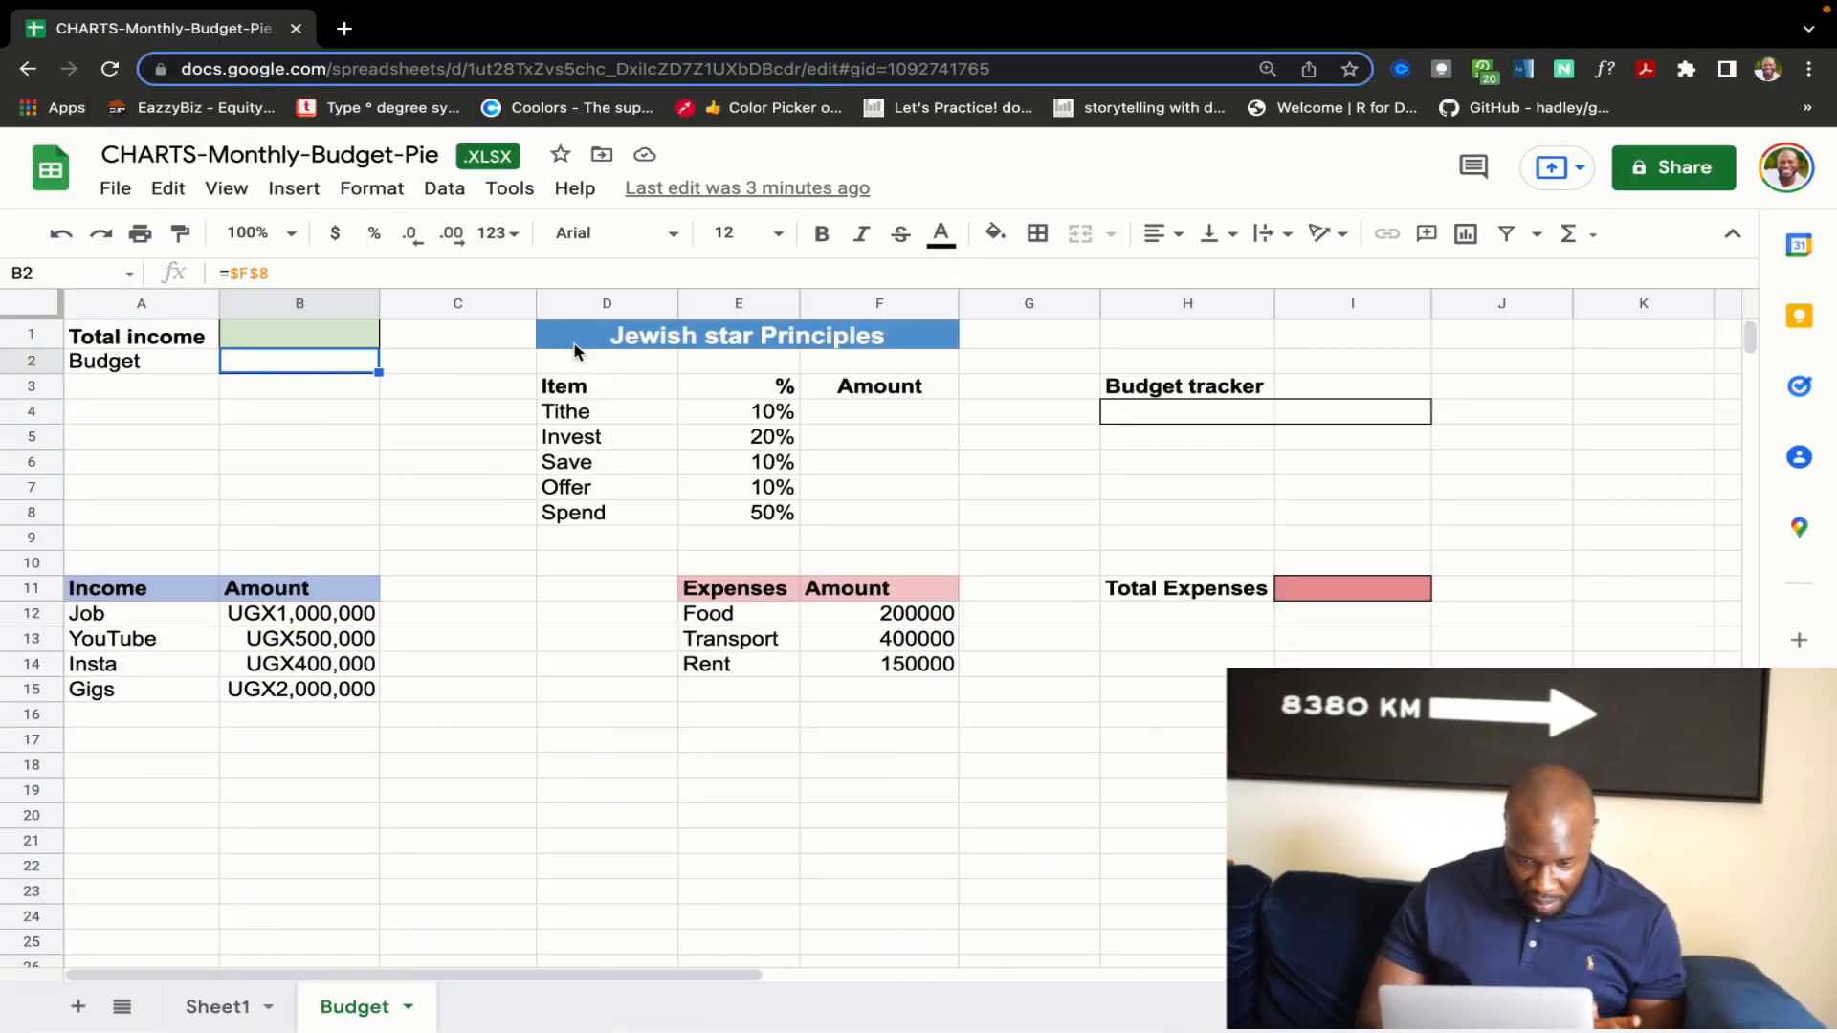
- Review the principles percentages, the empty Tithe amount and the income rows from Job to Gigs
left_click(607, 411)
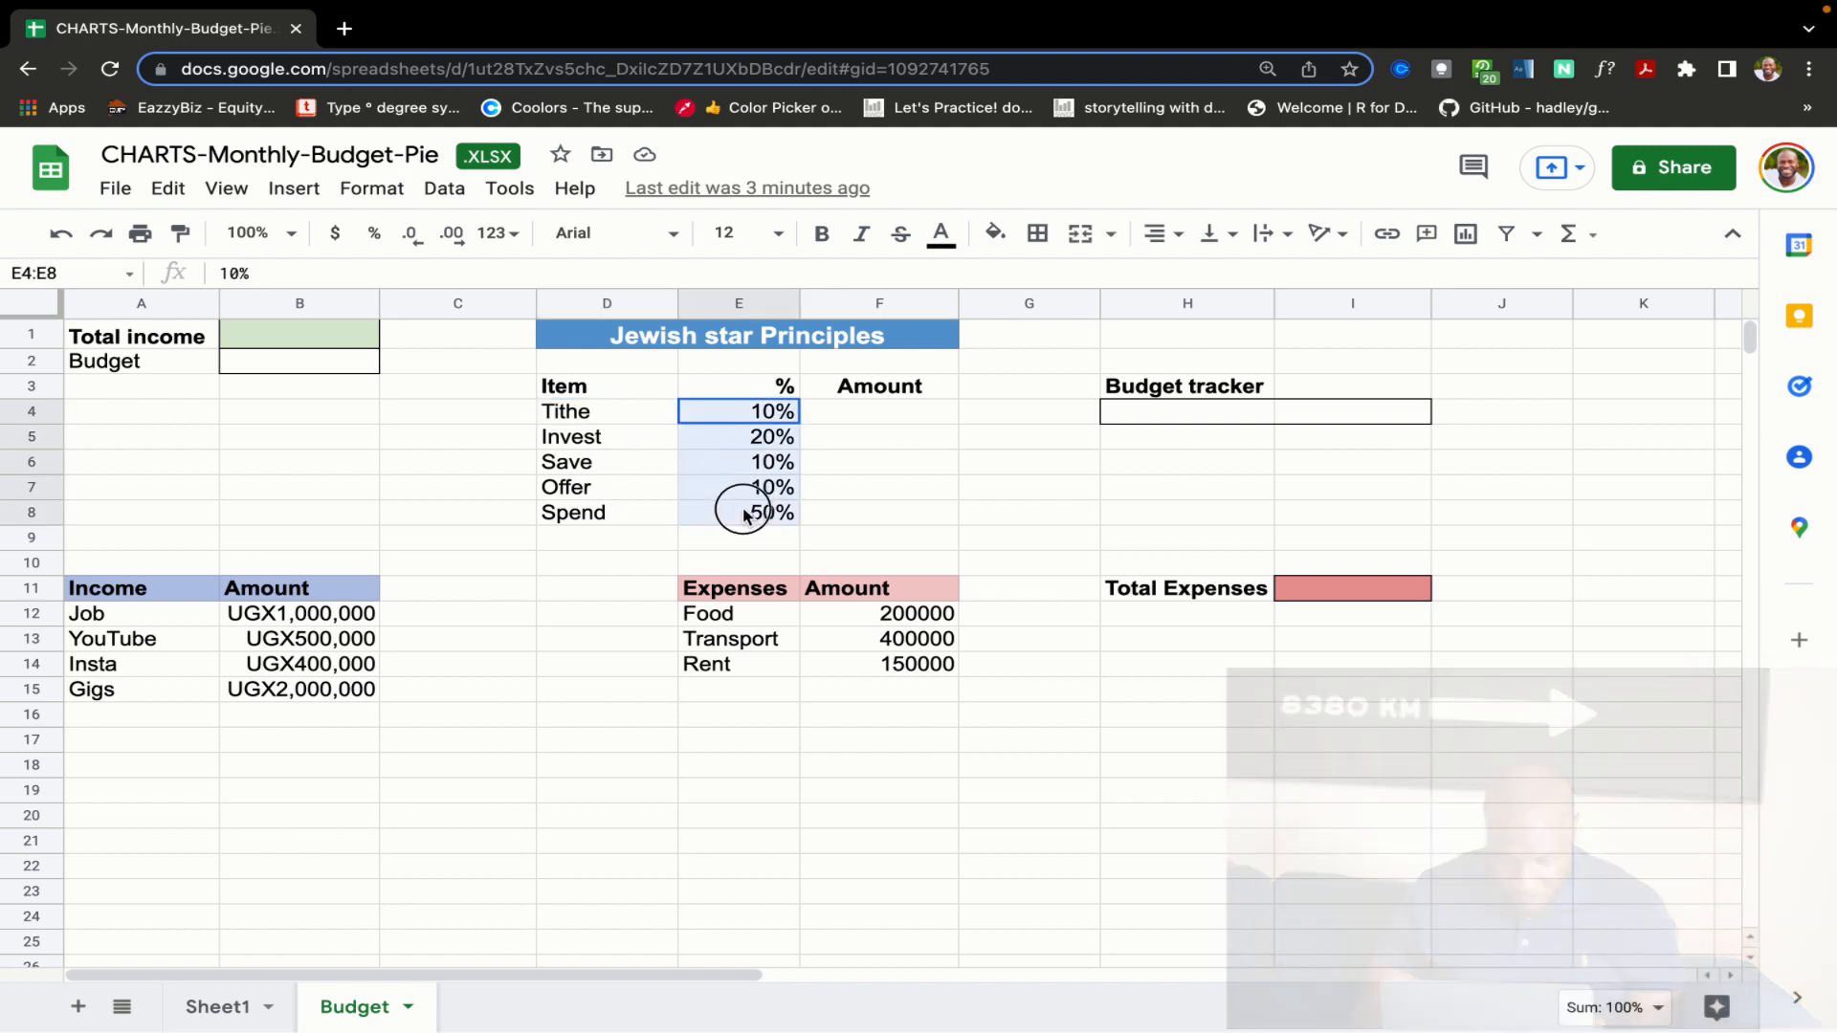
left_click(878, 411)
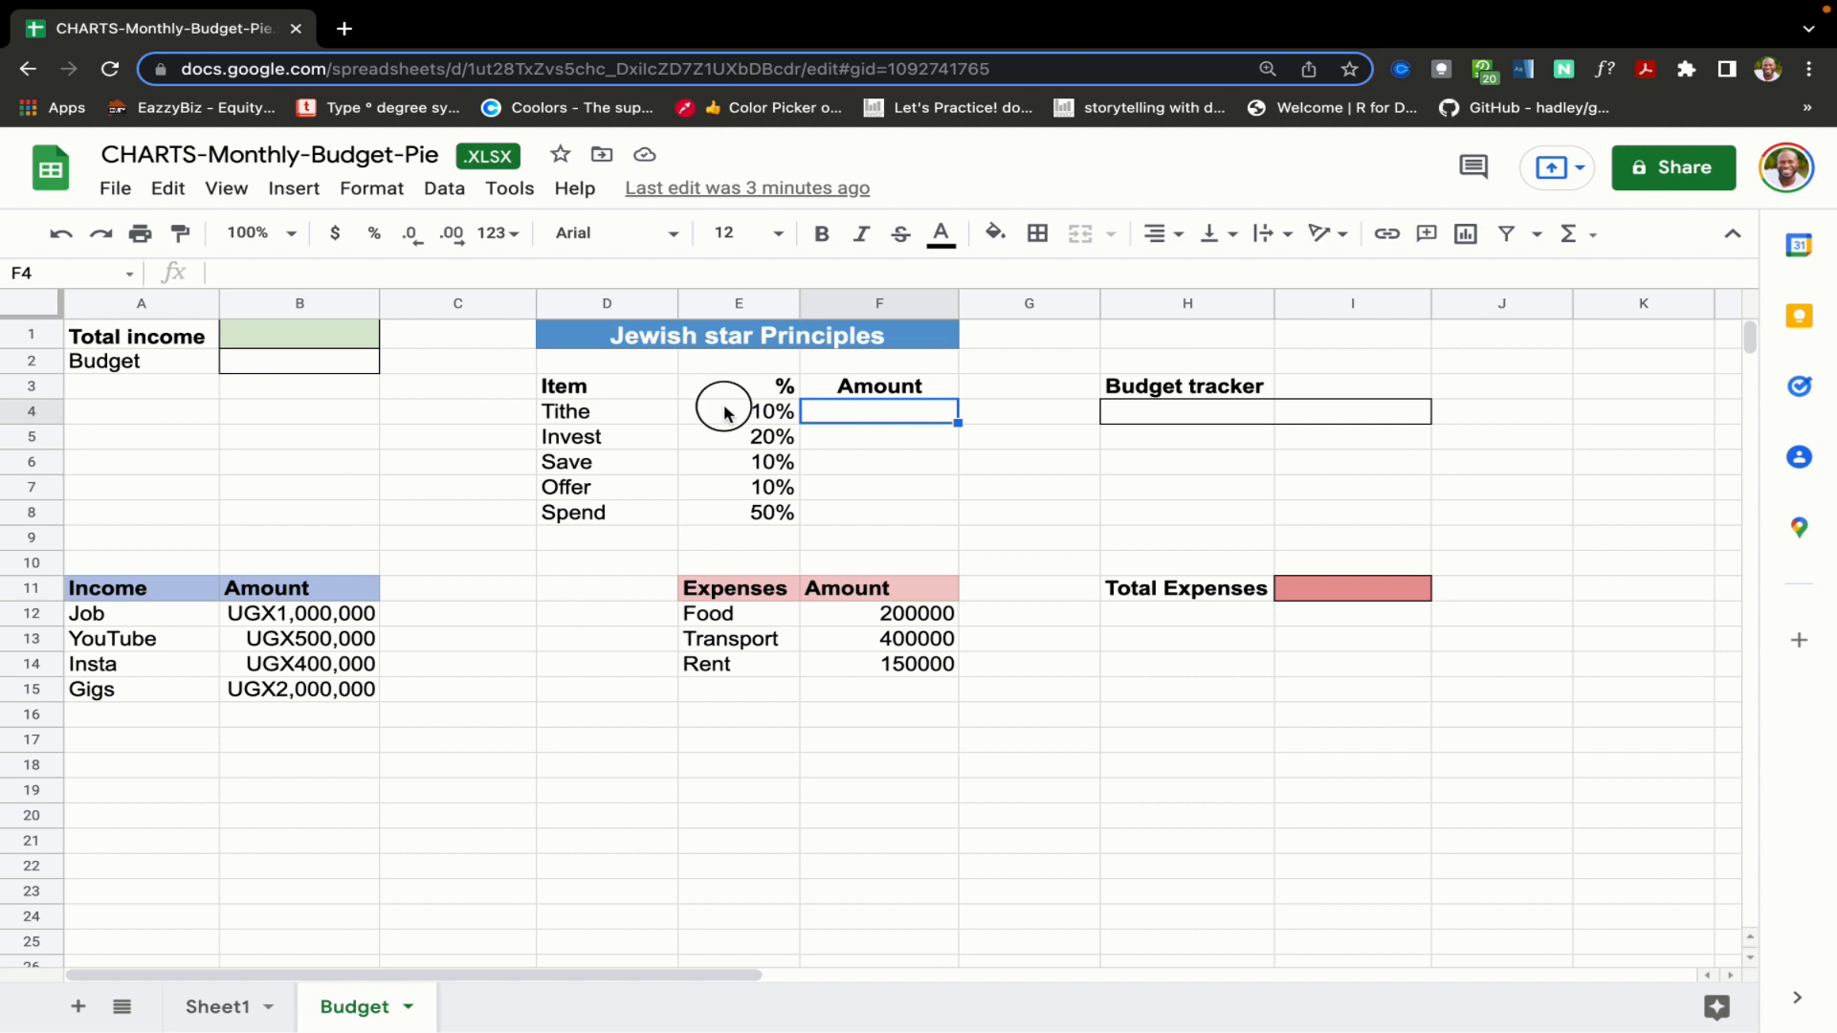
left_click(739, 437)
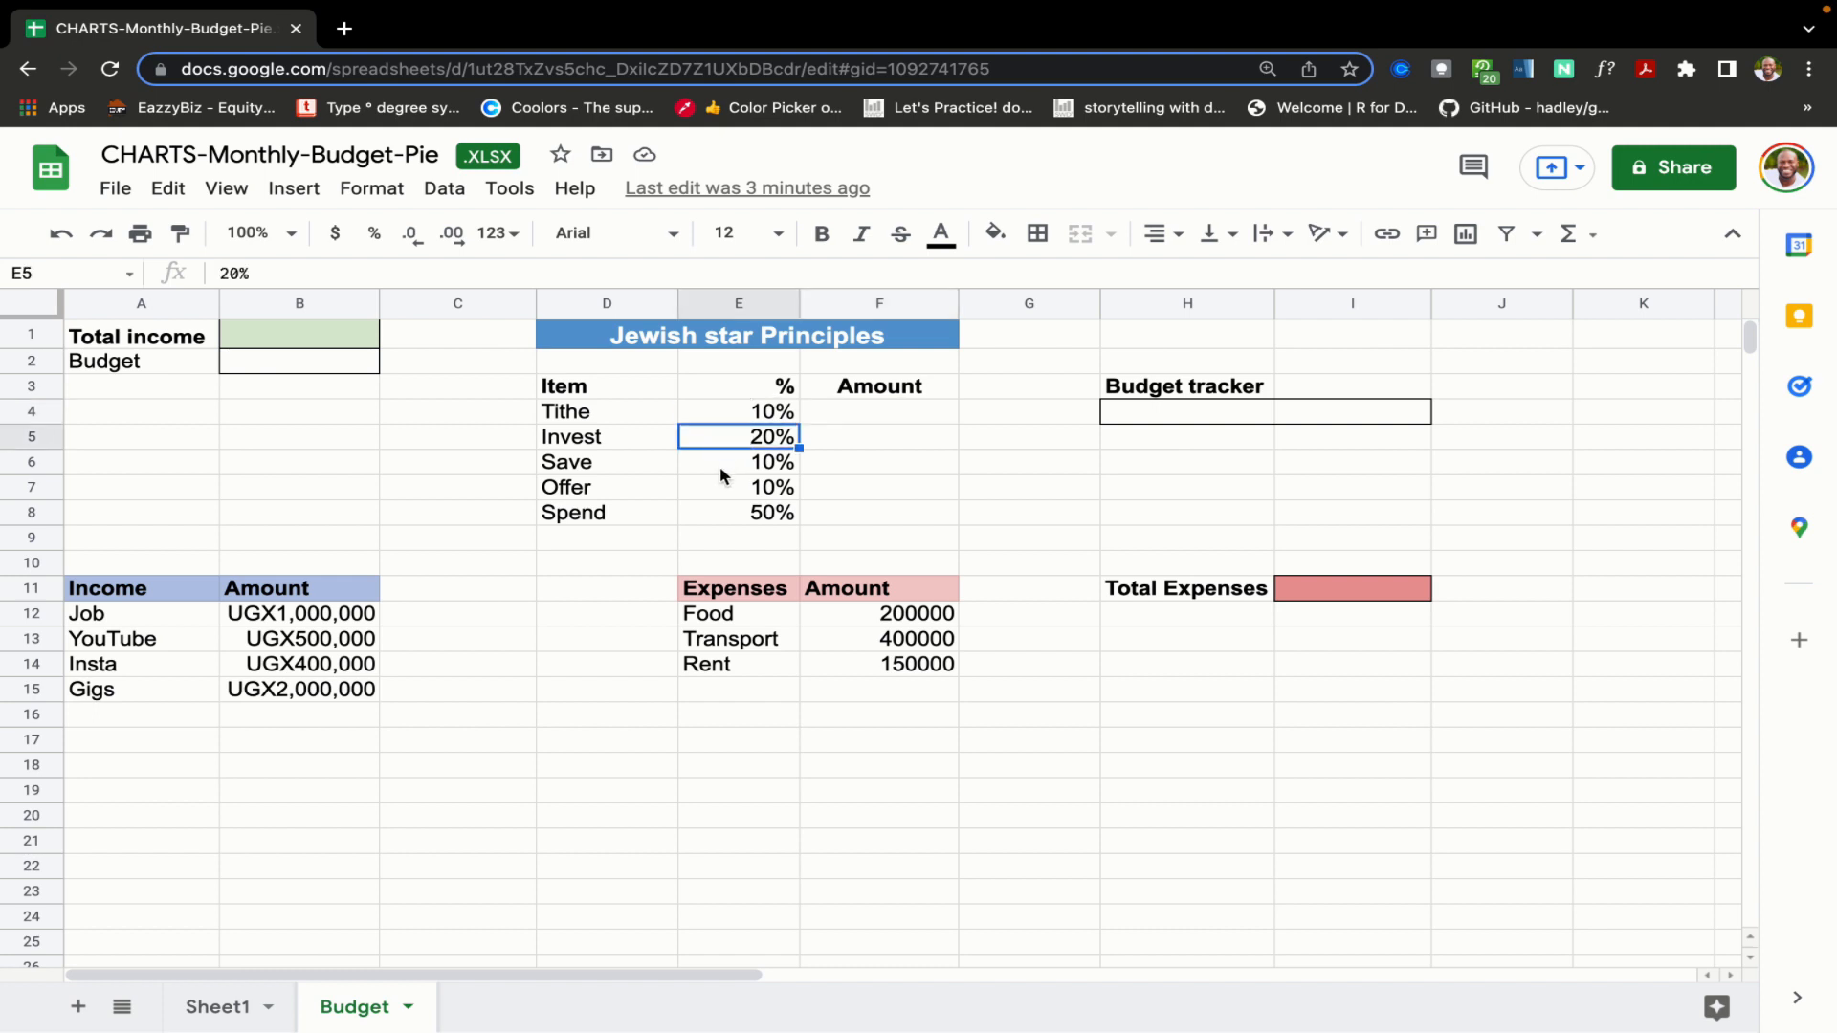
left_click(737, 488)
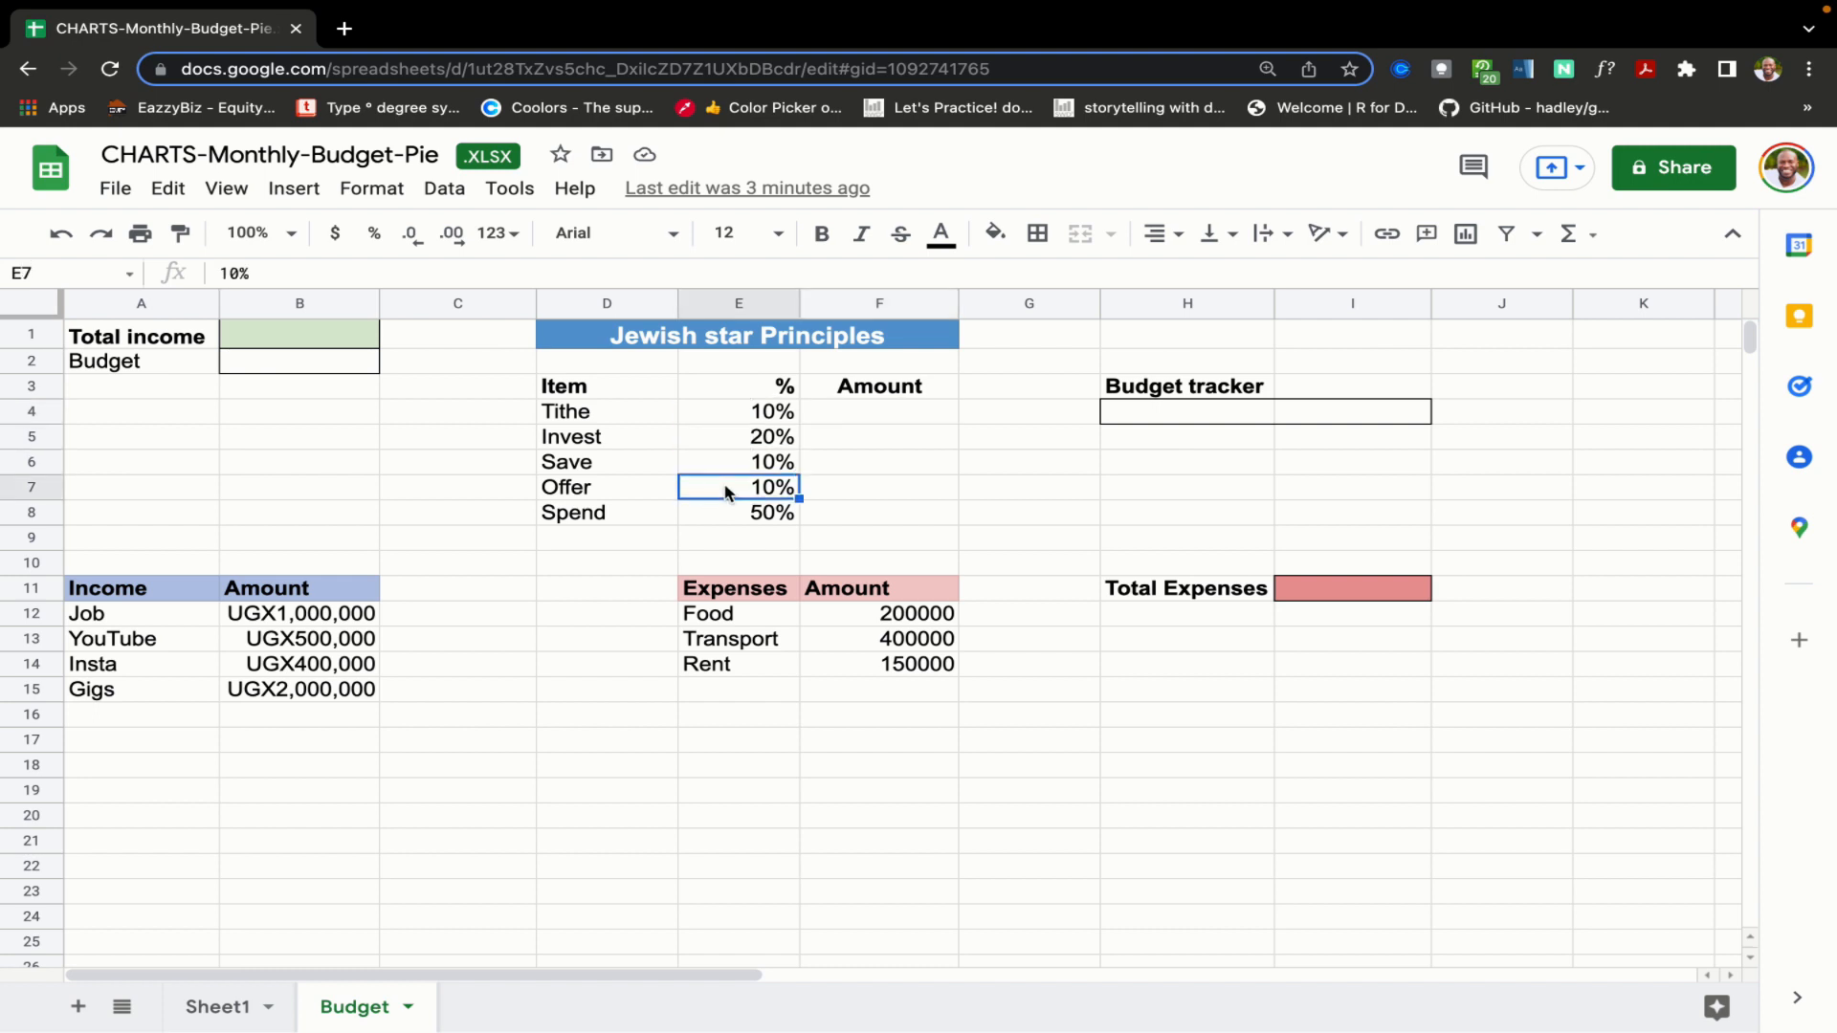
left_click(737, 513)
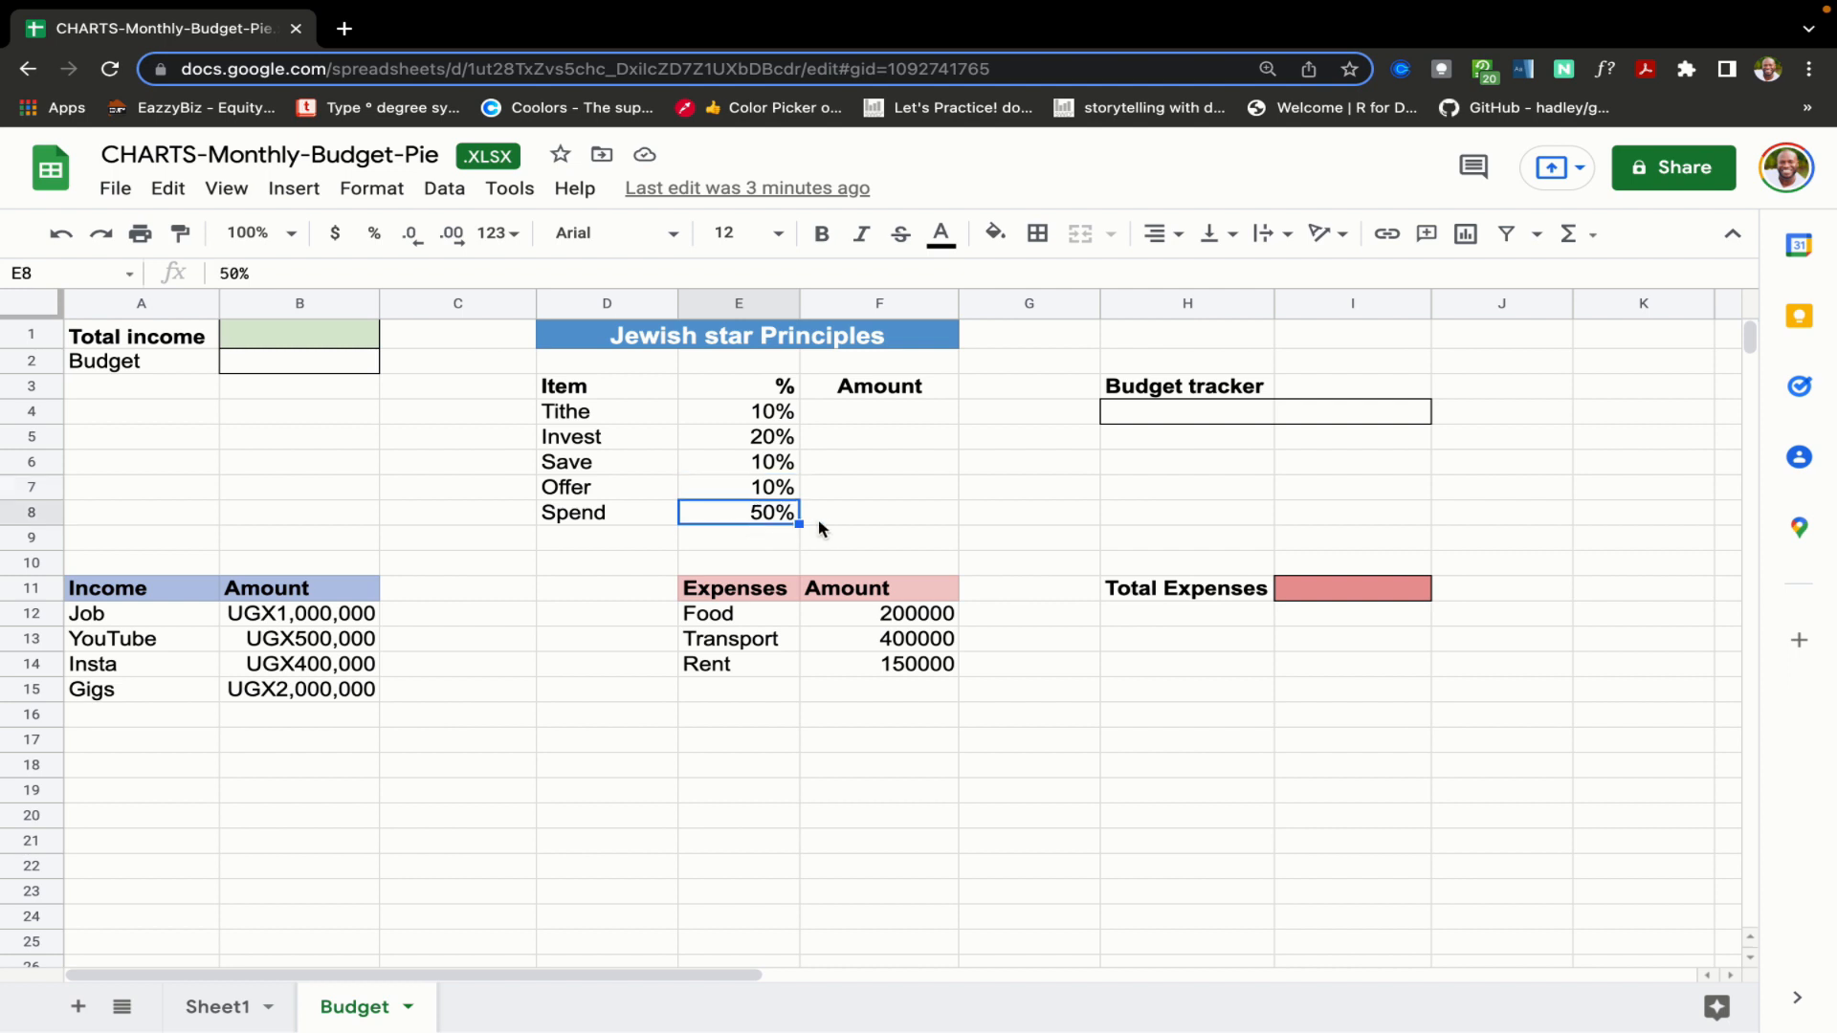
mouse_move(823, 530)
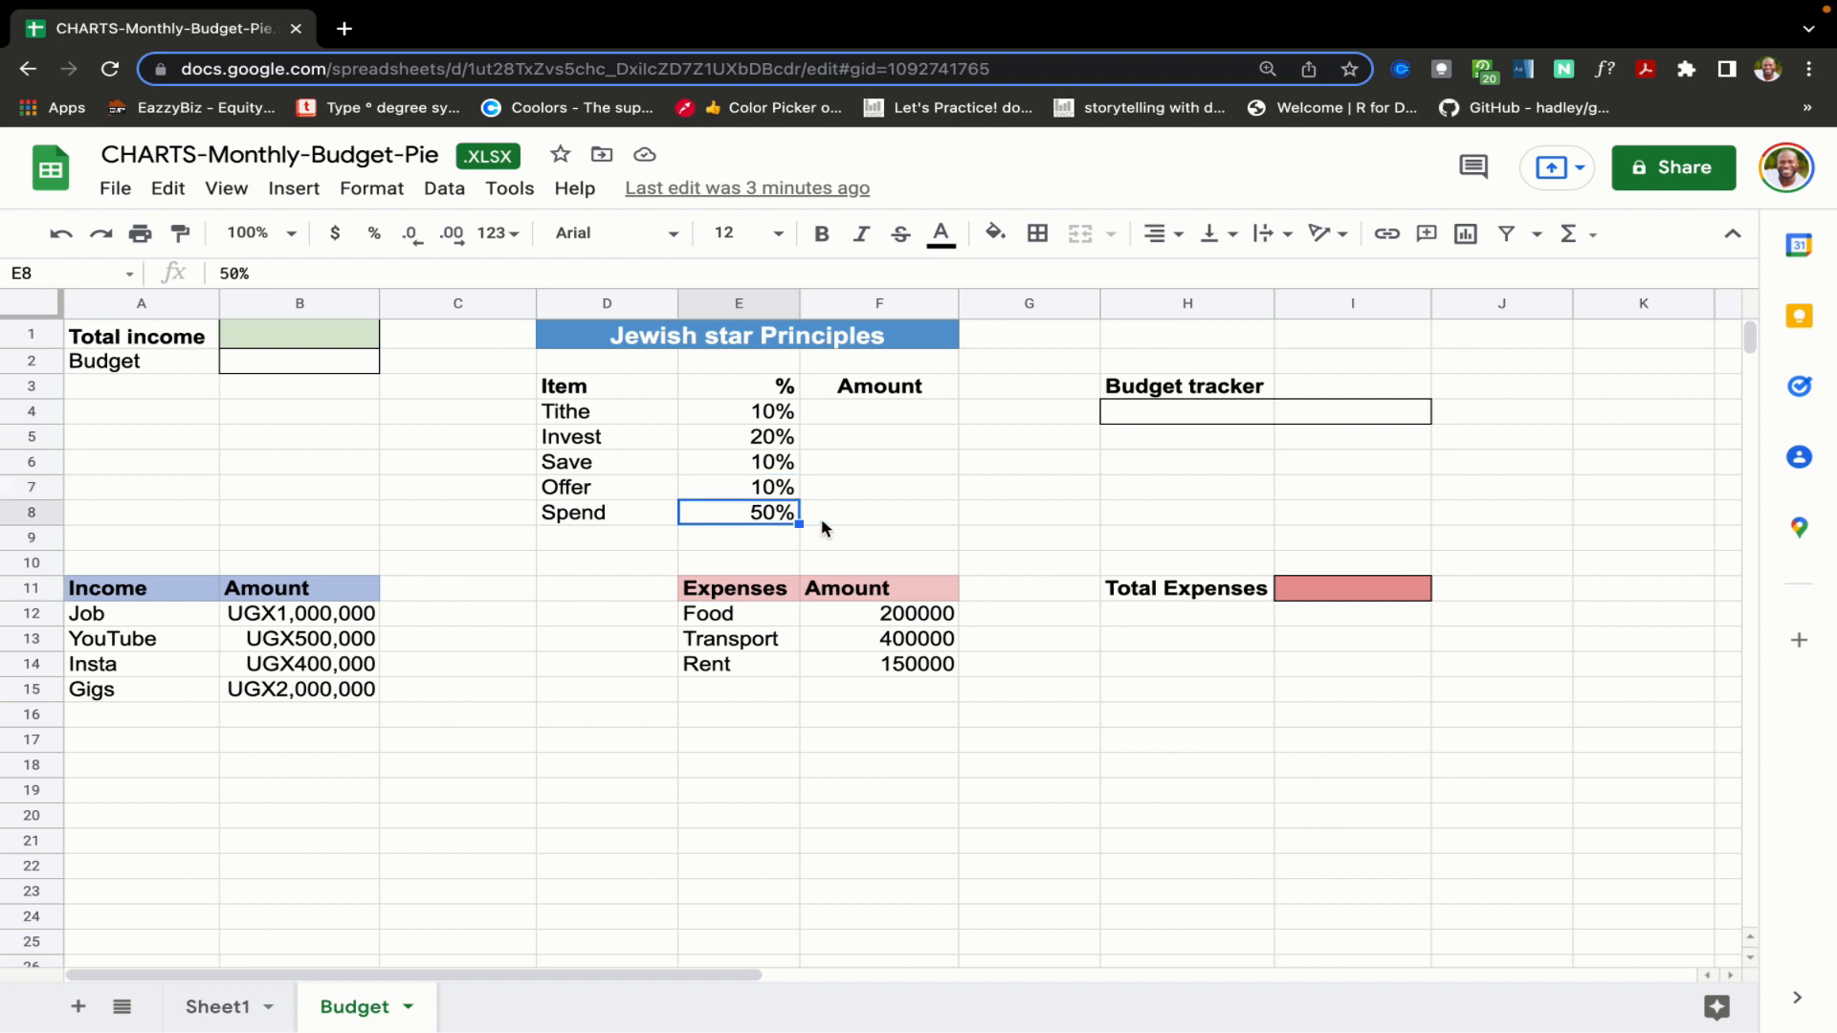
left_click(107, 587)
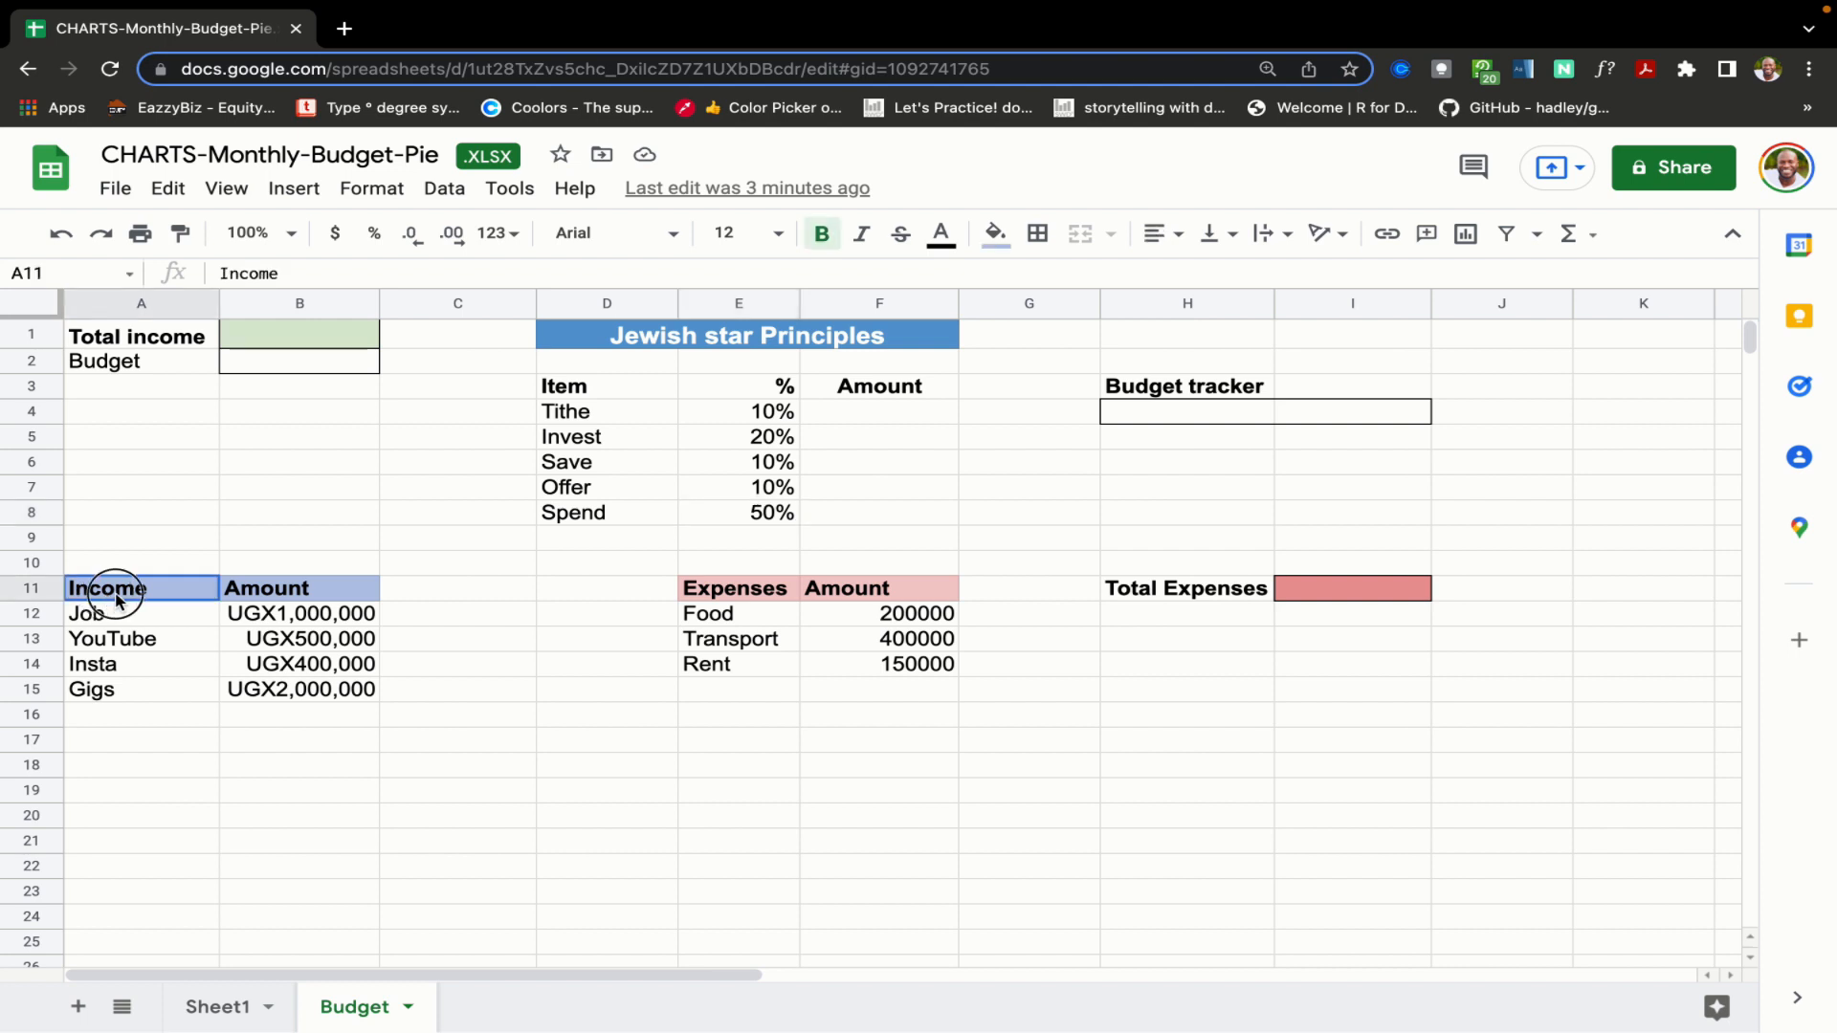
left_click(298, 764)
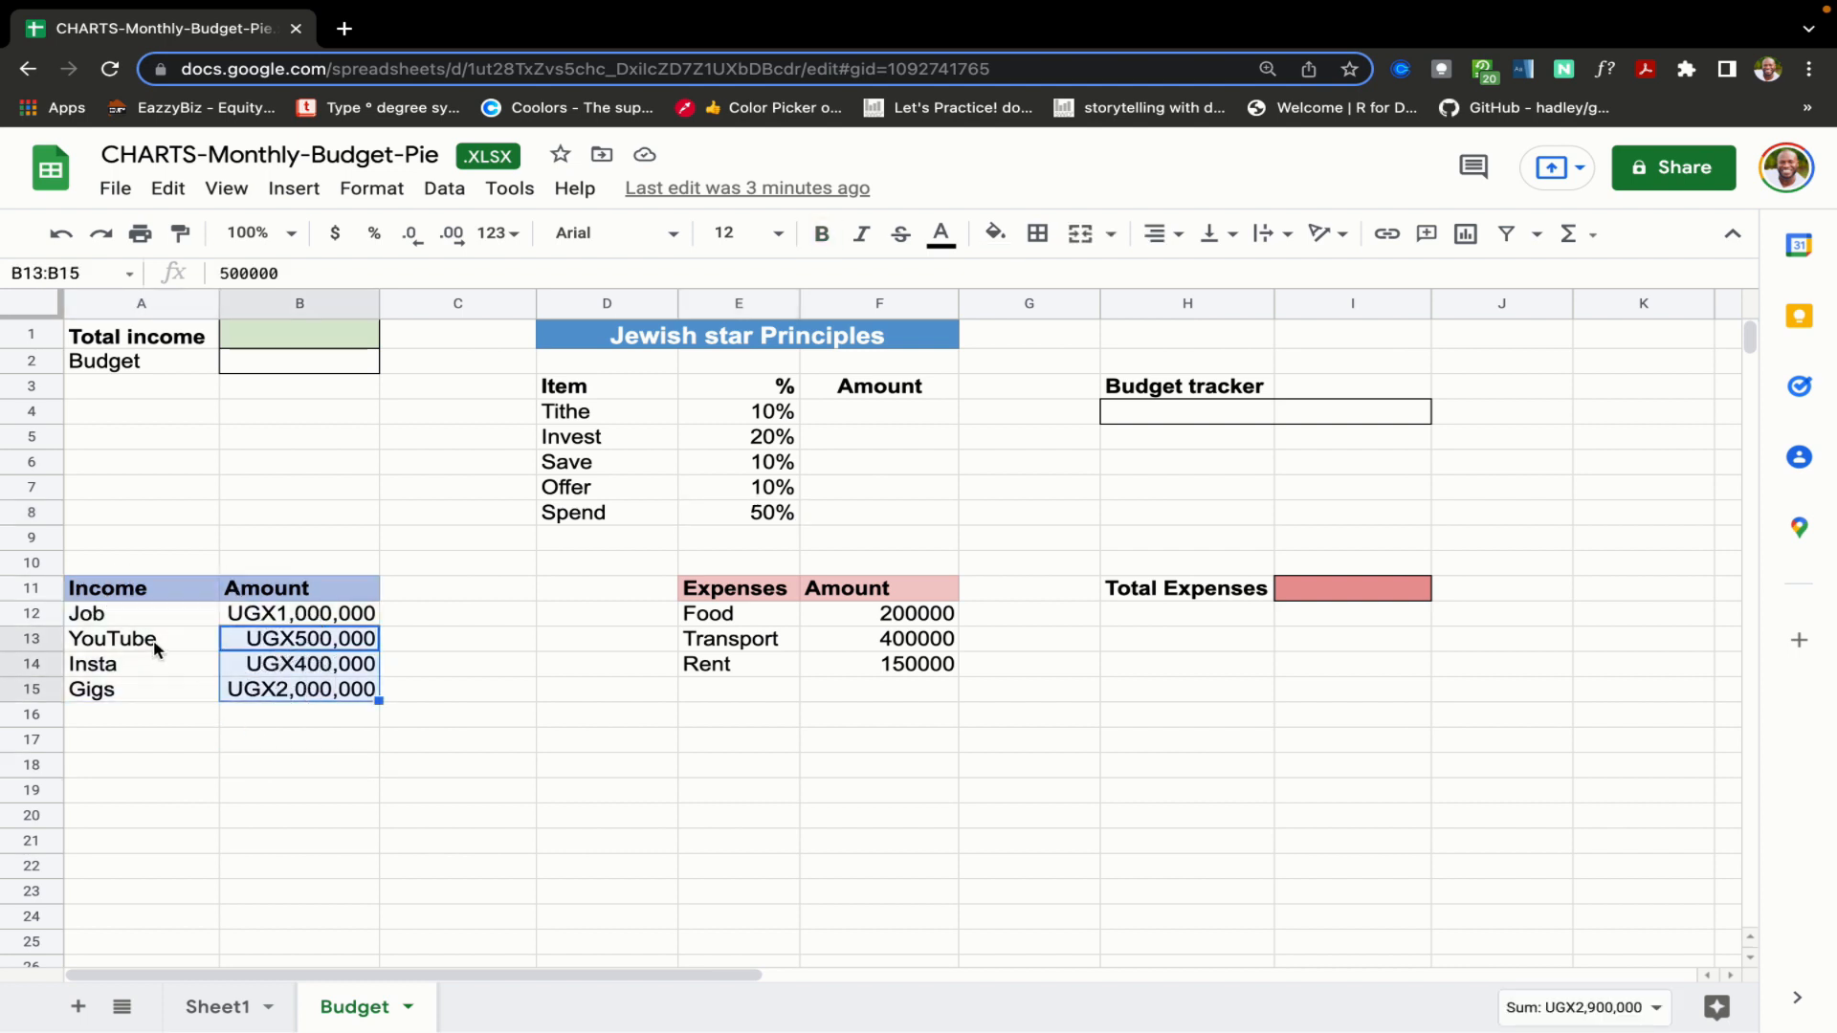
left_click(140, 639)
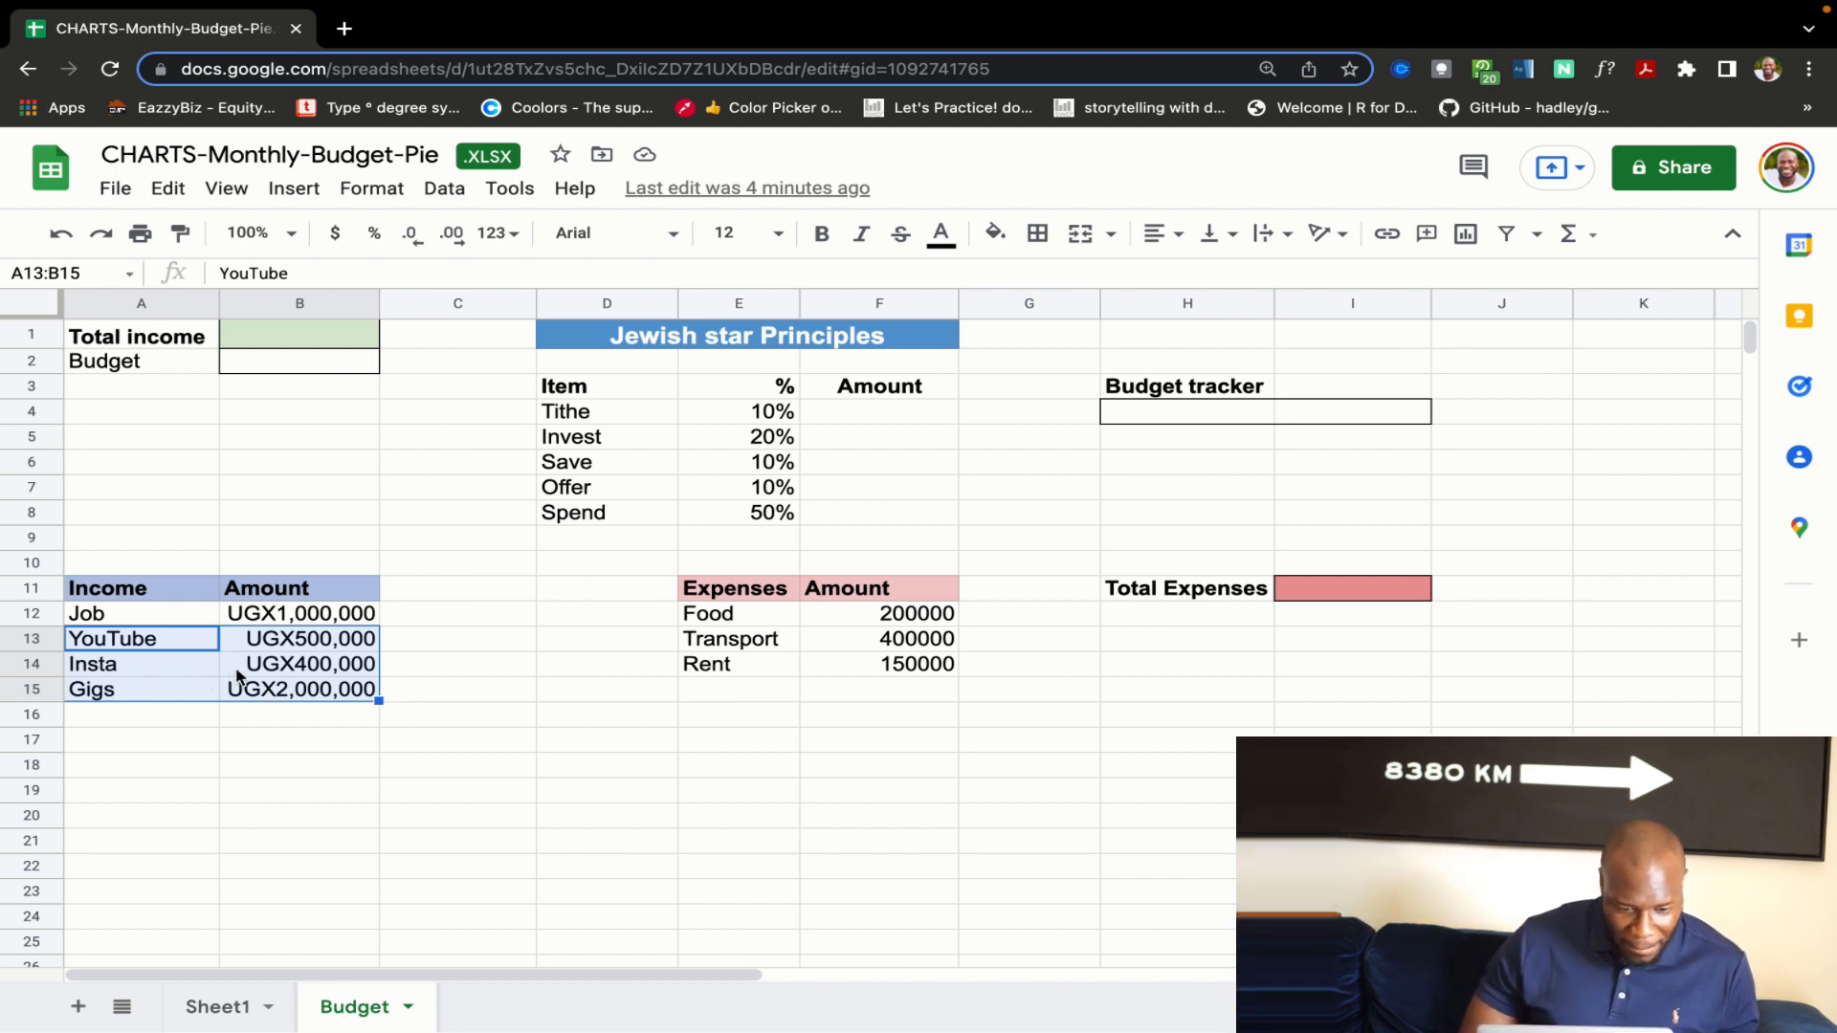
left_click(299, 612)
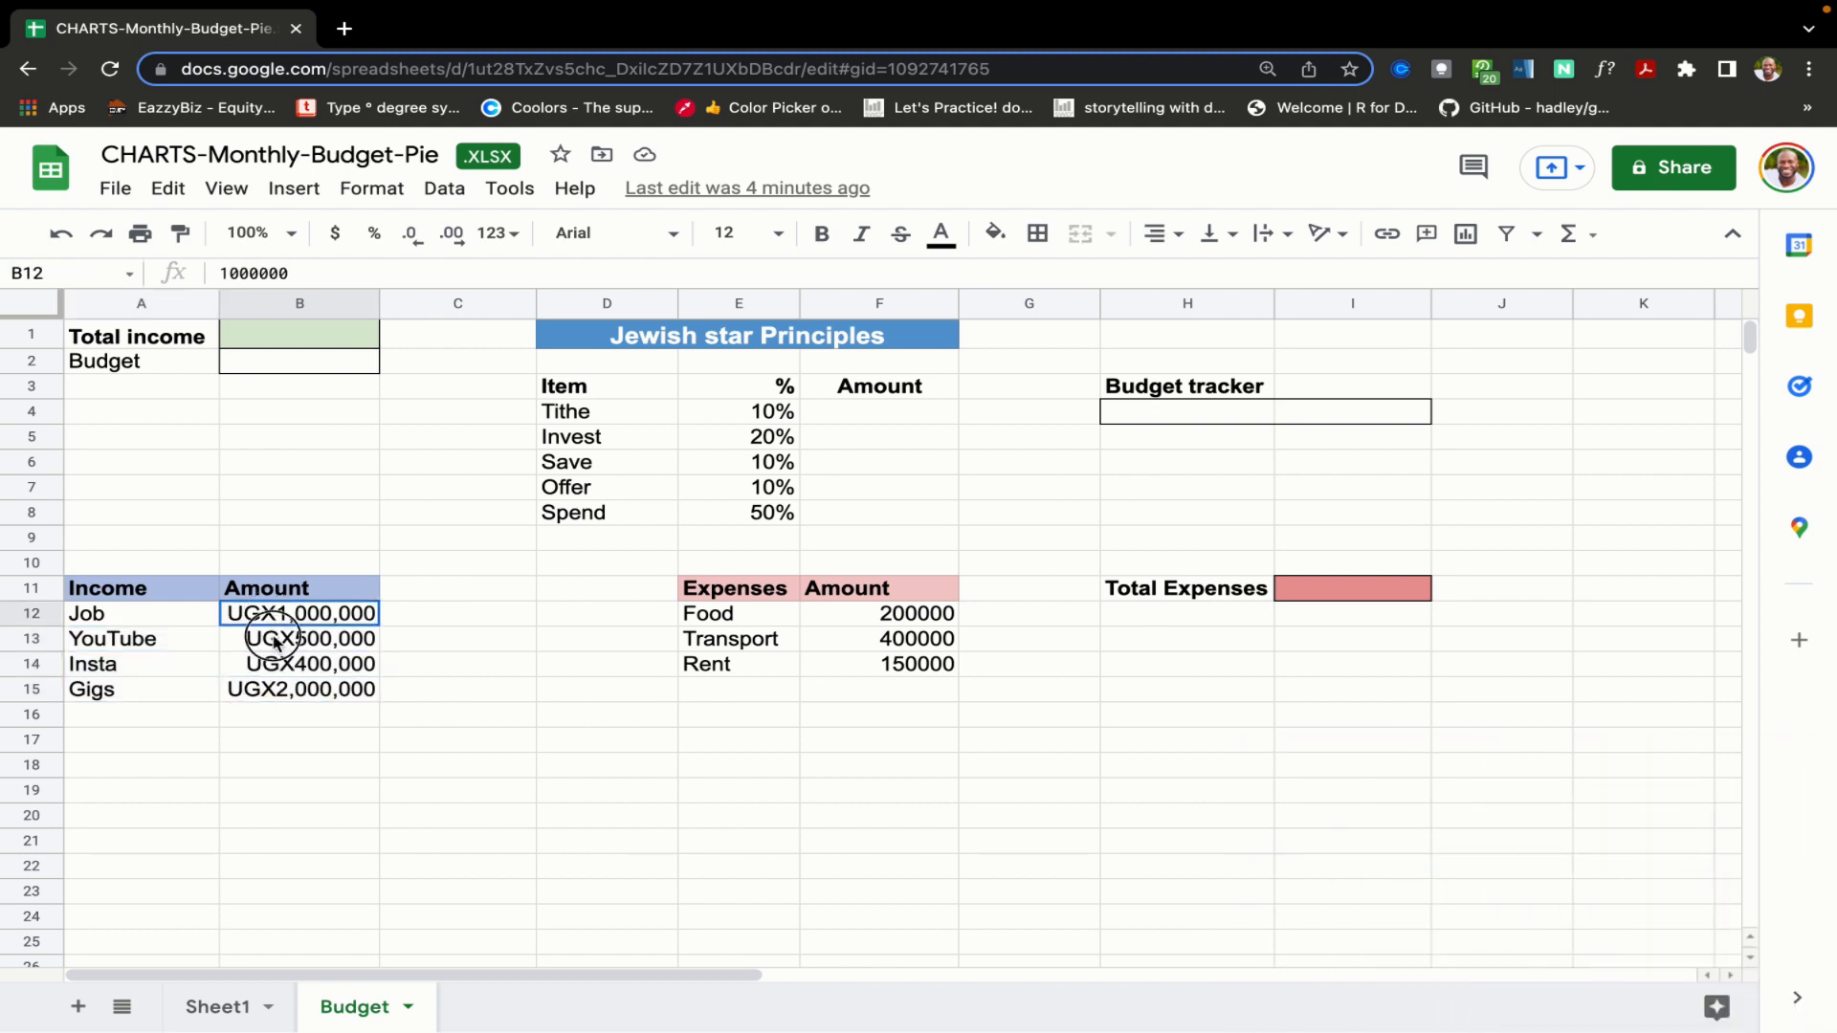
- Give Total income the formula =SUM(B12:B), showing UGX3,900,000, leaving its number format unchanged
left_click(299, 337)
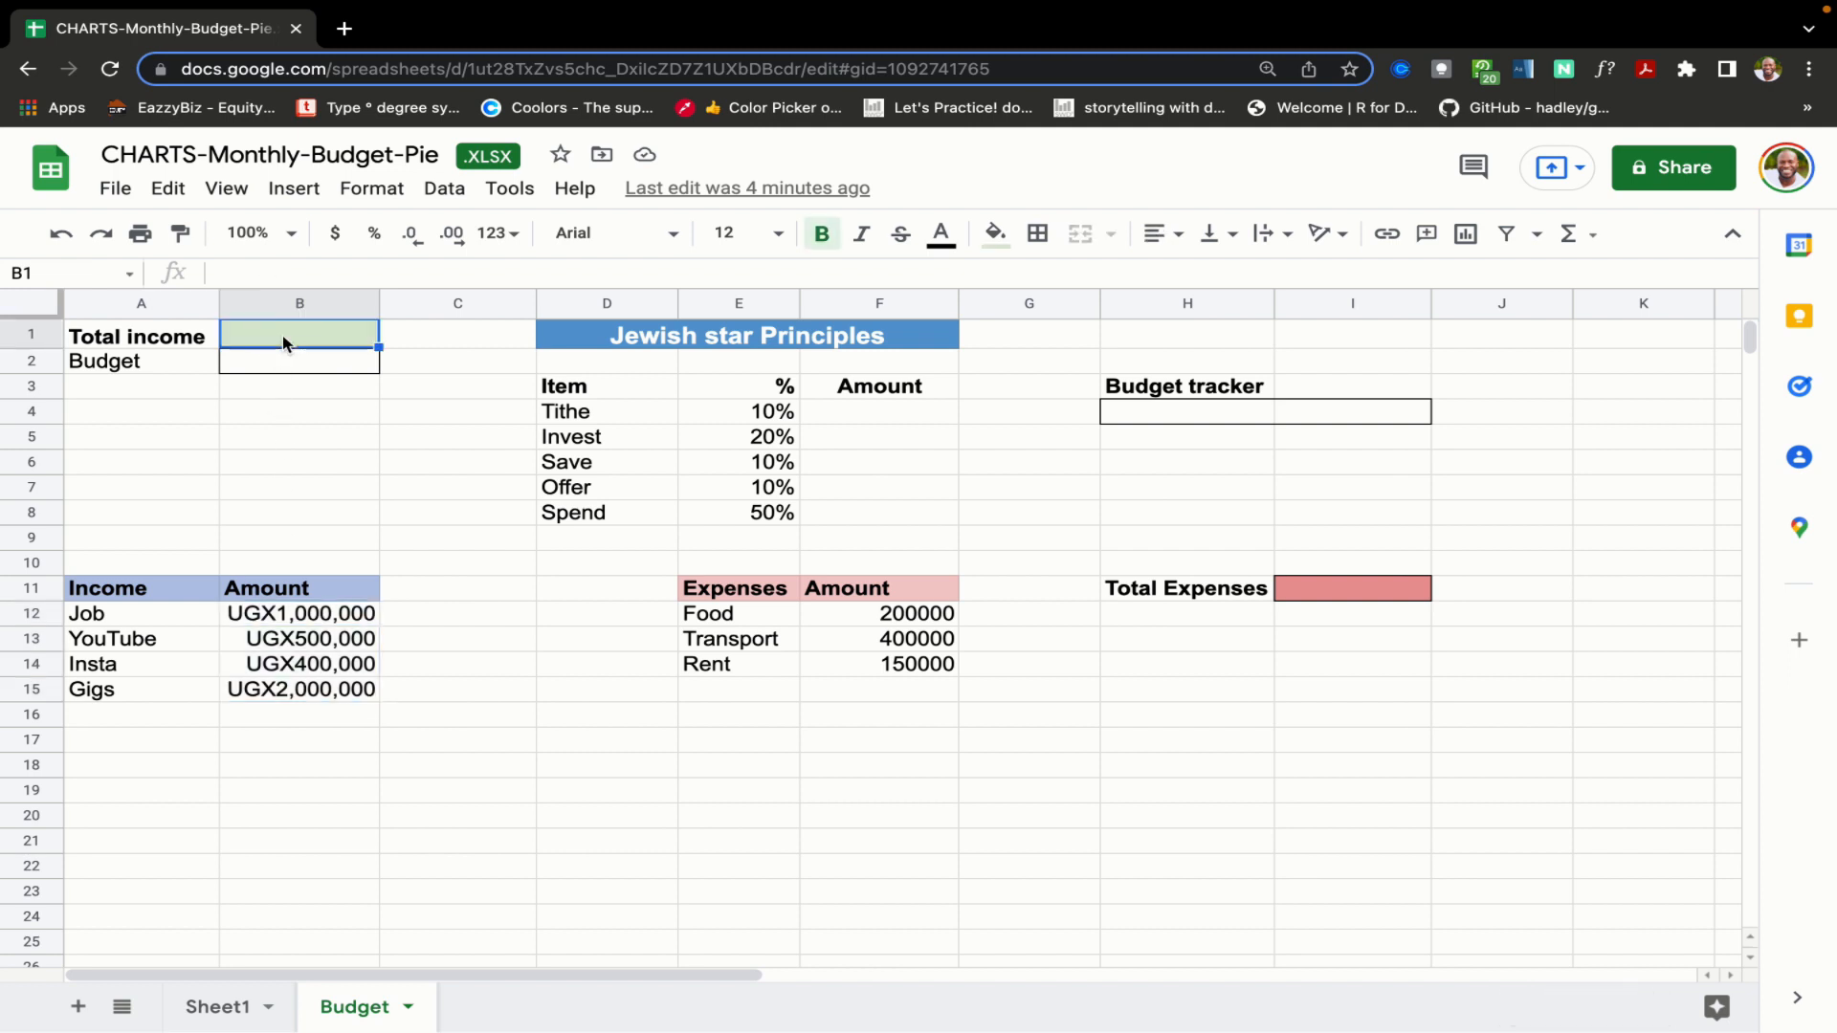
type("=")
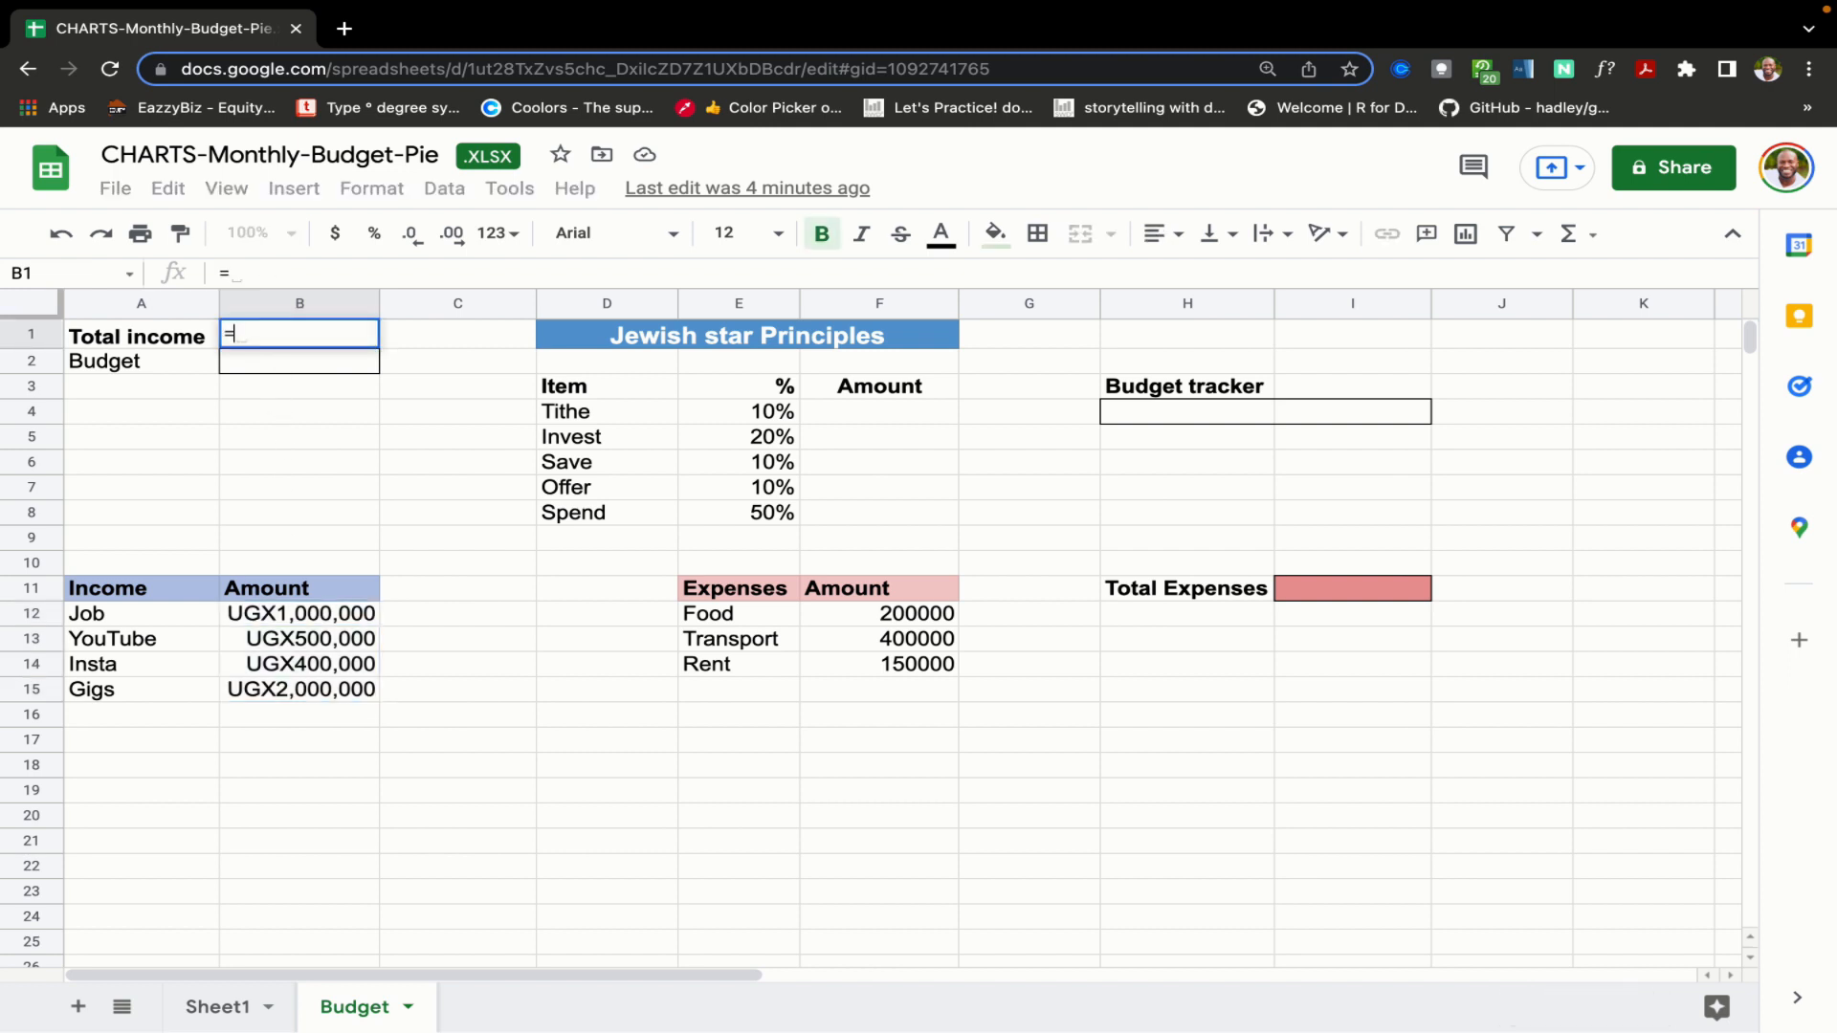
type("SUM(")
left_click(298, 362)
type("=$F$8")
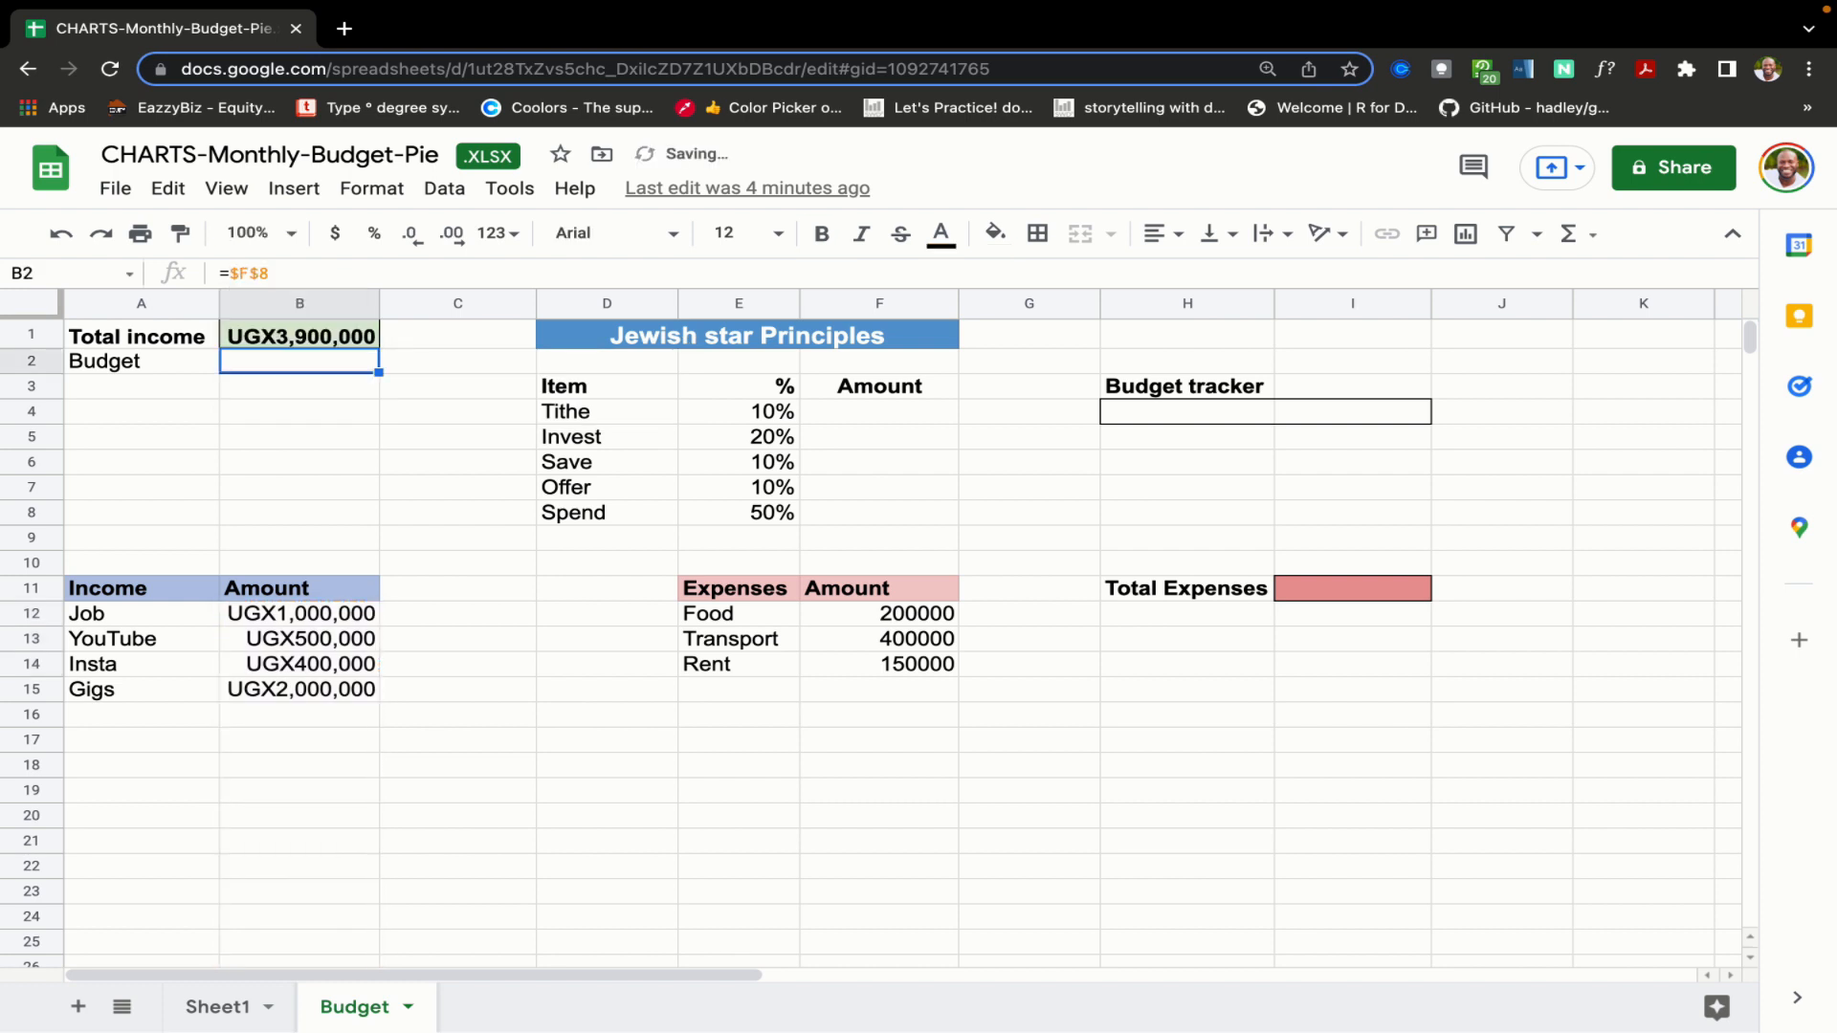
left_click(298, 385)
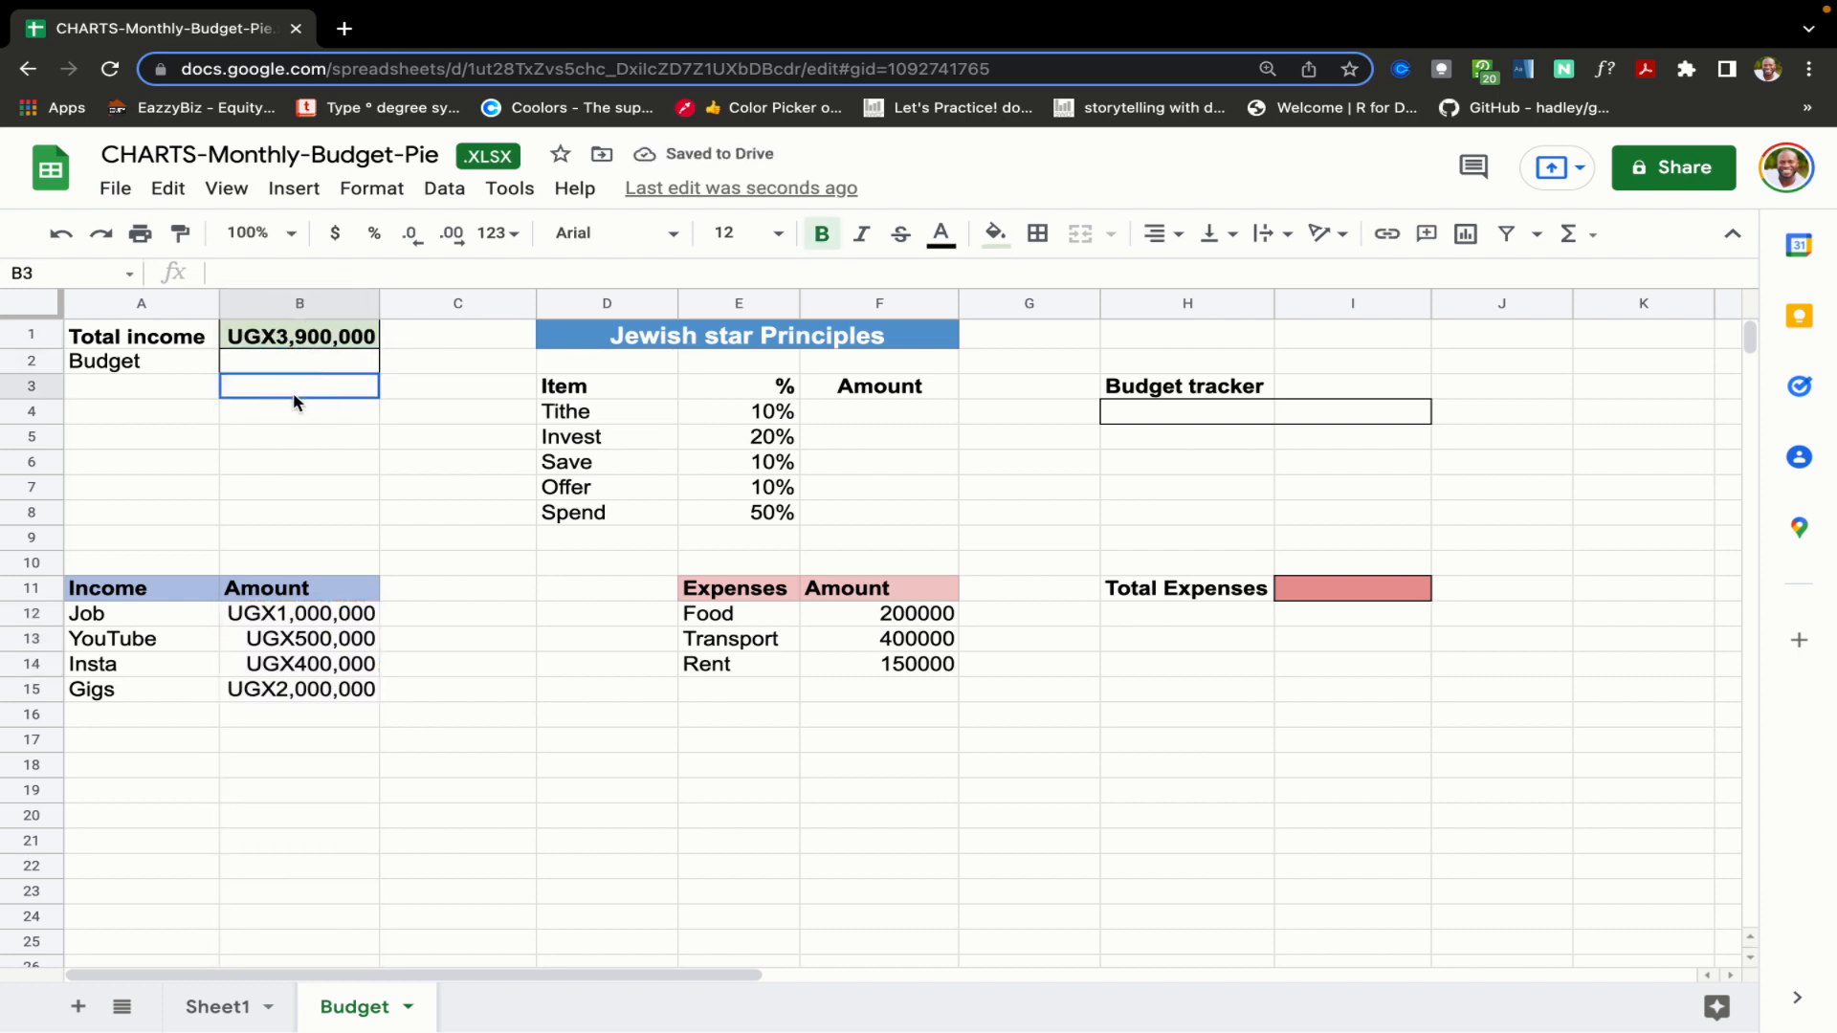
left_click(299, 337)
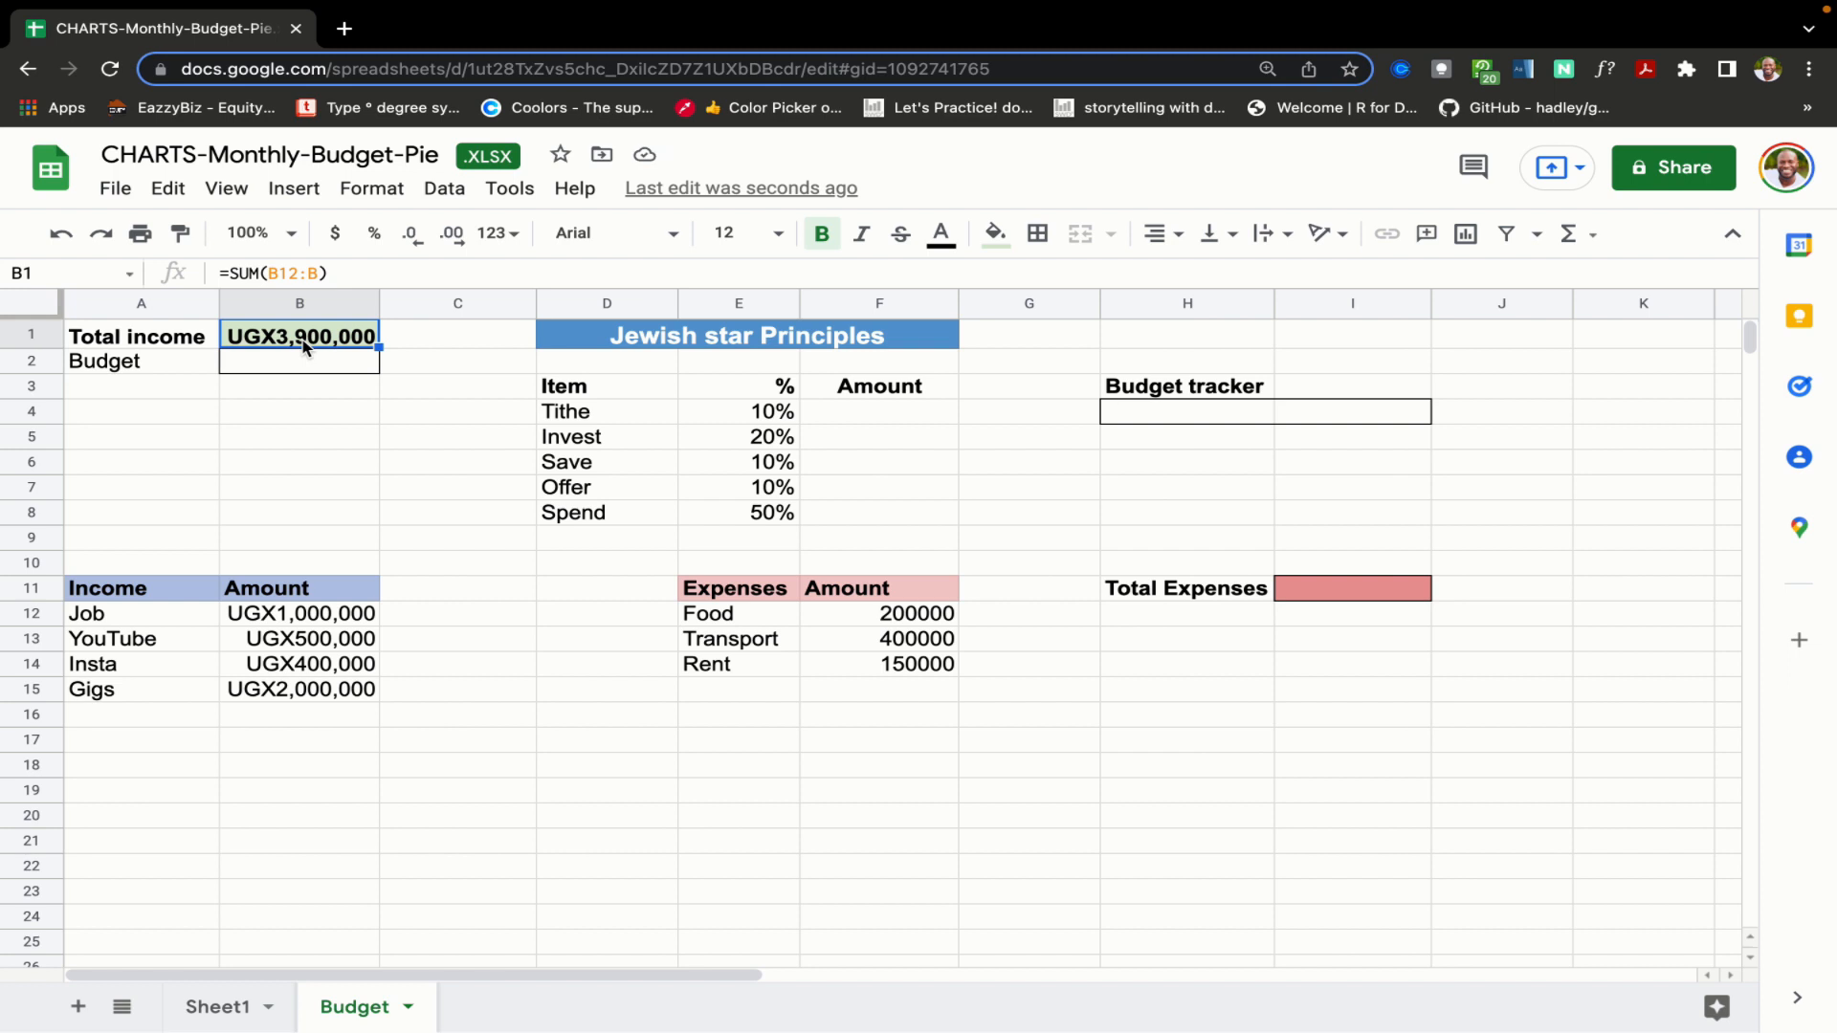
left_click(372, 187)
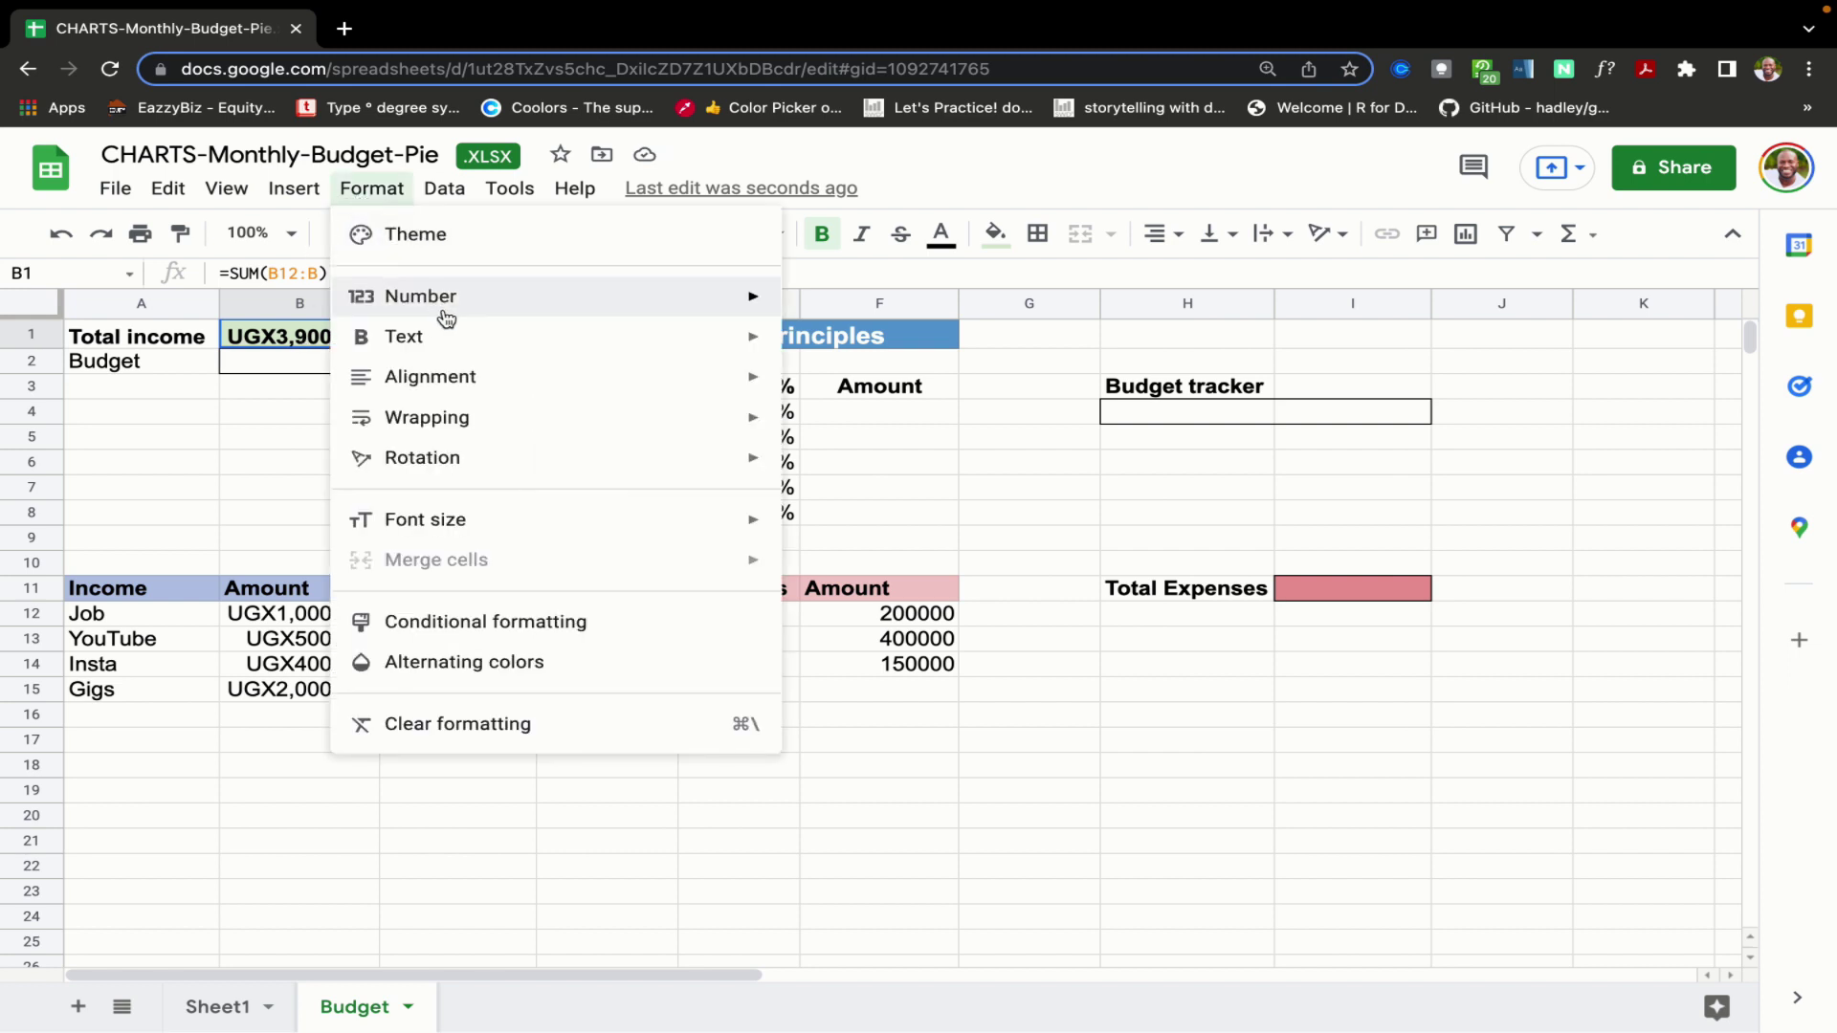
left_click(419, 295)
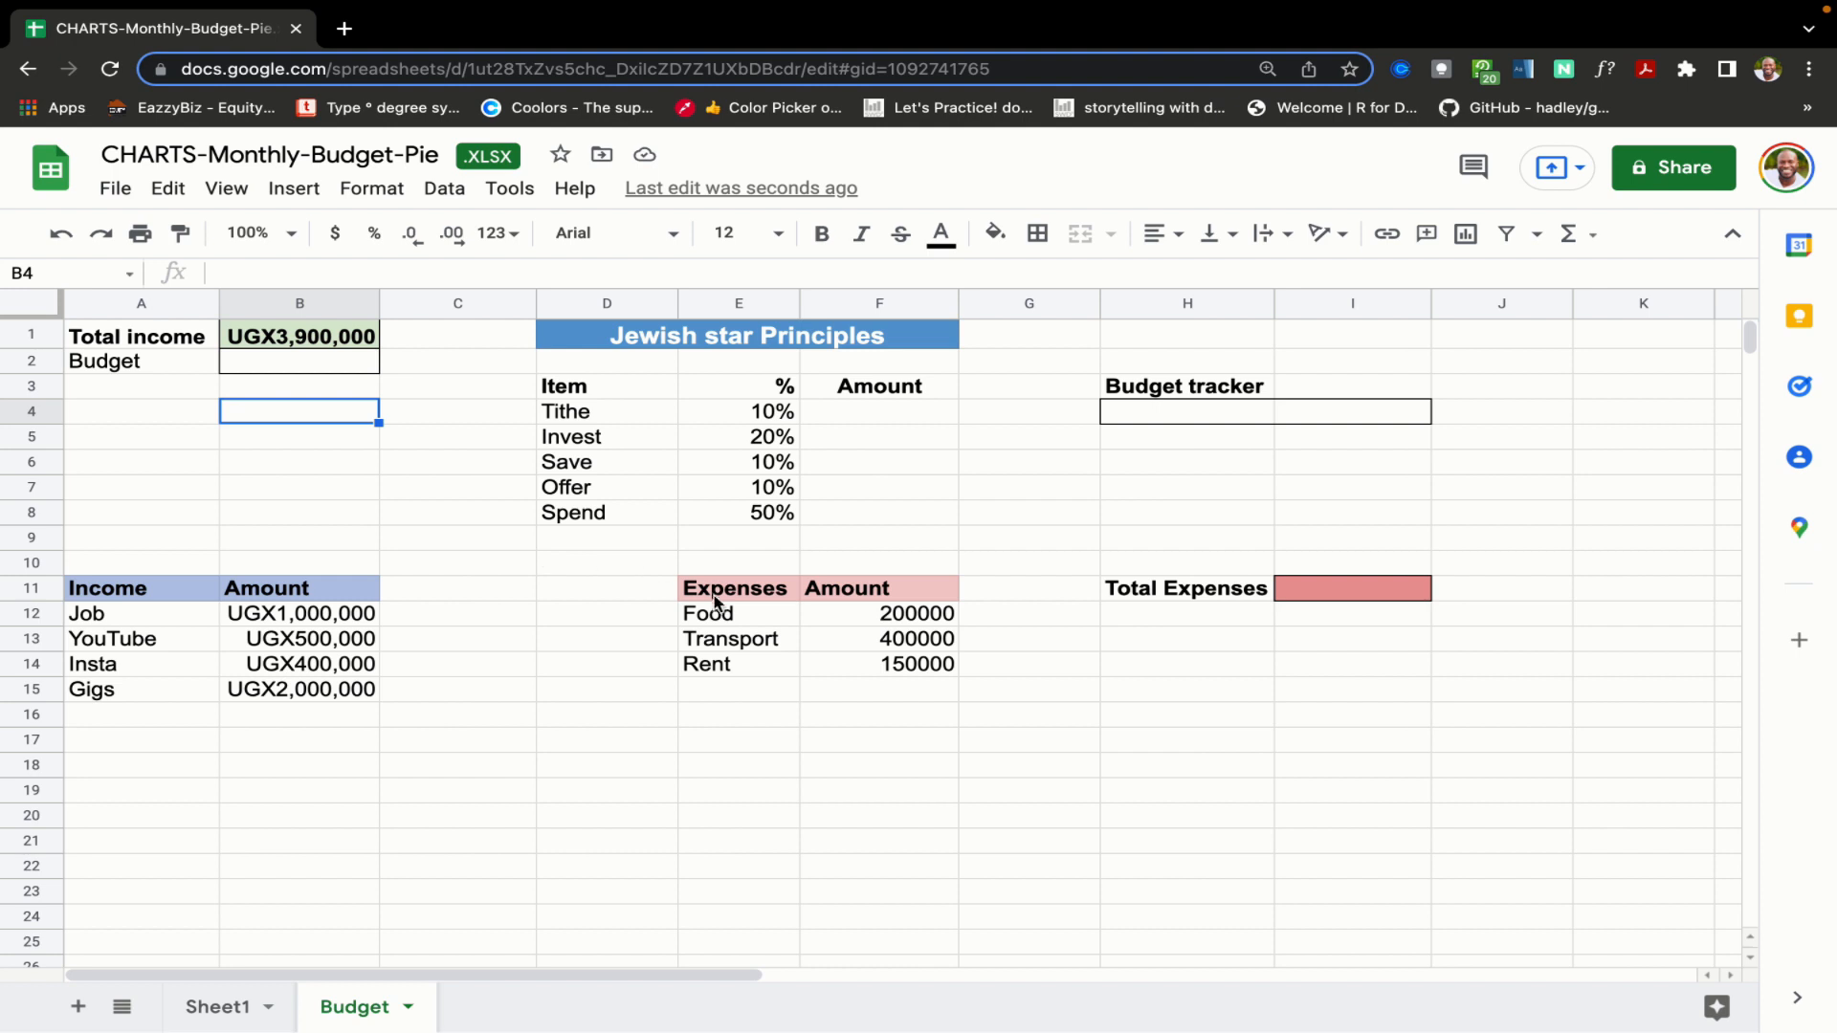
- Select the Food, Transport and Rent amounts and bring up the Ugandan Shilling number format choices
left_click(737, 612)
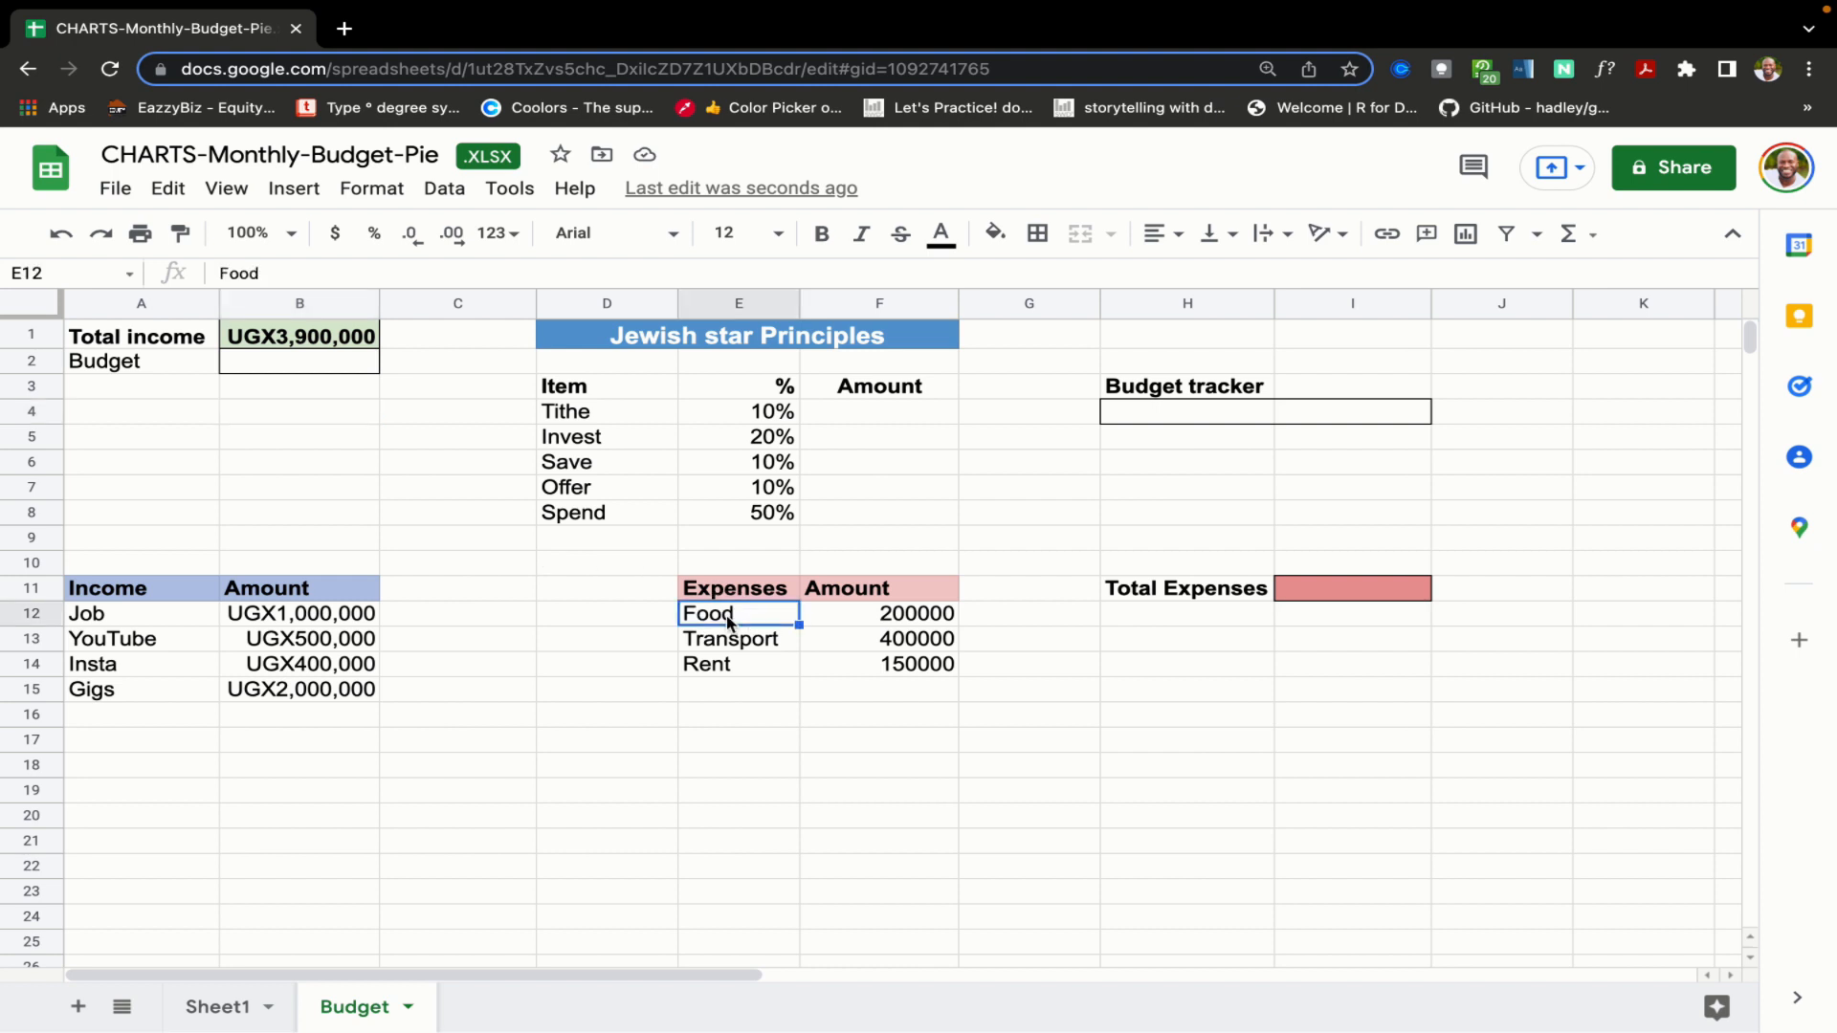
mouse_move(775, 641)
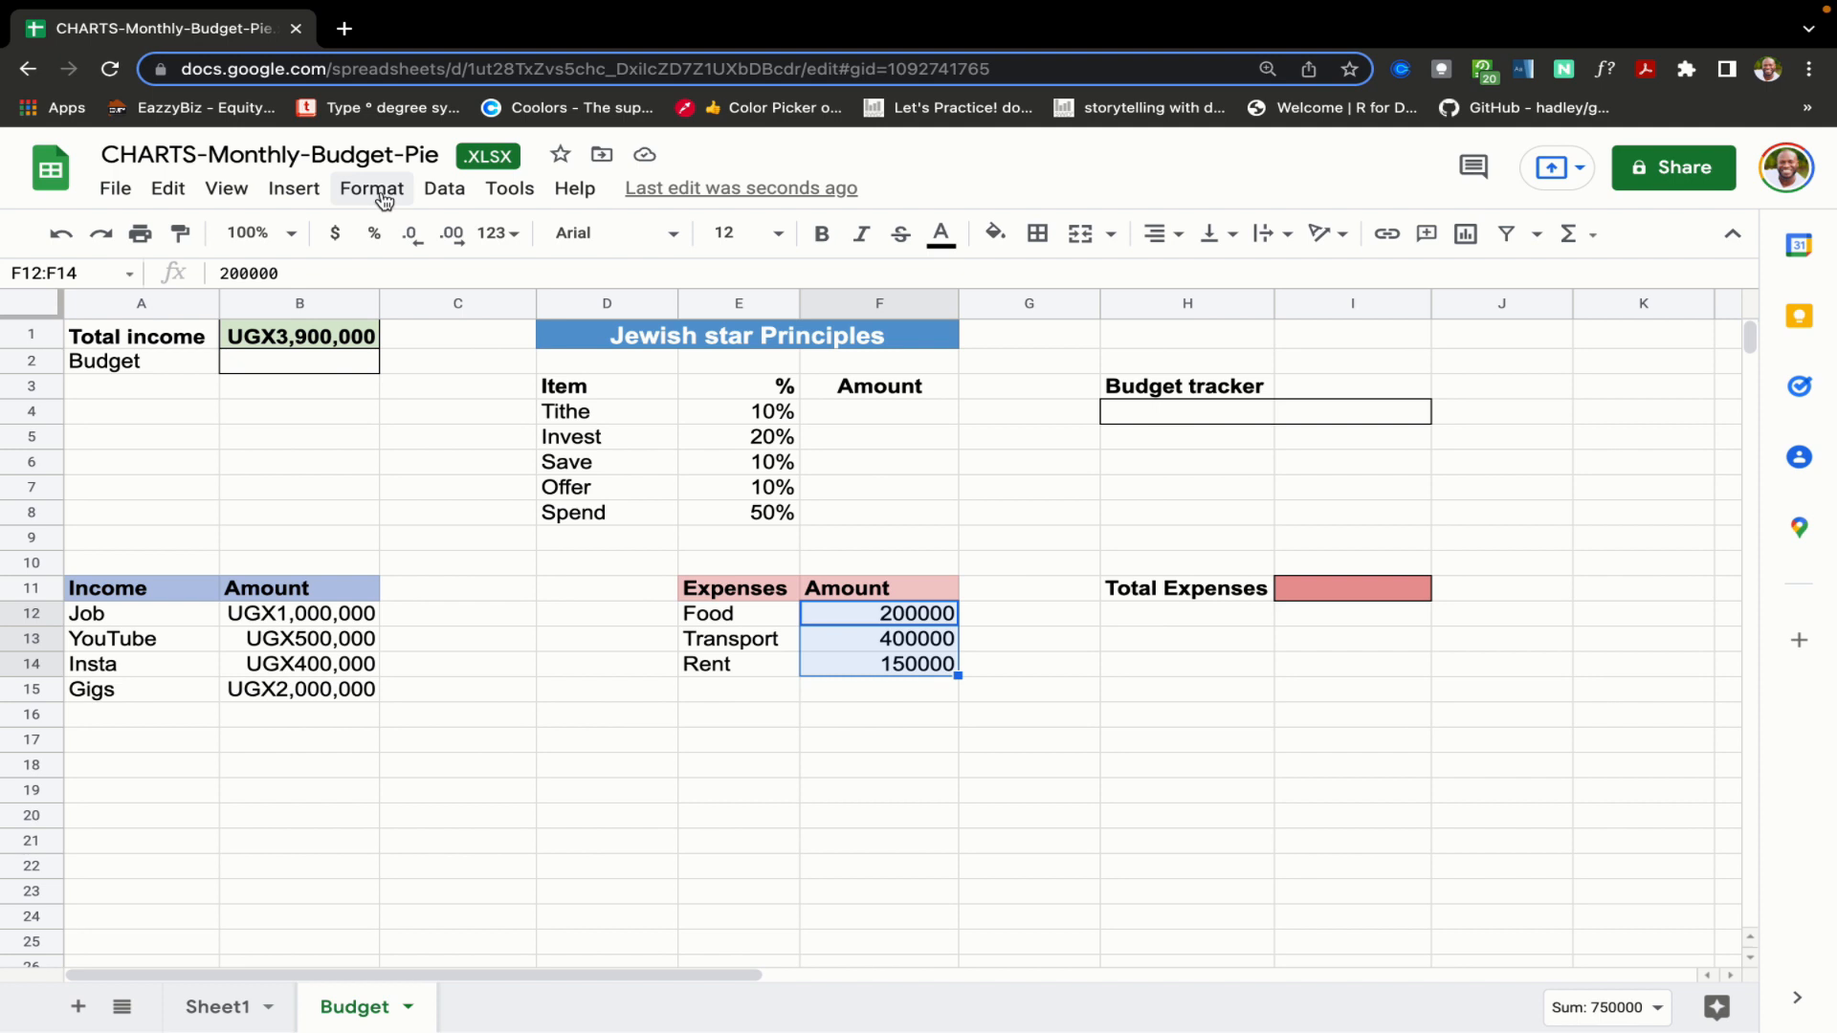
left_click(371, 187)
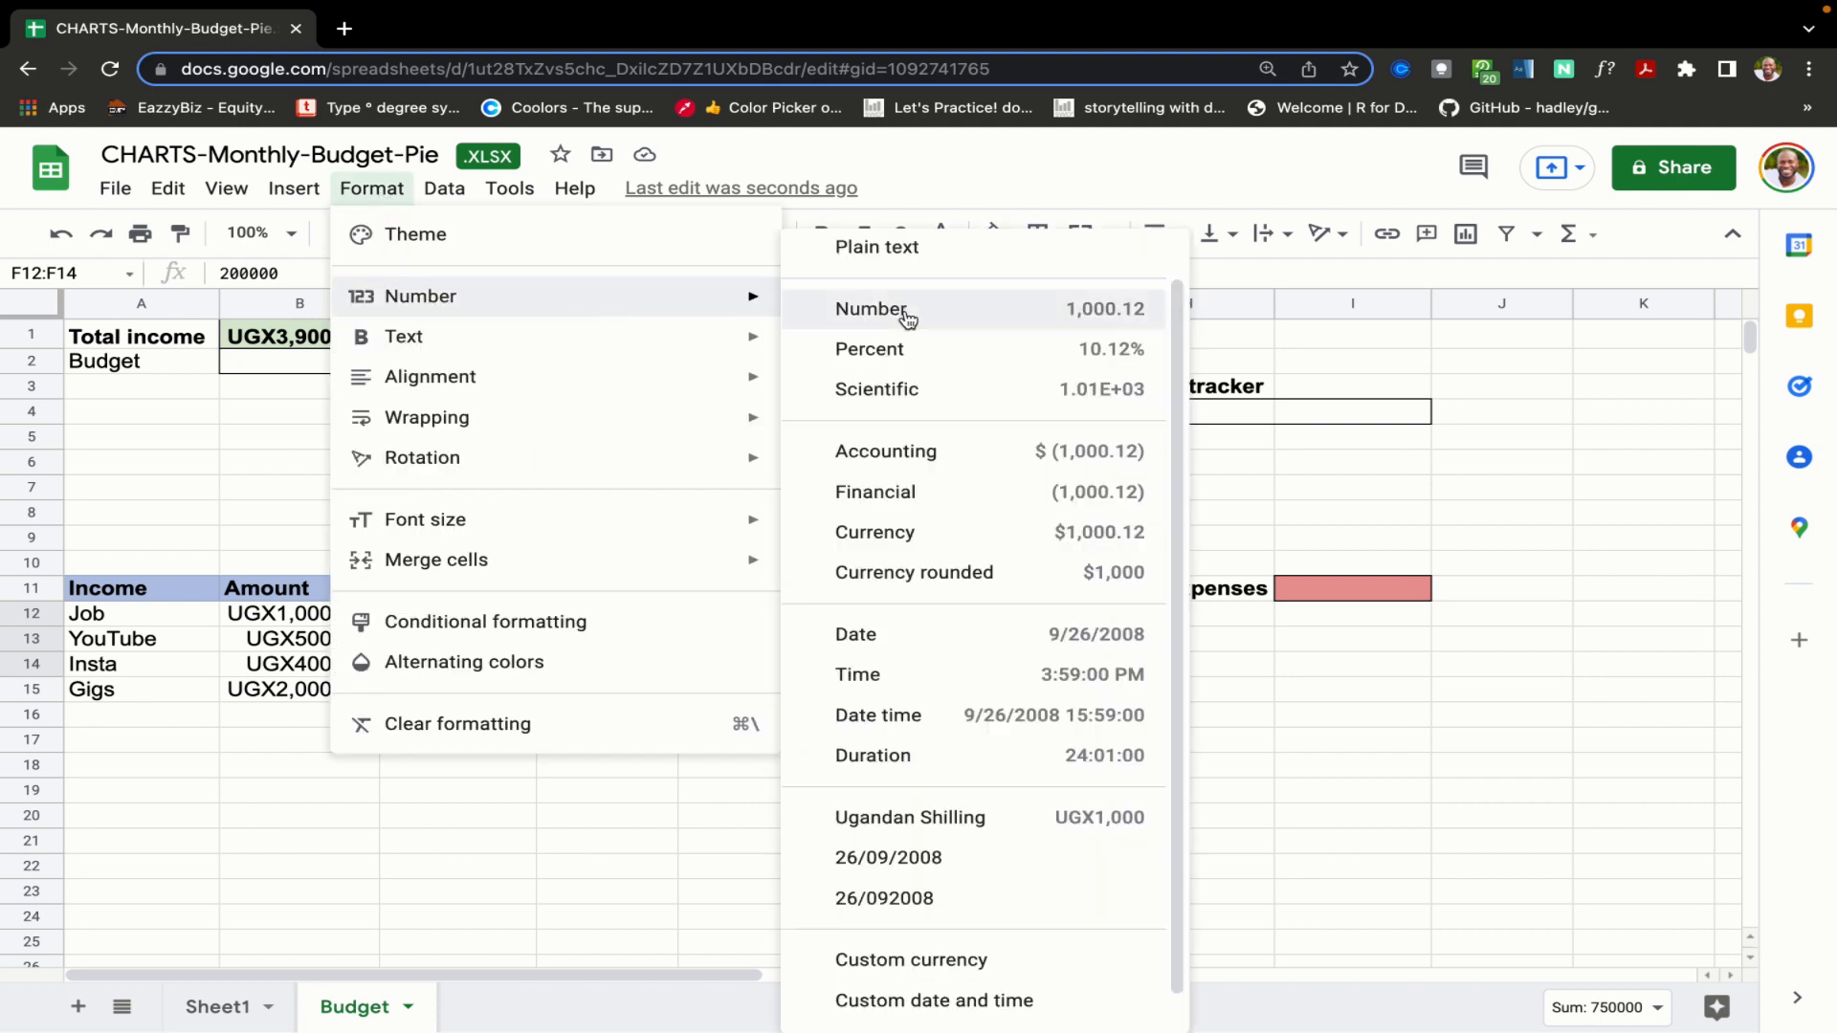
mouse_move(982, 818)
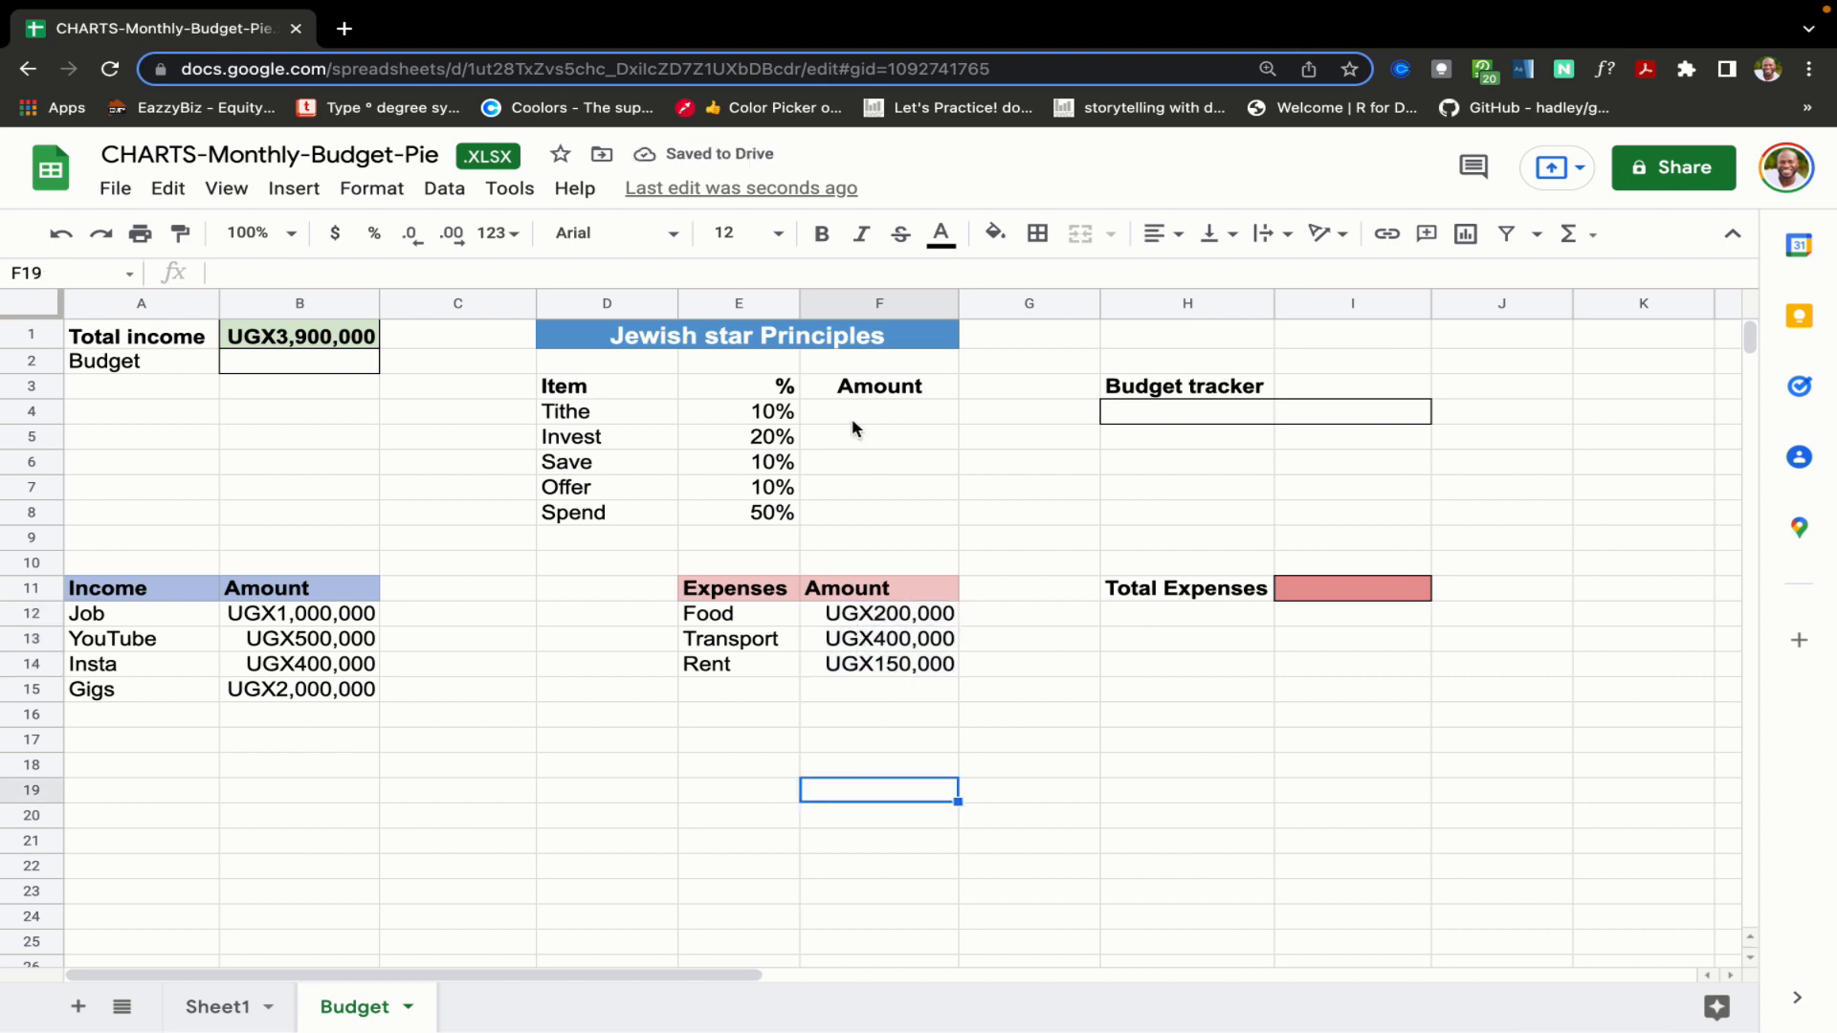
- Compute each principle's Amount as its percentage times $B$1, from Tithe UGX390,000 to Spend UGX1,950,000
left_click(879, 411)
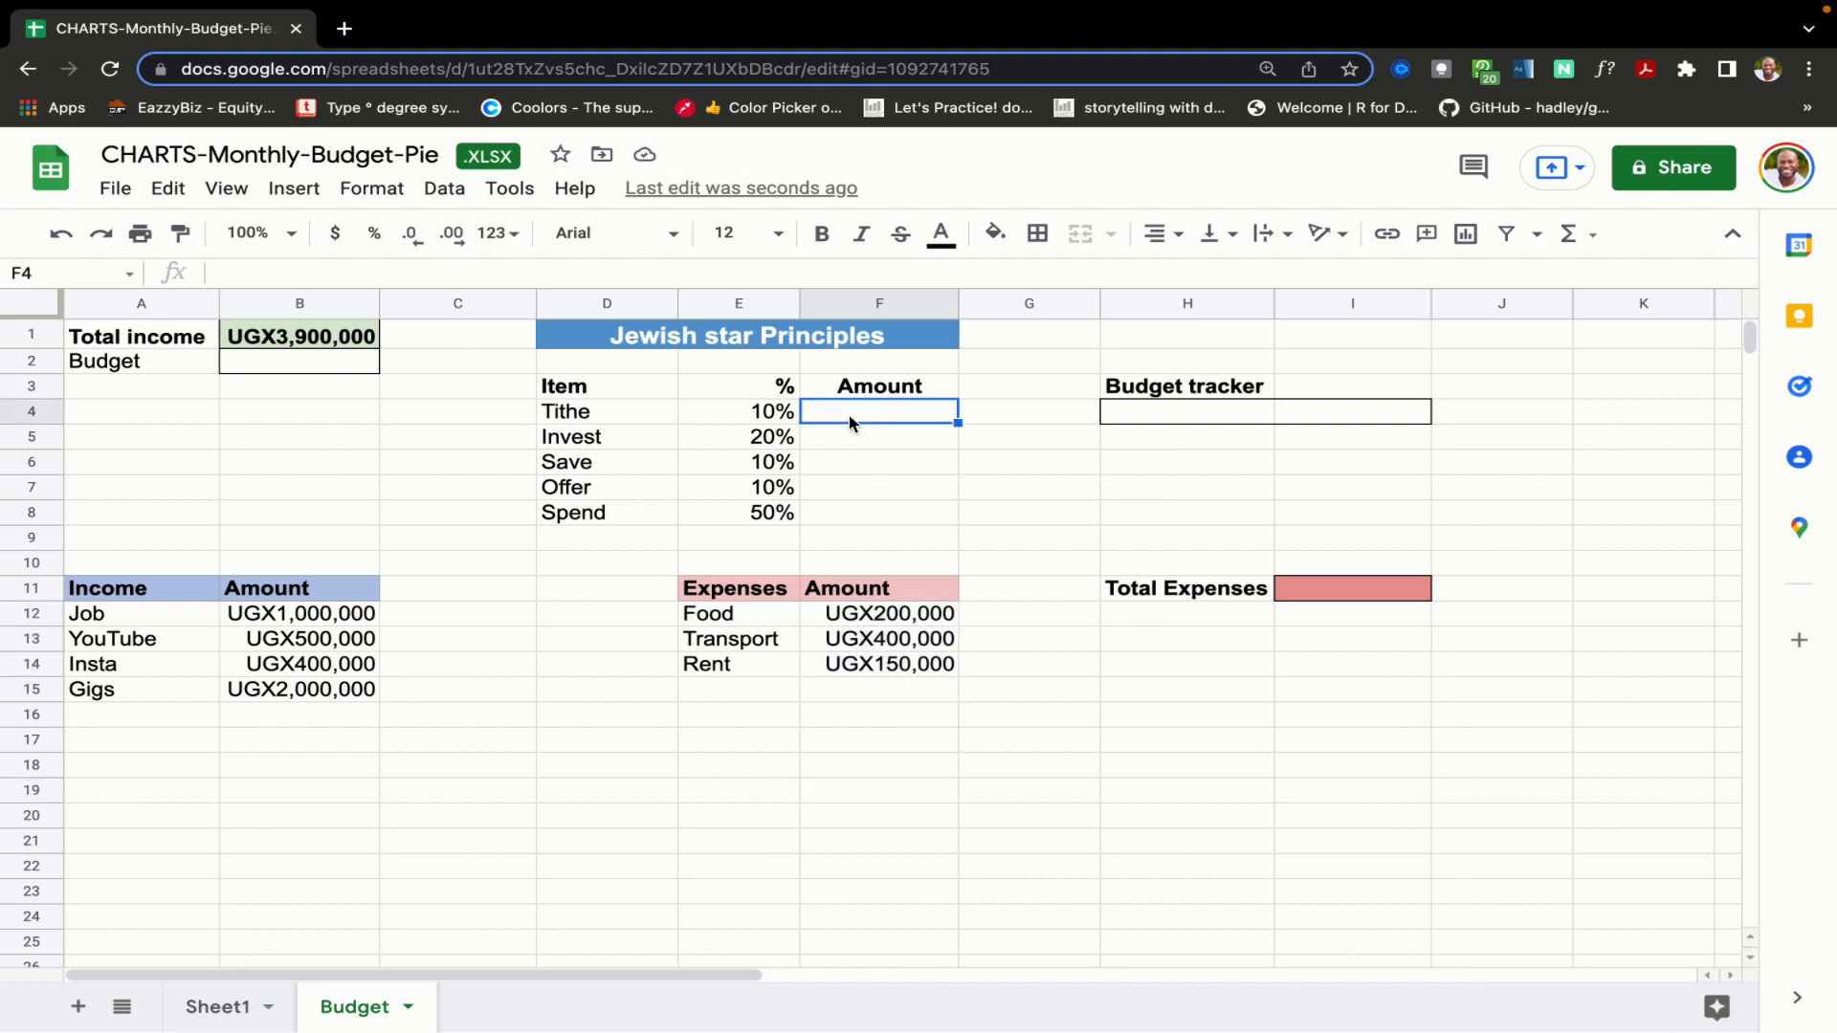
mouse_move(316, 351)
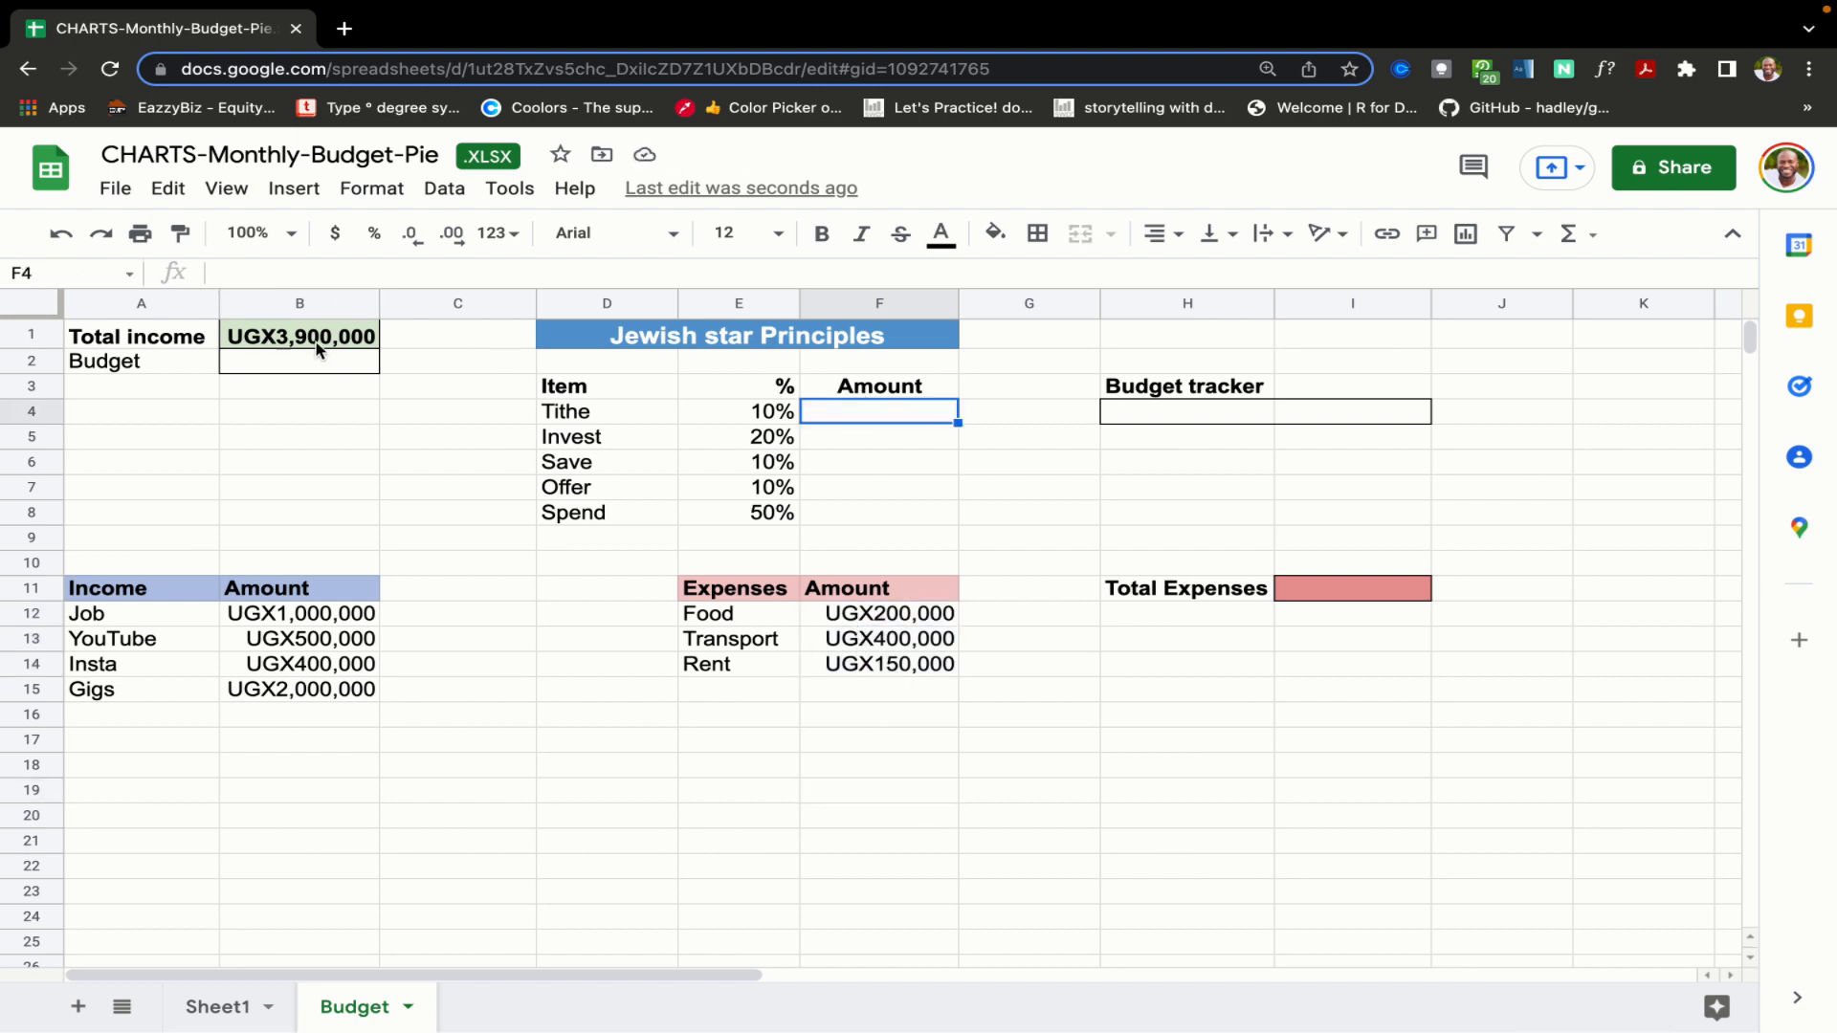
type("=")
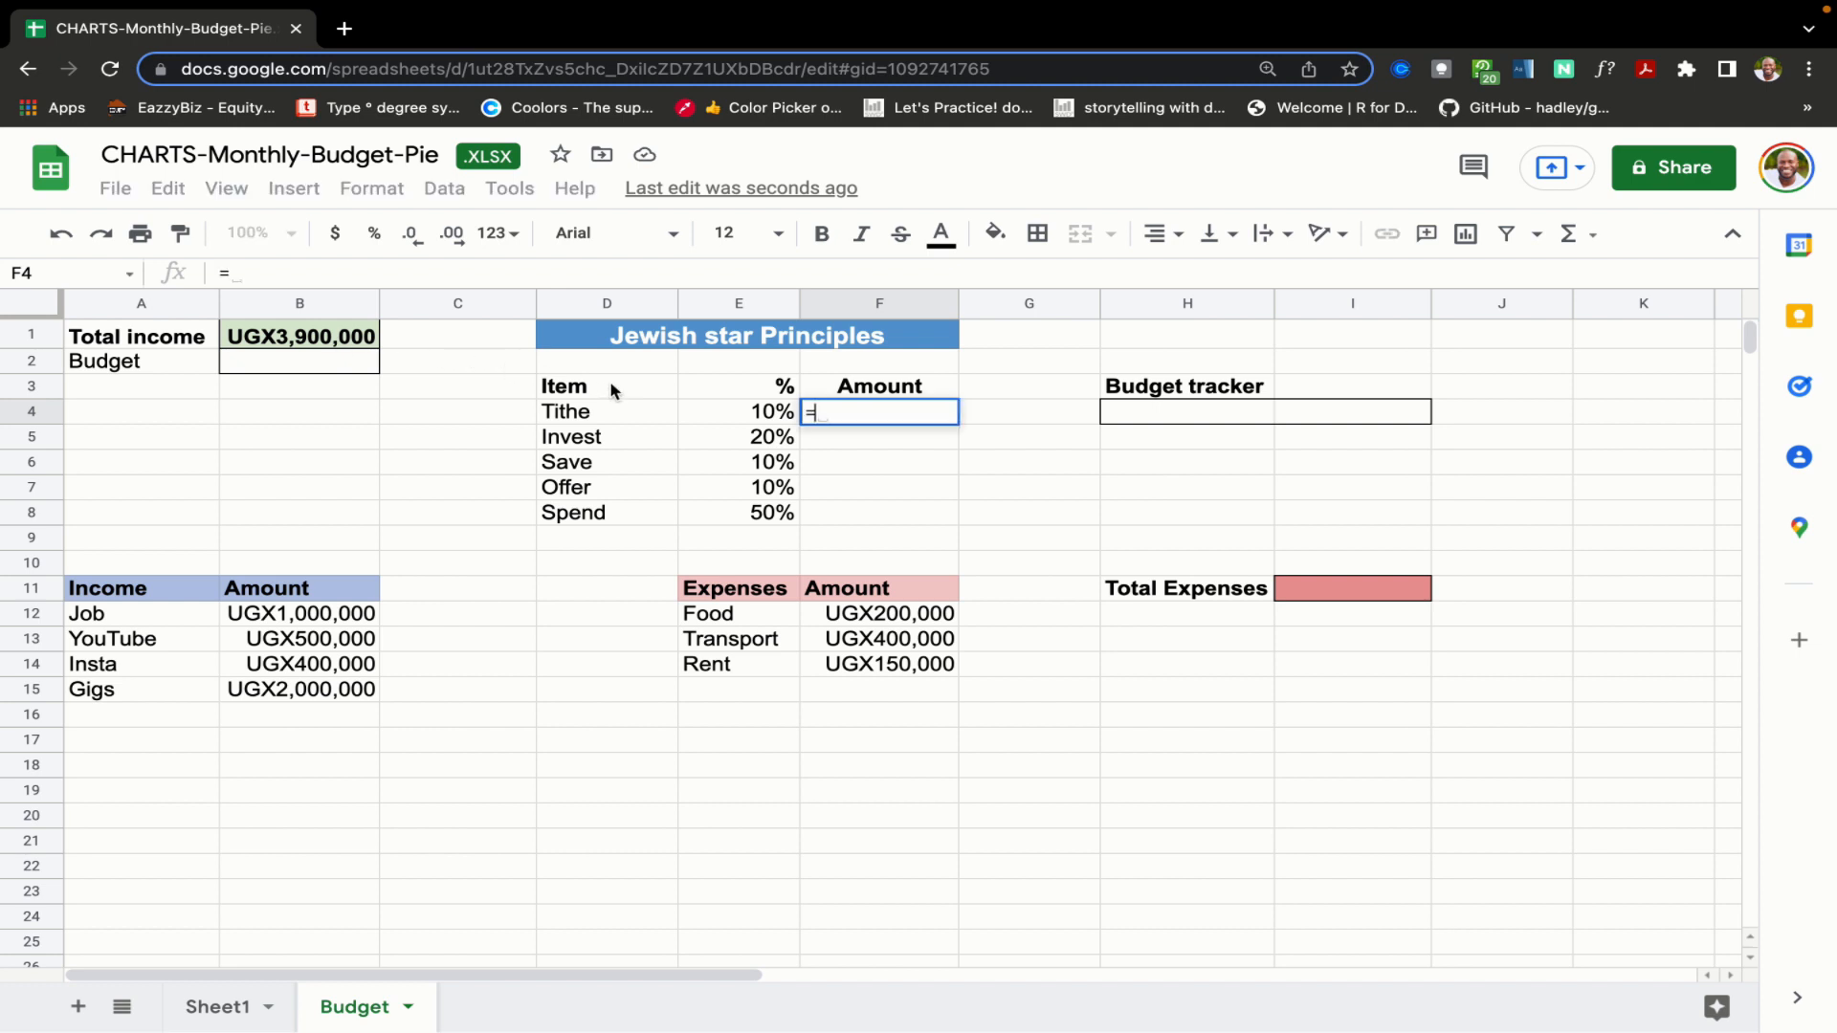
left_click(737, 412)
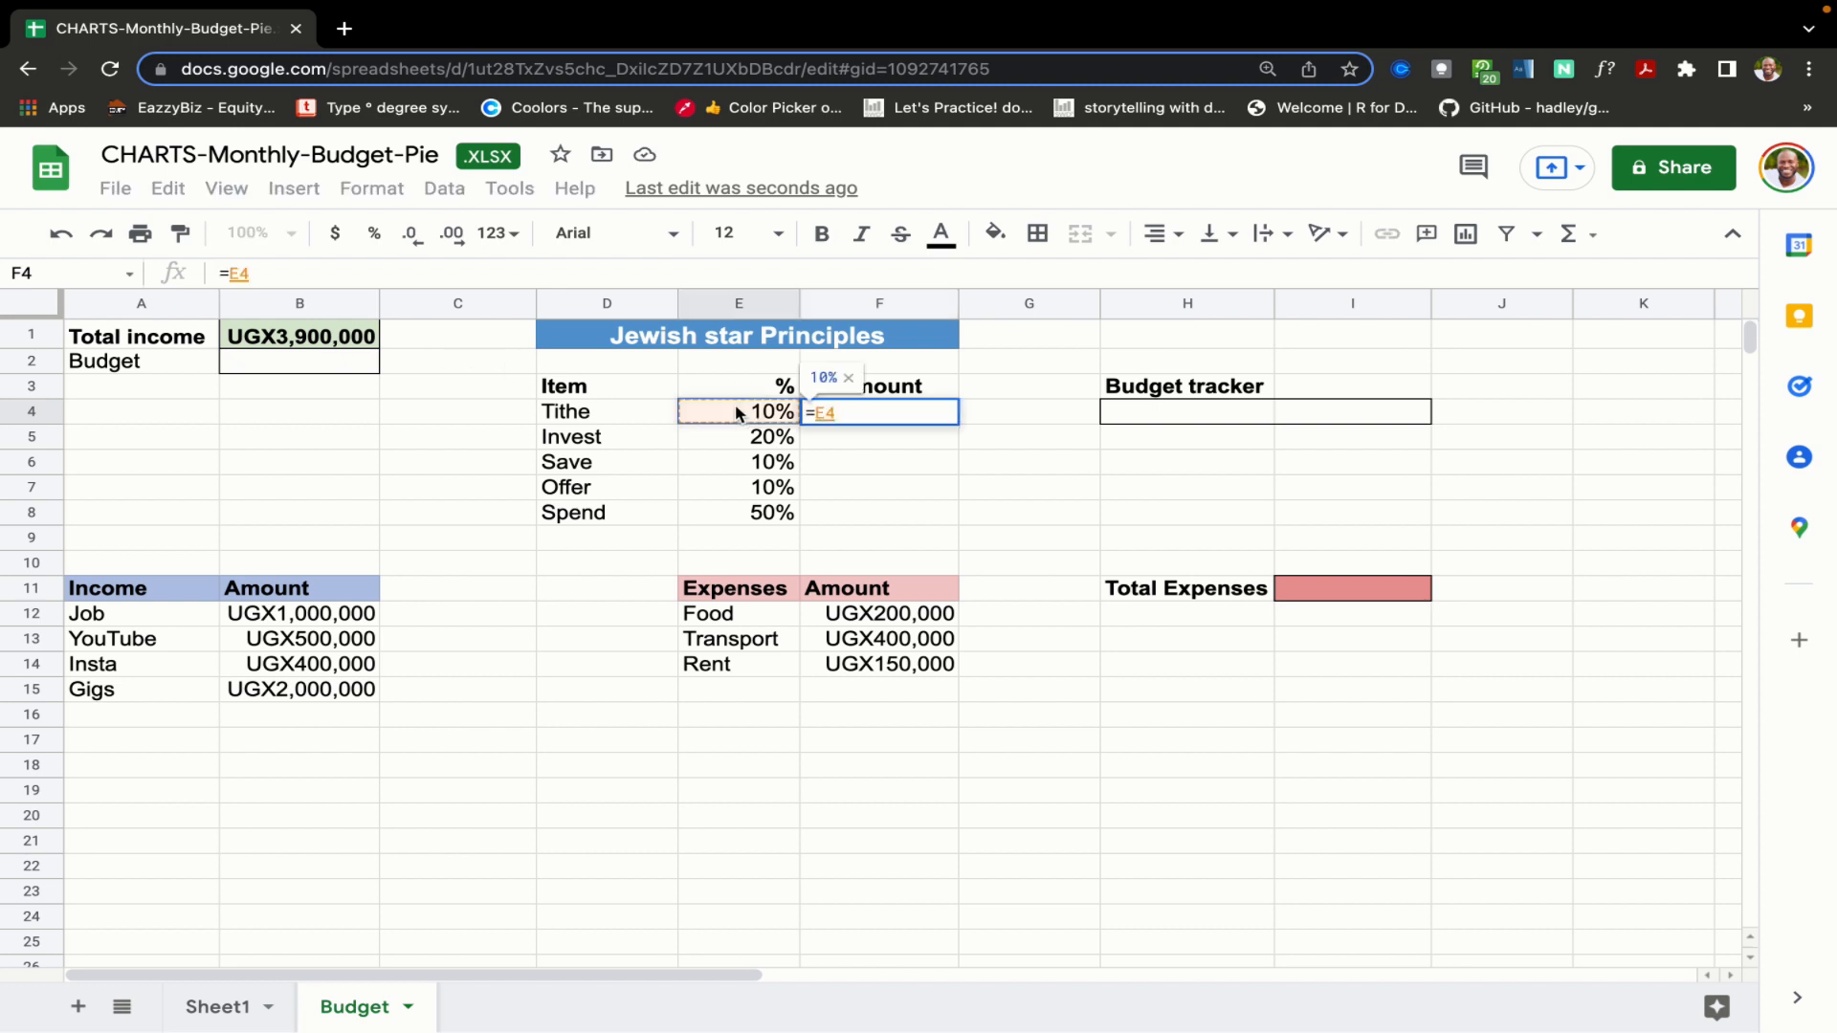
type("*")
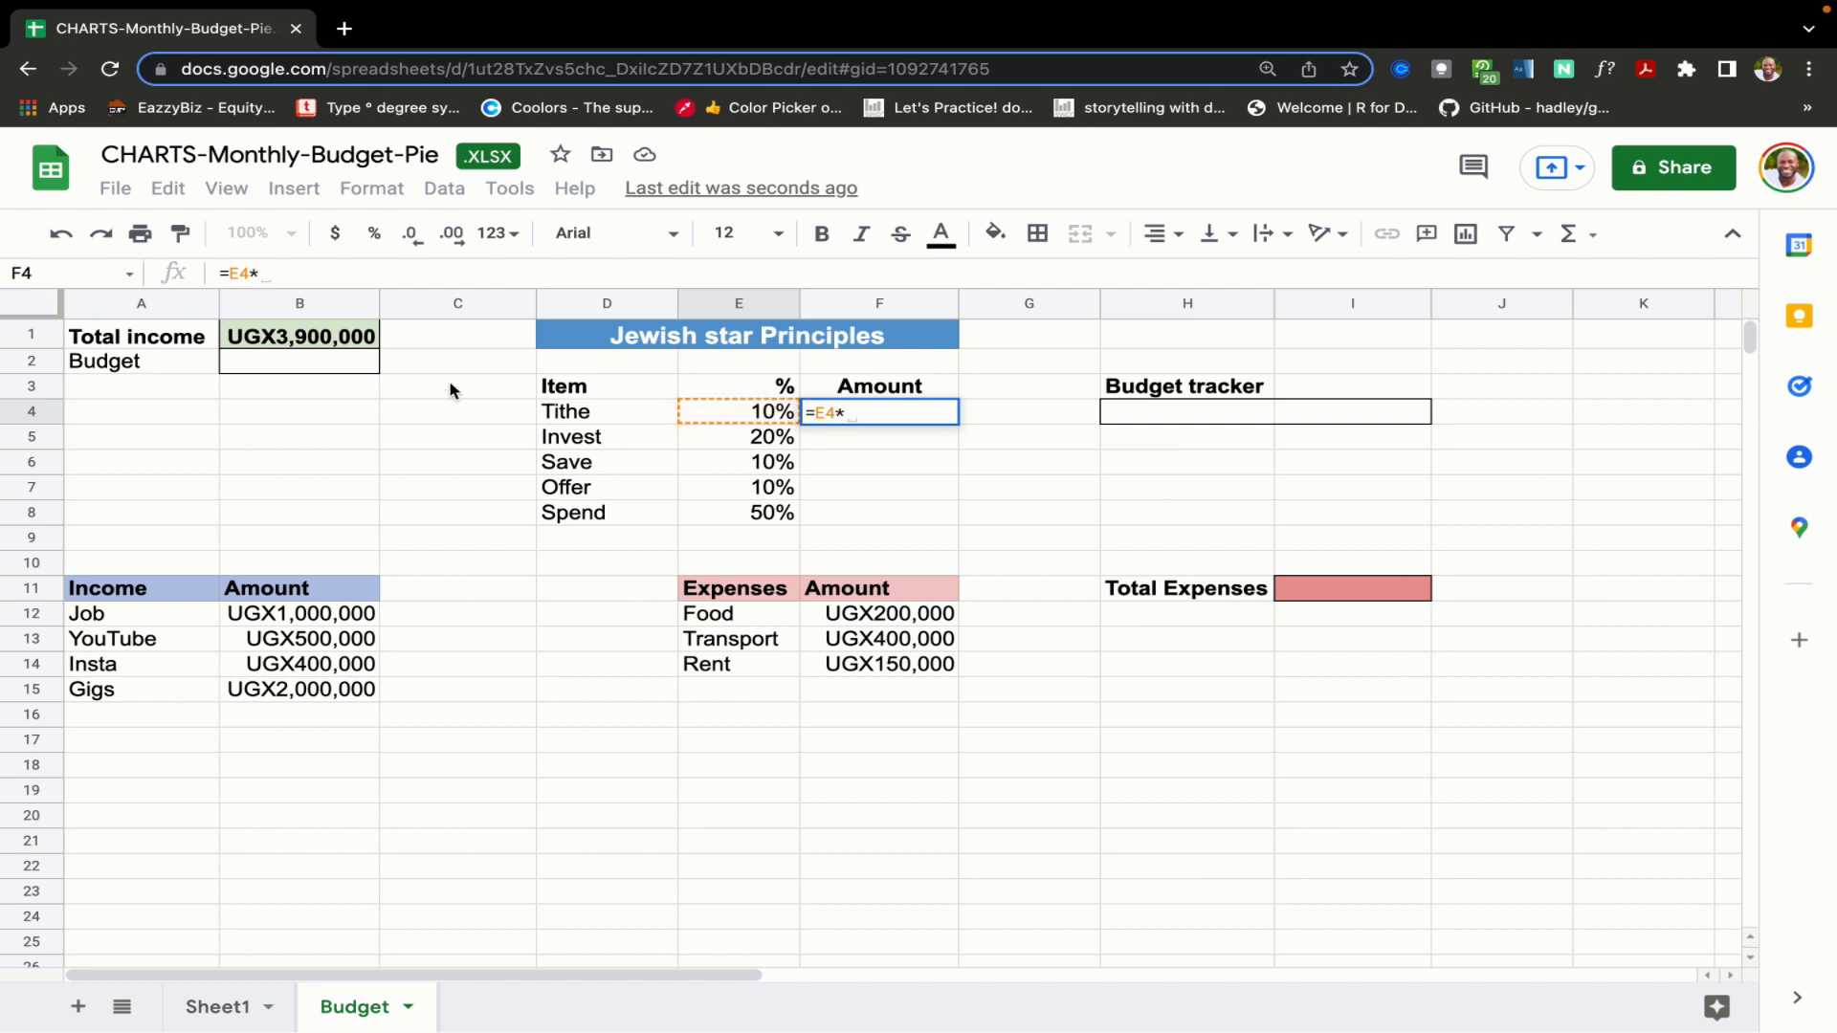
left_click(298, 337)
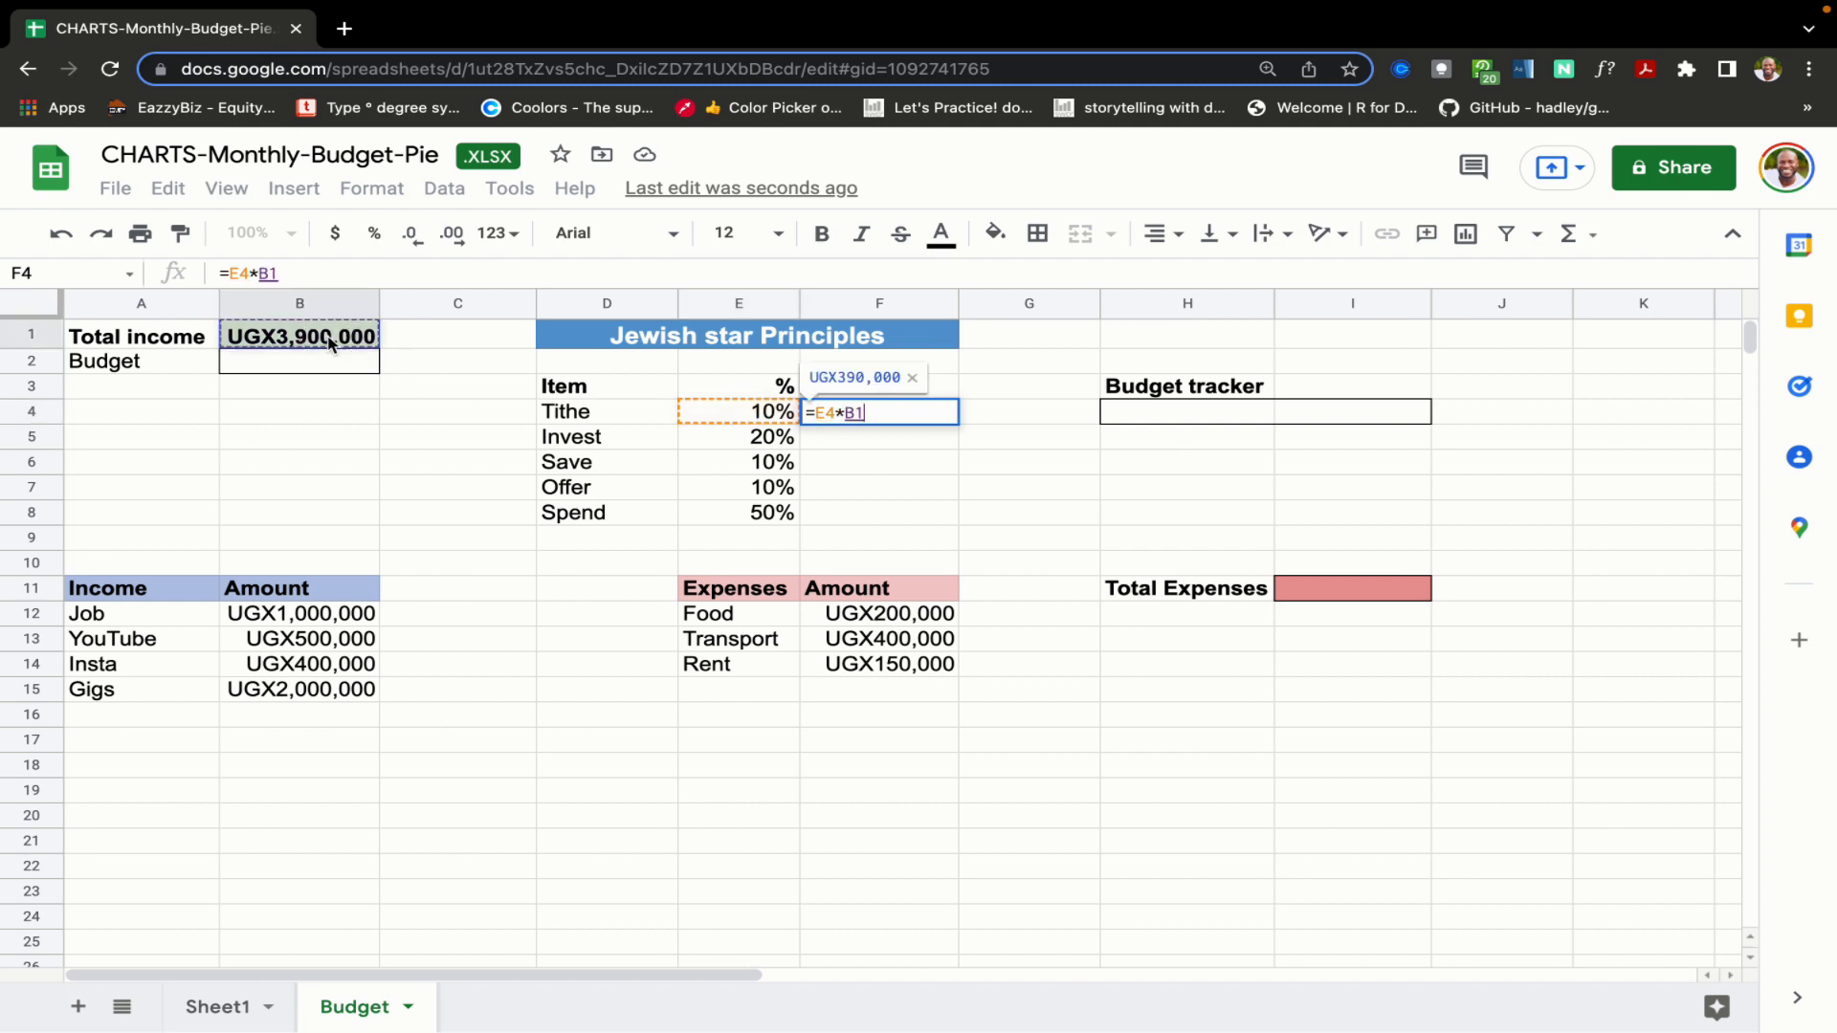
key("F4")
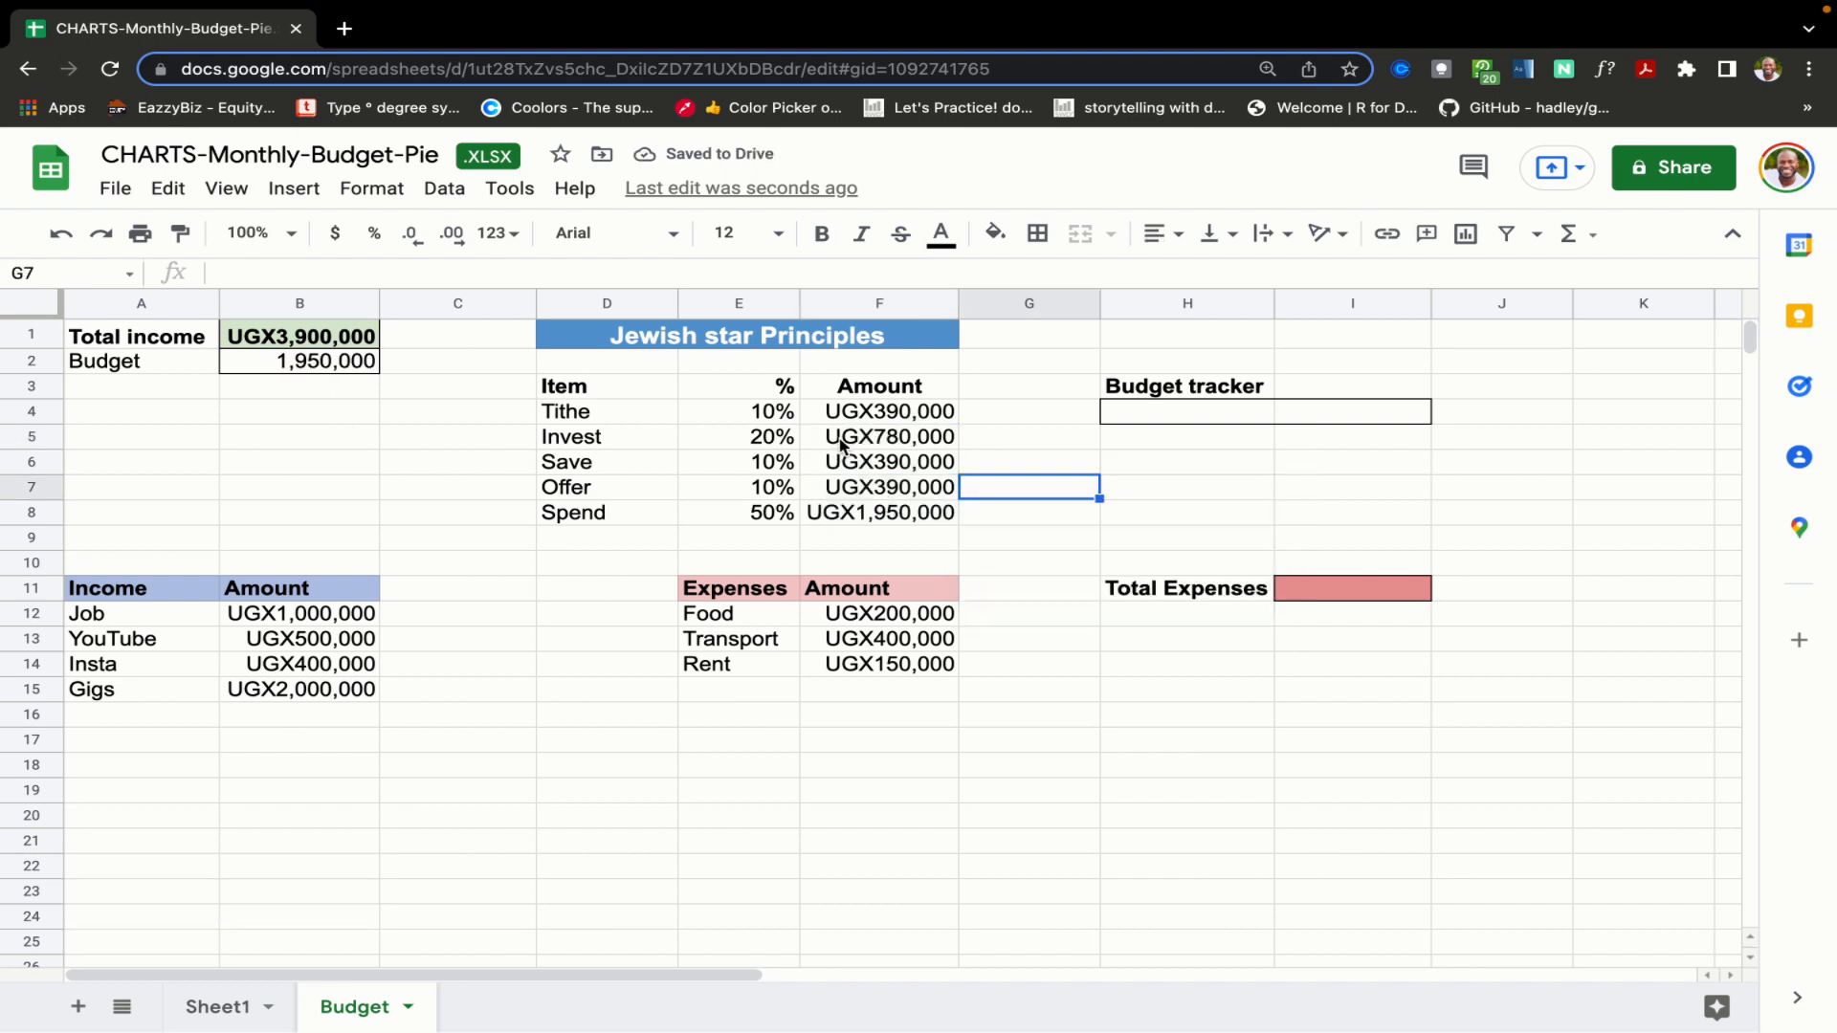
left_click(739, 437)
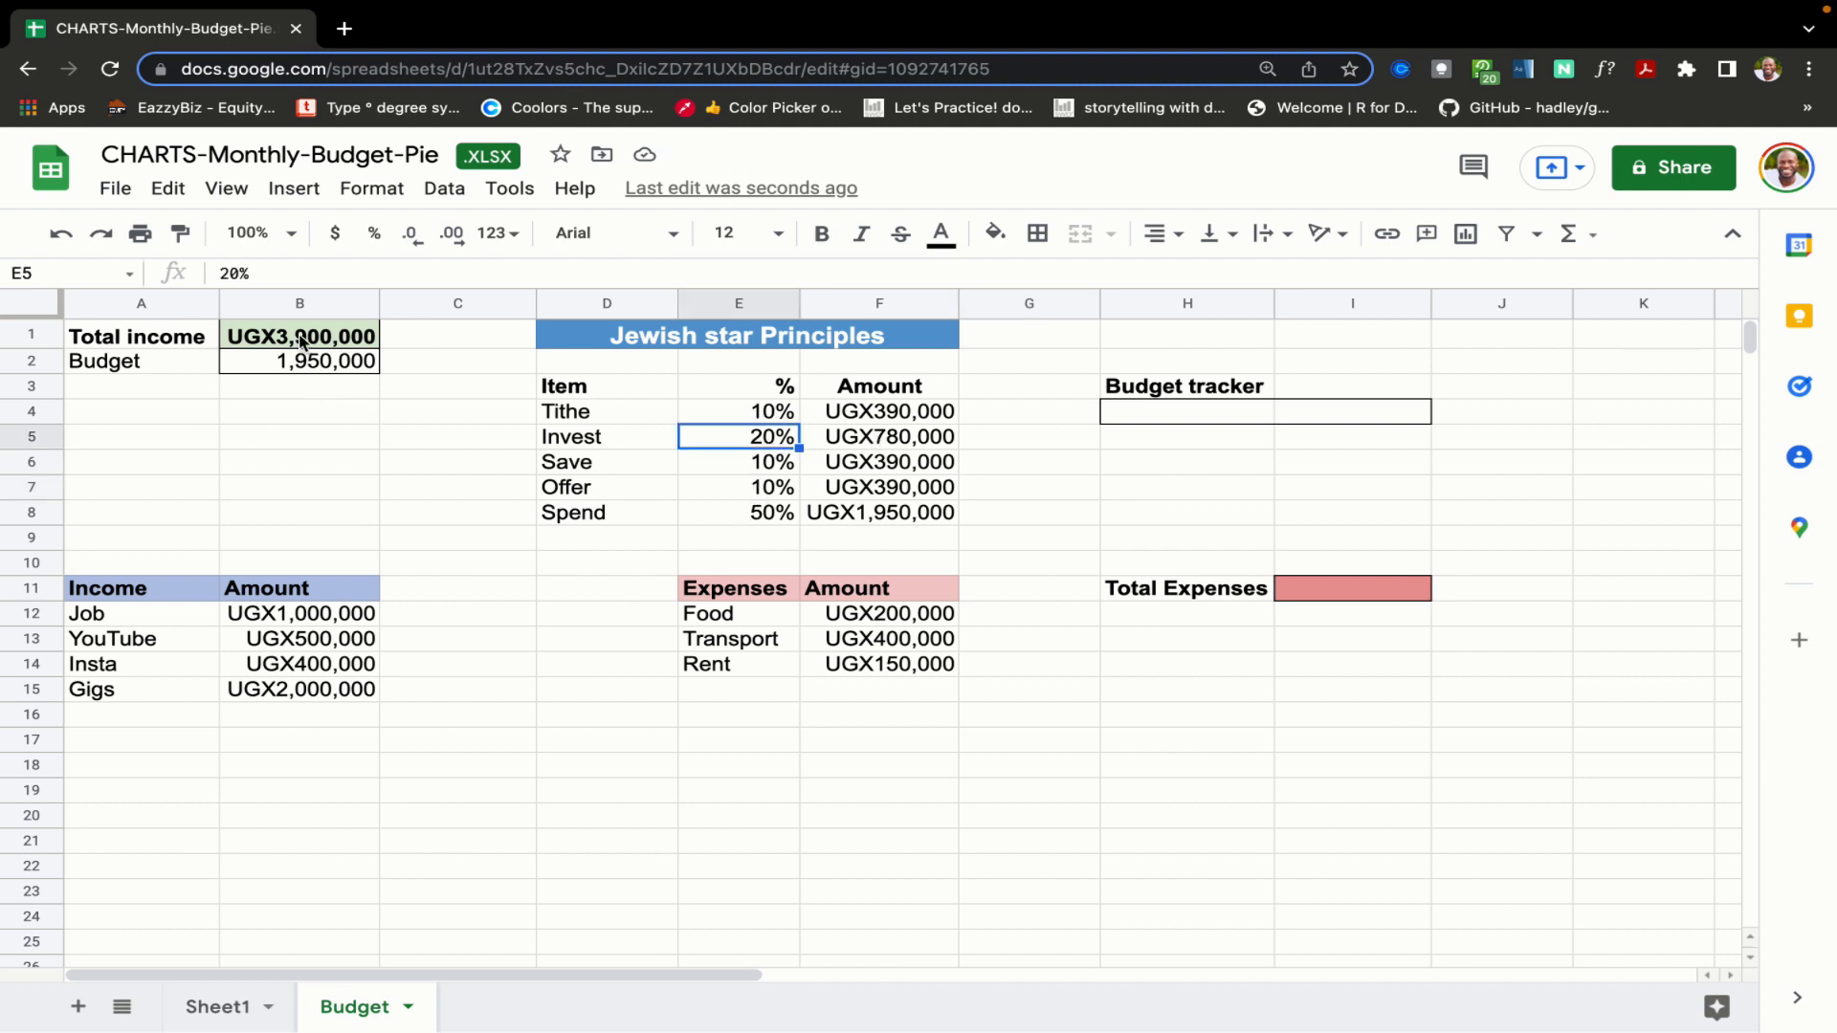
left_click(300, 361)
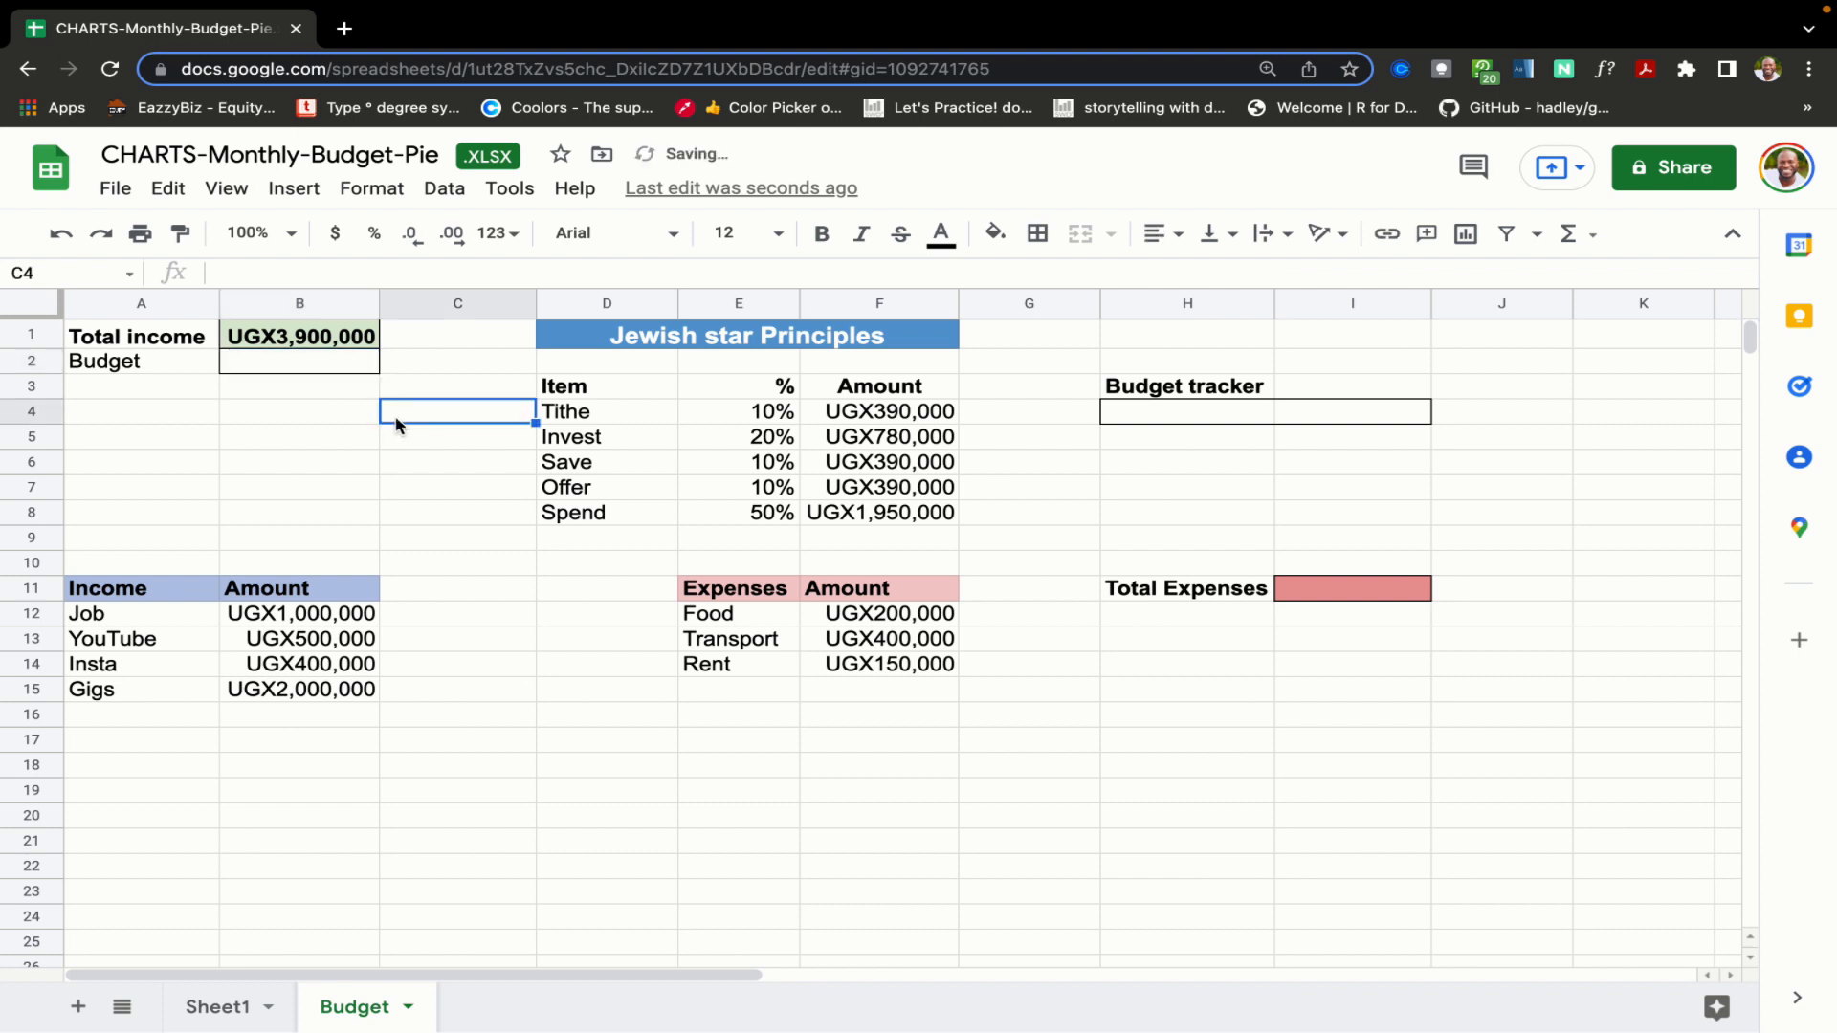
- Make Budget B2 pull the Spend amount as =$F$8, showing 1,950,000, and verify both formulas
left_click(299, 360)
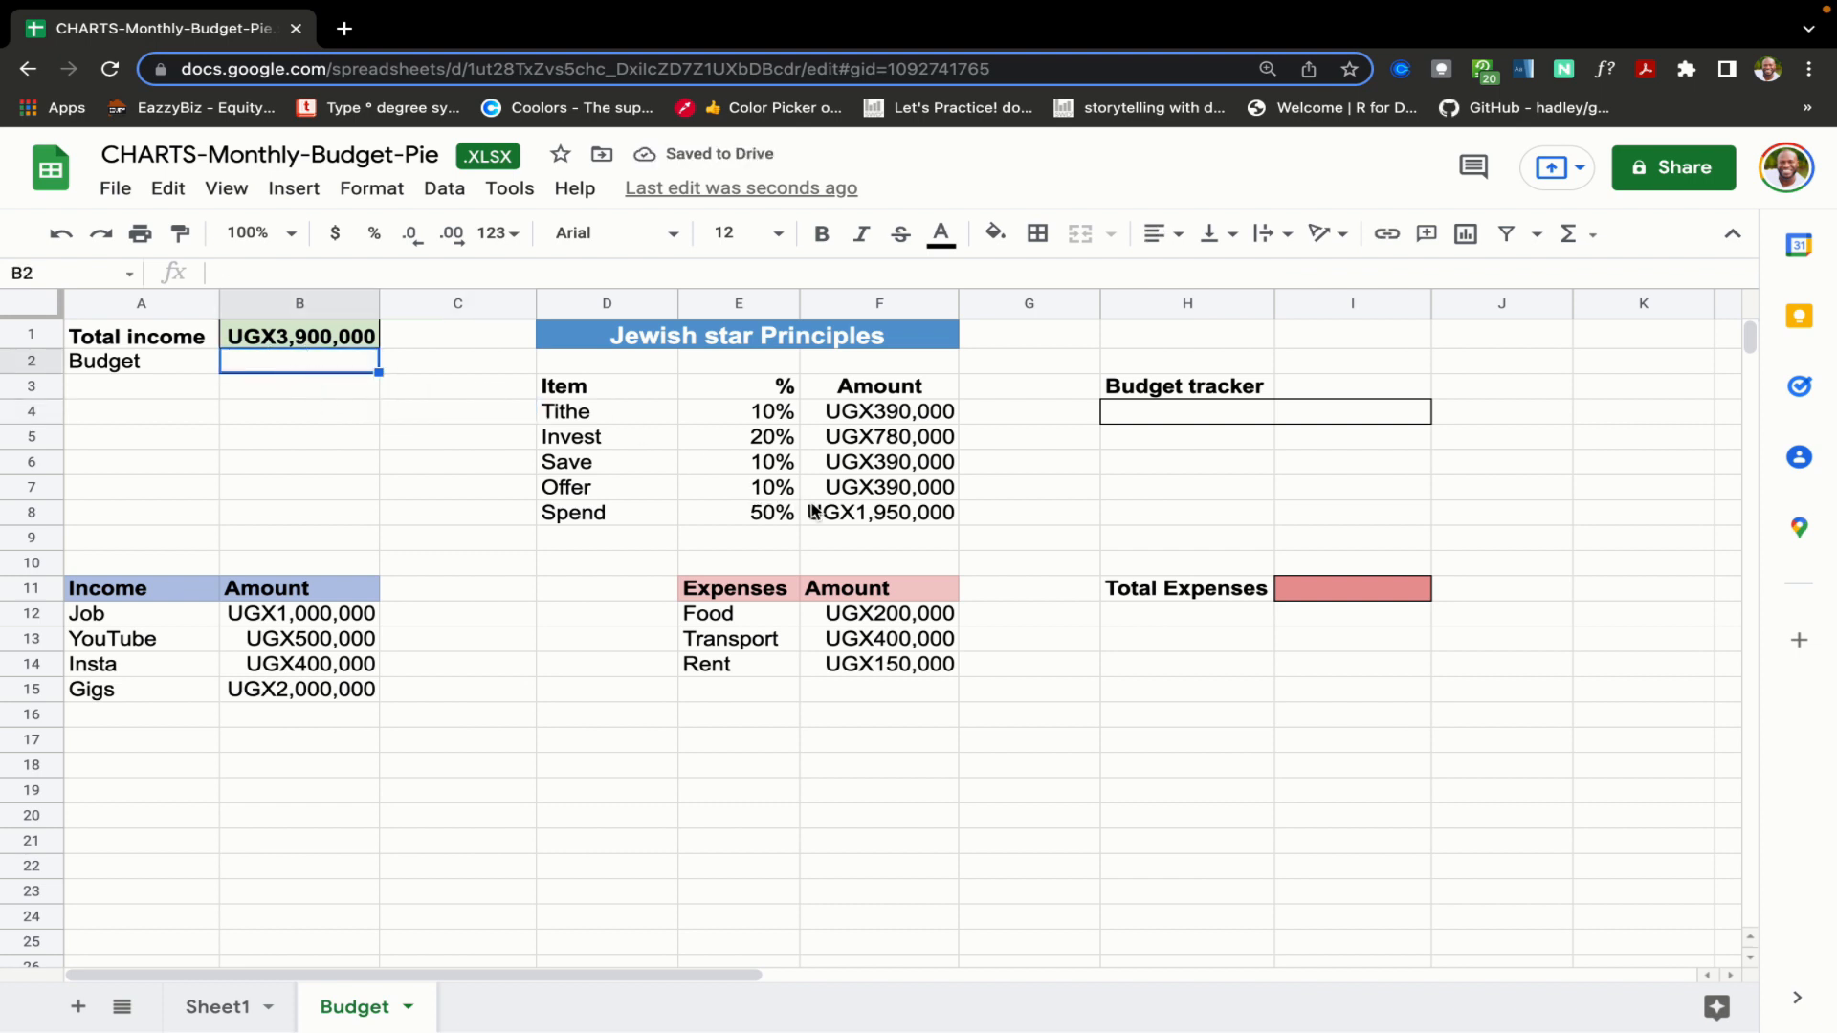
left_click(878, 513)
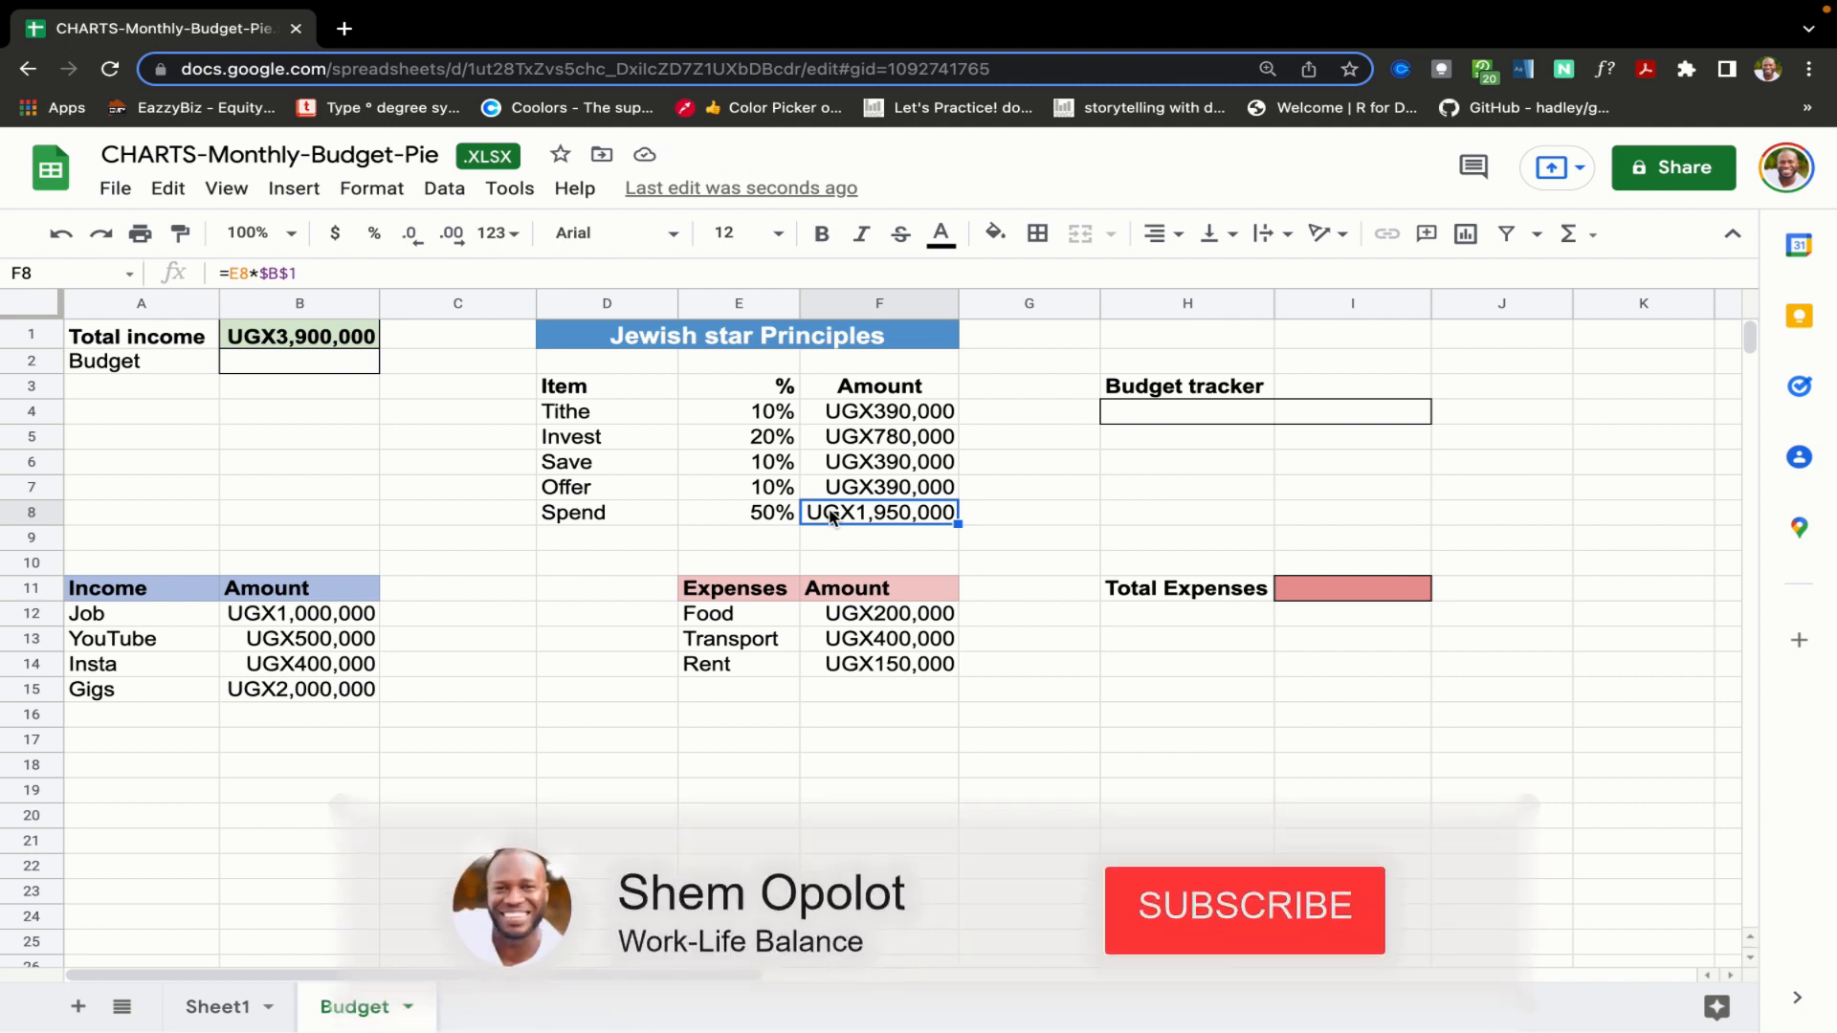
left_click(1243, 905)
type("=")
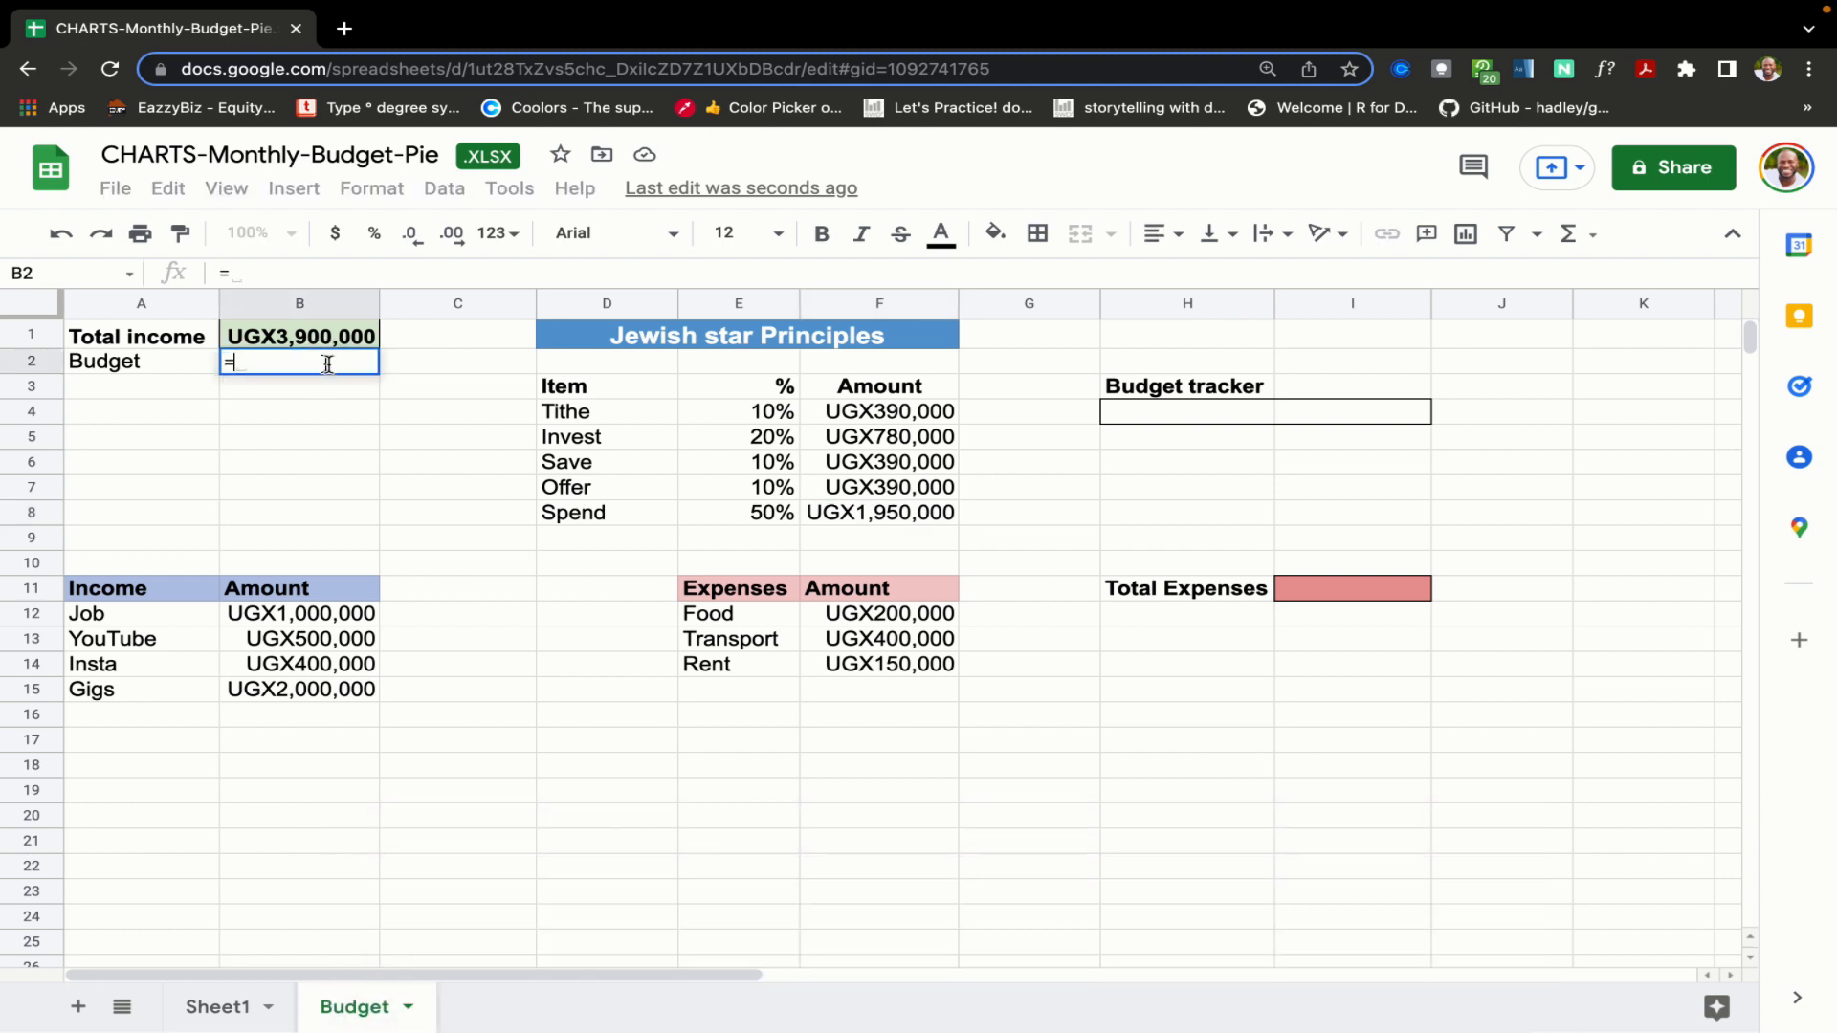
left_click(878, 513)
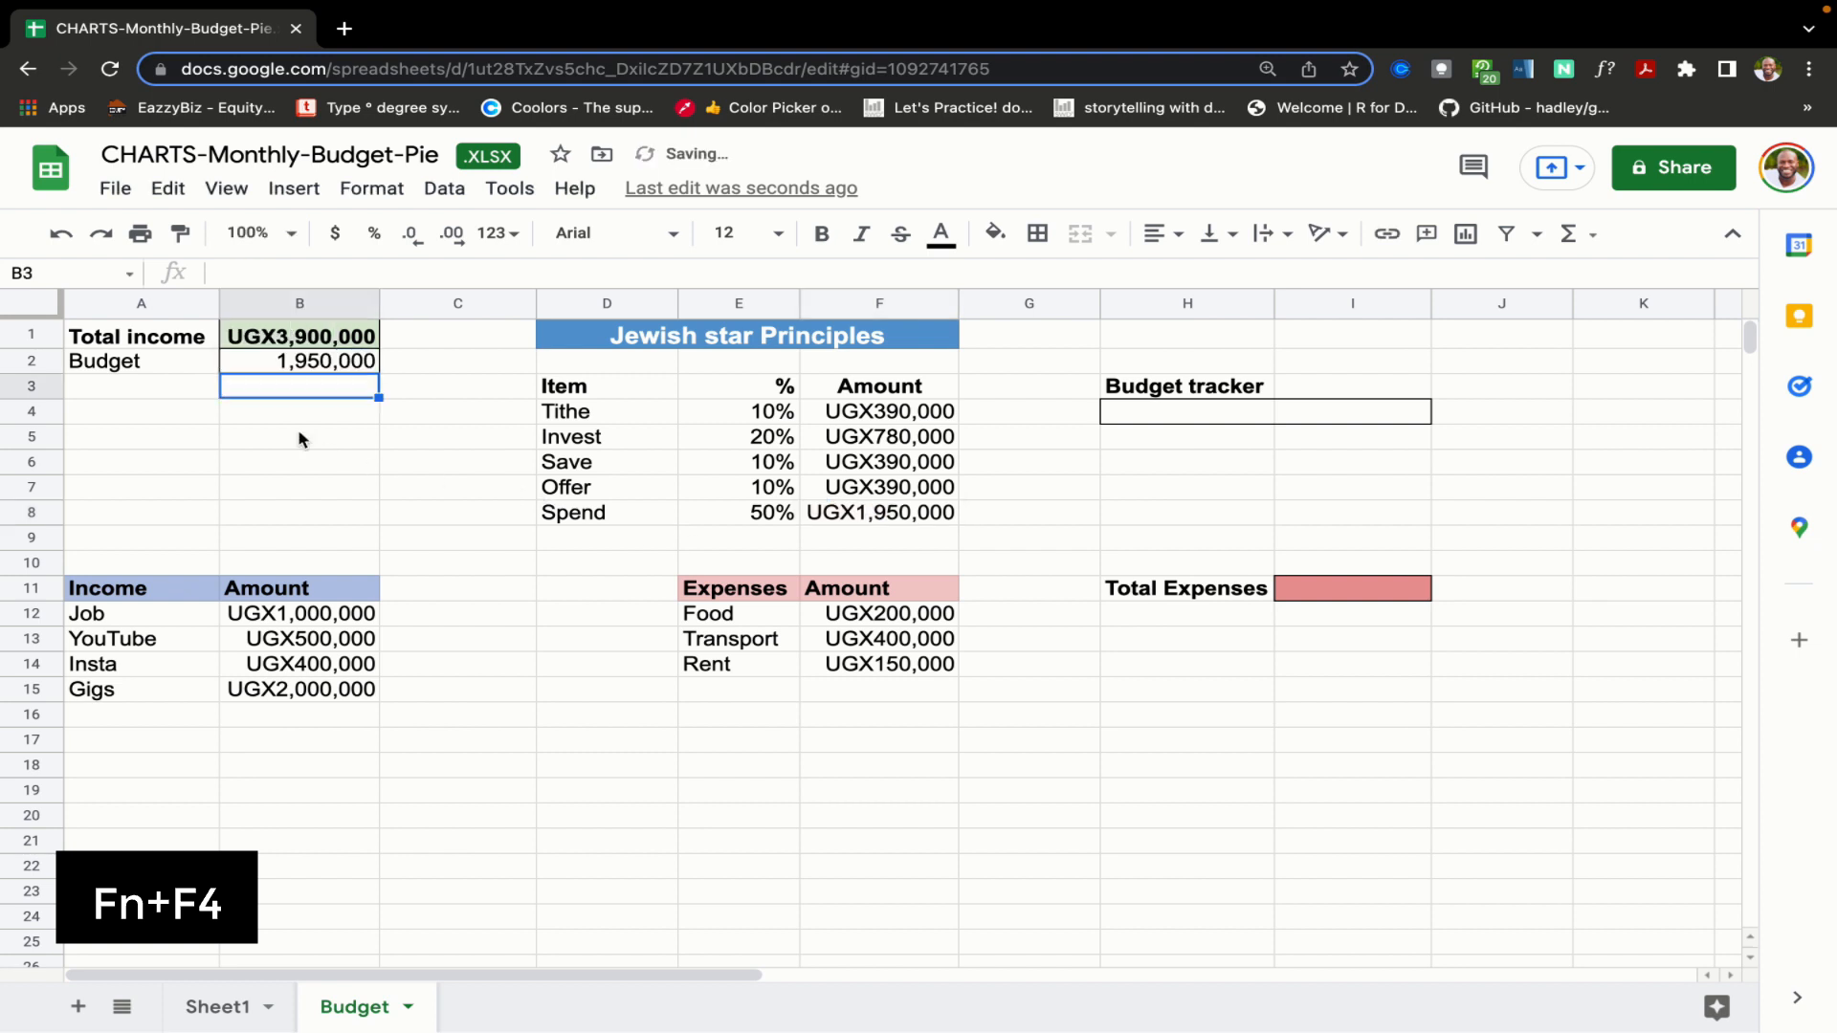
left_click(299, 337)
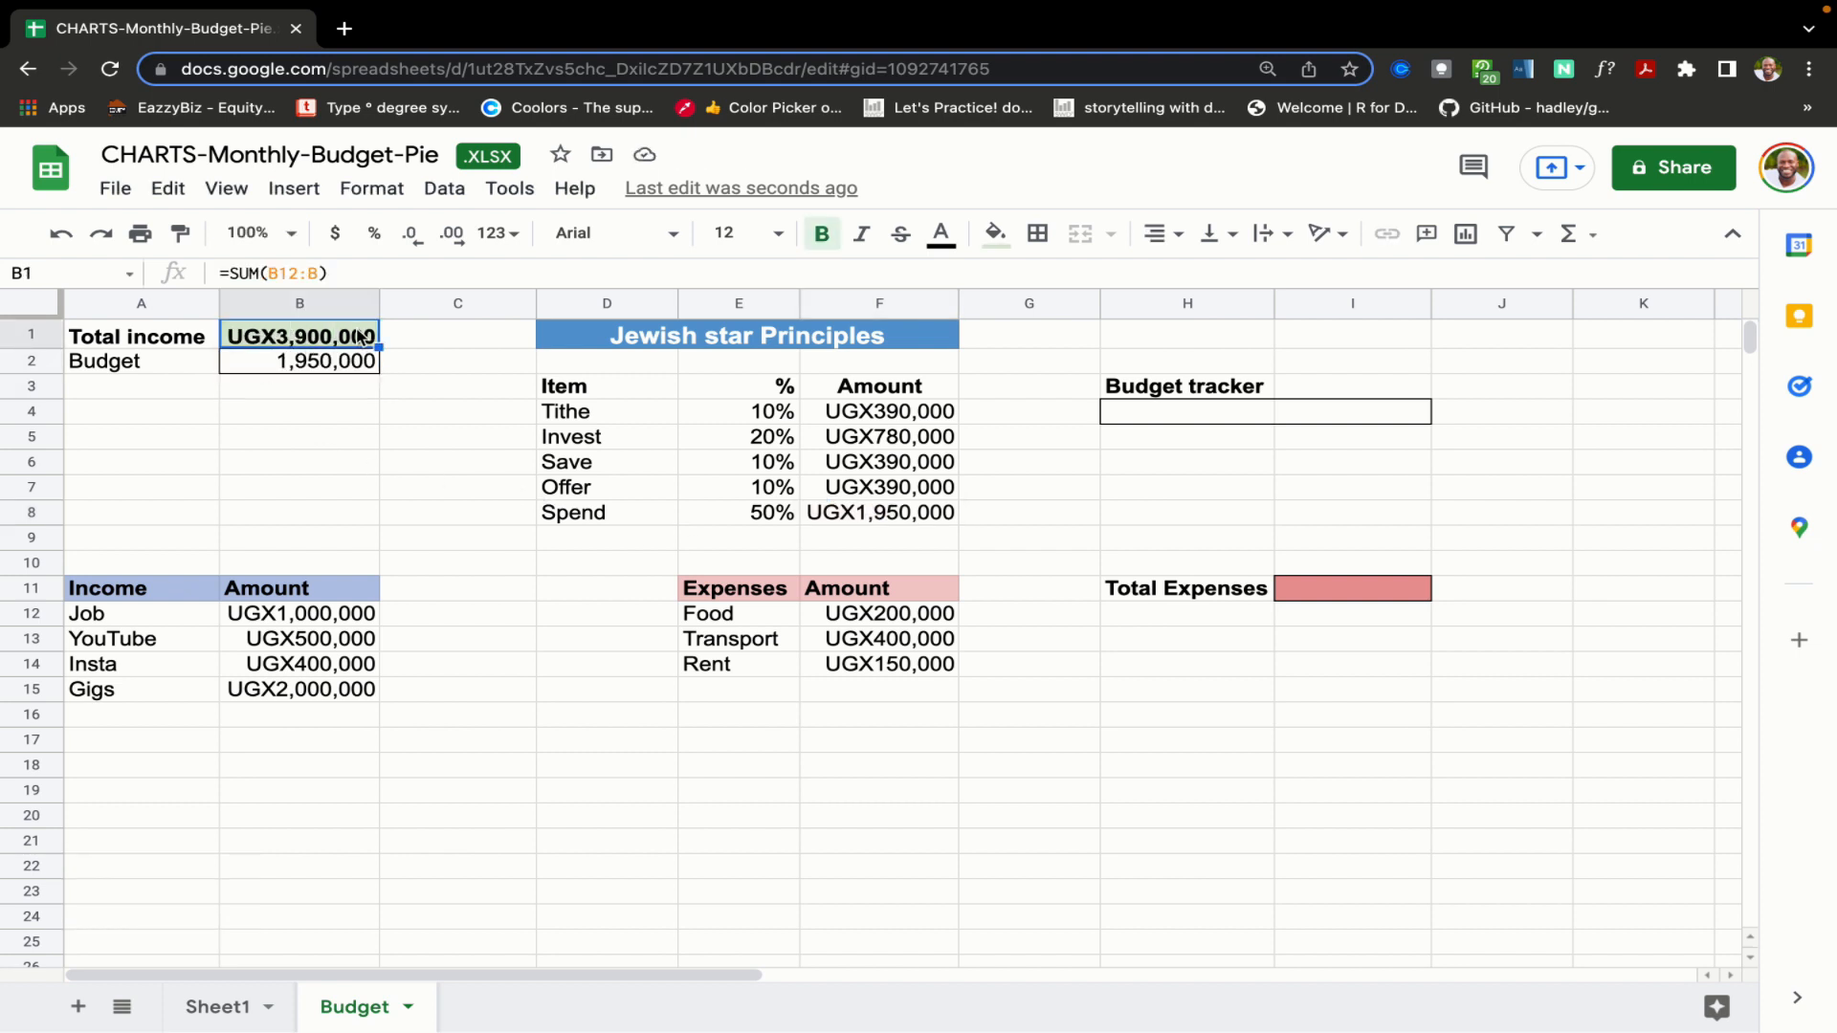
left_click(298, 362)
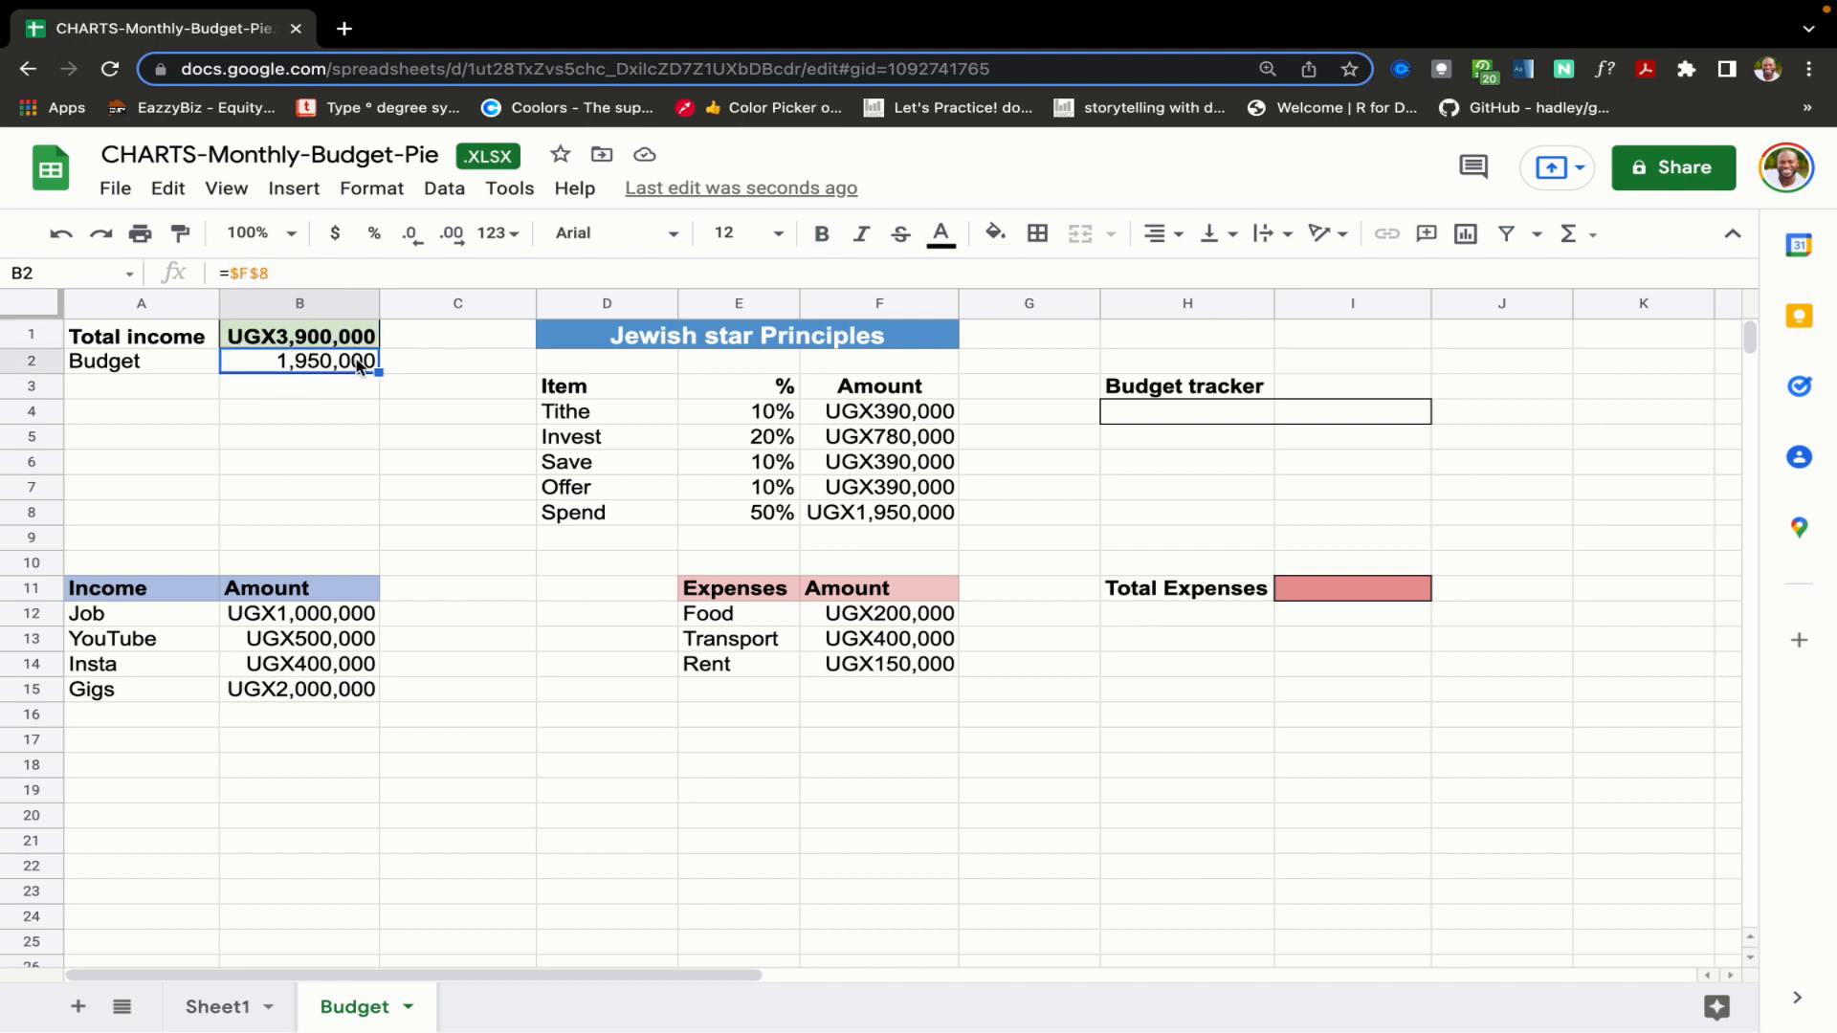
mouse_move(798, 629)
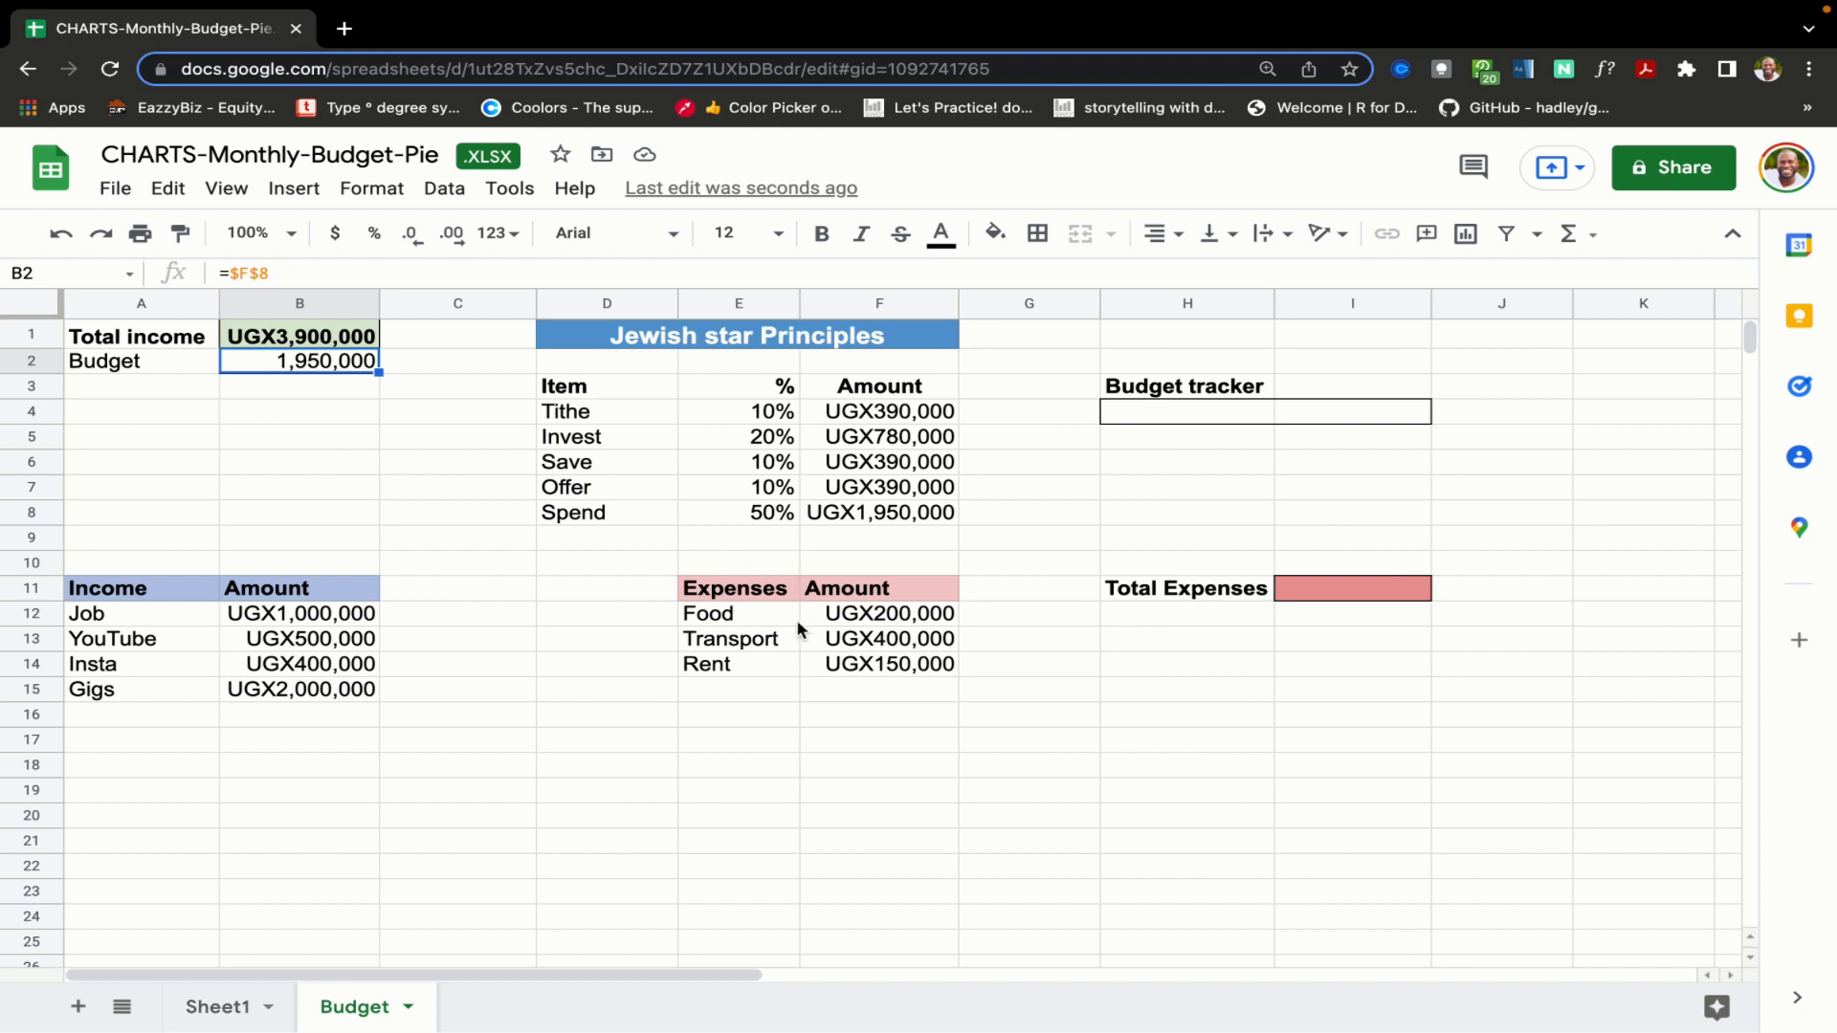
left_click(738, 612)
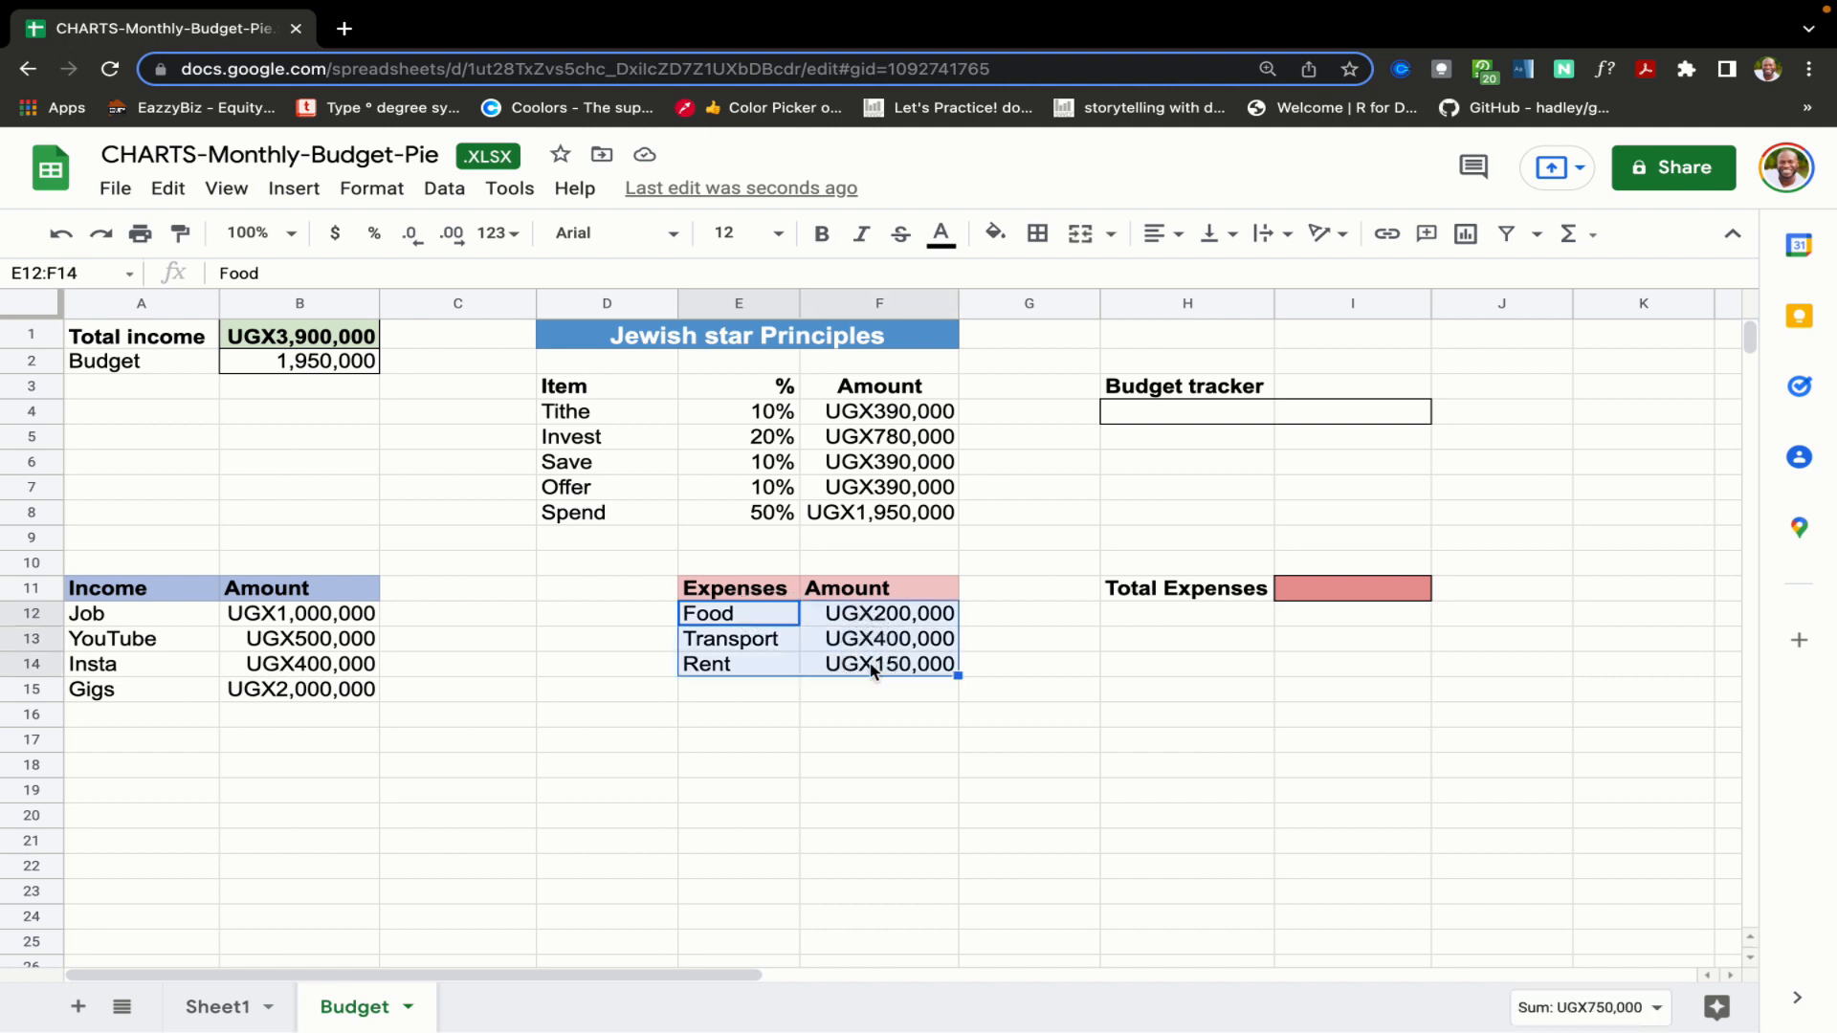
left_click(735, 587)
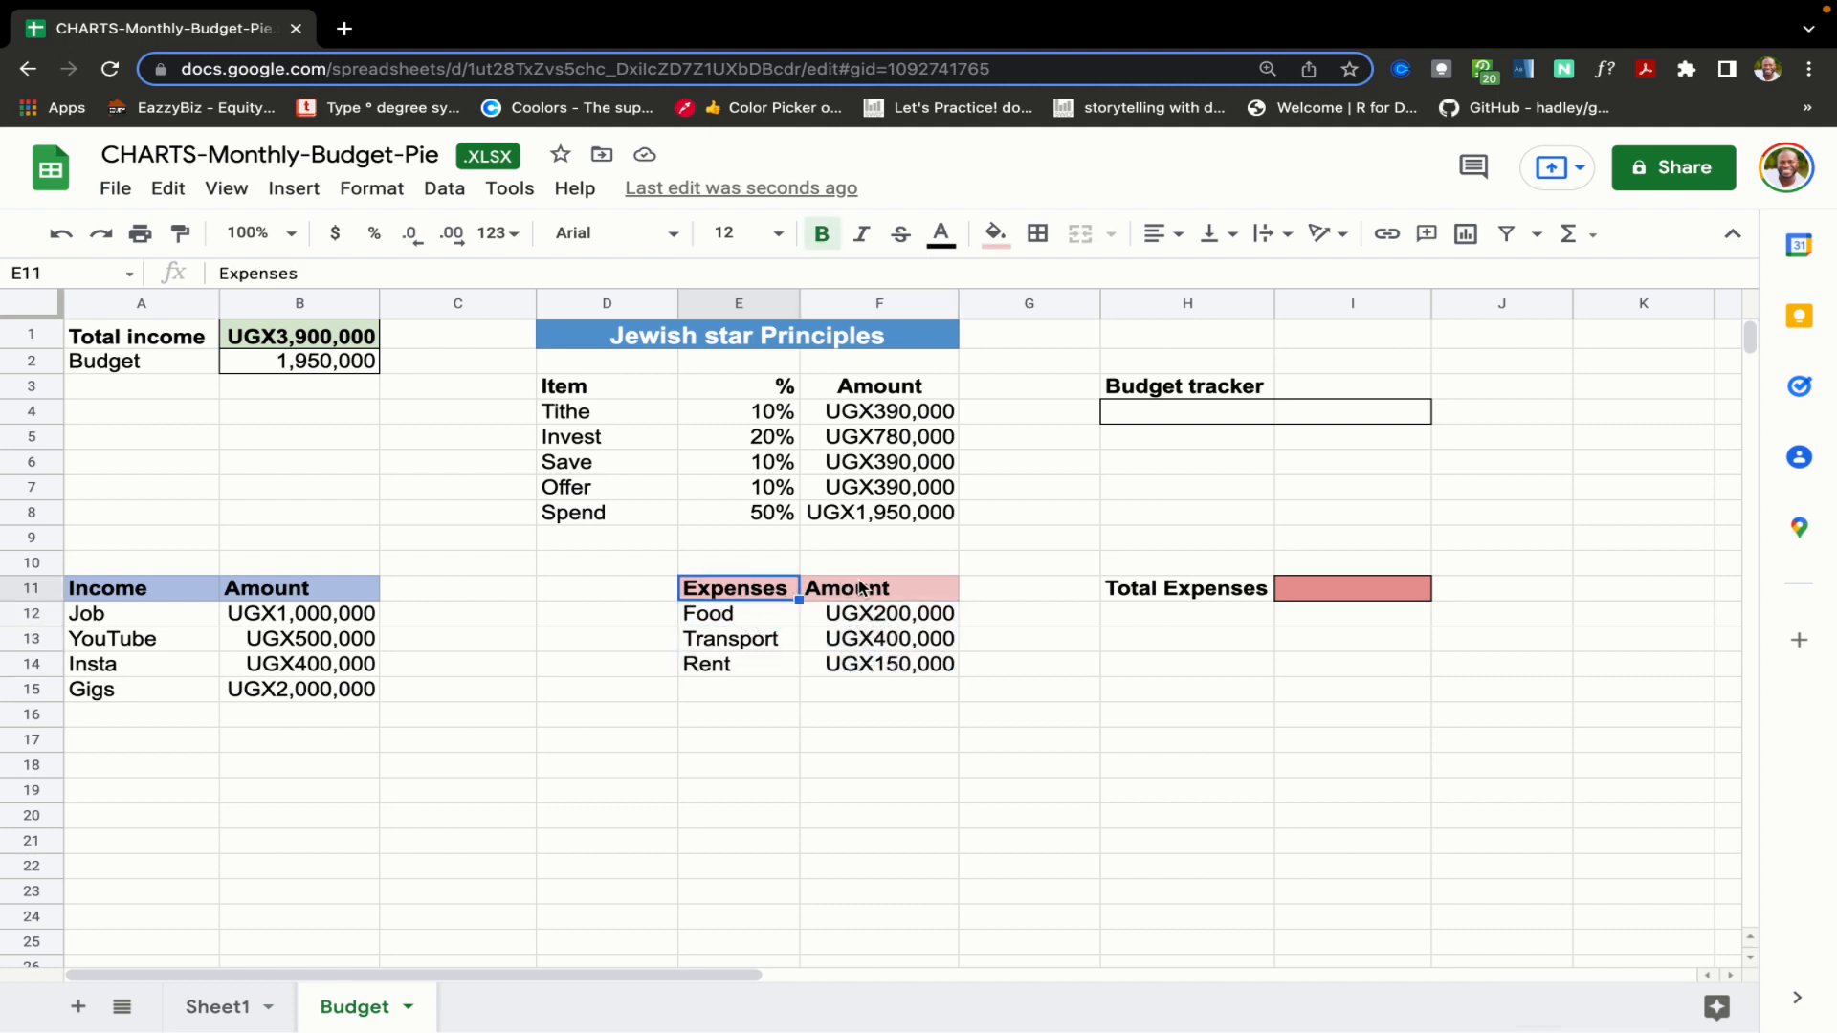
left_click(878, 613)
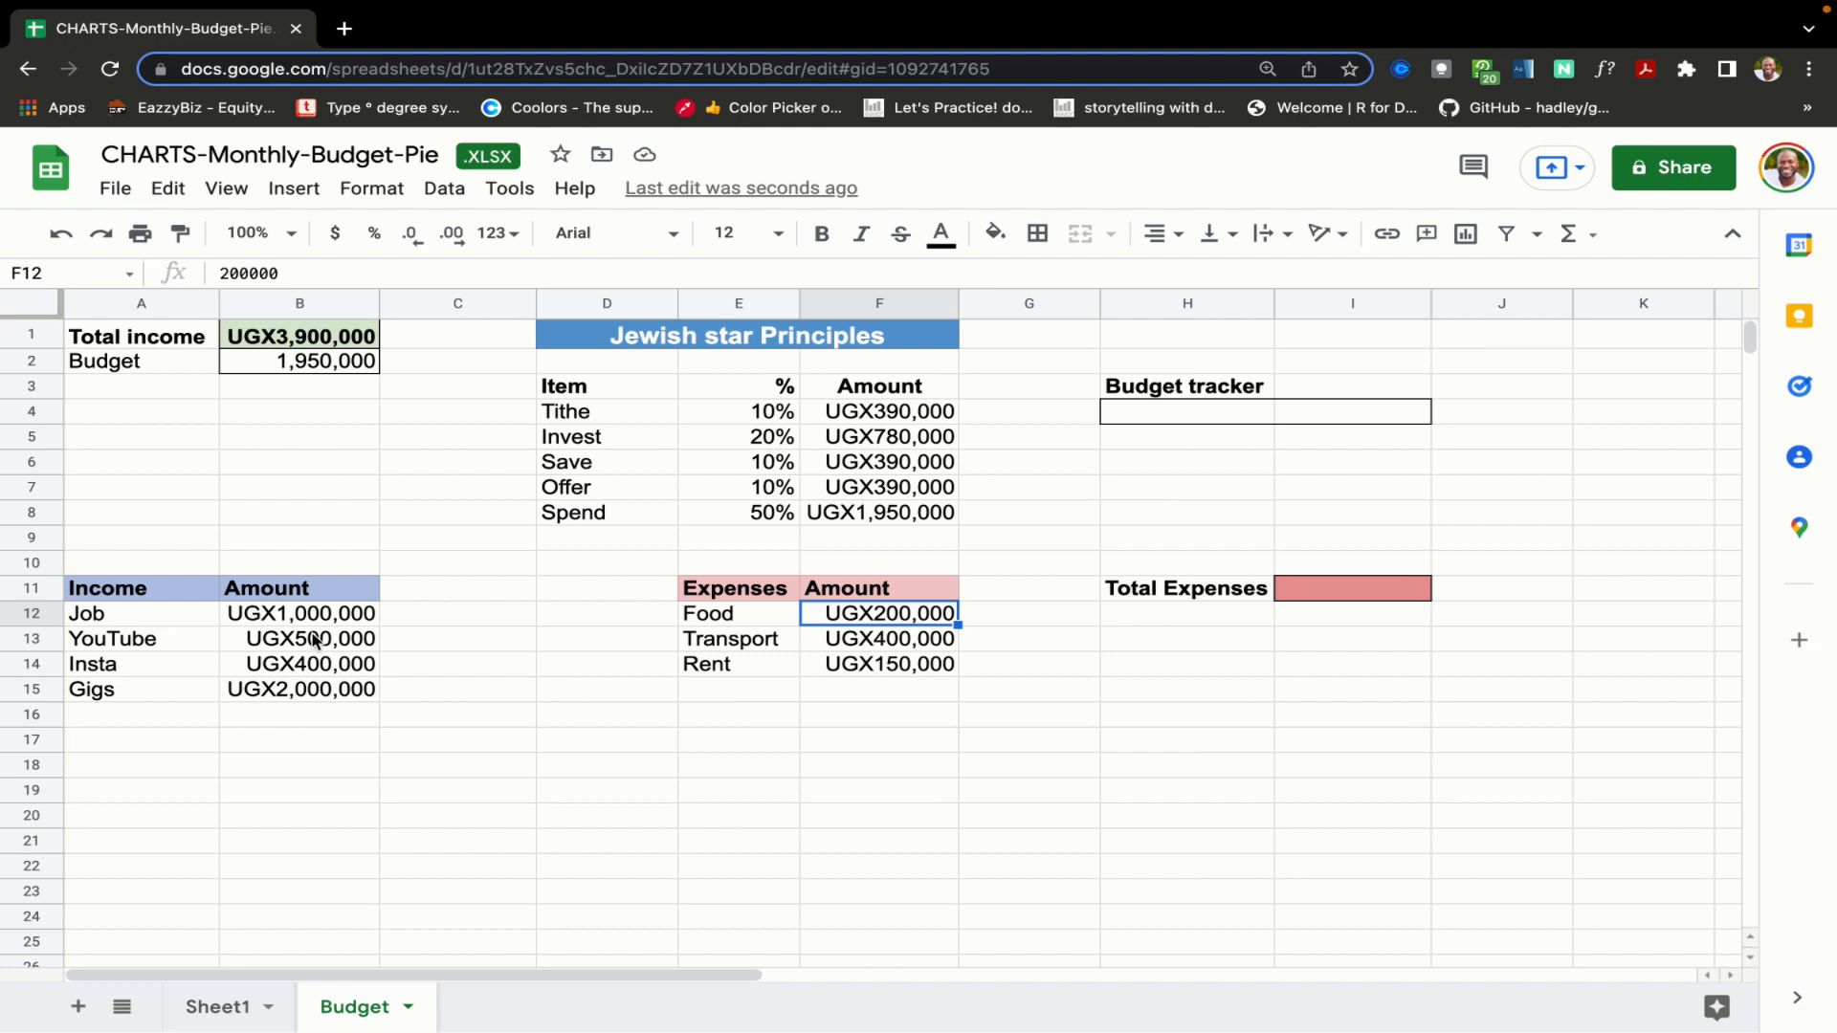
left_click(1030, 588)
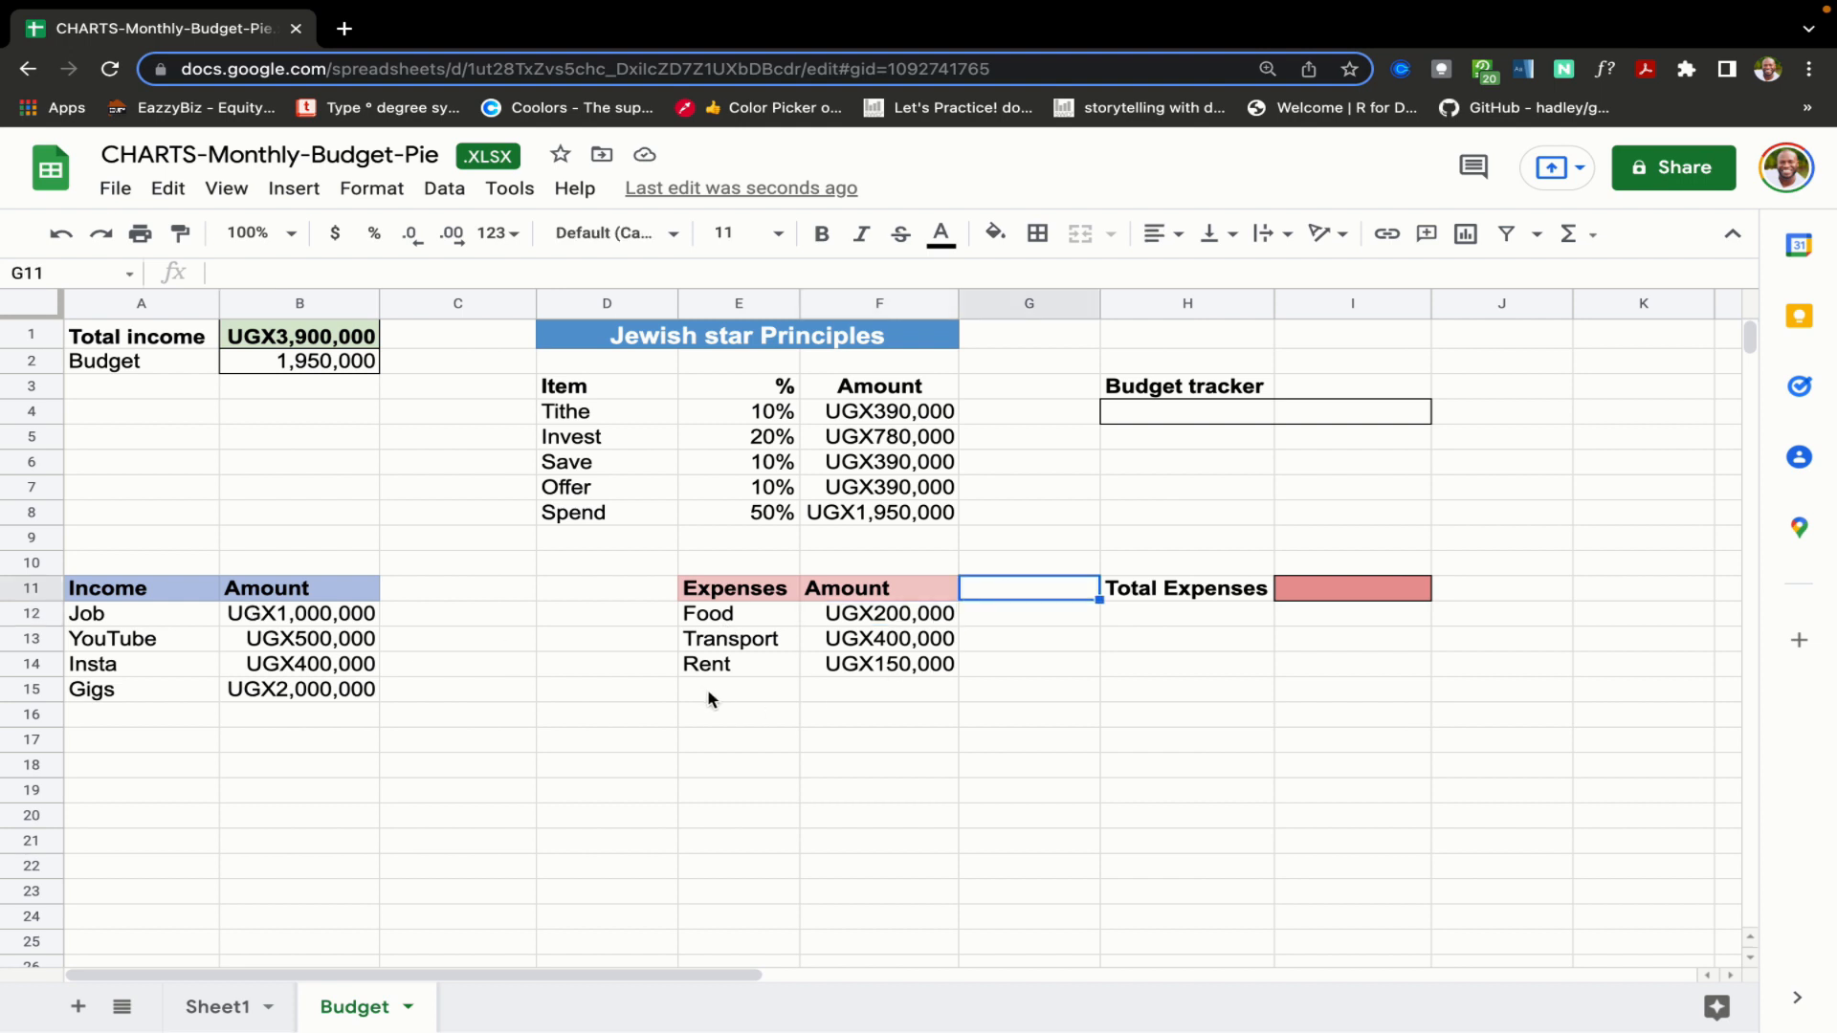
left_click(739, 689)
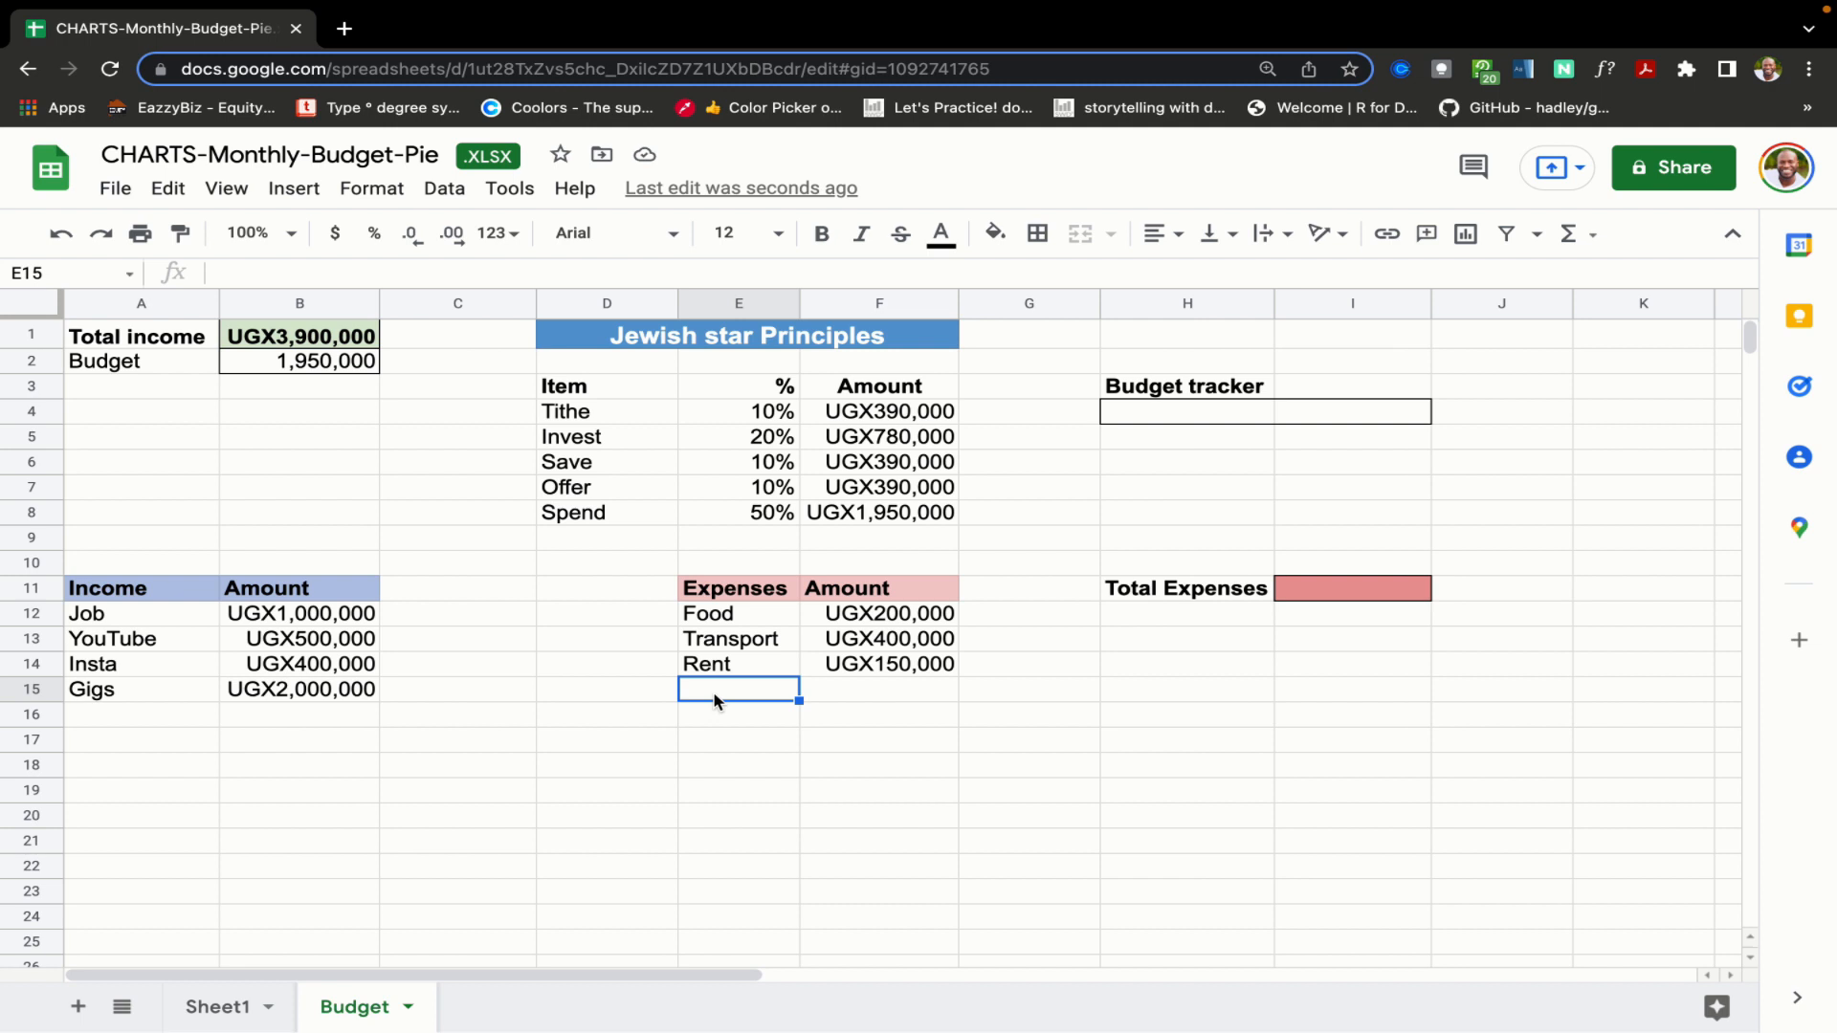
type("Oranges")
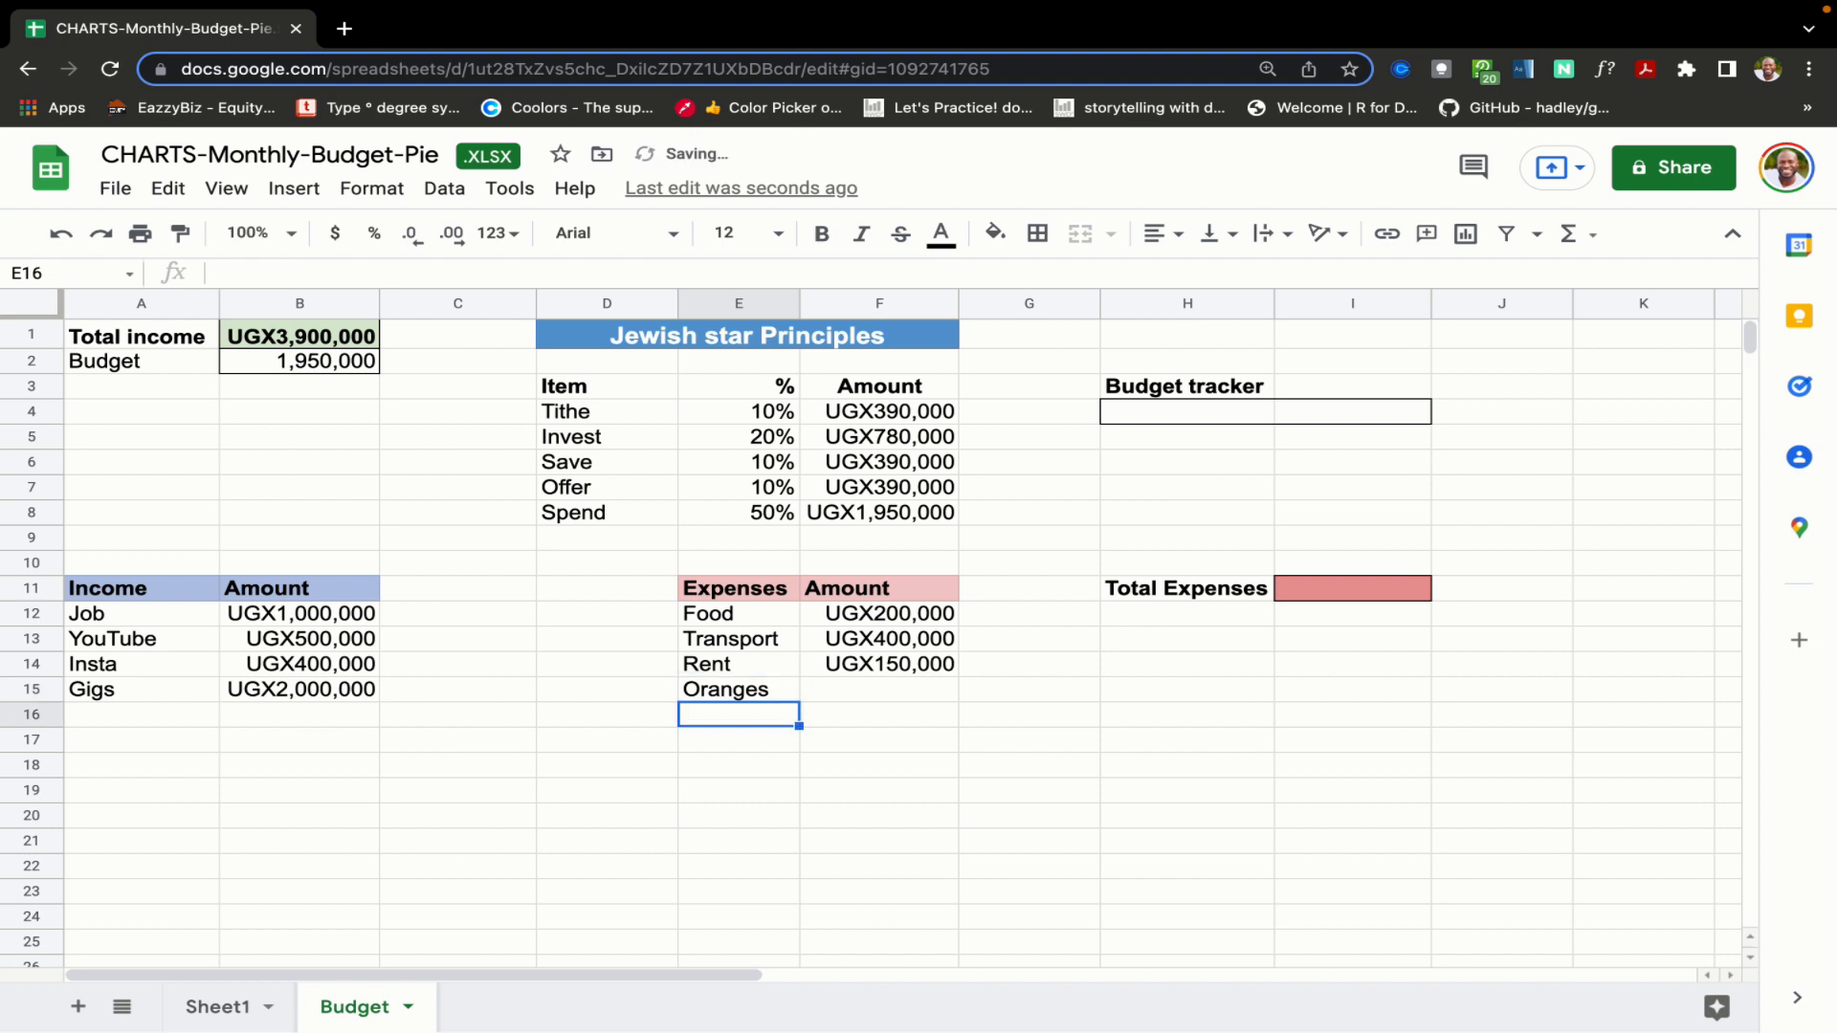
mouse_move(875, 699)
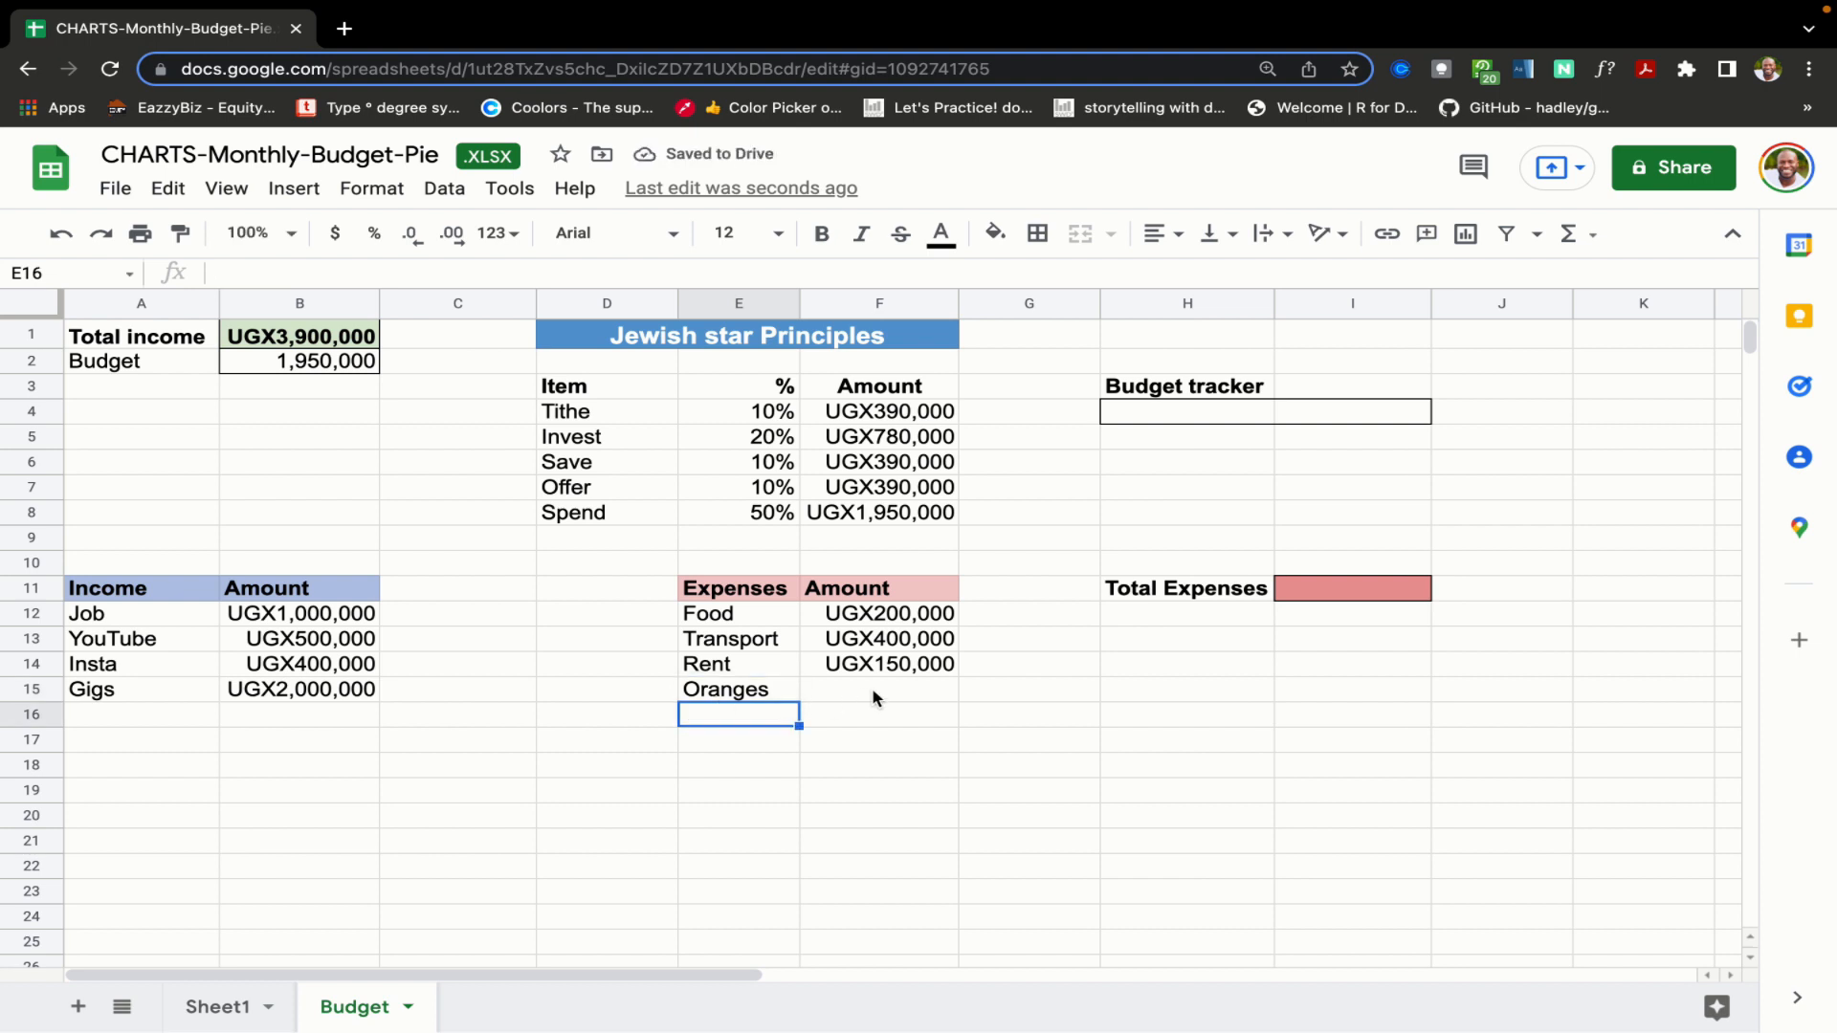
left_click(878, 689)
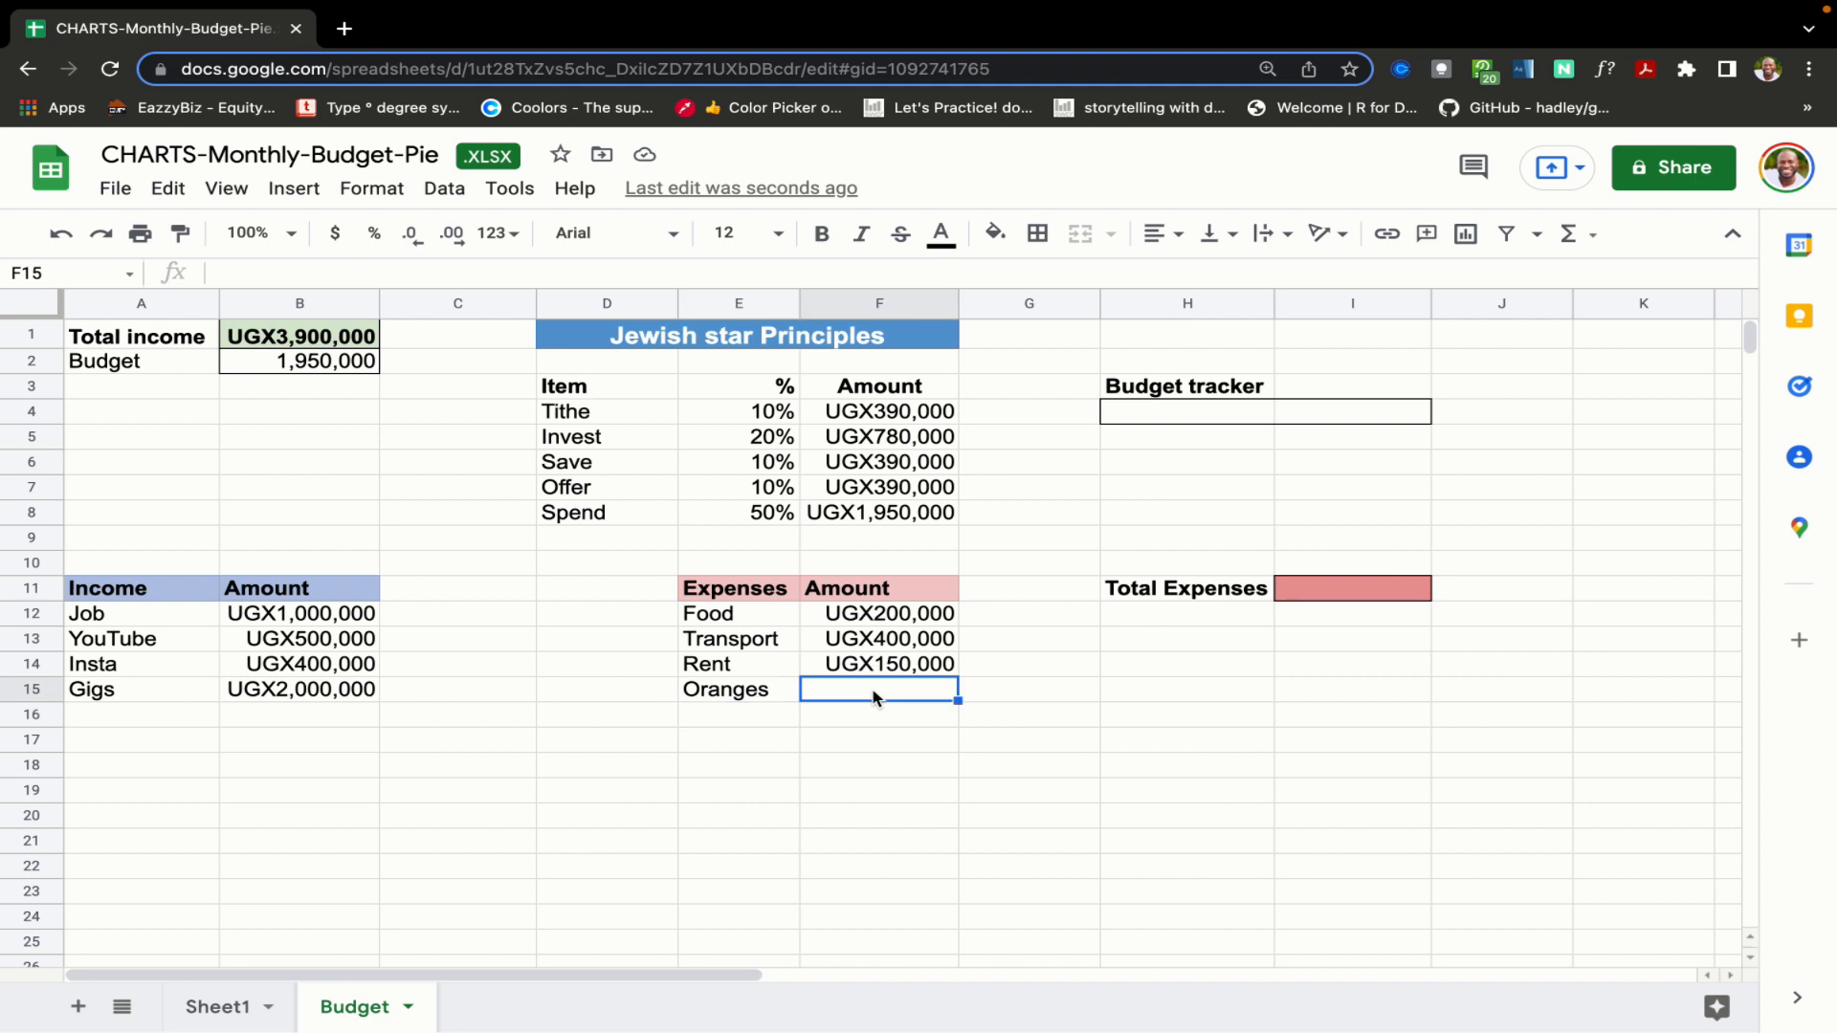
type("Foo")
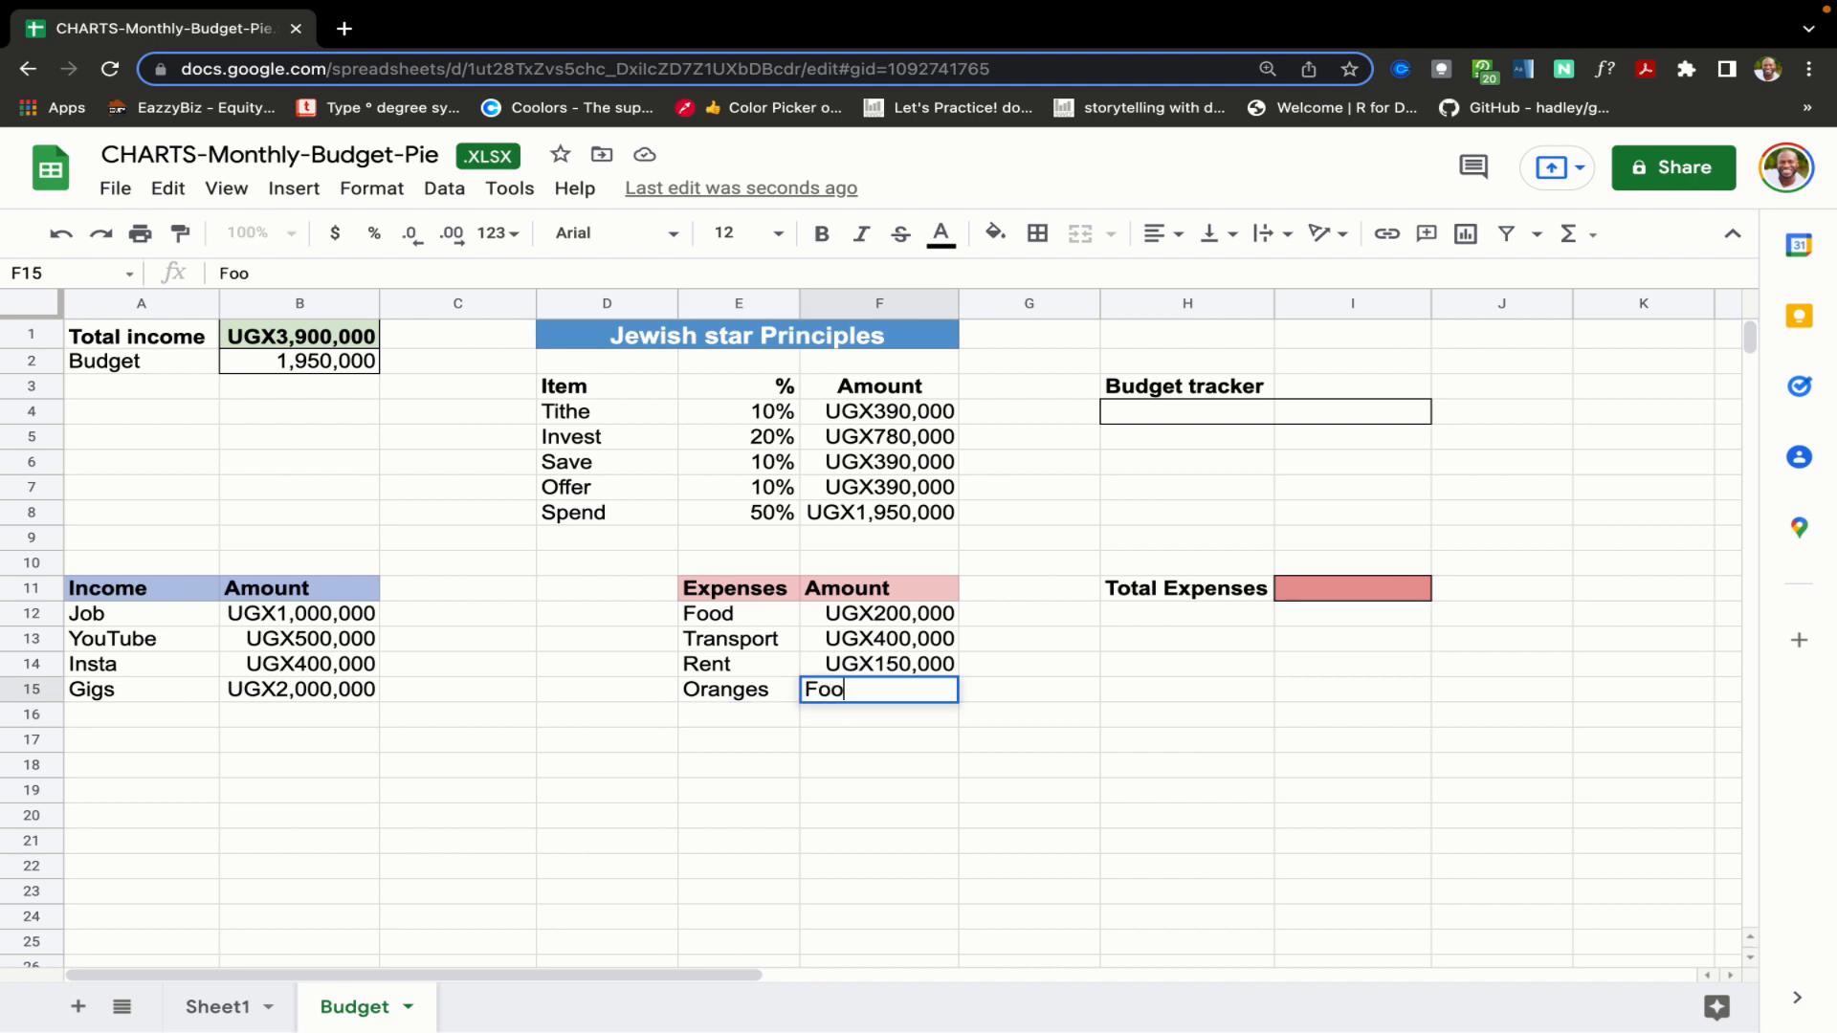
type("G")
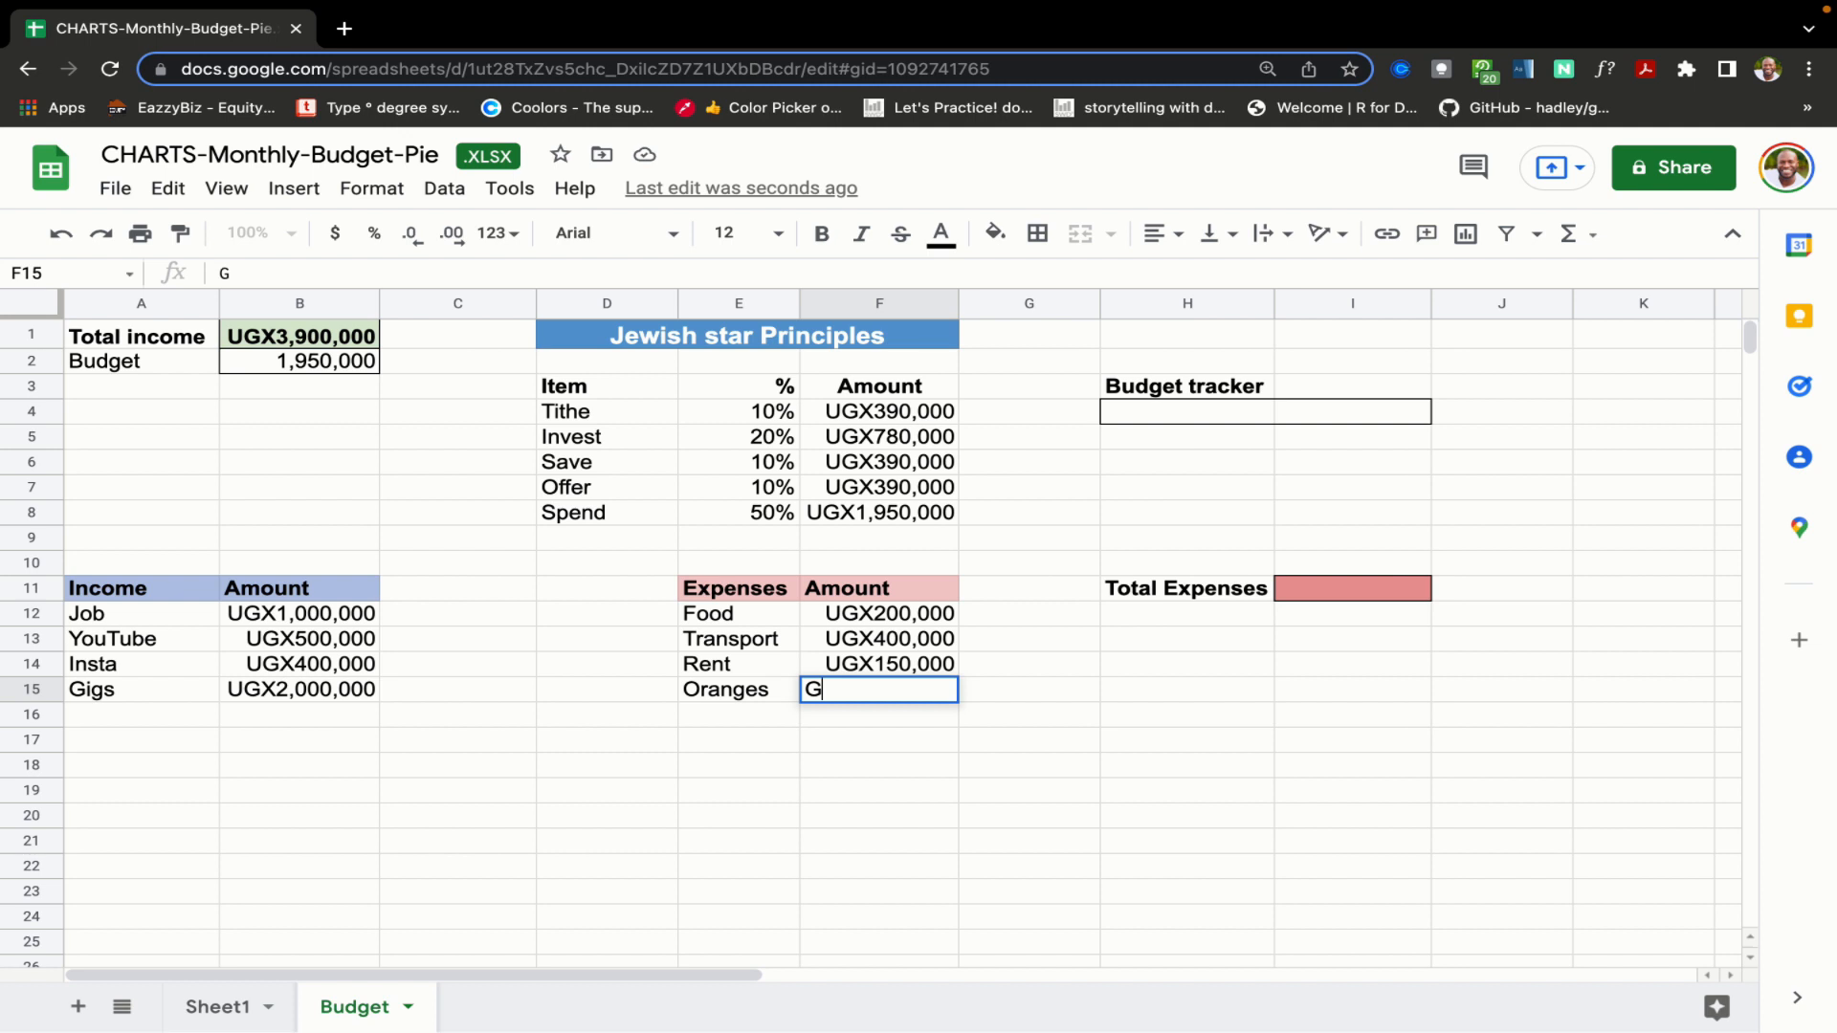
type("rocer")
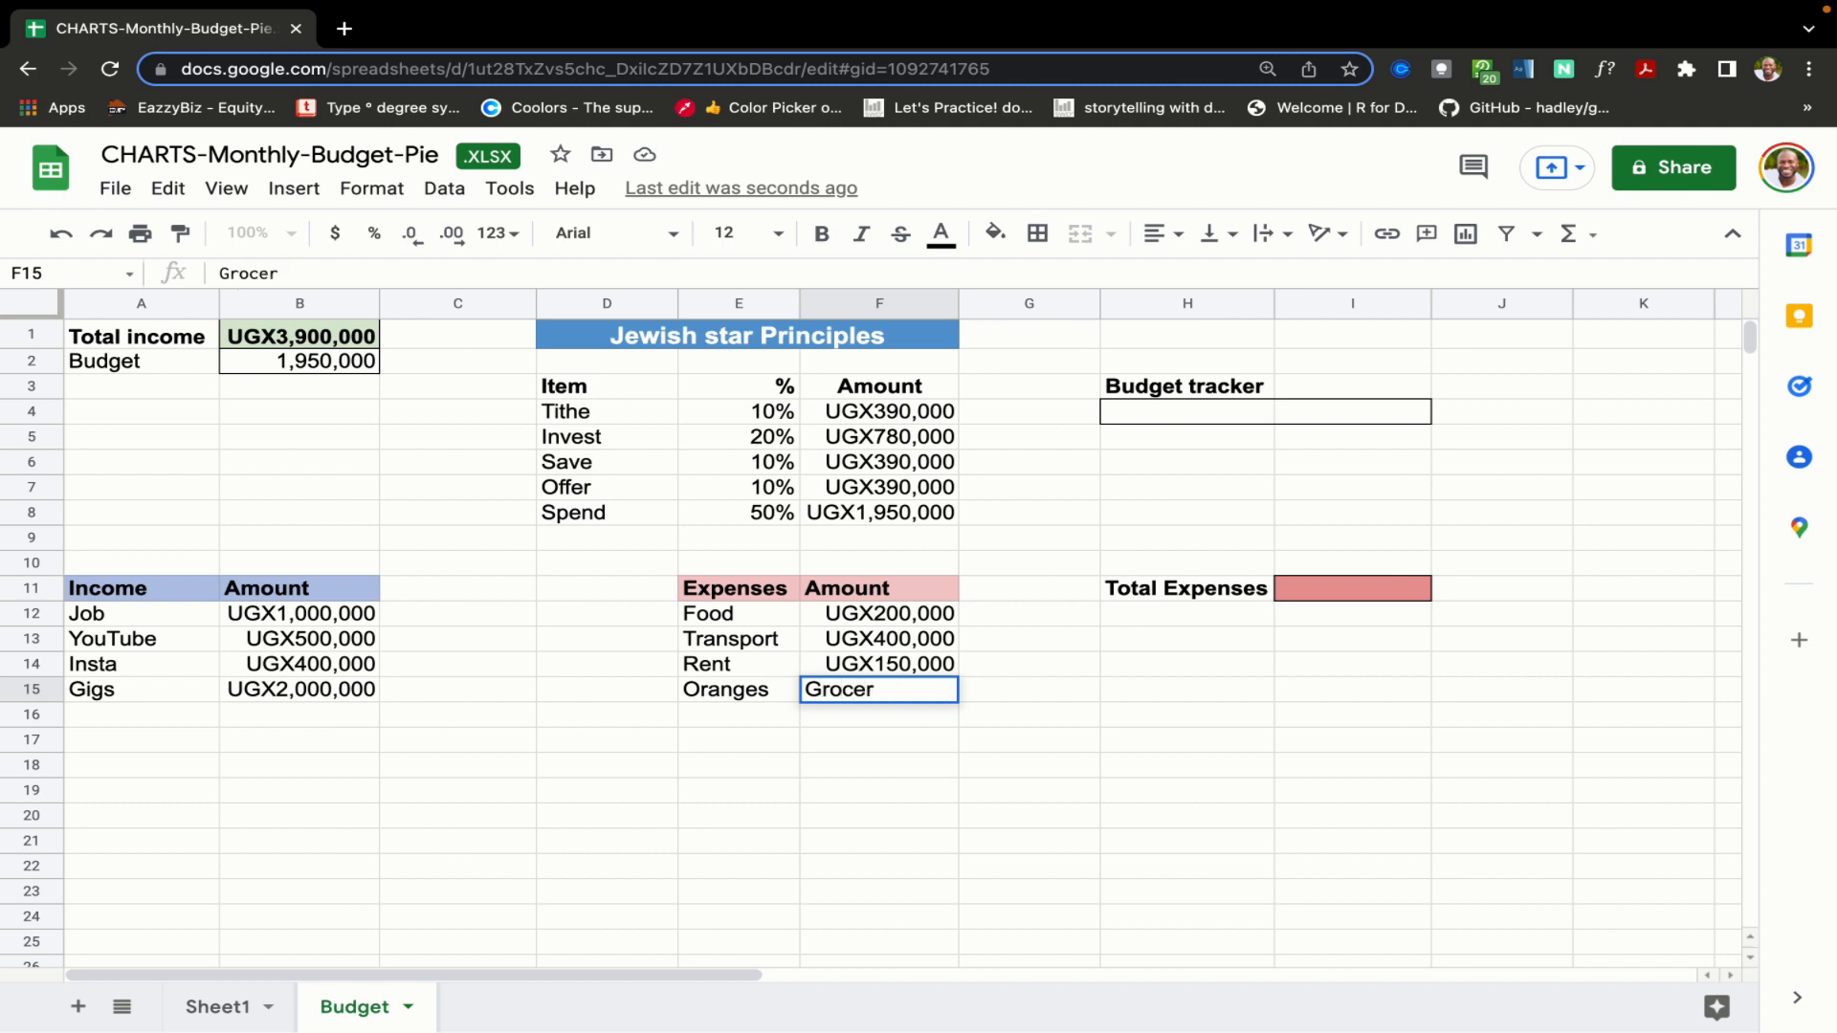
key("BackSpace")
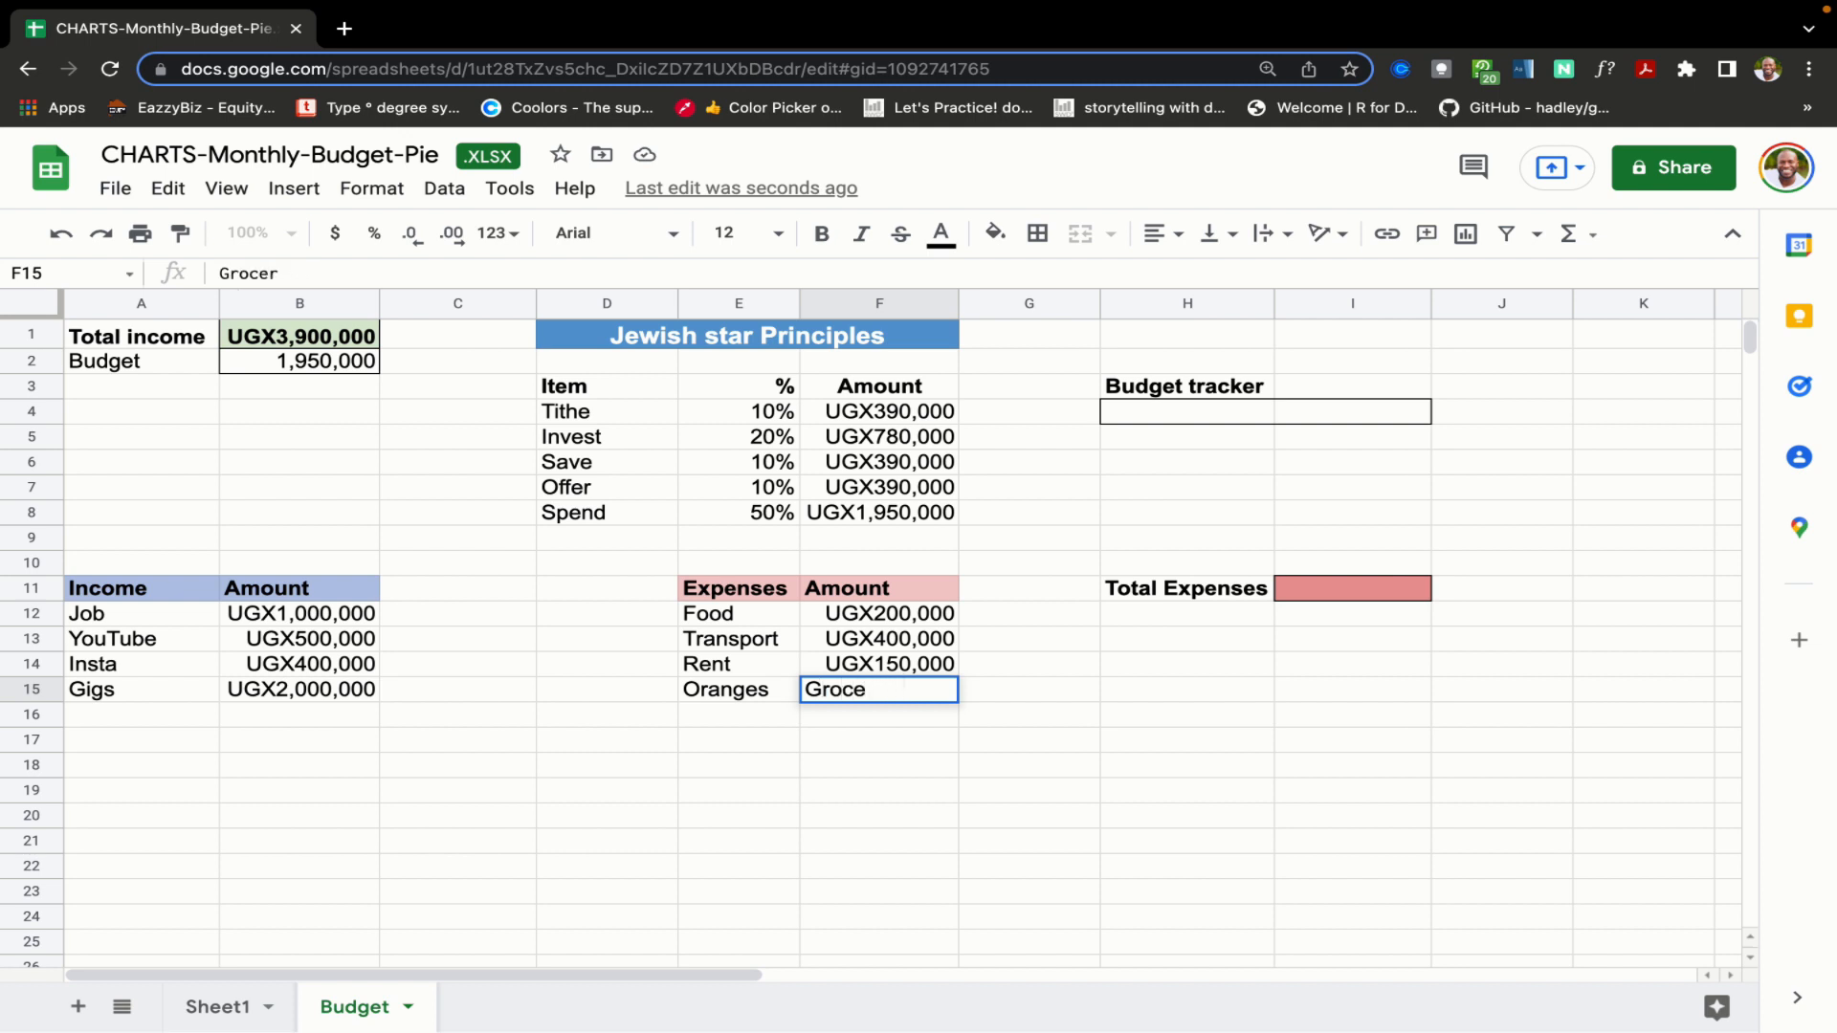
left_click(739, 739)
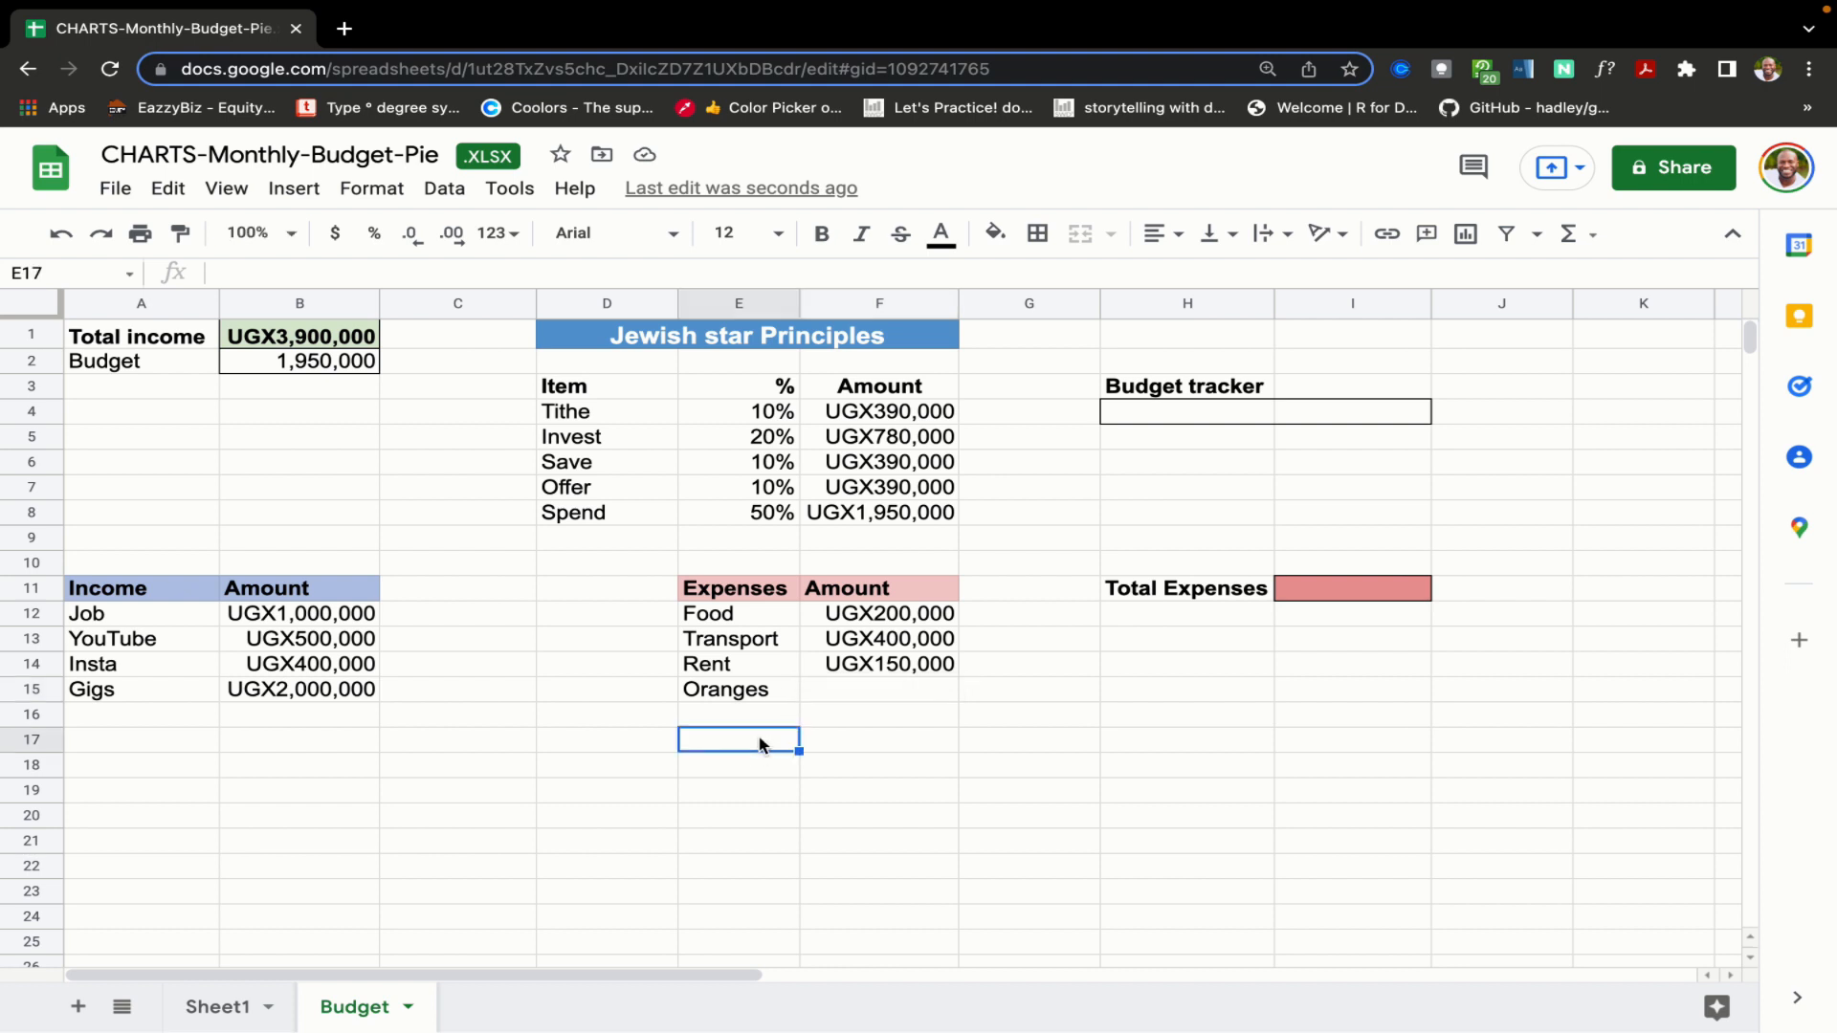
key("Delete")
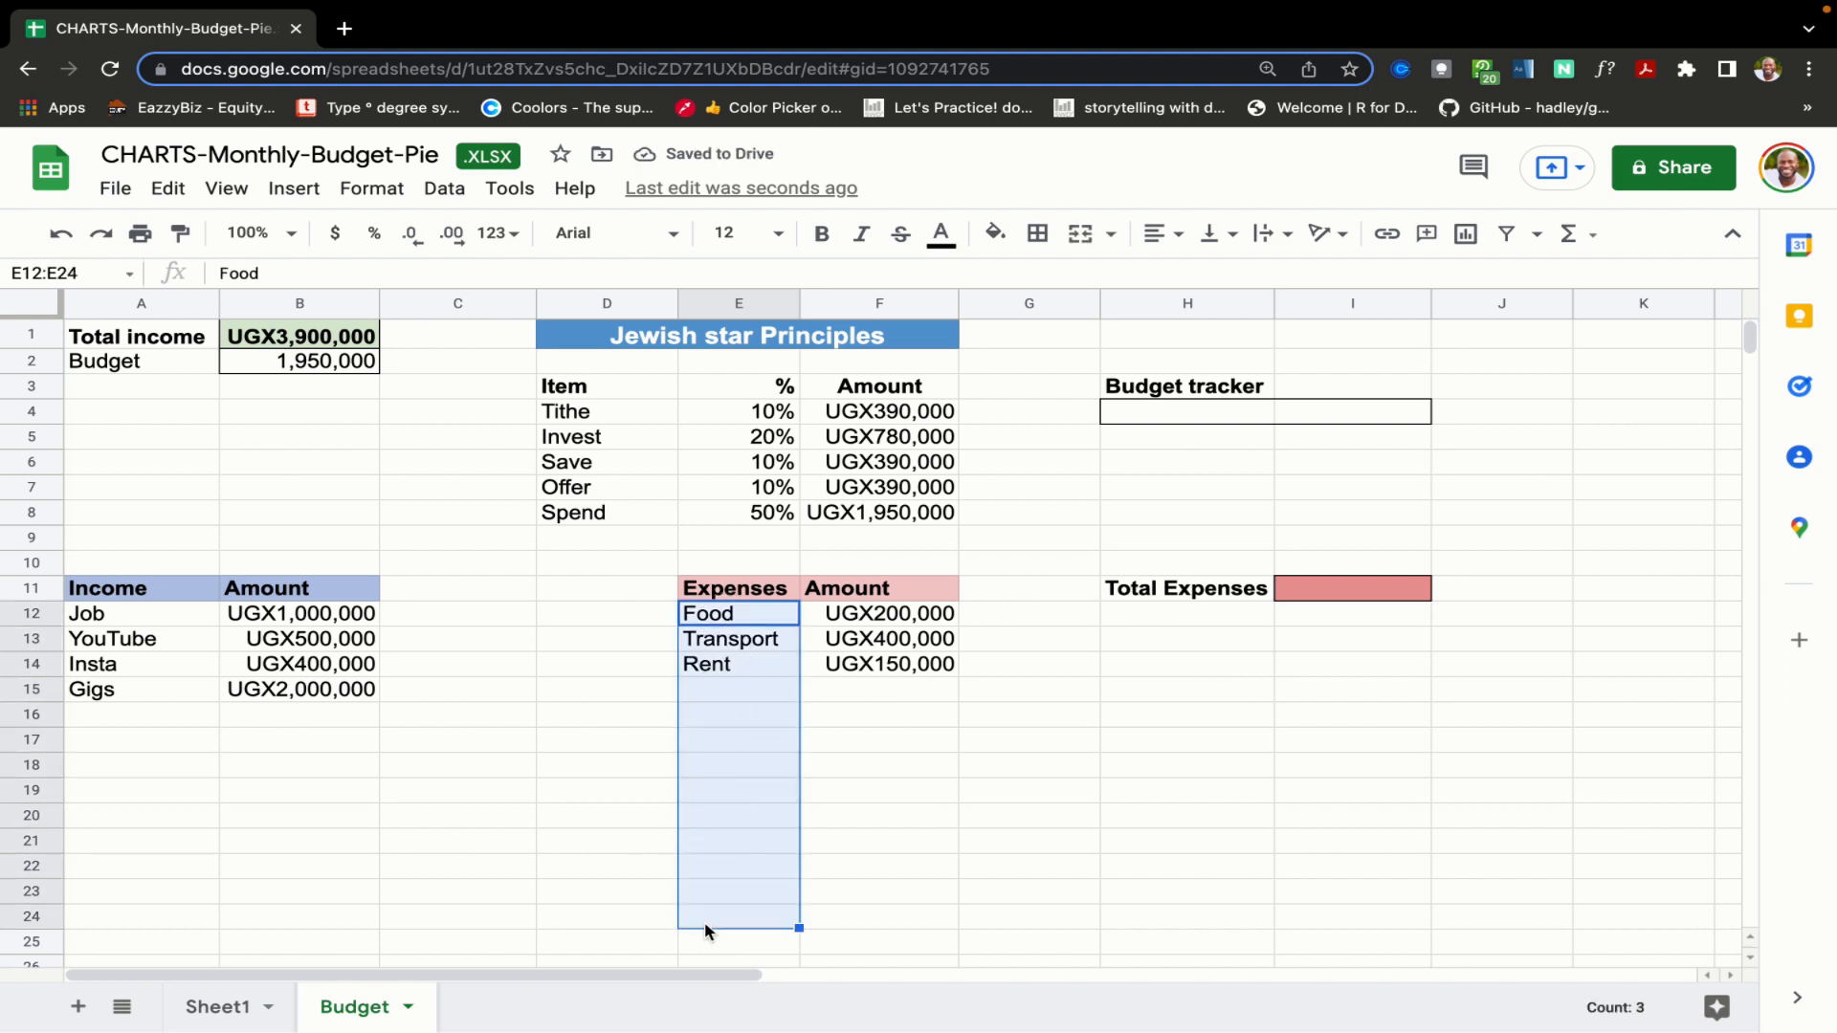
mouse_move(881, 782)
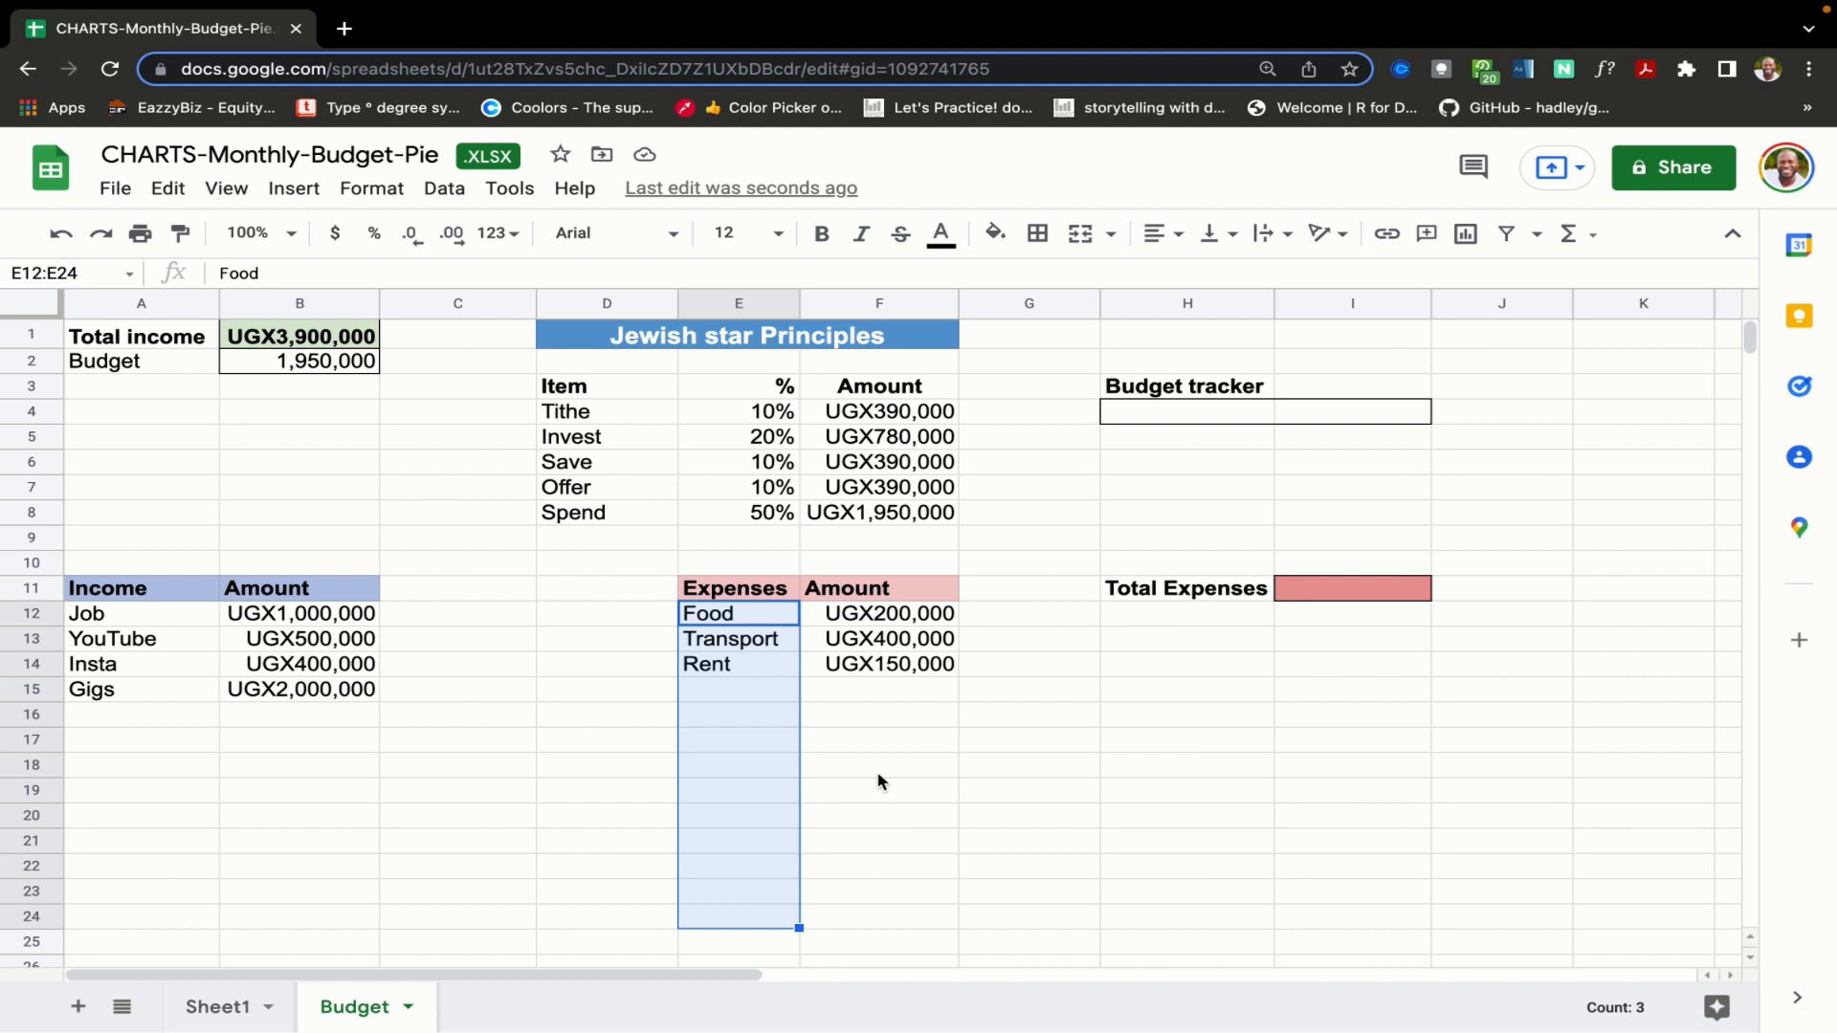
- Give Total Expenses the open-ended formula =SUM(F12:F), showing UGX750,000
left_click(1351, 588)
type("=")
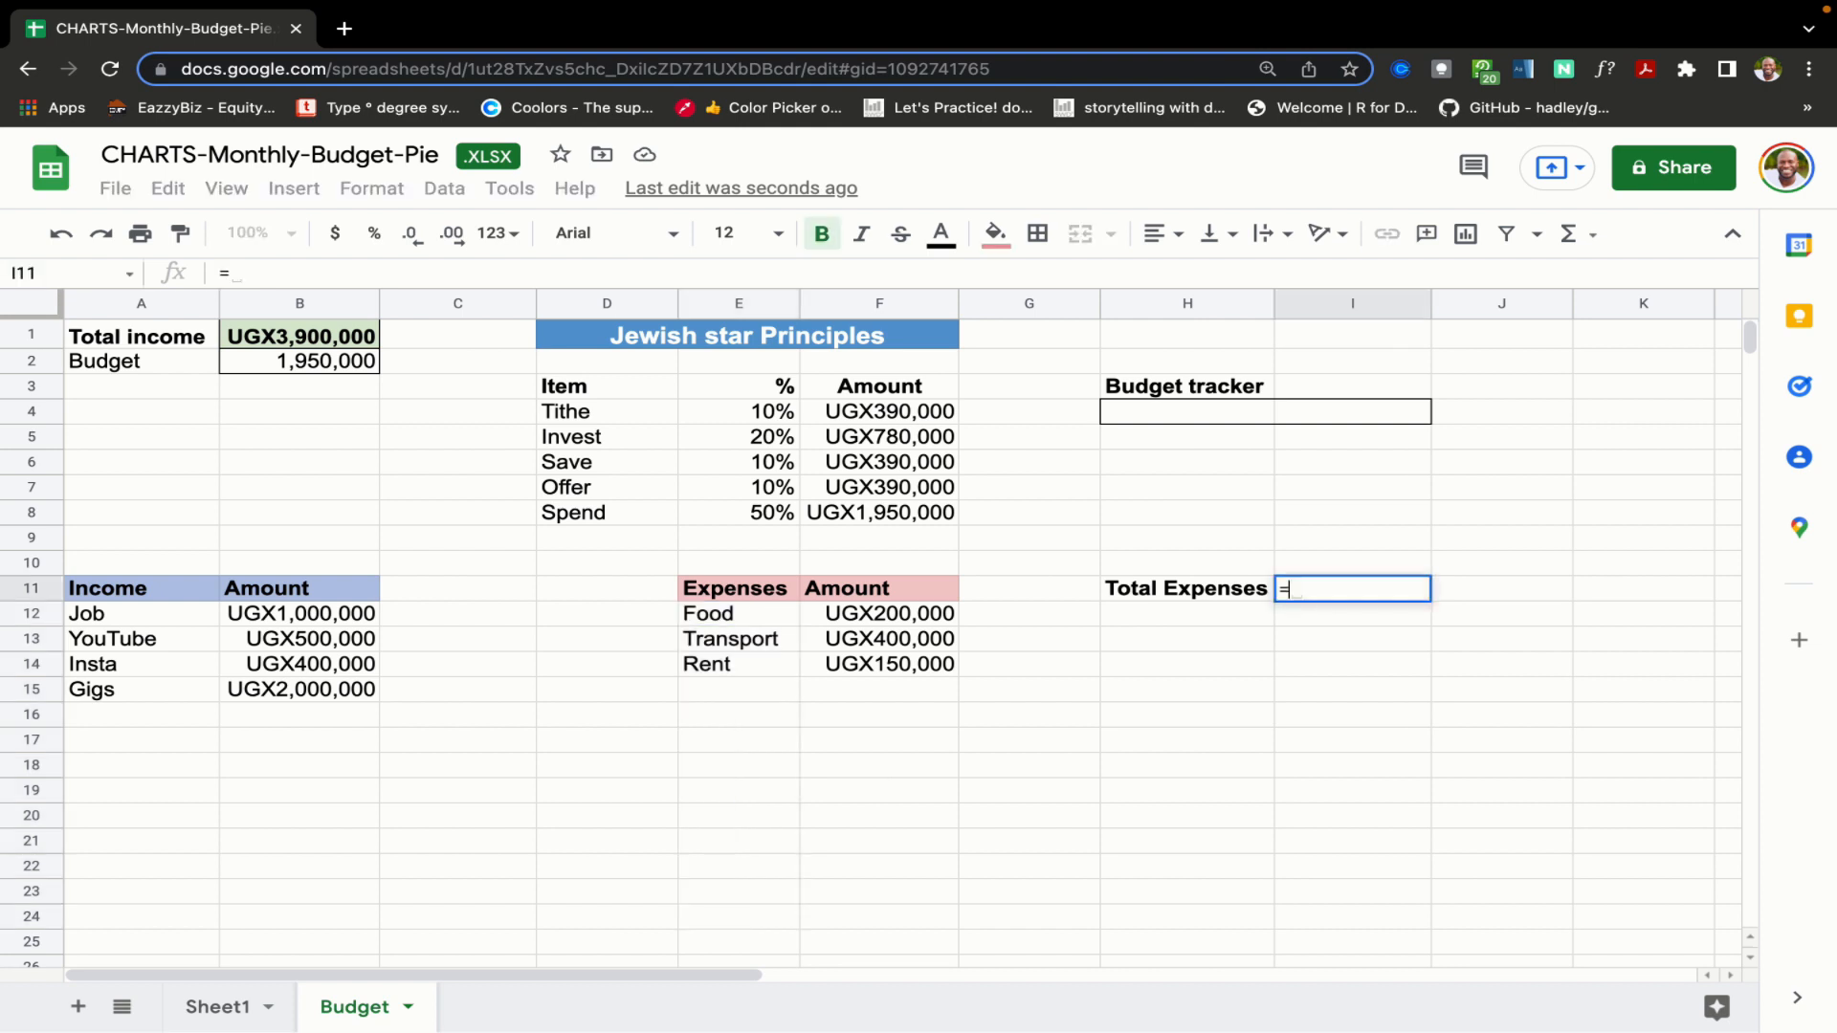
type("SUM(")
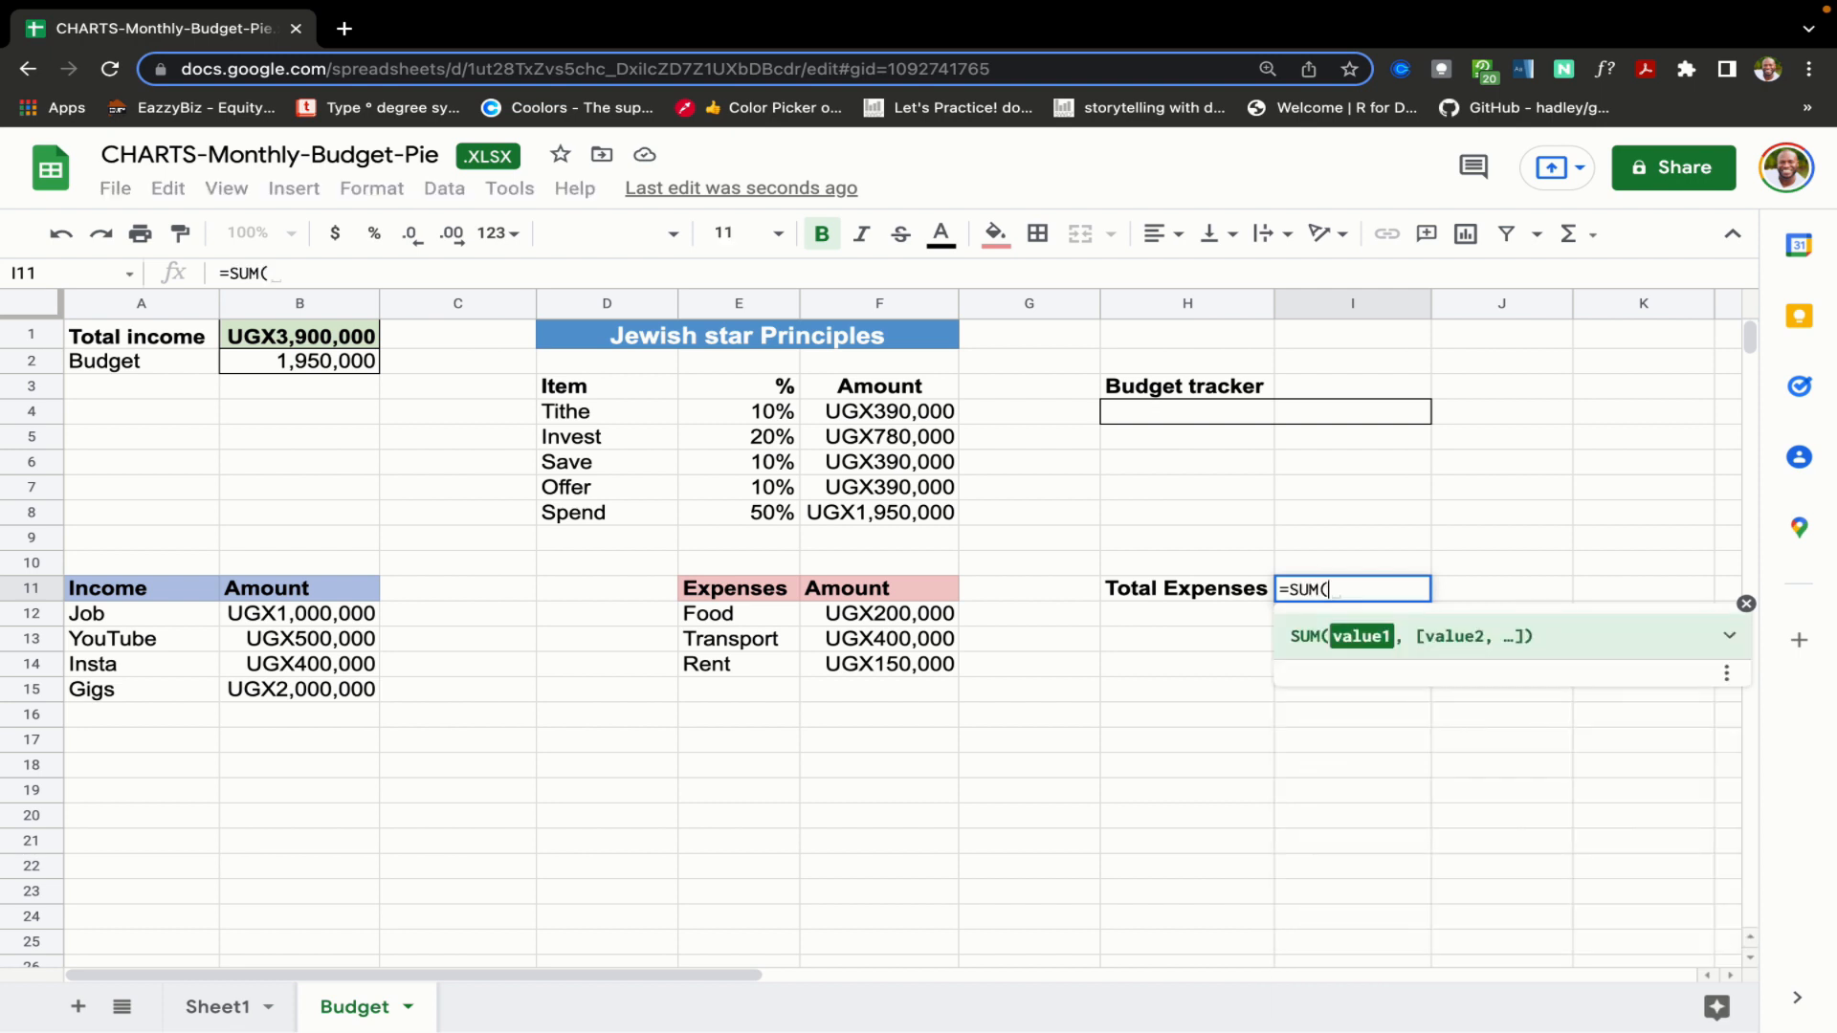
left_click(878, 612)
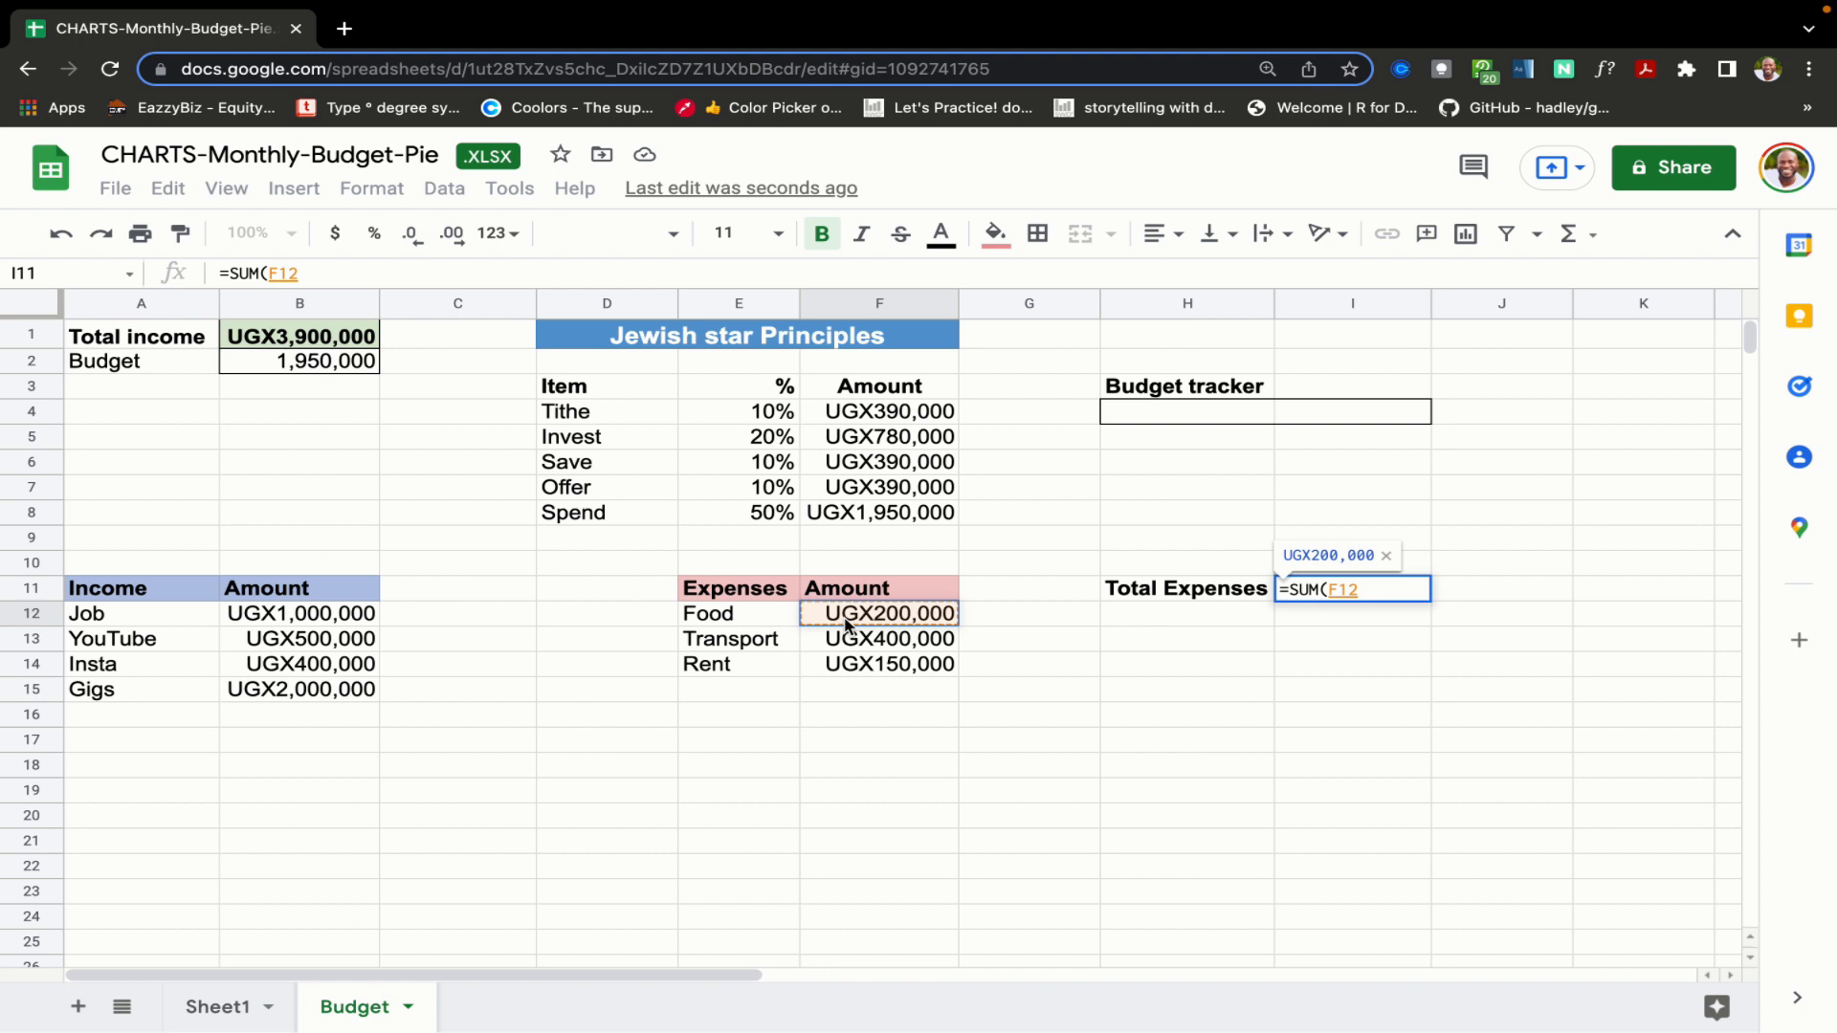
type(":")
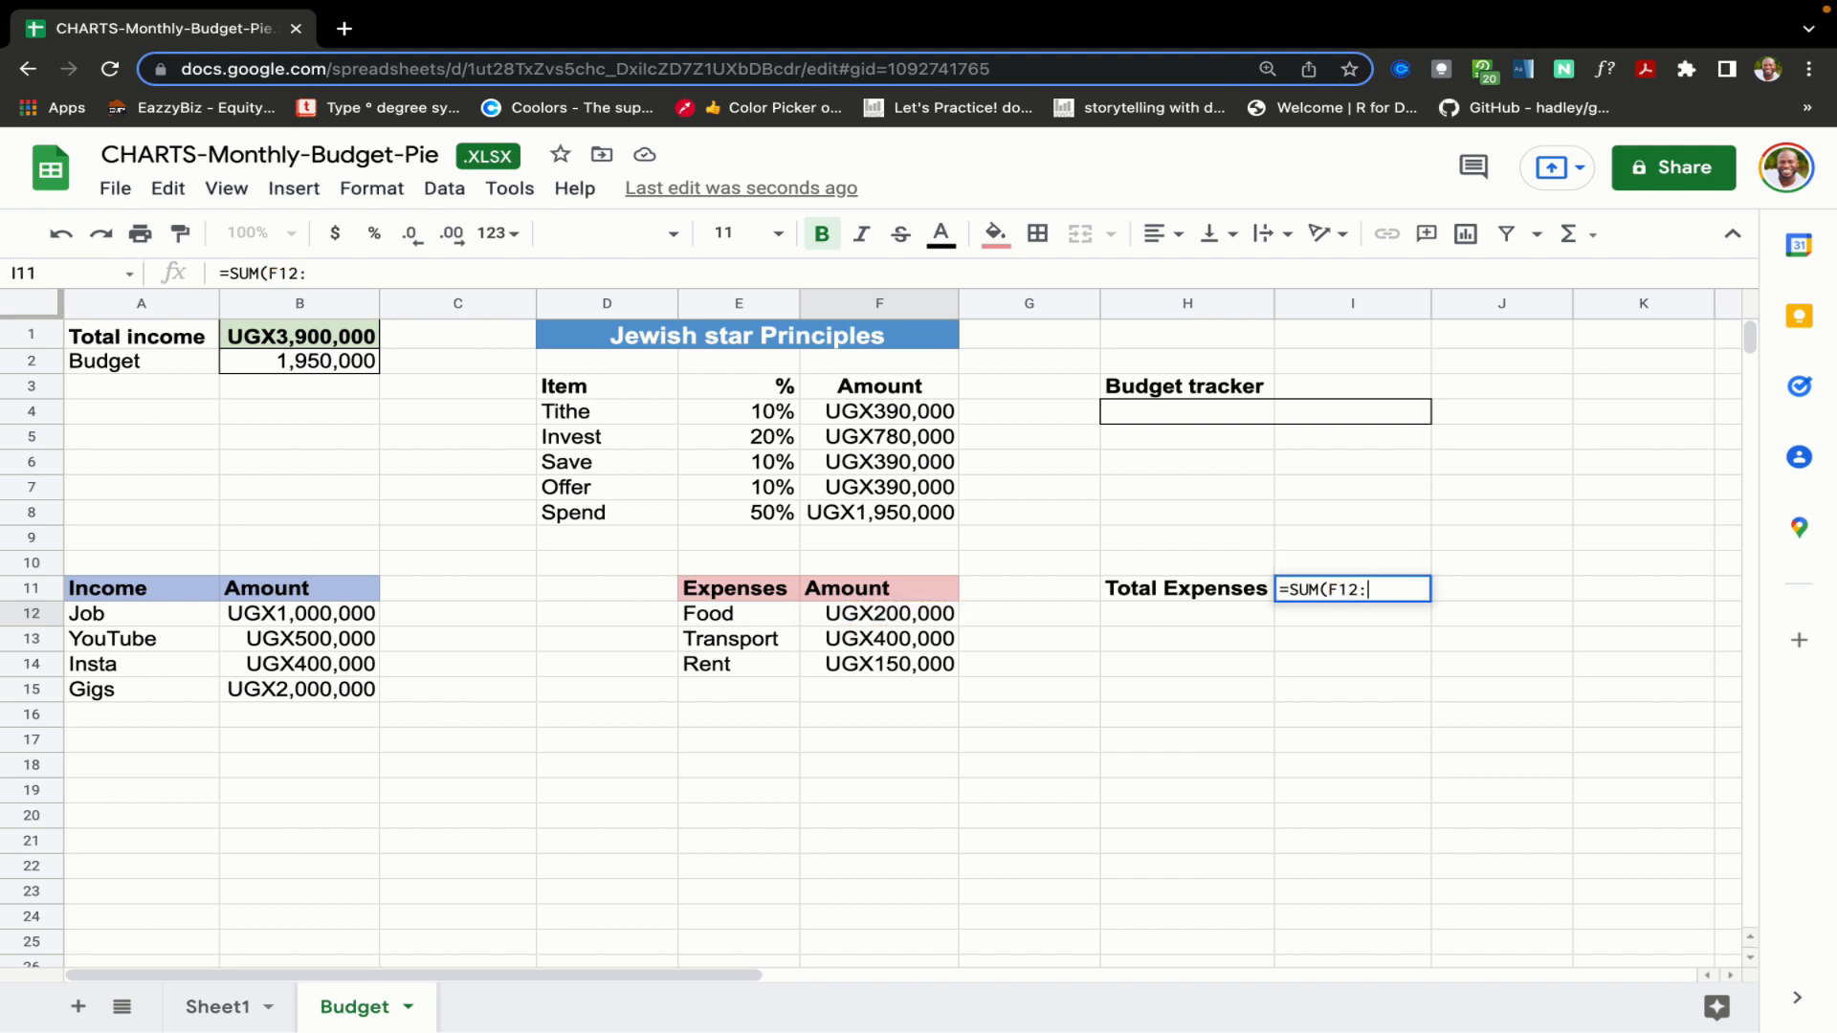
type("F")
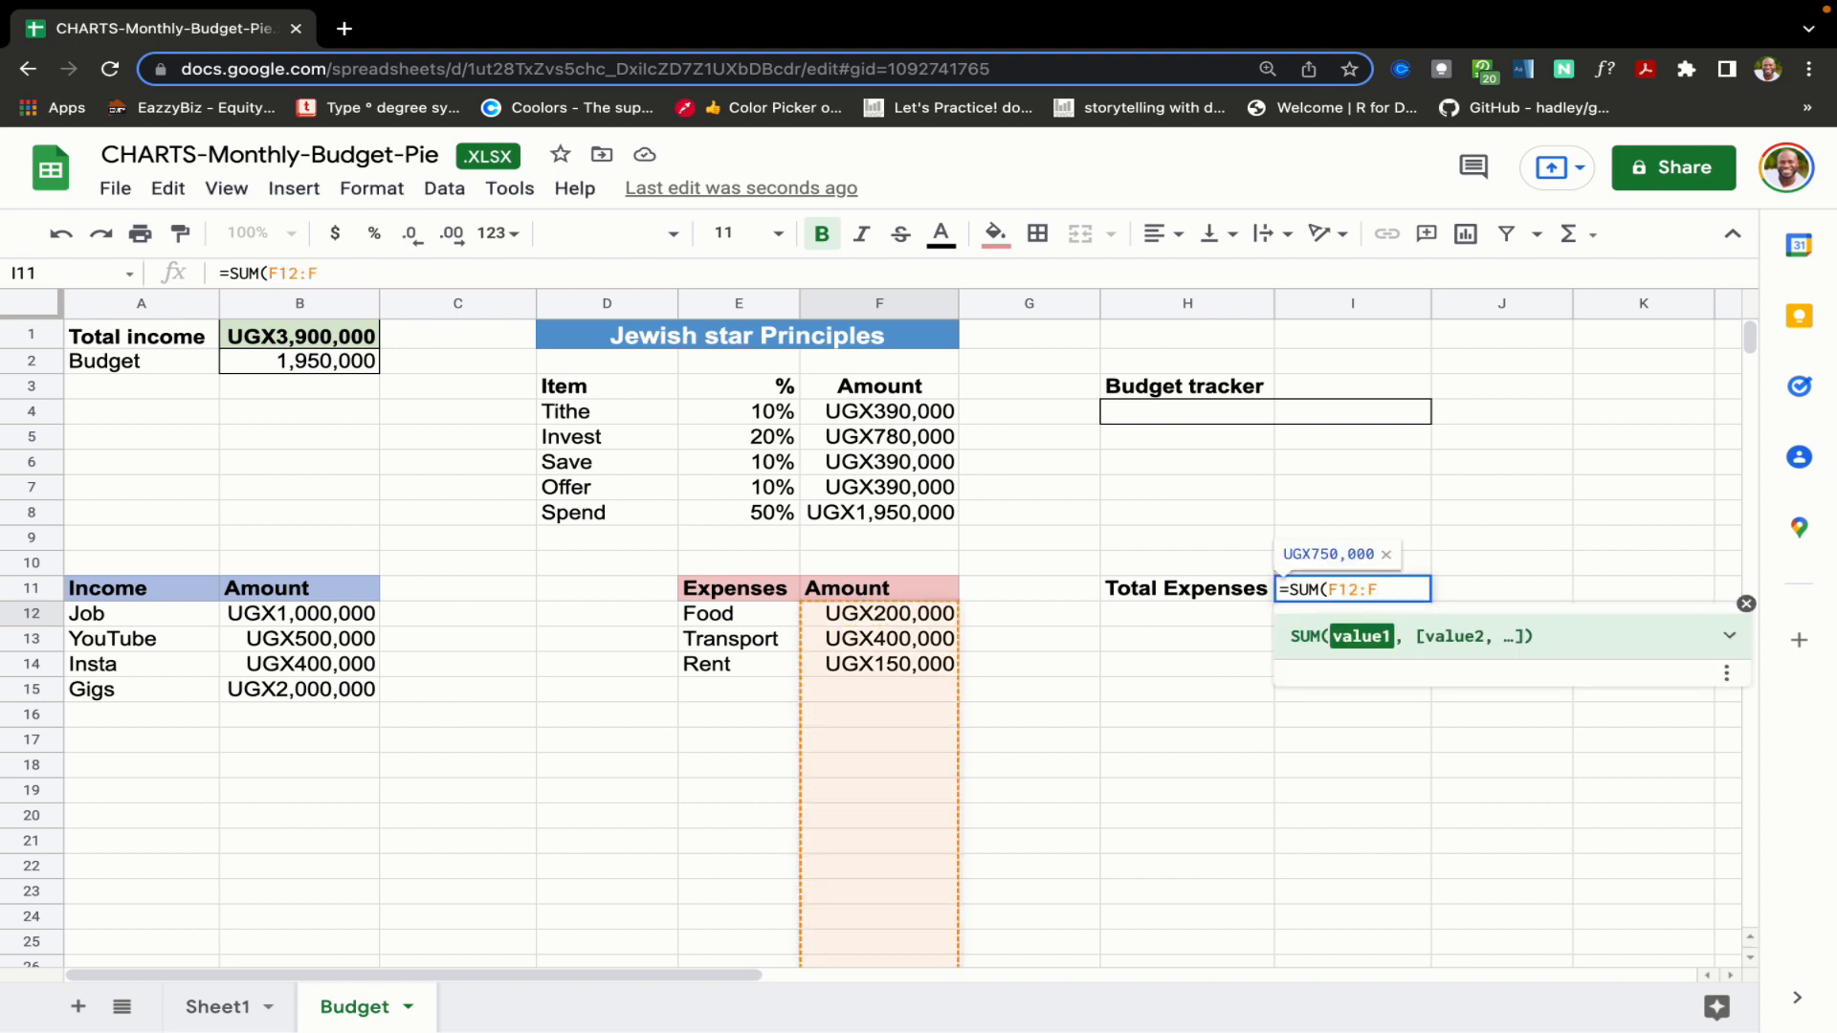
mouse_move(865, 873)
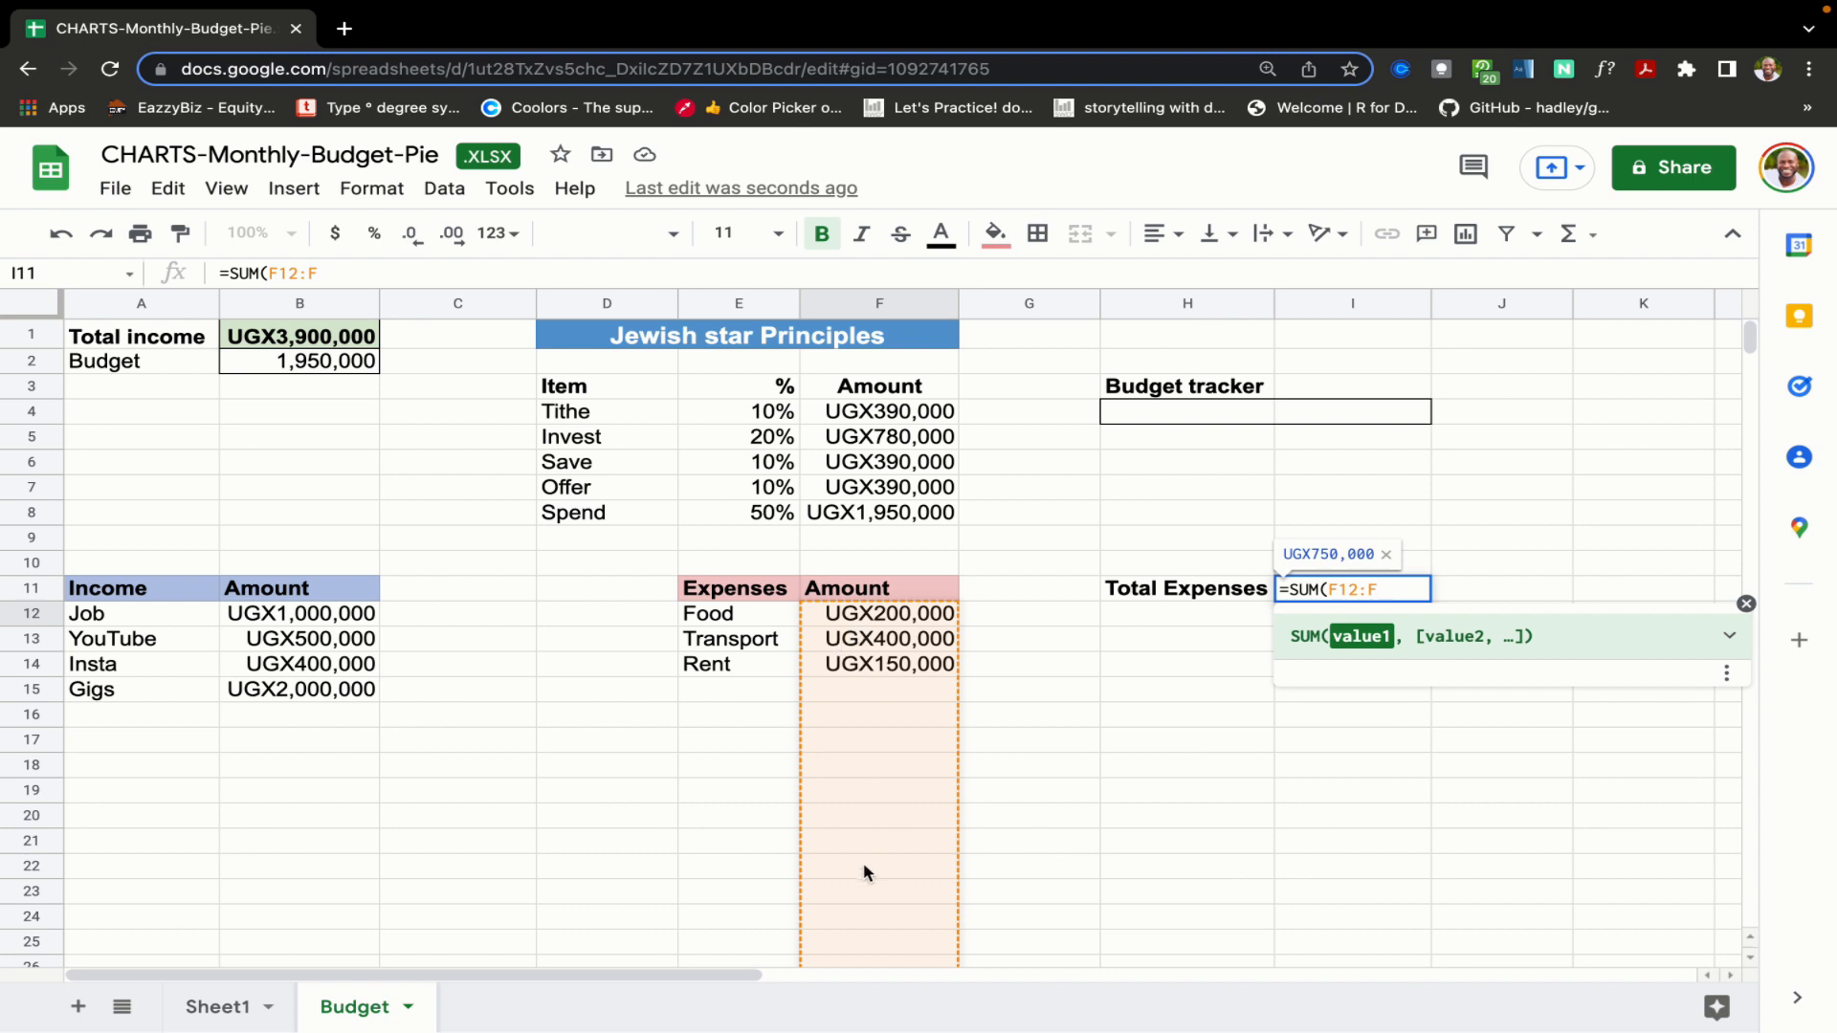
key("Return")
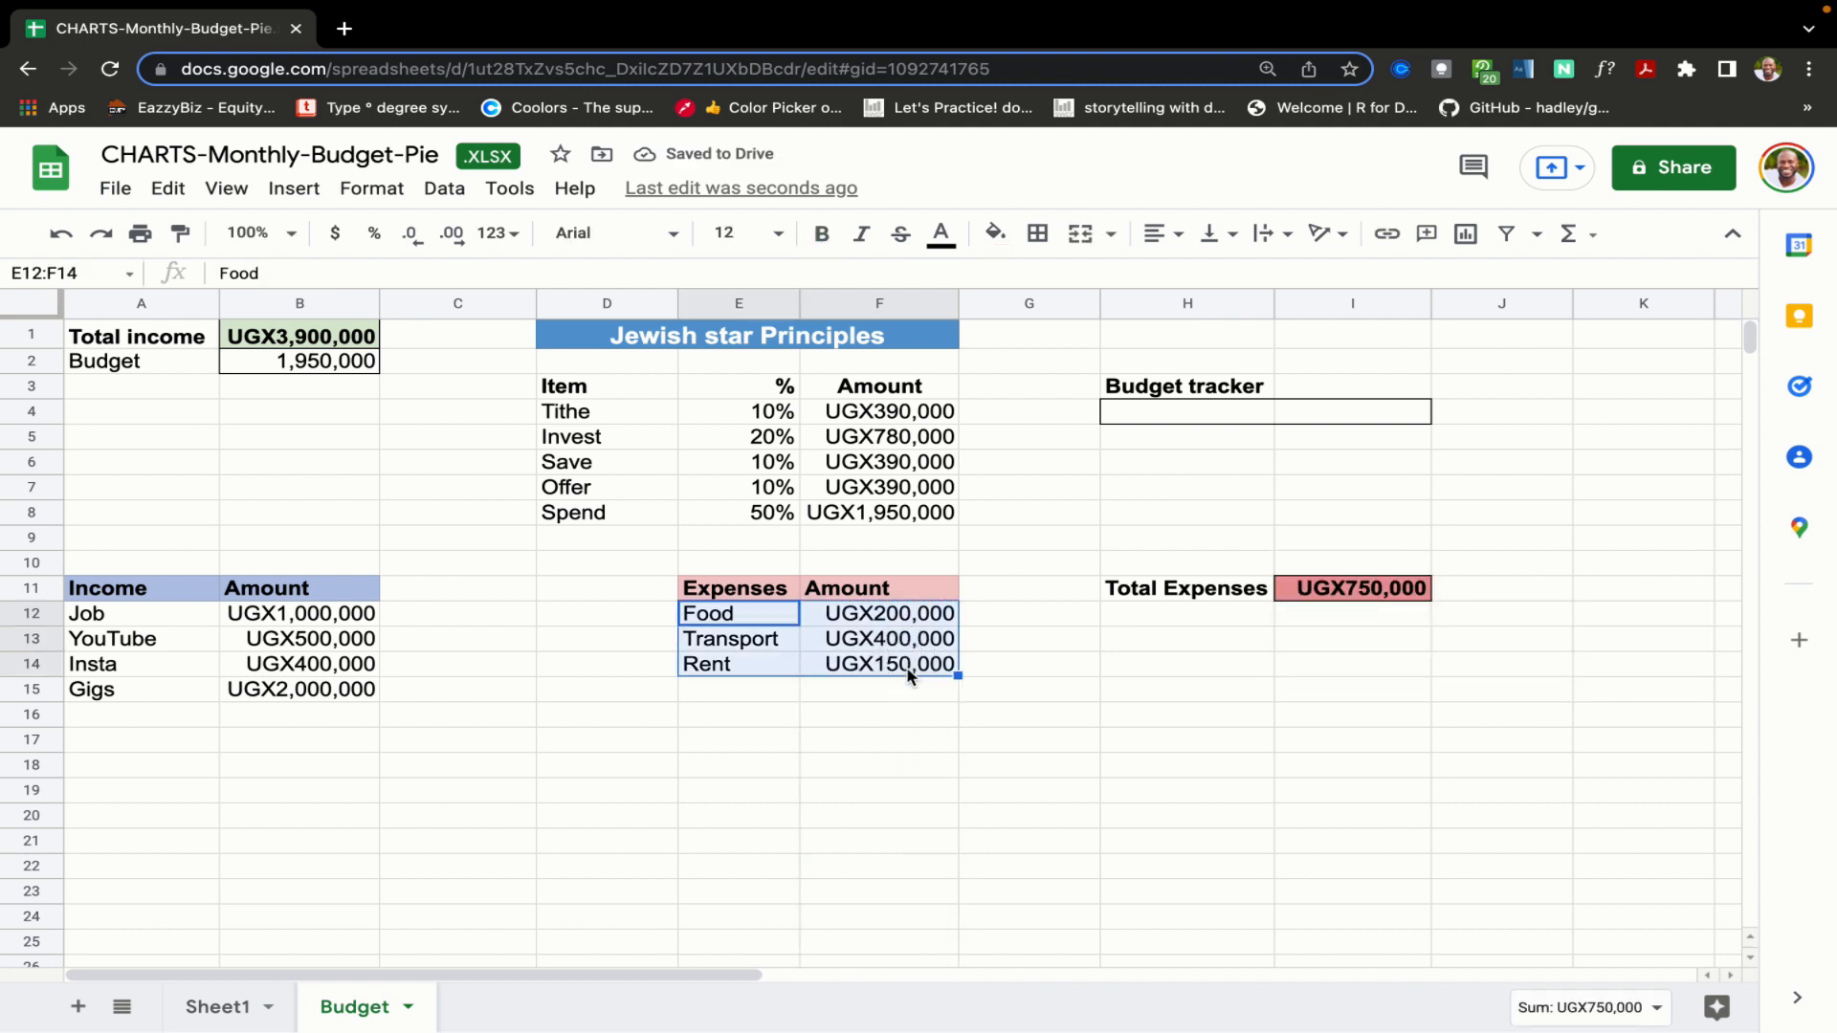
- Inspect the Expenses table's blank row and reopen the Total Expenses formula to review its range
key("ctrl+t")
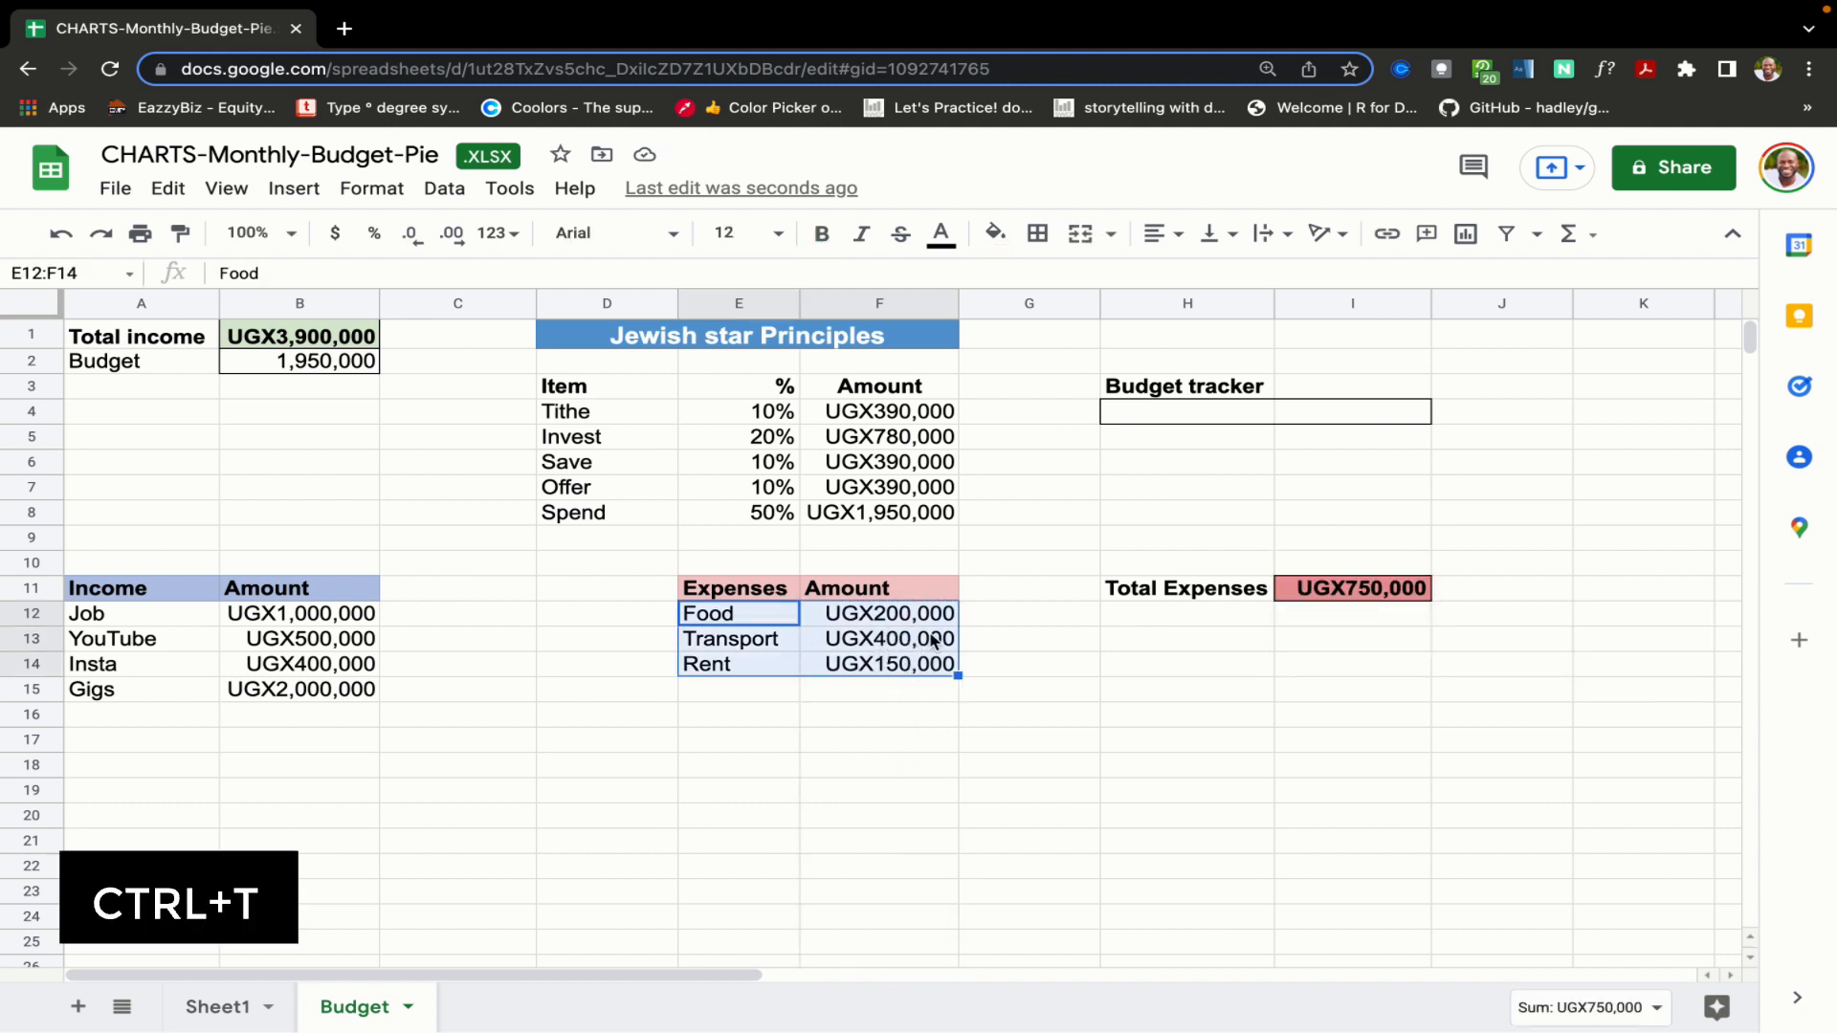
left_click(879, 714)
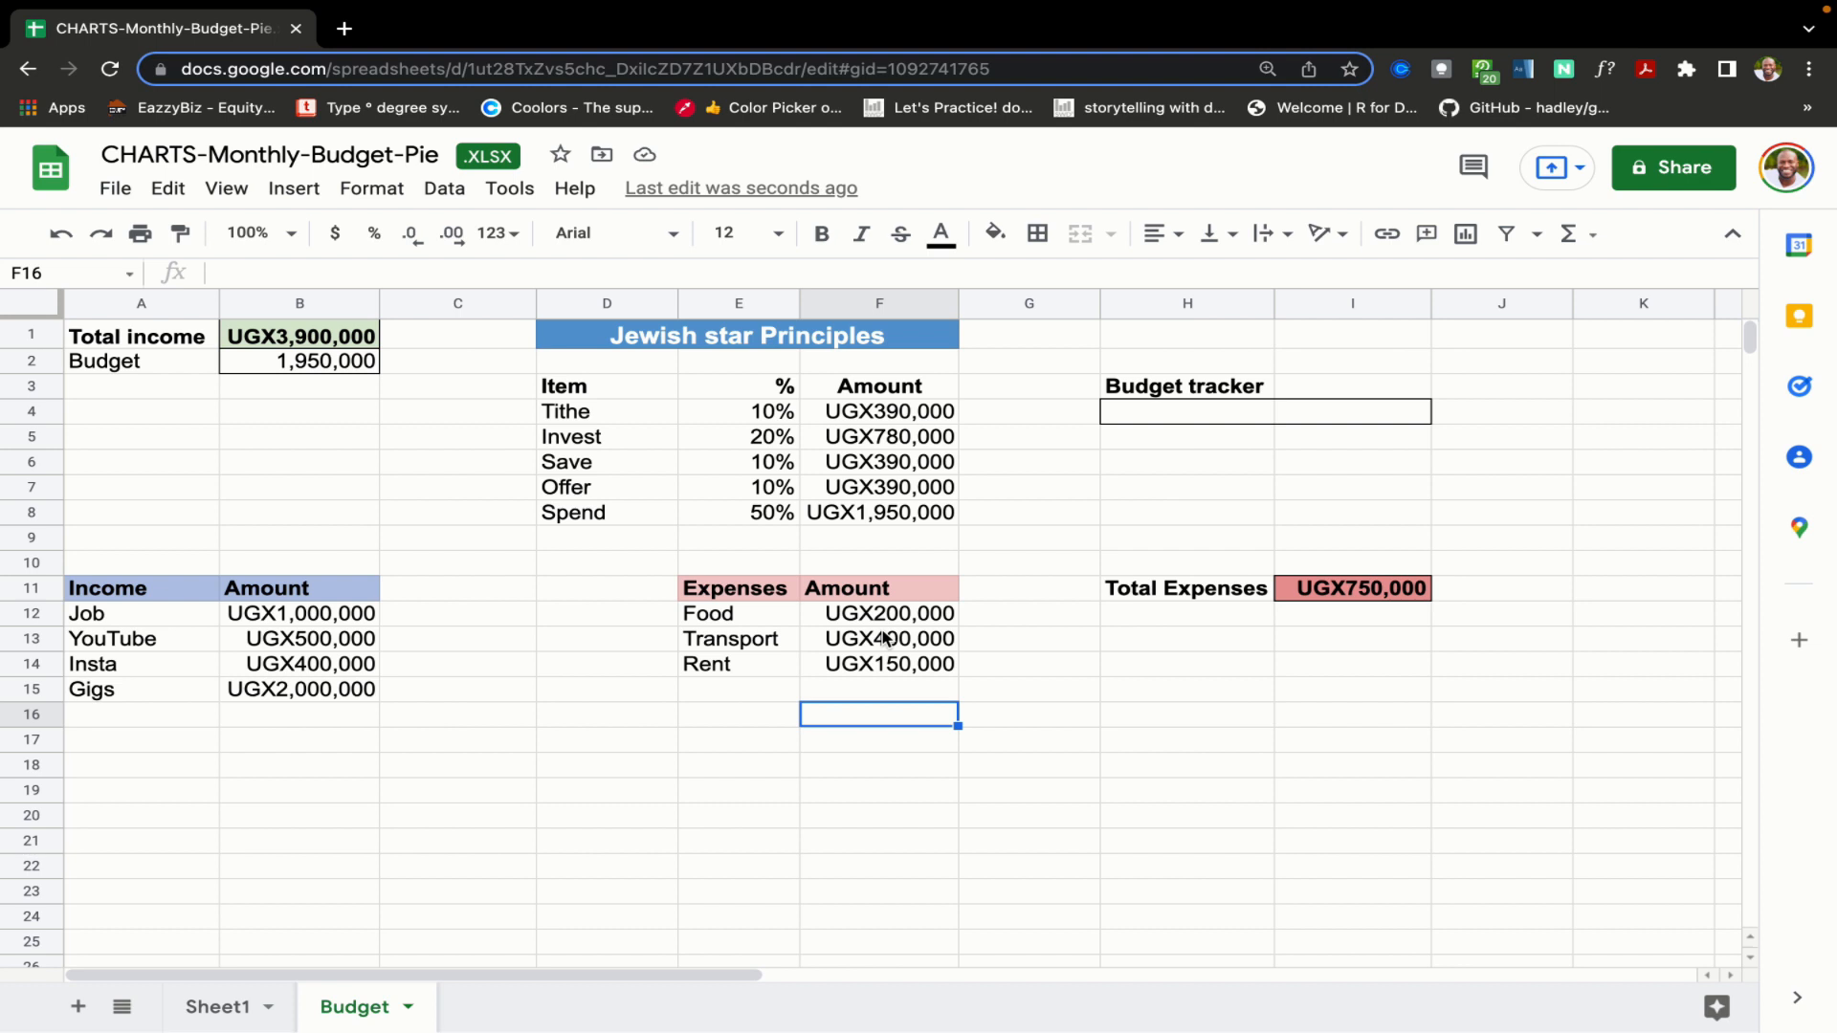
left_click(878, 640)
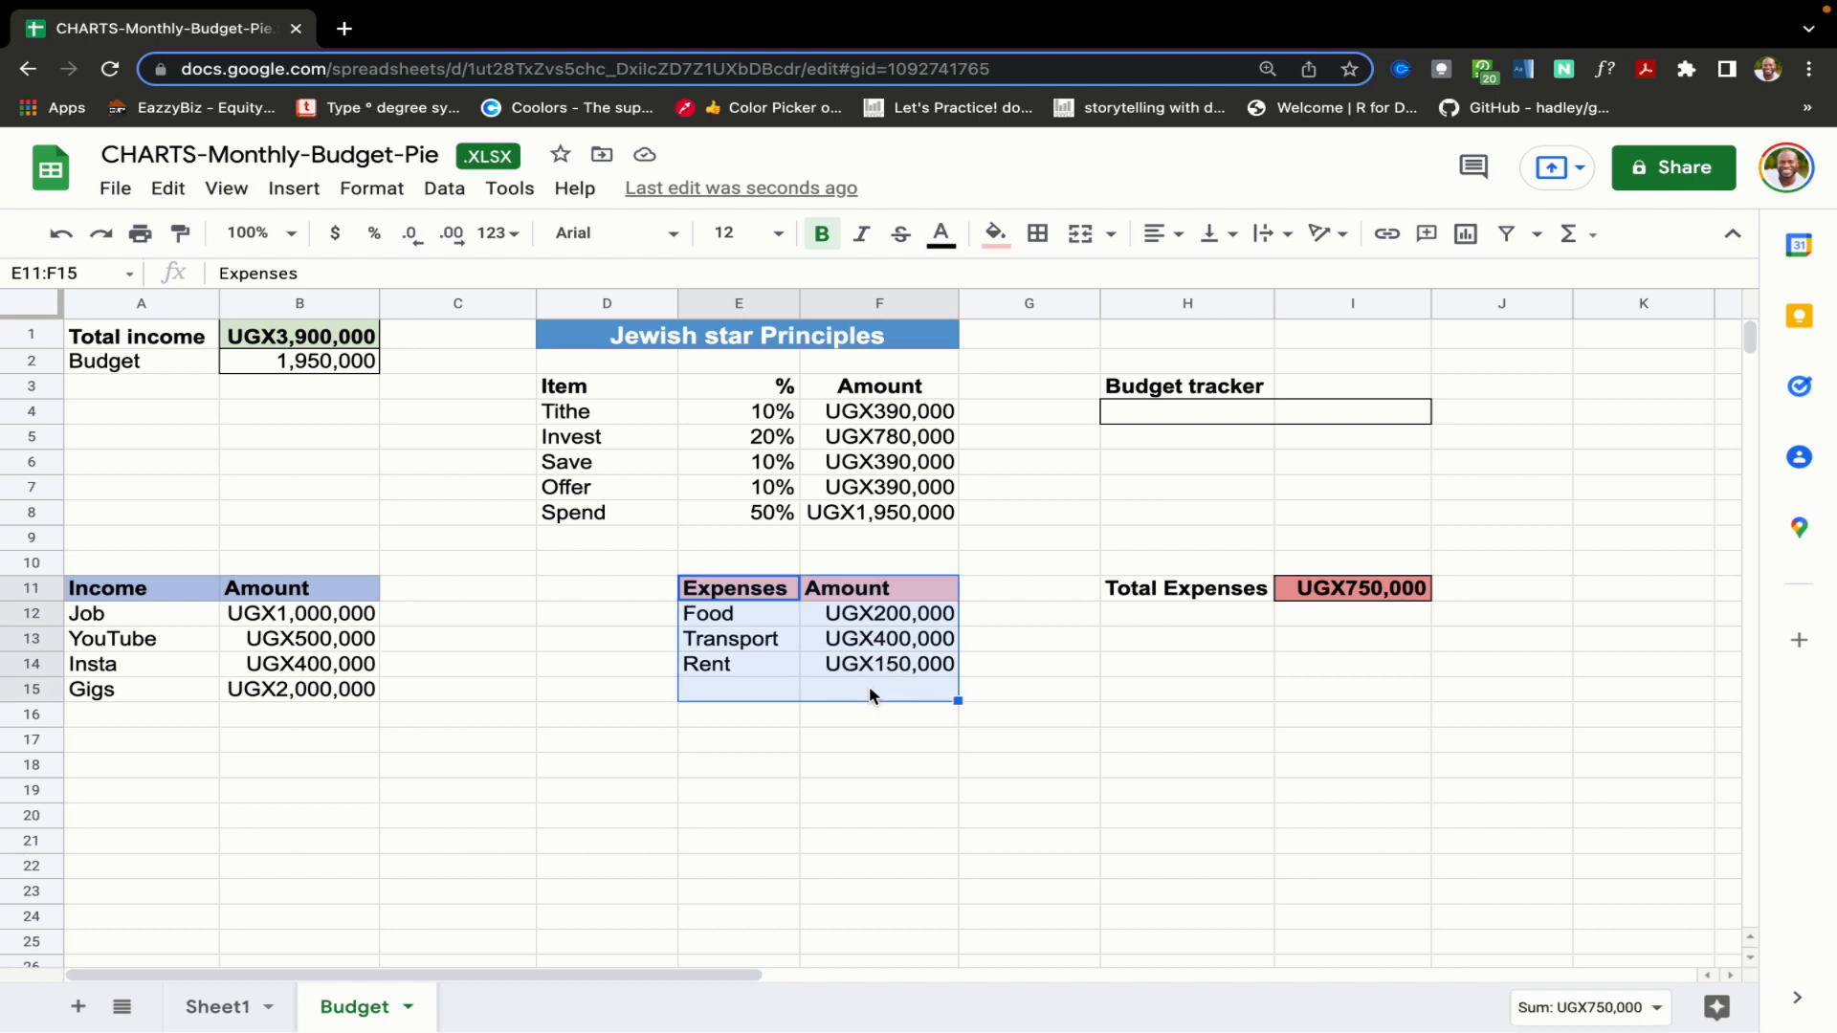
key("ctrl+t")
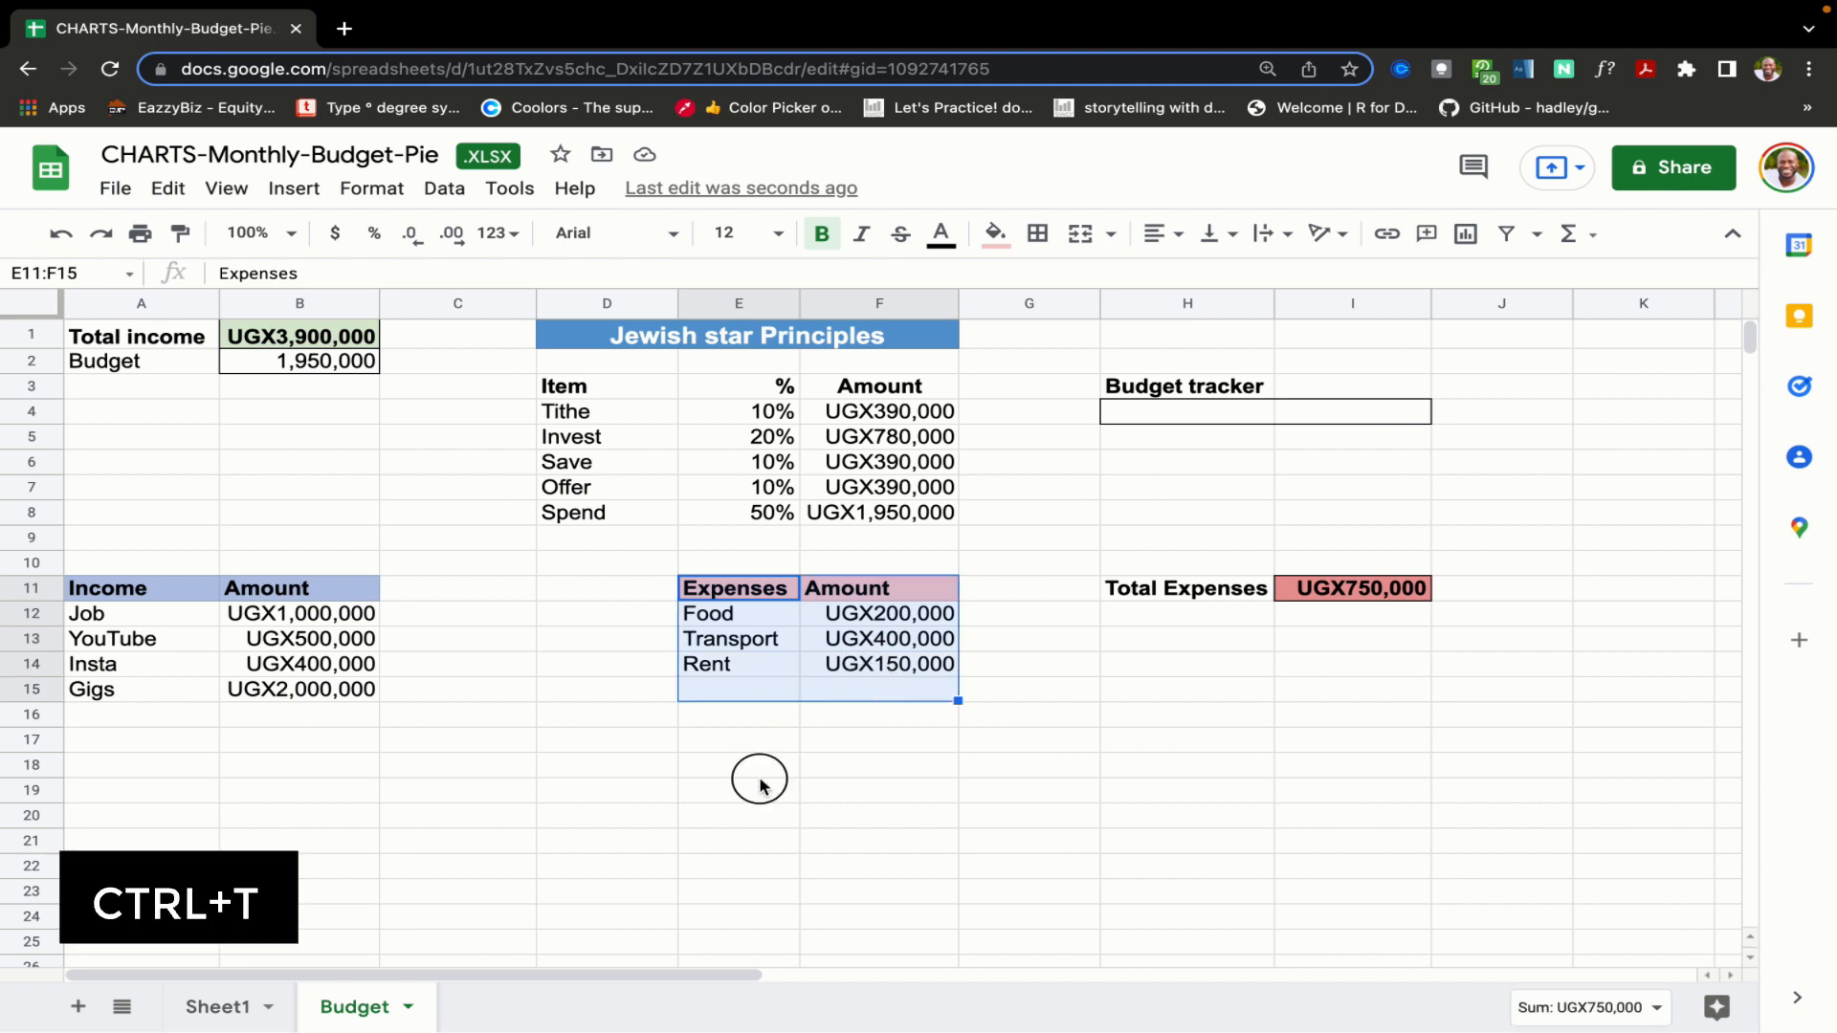
left_click(139, 714)
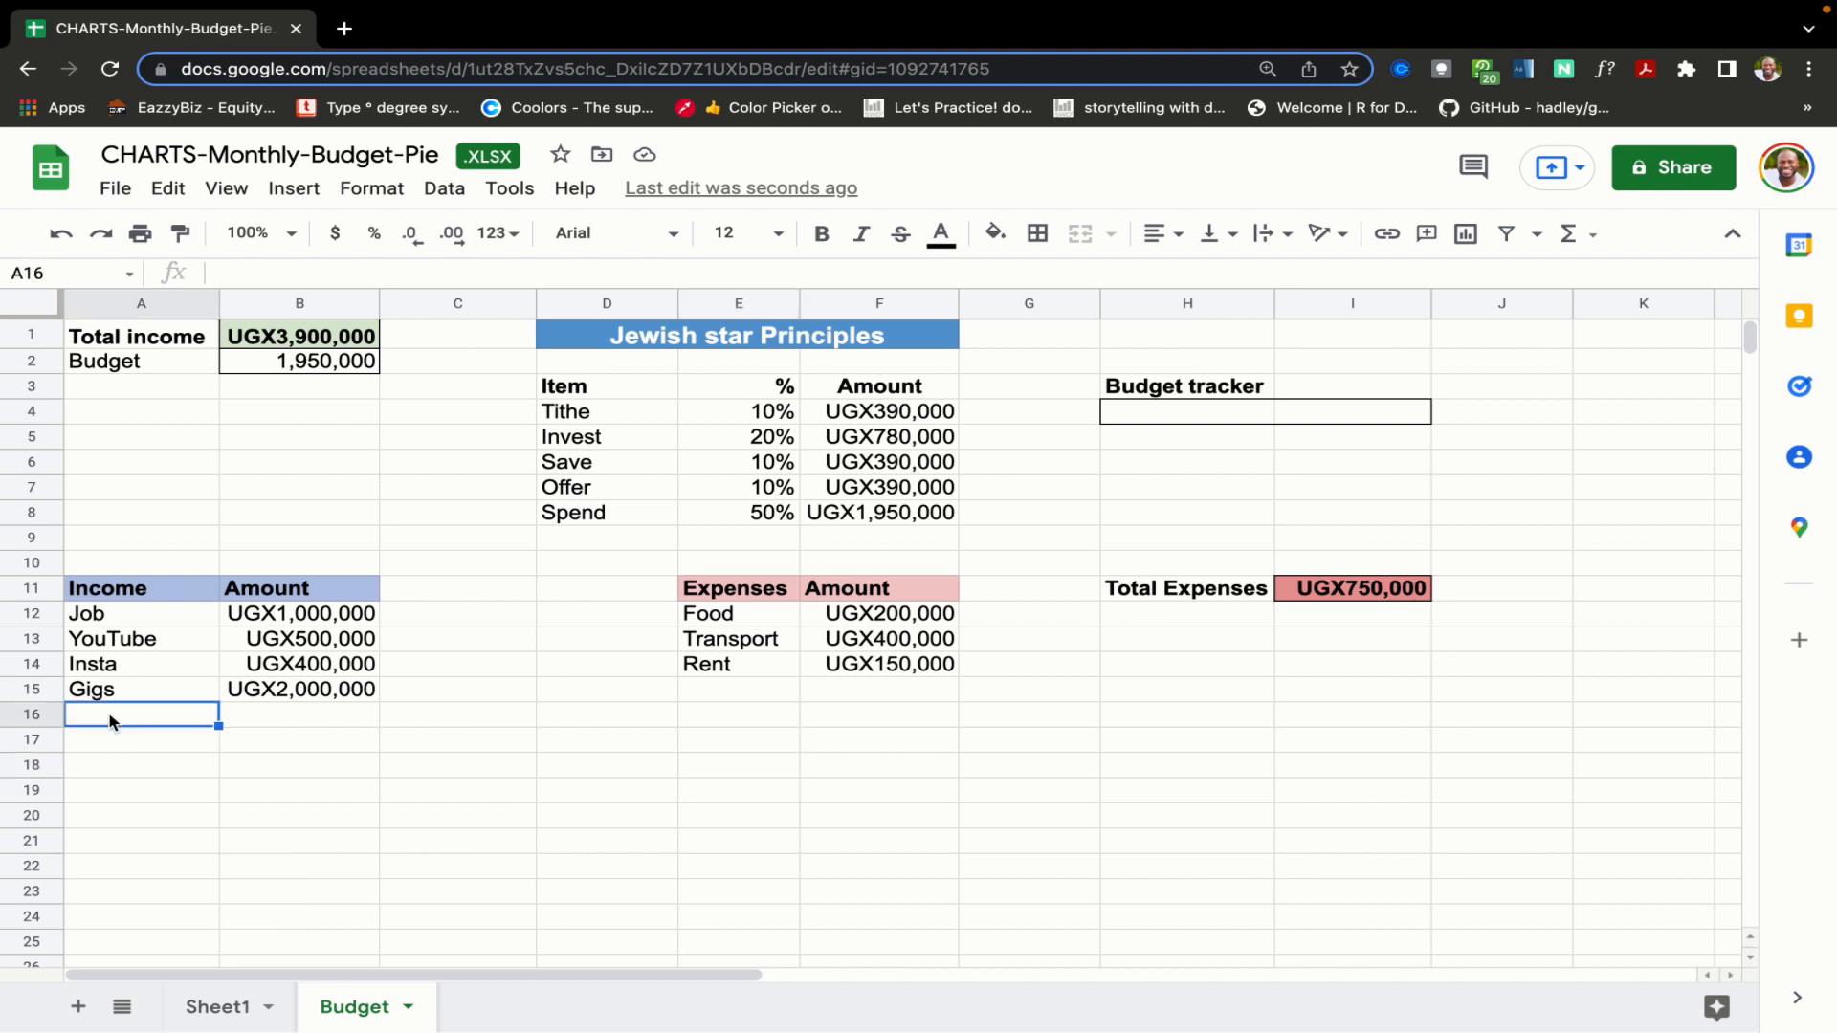
left_click(1353, 587)
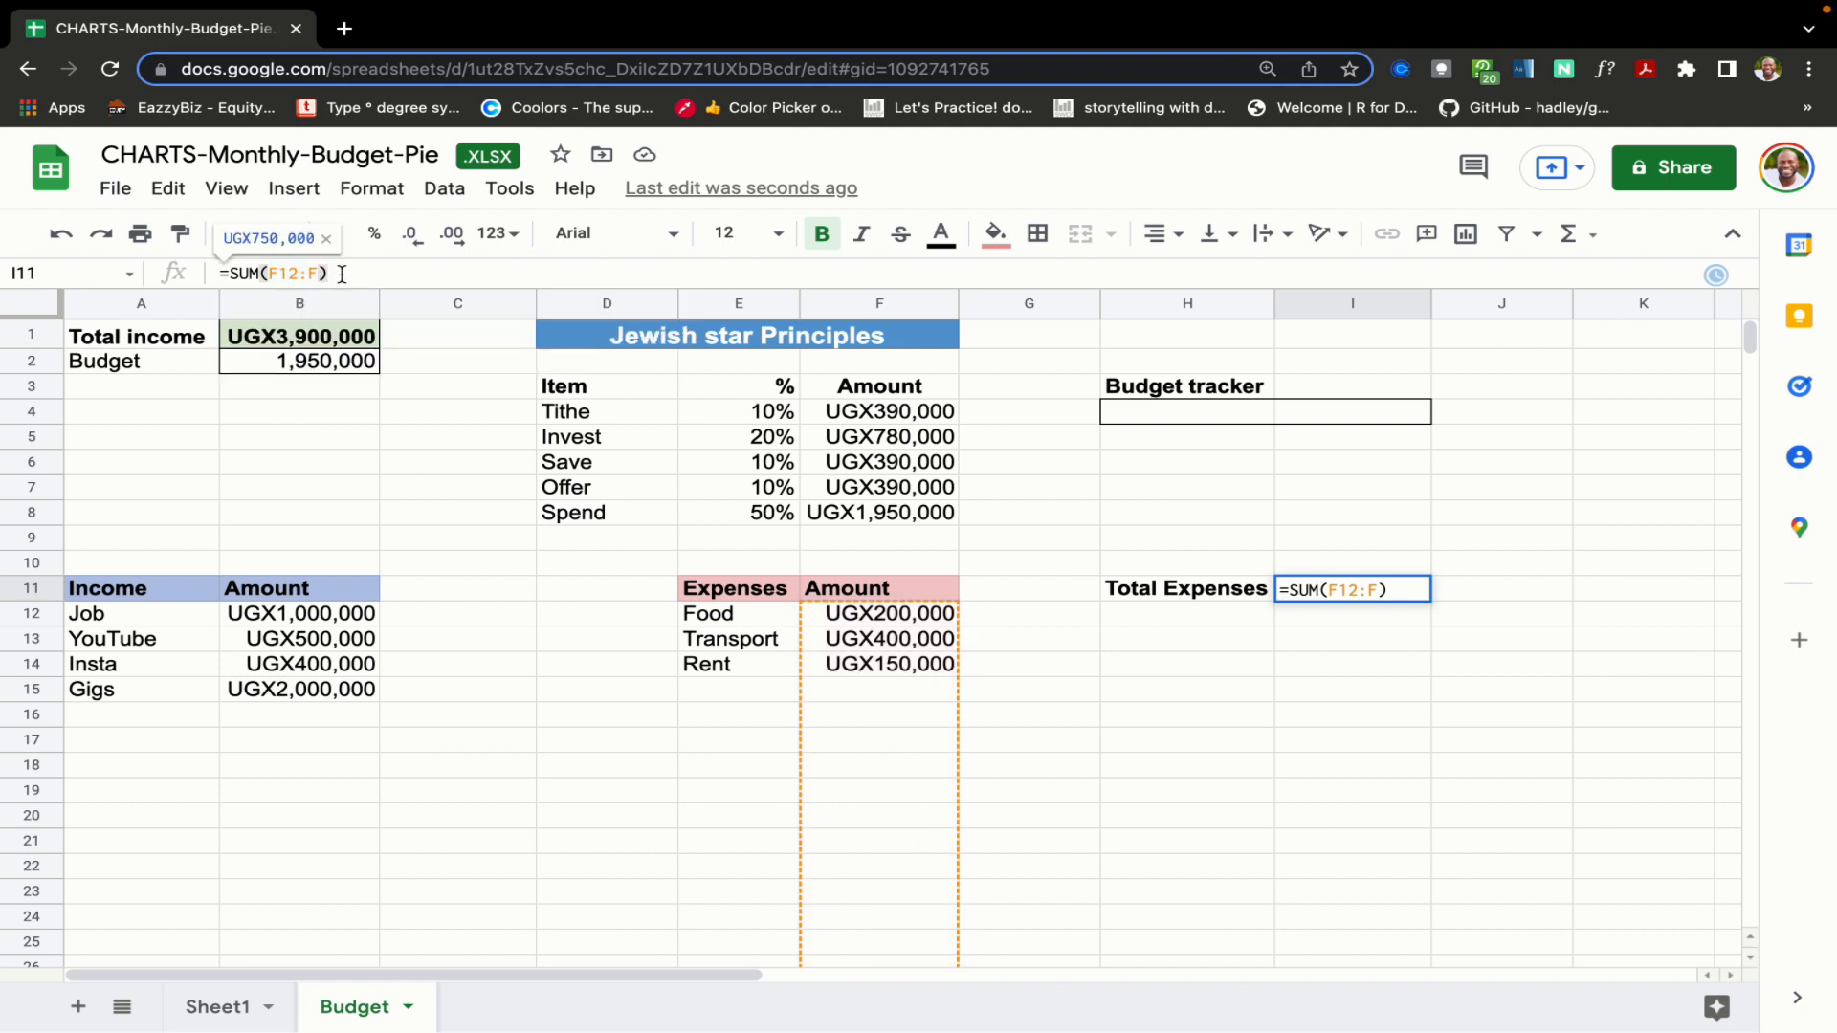
mouse_move(838, 647)
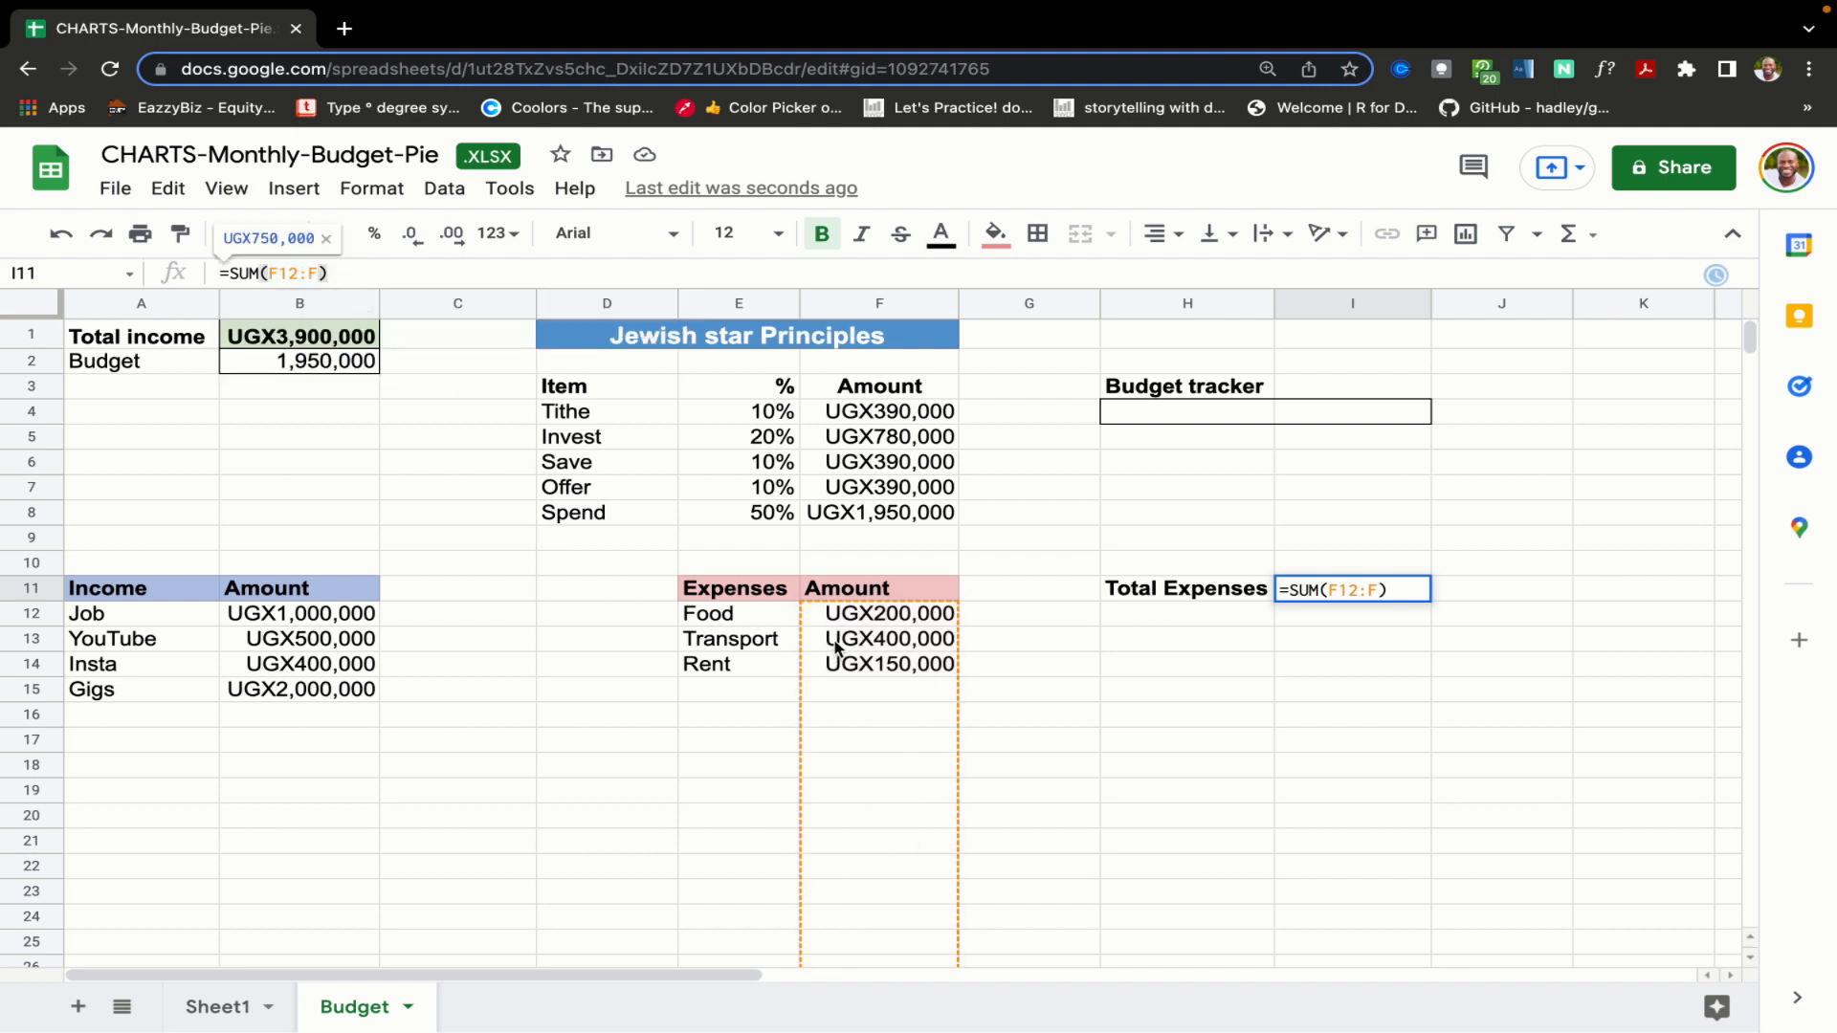
mouse_move(899, 589)
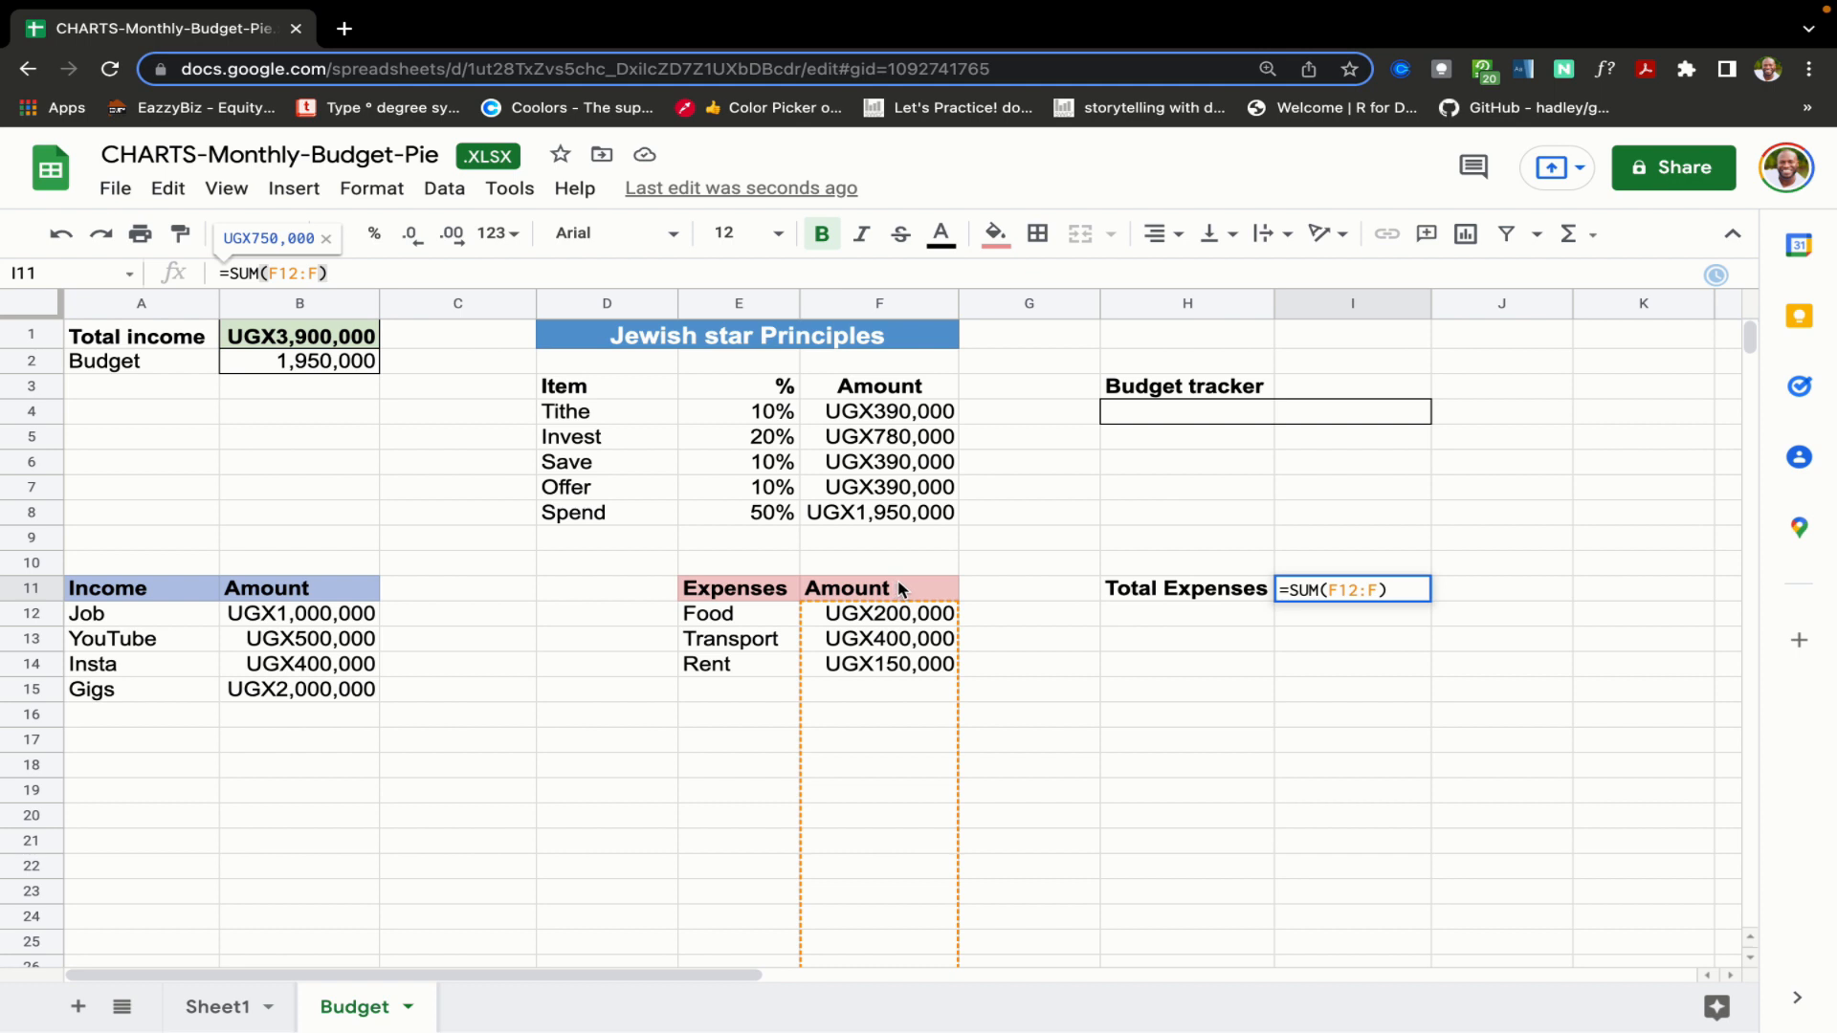
mouse_move(462, 318)
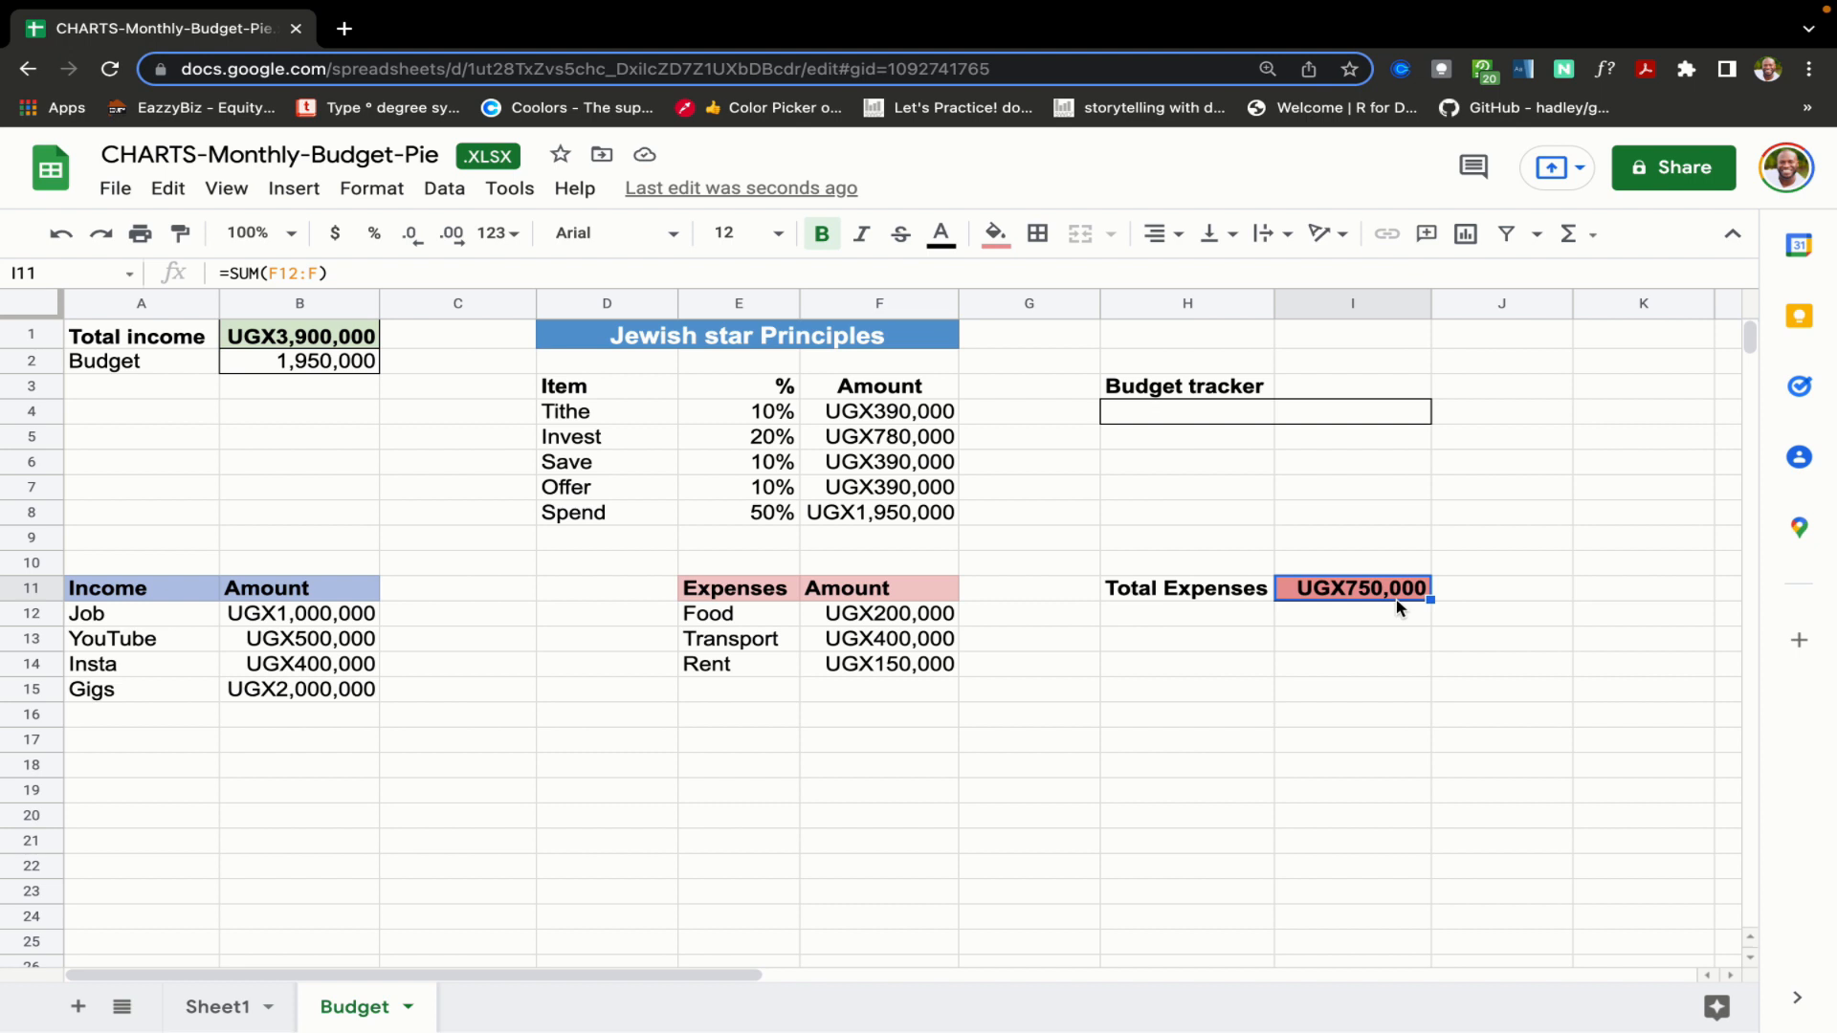
mouse_move(1374, 603)
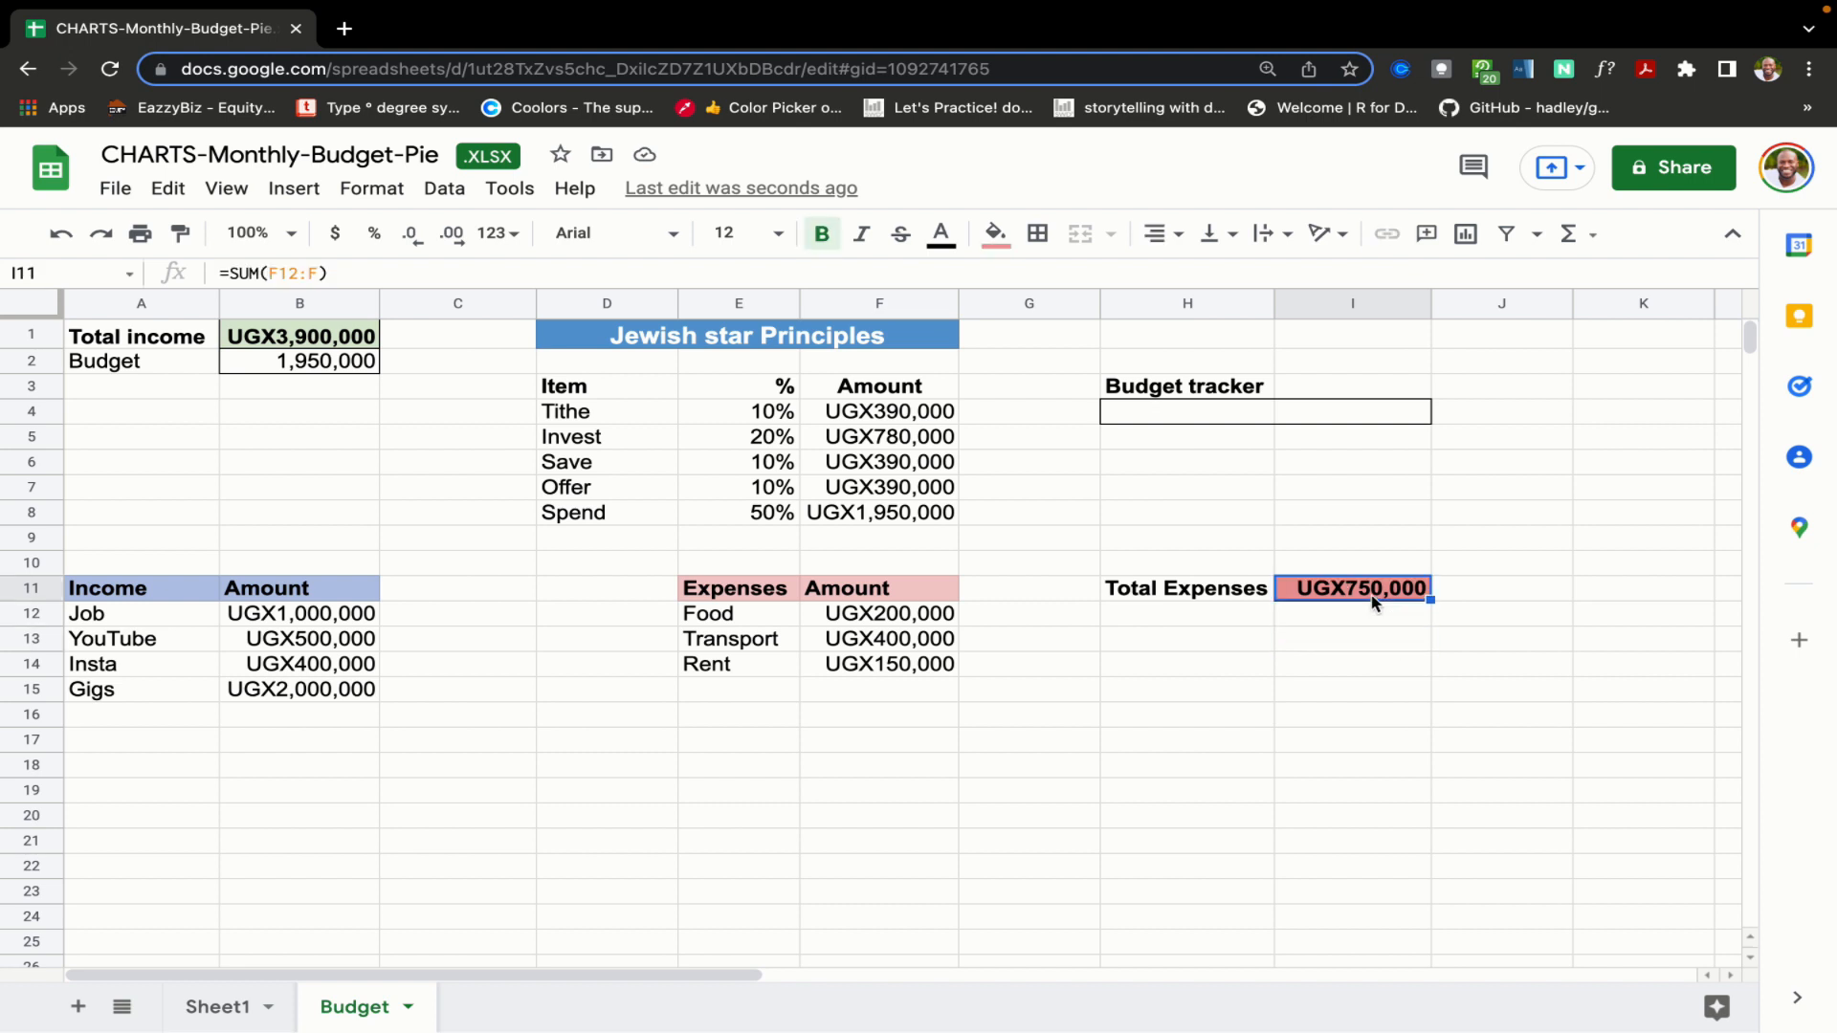
- Set the Budget tracker H4 to =$B$2-$I$11, showing 1,200,000, in font size 12
left_click(1187, 411)
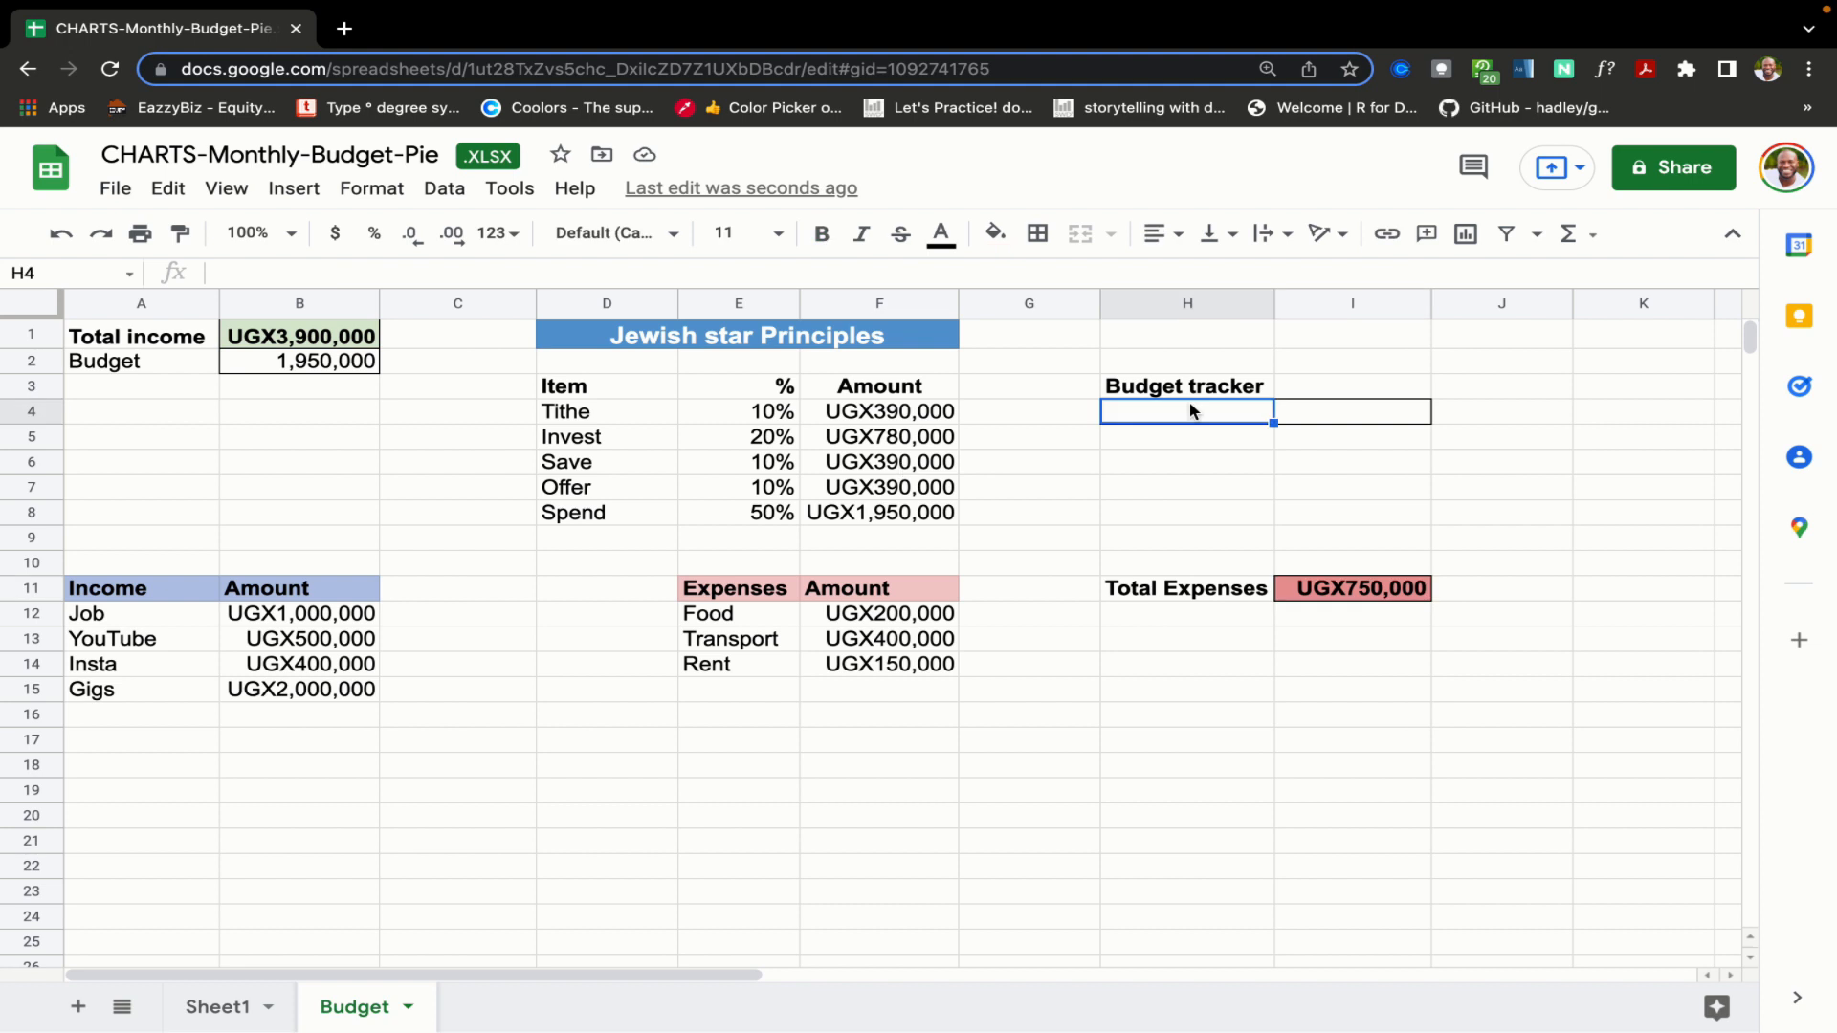
mouse_move(310, 364)
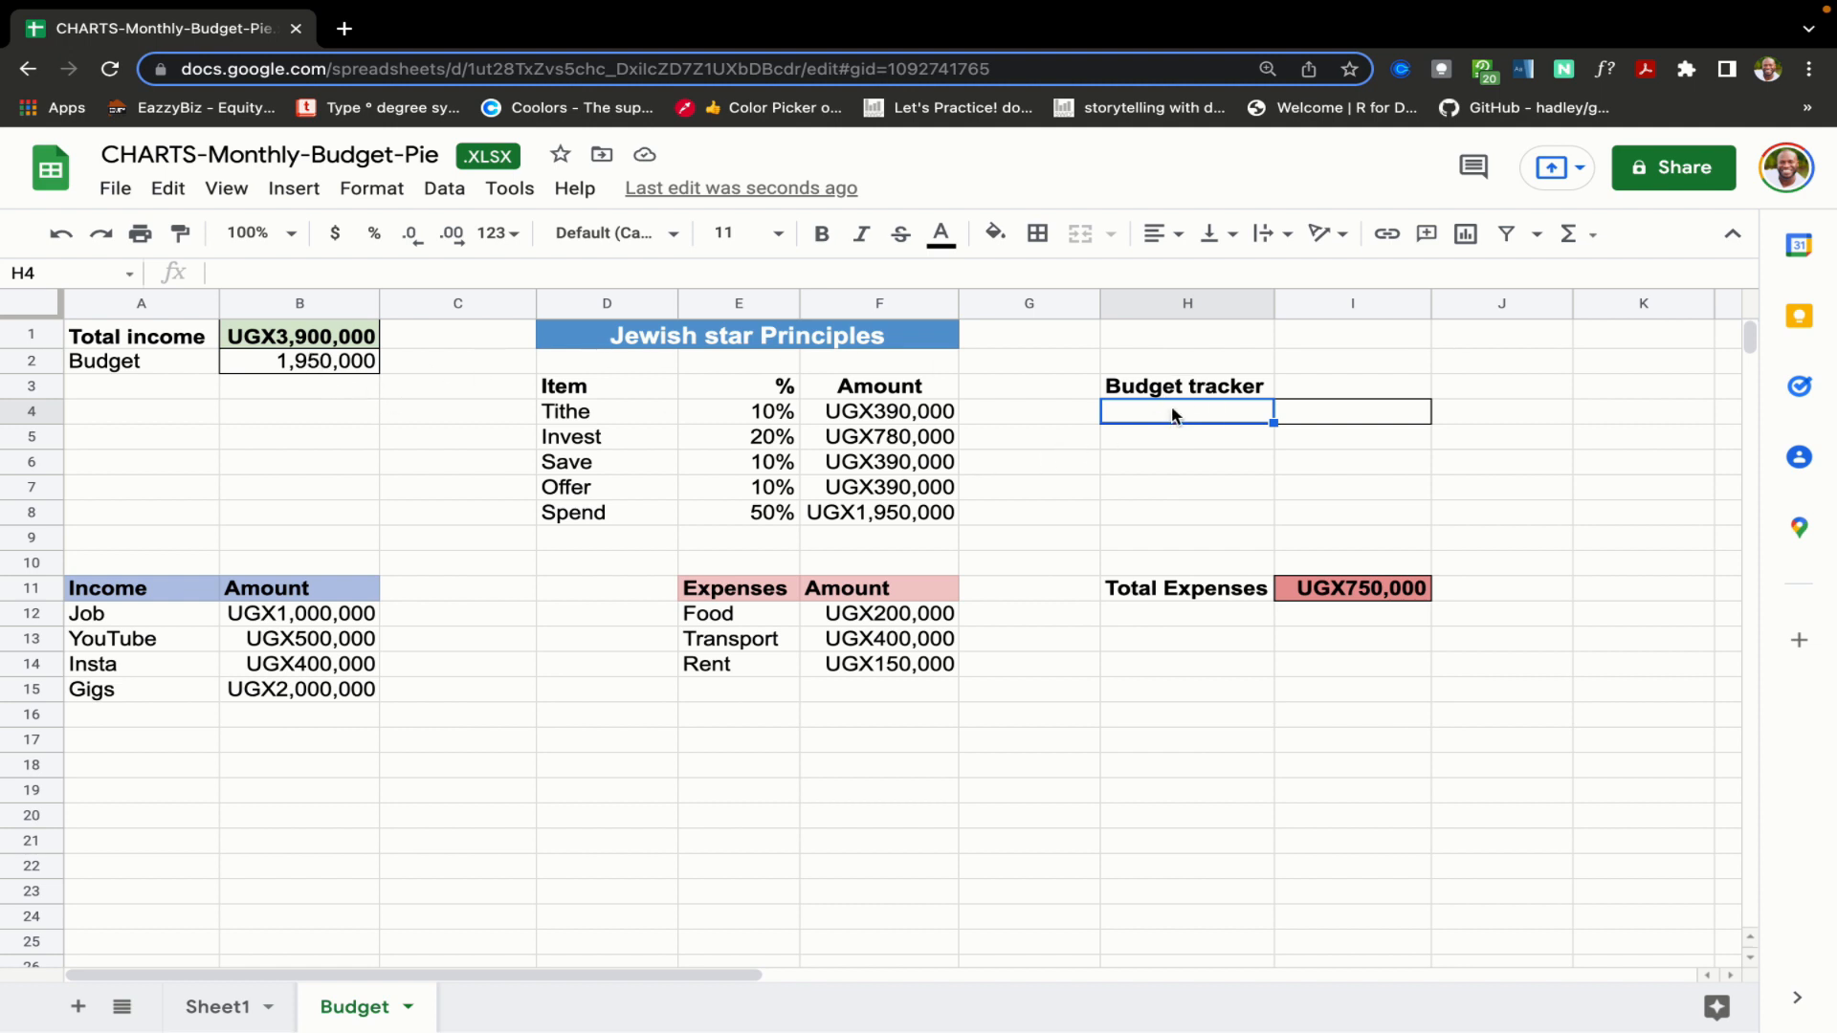
type("=")
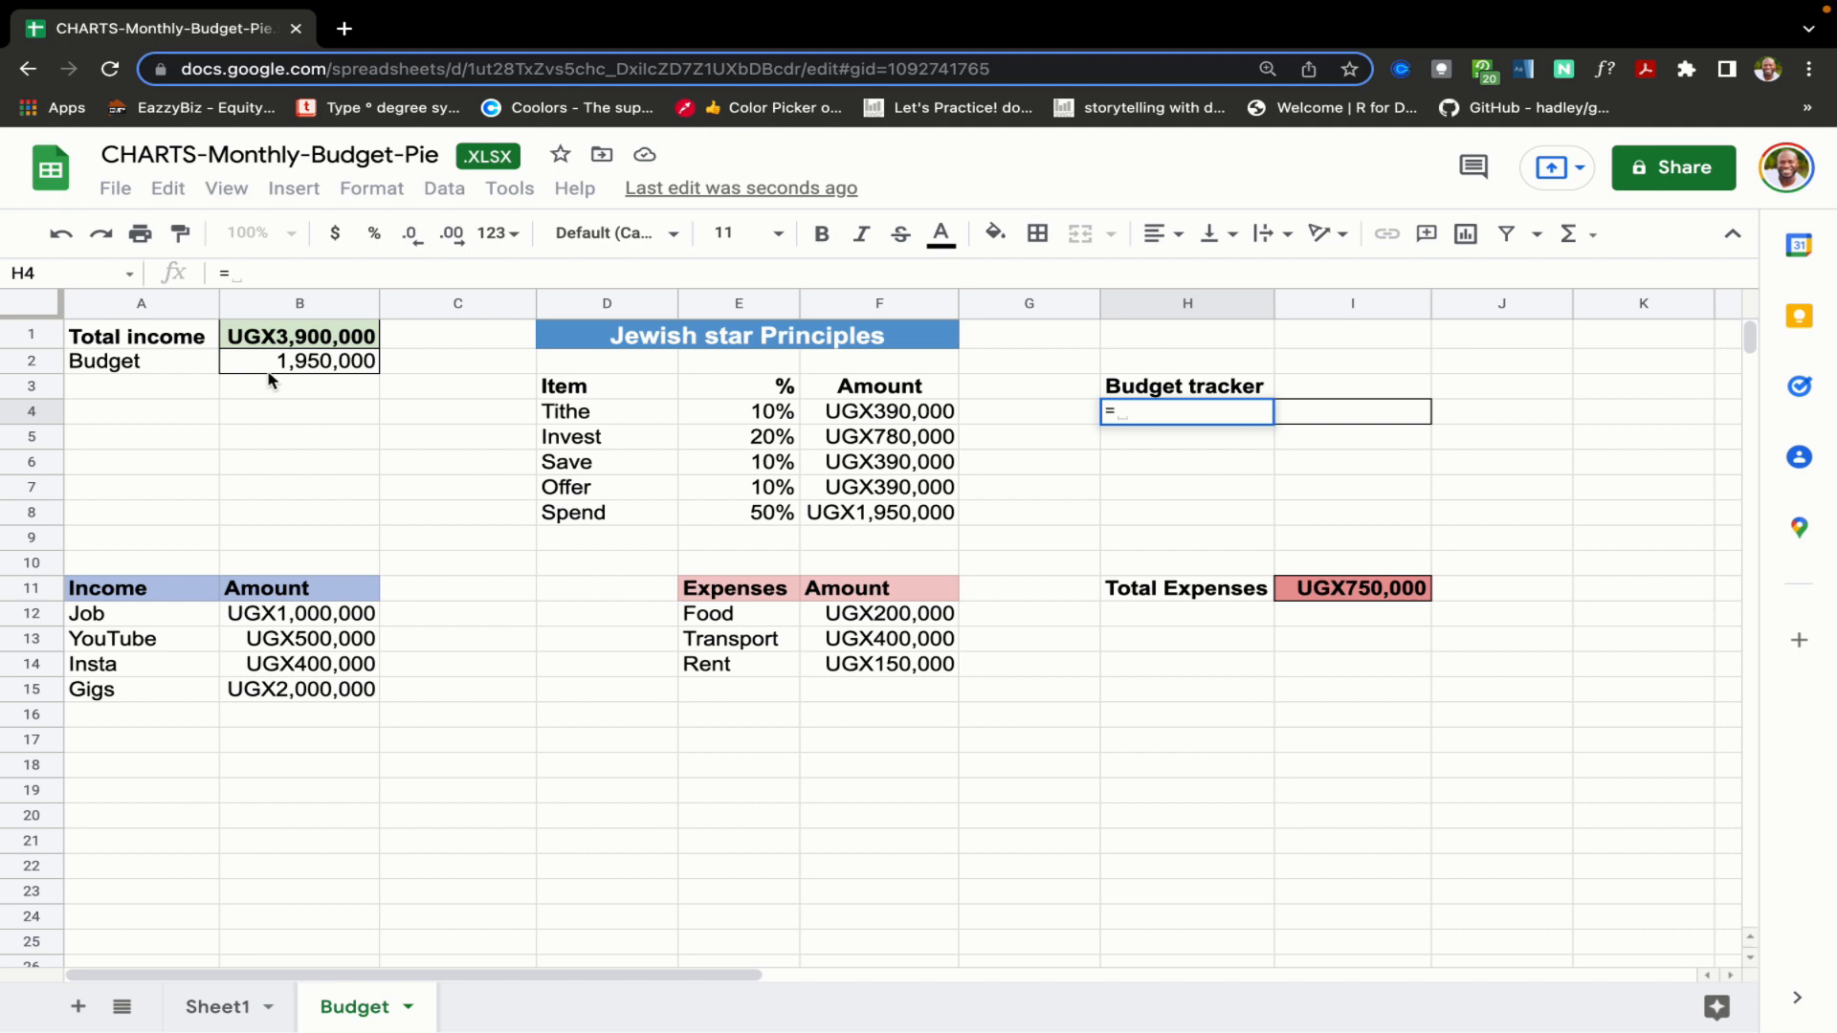
left_click(299, 362)
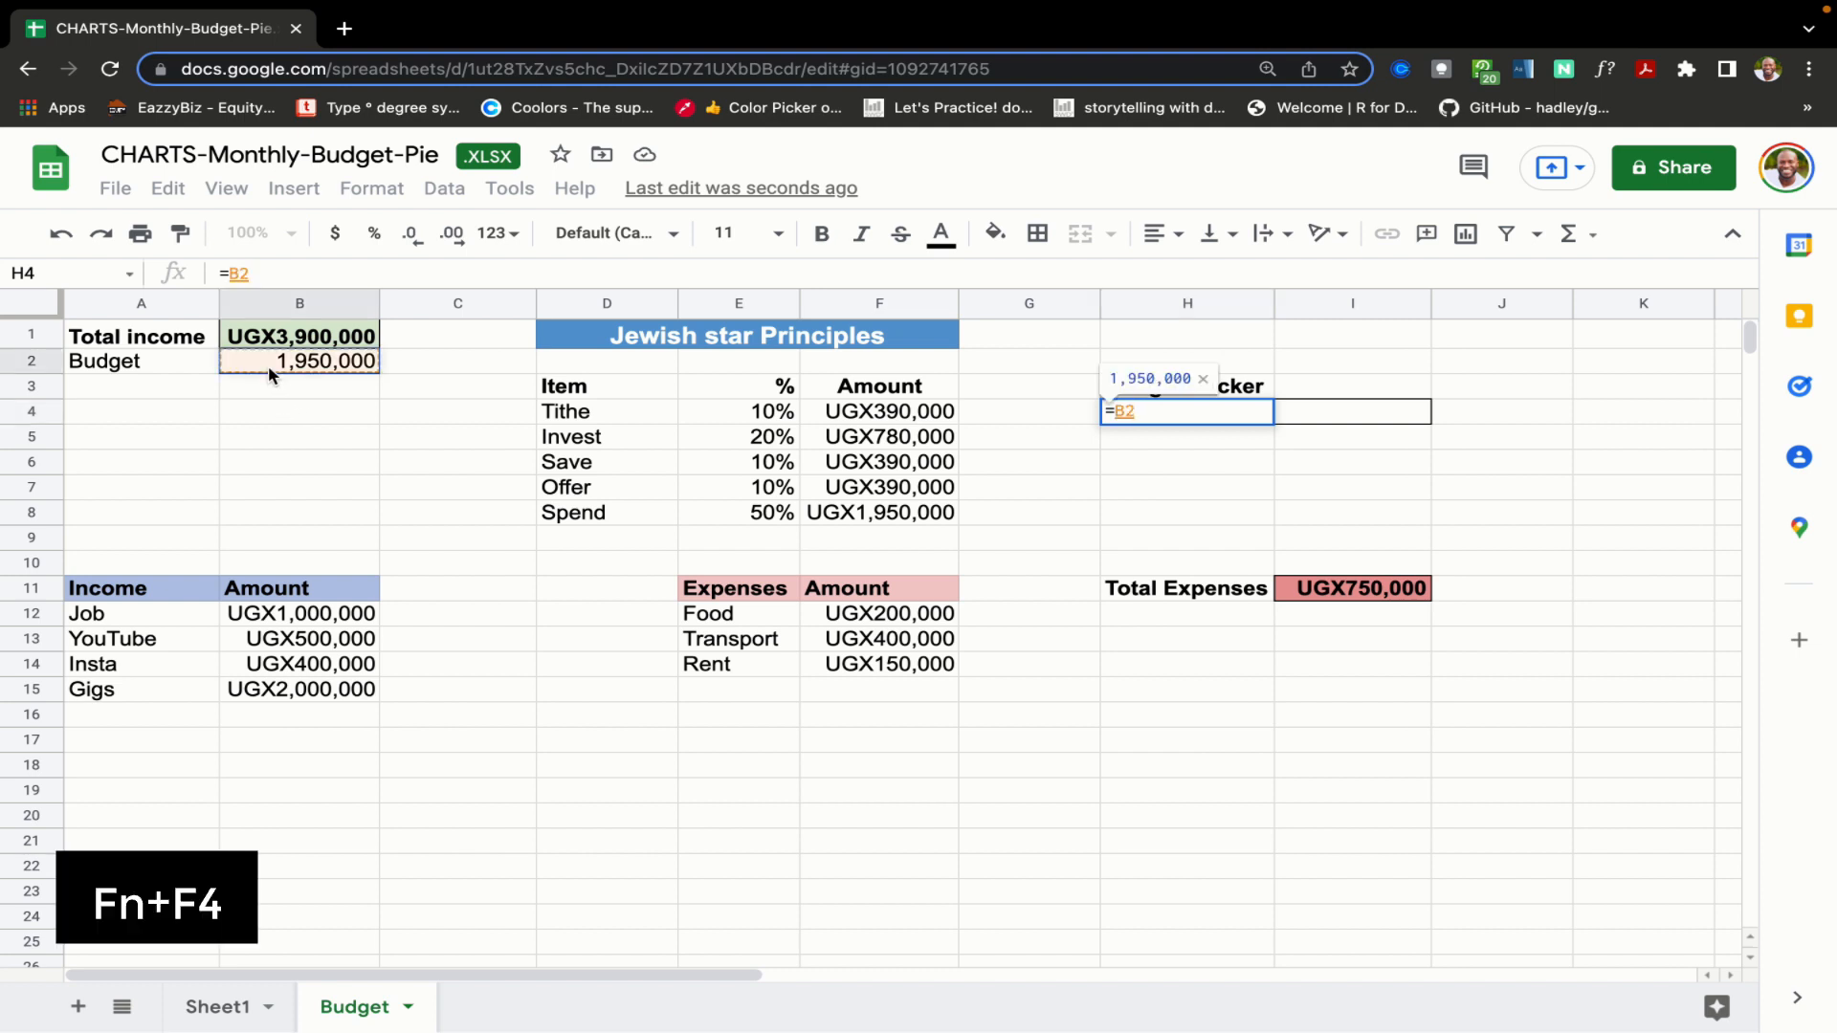
key("F4")
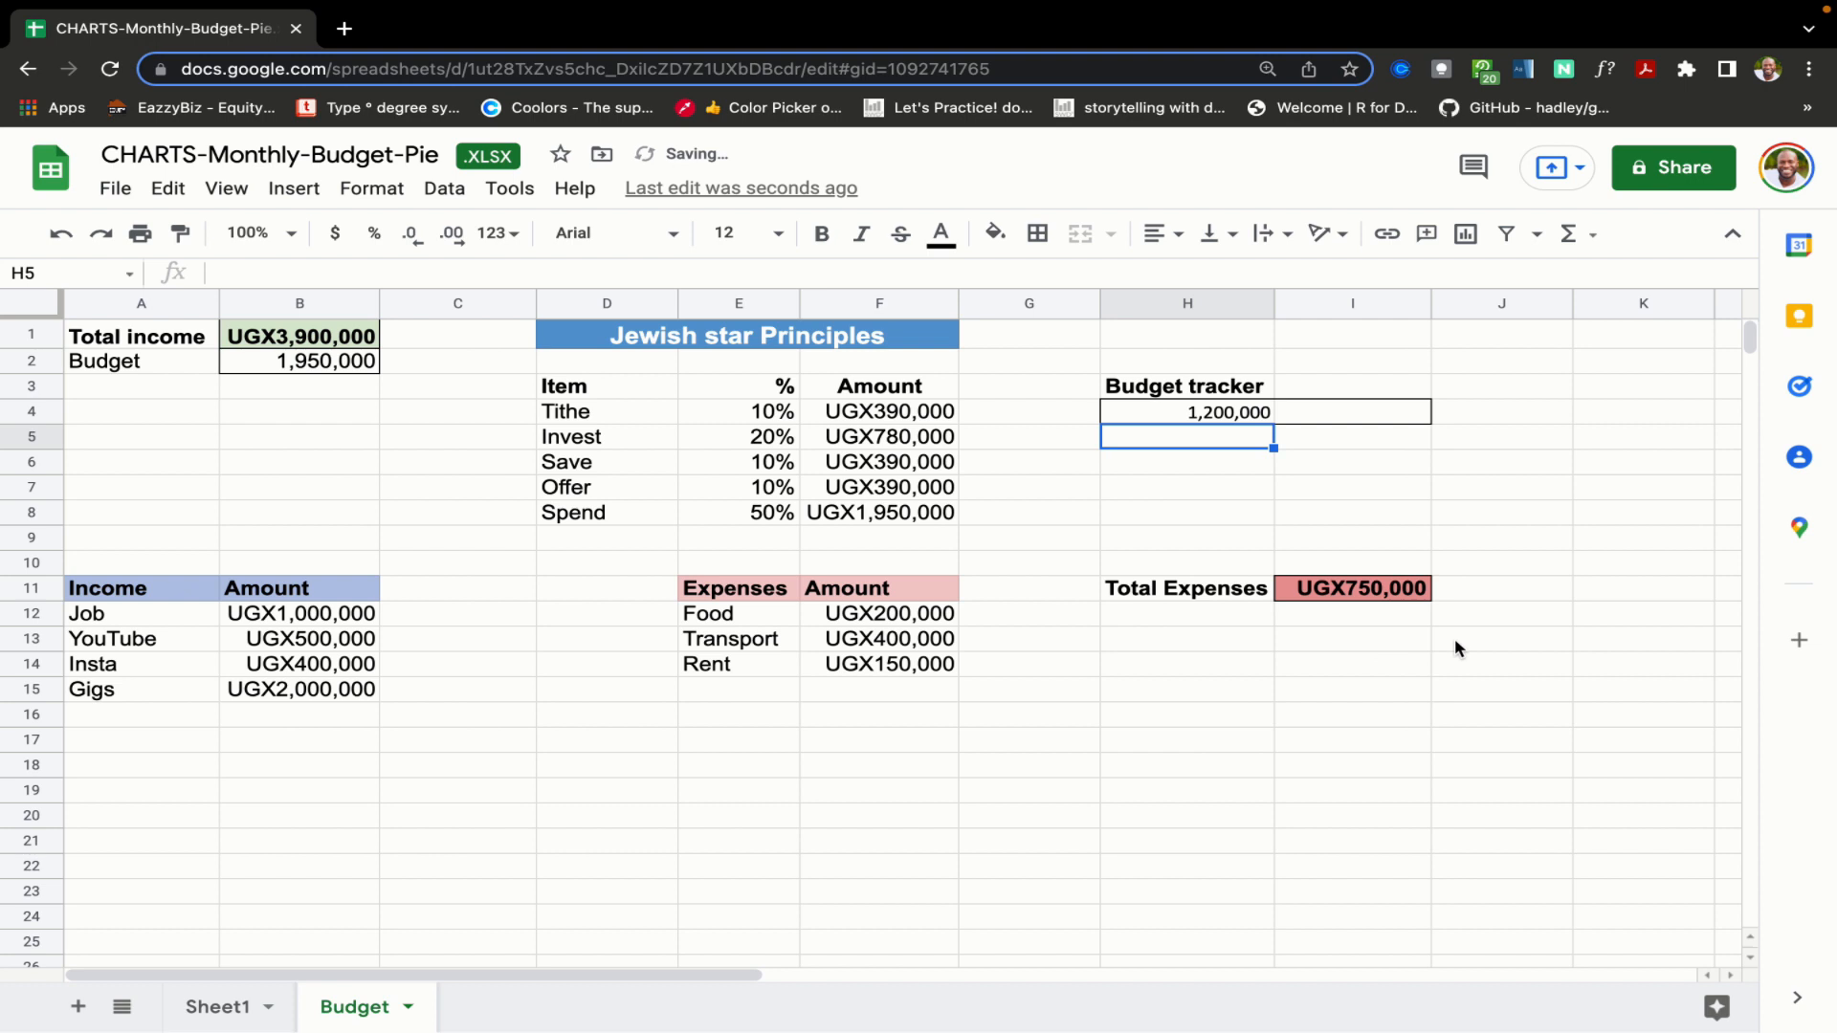
left_click(1187, 412)
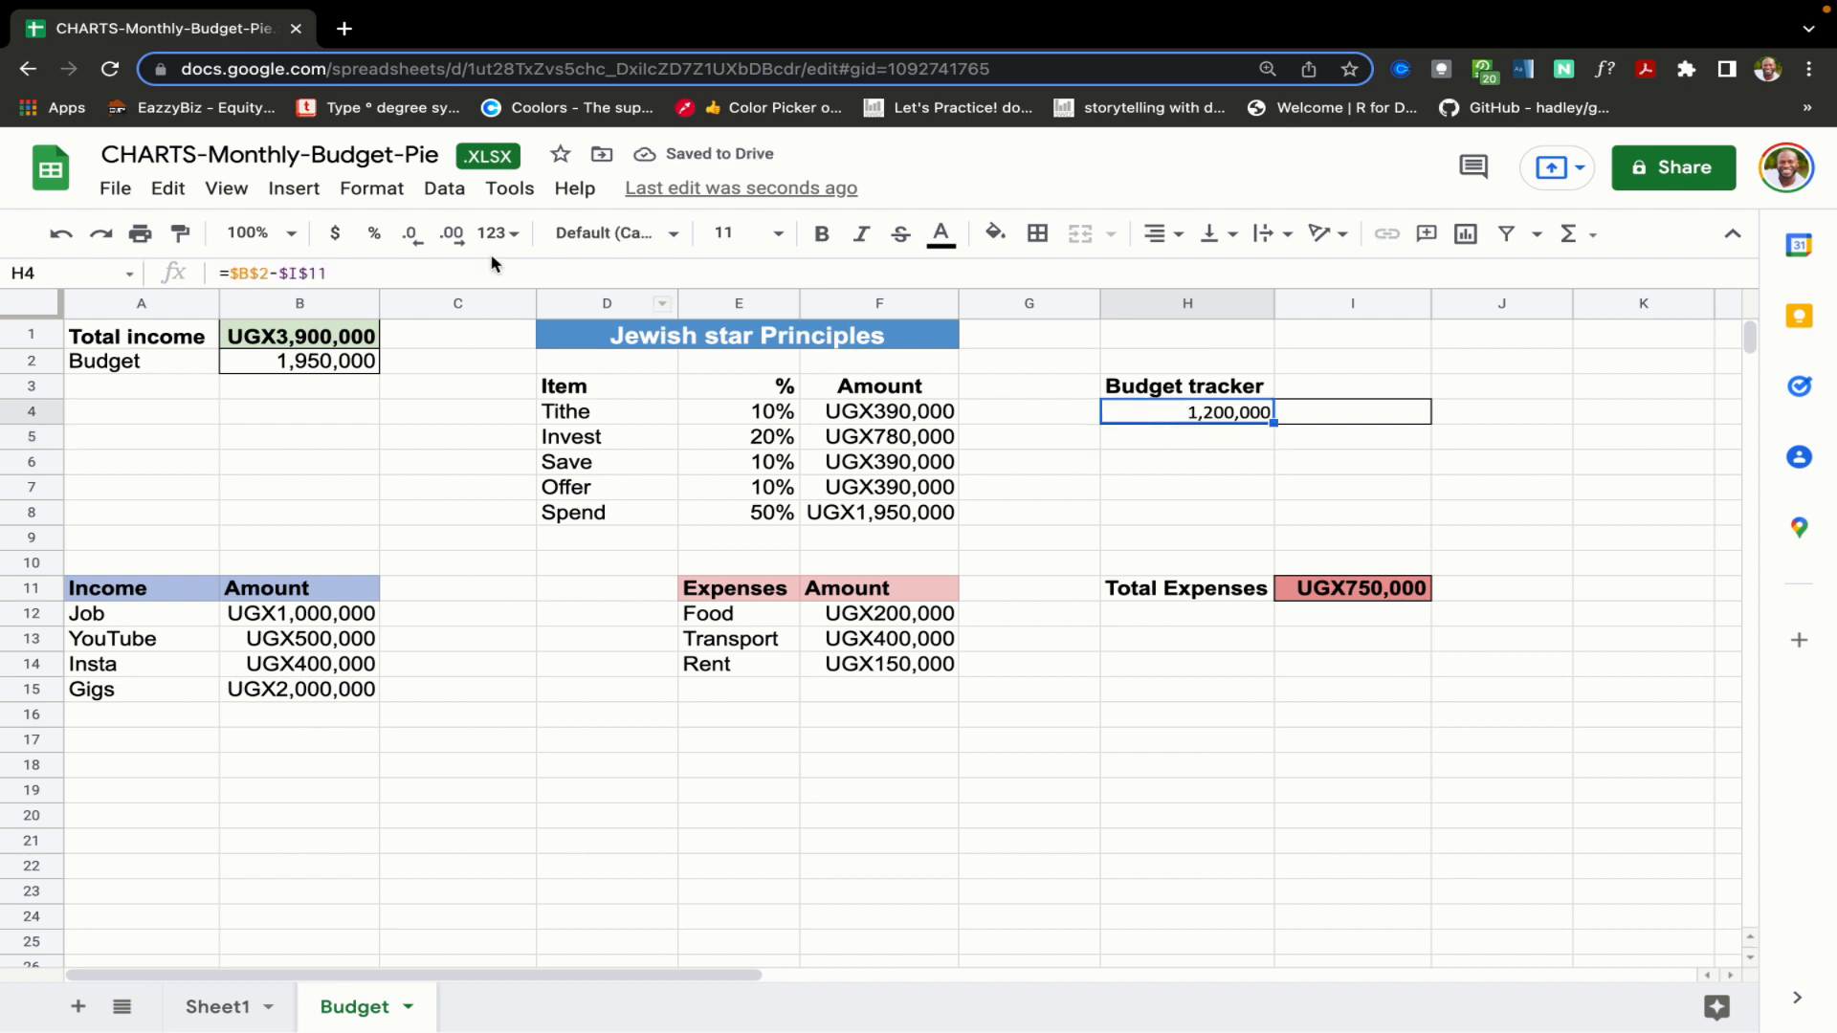
left_click(611, 233)
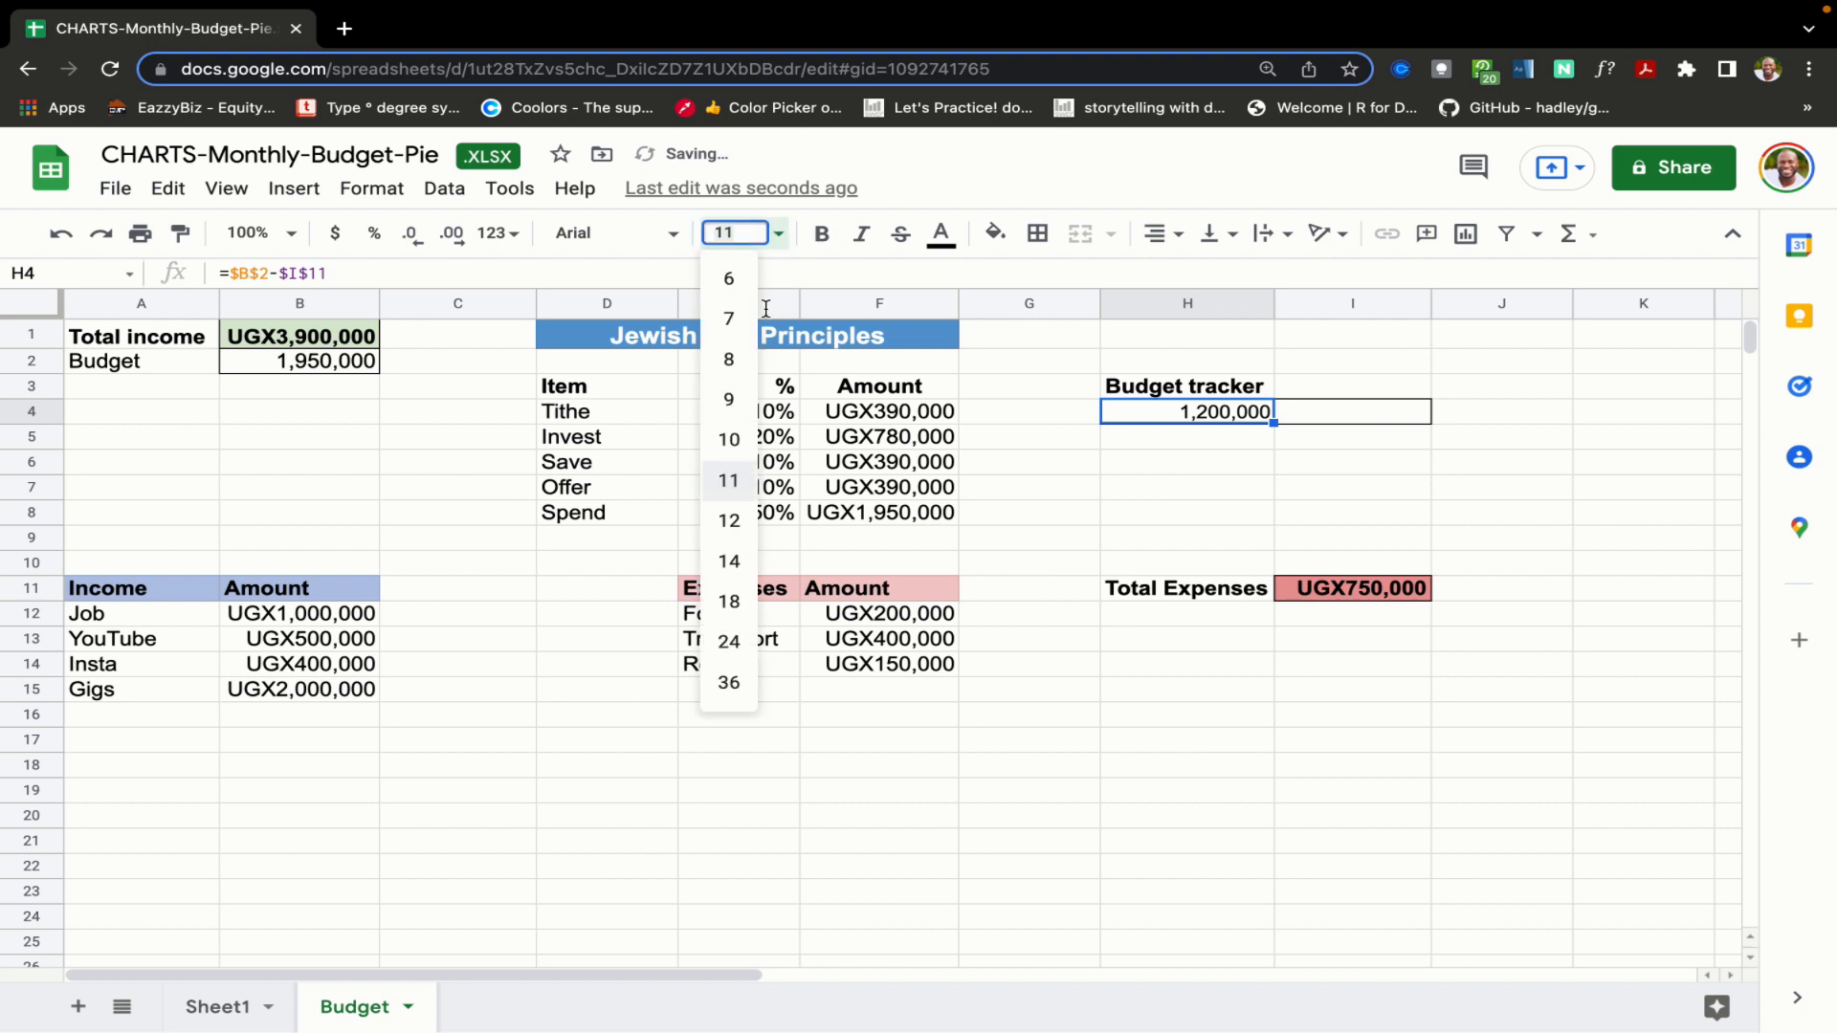
left_click(727, 520)
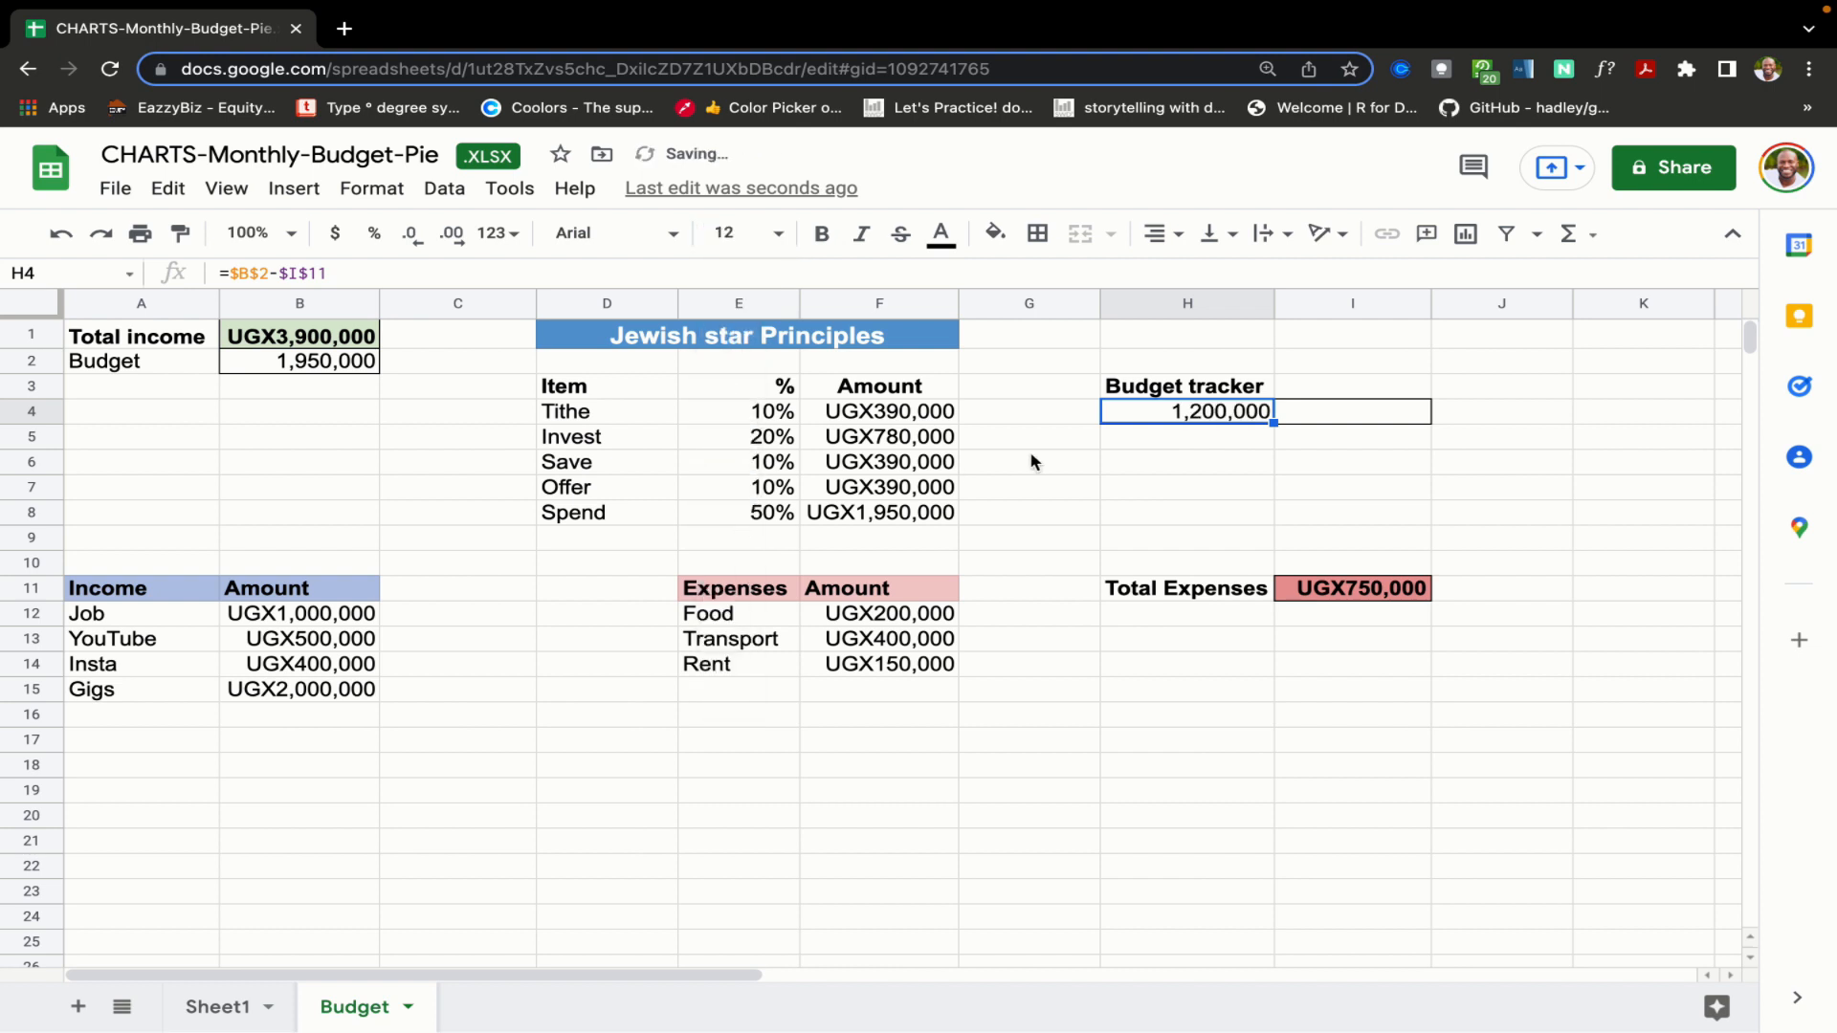
mouse_move(1154, 419)
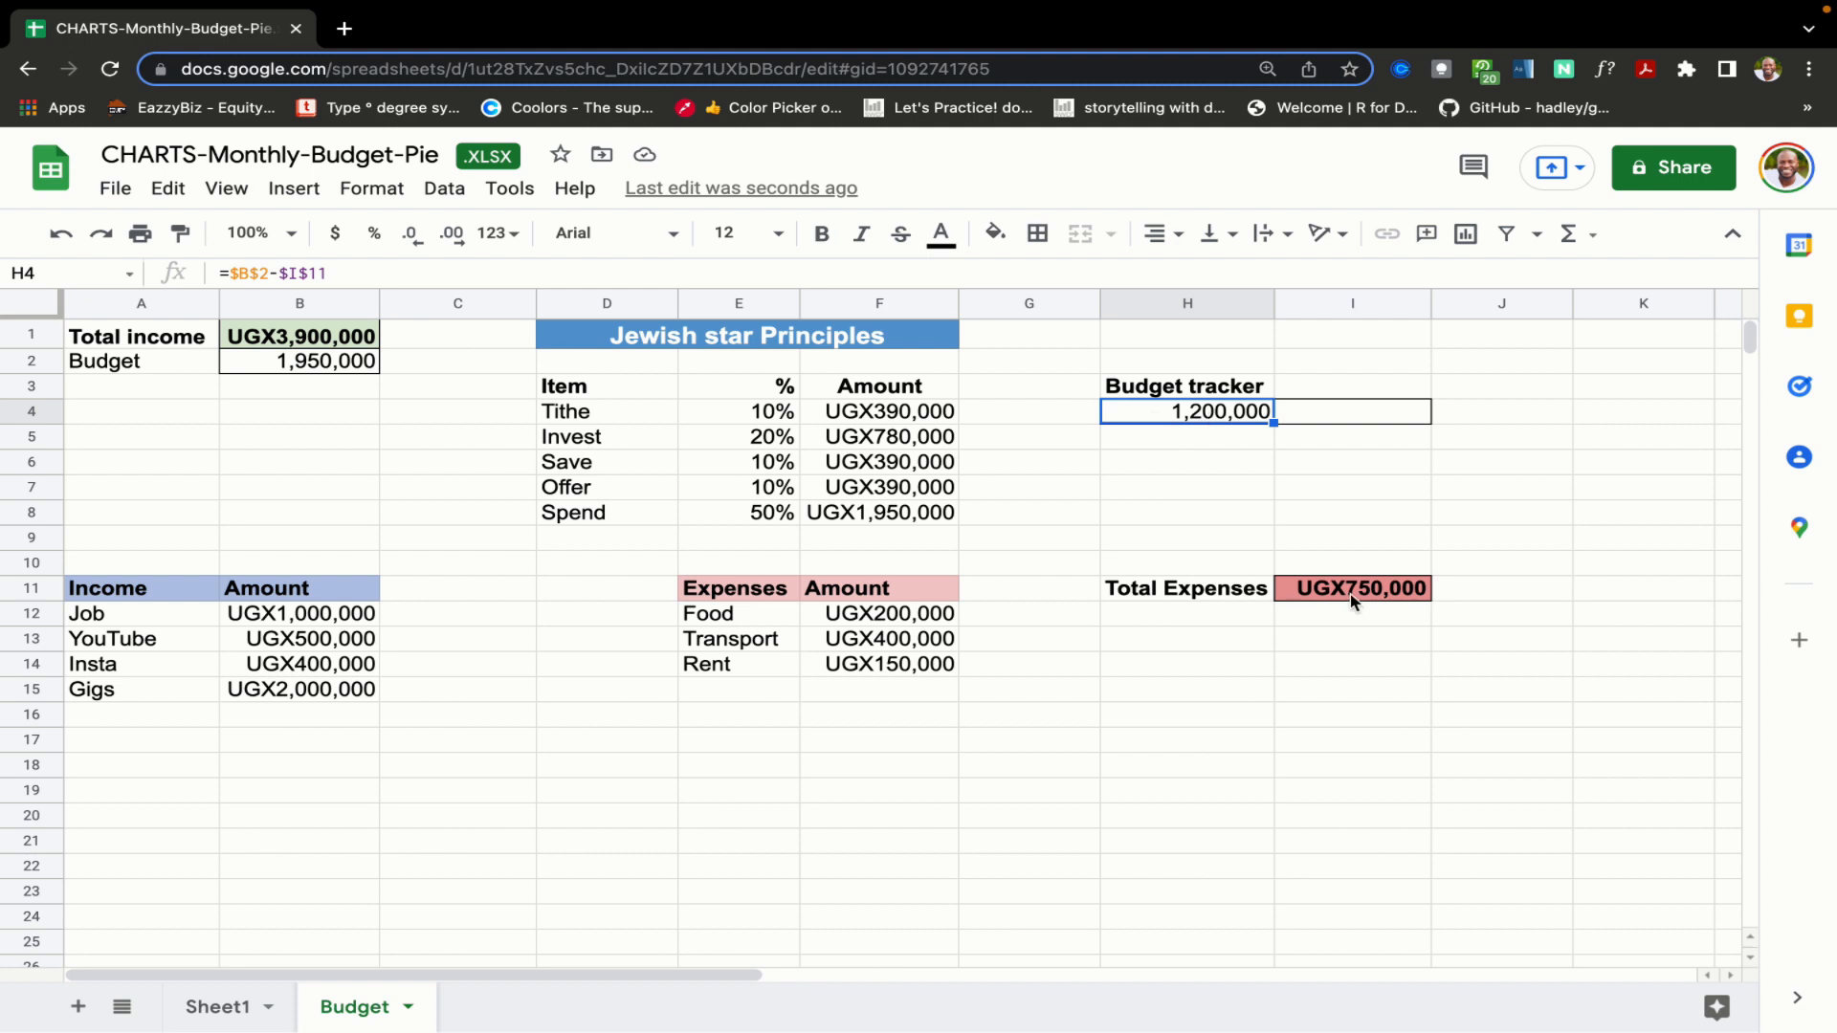
mouse_move(258, 369)
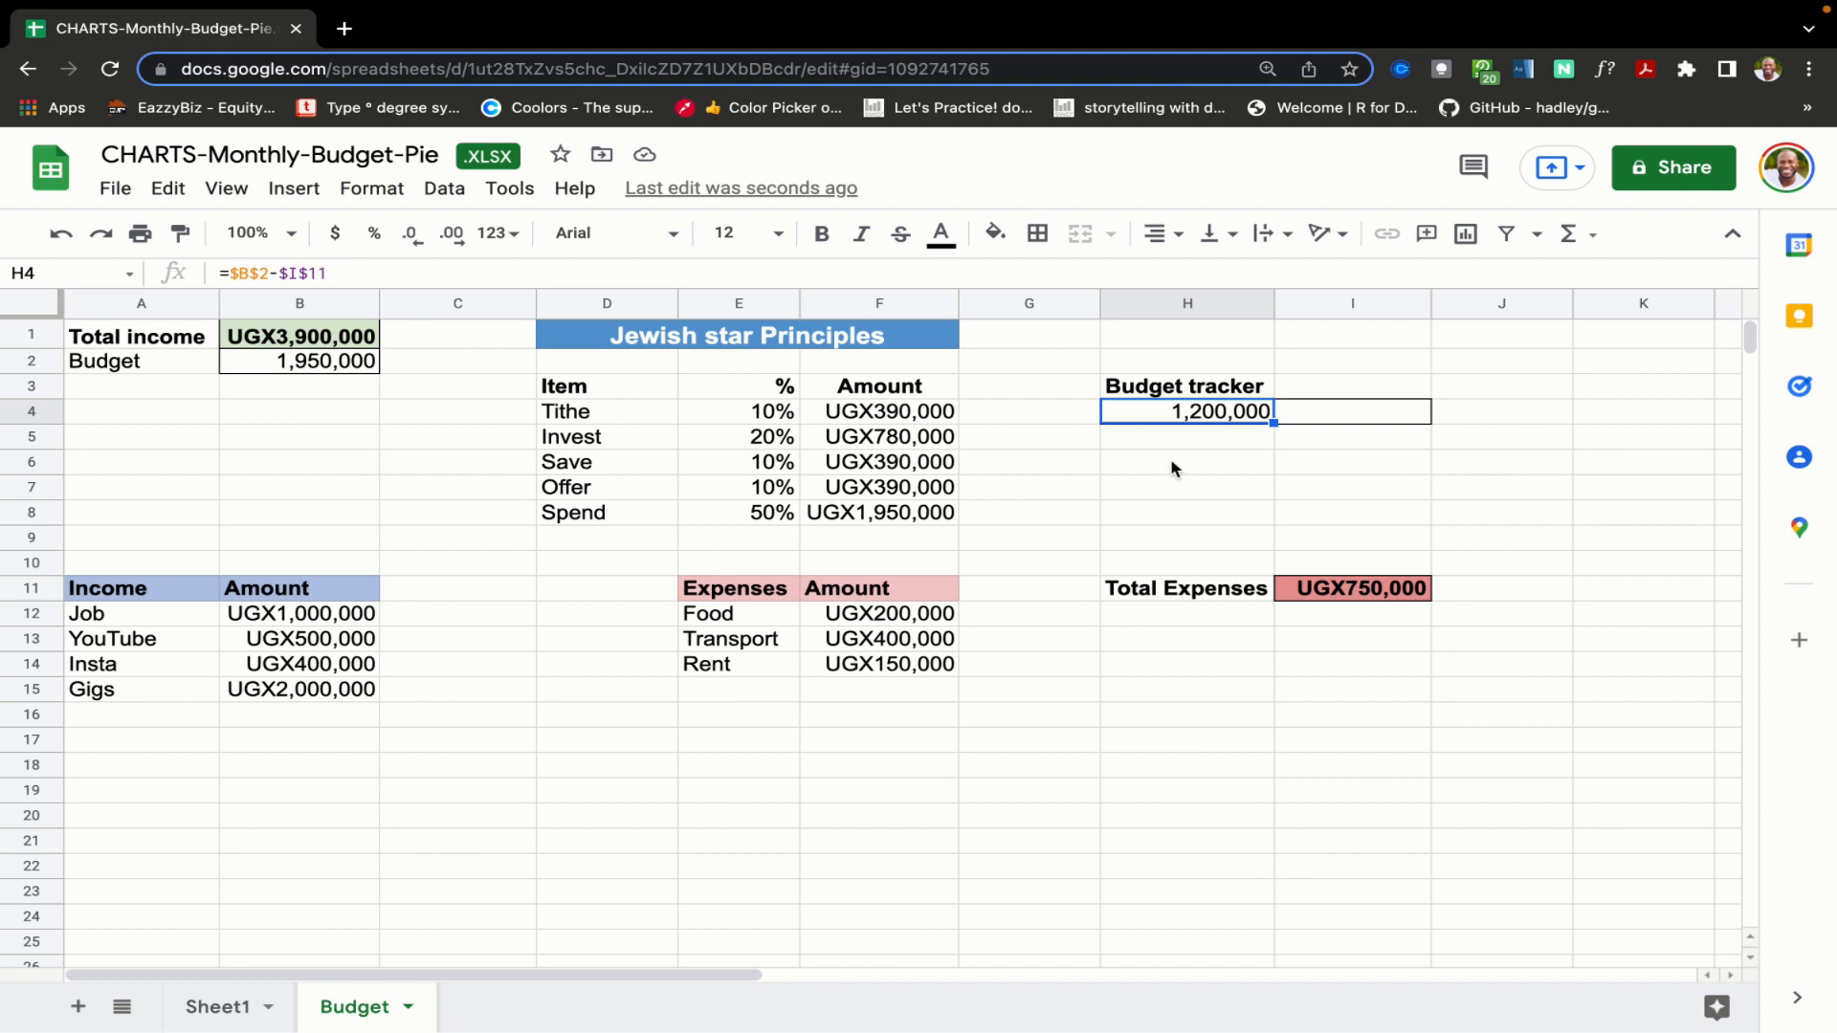
mouse_move(1209, 428)
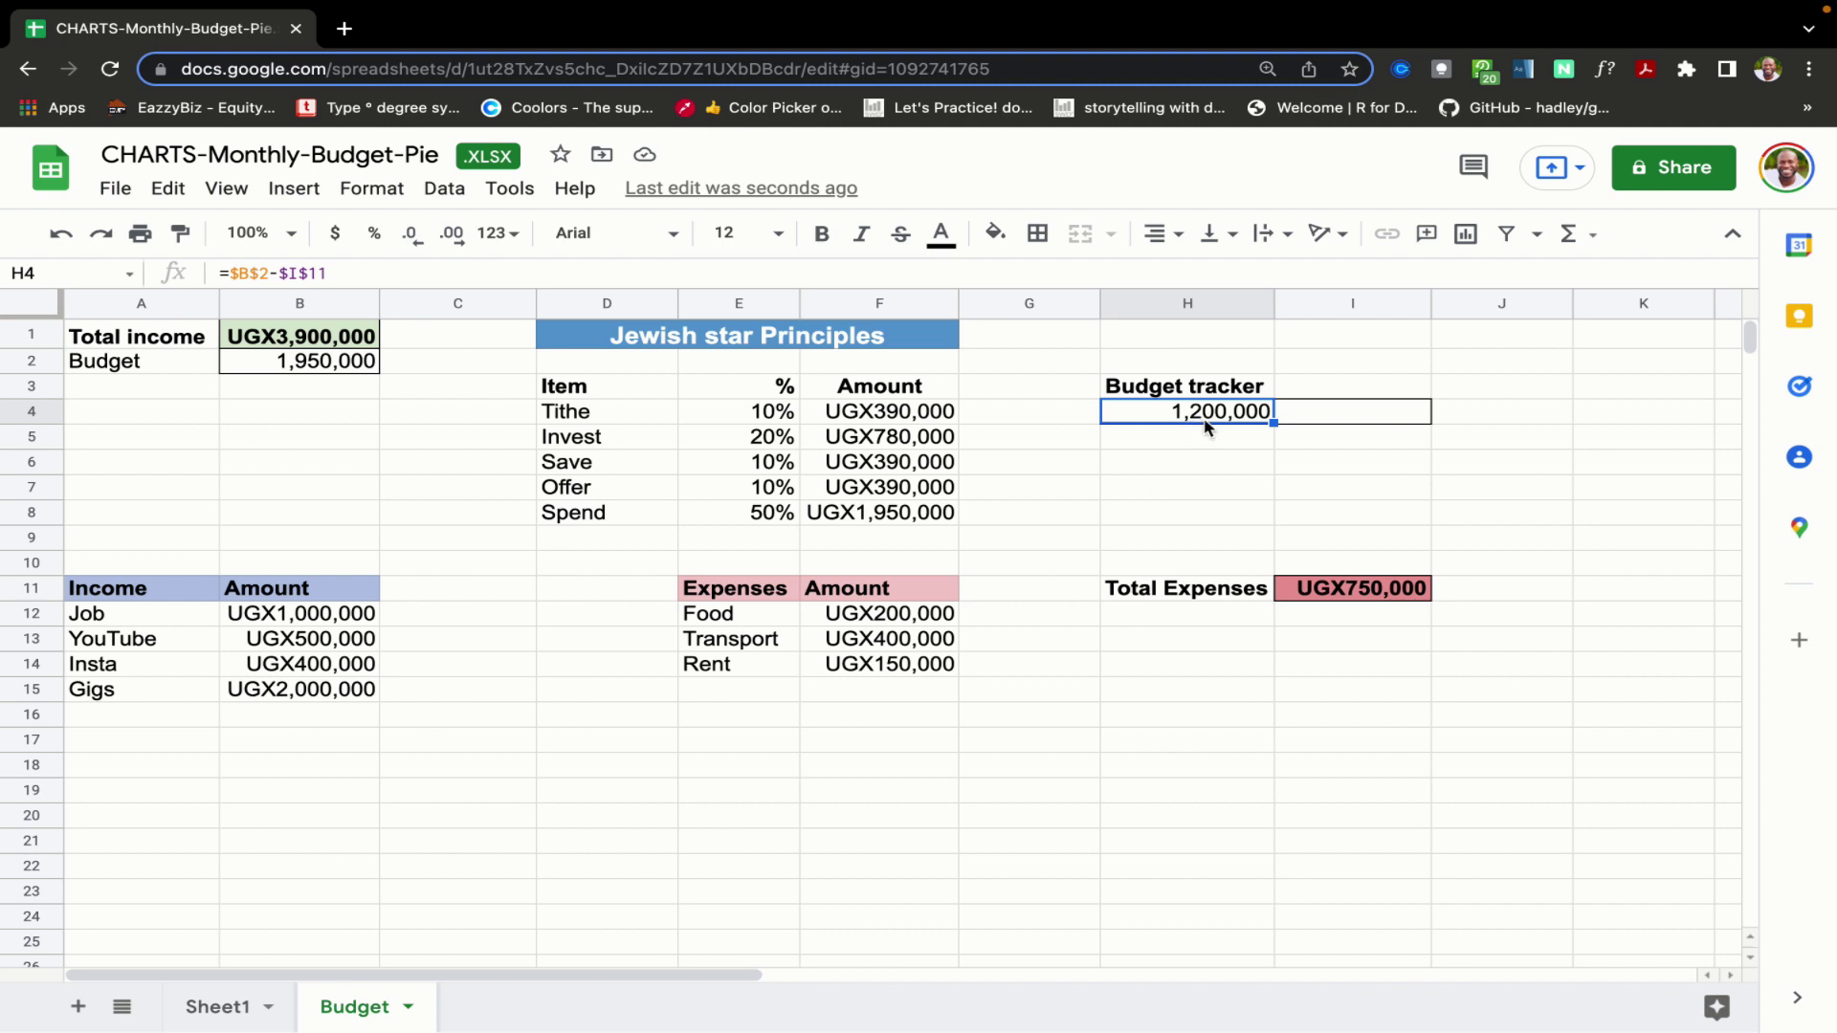
mouse_move(1257, 425)
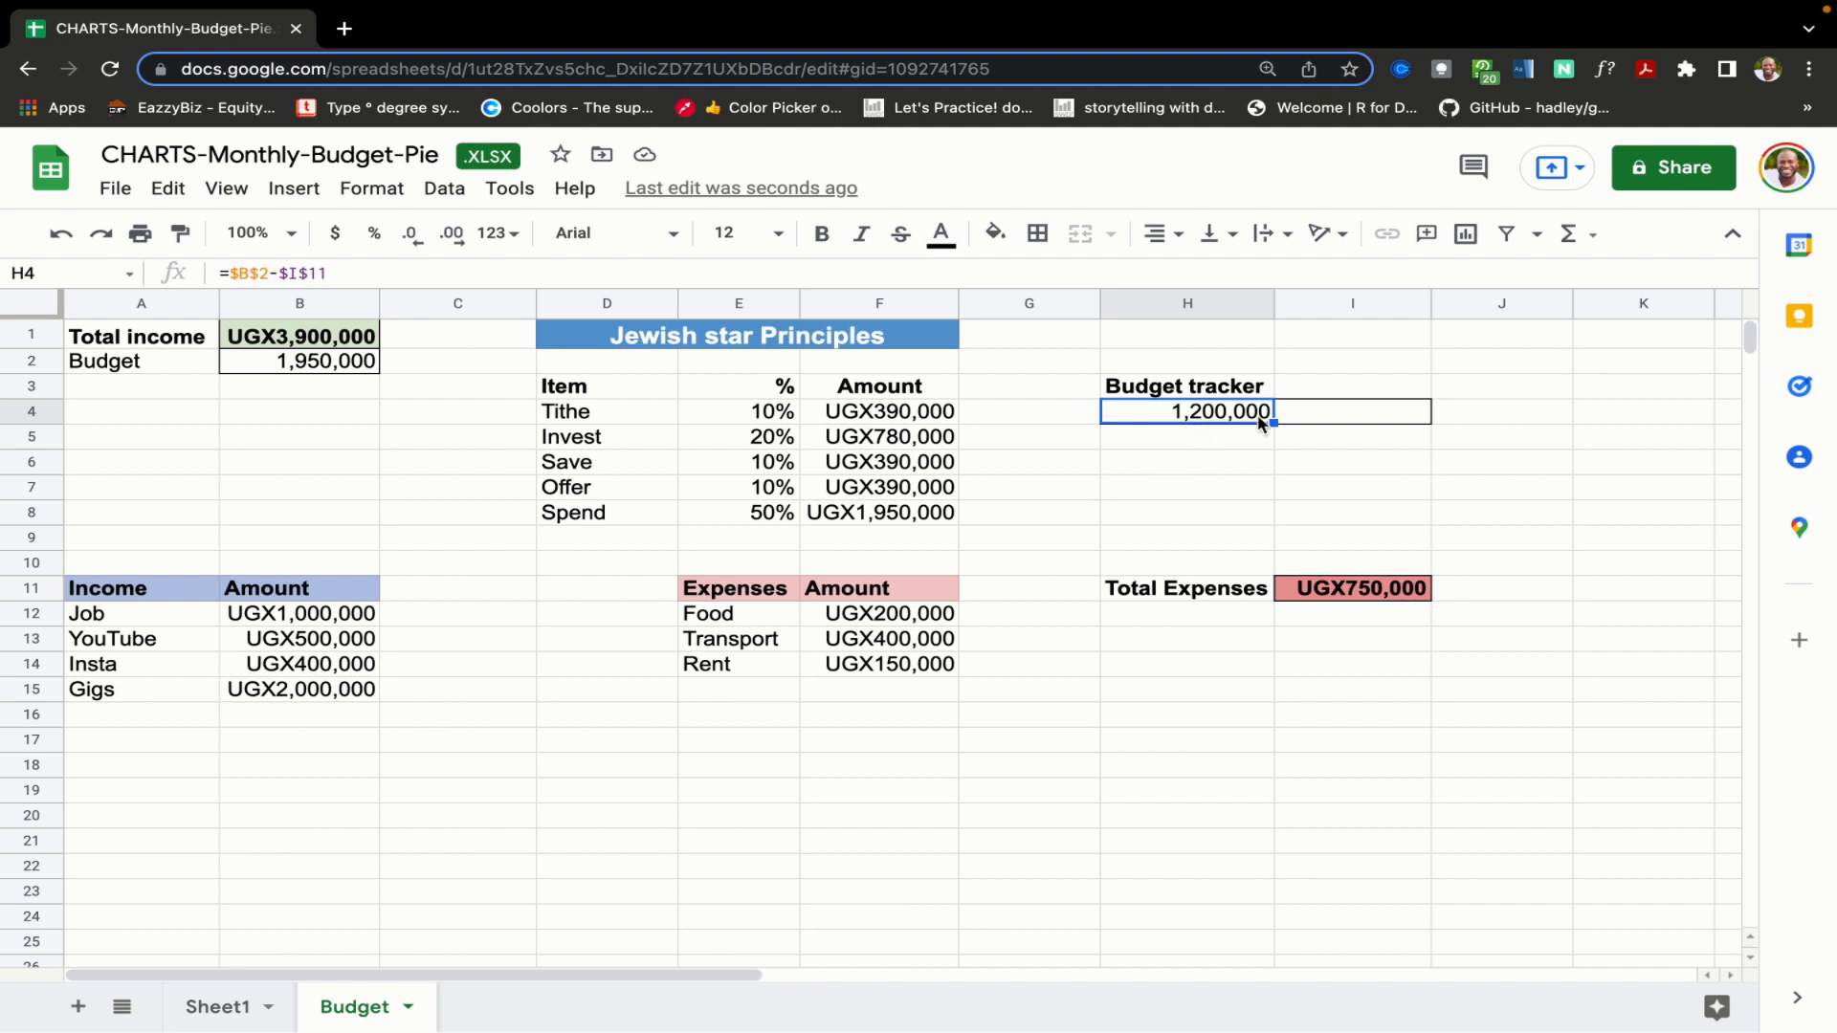
- Begin =IF(H4<=100000,"Within… in I4, then backspace away part of it
left_click(1353, 411)
type("=IF(")
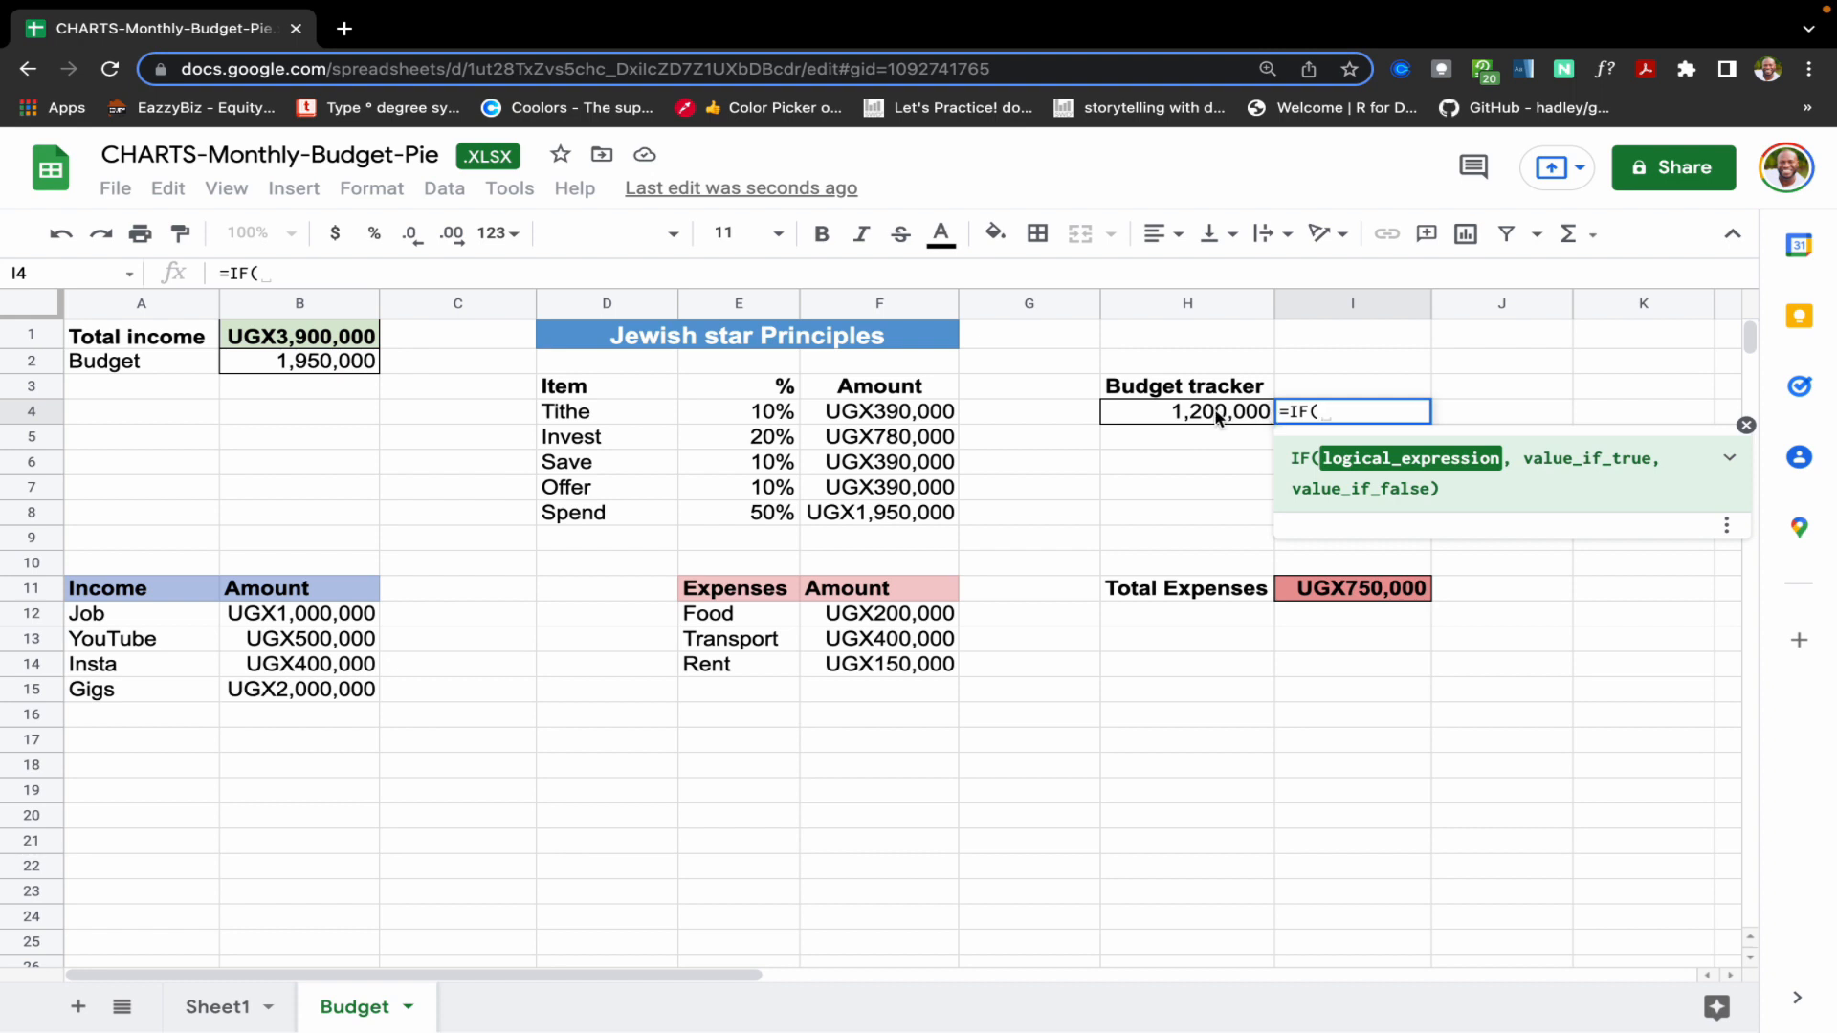
left_click(1185, 411)
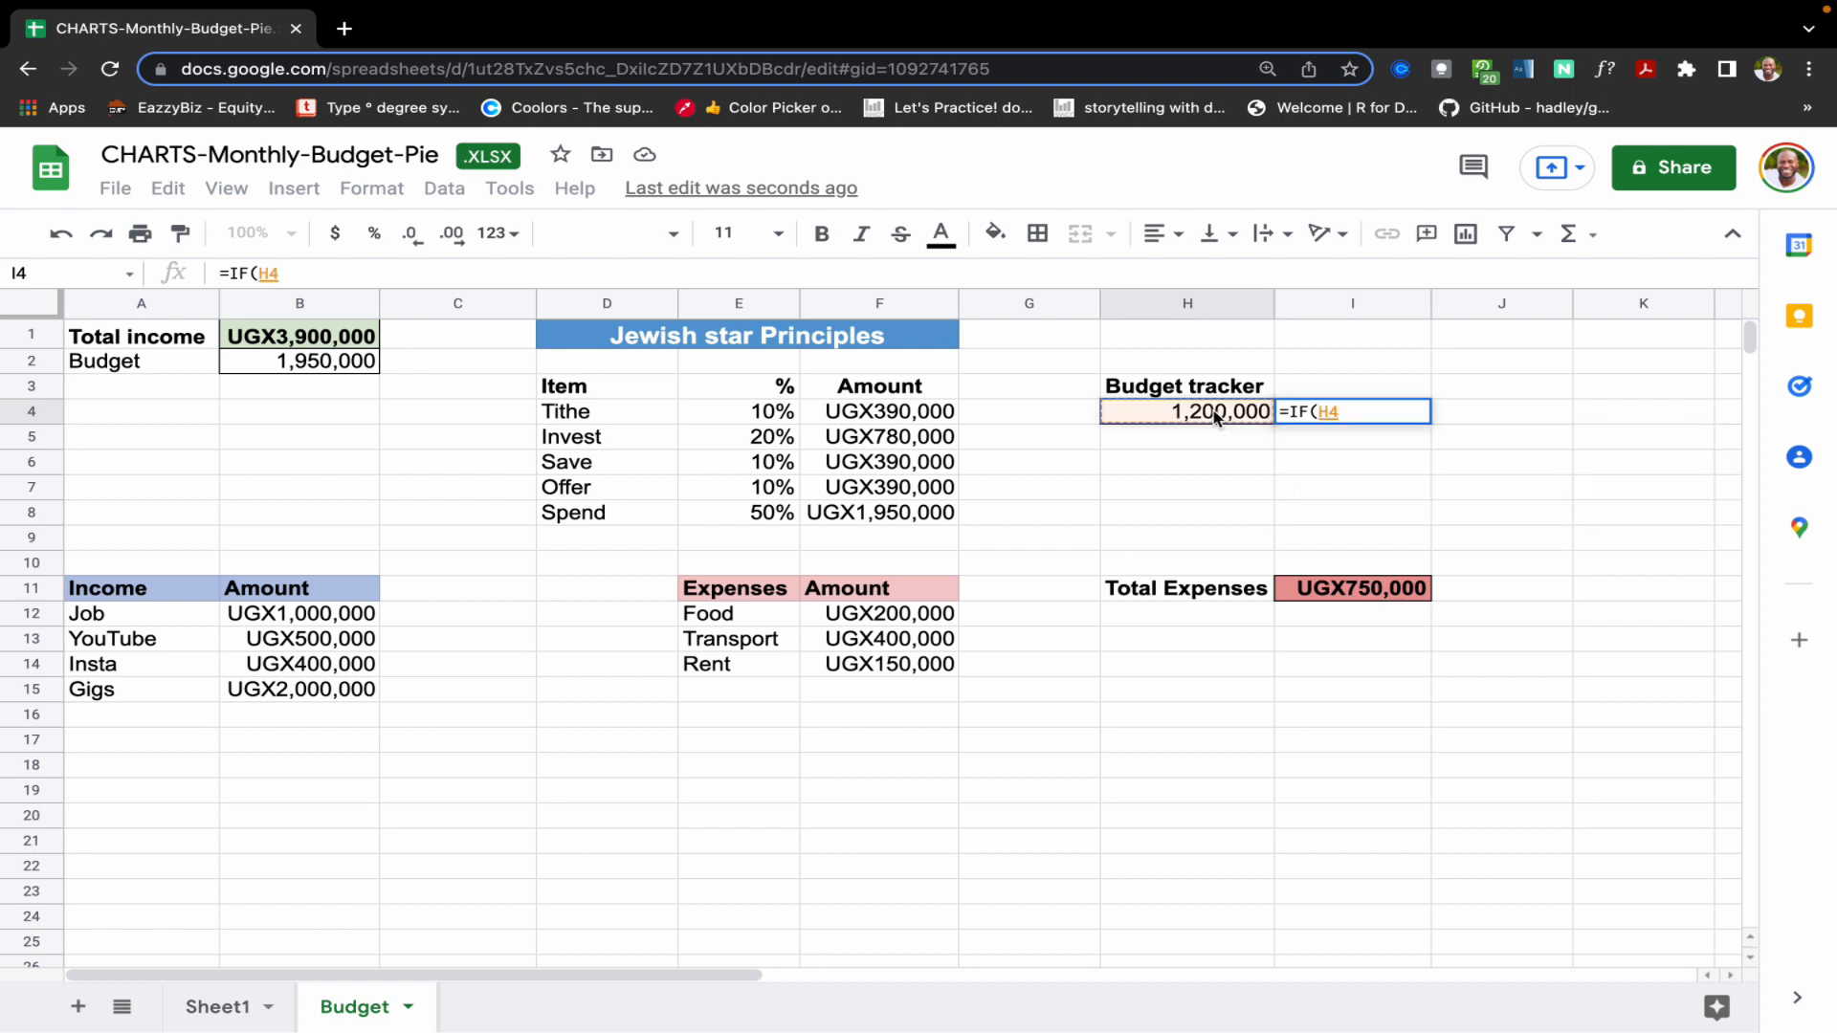
type("<")
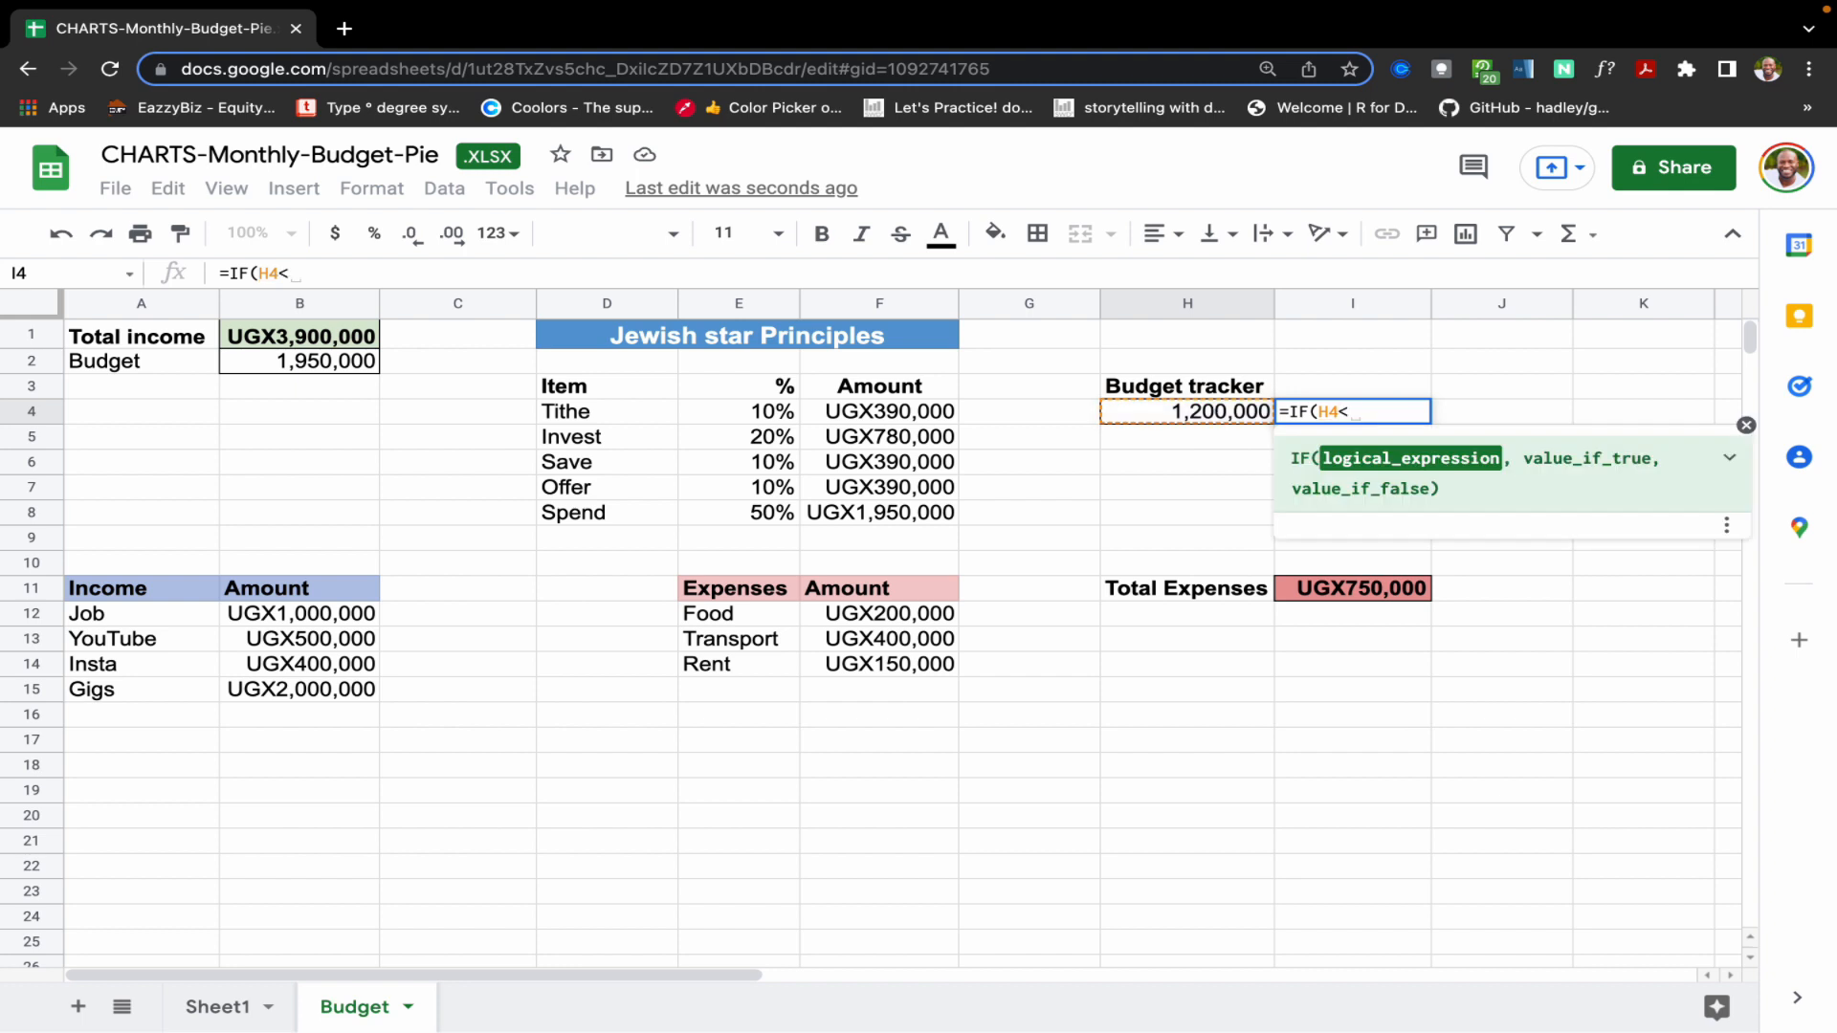
type("=1")
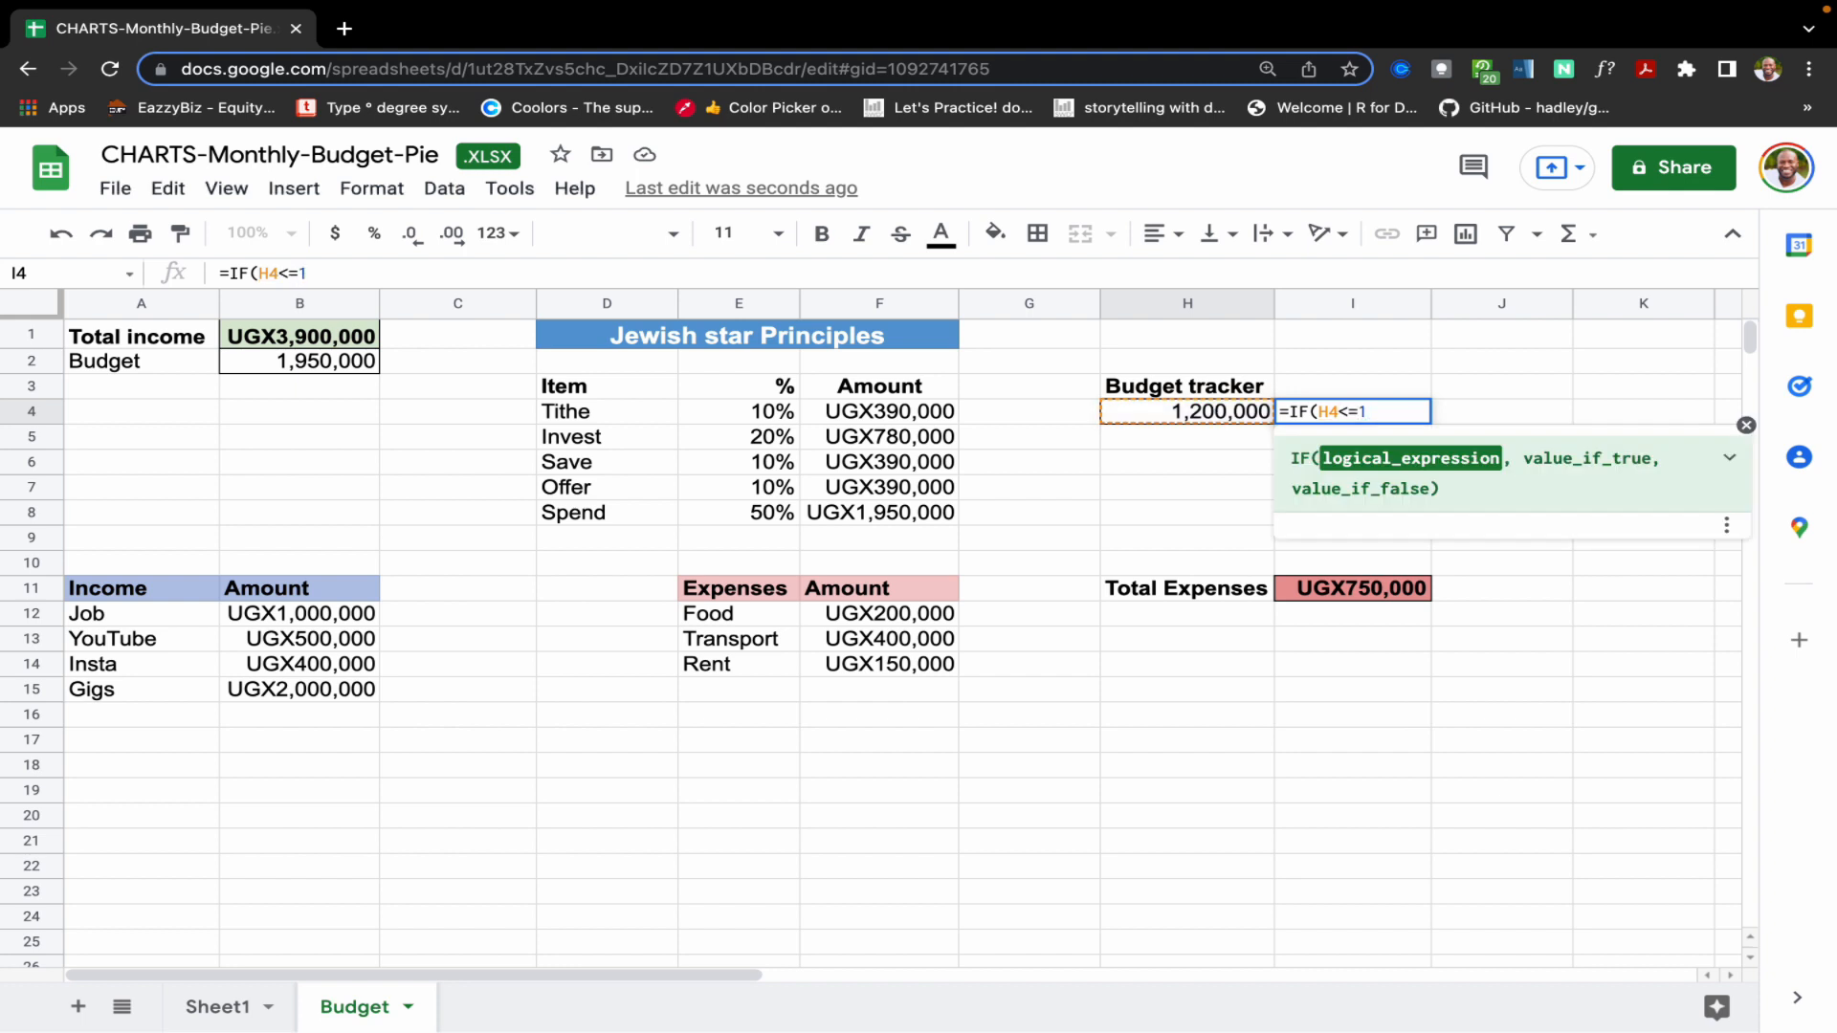
type("0000")
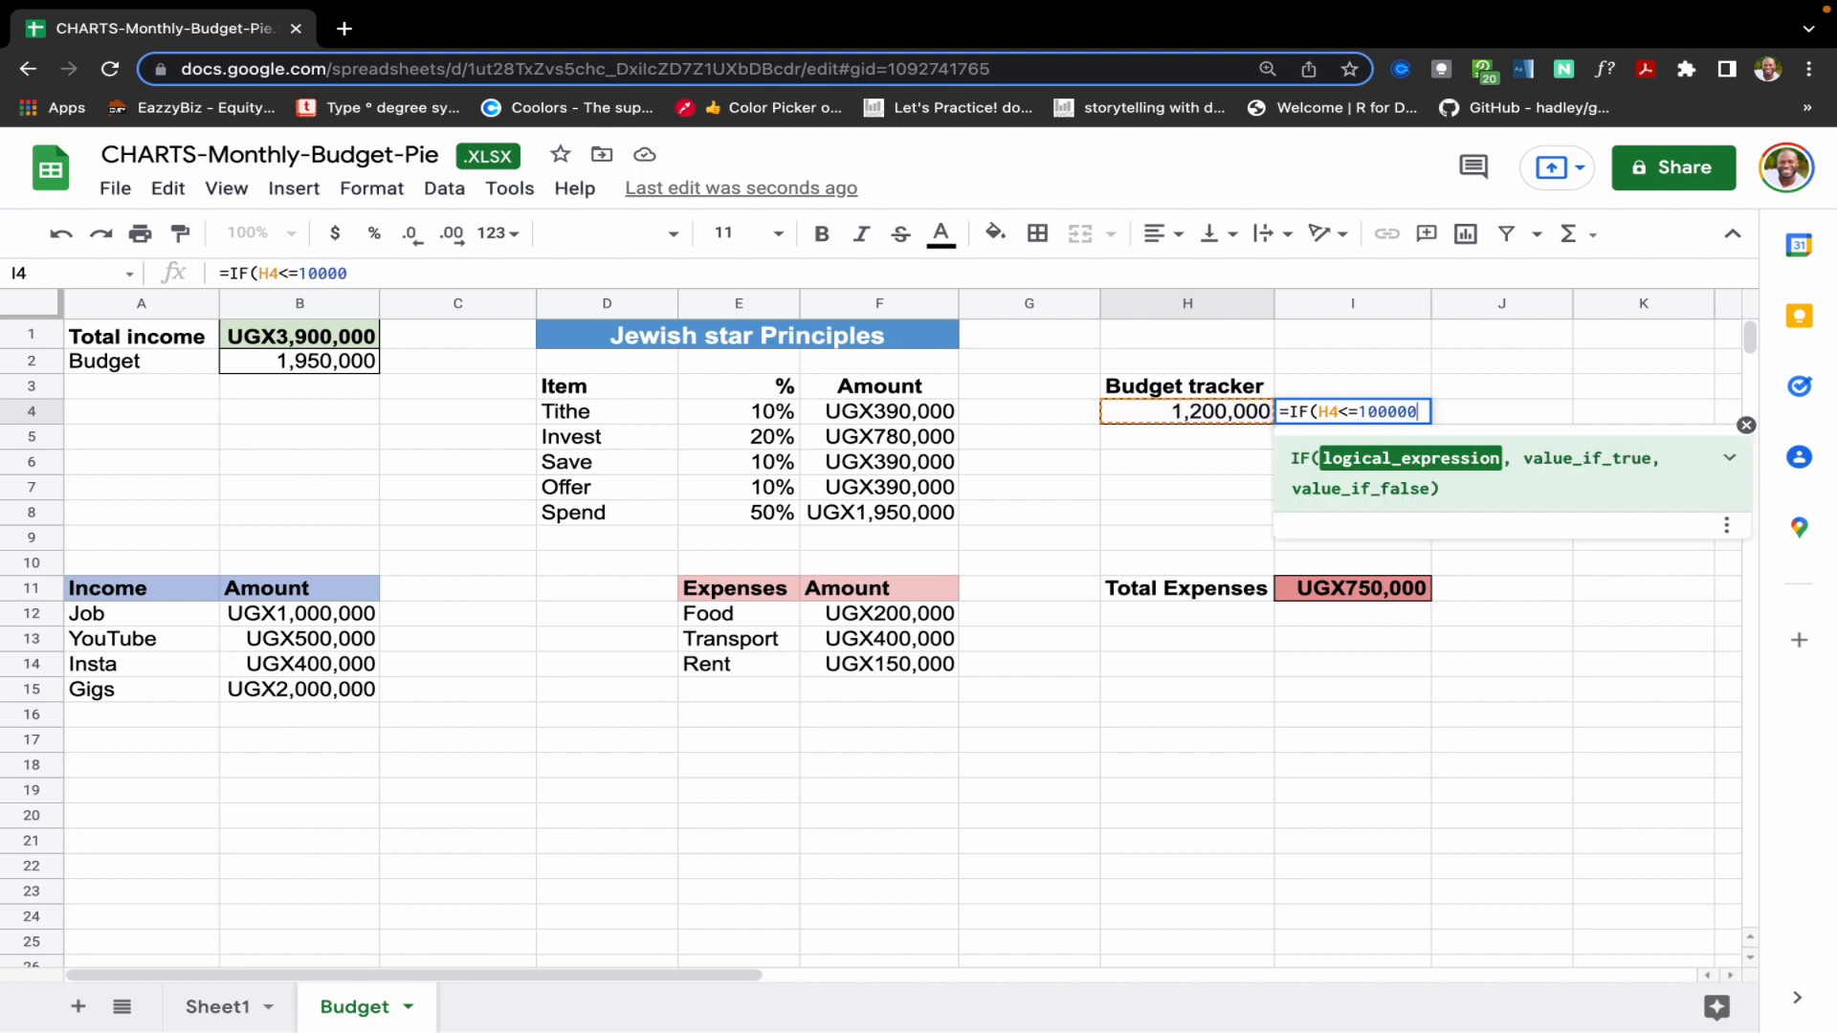
type("0")
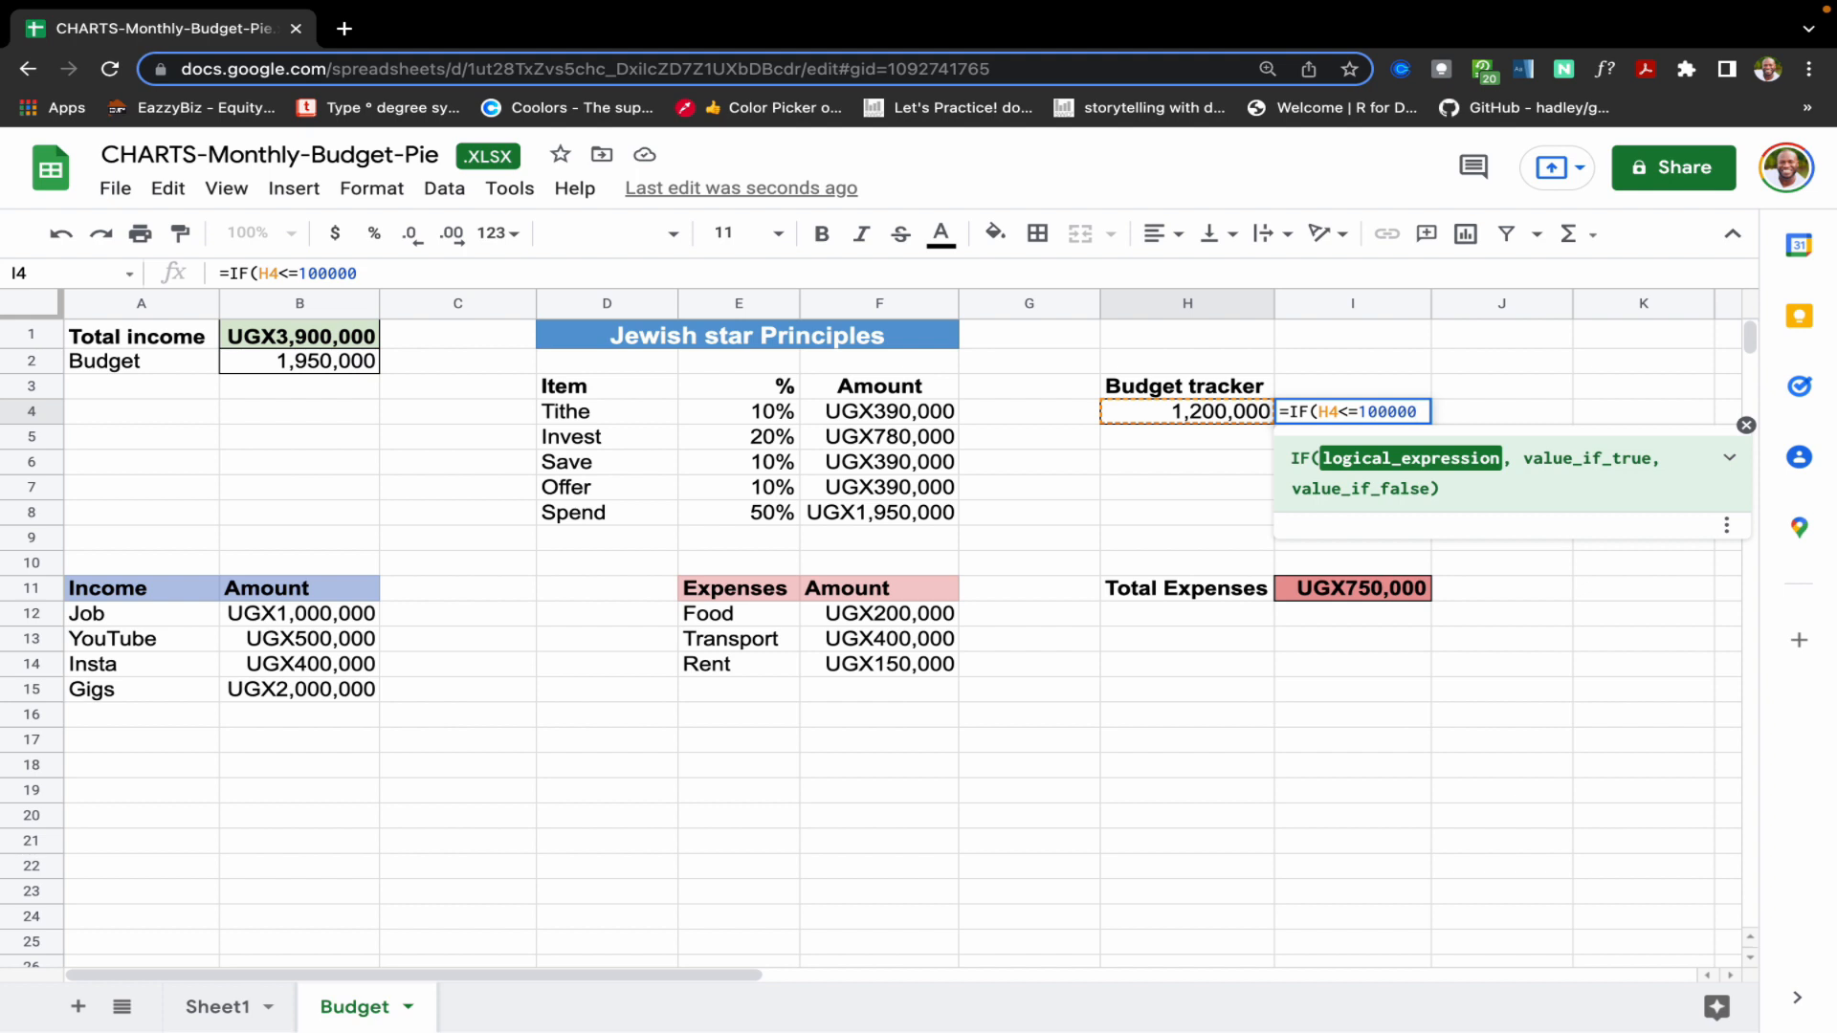
type(",")
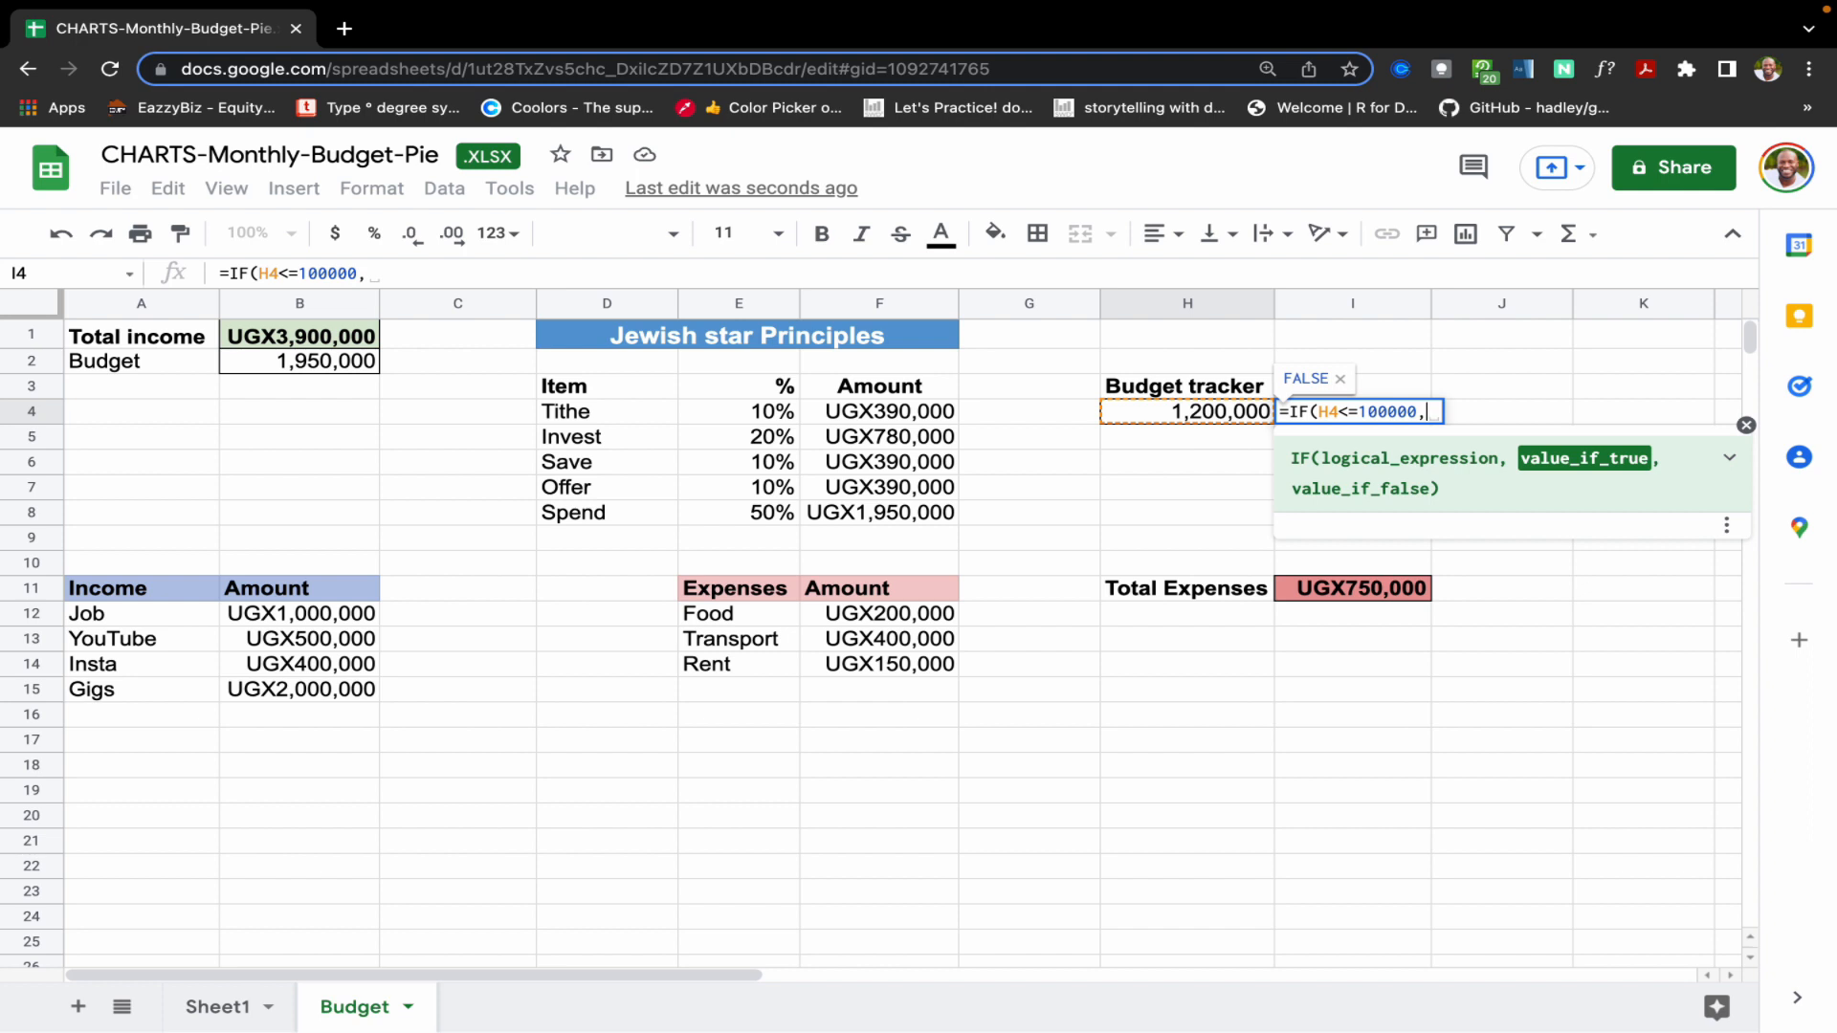
type("\"")
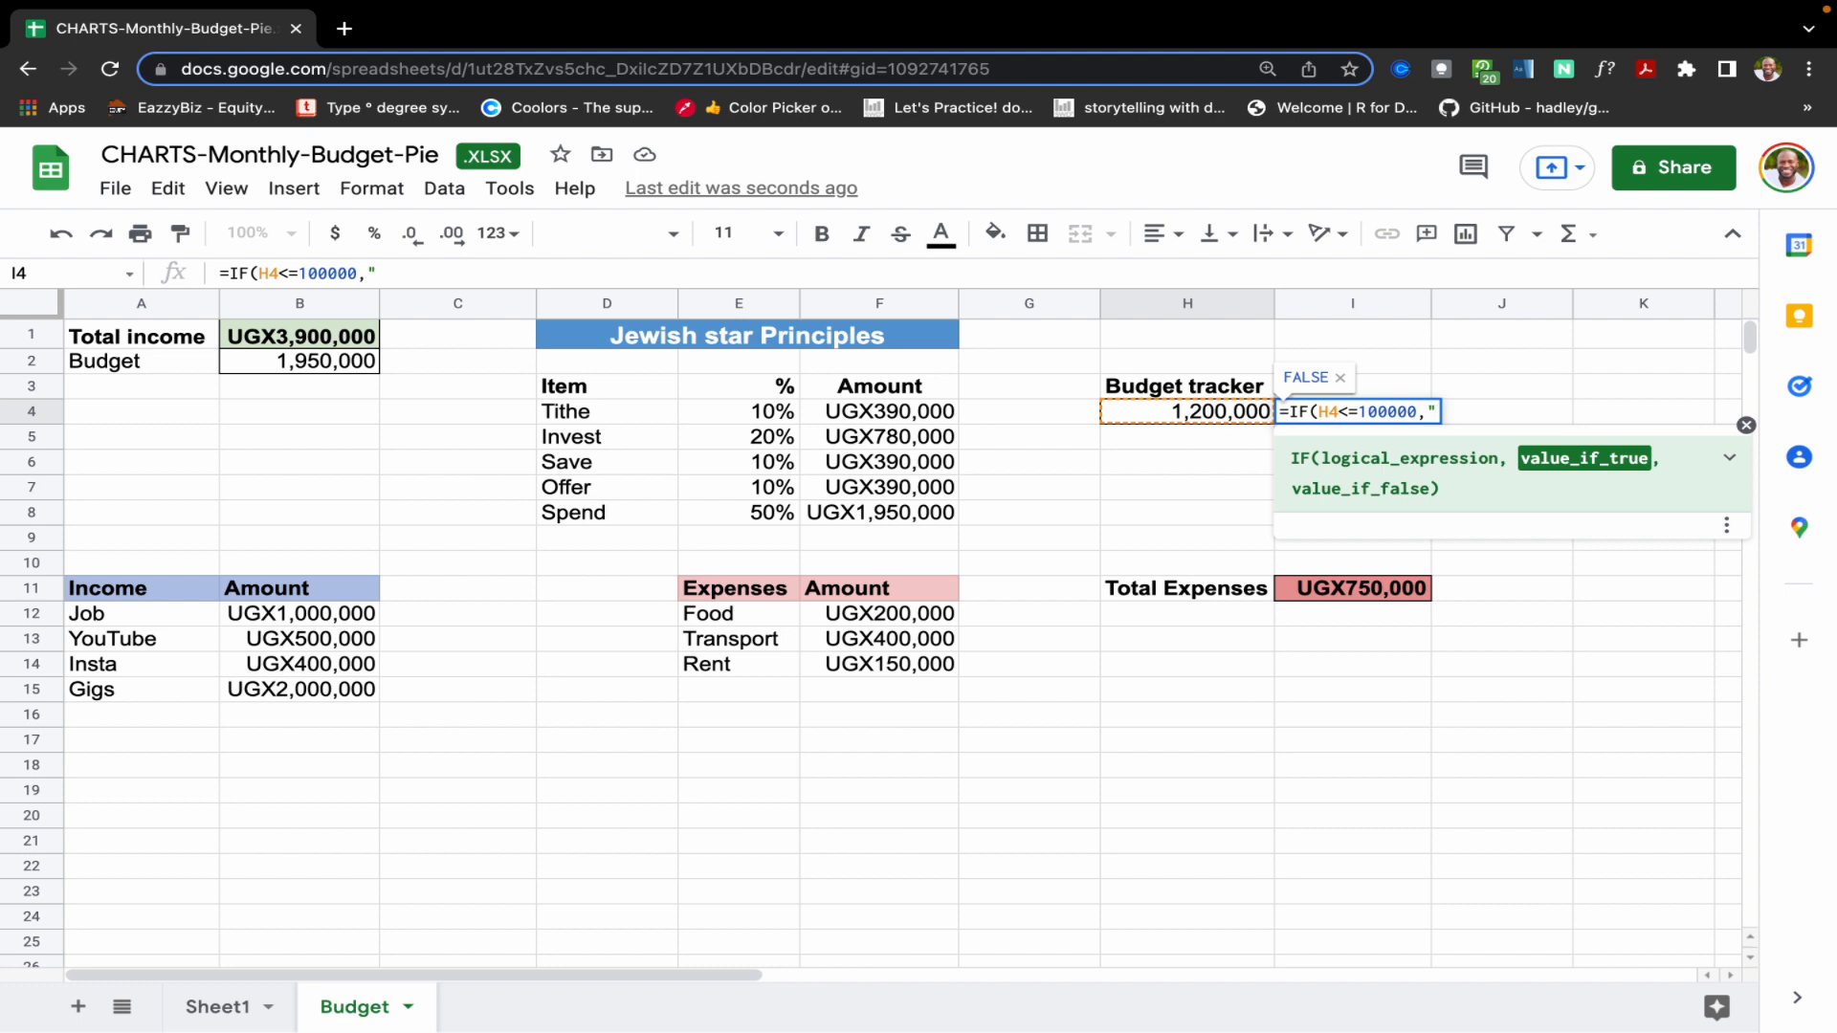
type("Within")
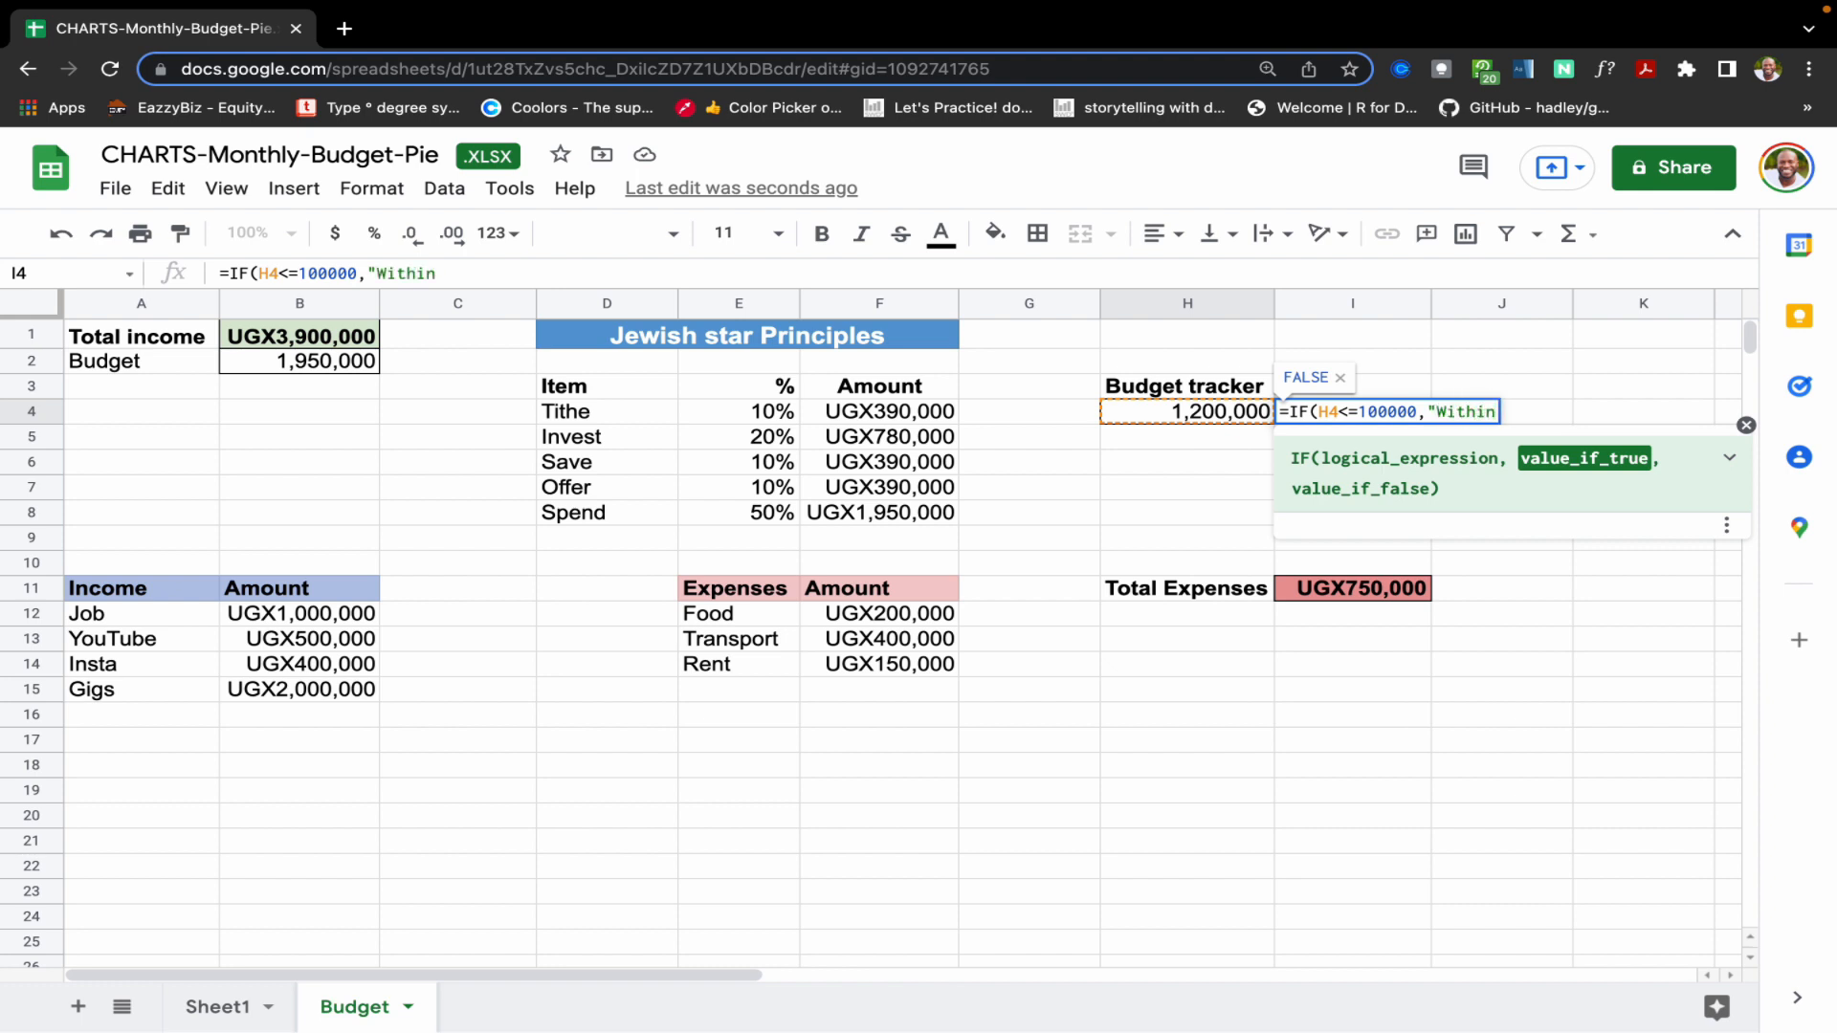
key("Backspace")
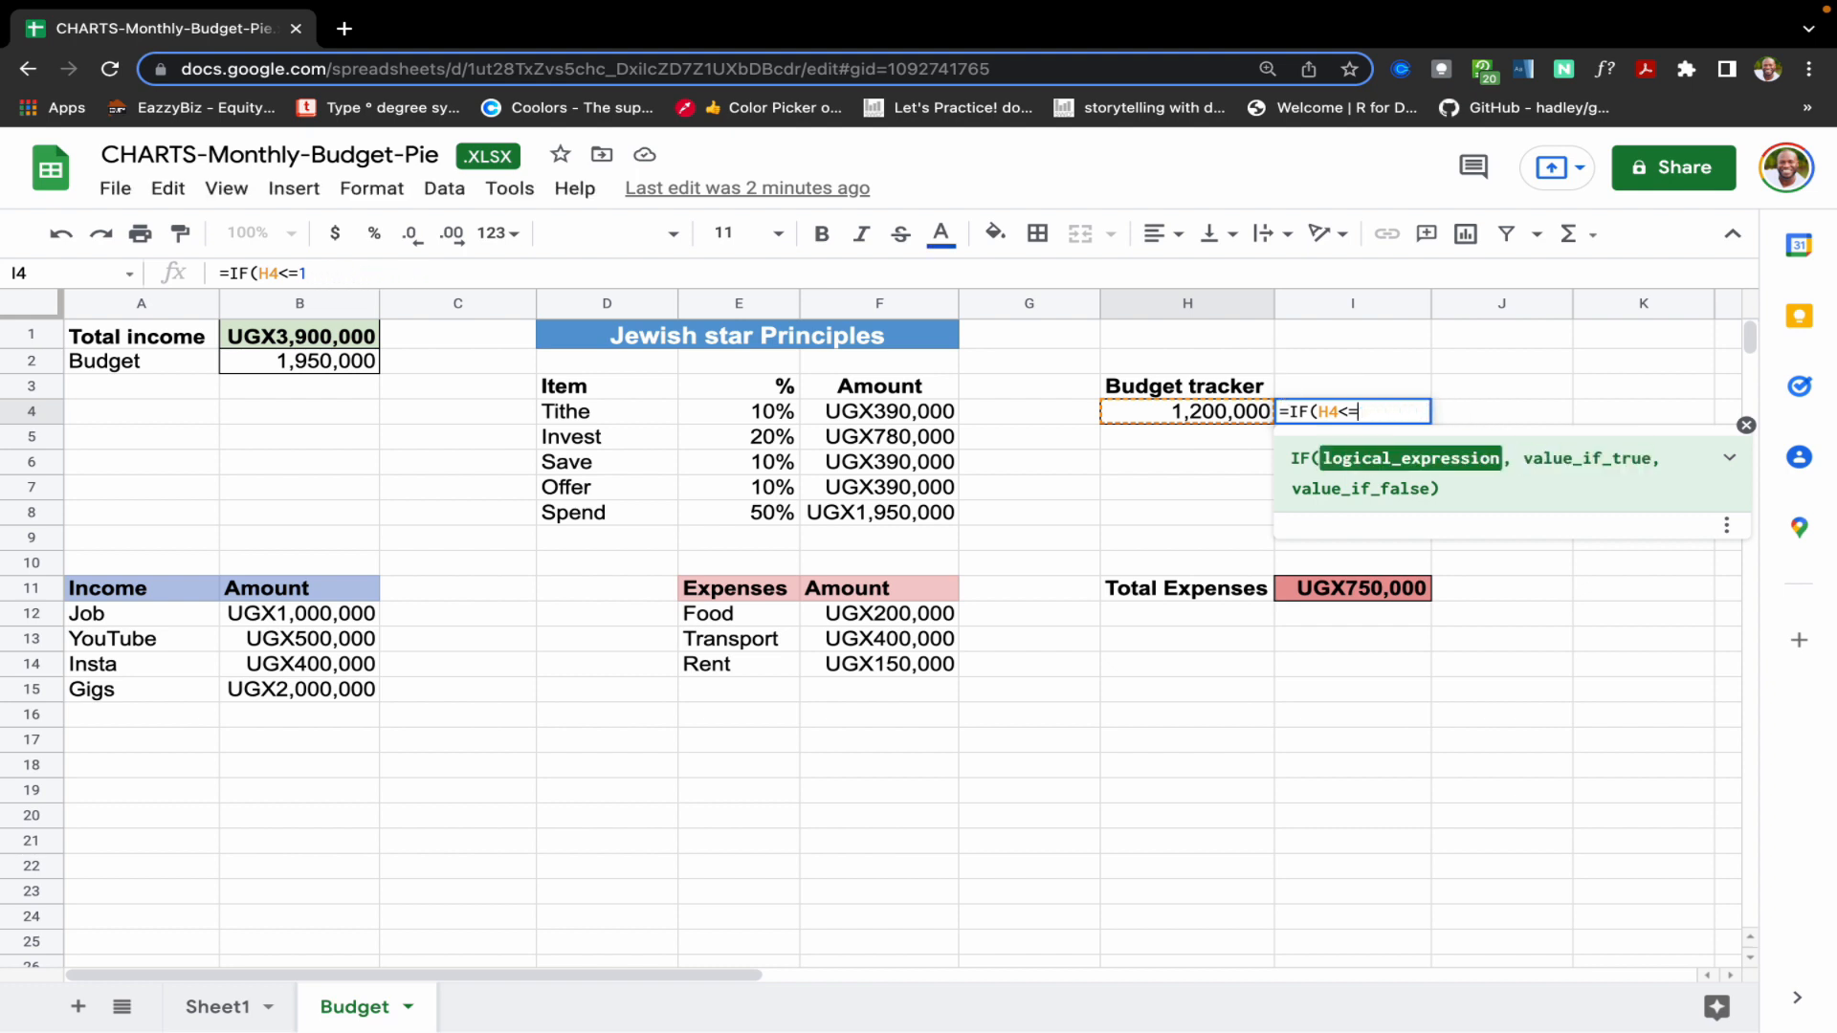
- Finish I4 as =IF($H$4>0,"Within budget","Over budget") and review the result
key("Backspace")
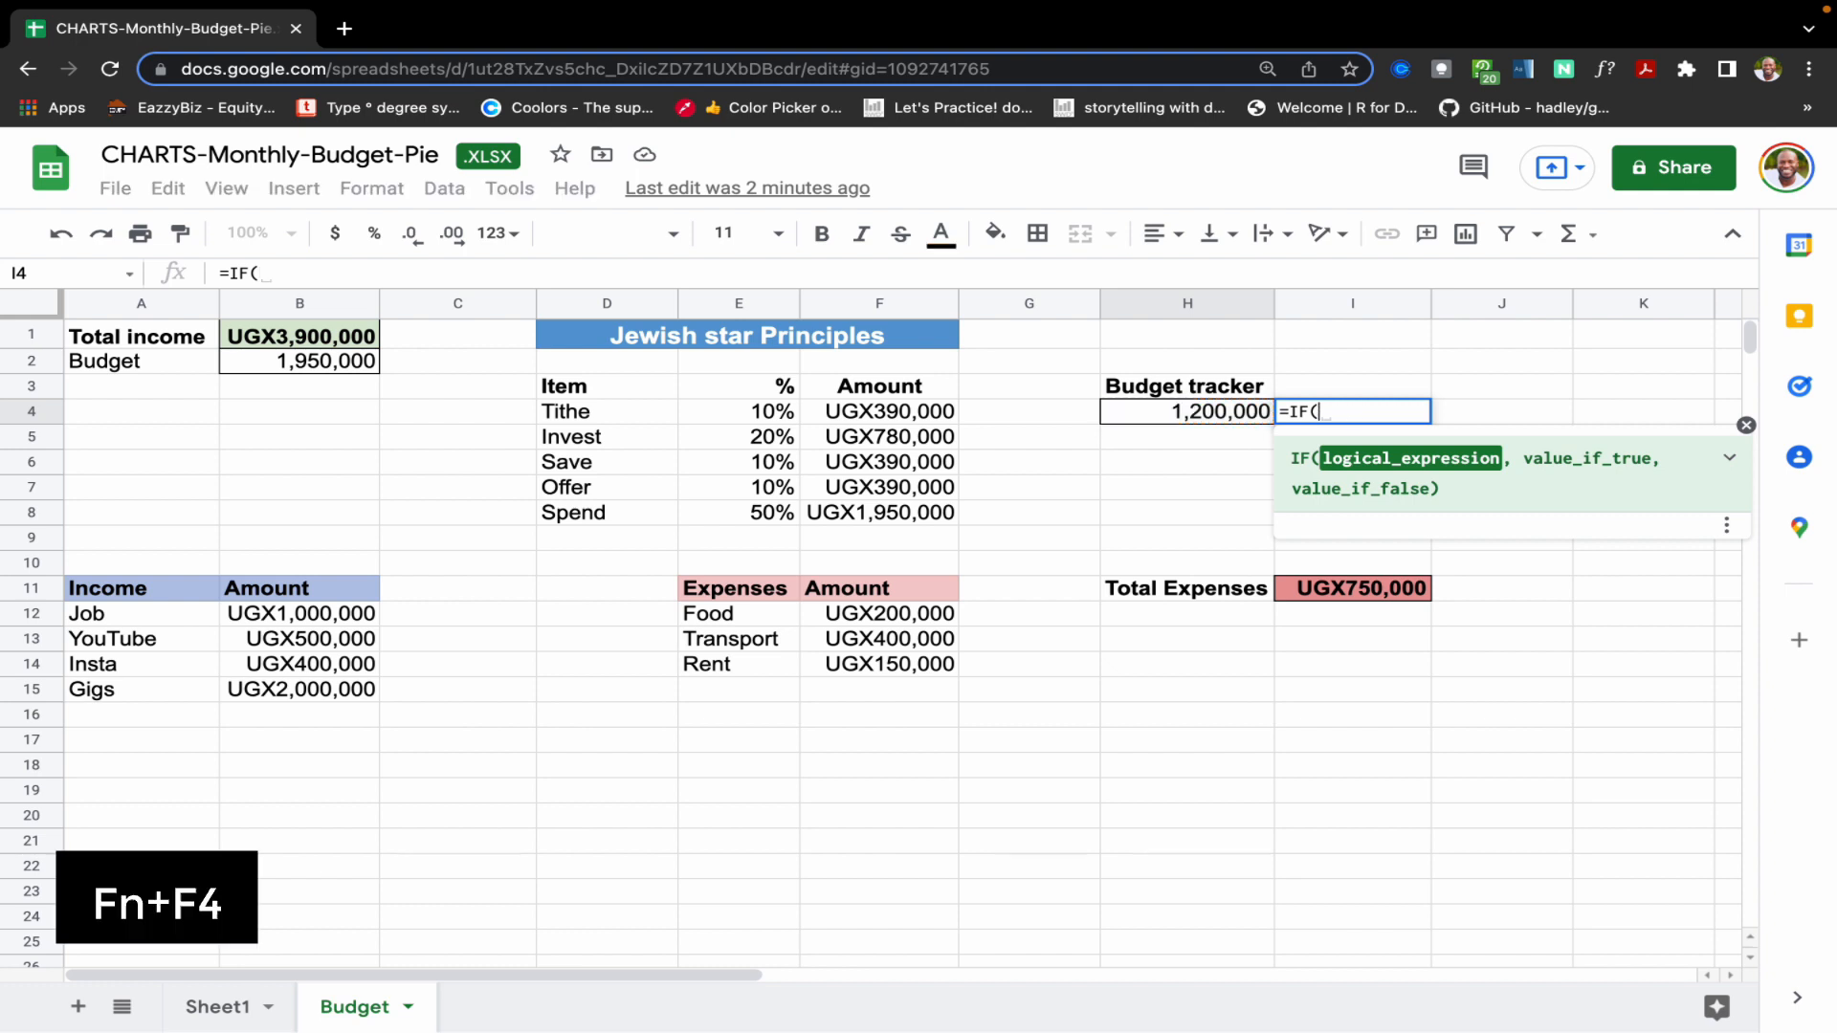
left_click(1184, 411)
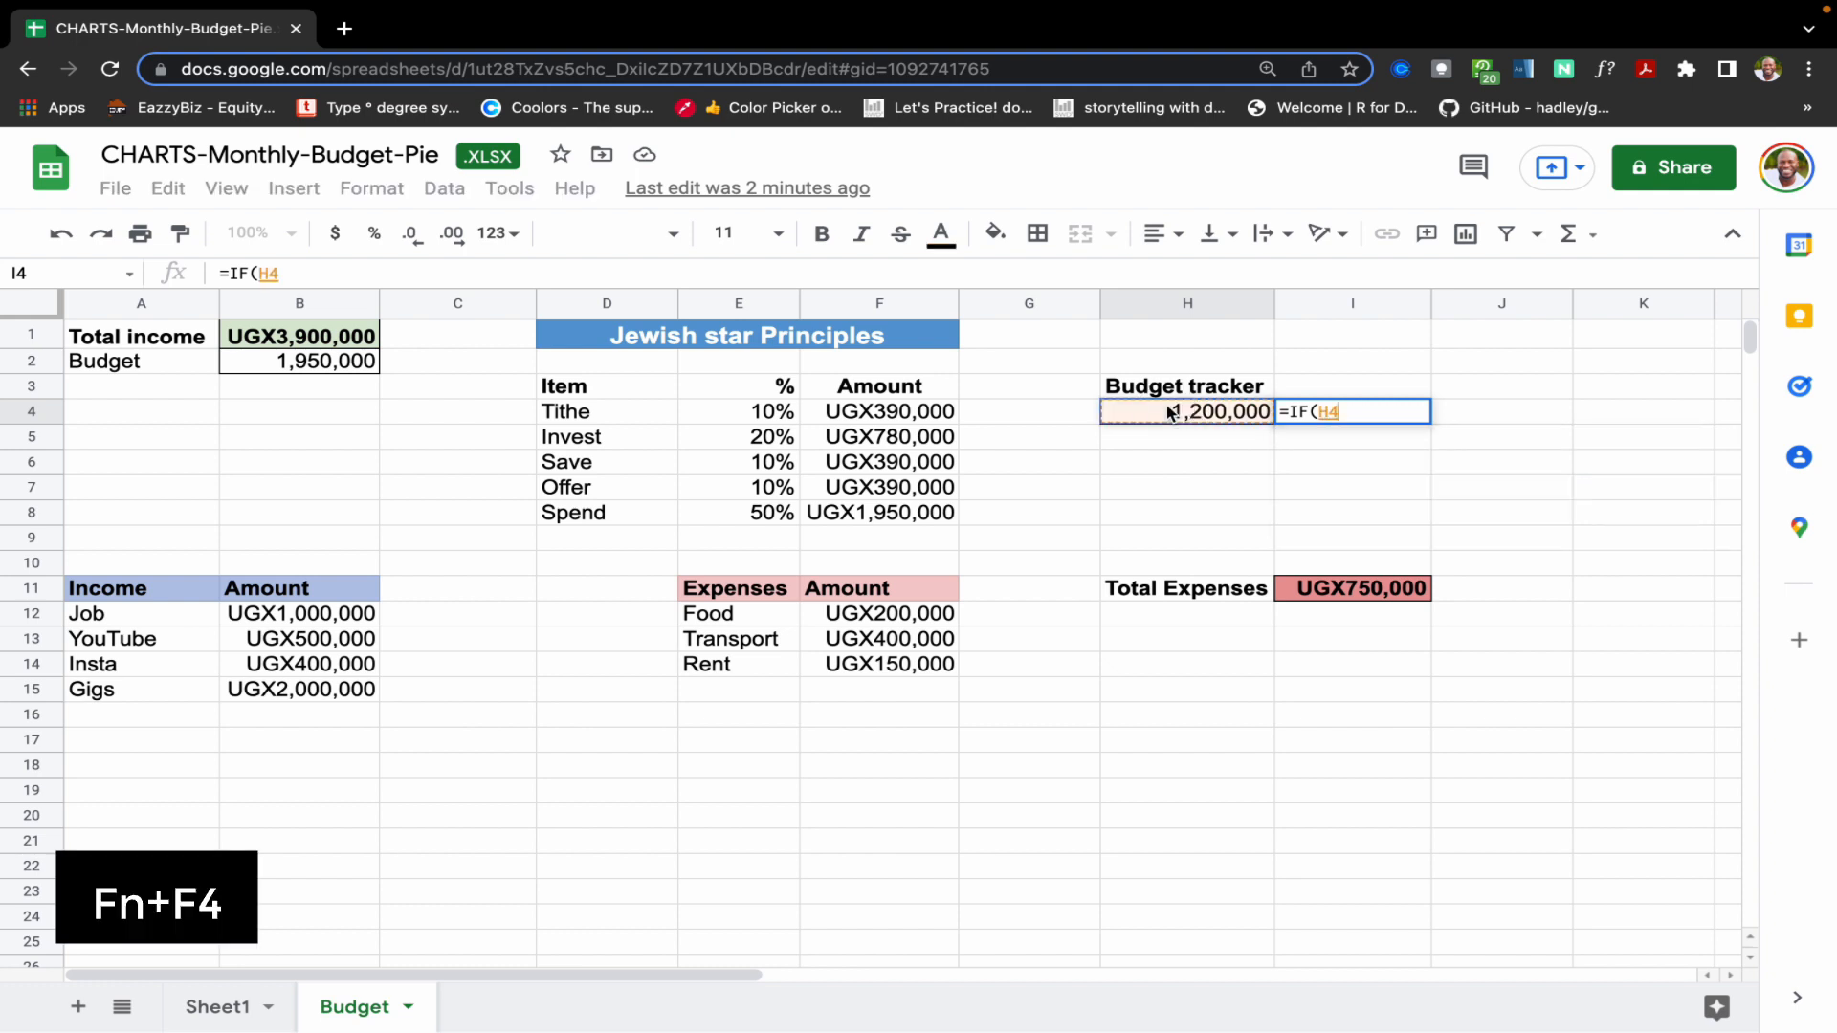
key("F4")
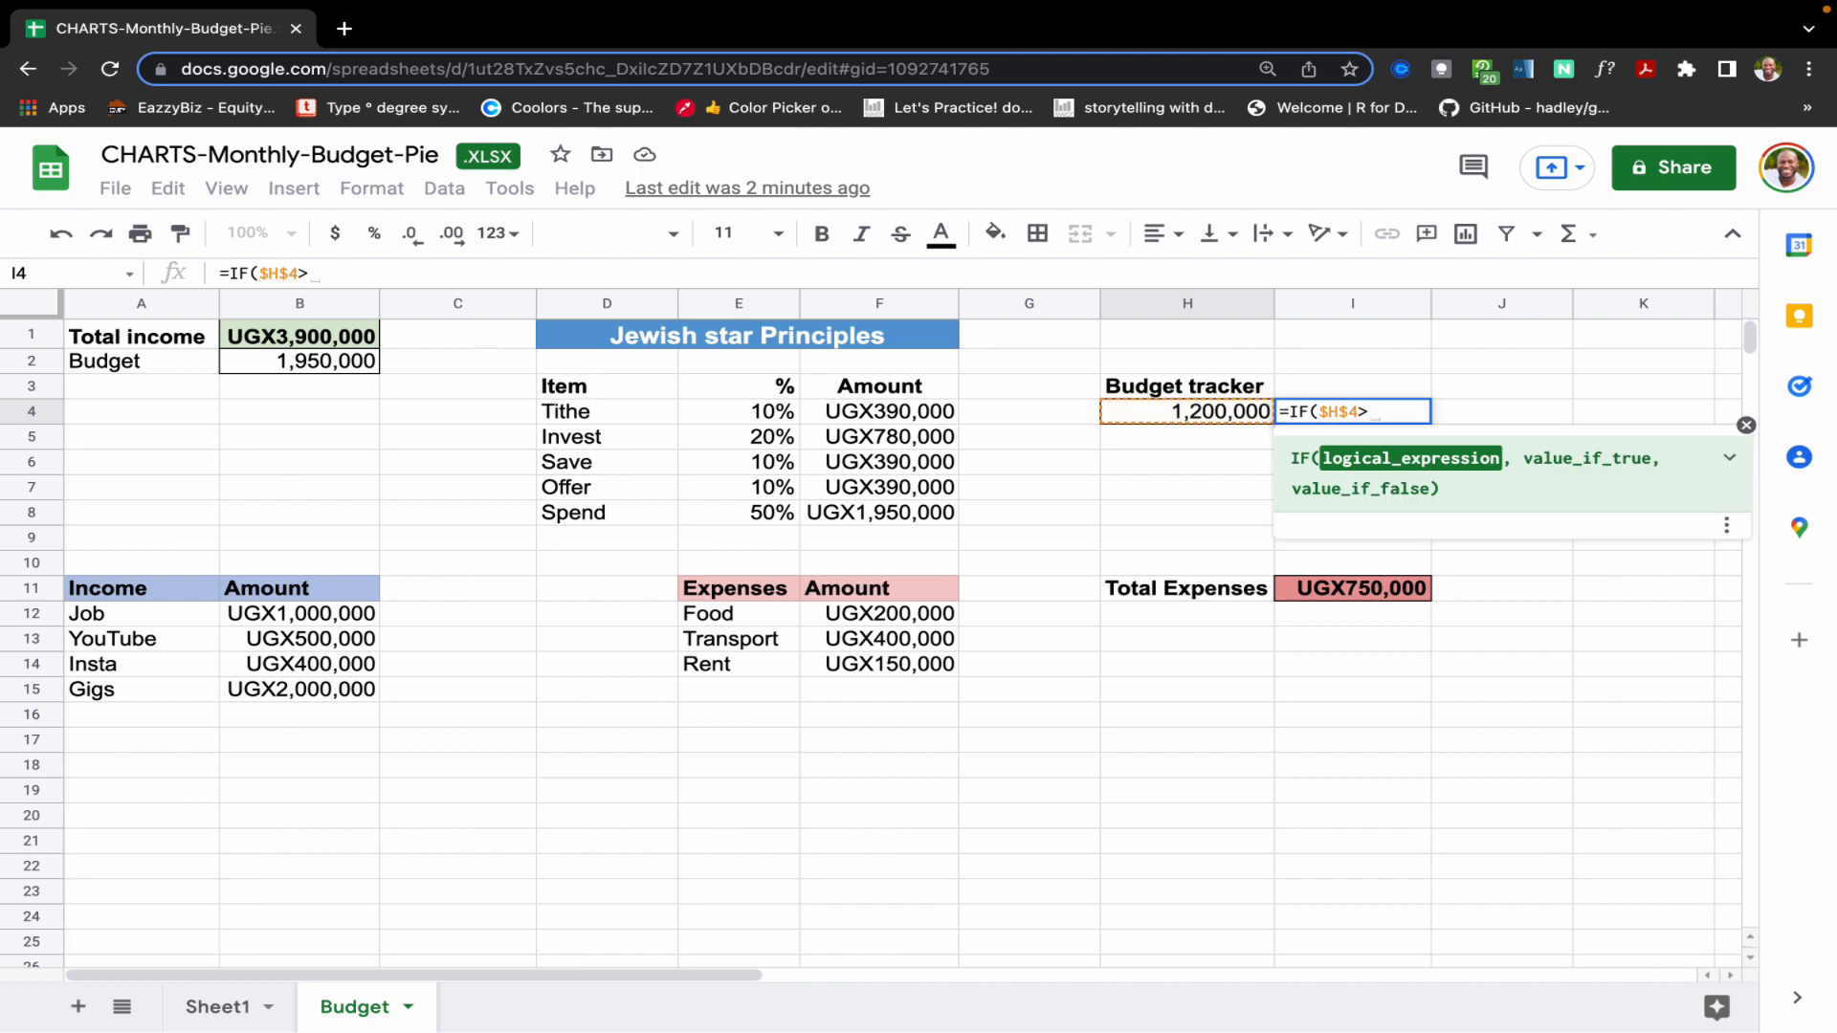
type("0,\"")
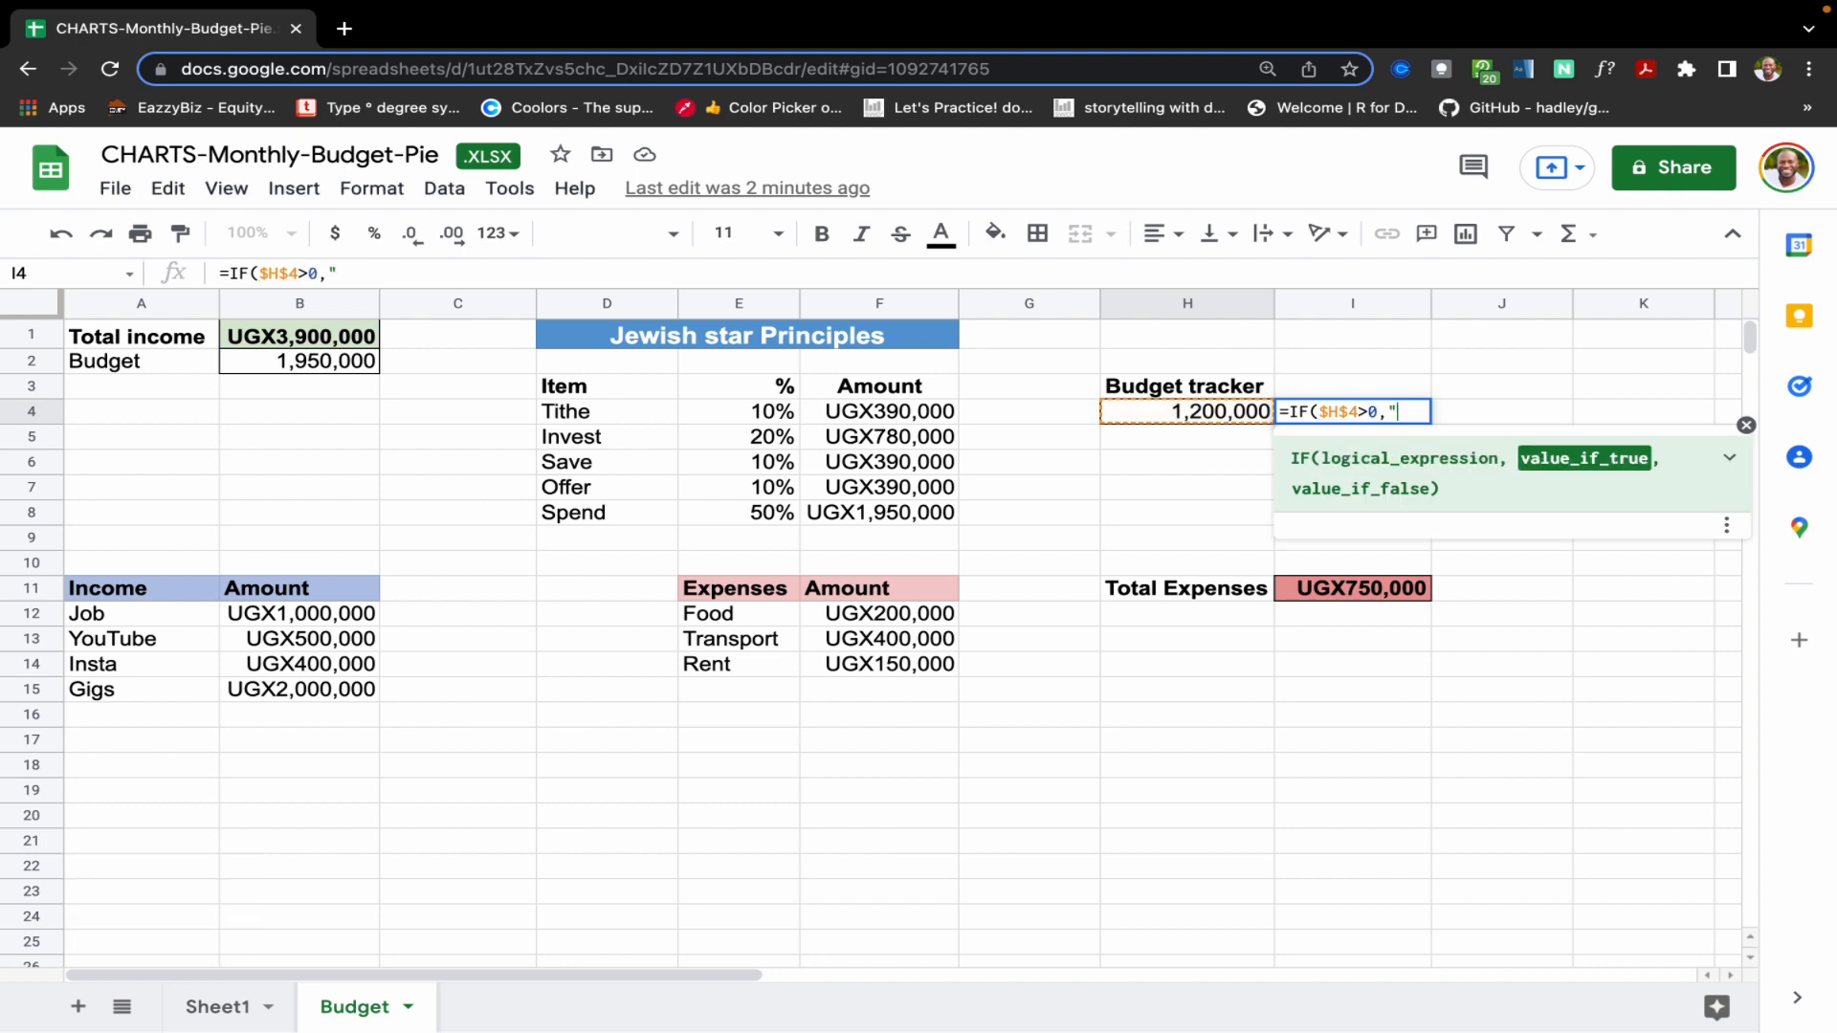
type("Within b")
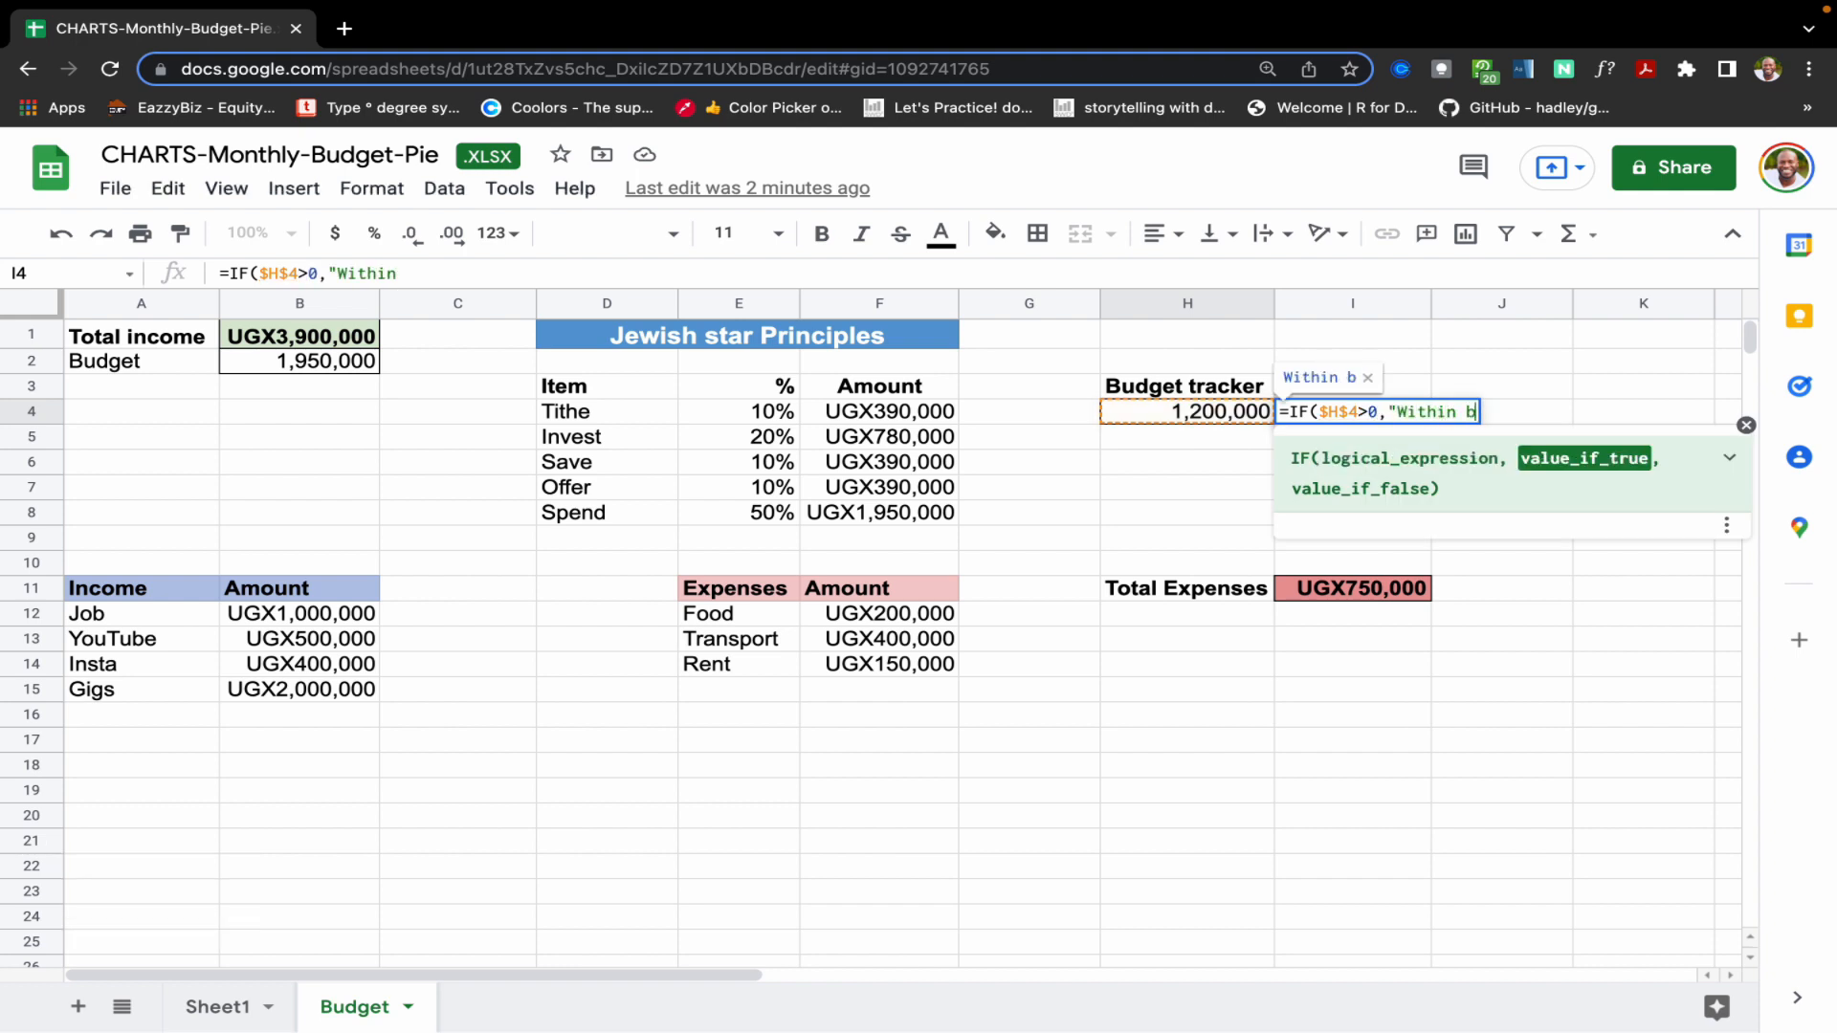
type("udget\"")
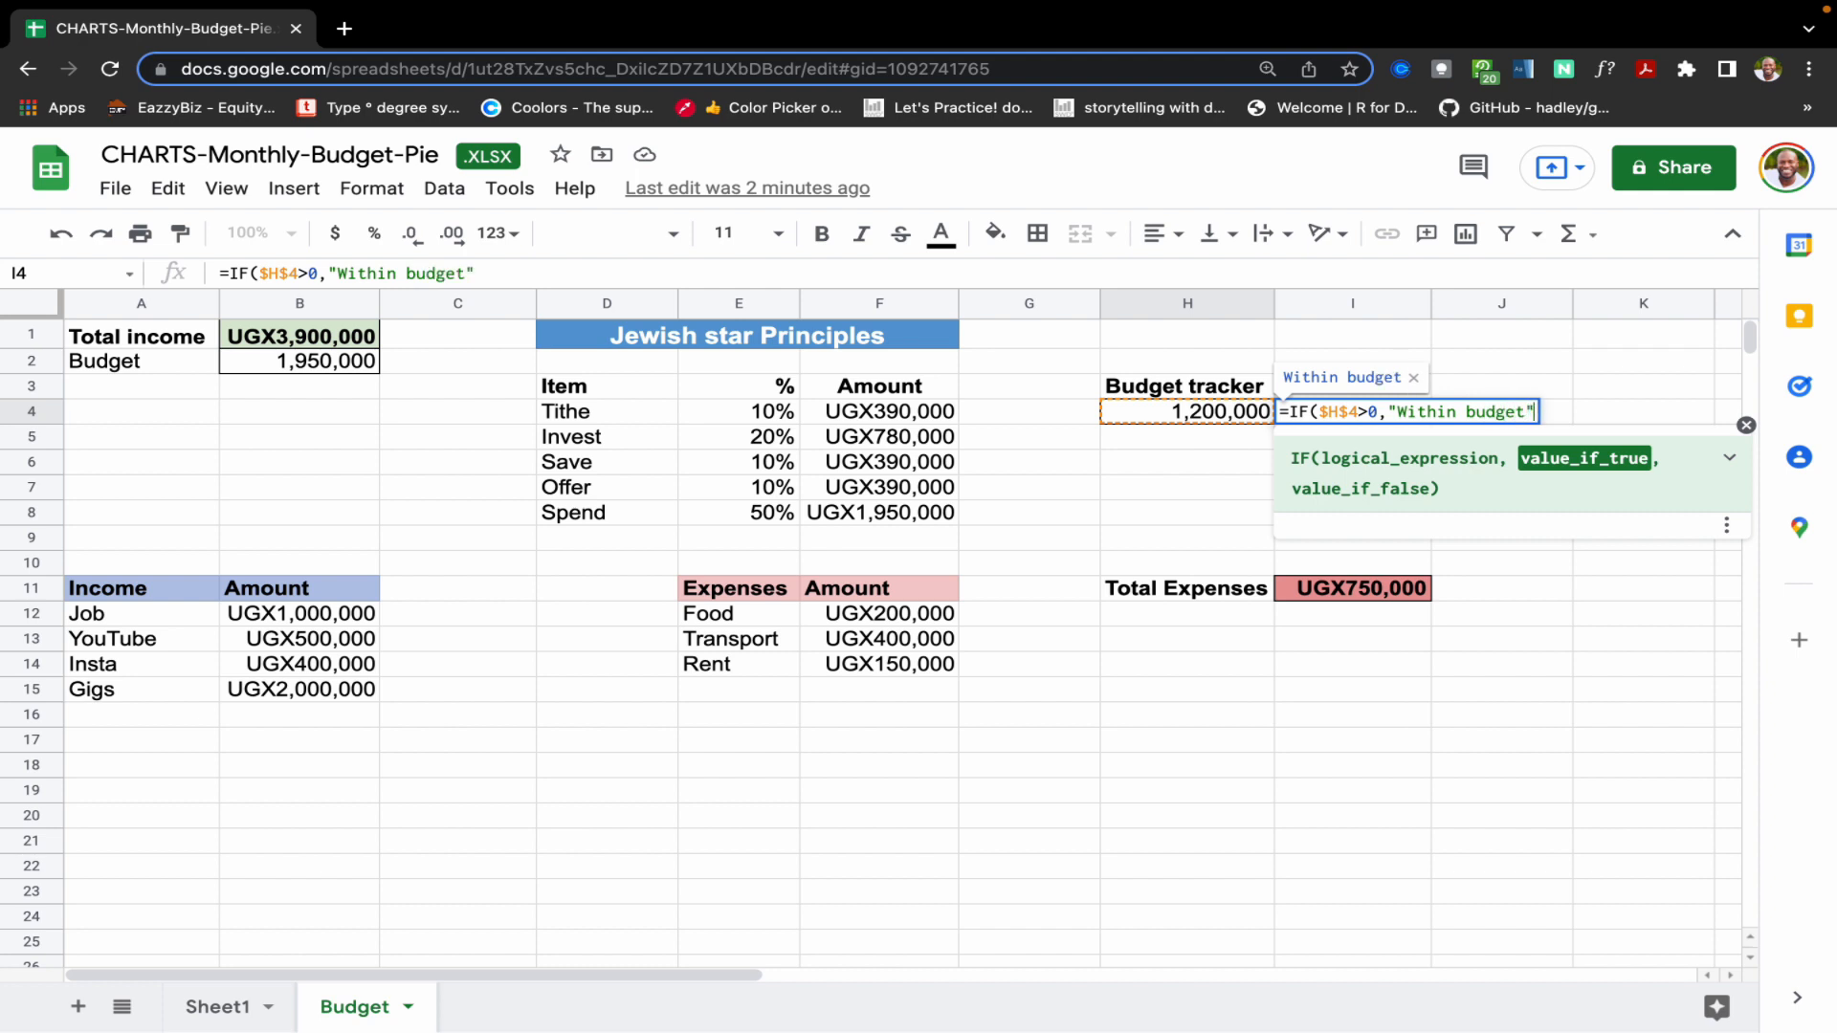
type(",")
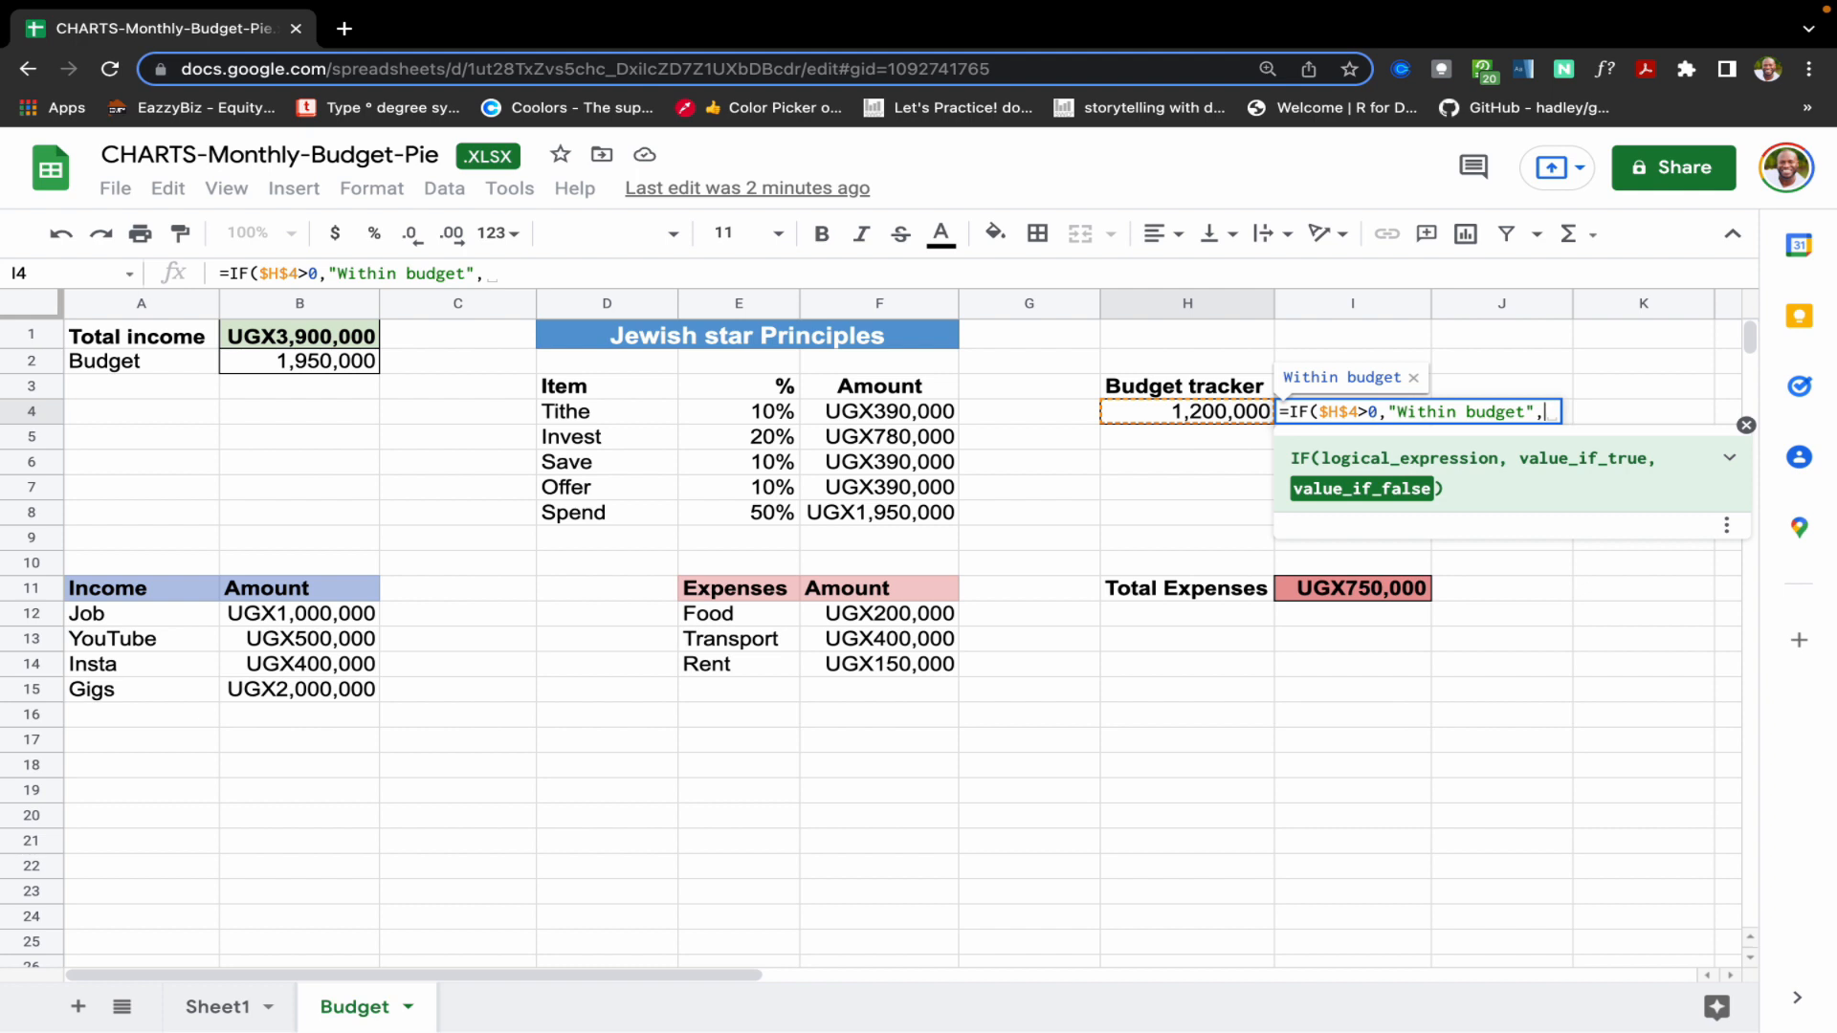
type("\"Overb")
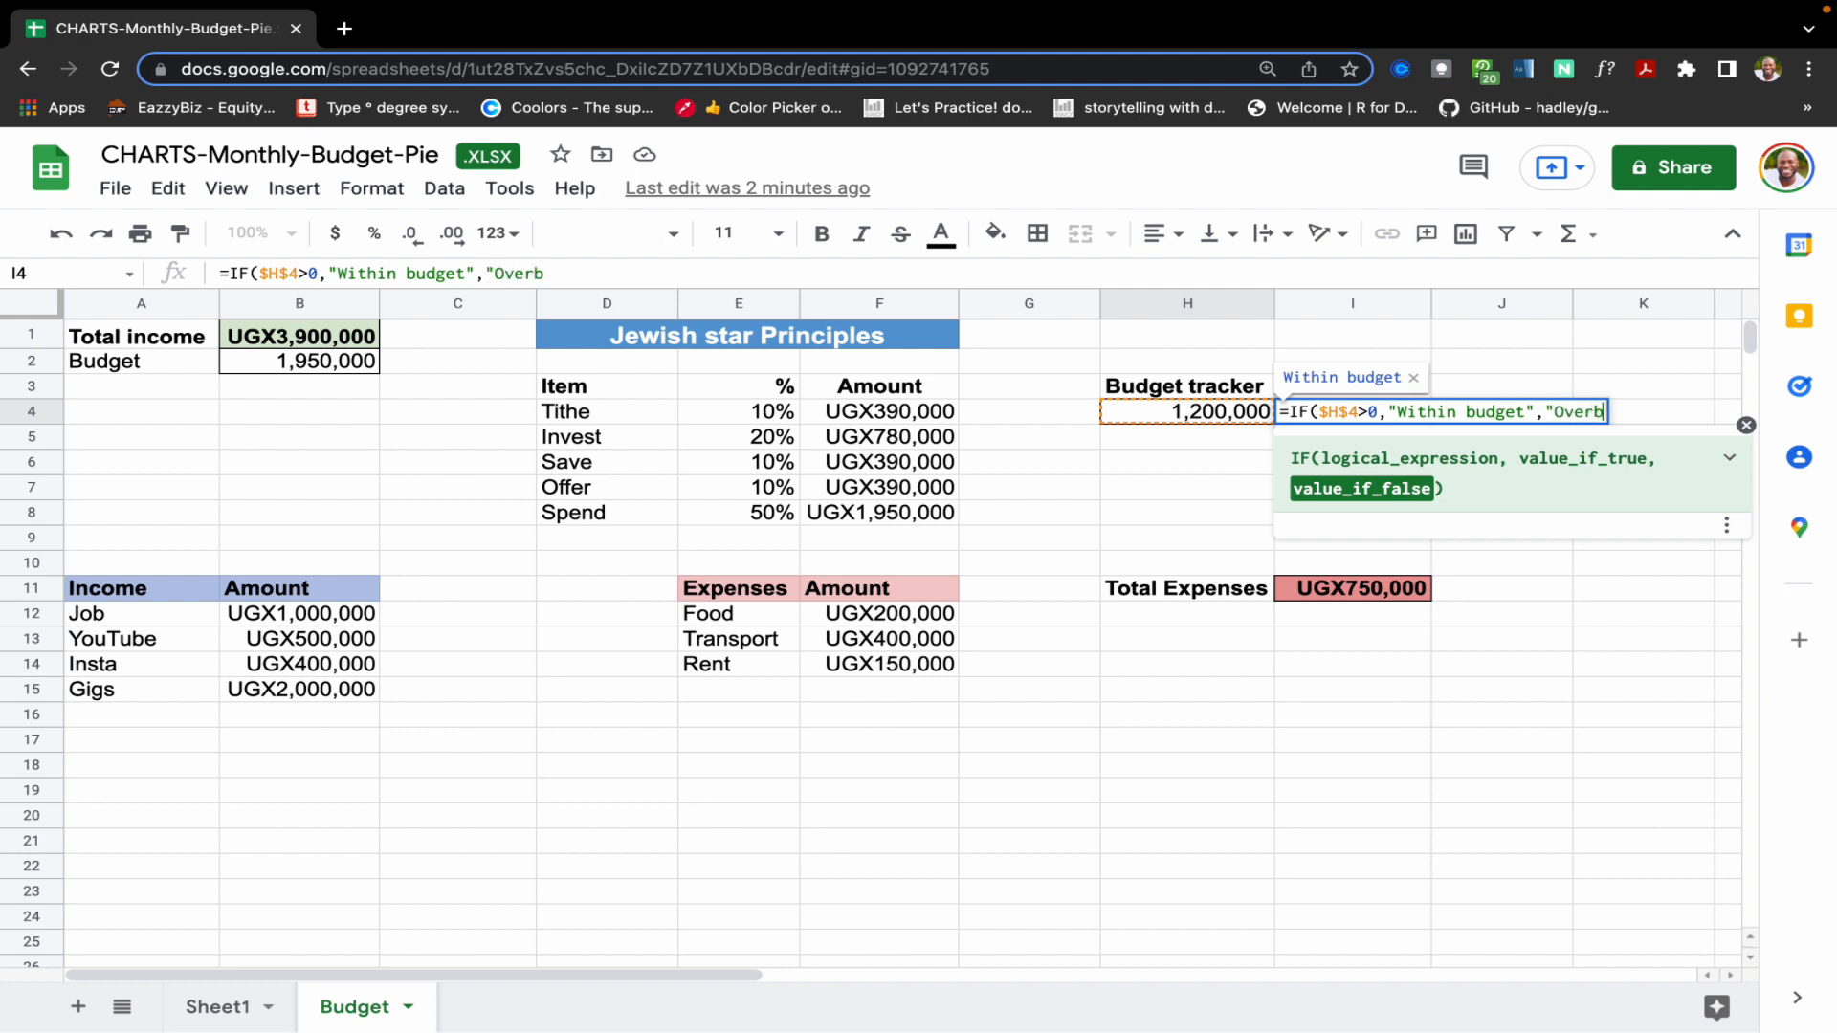
type("udget")
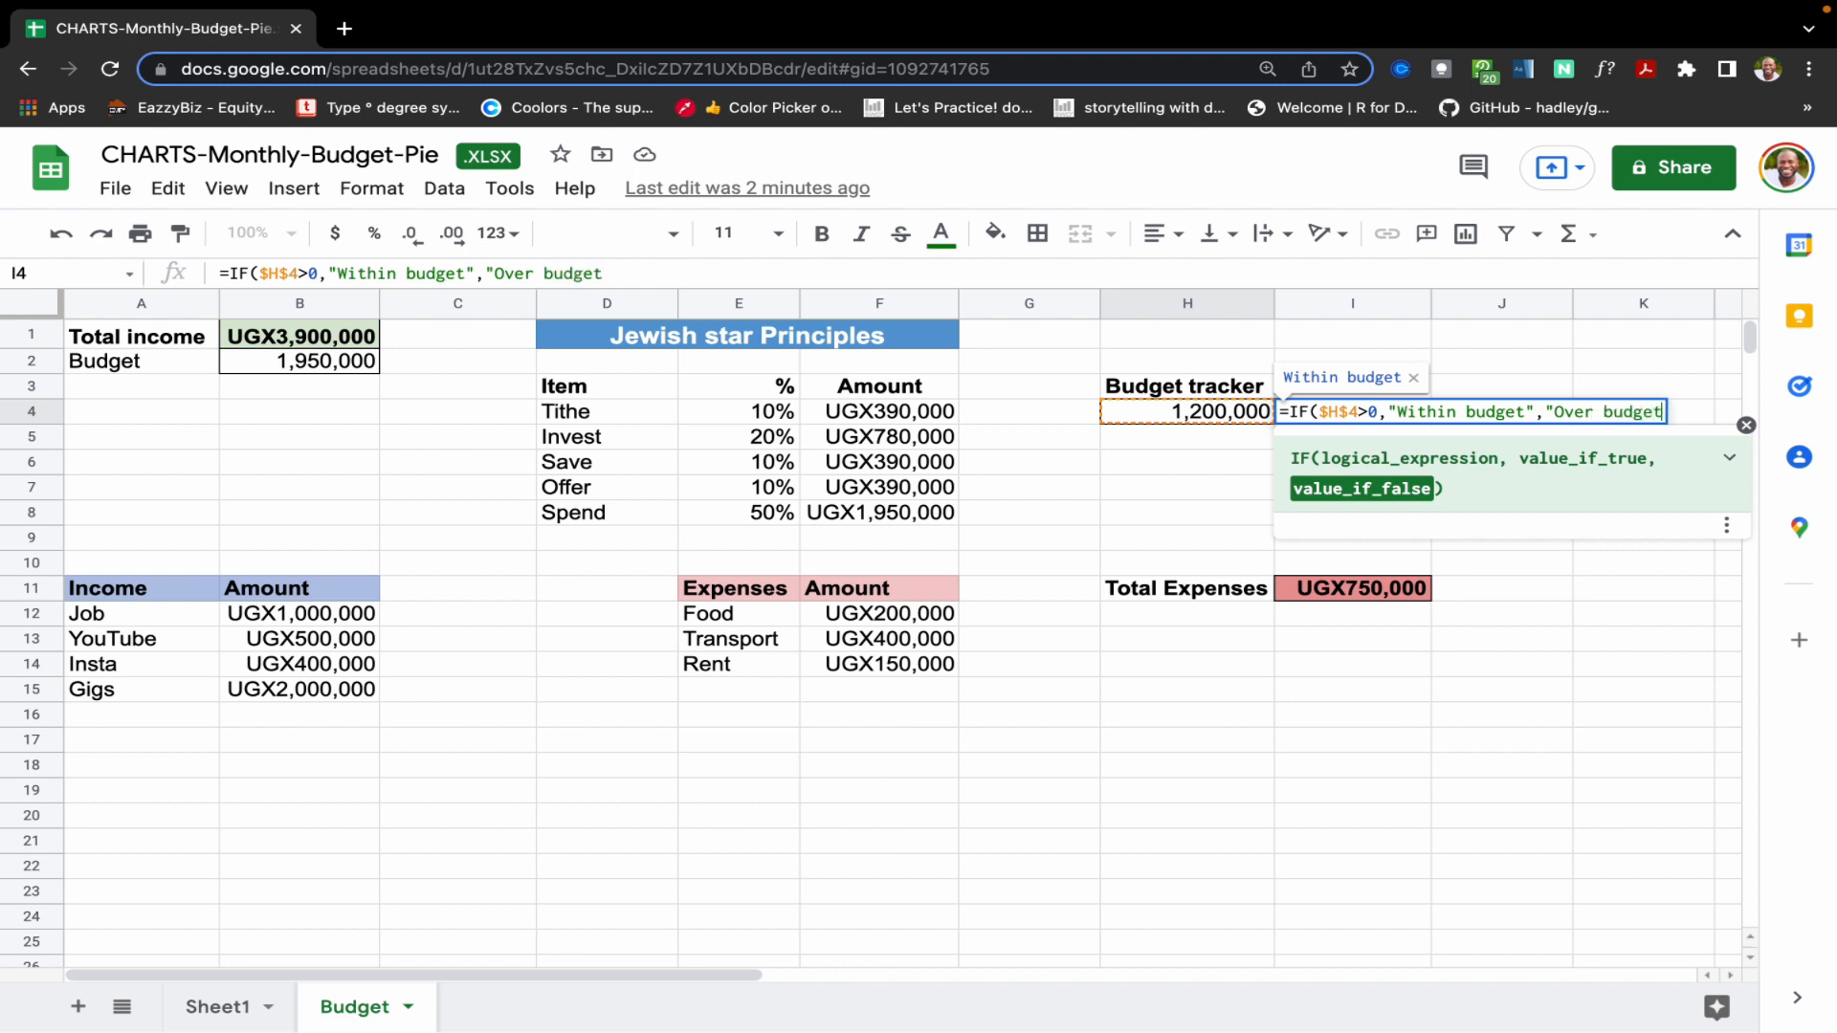
type(")")
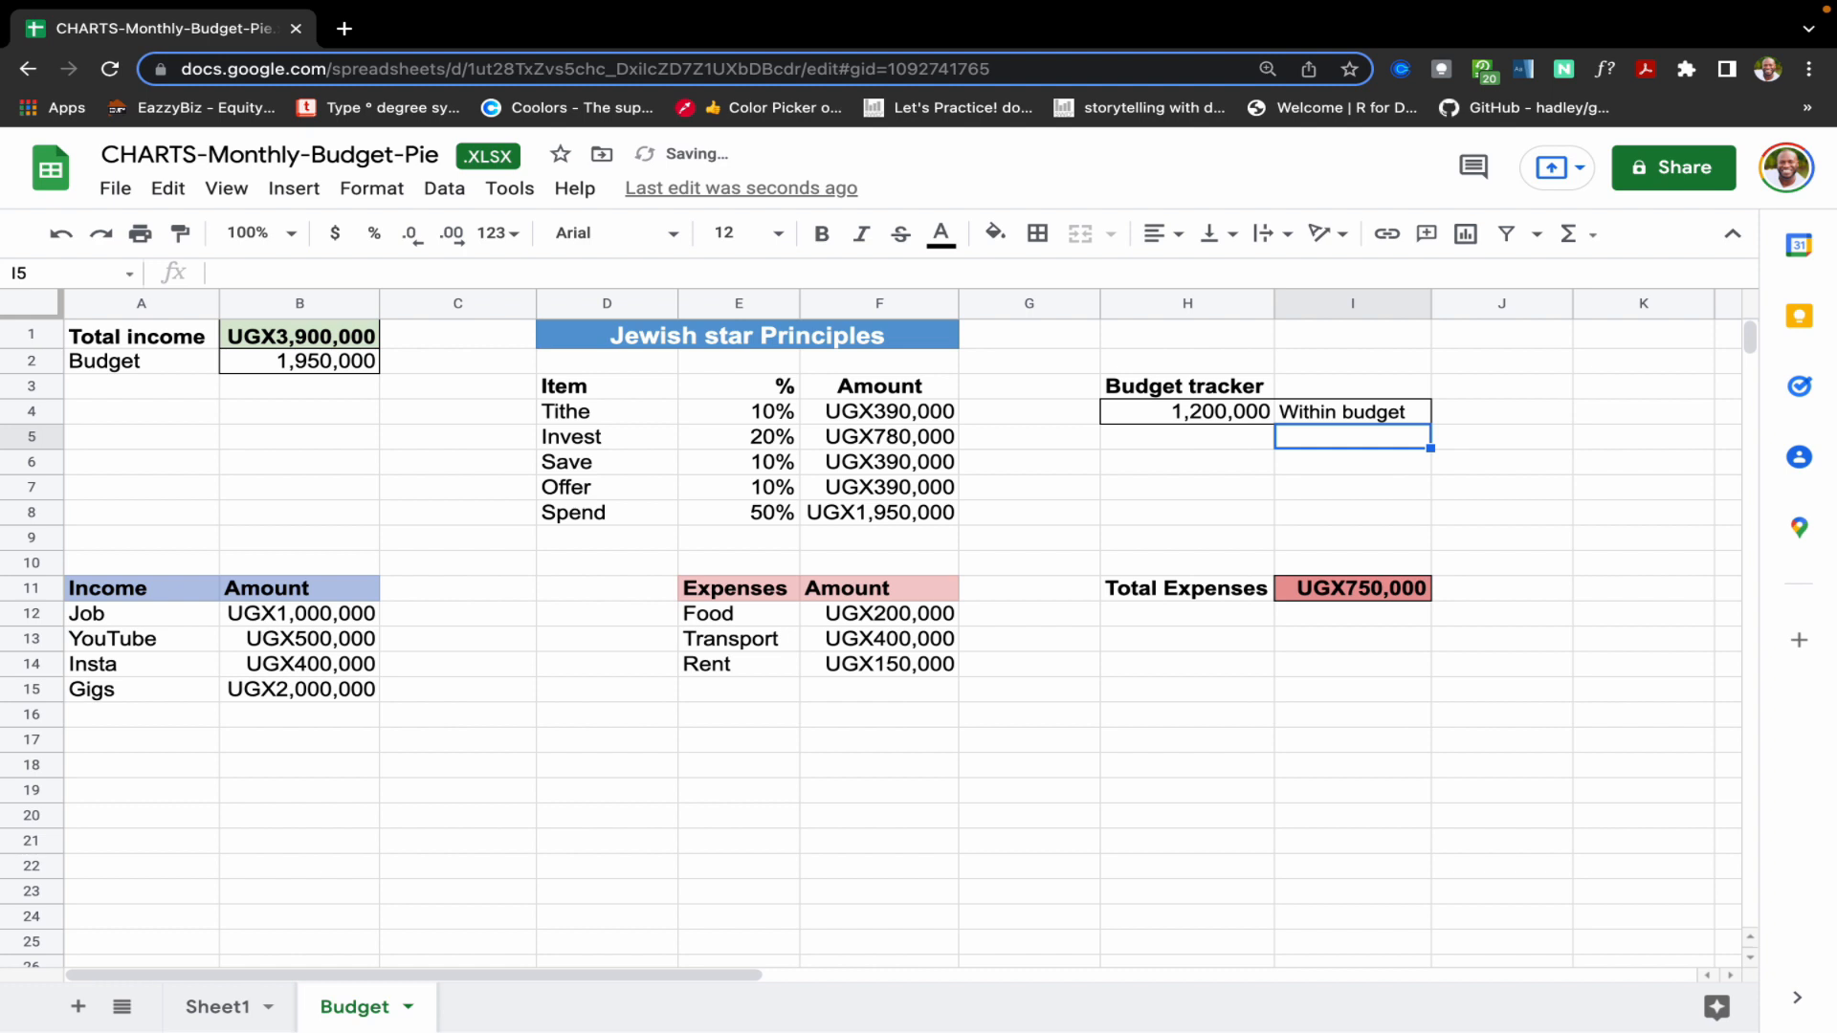
left_click(1353, 411)
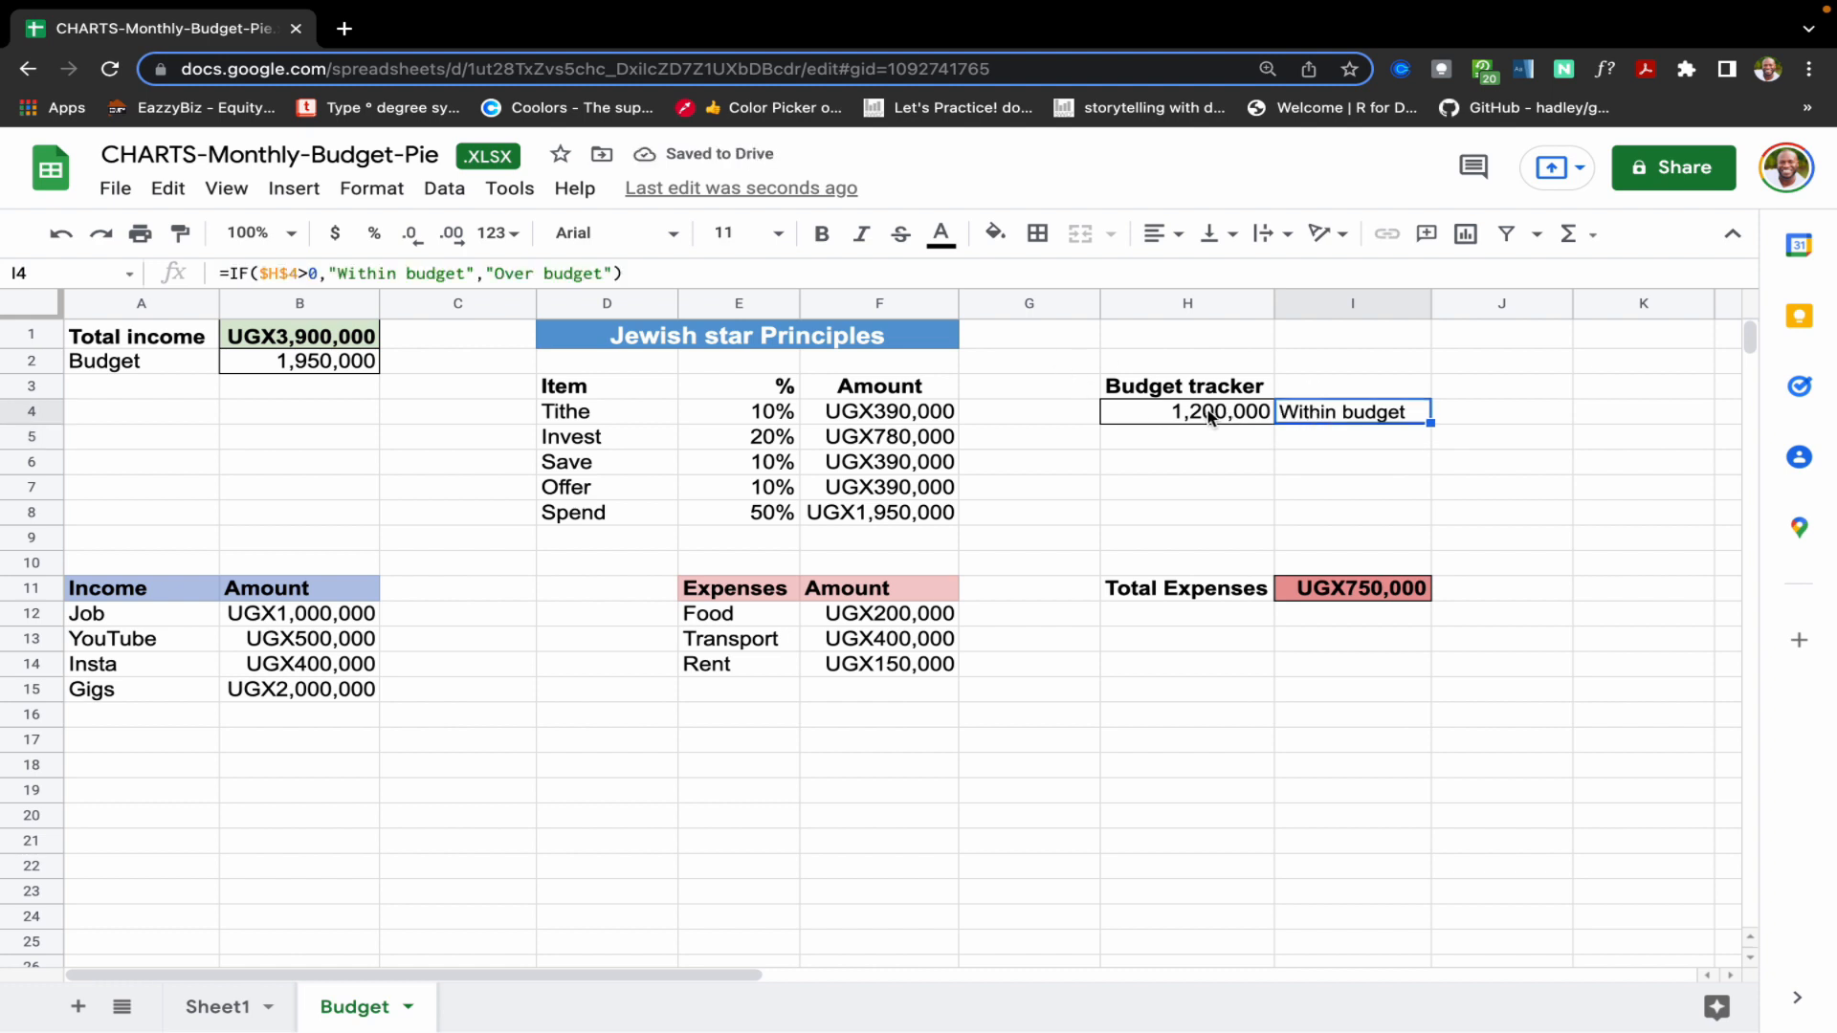
- Add a conditional rule on H4: greater than 0 shows bold green text
left_click(1187, 411)
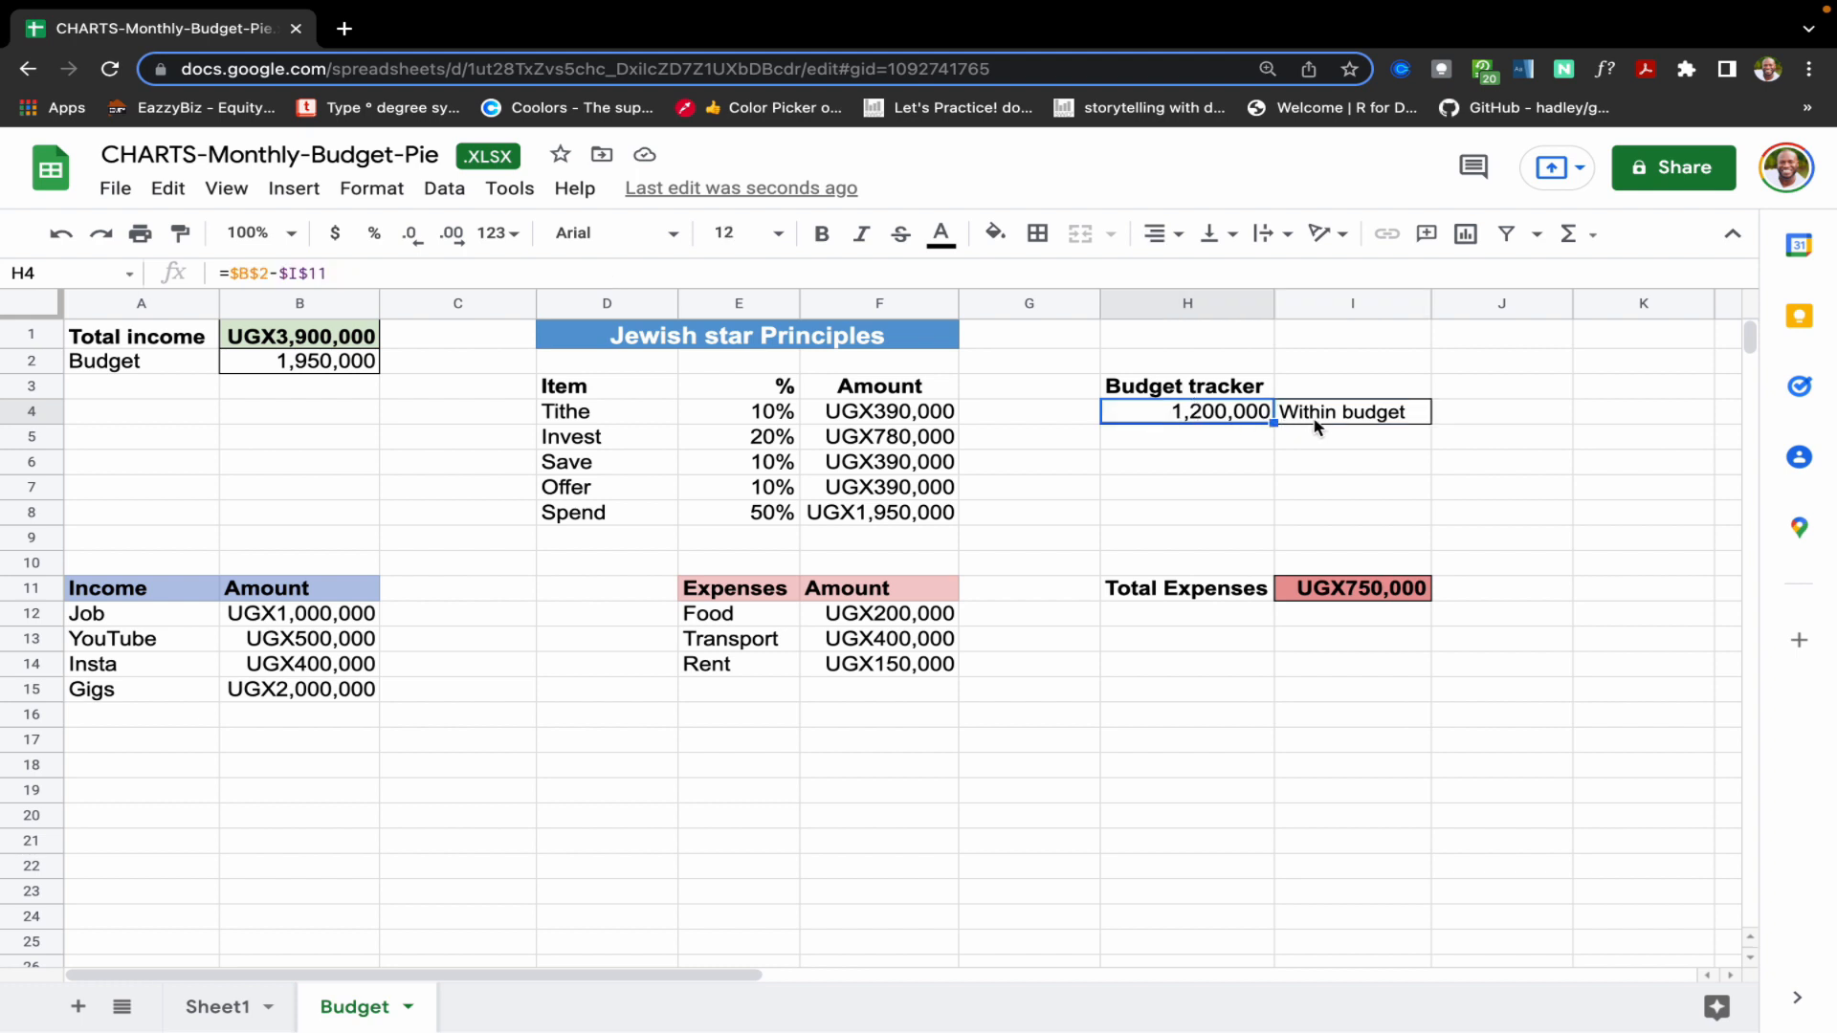
mouse_move(997, 346)
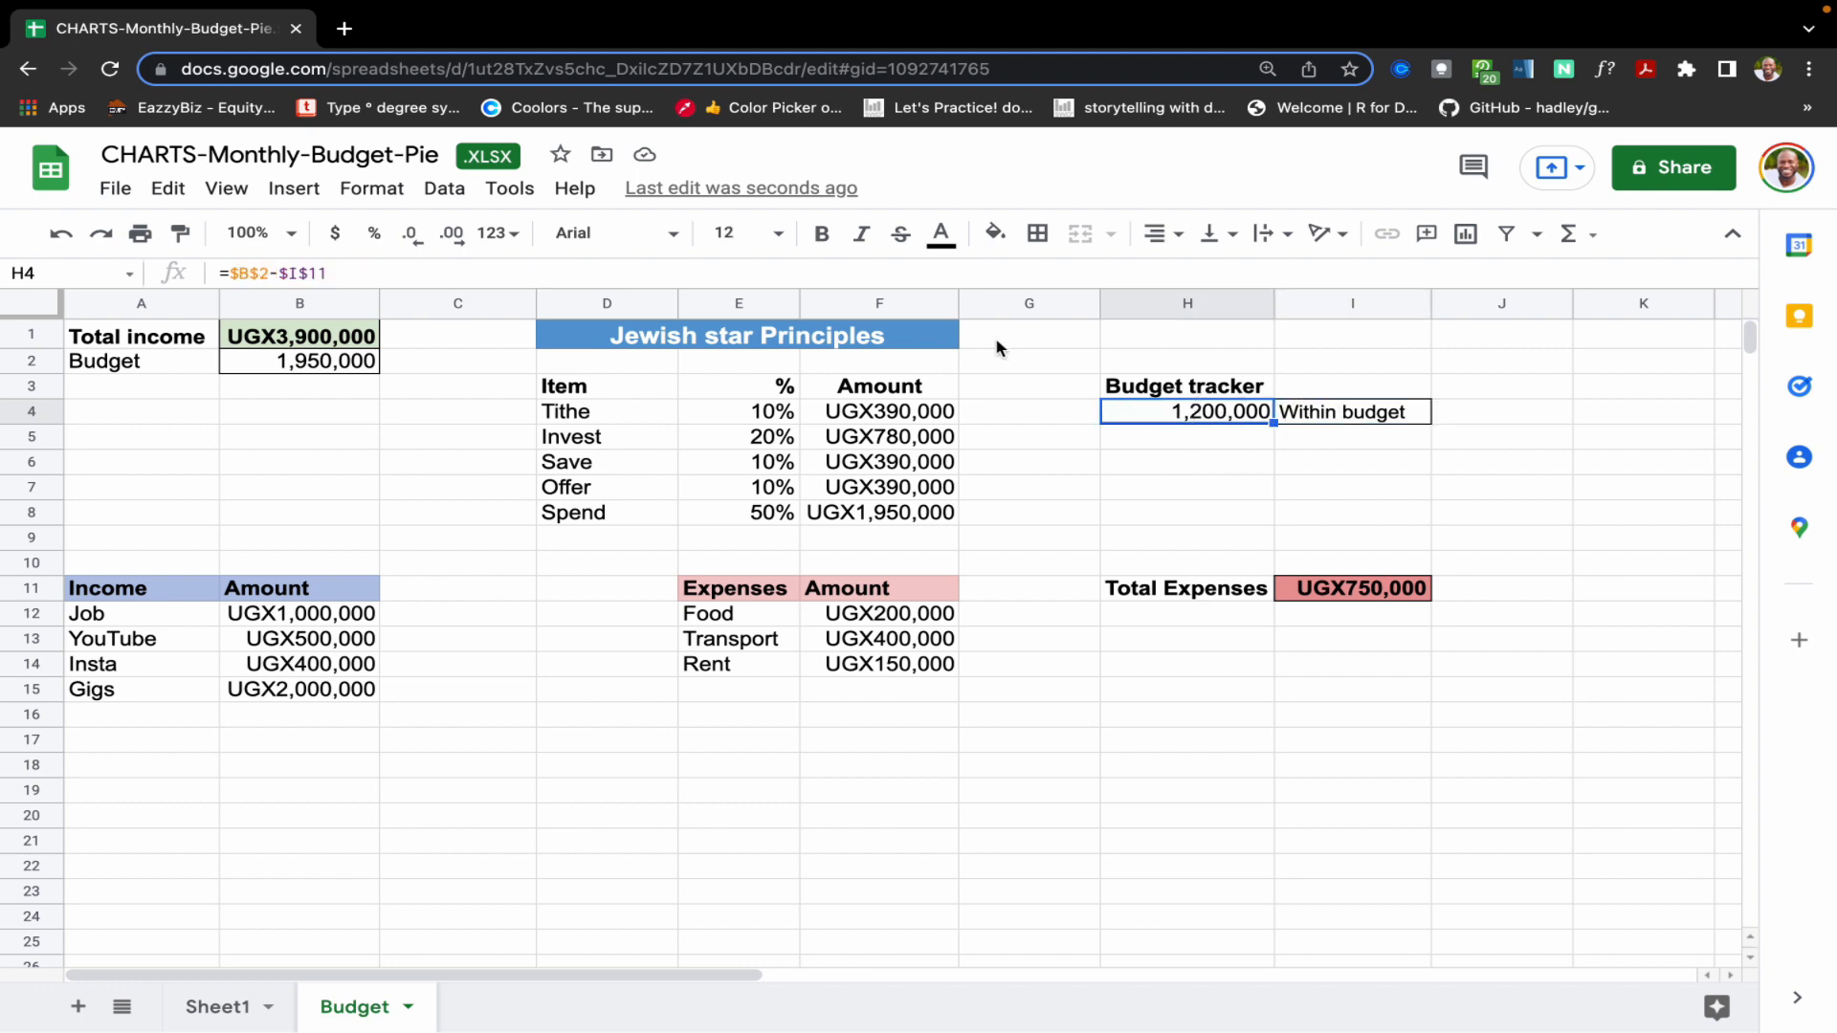
left_click(372, 188)
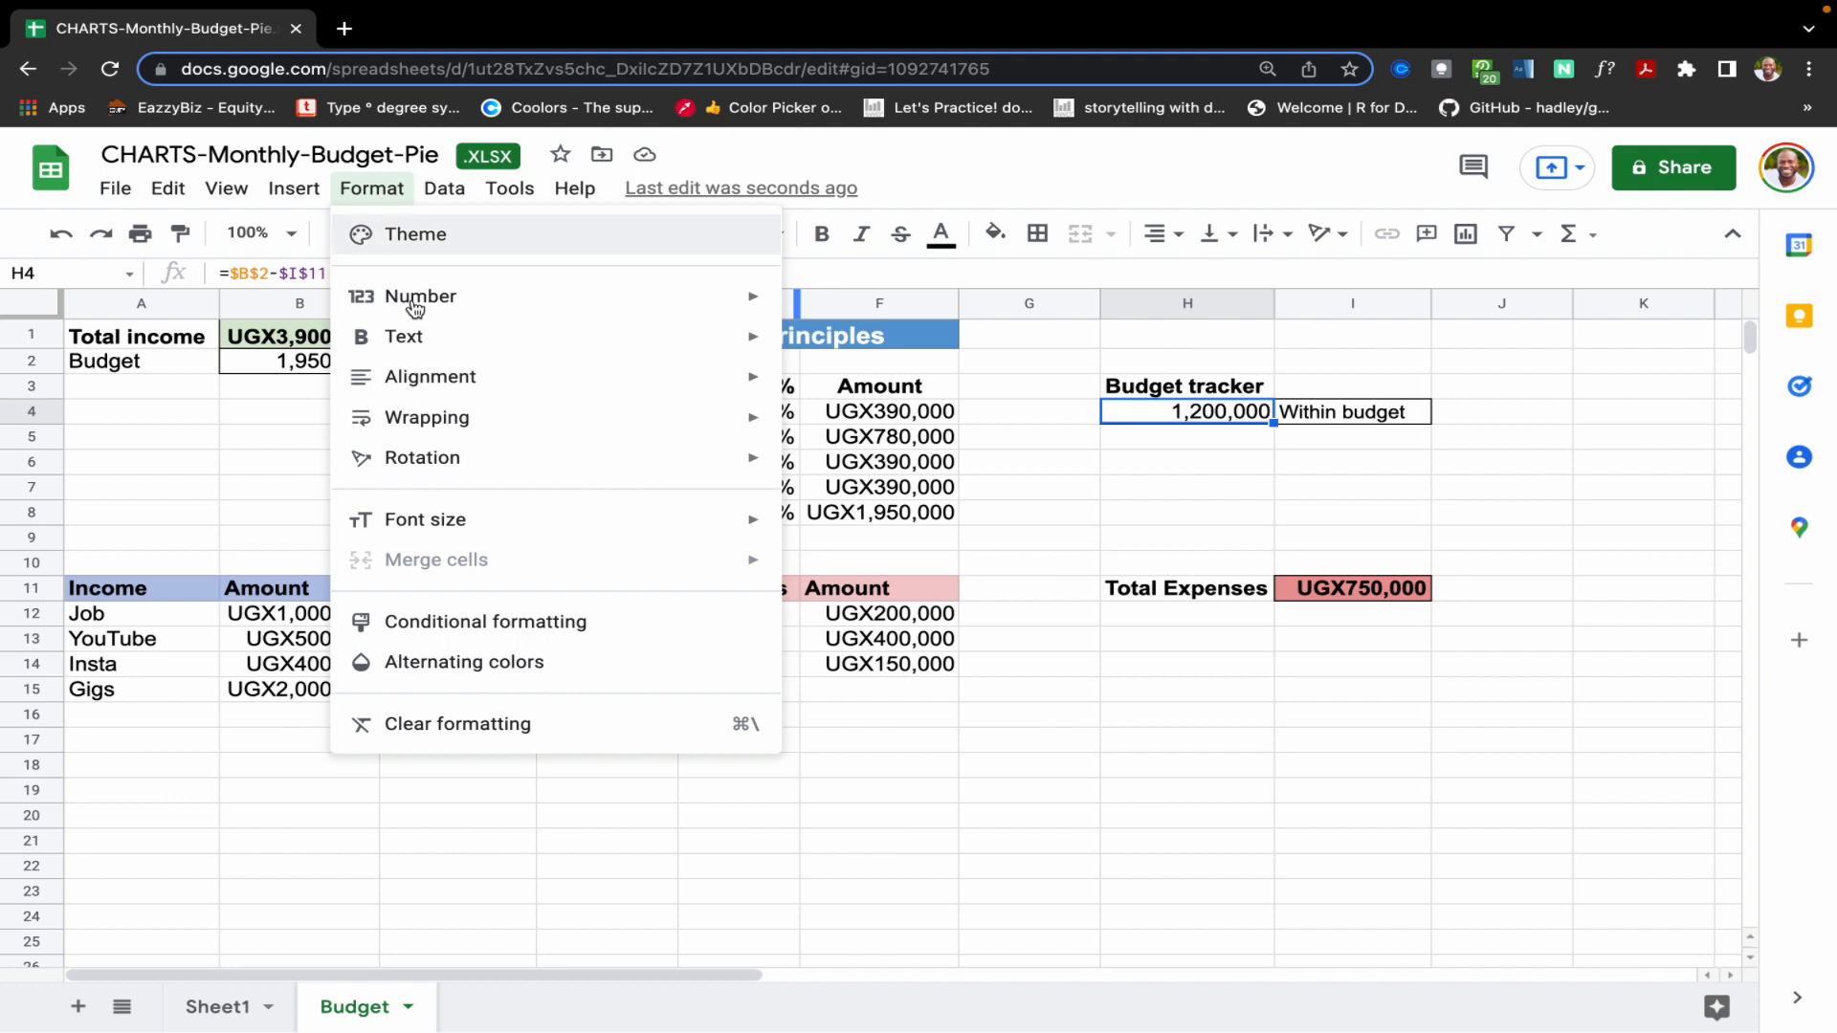
left_click(485, 620)
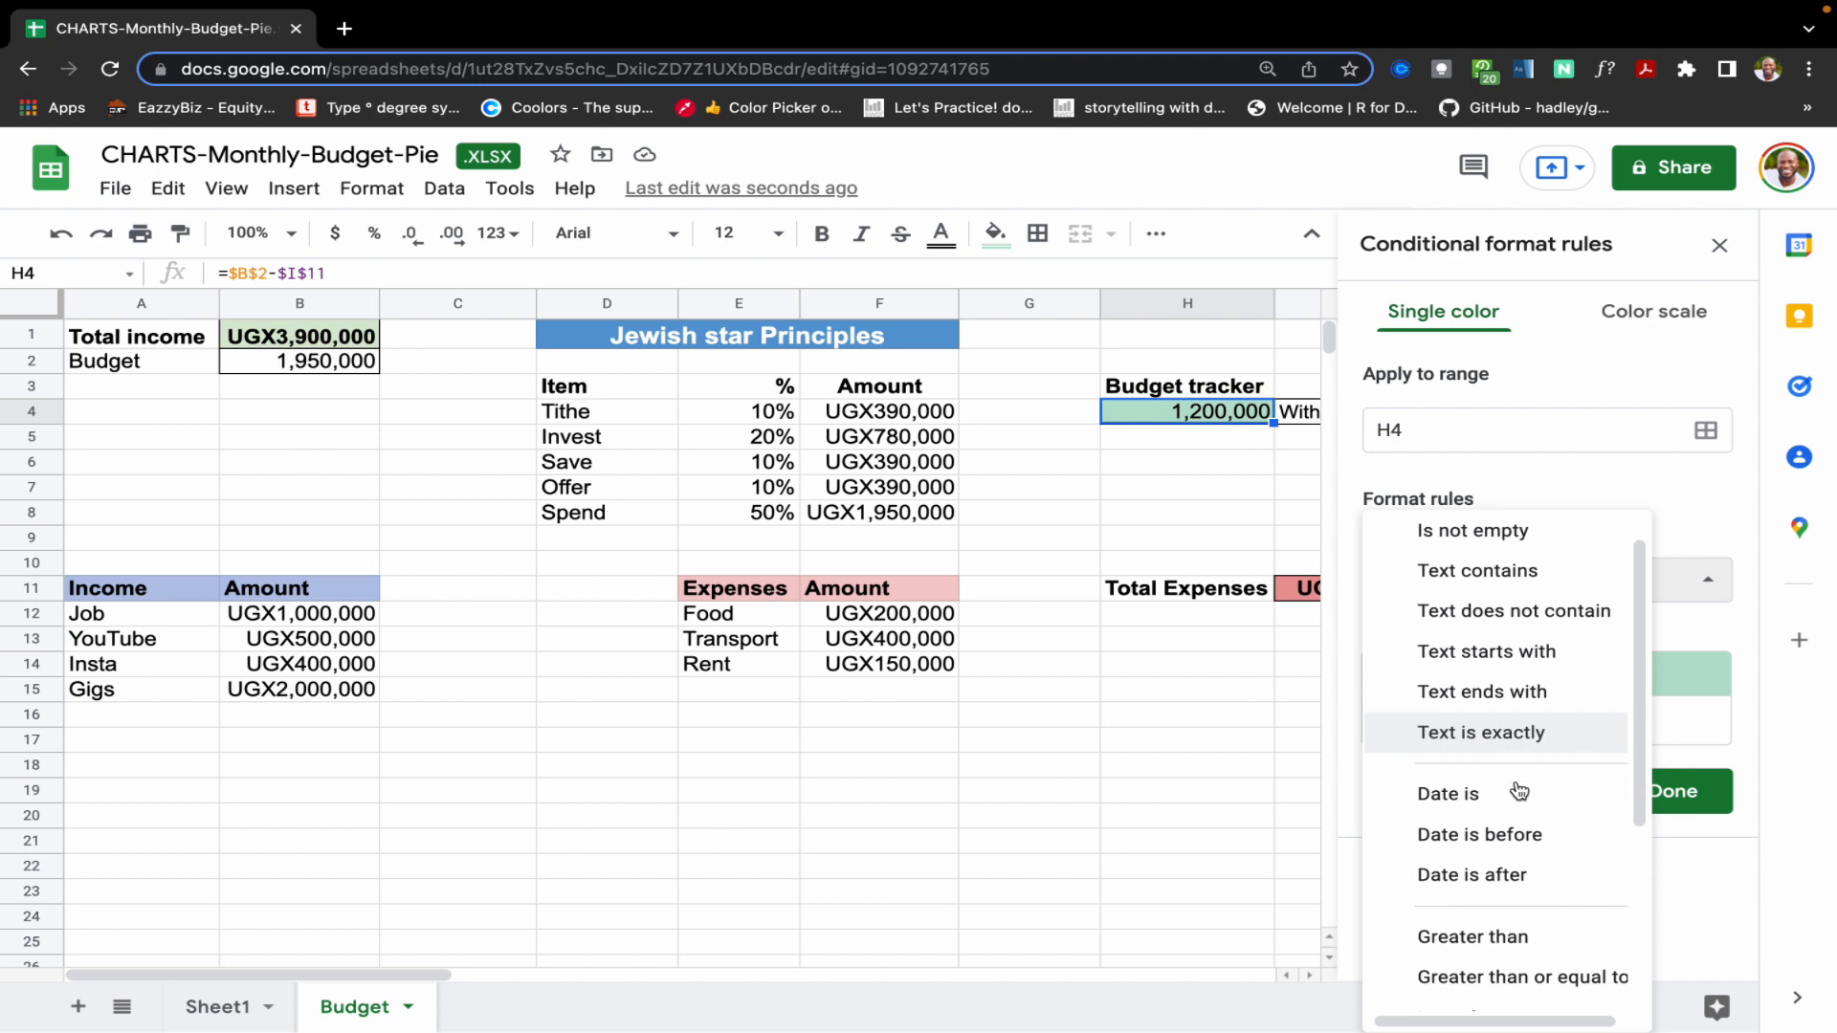
scroll("down", 3)
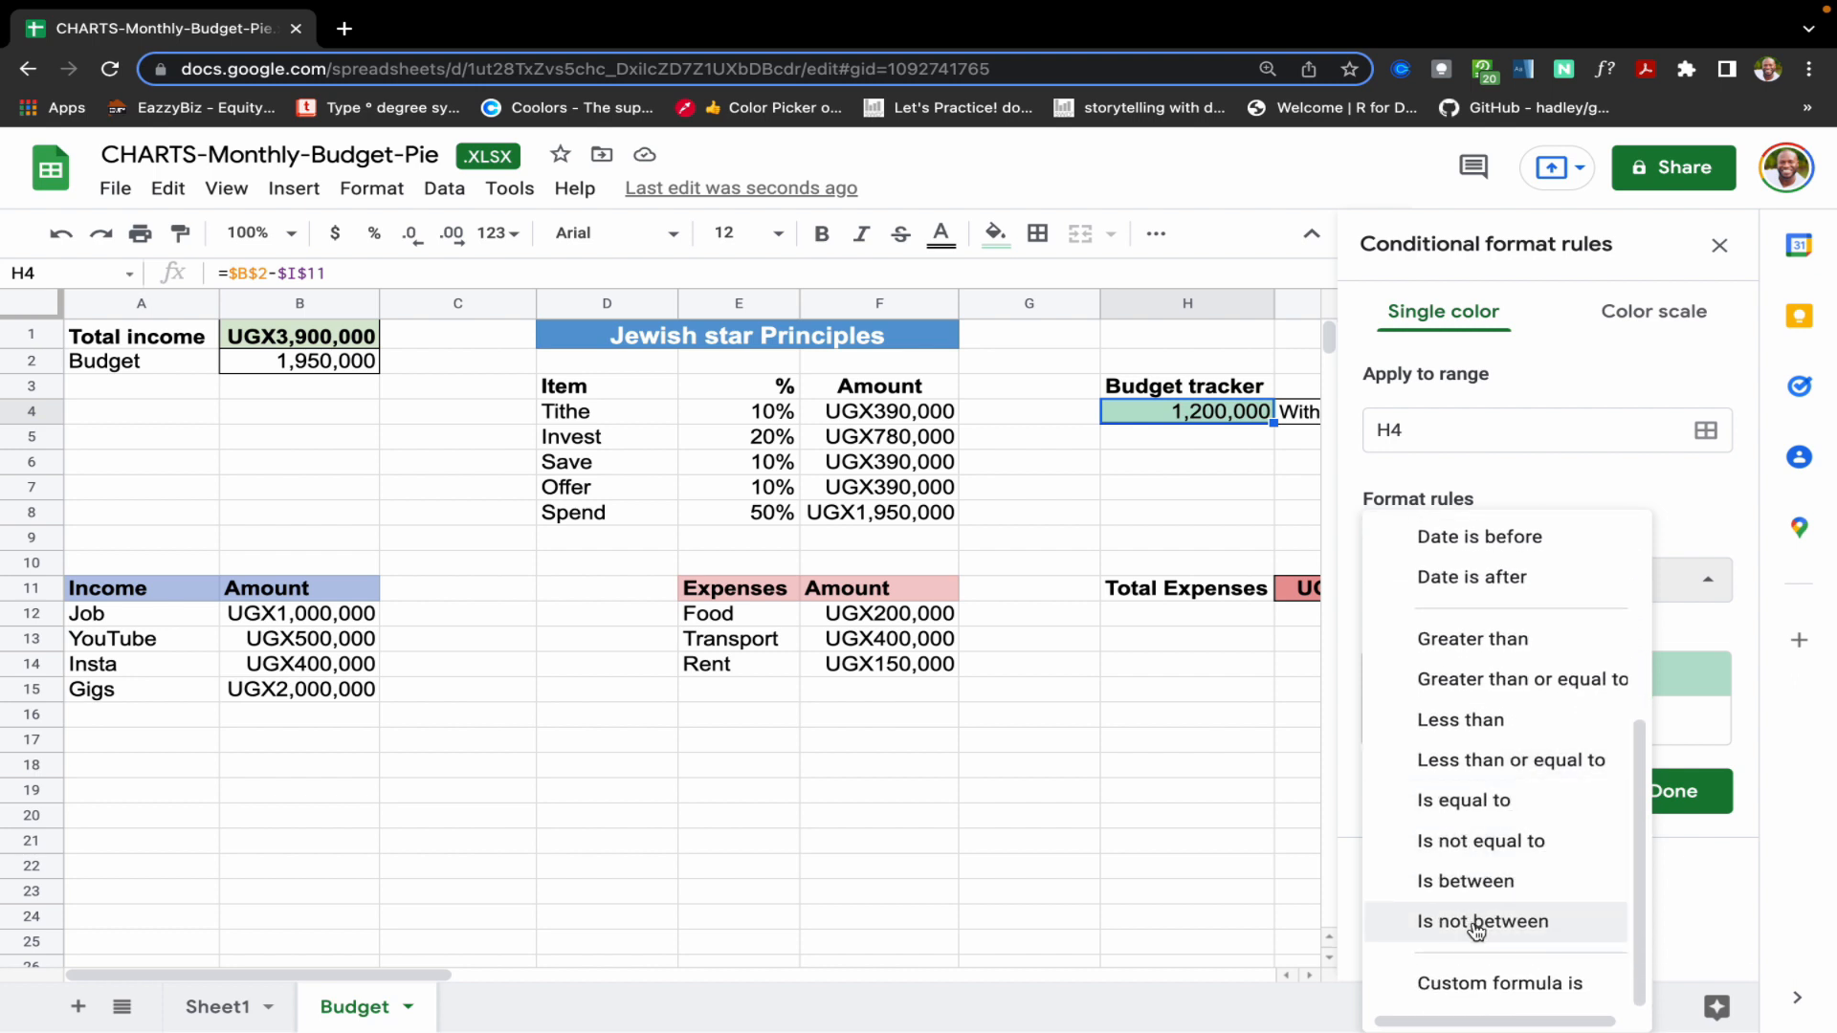
left_click(1471, 639)
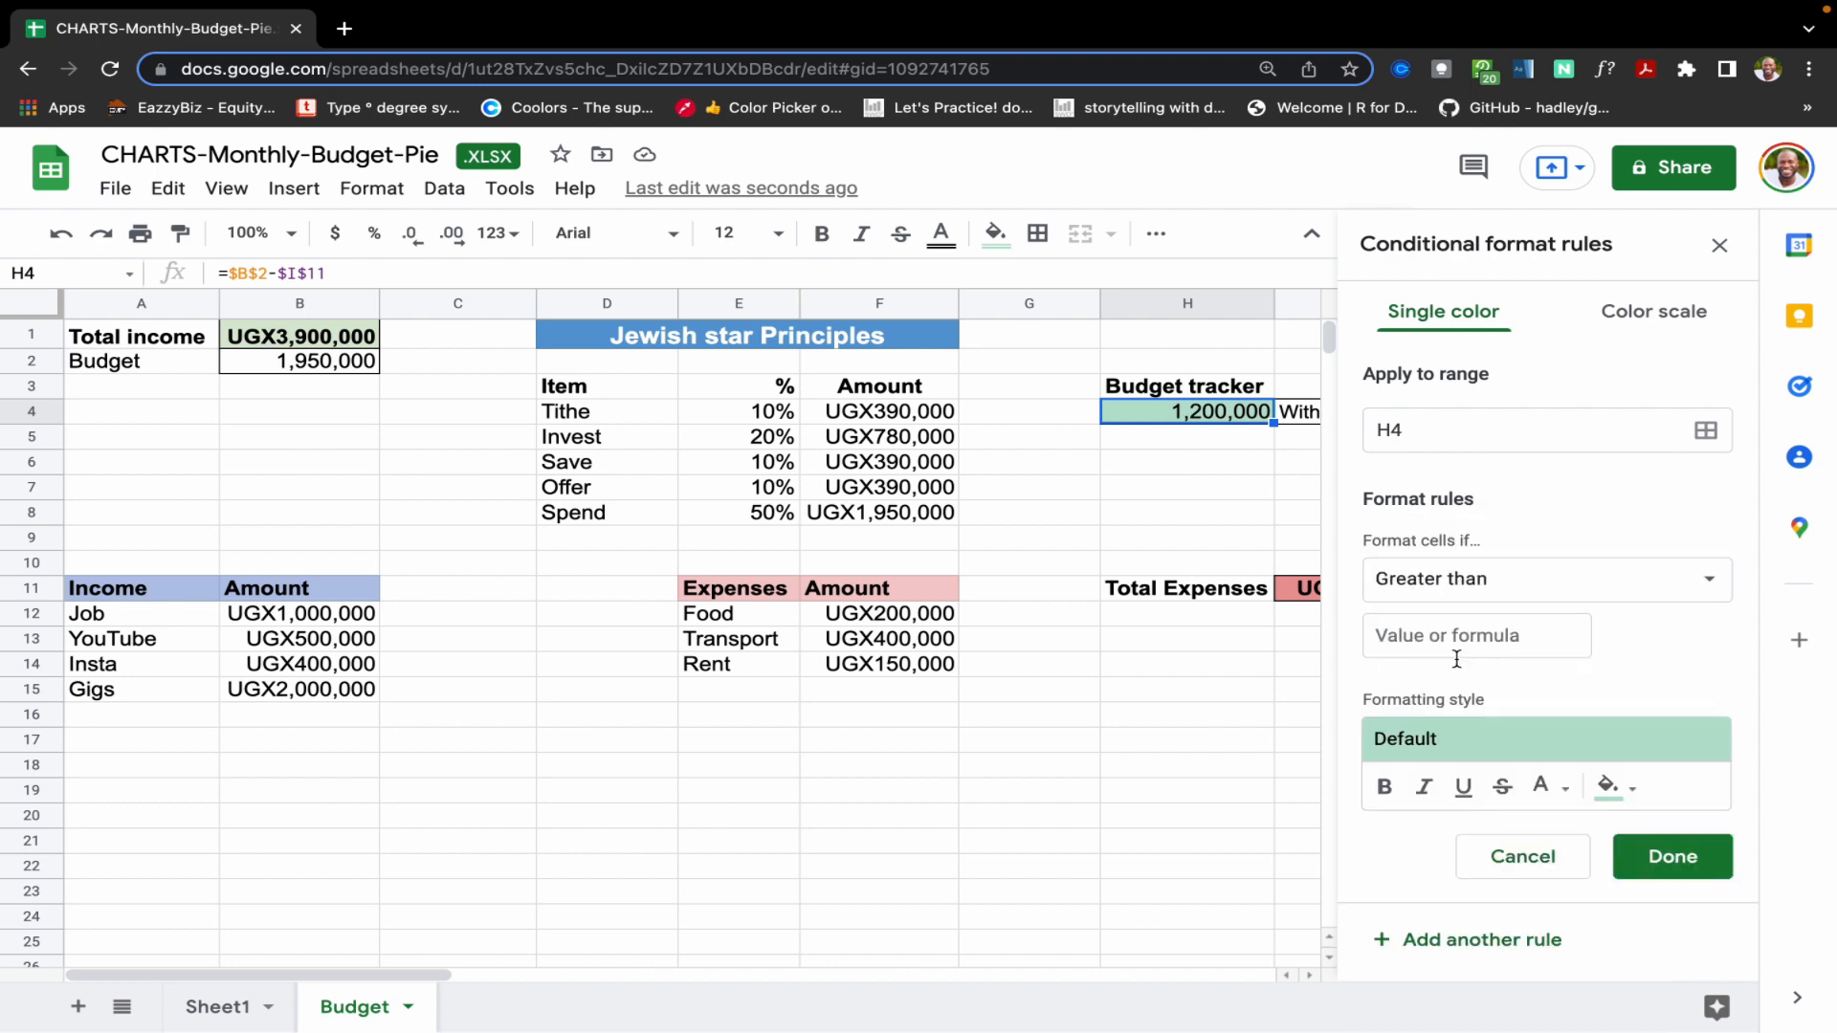
type("0")
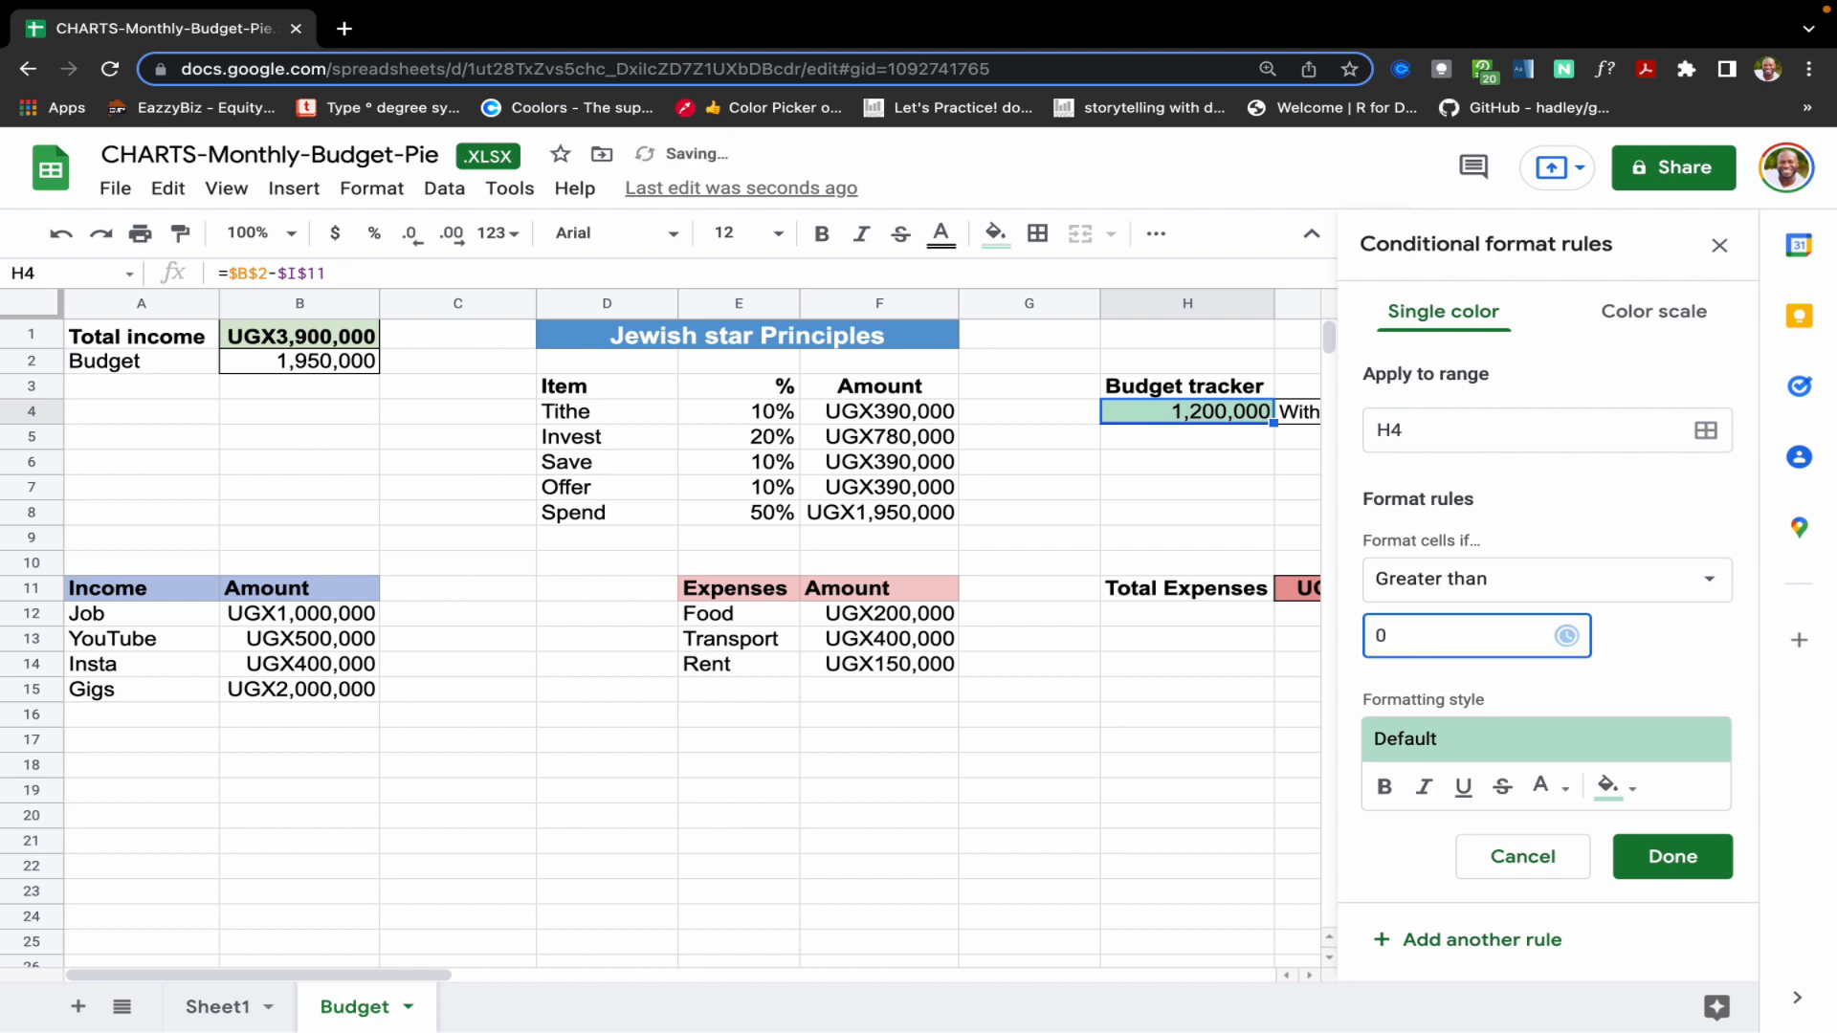
mouse_move(1606, 787)
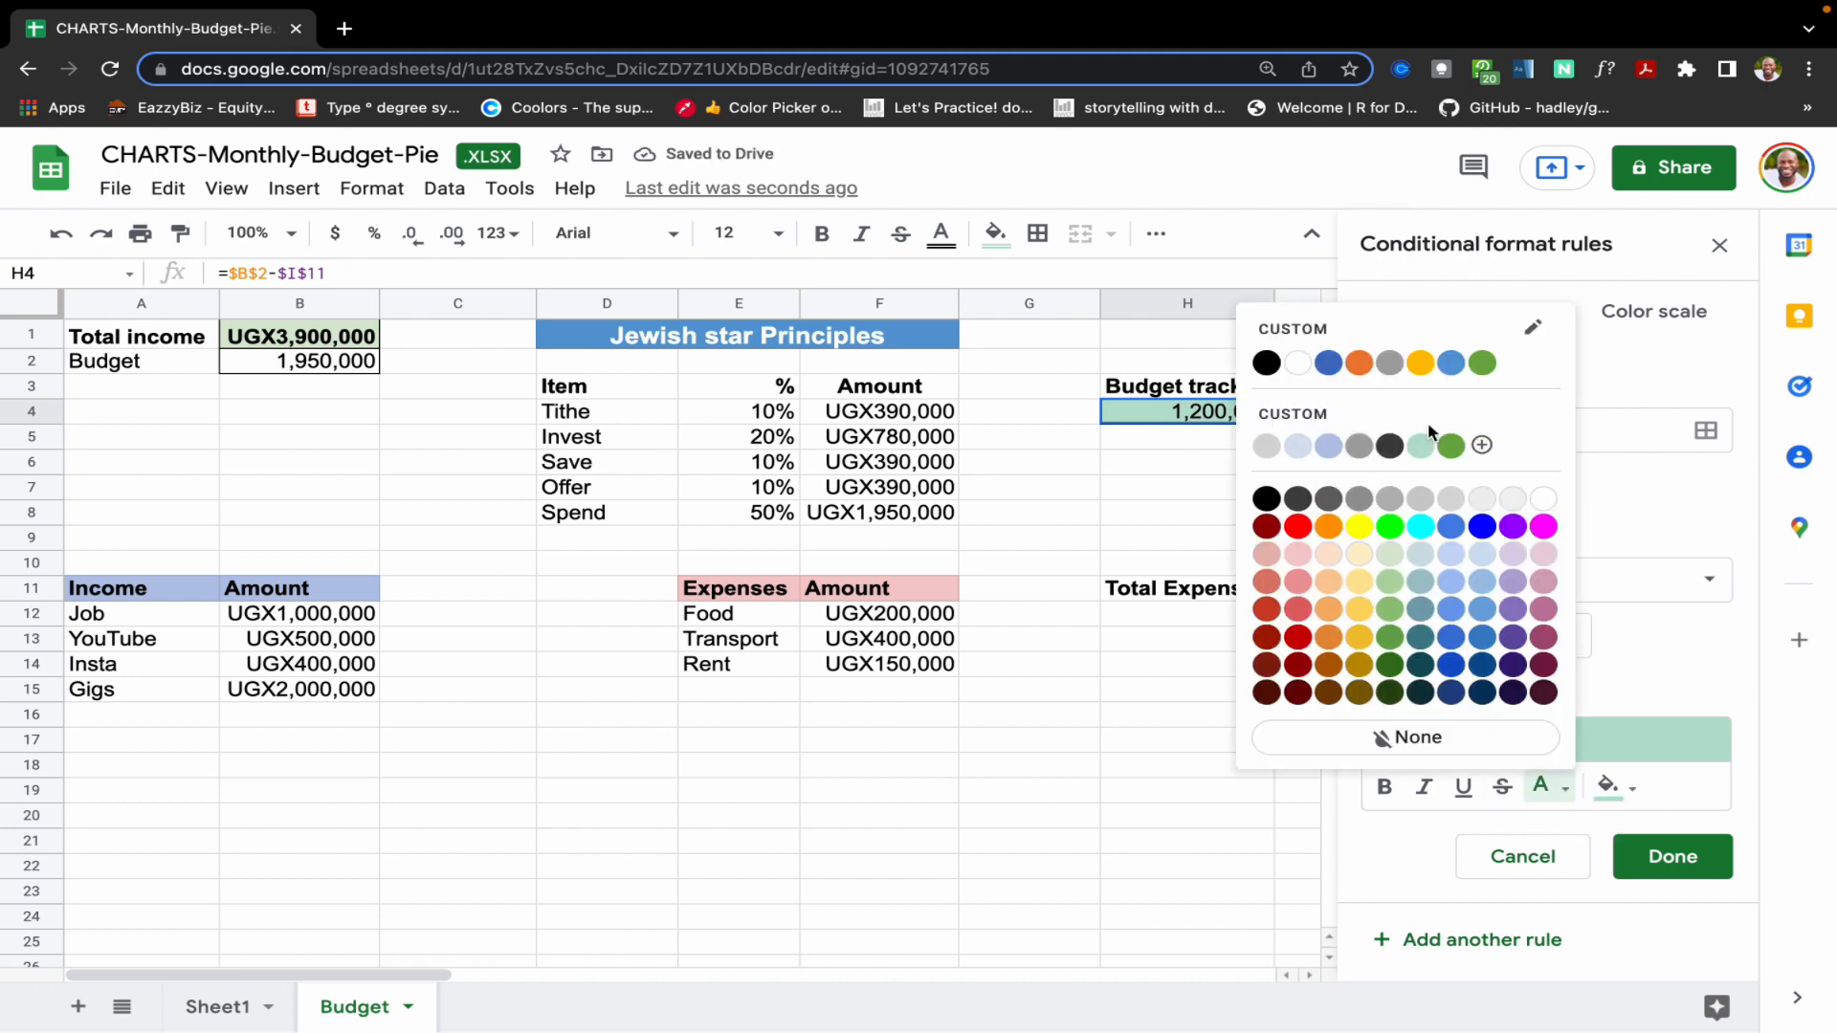
left_click(1386, 787)
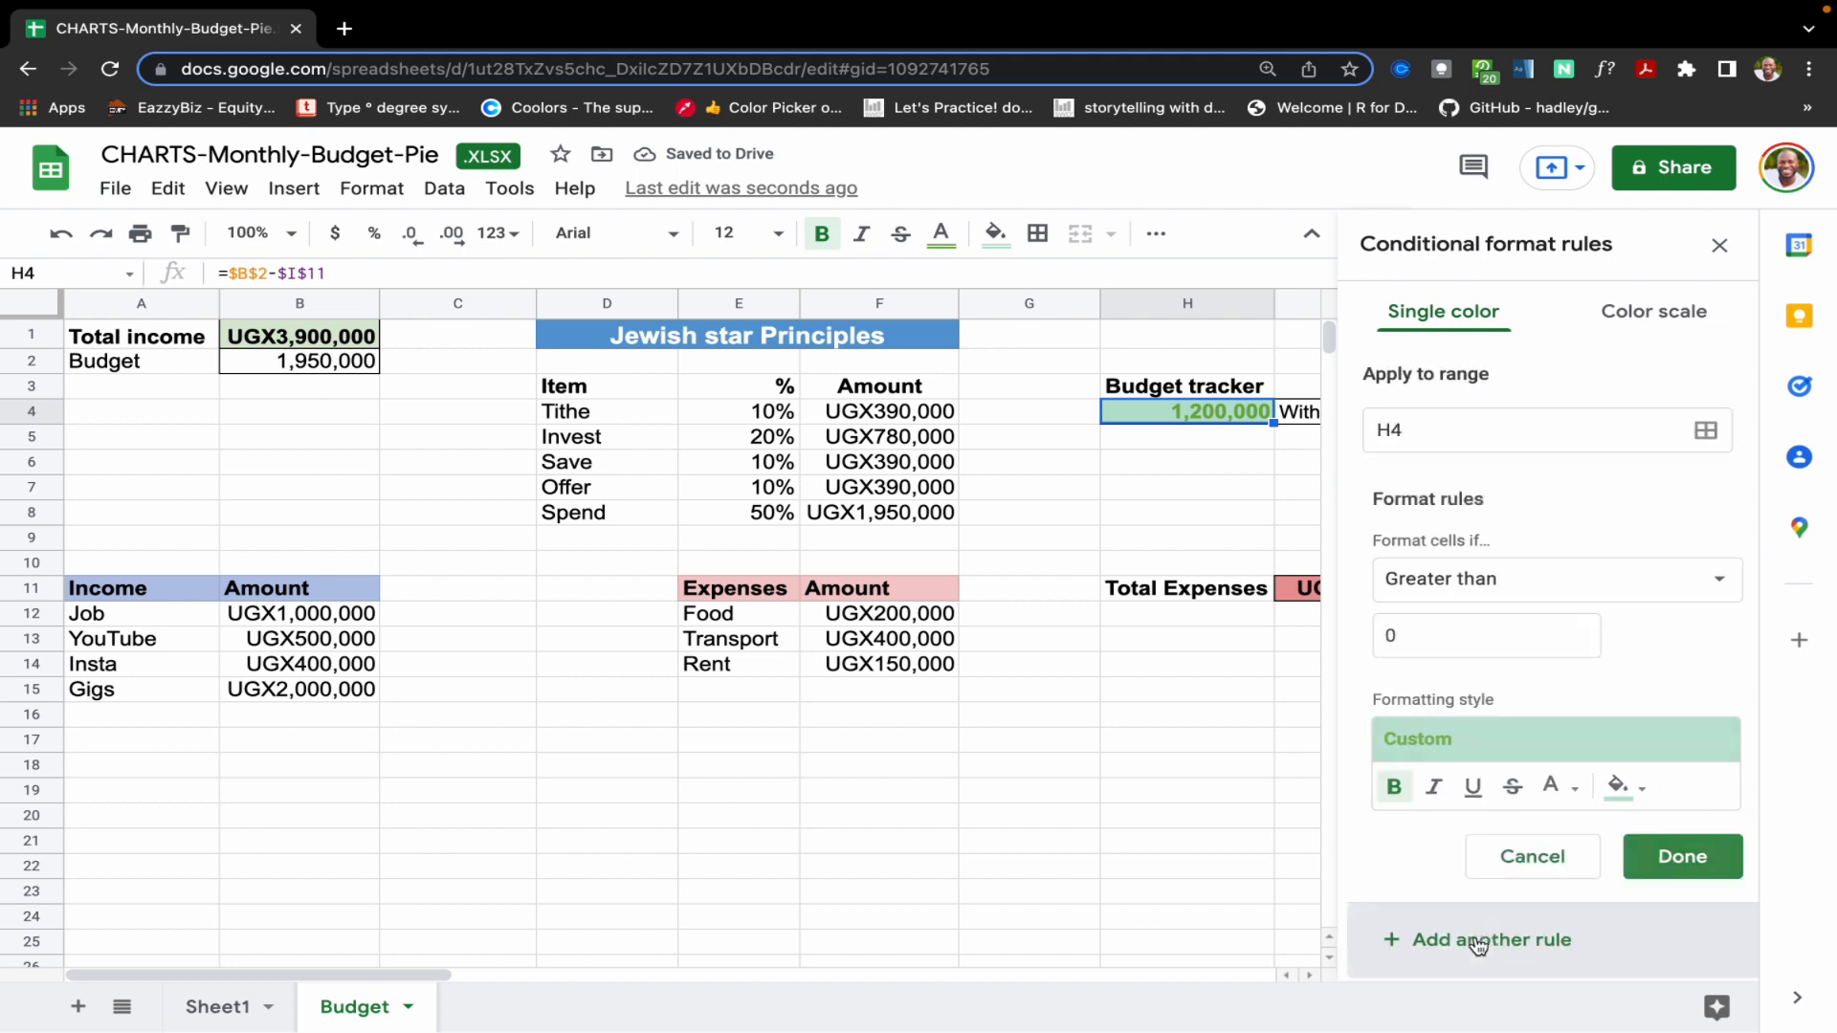
- Add a second rule on H4: less than 0 shows a light red fill with bold red text
left_click(1554, 578)
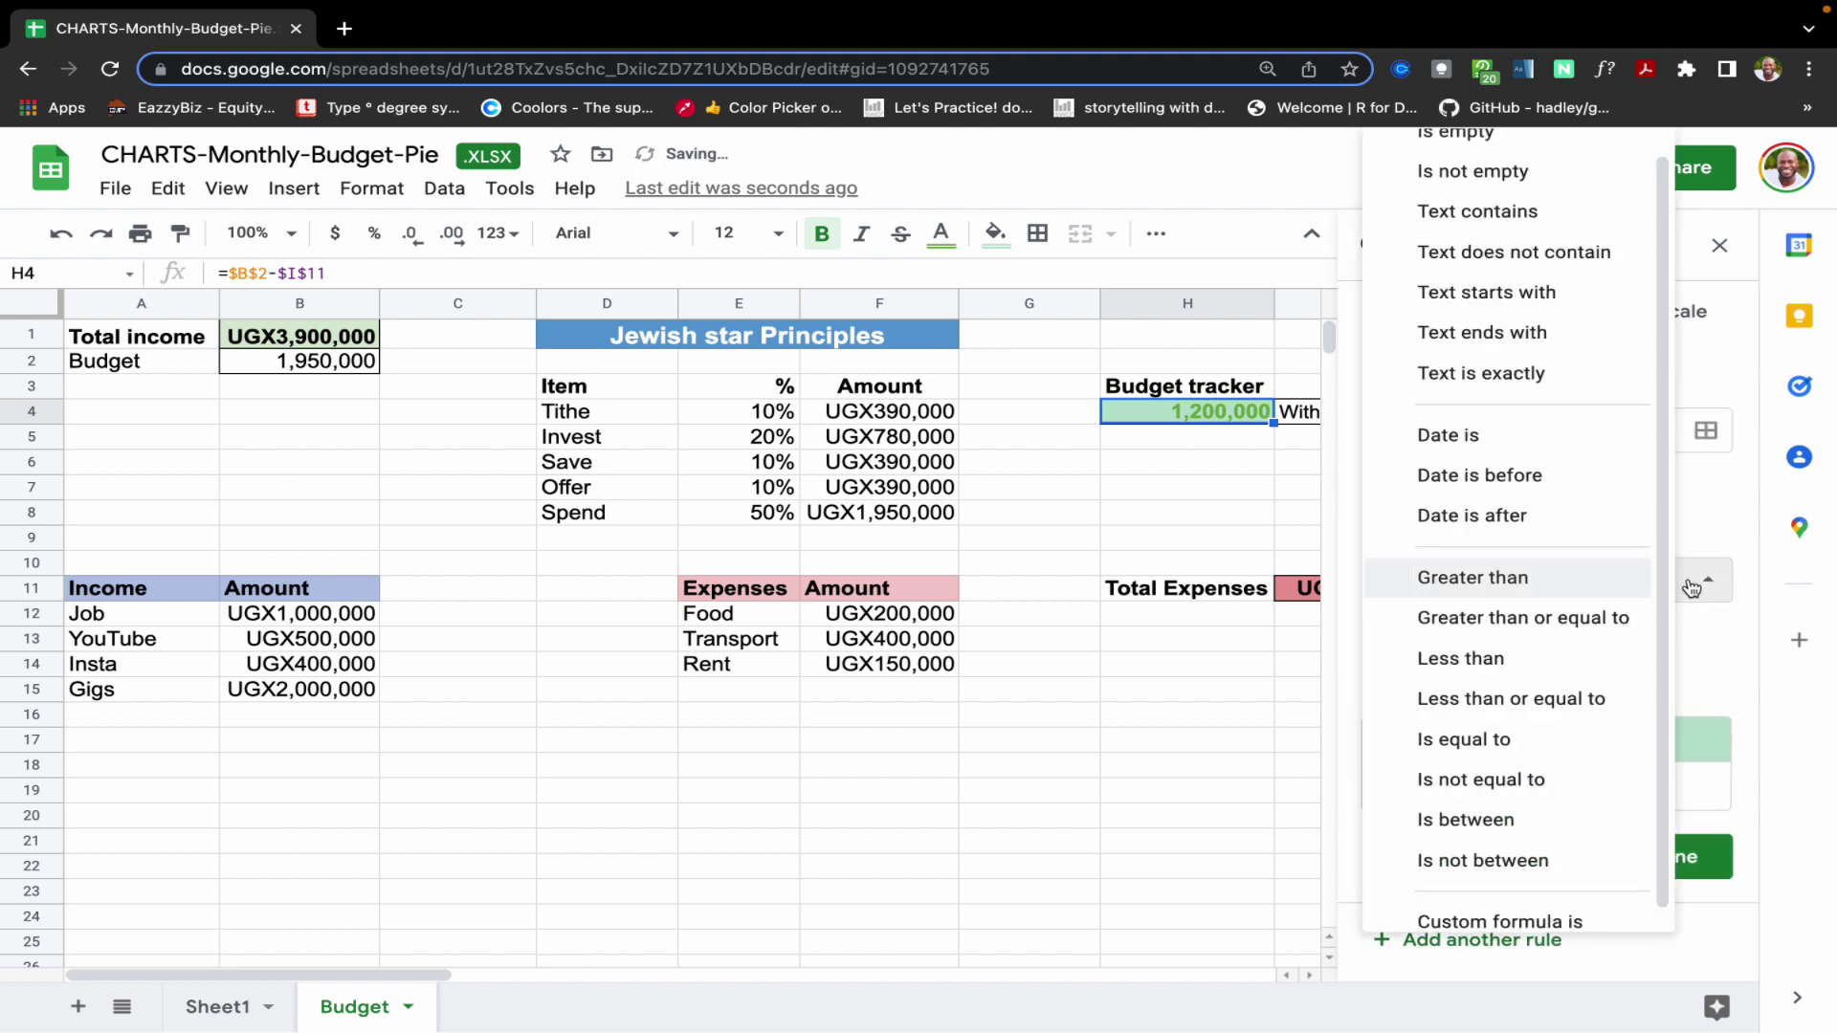
left_click(1460, 657)
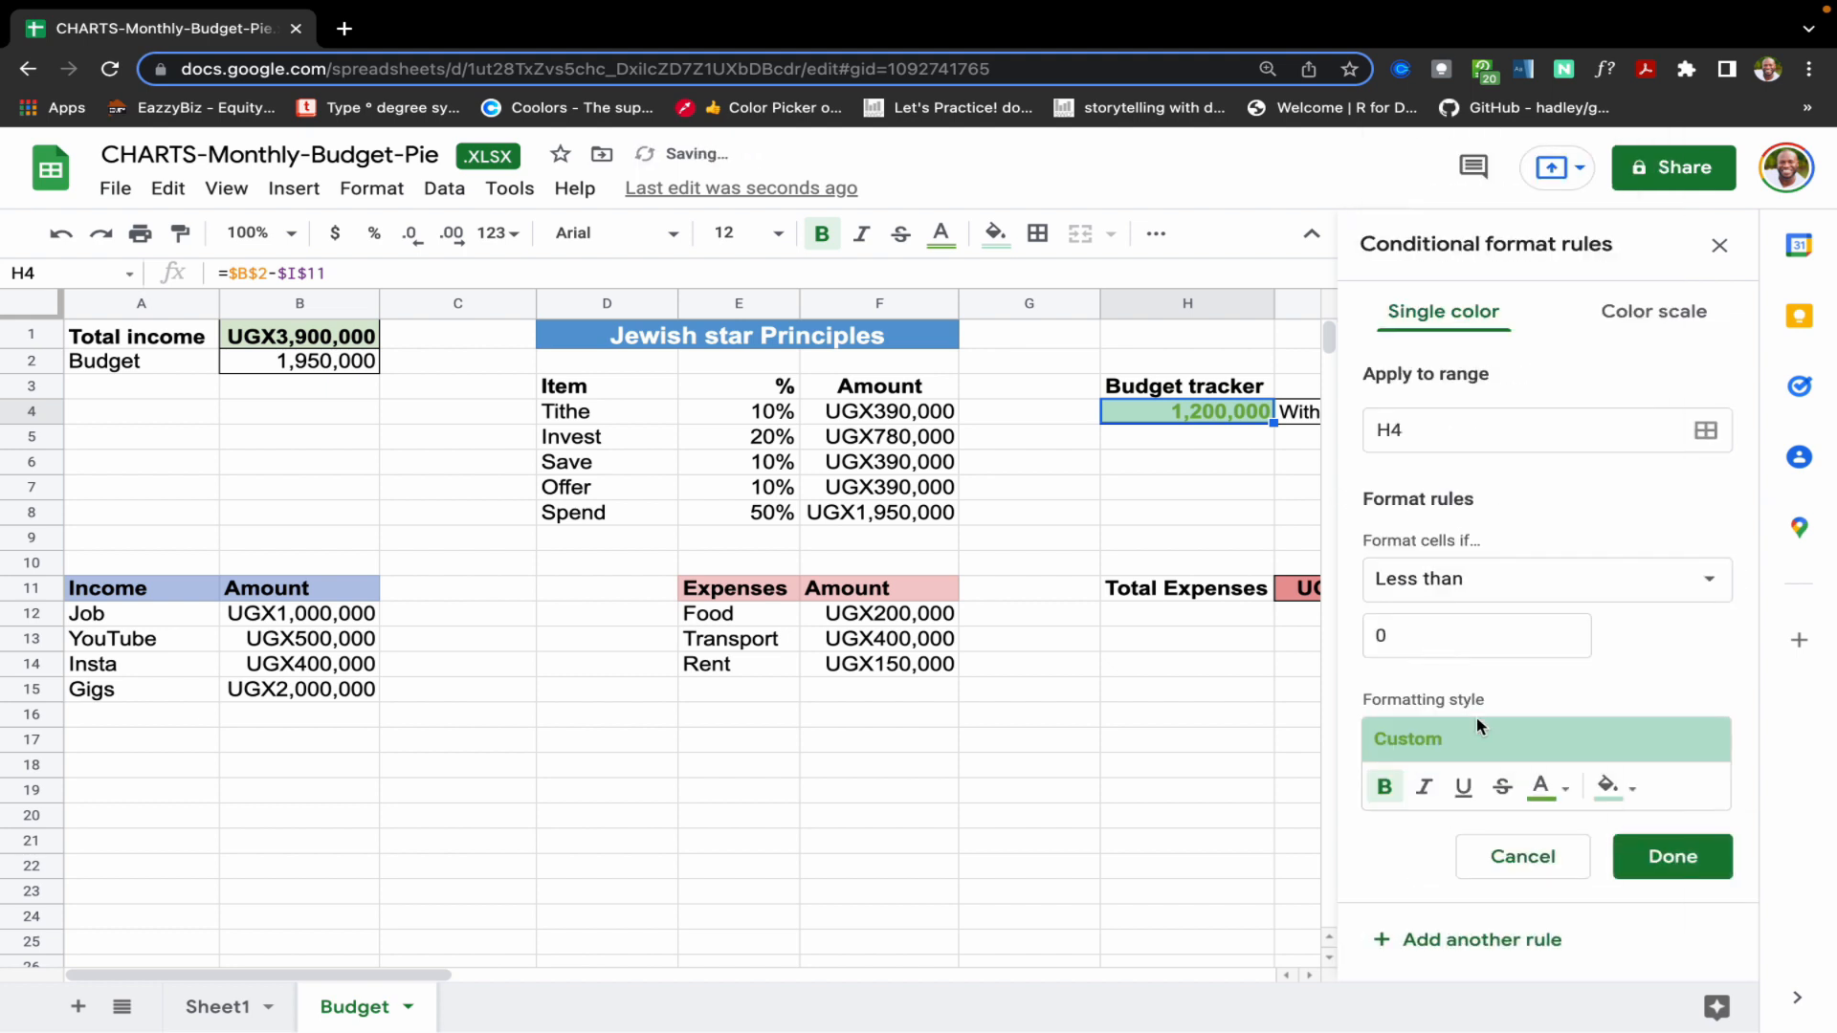
left_click(1611, 786)
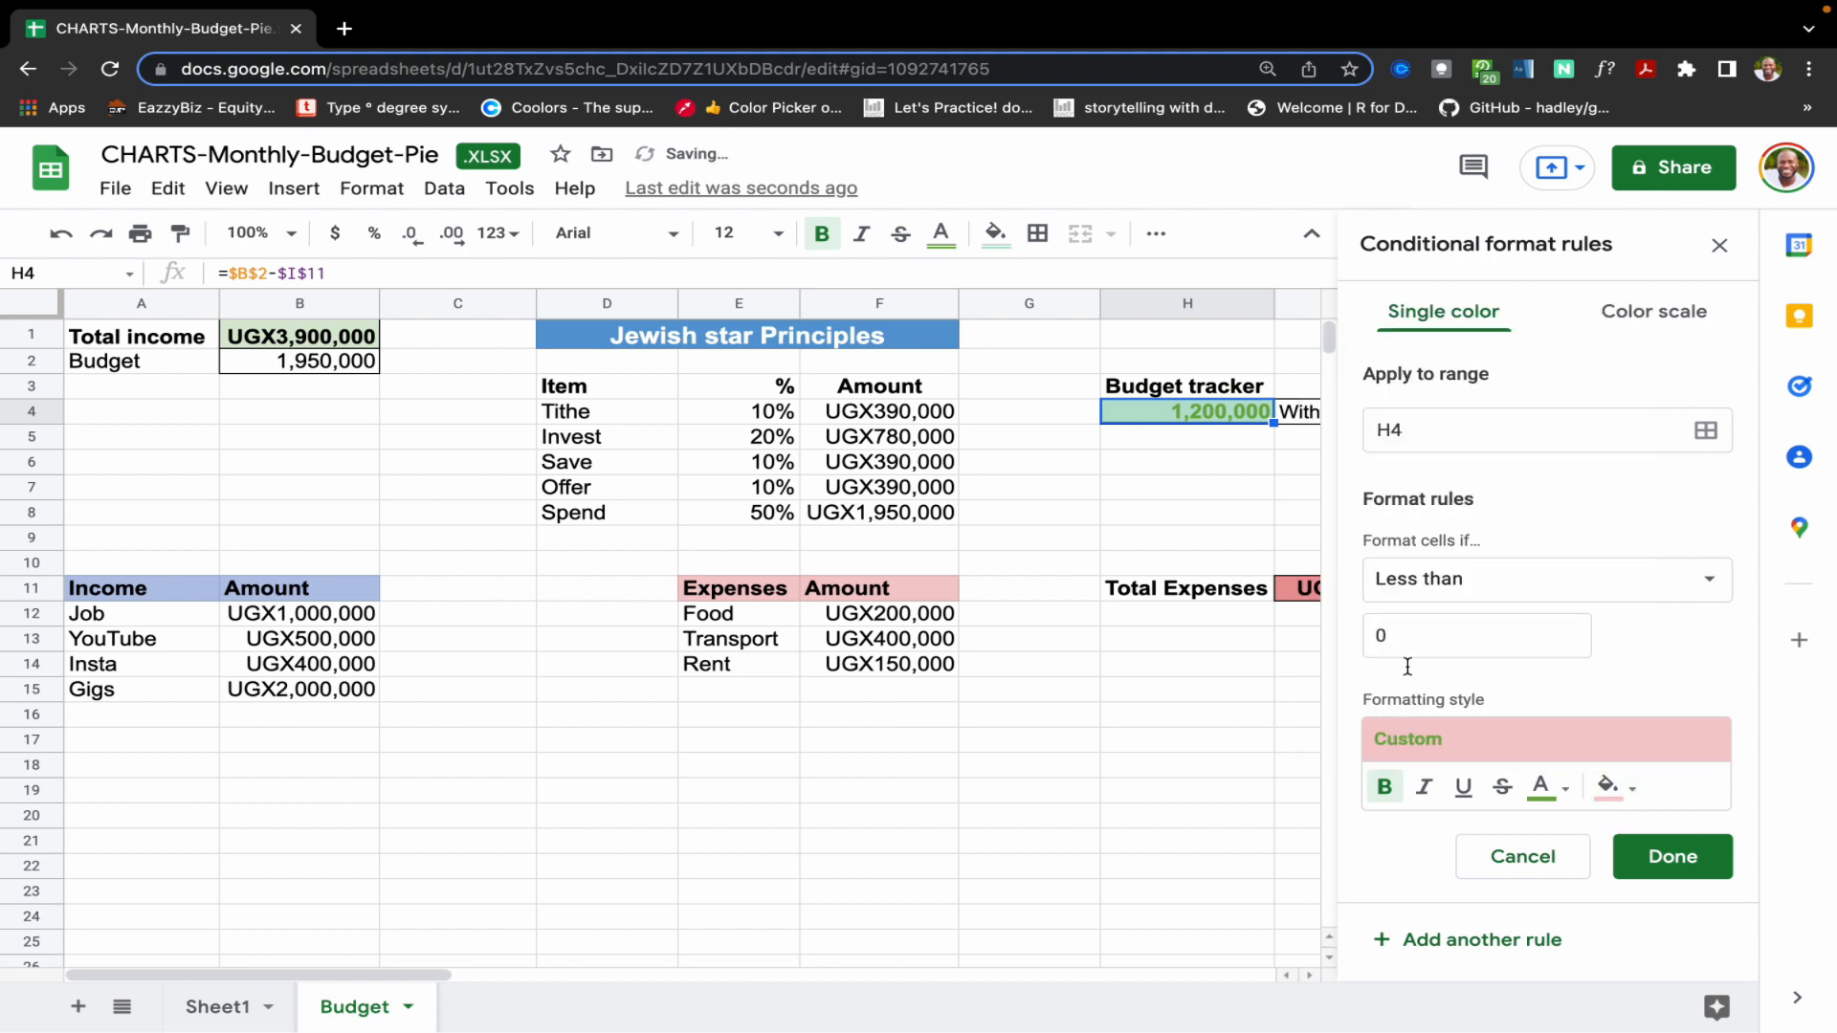
left_click(1560, 786)
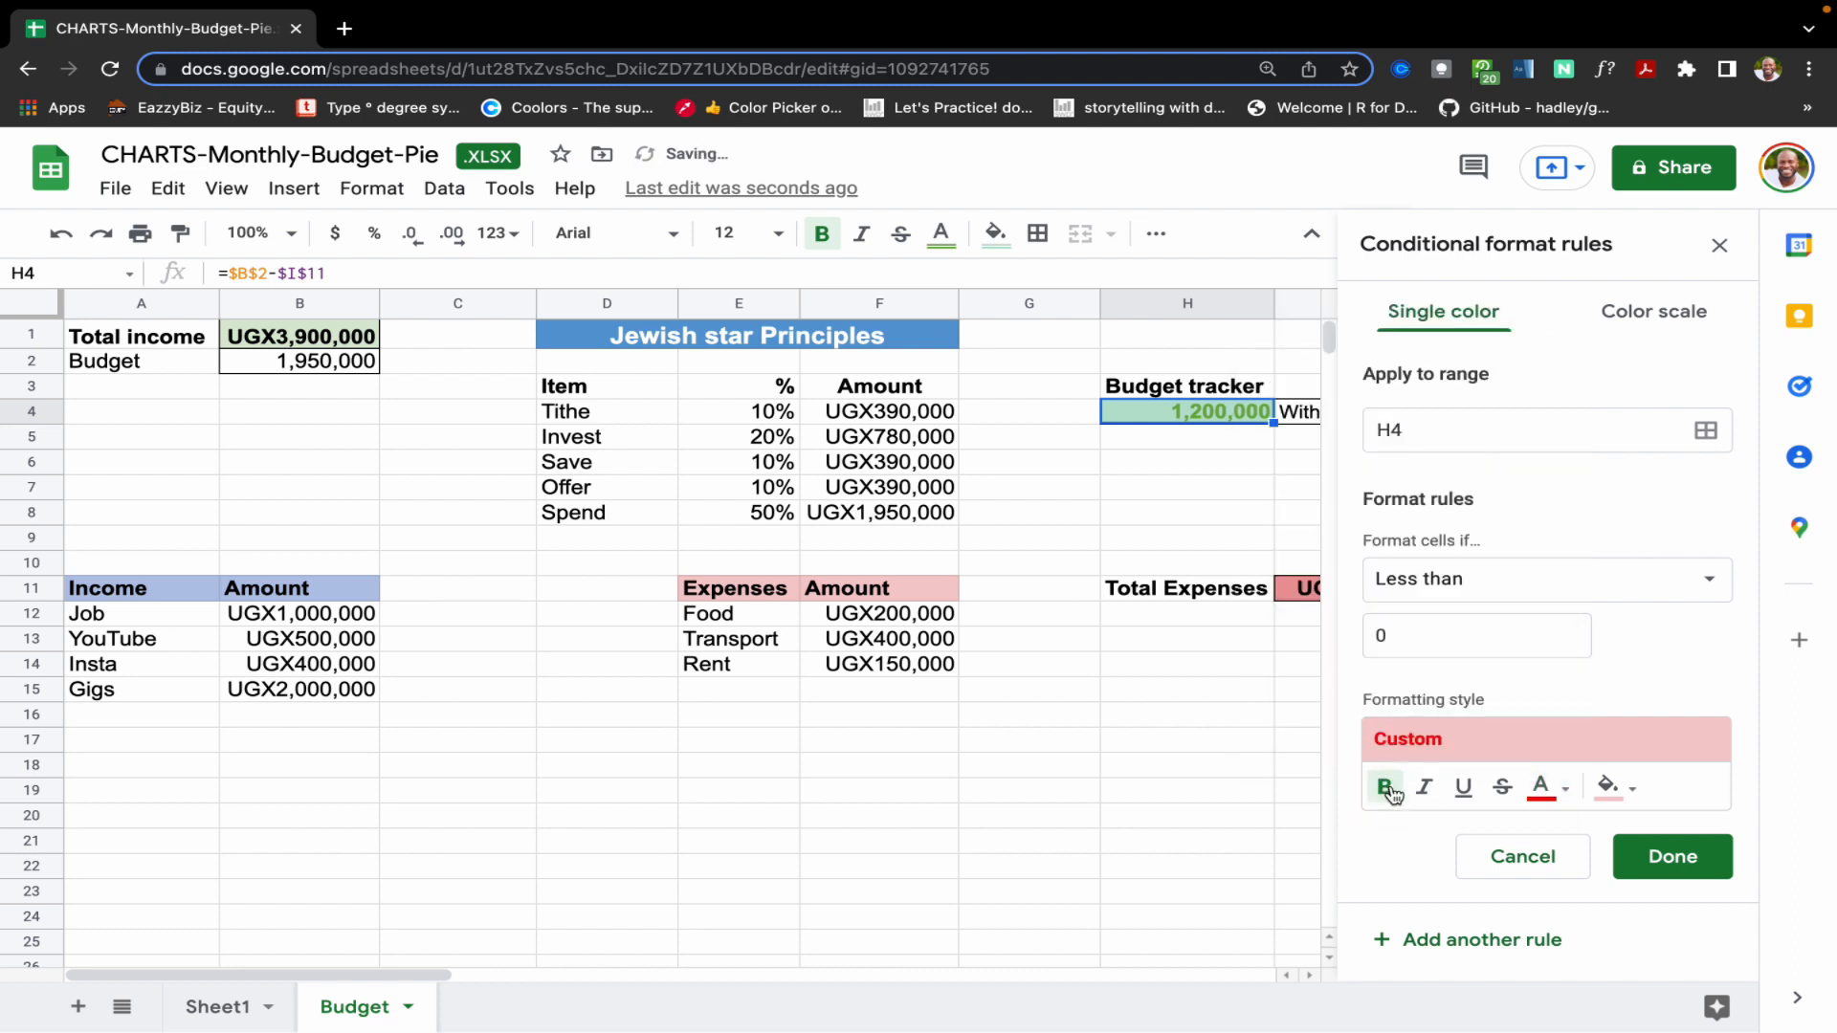
left_click(1671, 858)
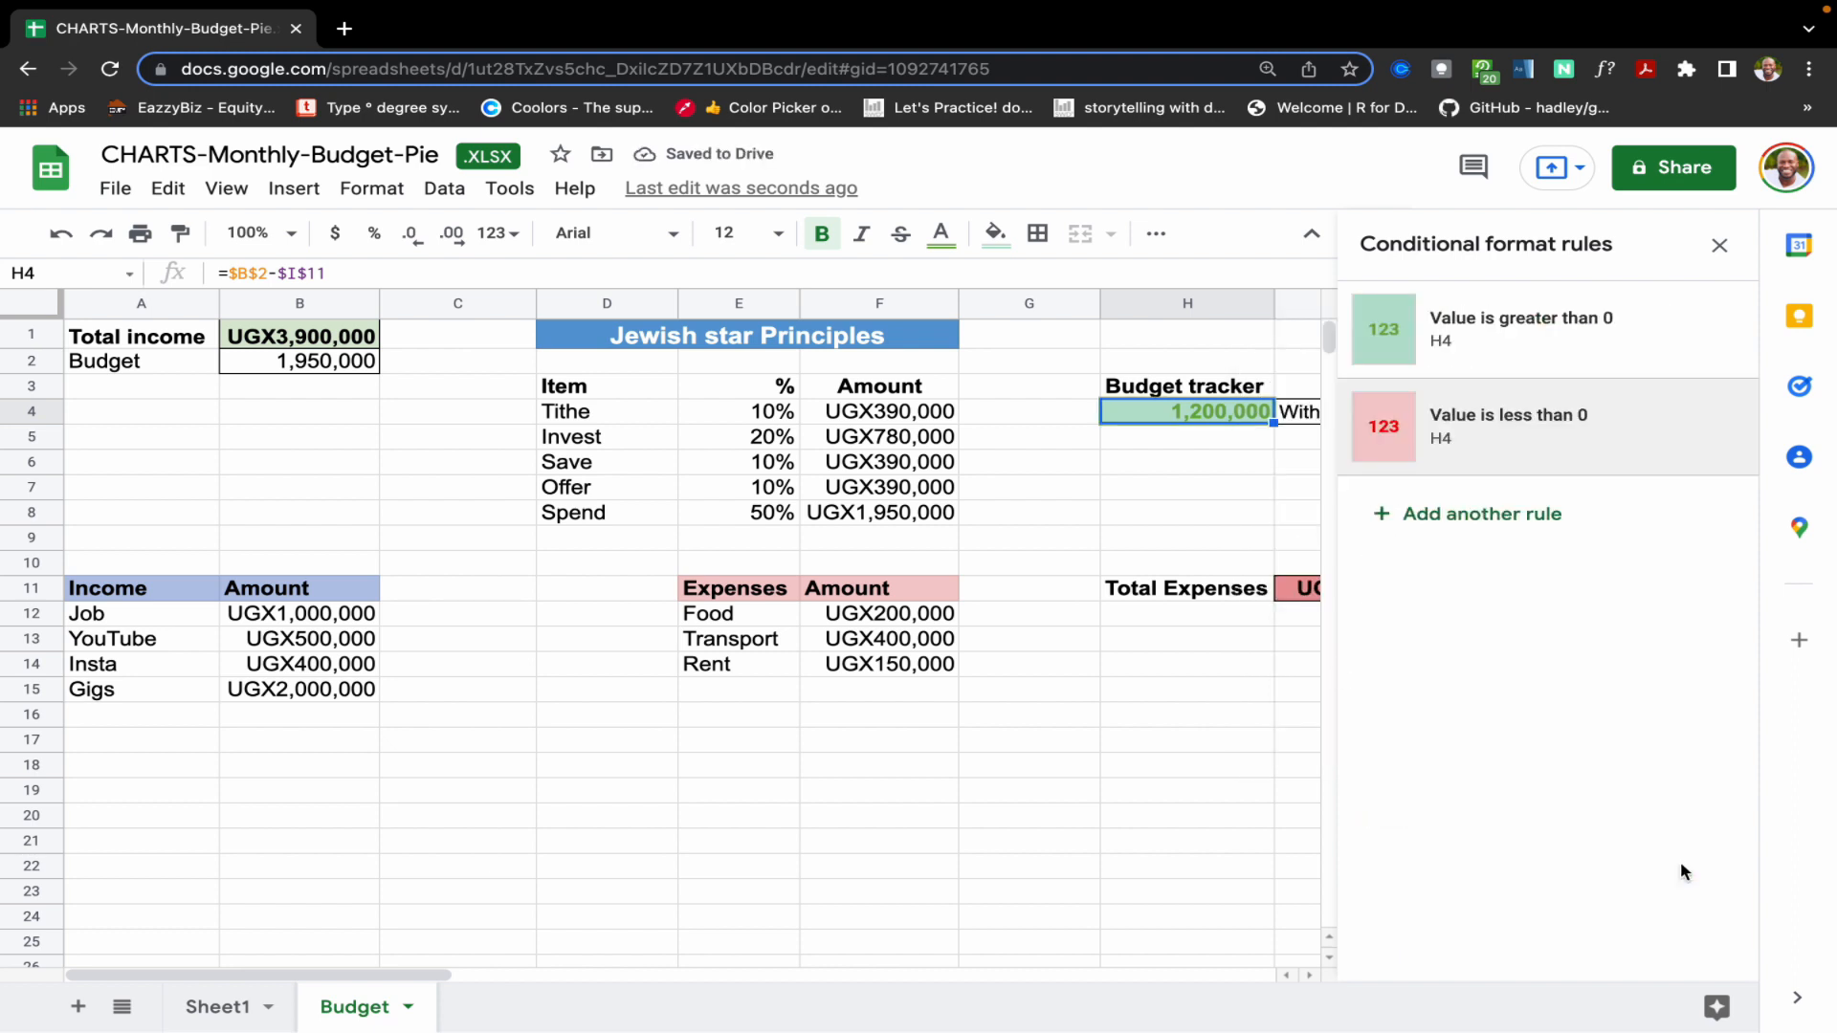
mouse_move(1726, 272)
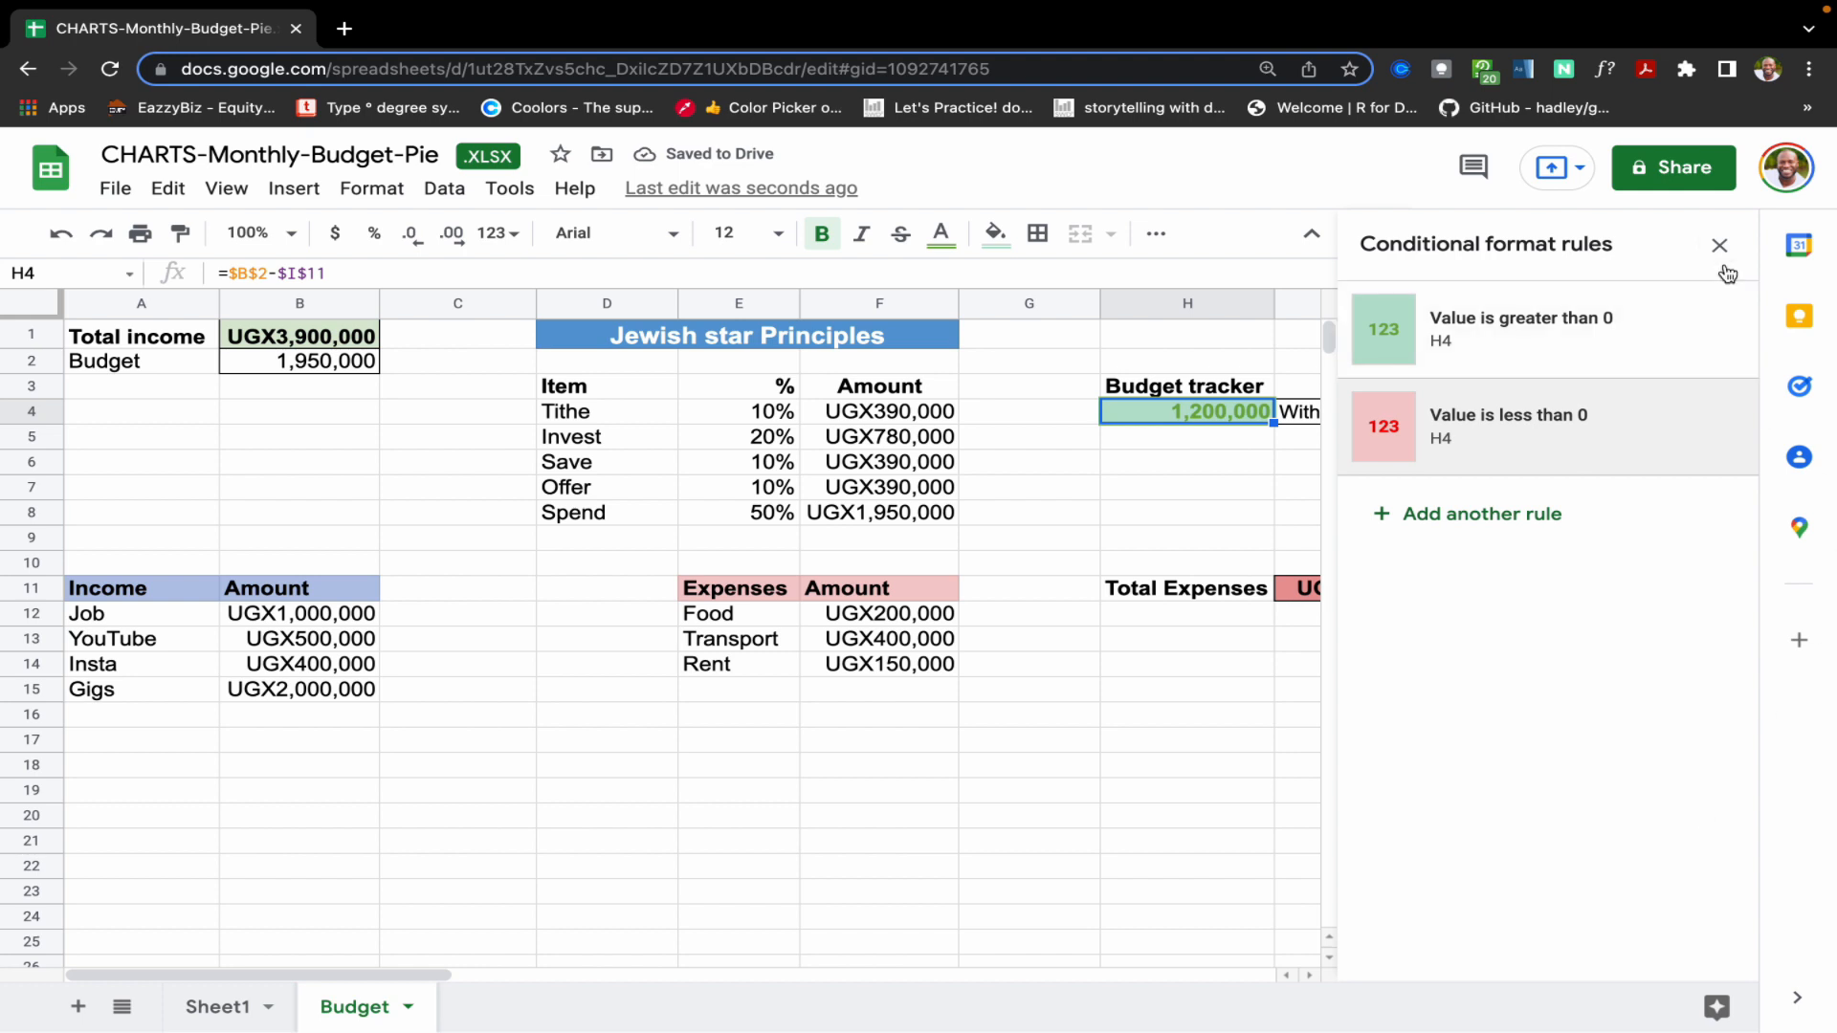
- Add a text-contains 'Within budget' rule on I4 showing green
left_click(1719, 245)
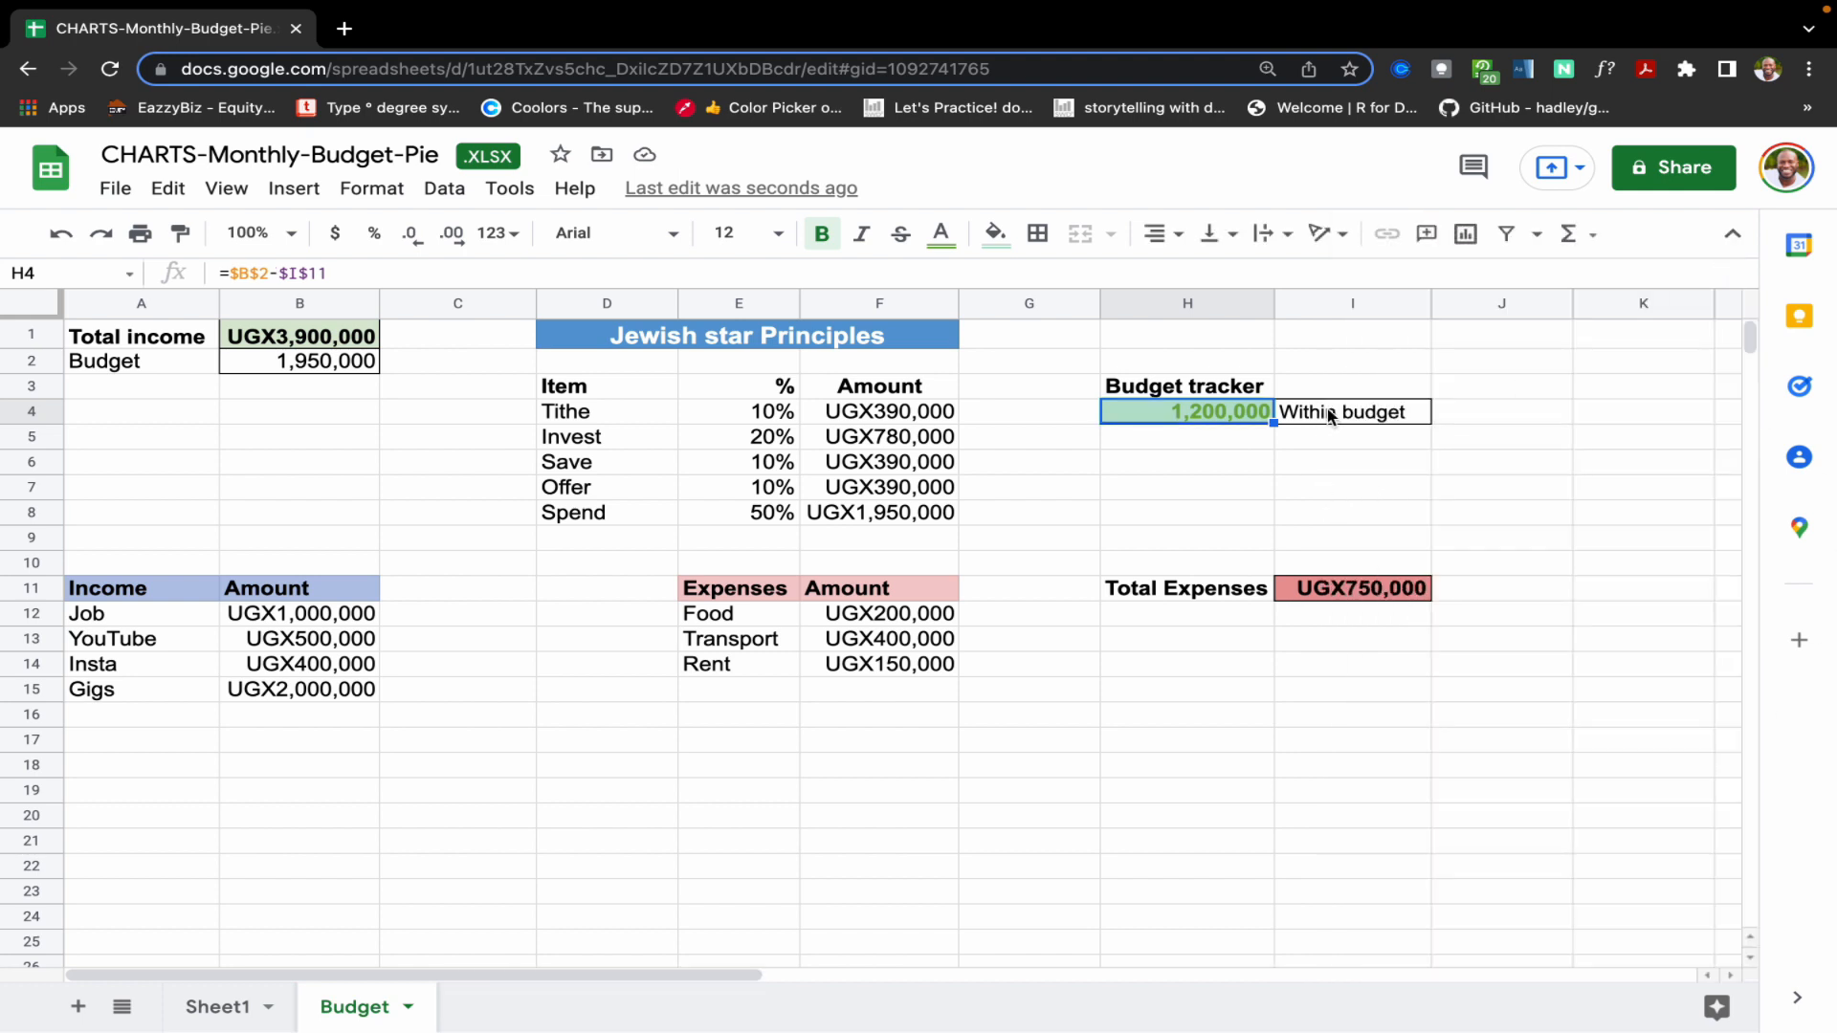
left_click(1353, 411)
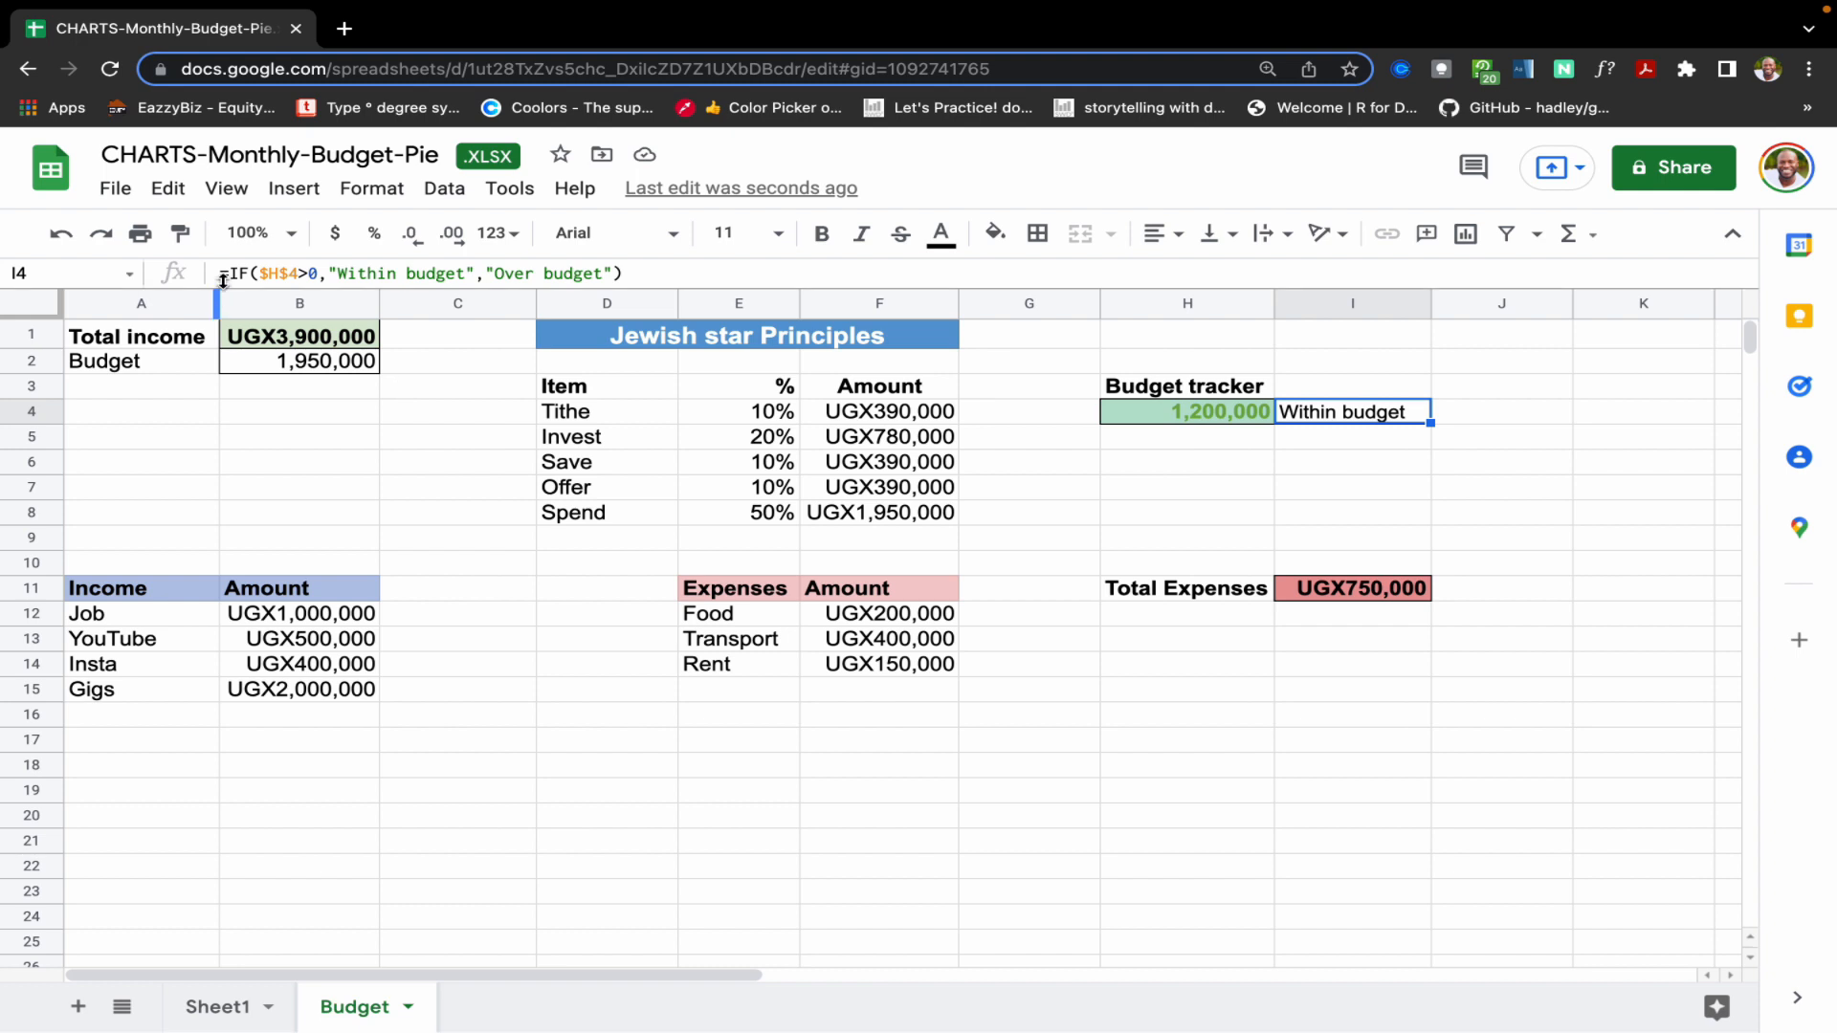
left_click(371, 187)
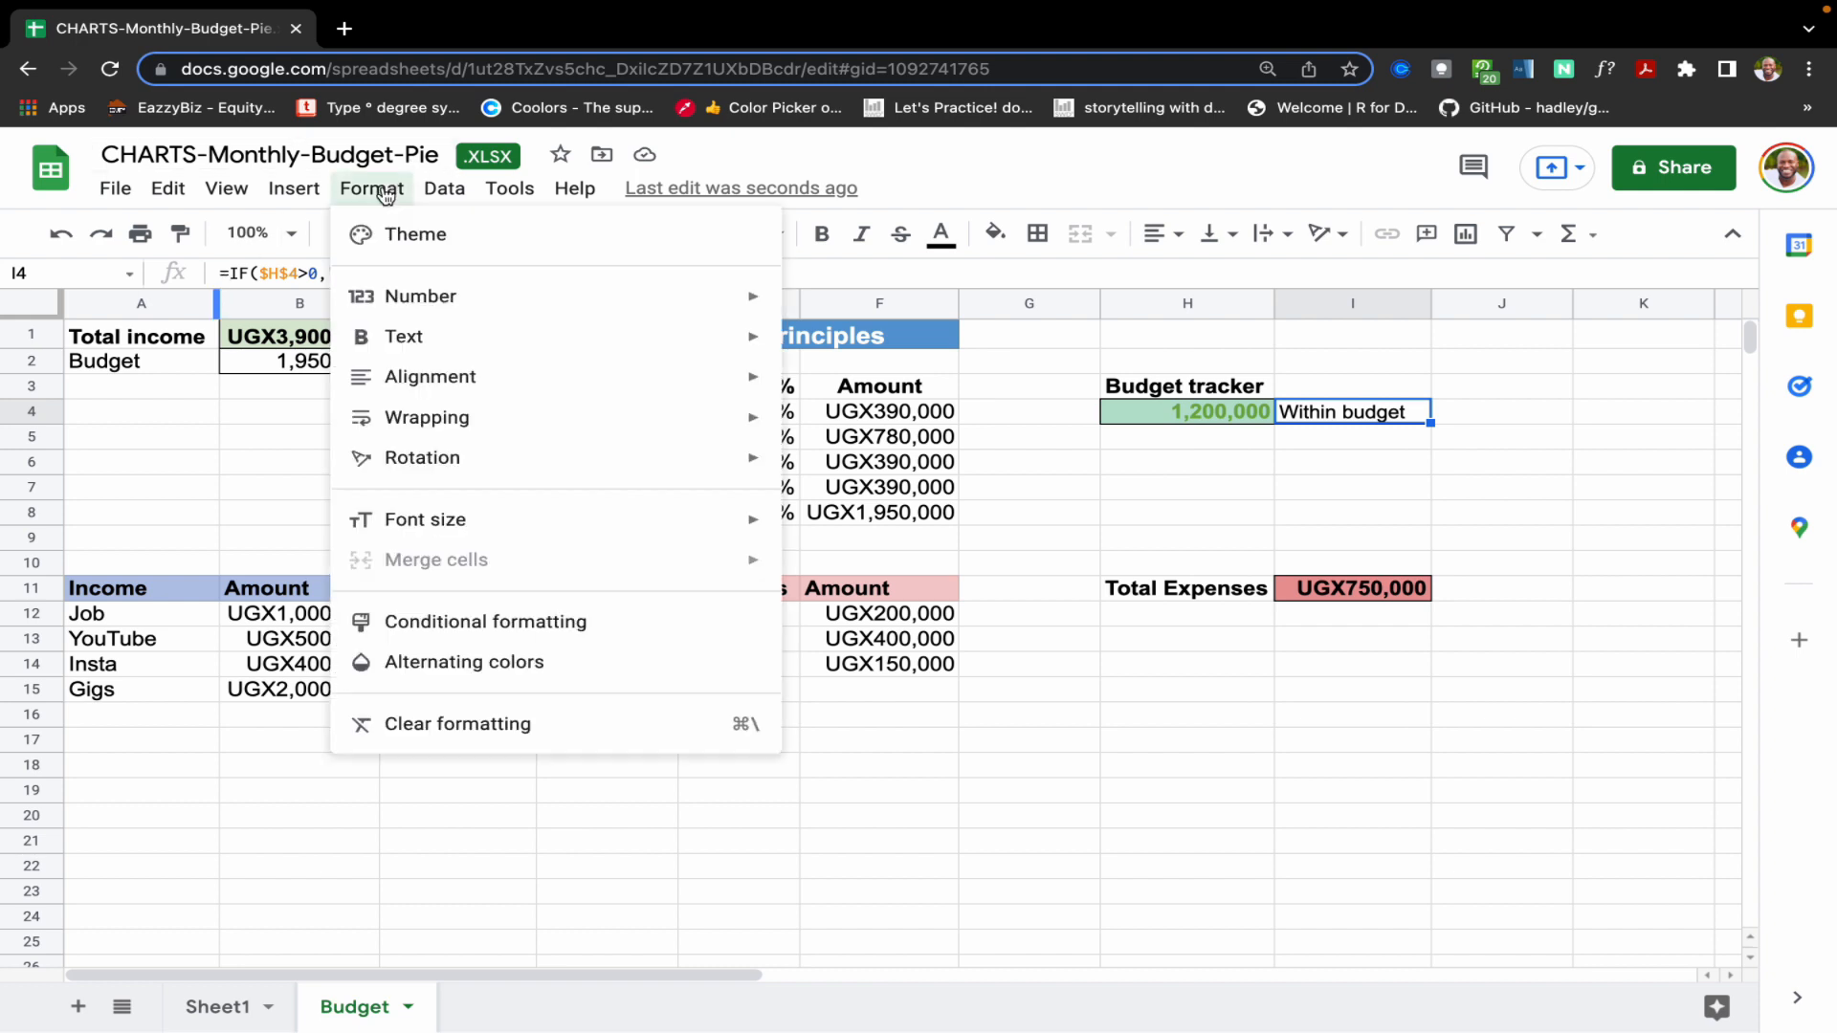
left_click(484, 620)
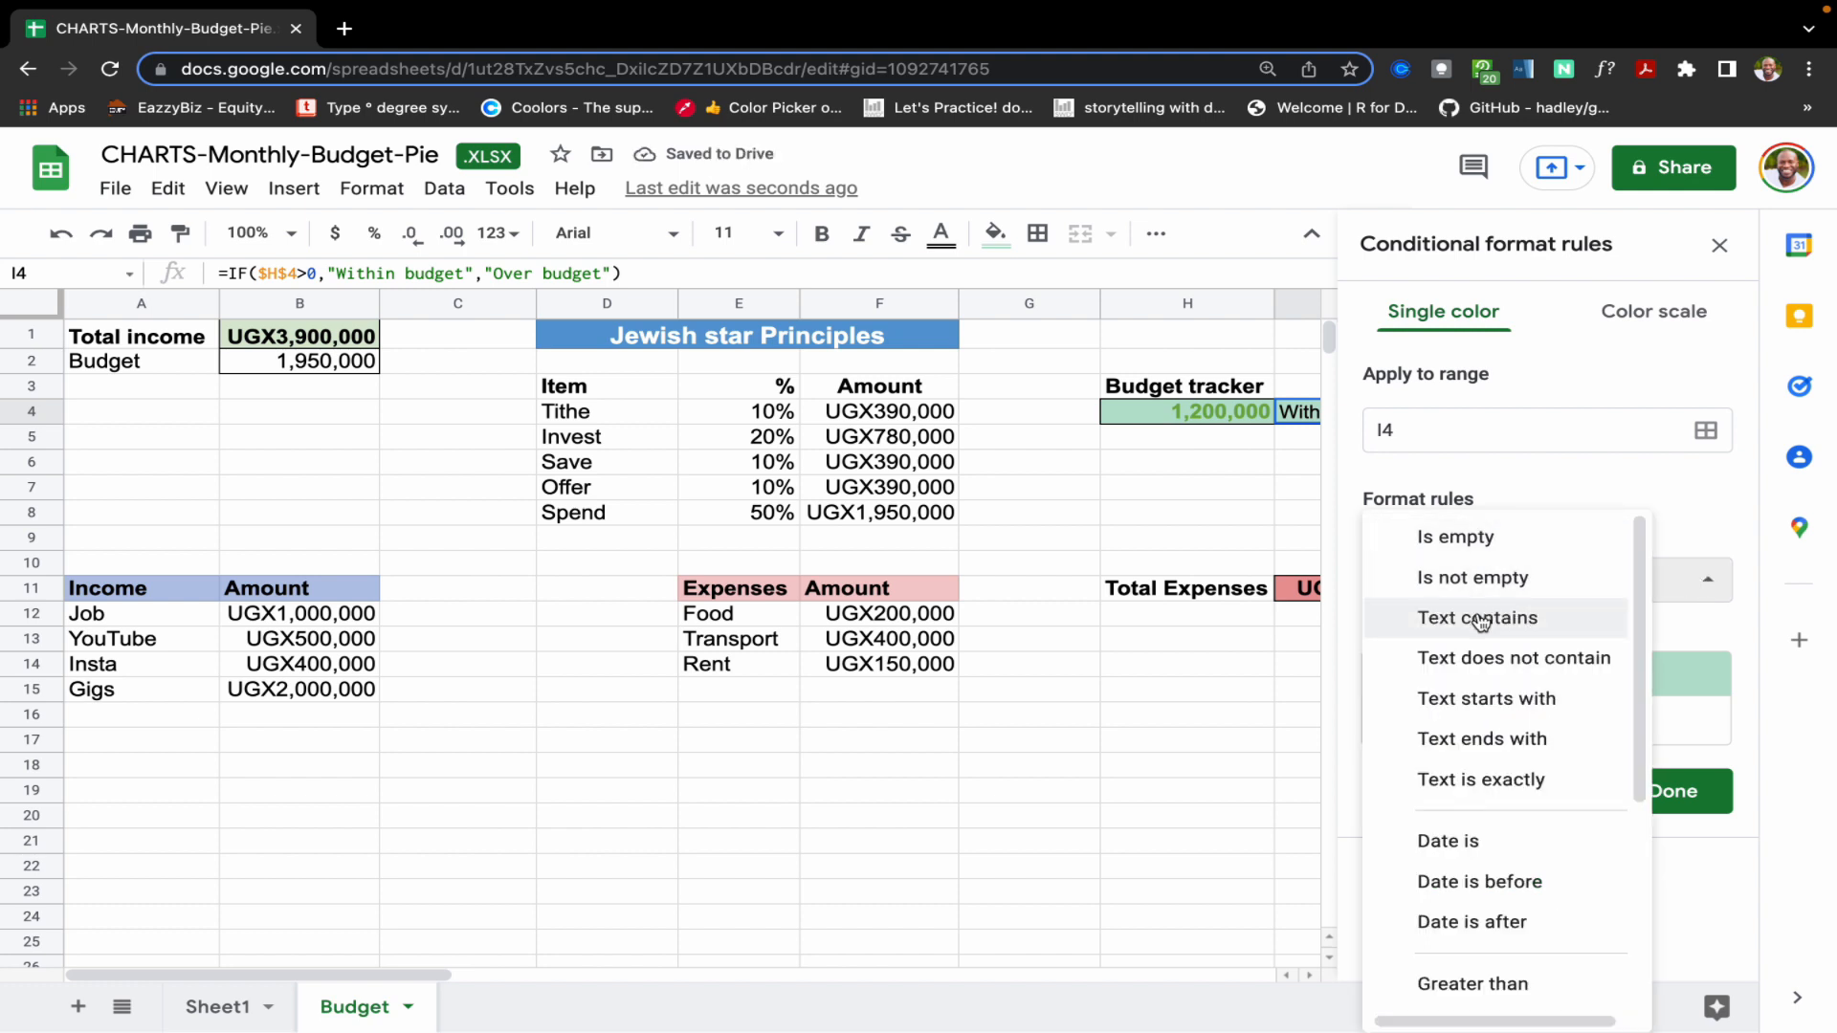
left_click(1478, 619)
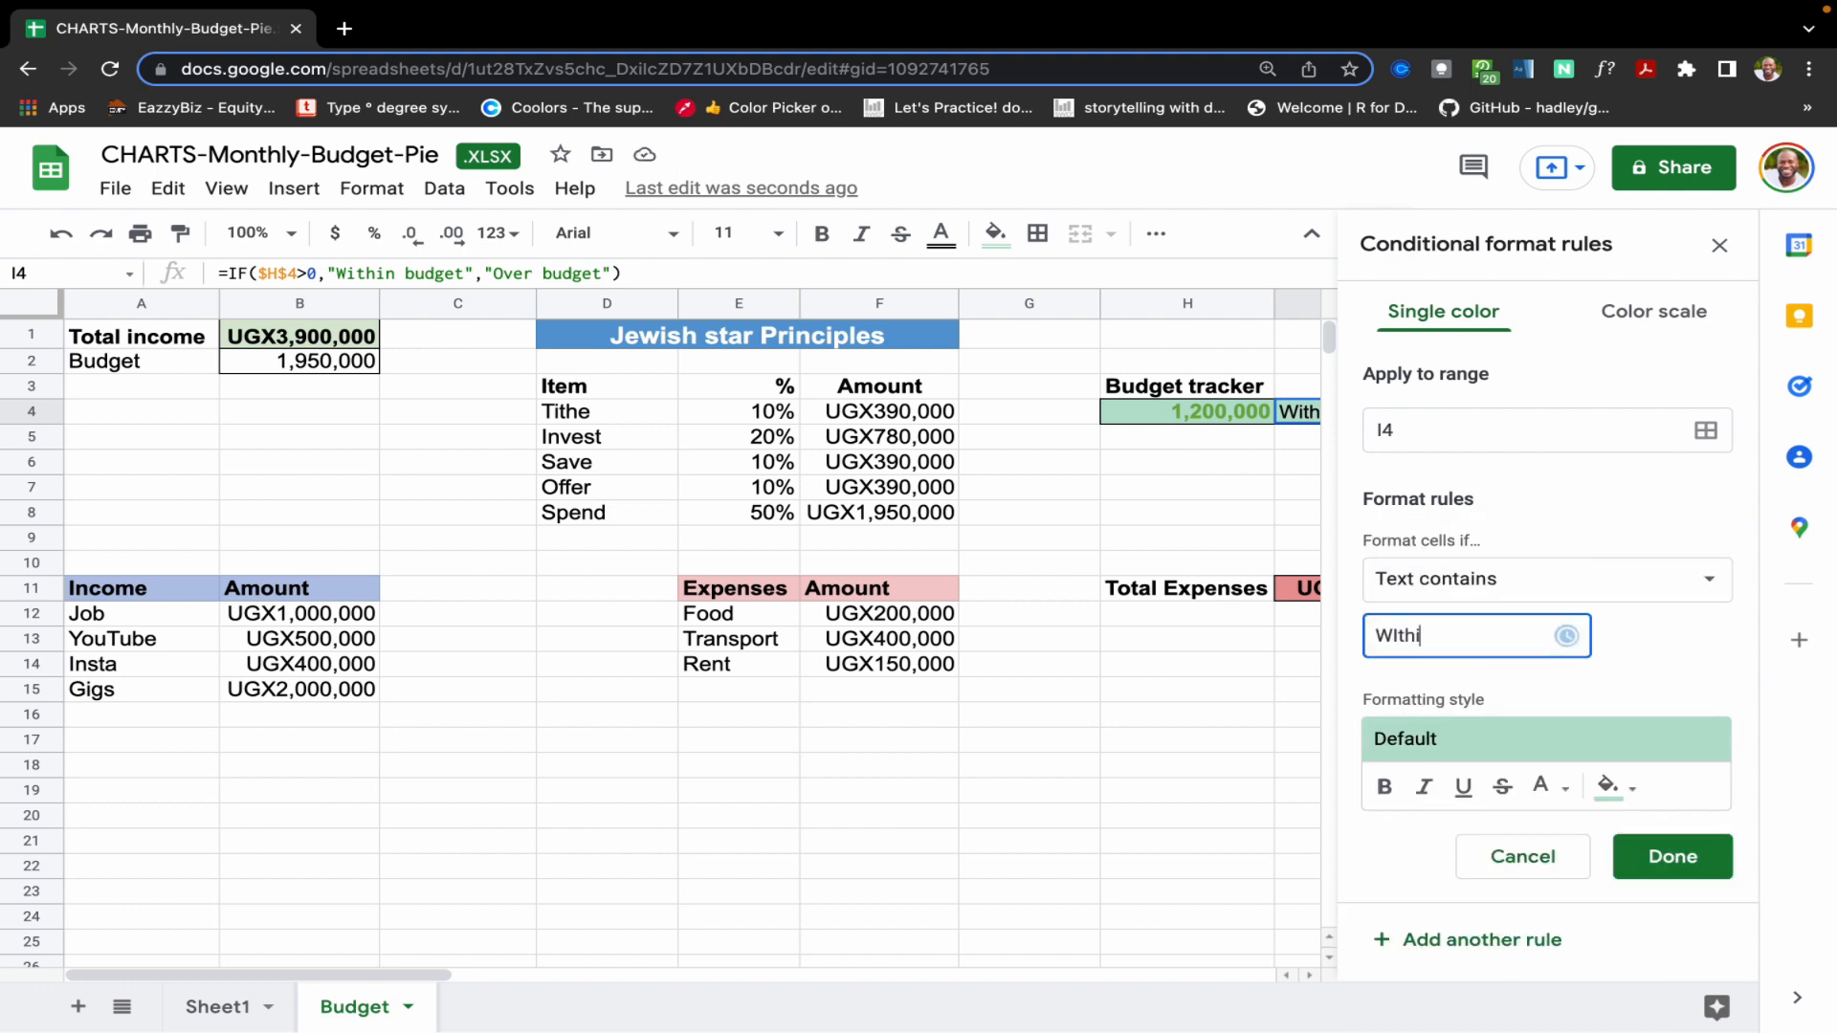
type("n budget")
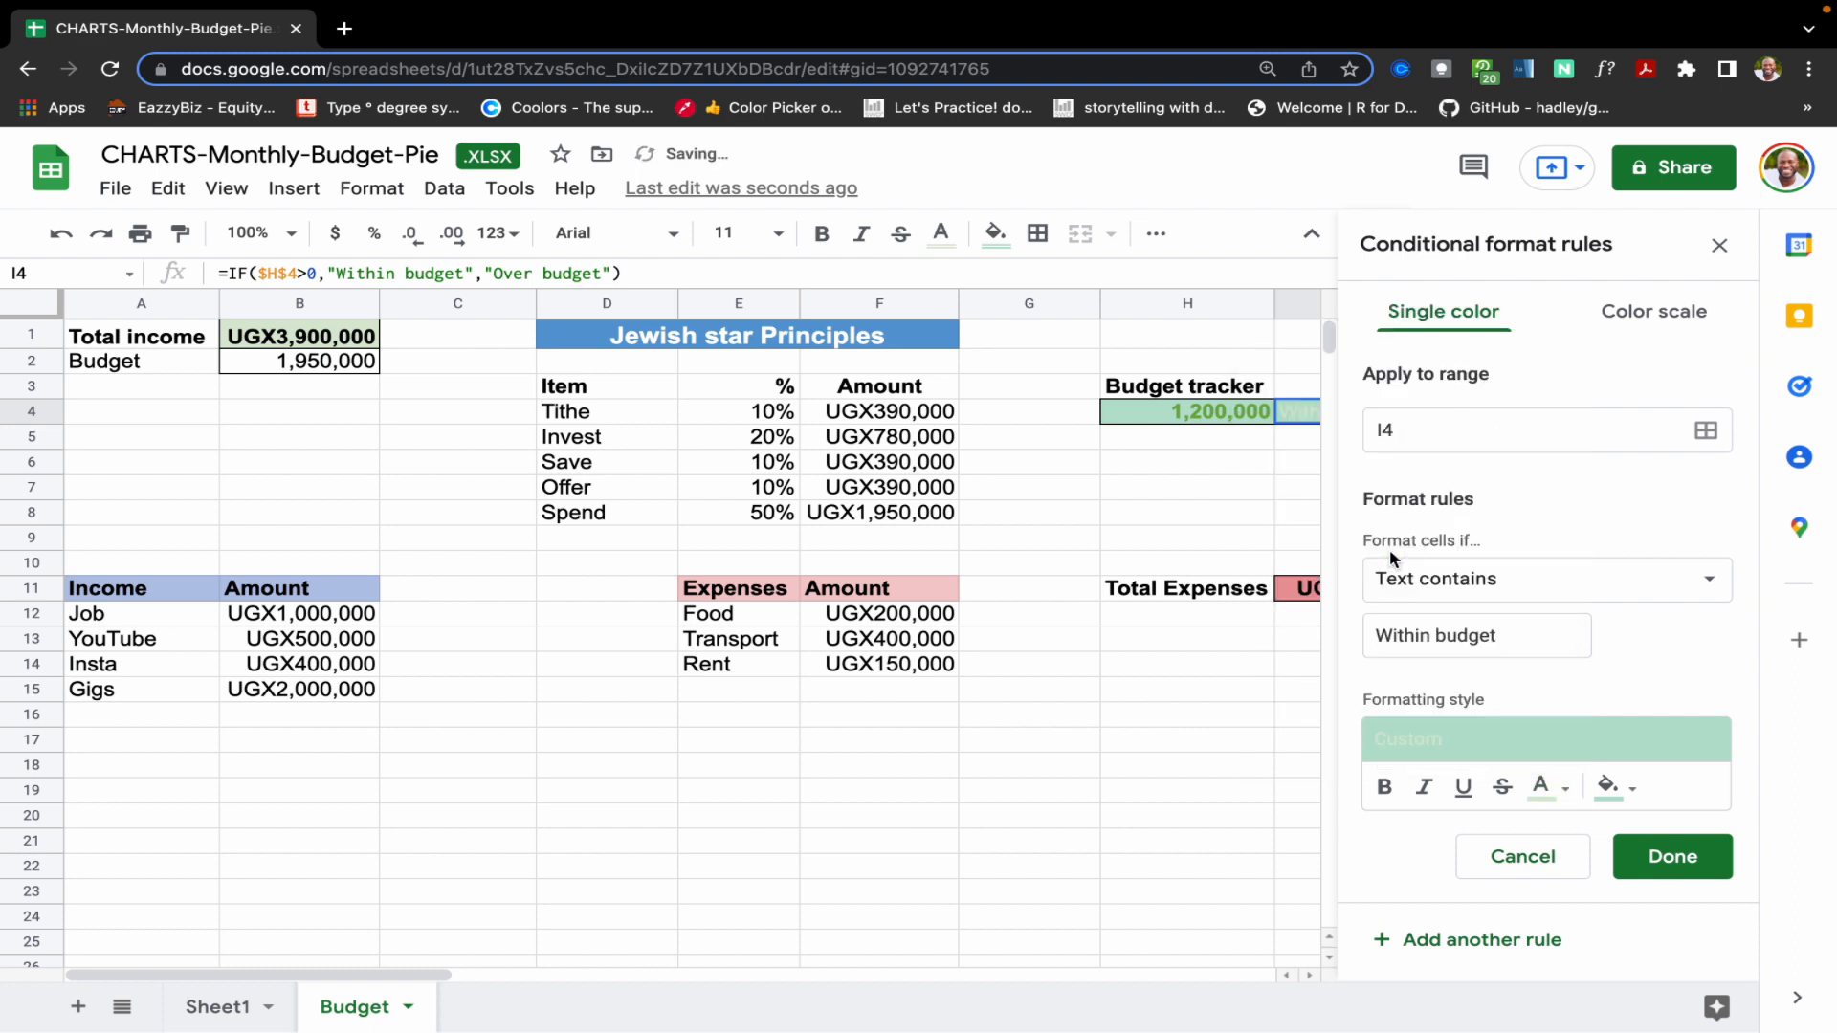
left_click(1611, 786)
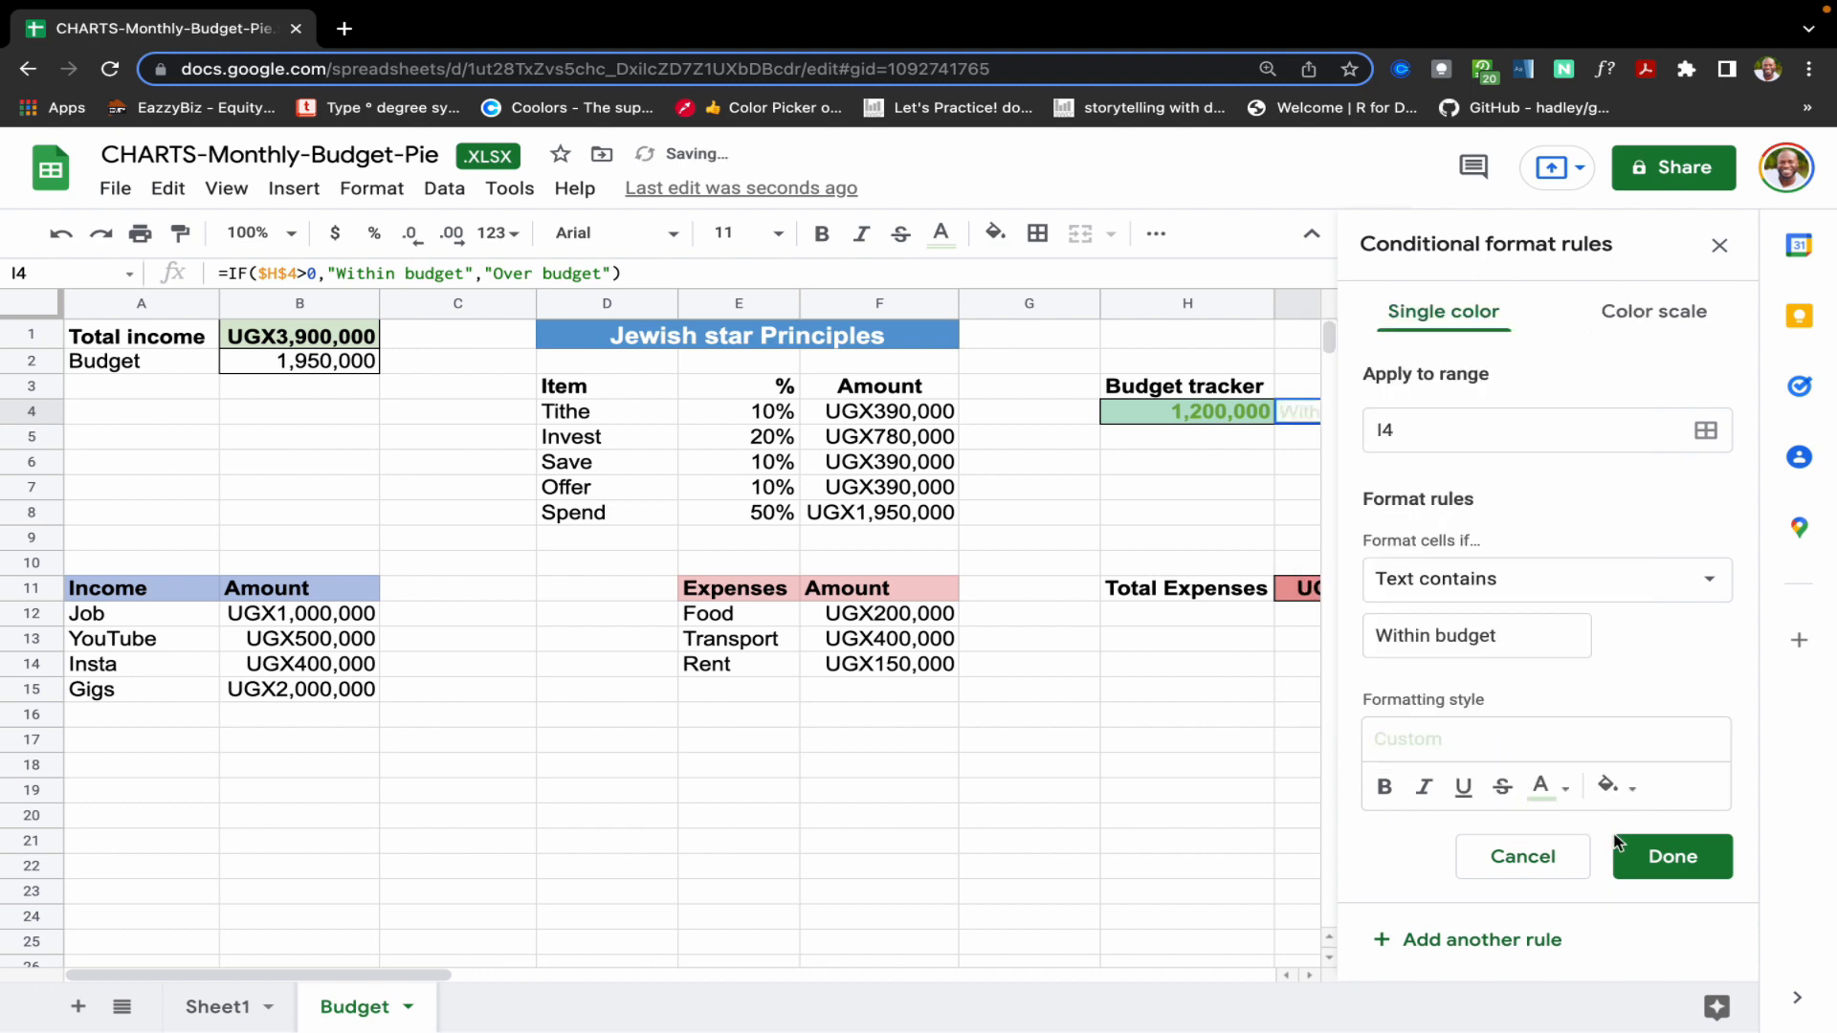
left_click(1558, 787)
type("Ove")
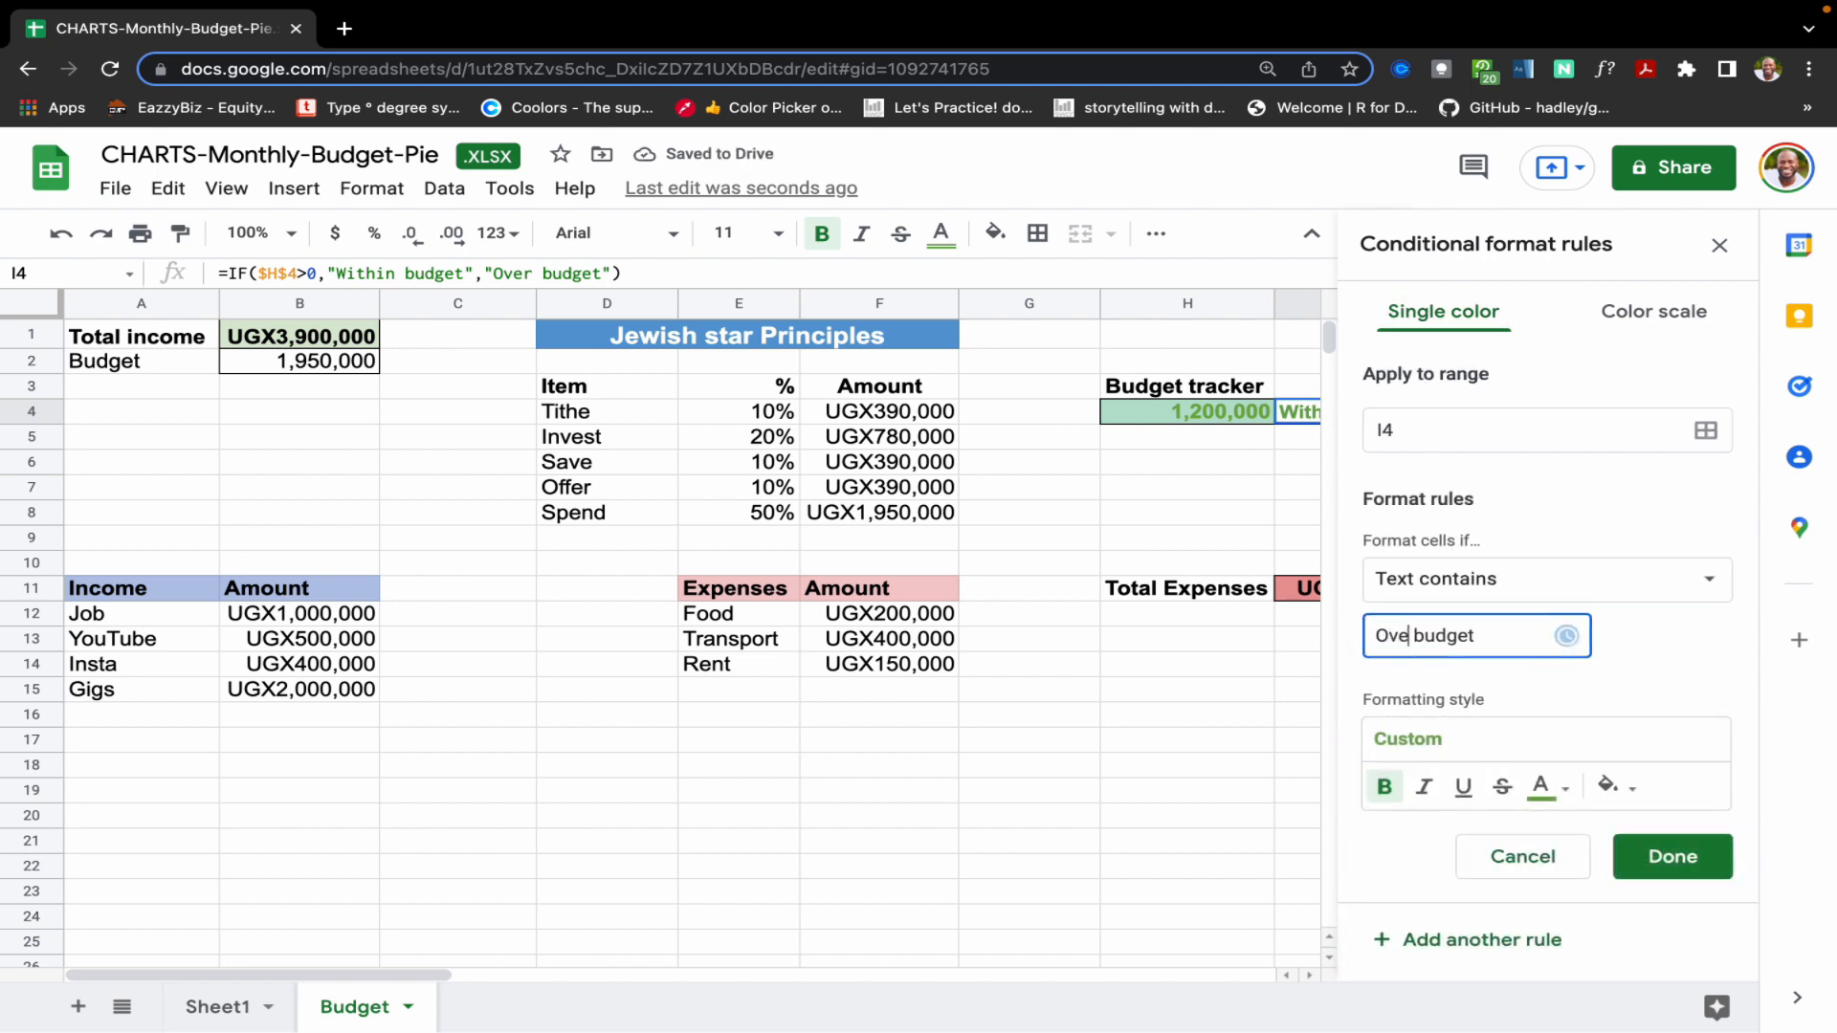
- Add a text-contains 'Over budget' rule on I4 showing red, then close the rules sidebar
type("r")
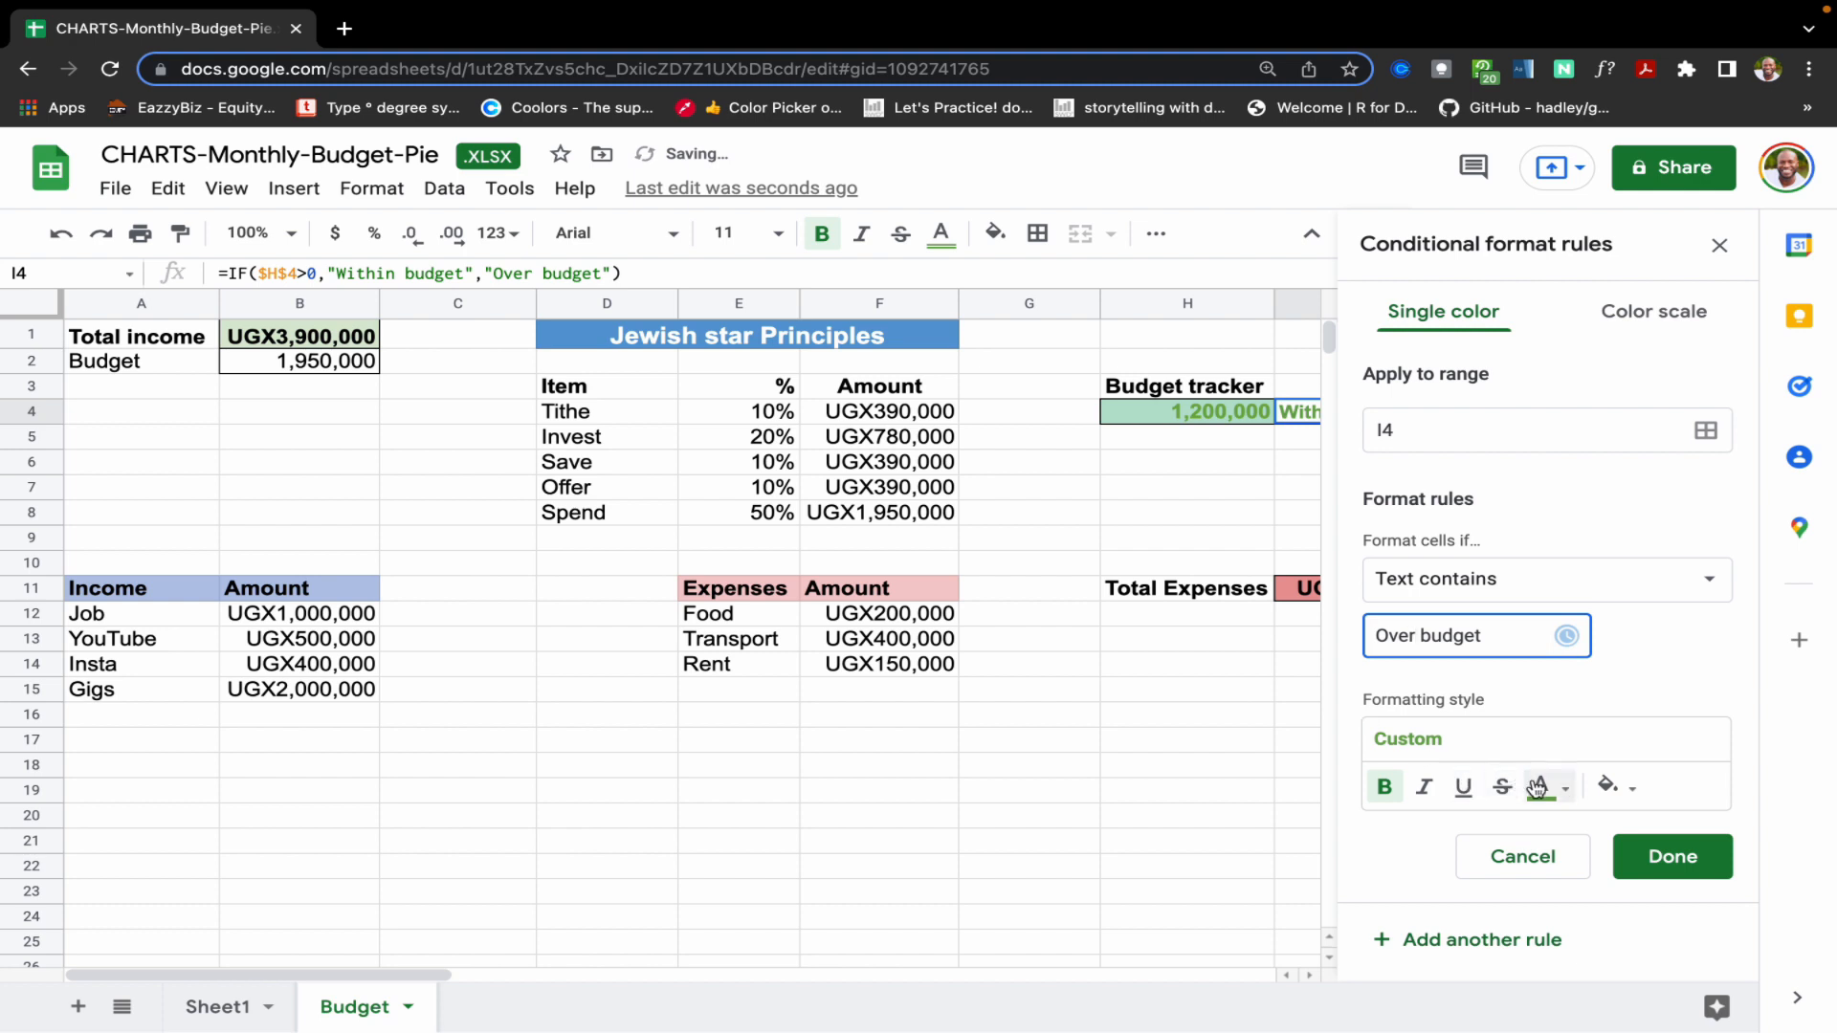
left_click(1542, 787)
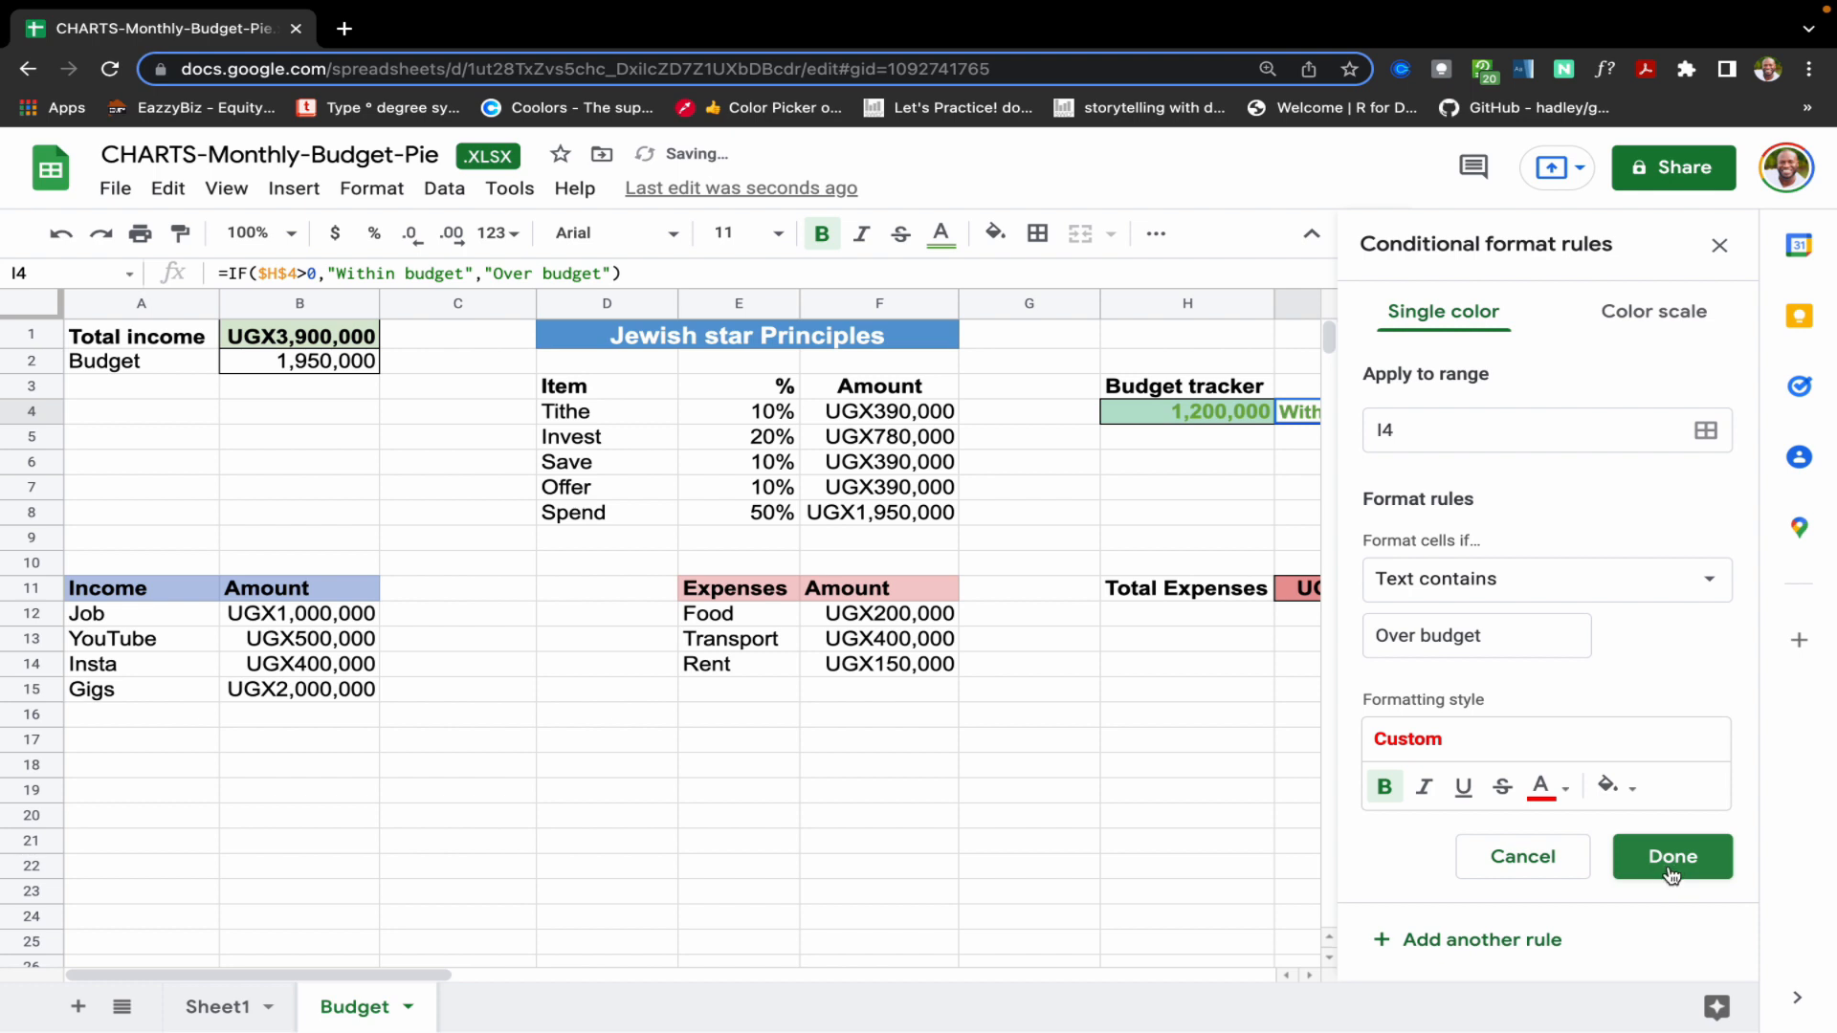
left_click(1673, 857)
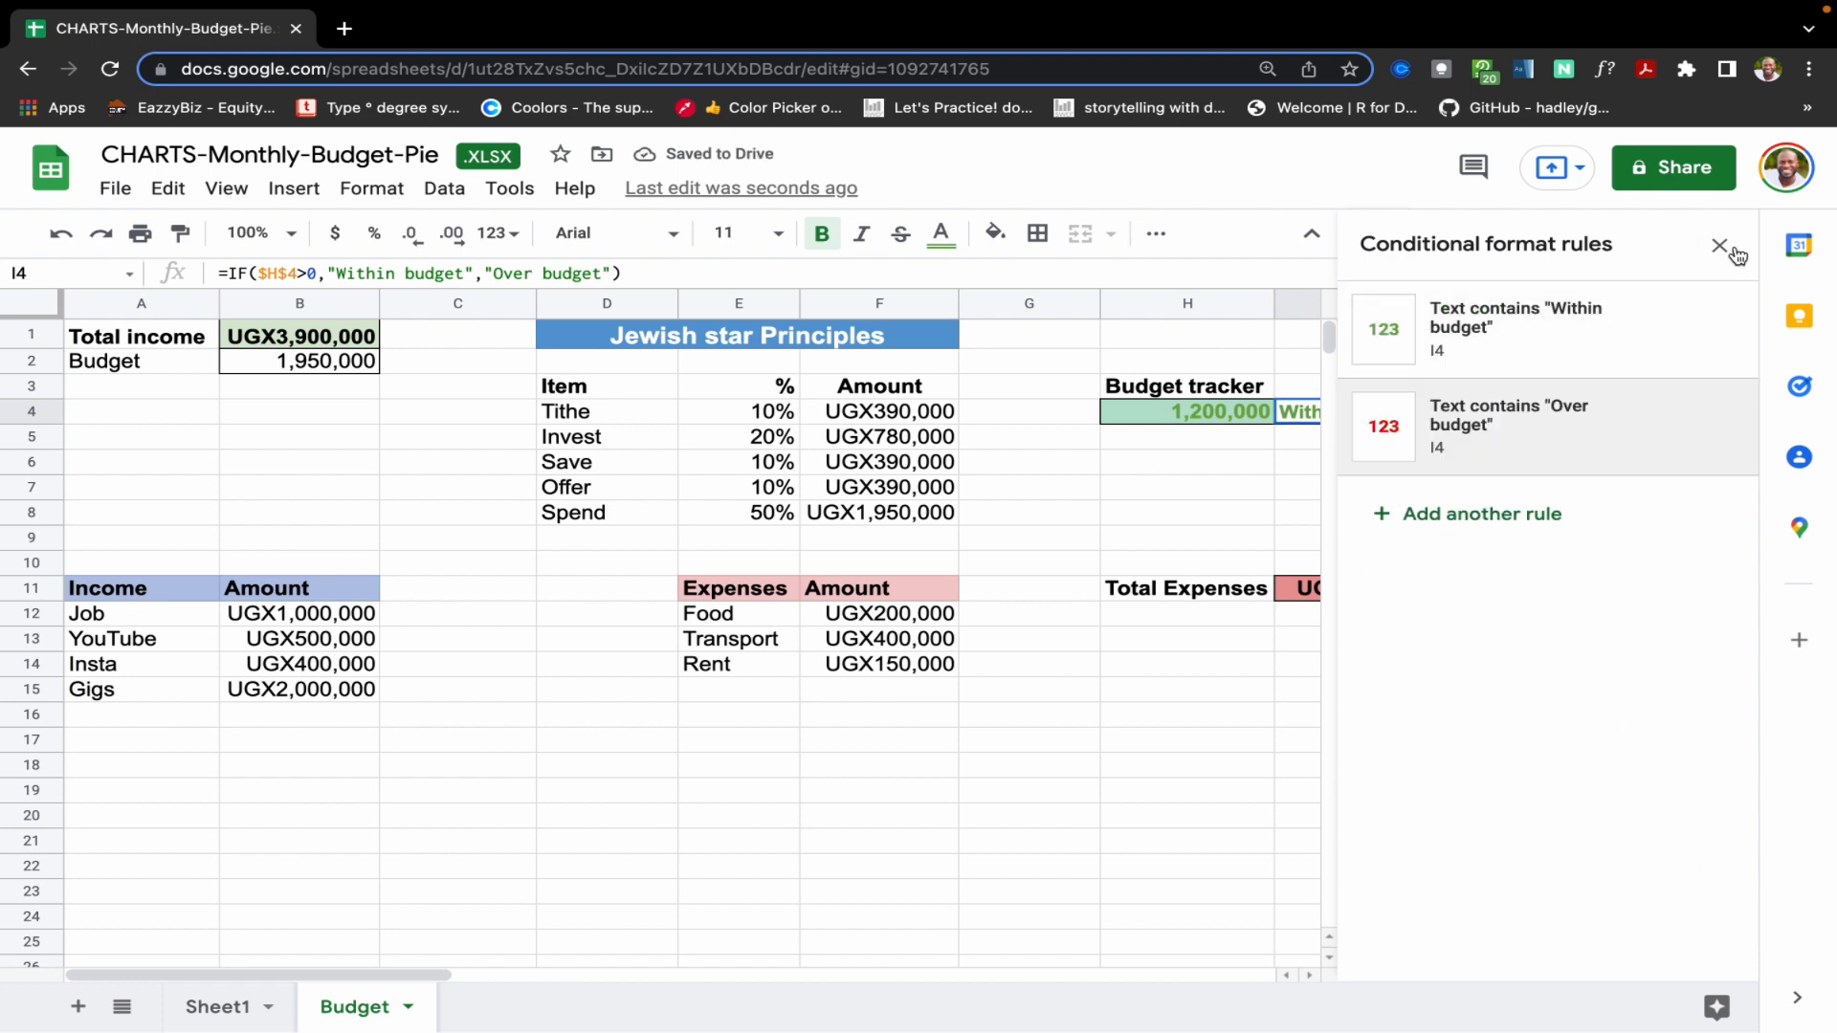
left_click(1718, 247)
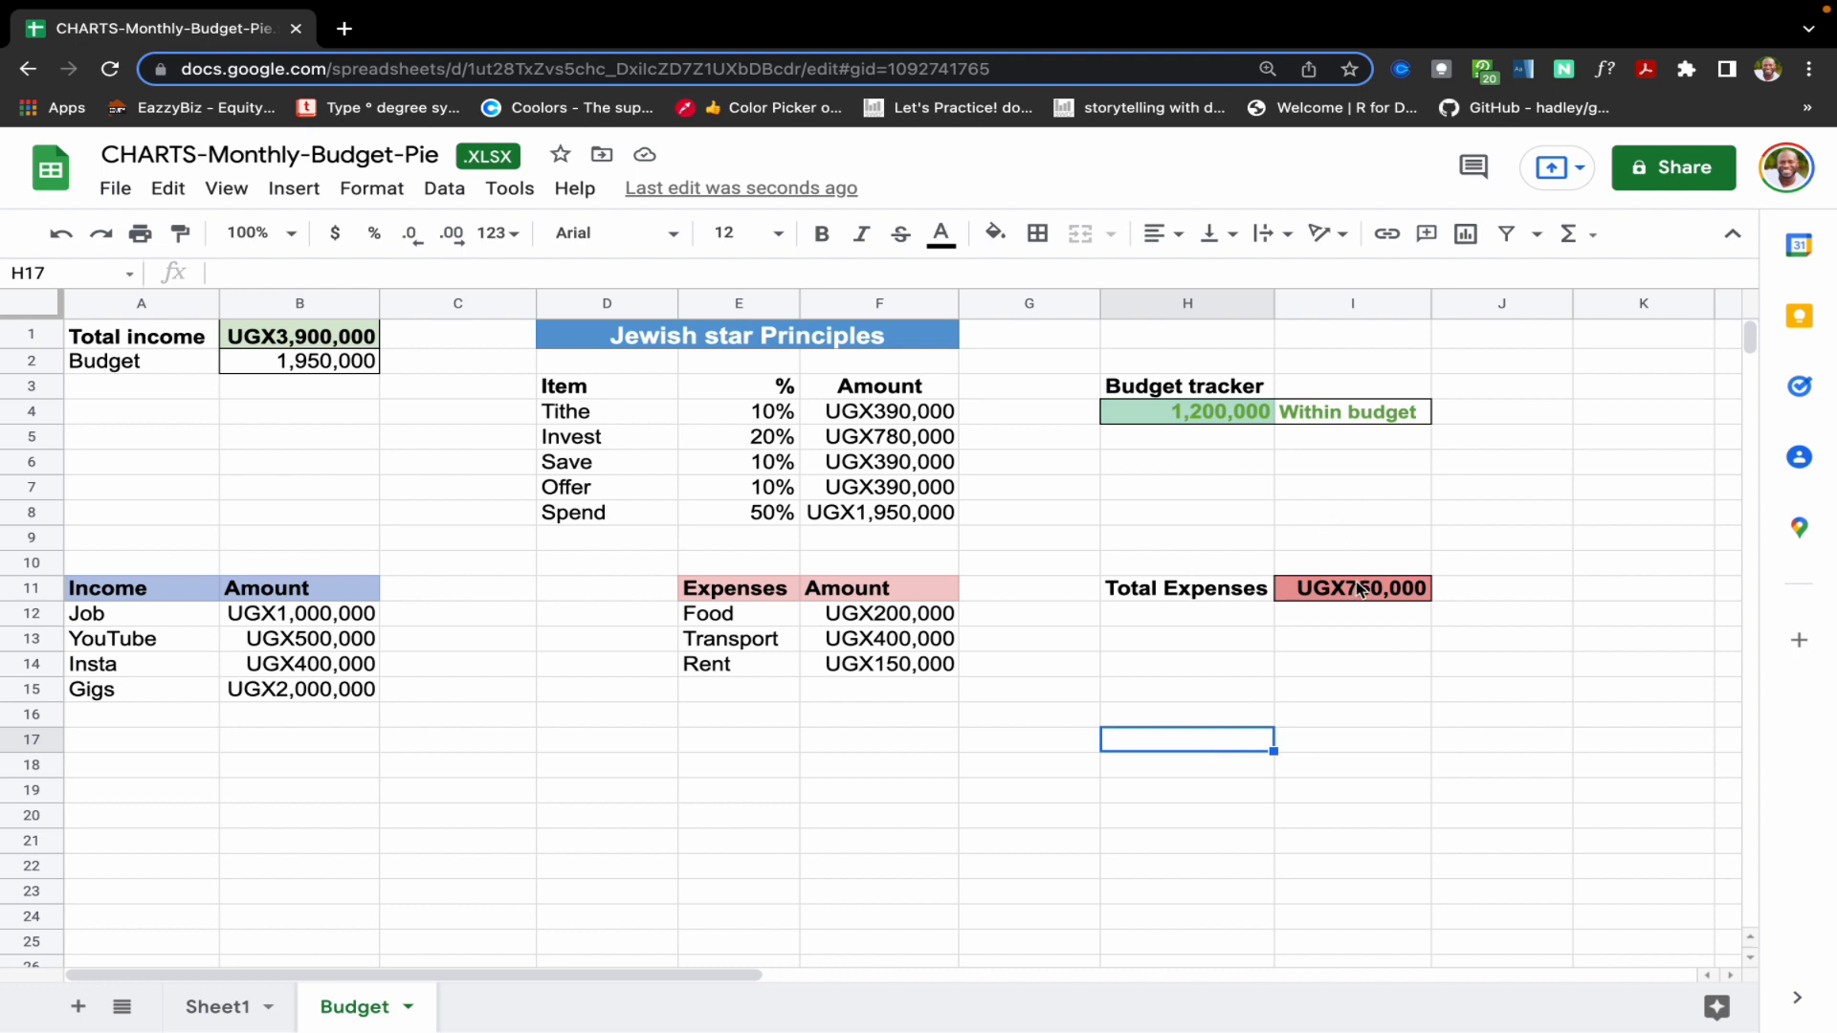
- Test-enter Total Expenses as UGX2,000,000 in I11 and confirm H4's =$B$2-$I$11 shows Over budget
left_click(878, 689)
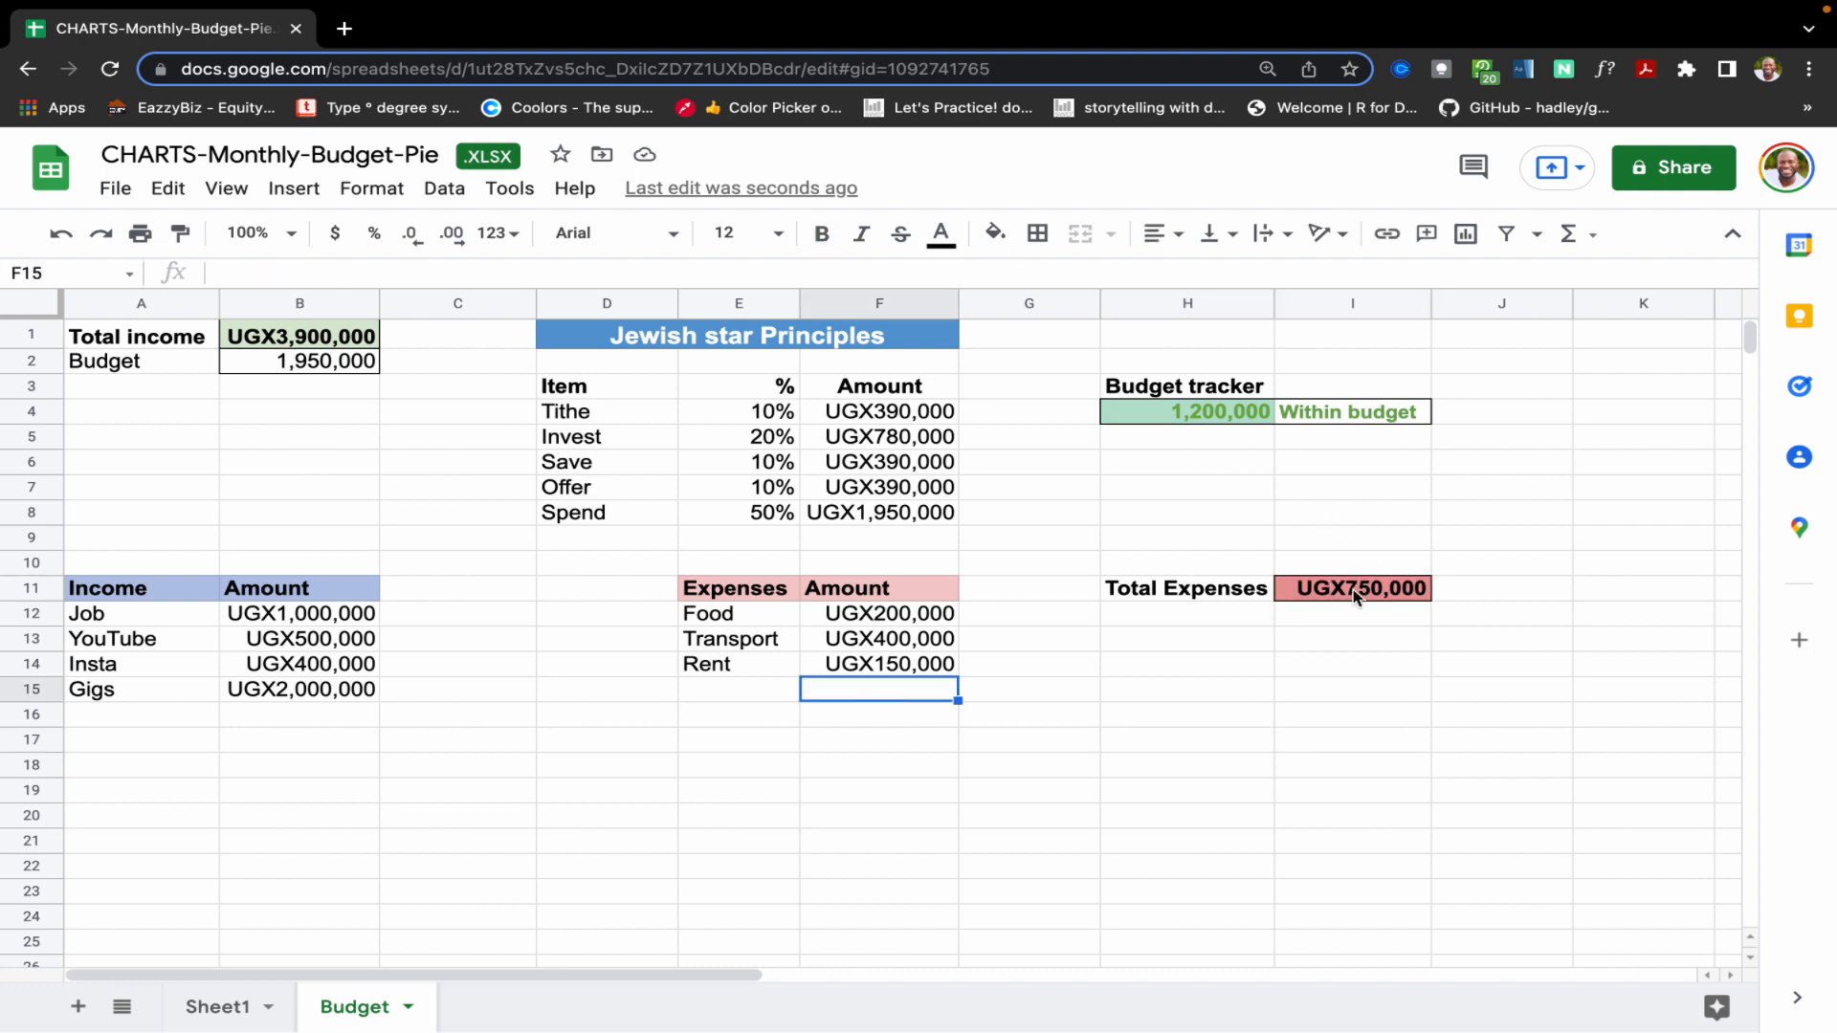
left_click(1353, 587)
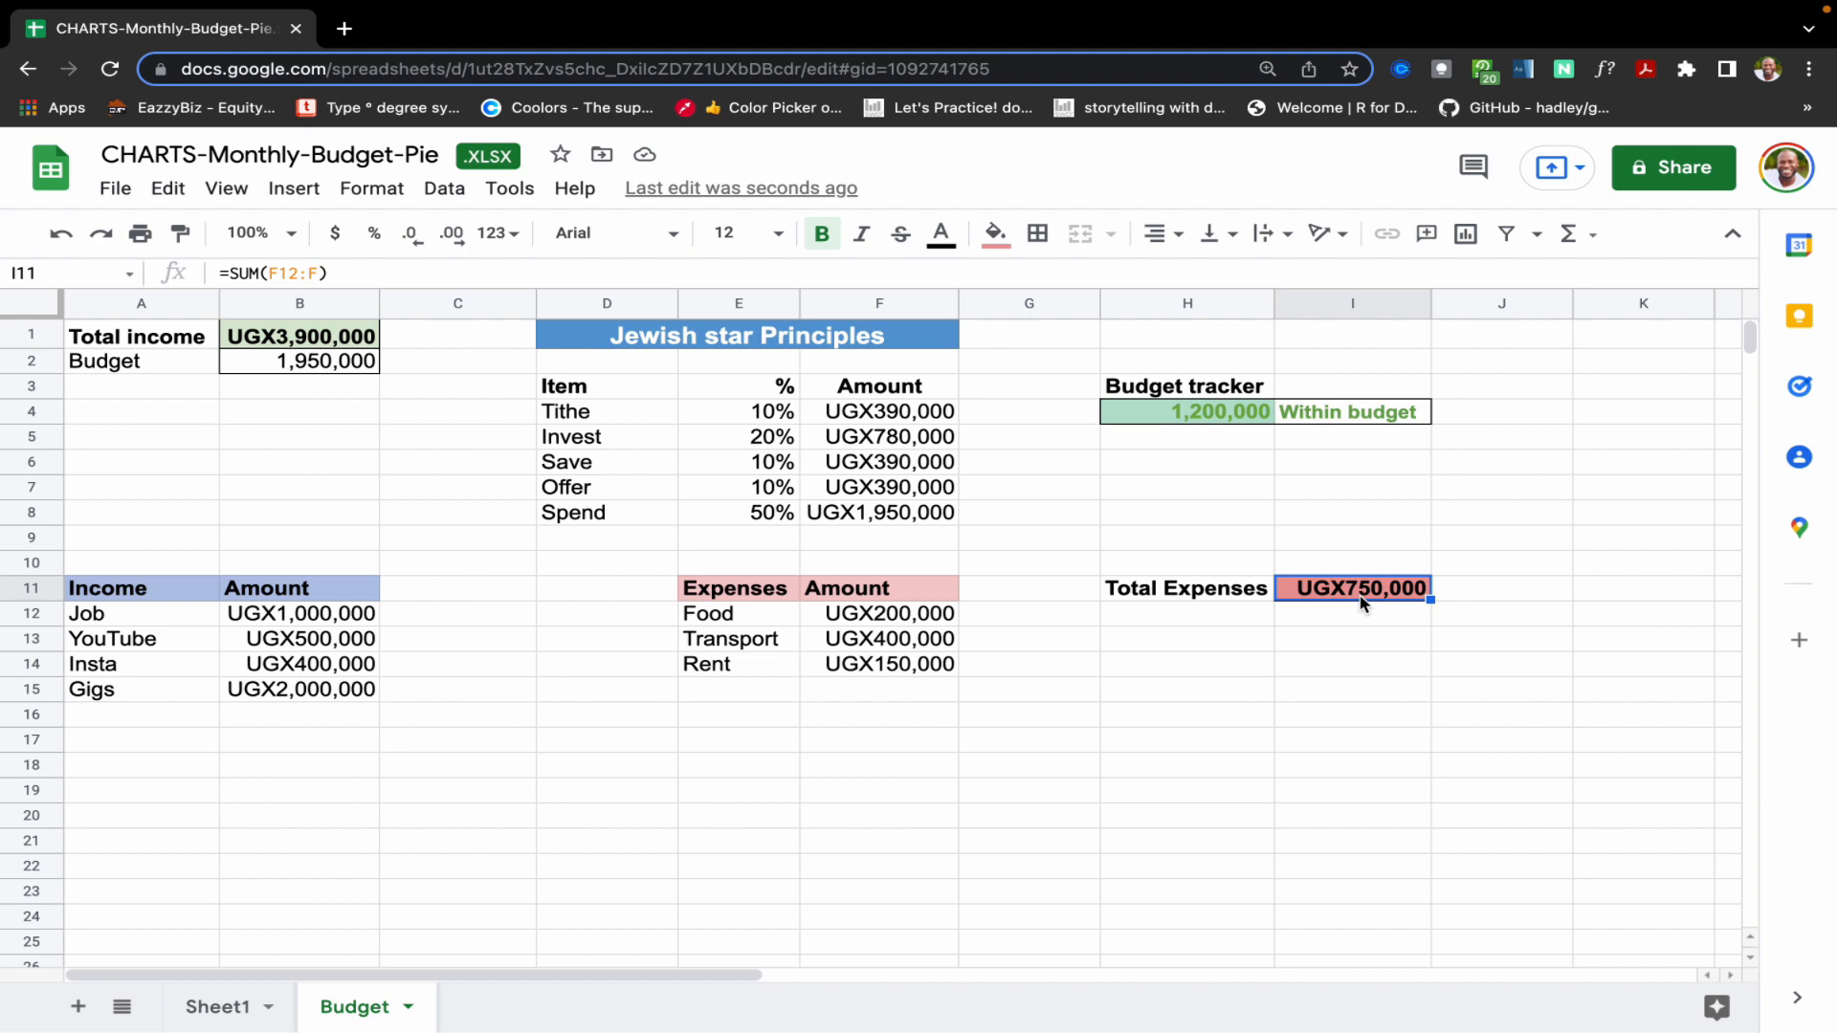
type("20")
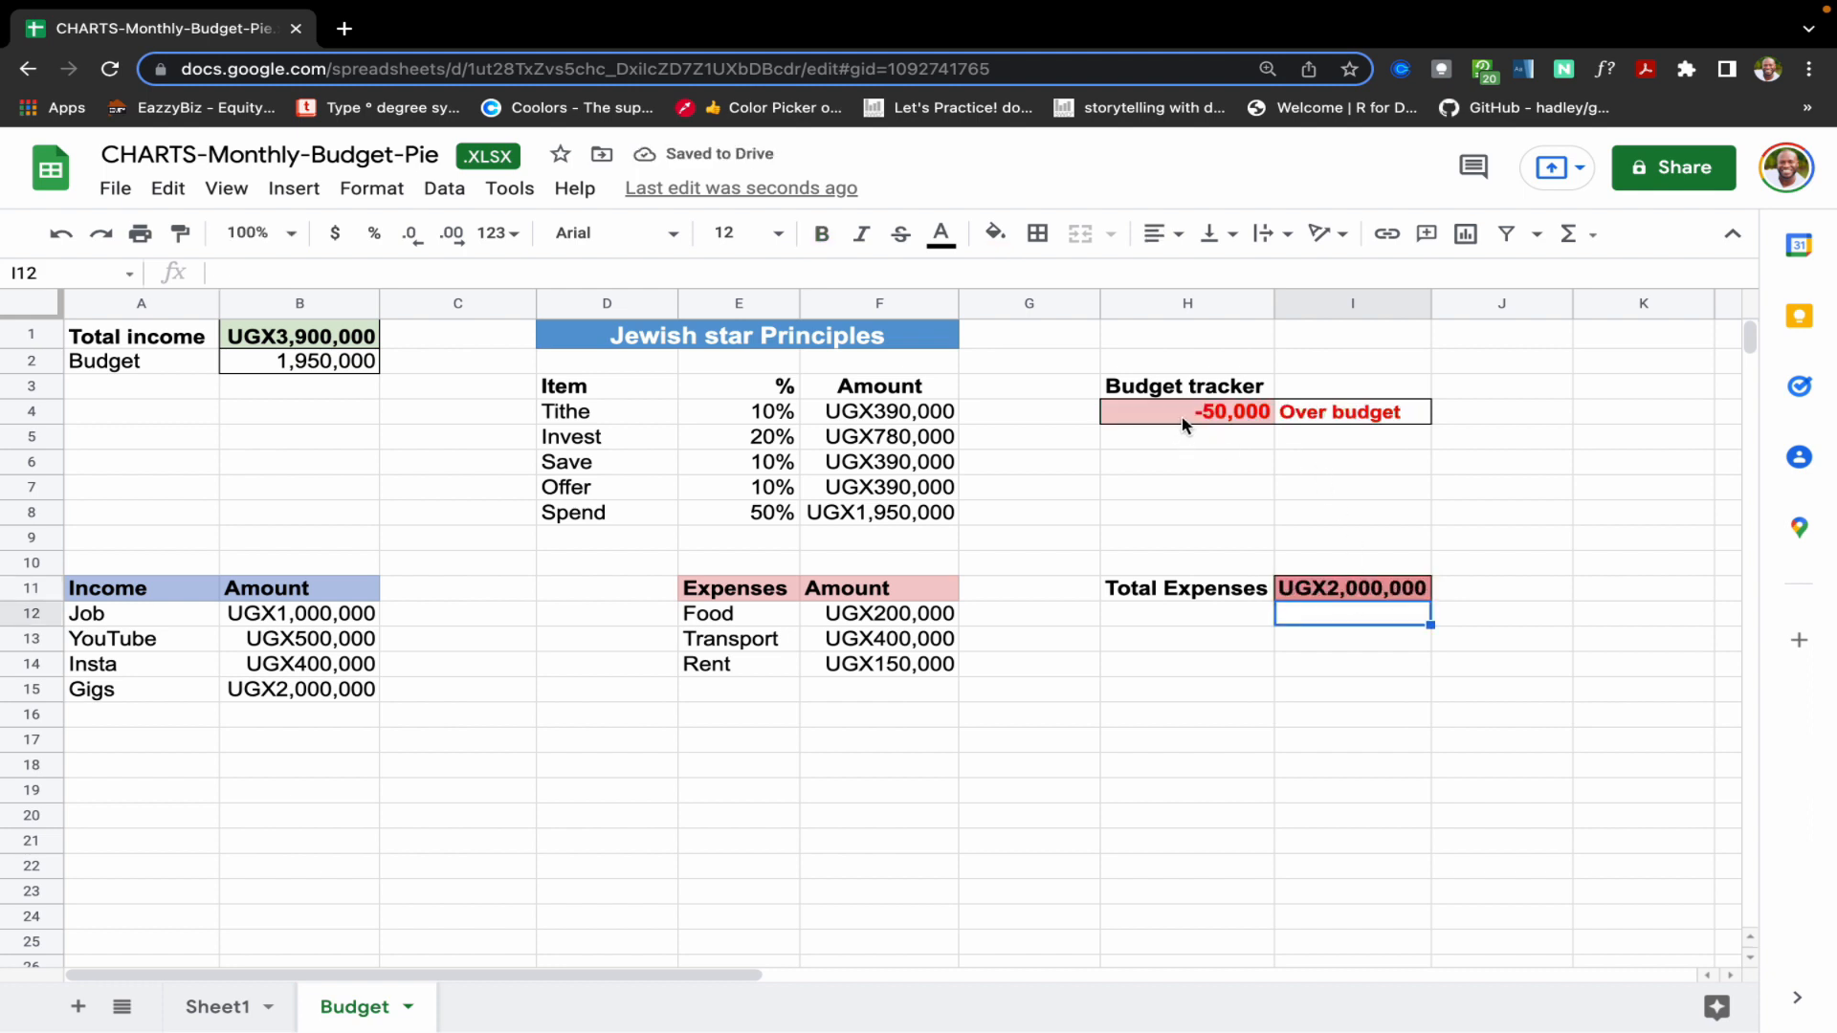
left_click(1187, 412)
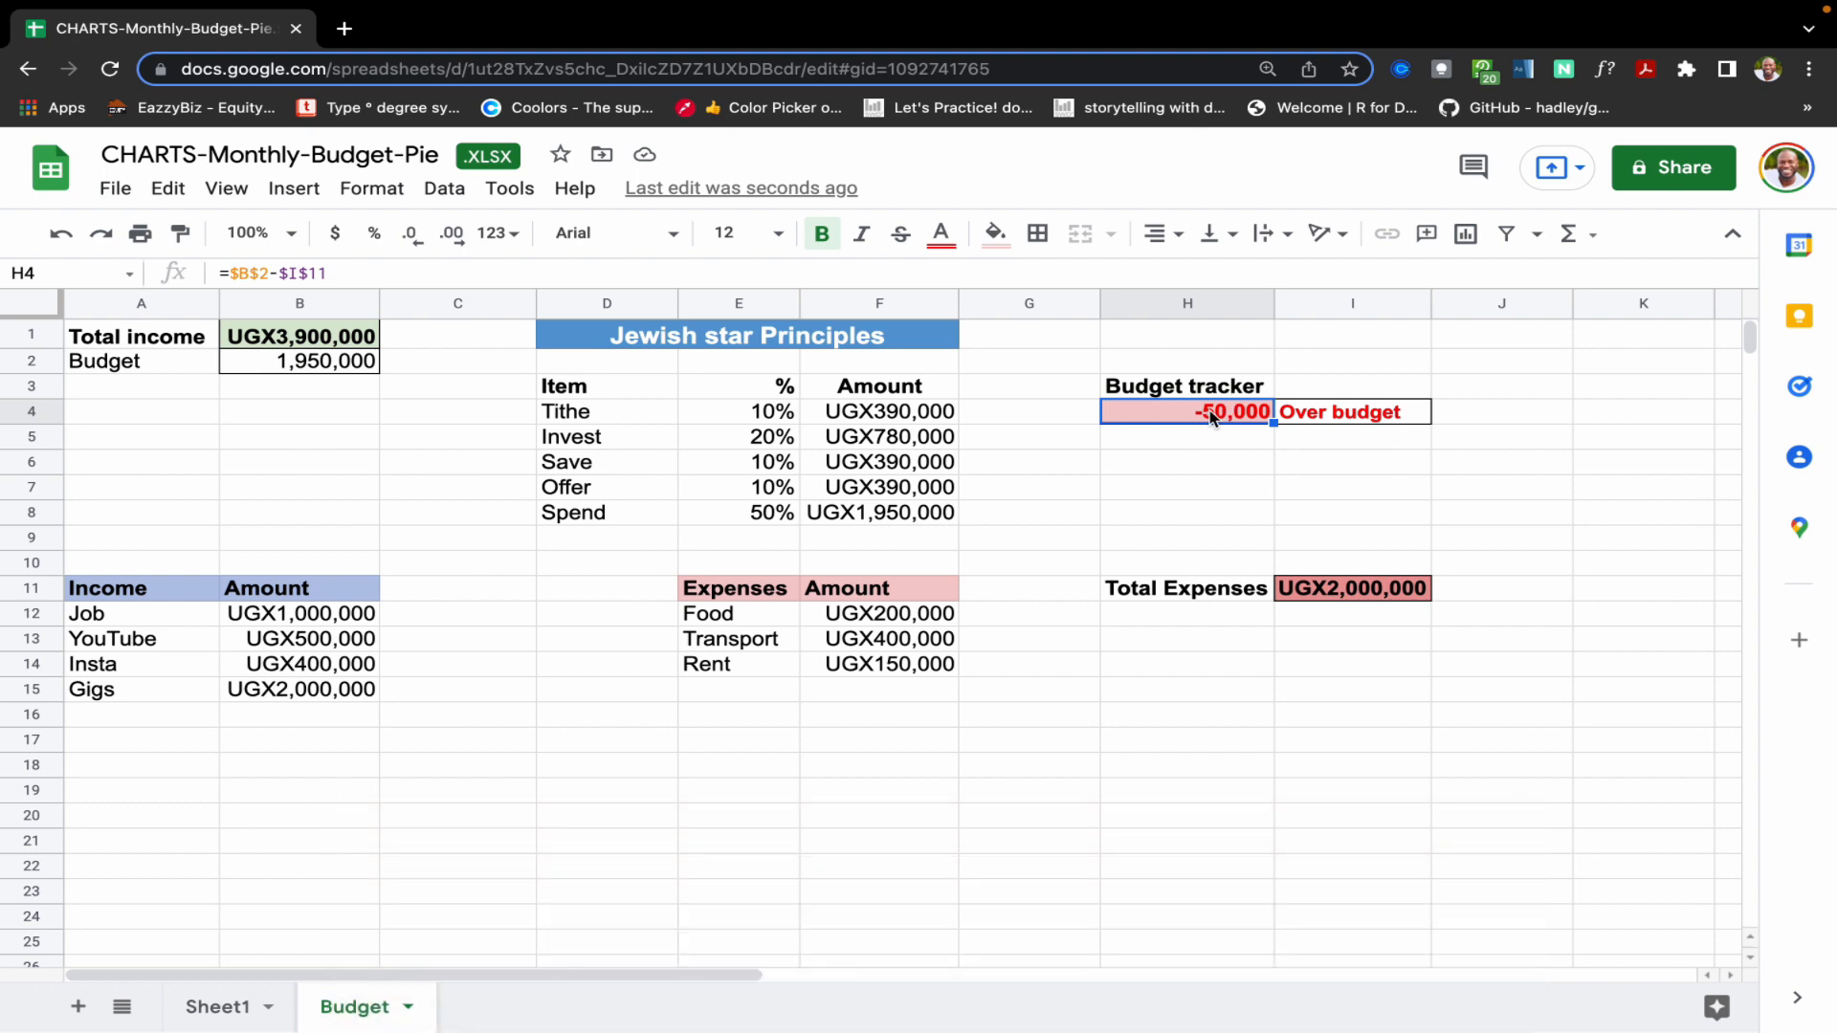
mouse_move(1347, 607)
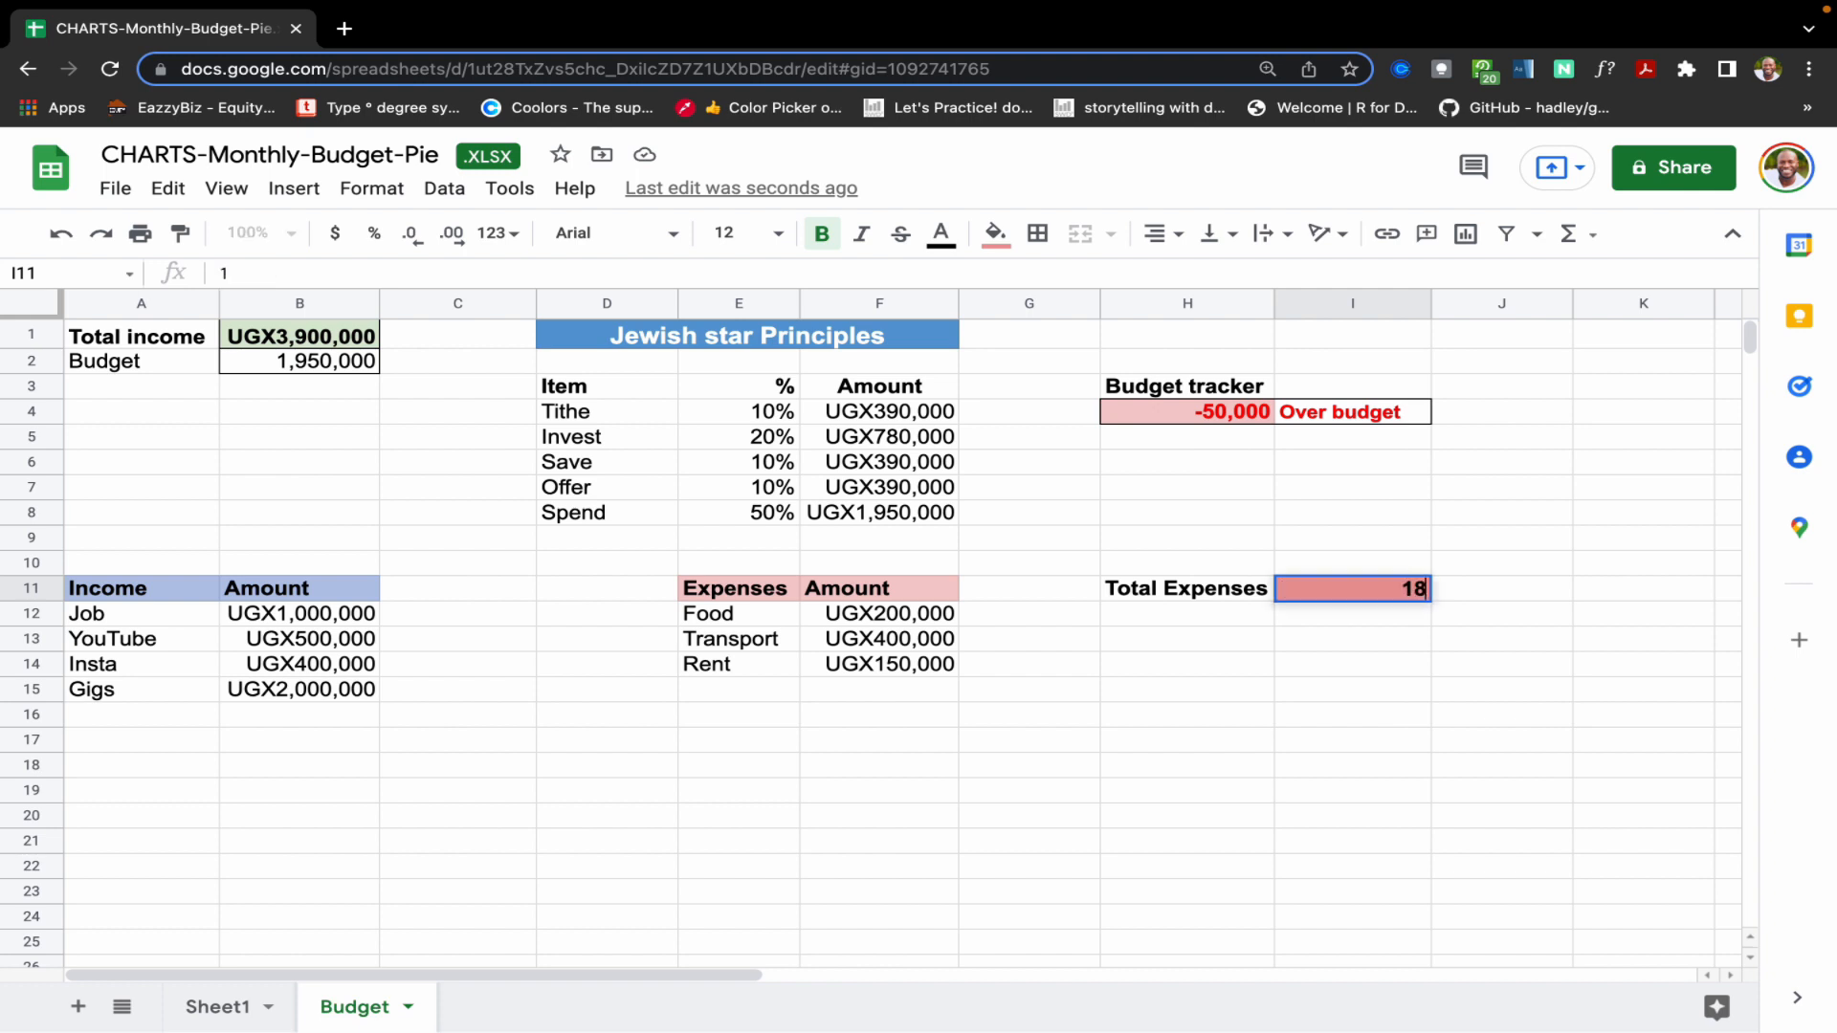
- Set Total Expenses to 1,800,000 so the tracker shows a green 150,000 Within budget
type("1800000")
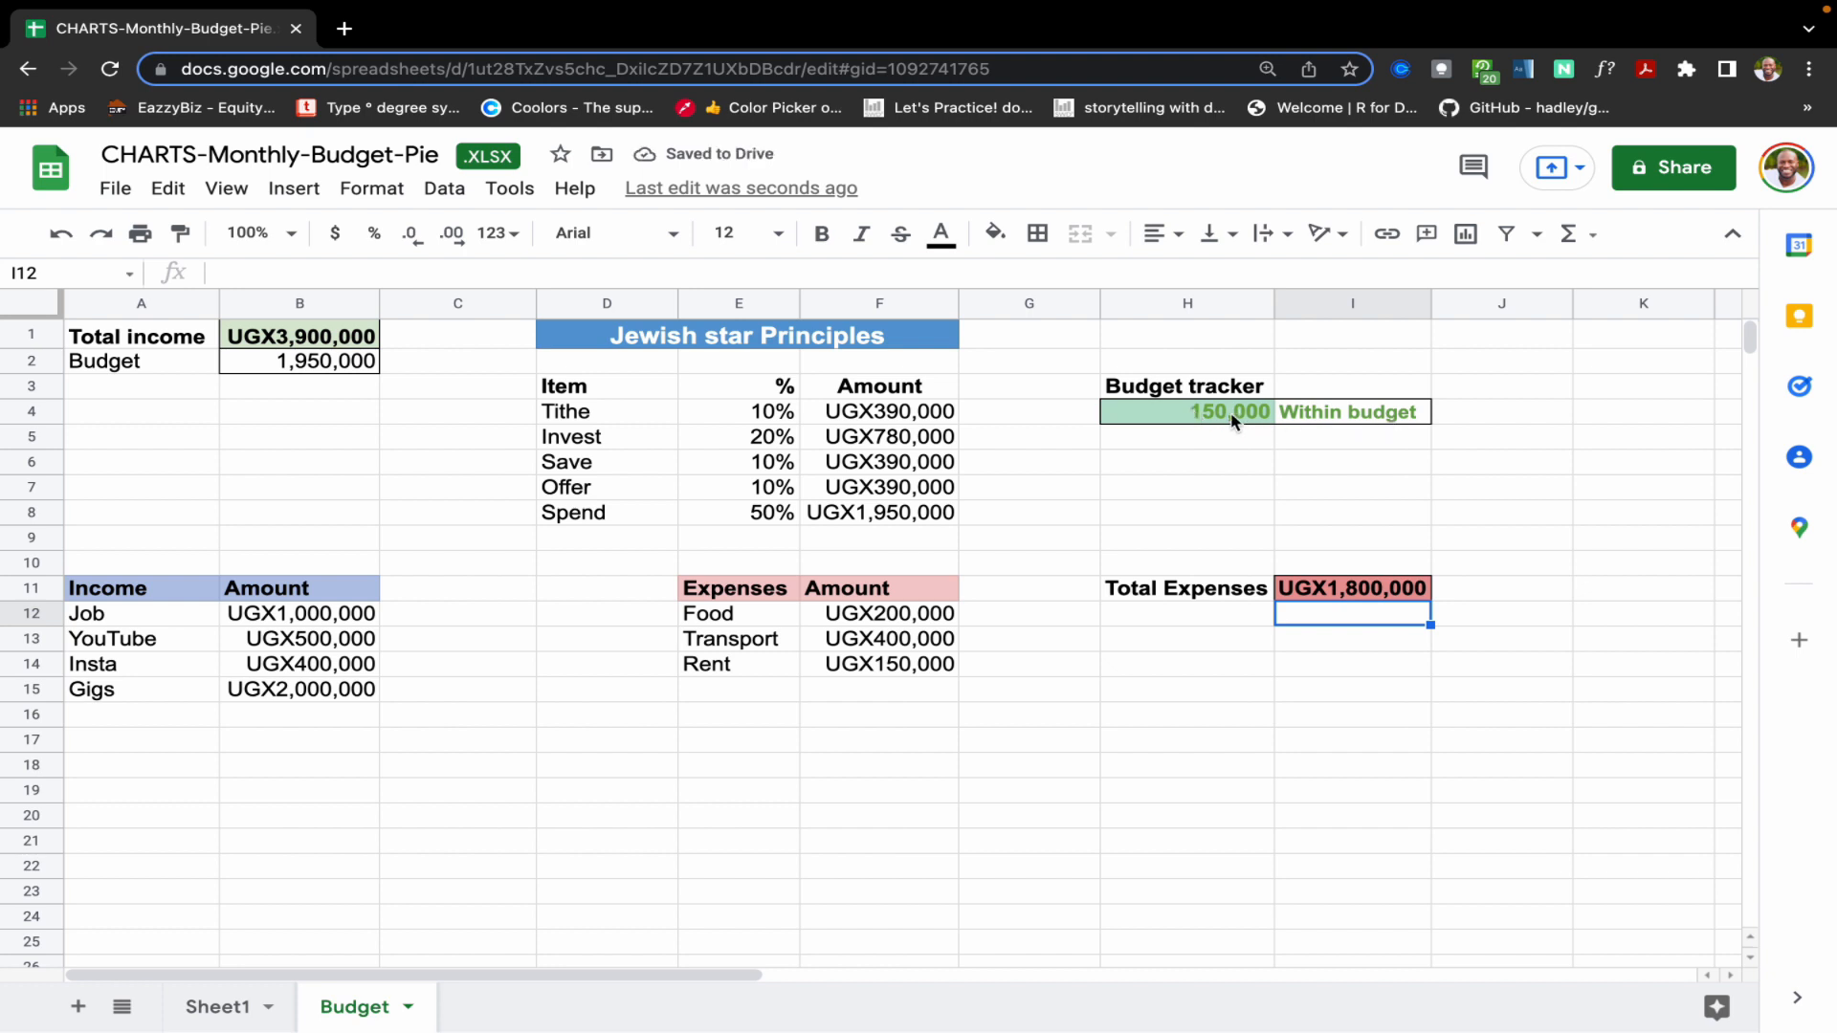
left_click(1186, 412)
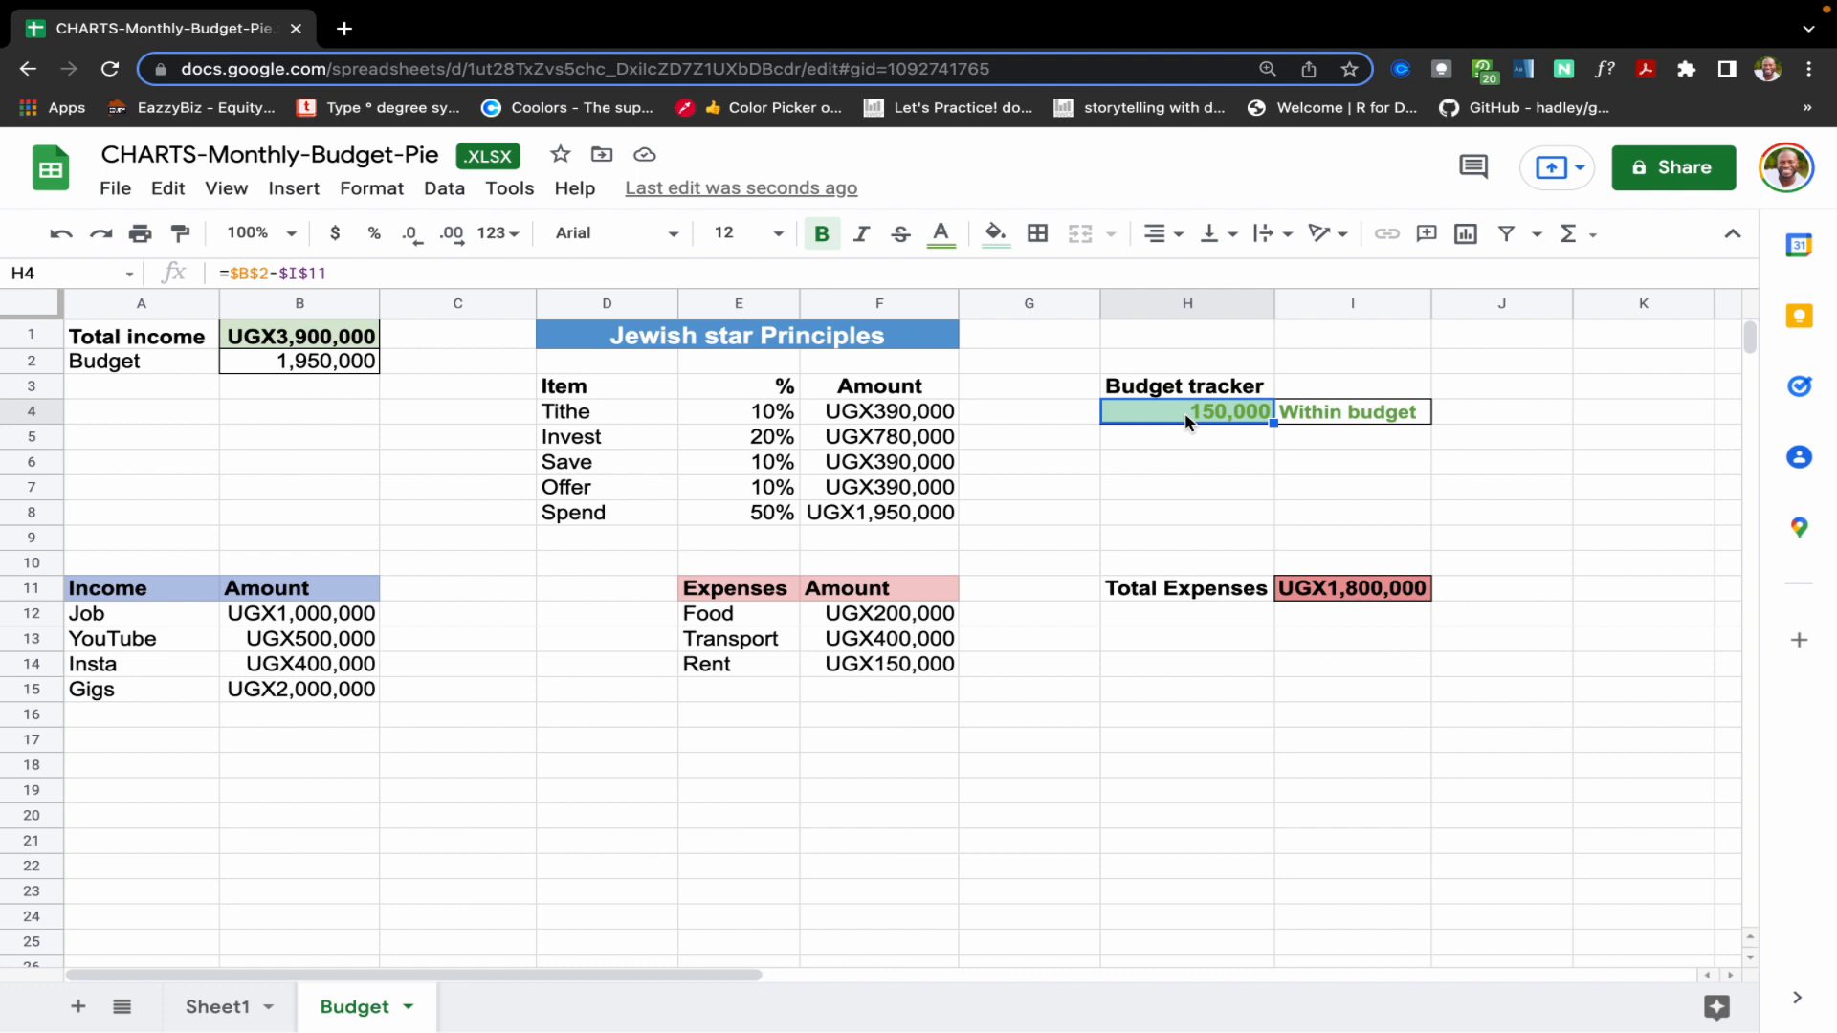
mouse_move(1301, 446)
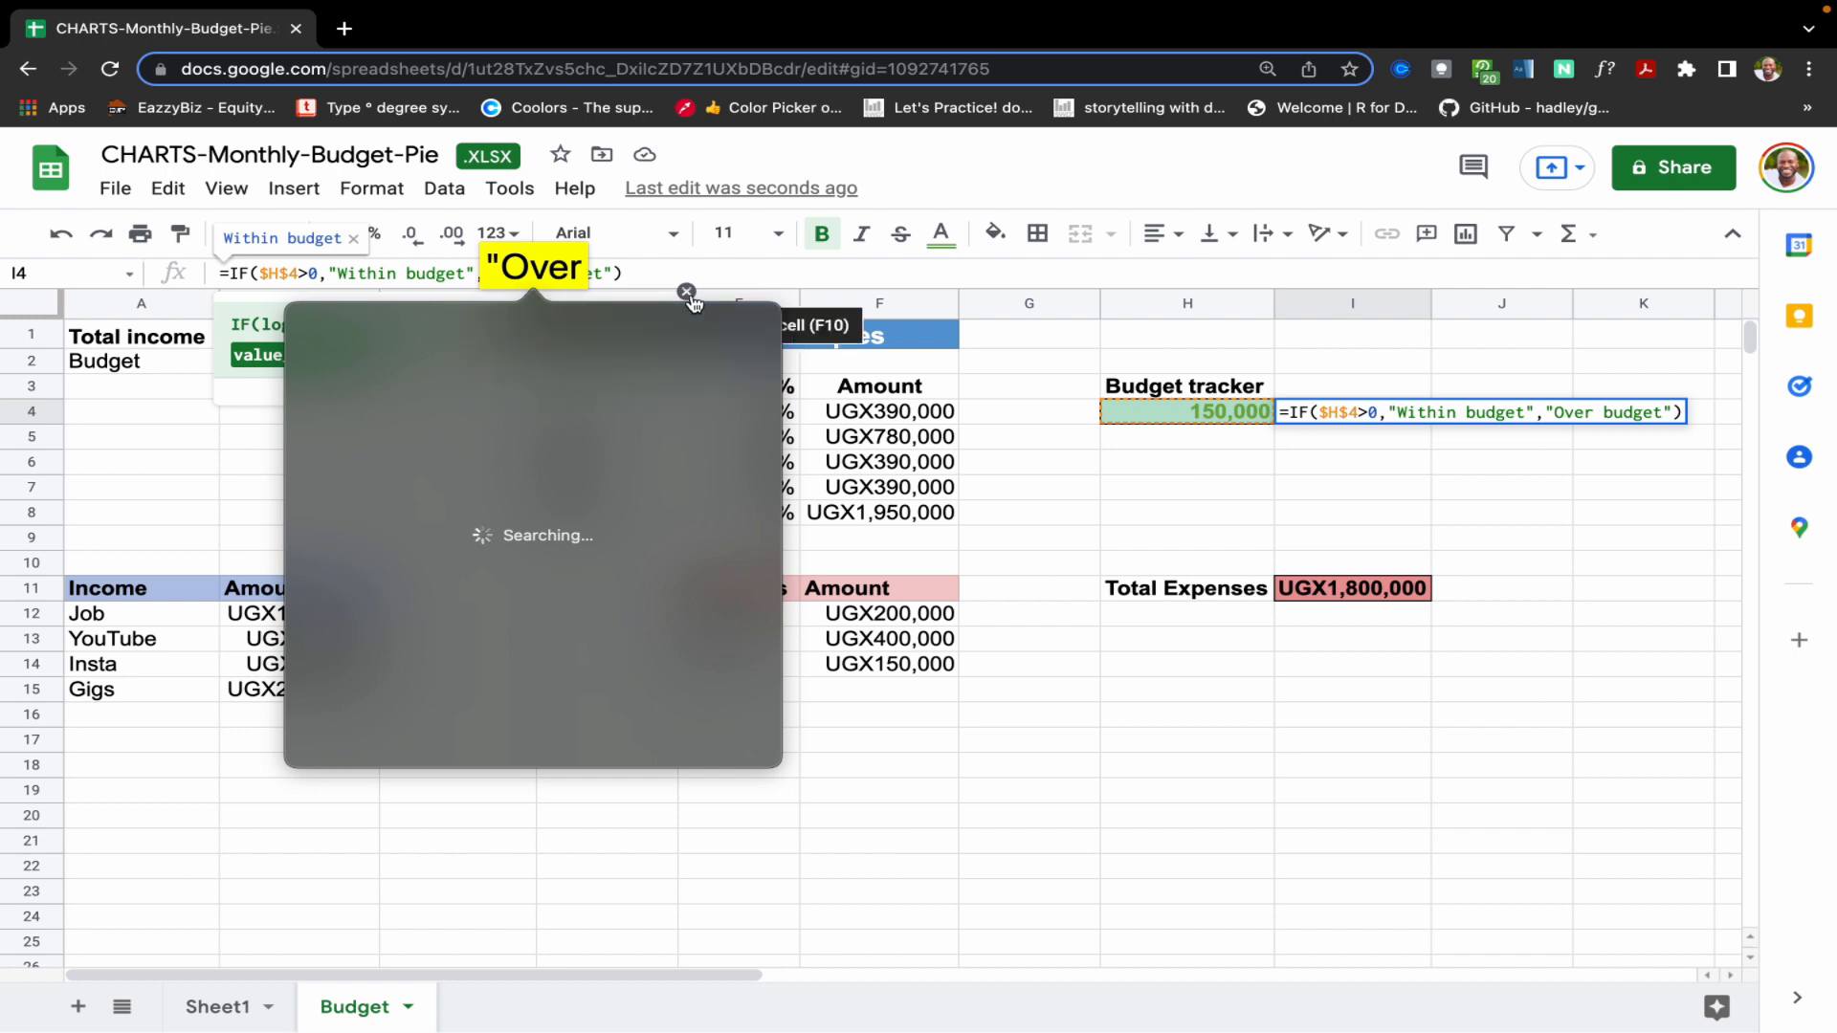
left_click(687, 291)
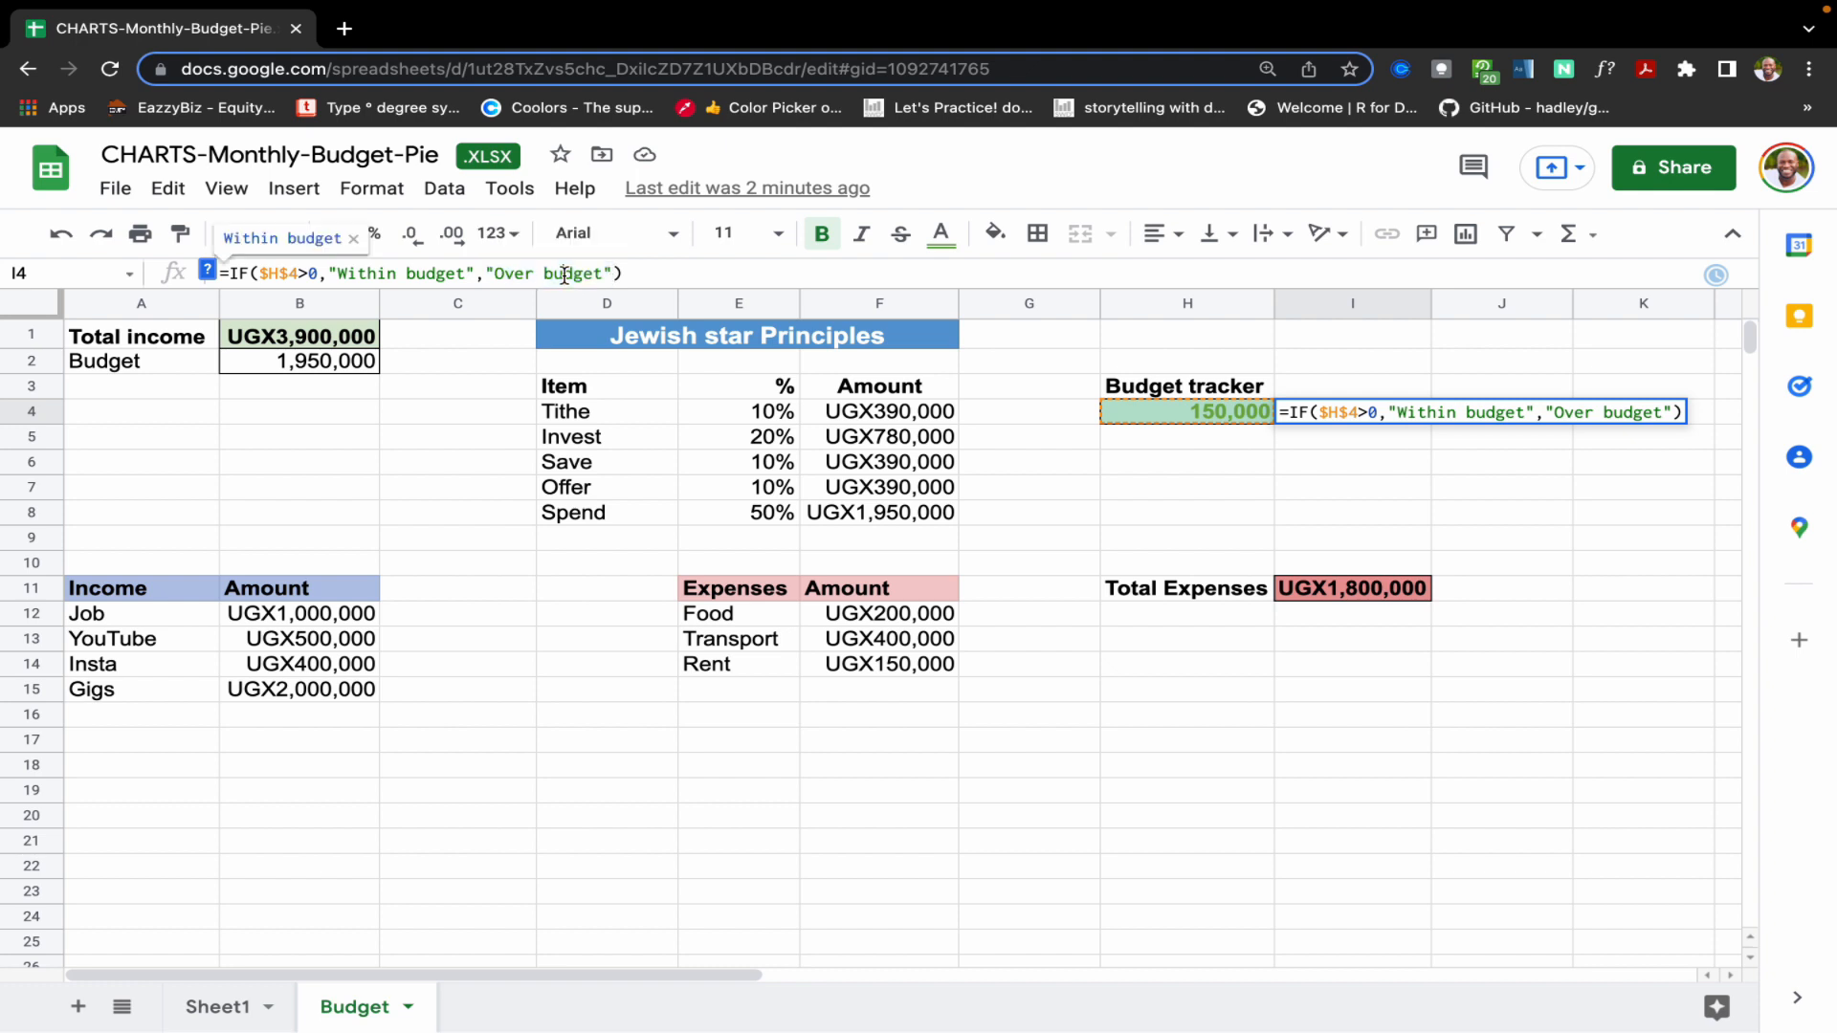
mouse_move(212, 287)
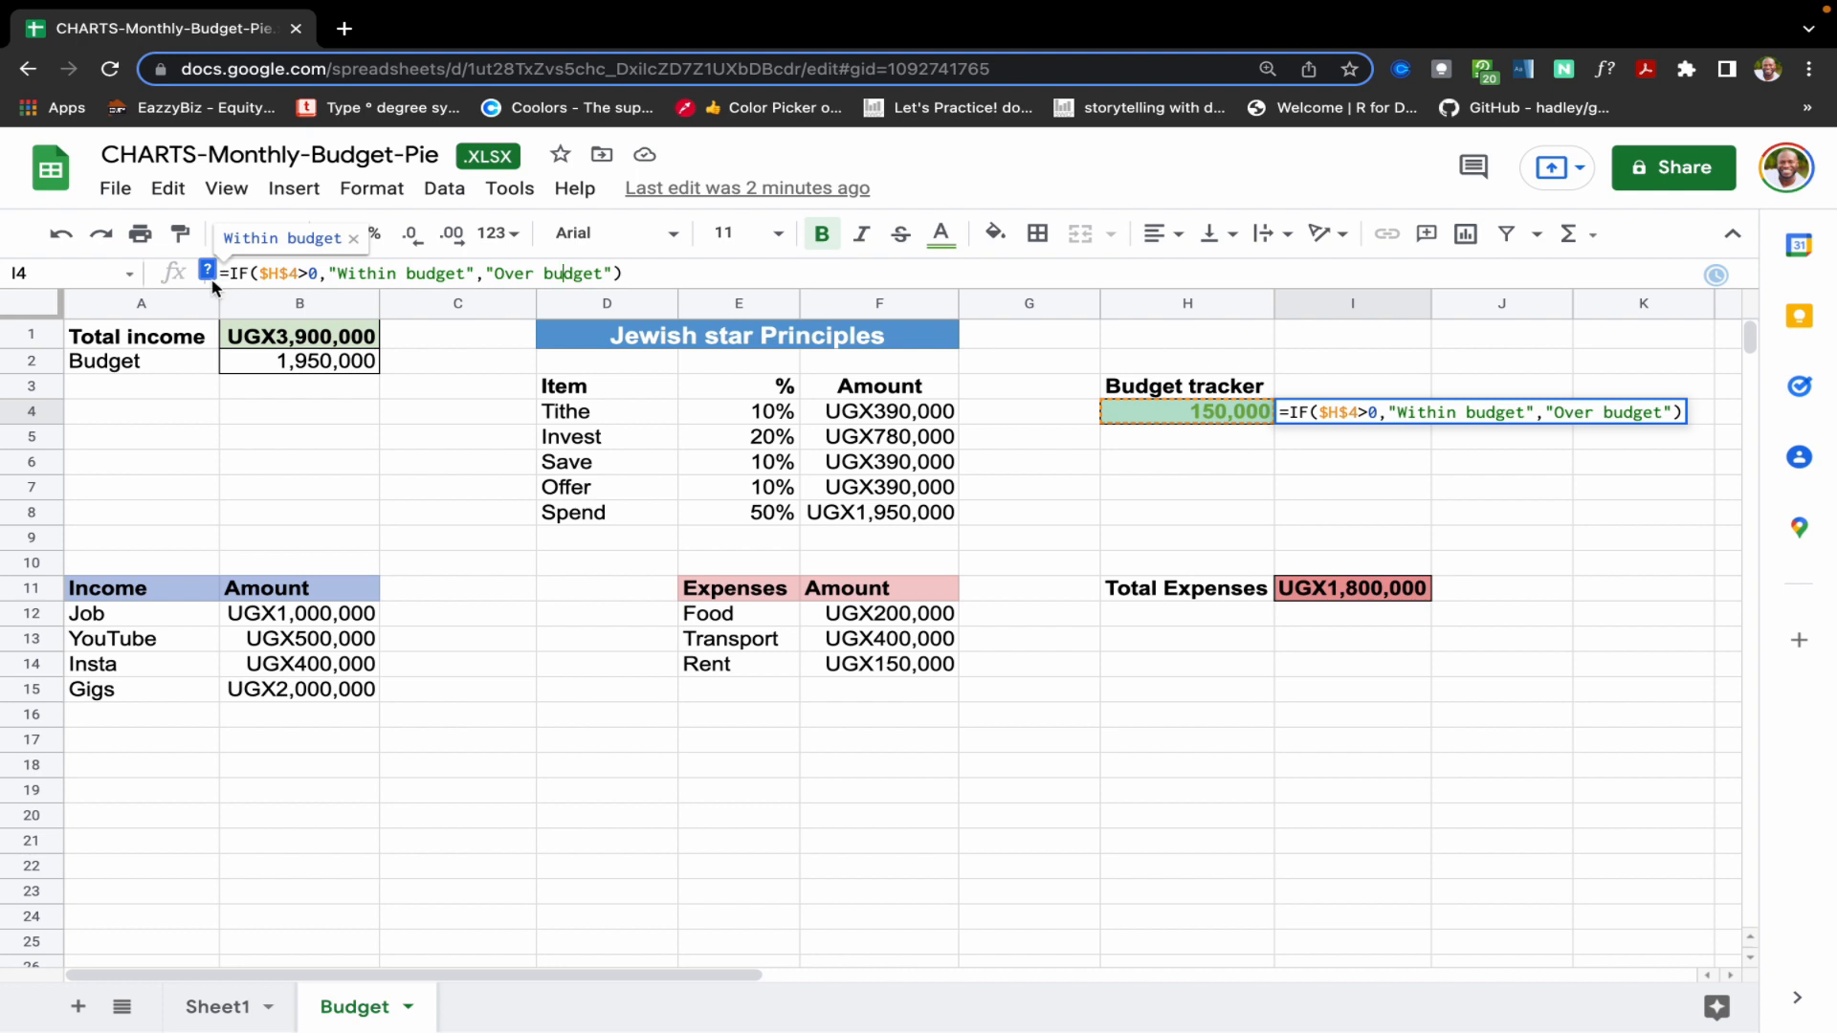
left_click(204, 274)
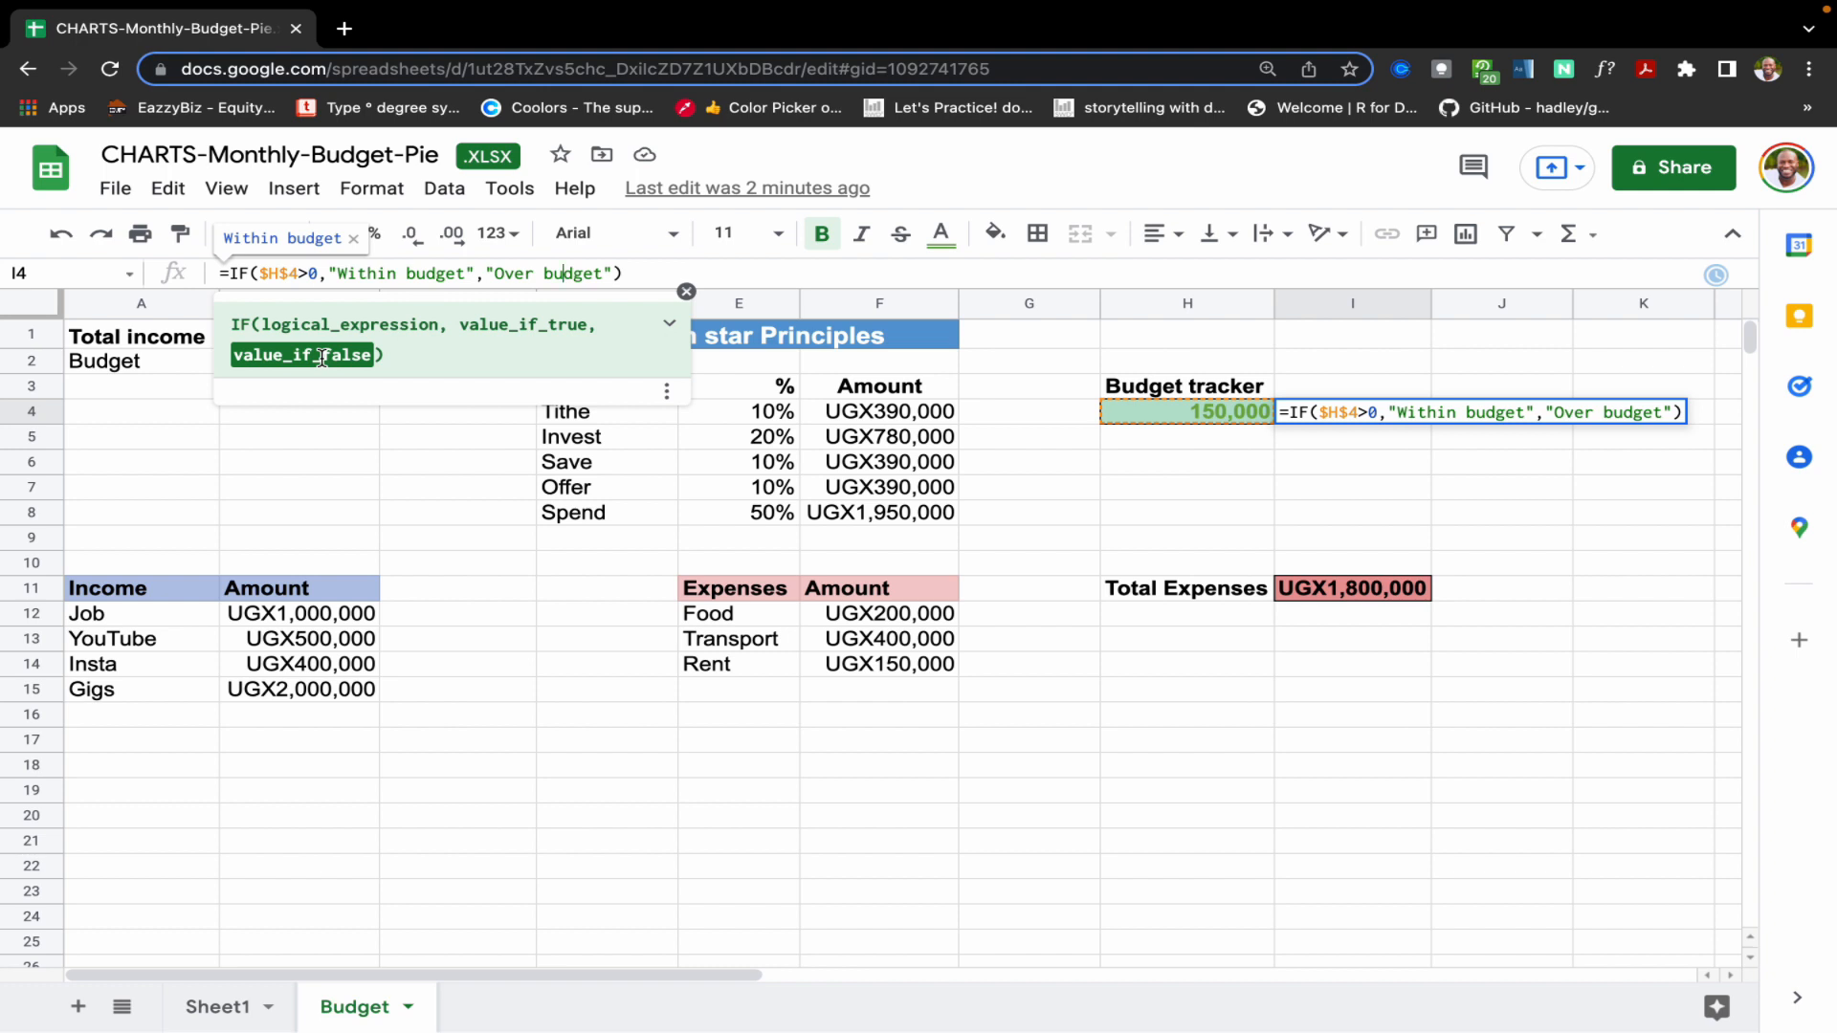
mouse_move(252, 310)
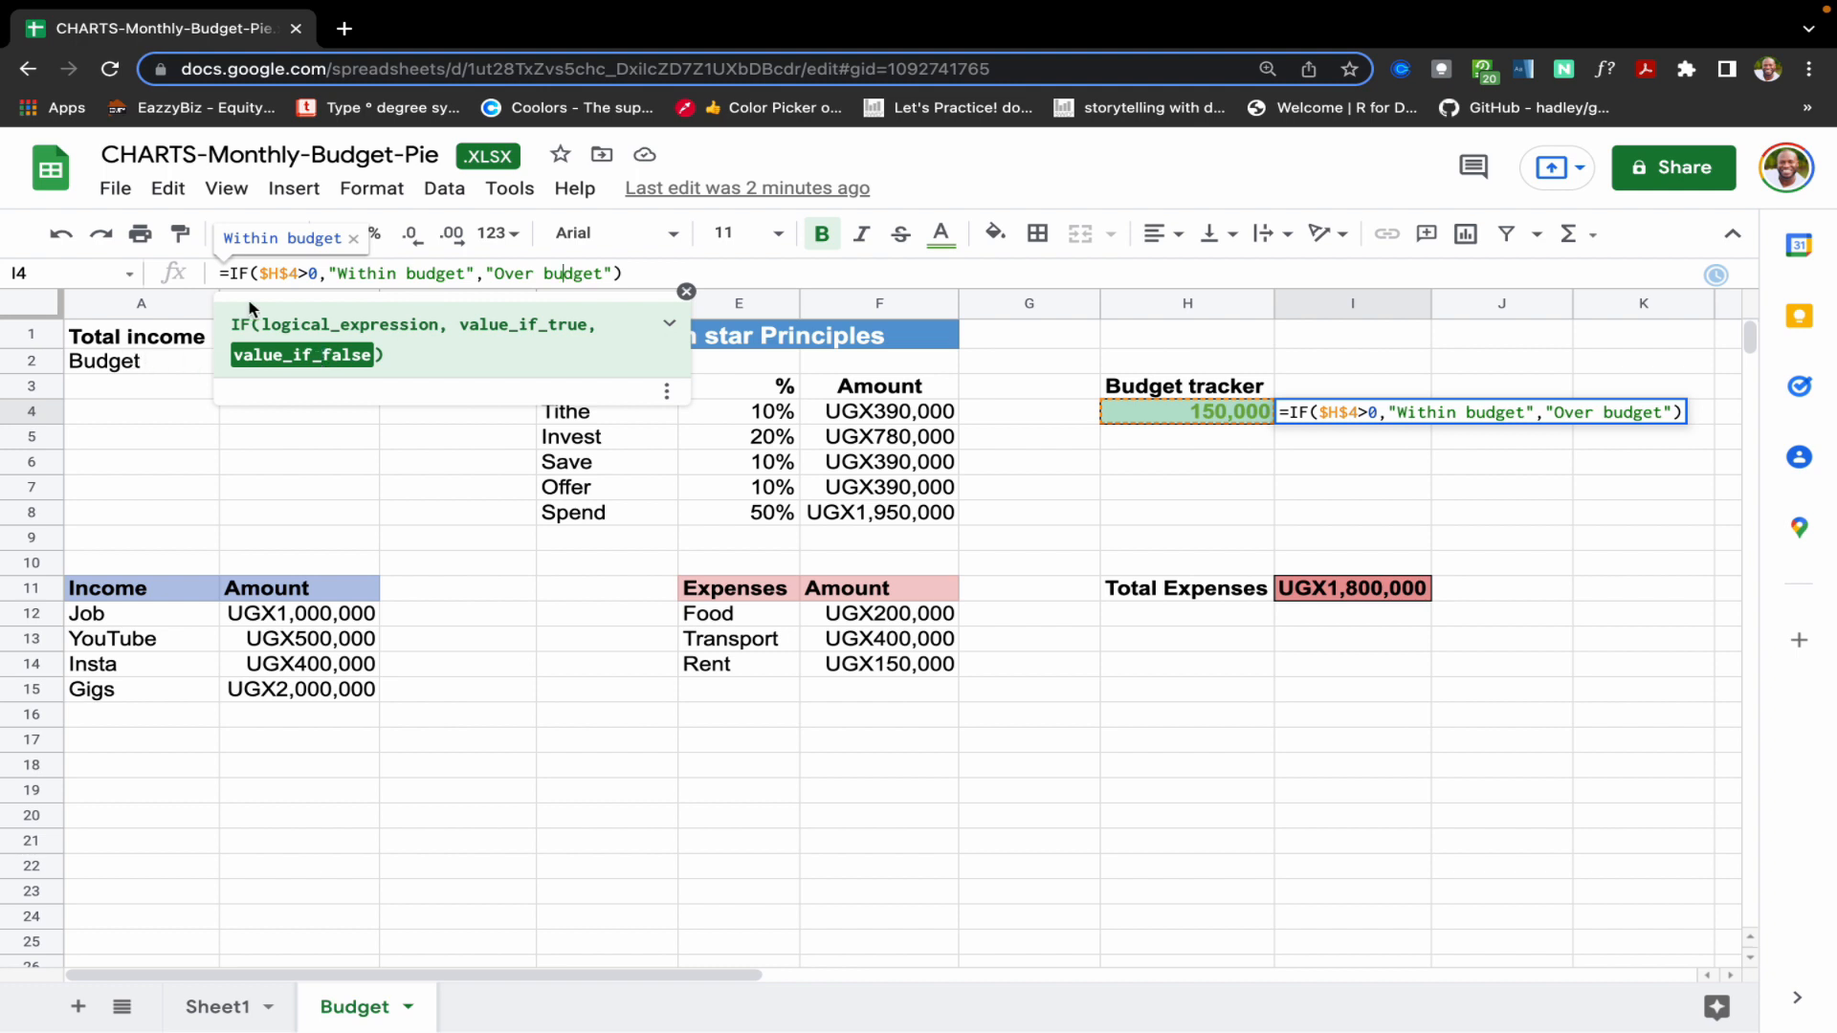
left_click(325, 273)
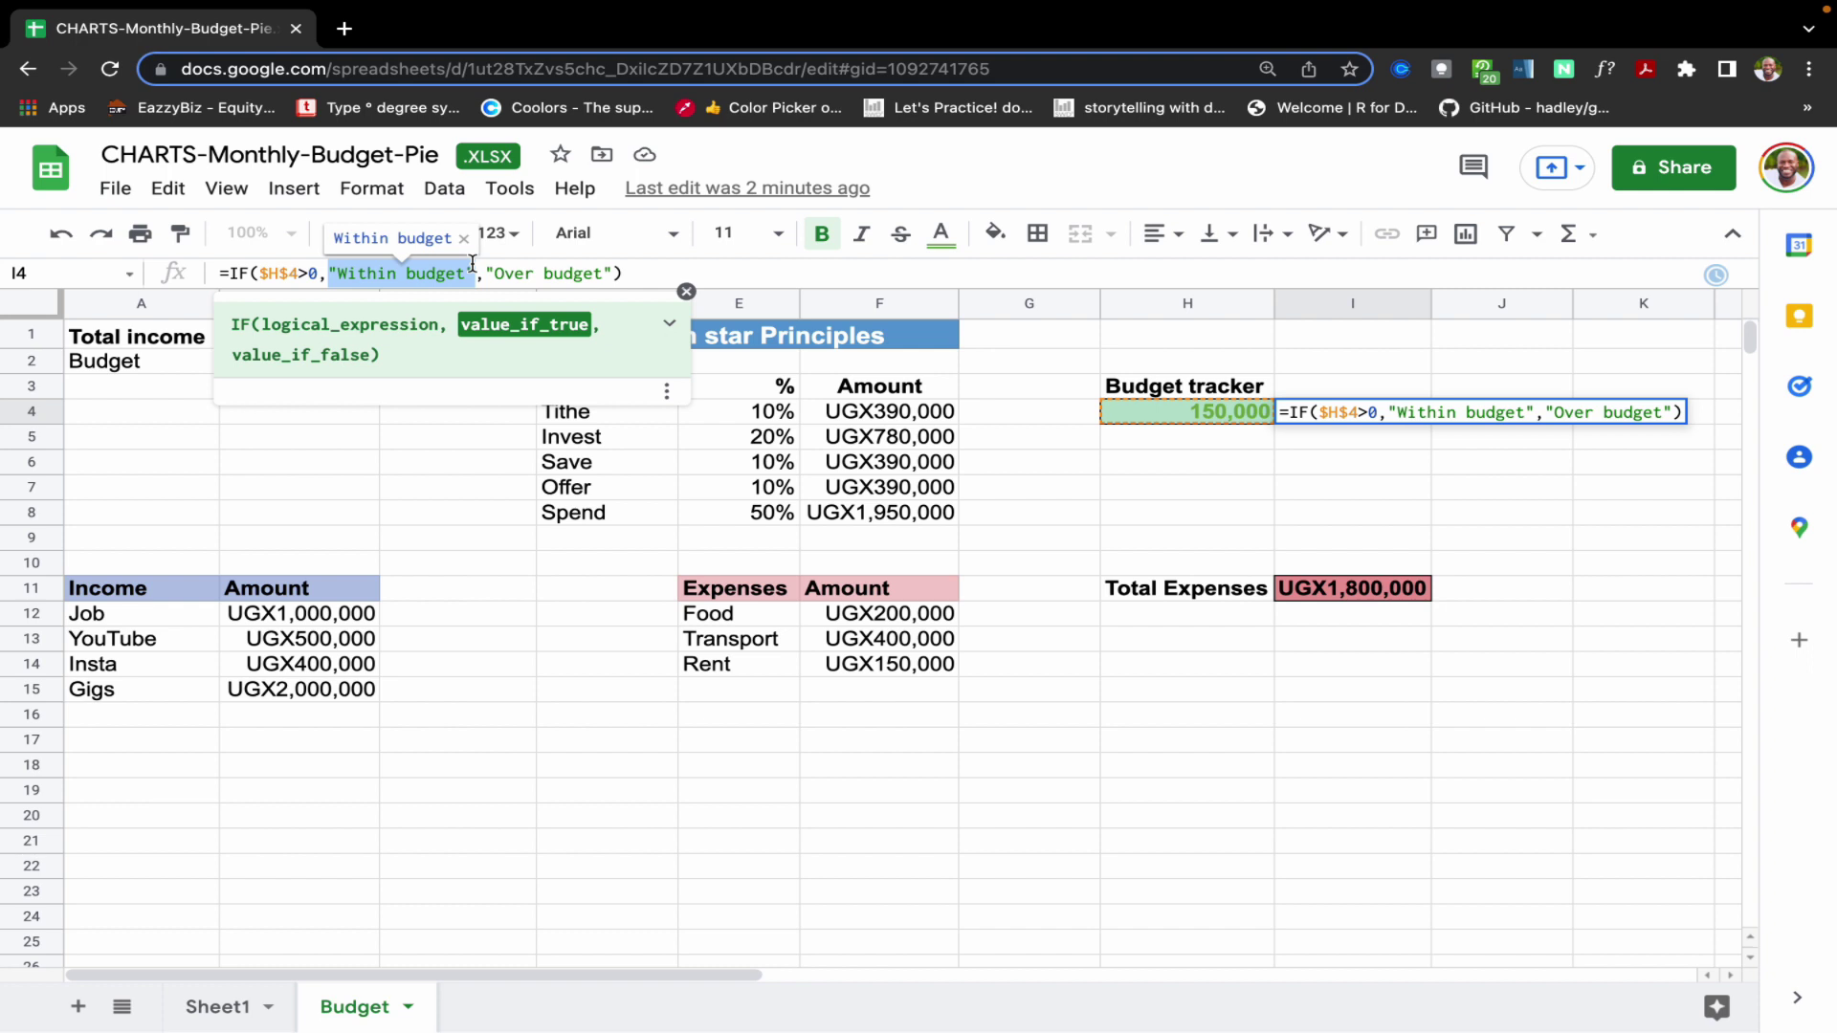
- Begin a nested IF in I4 testing $H$4<=150000 in place of the Within budget result
type("if(")
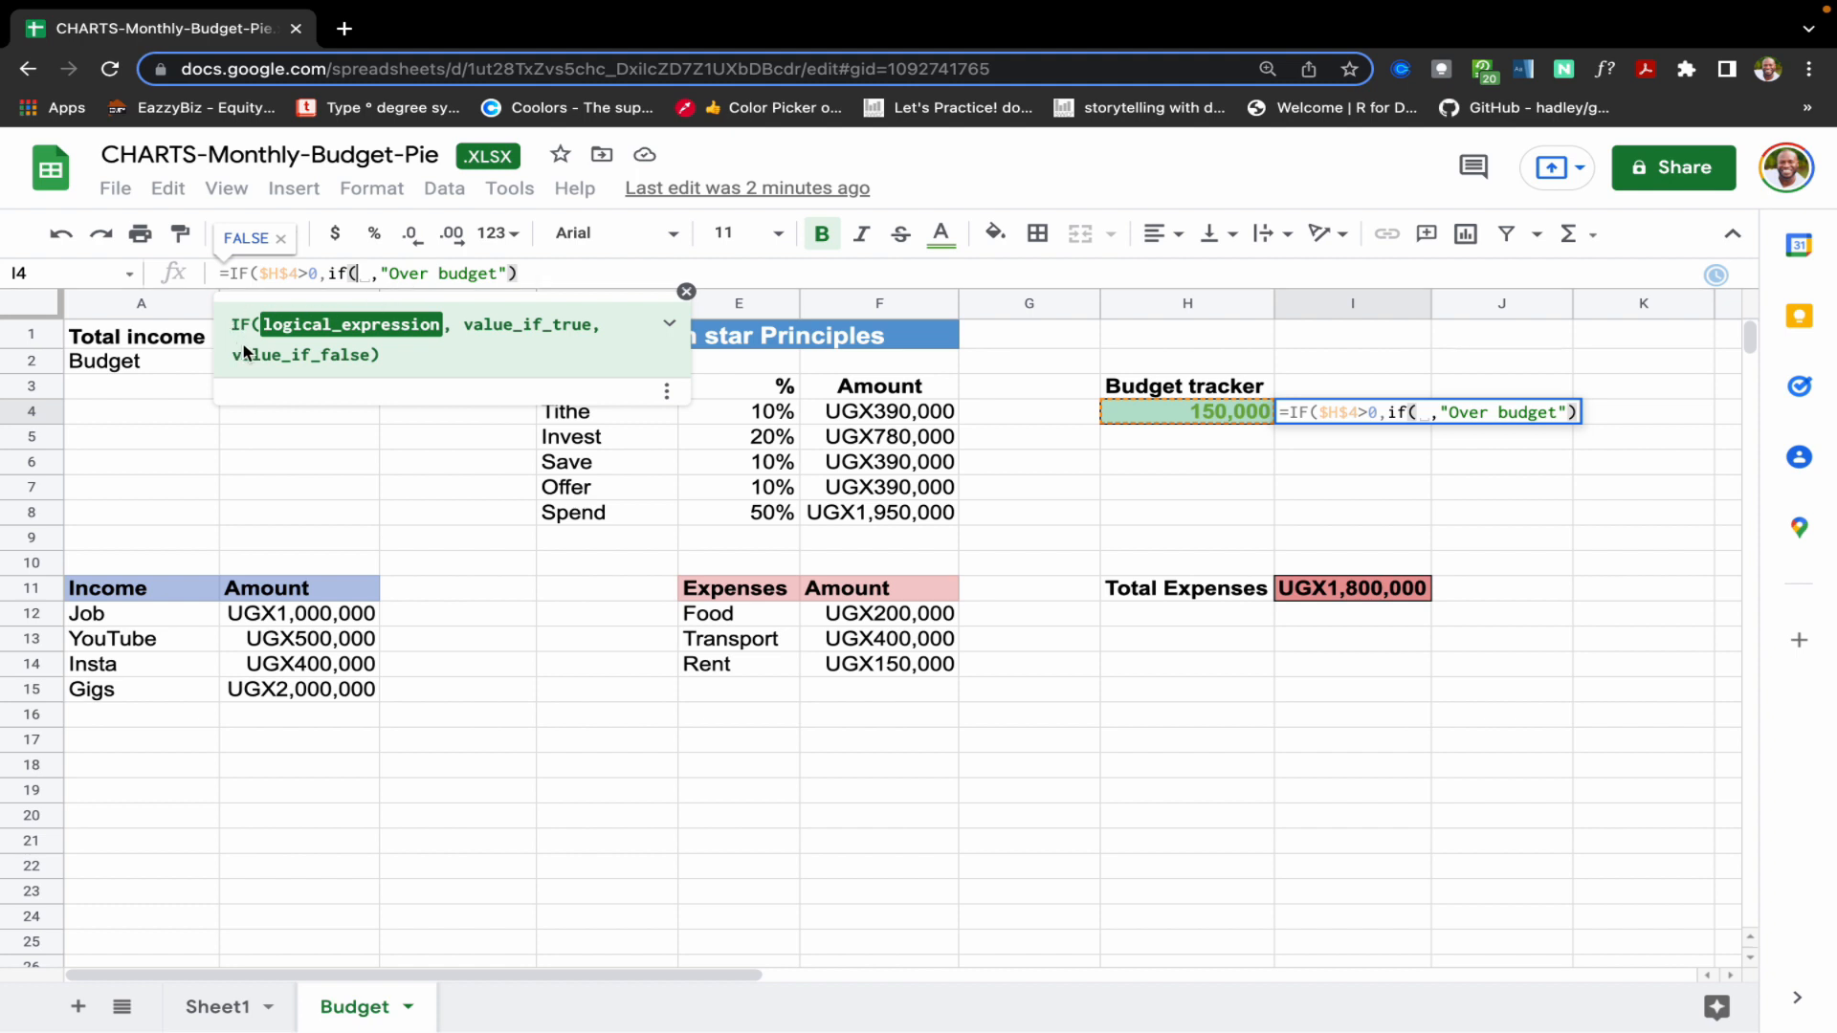
mouse_move(592, 326)
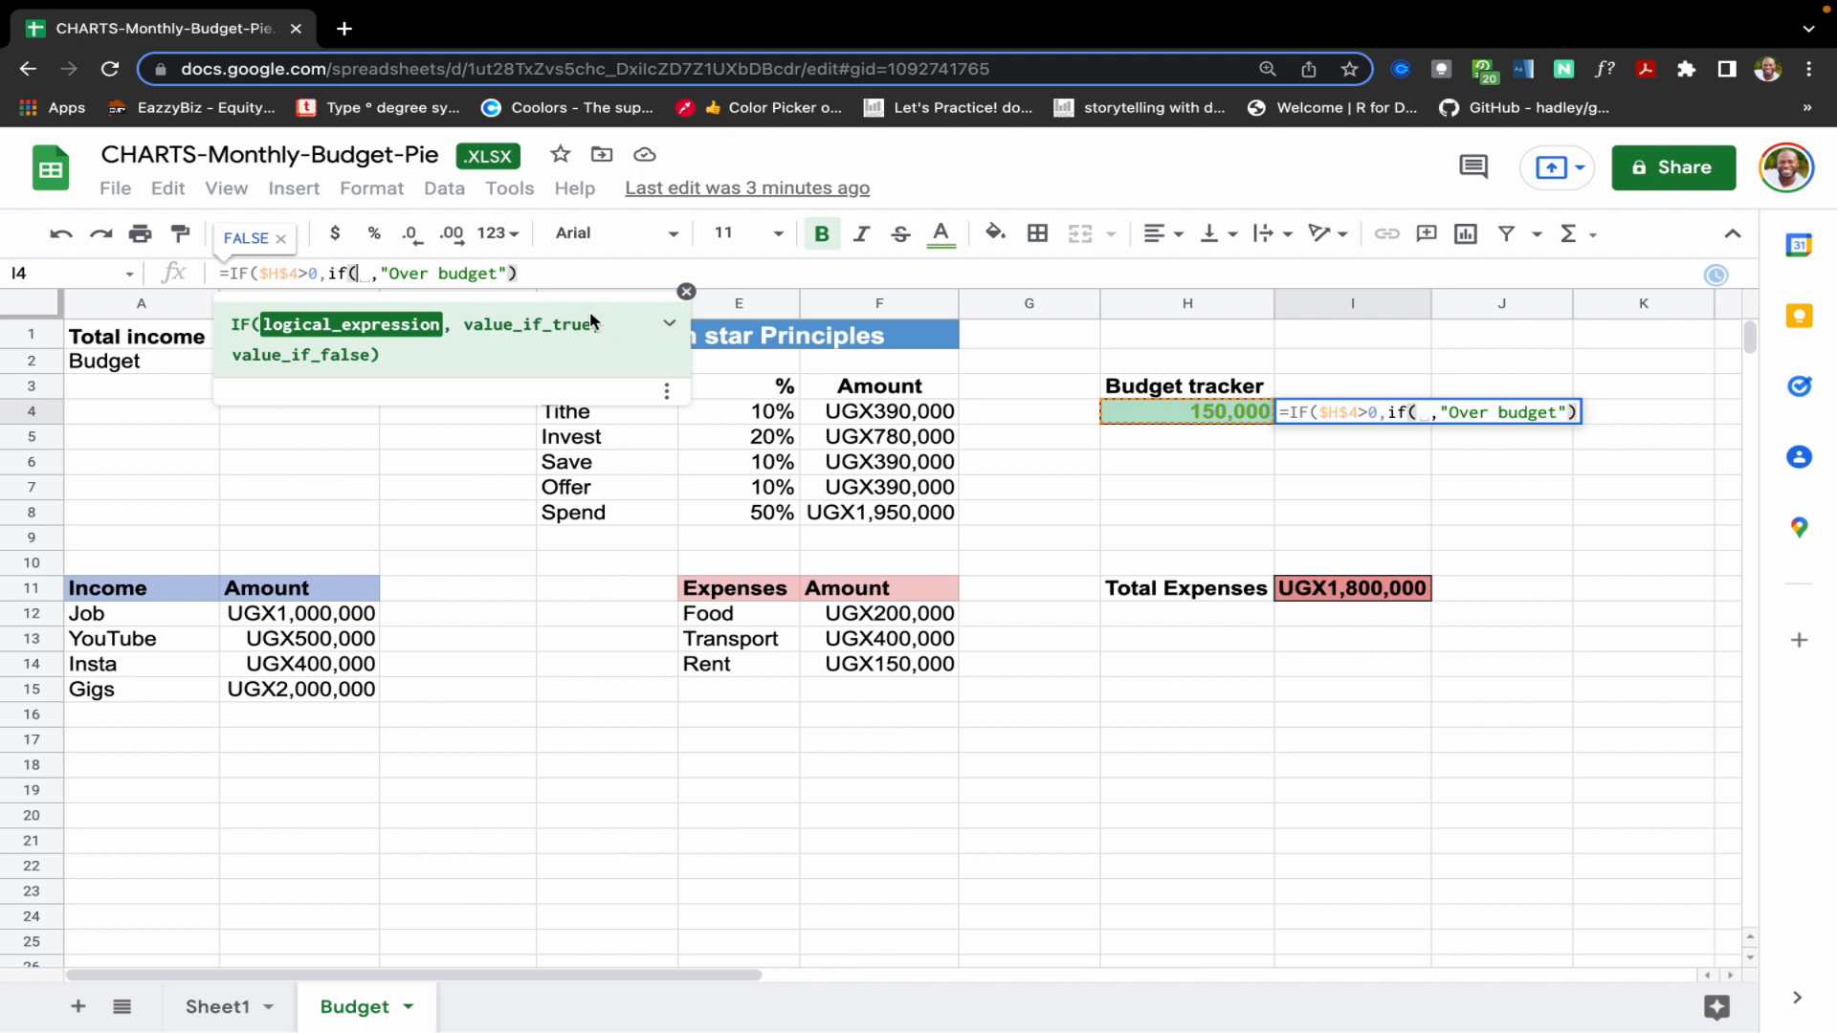
mouse_move(478, 356)
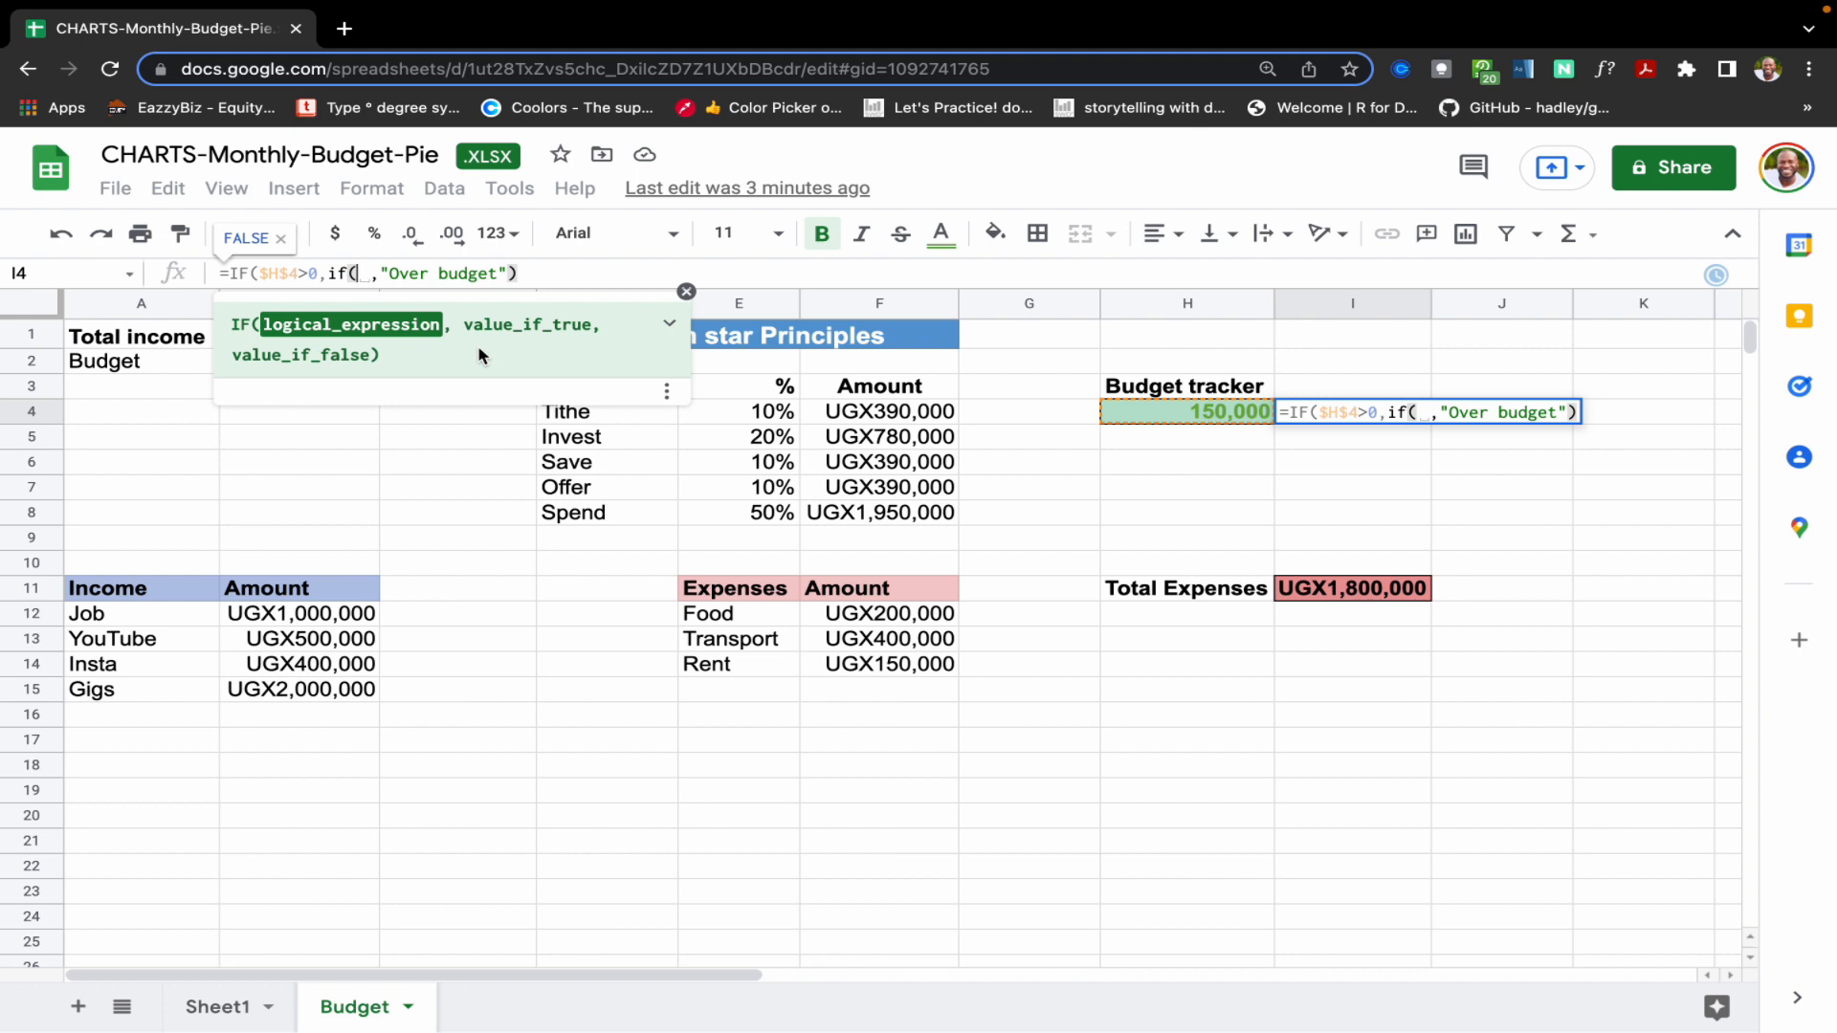
mouse_move(1162, 413)
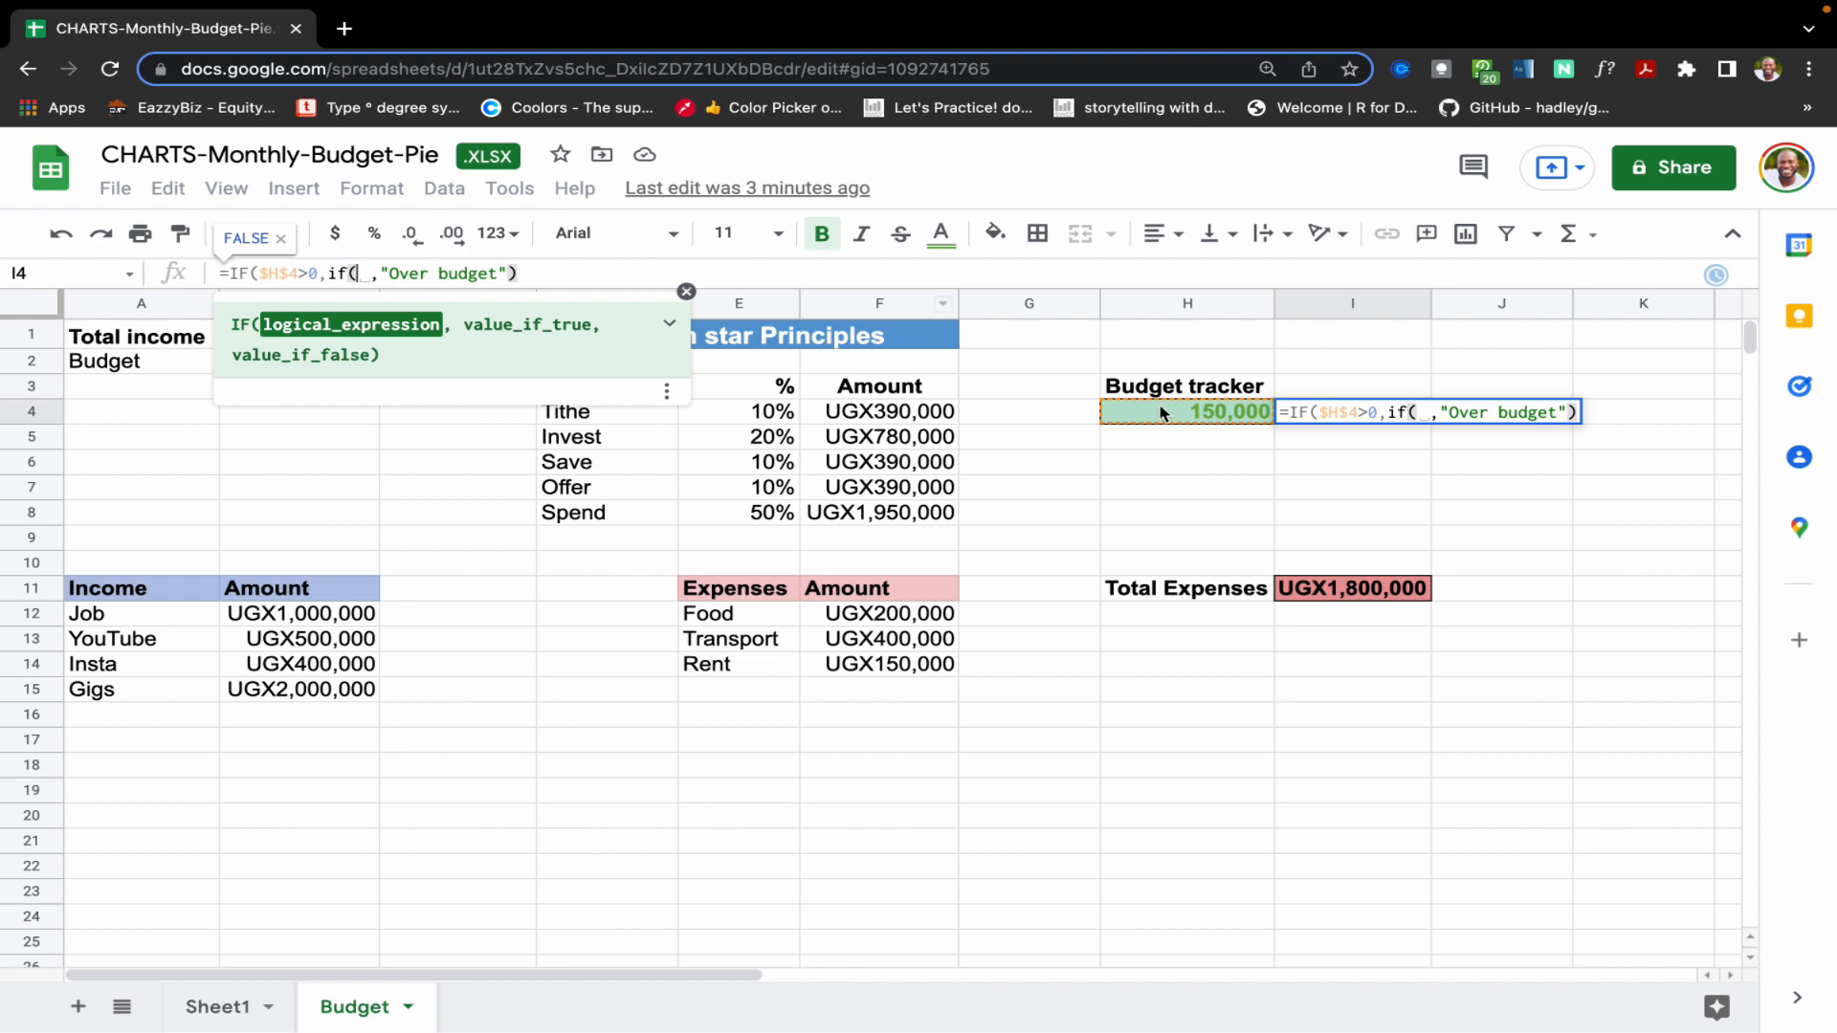
key("fn+f4")
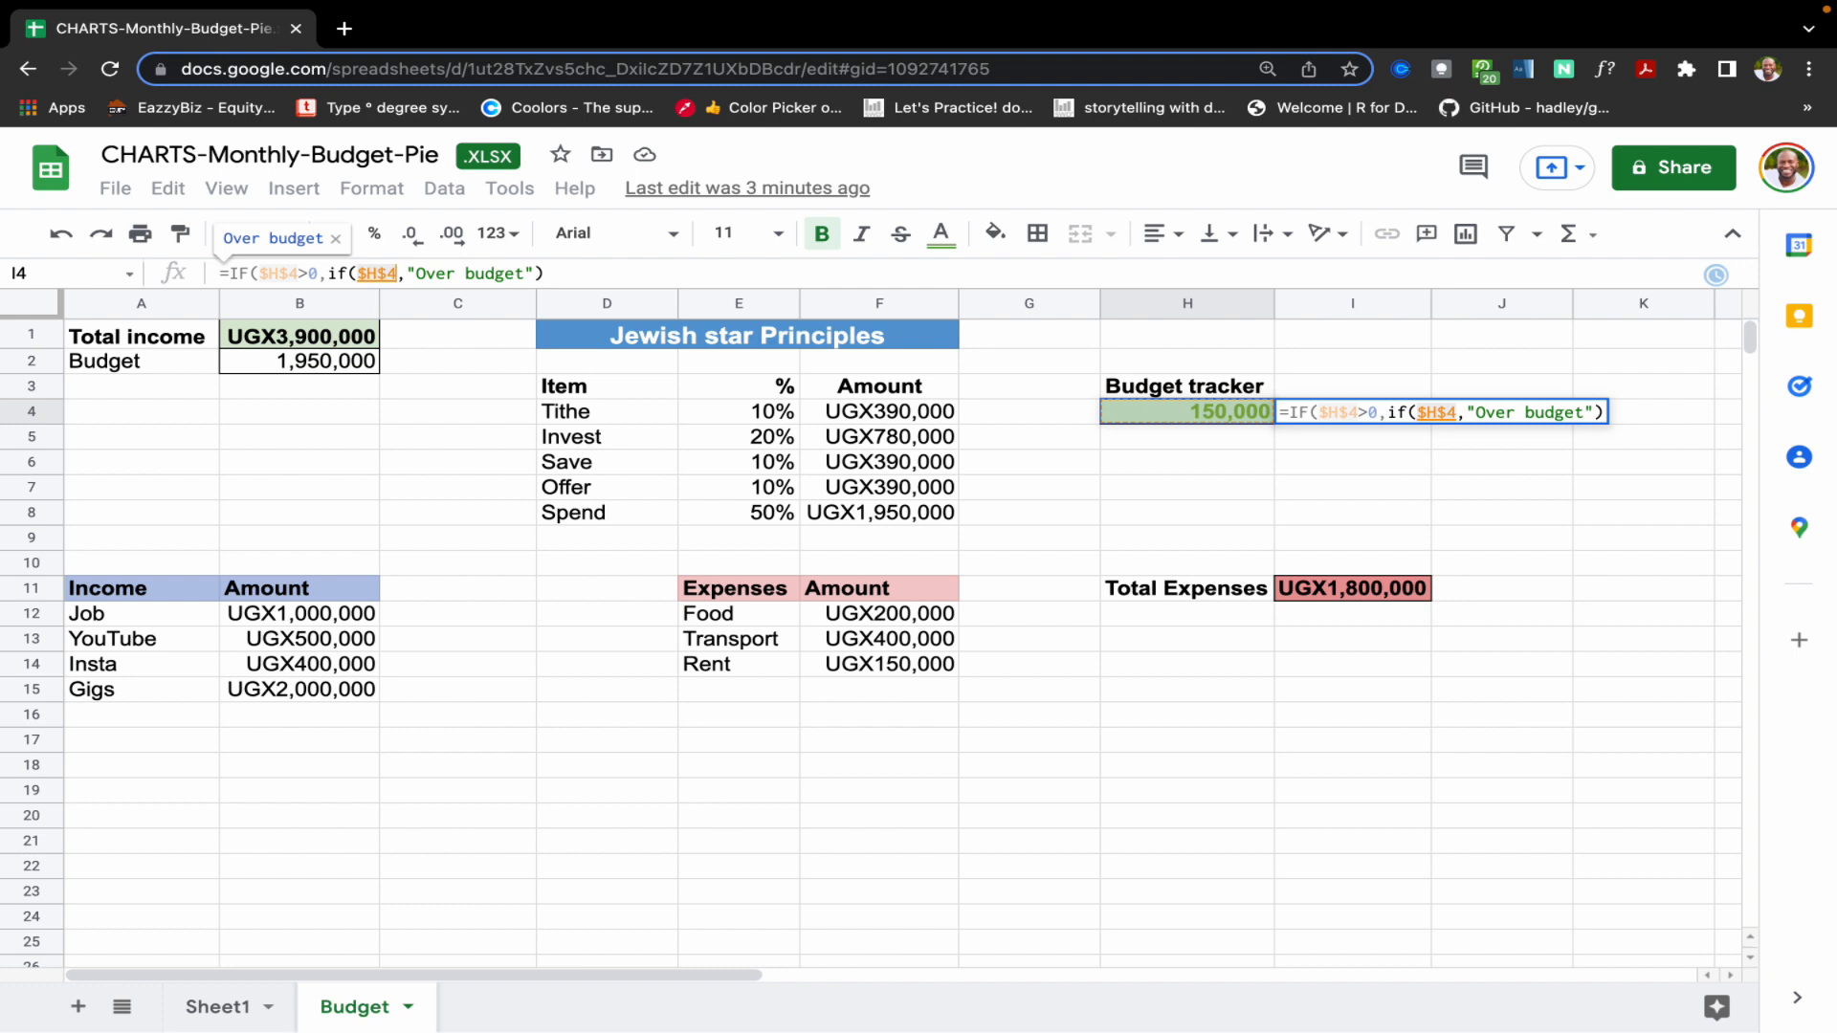
type("<=")
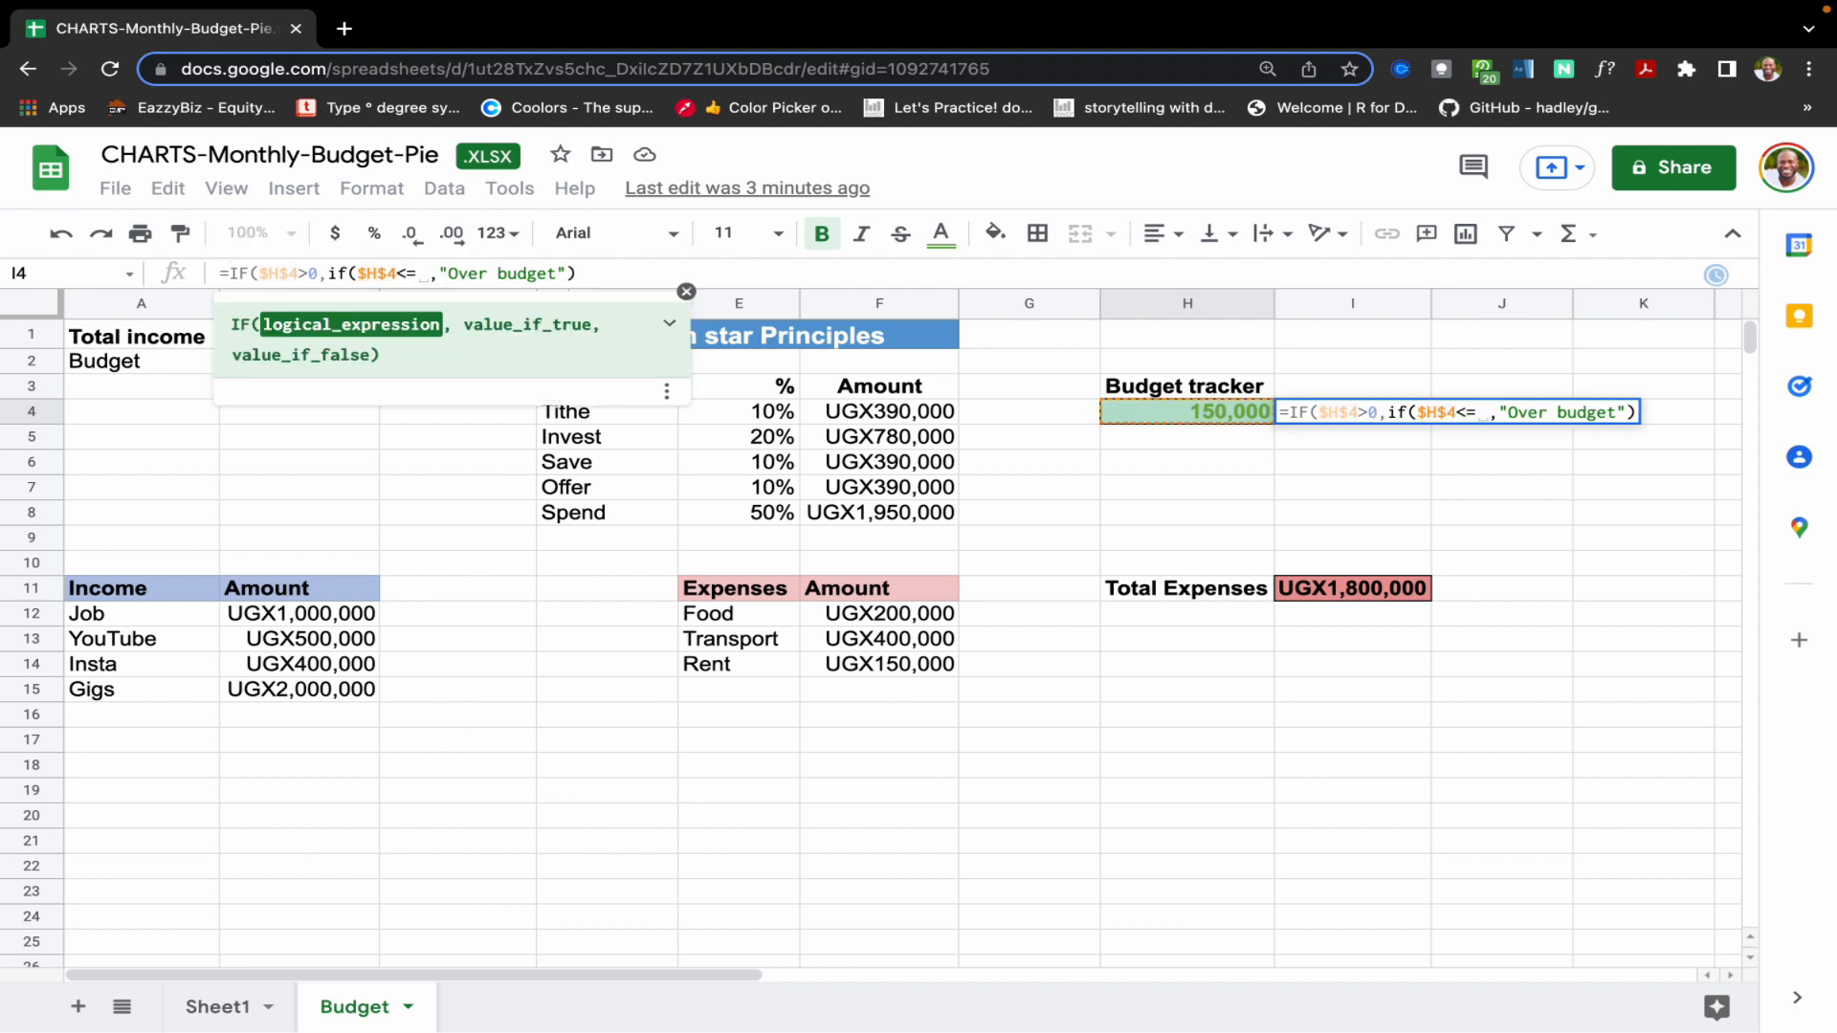
type("150")
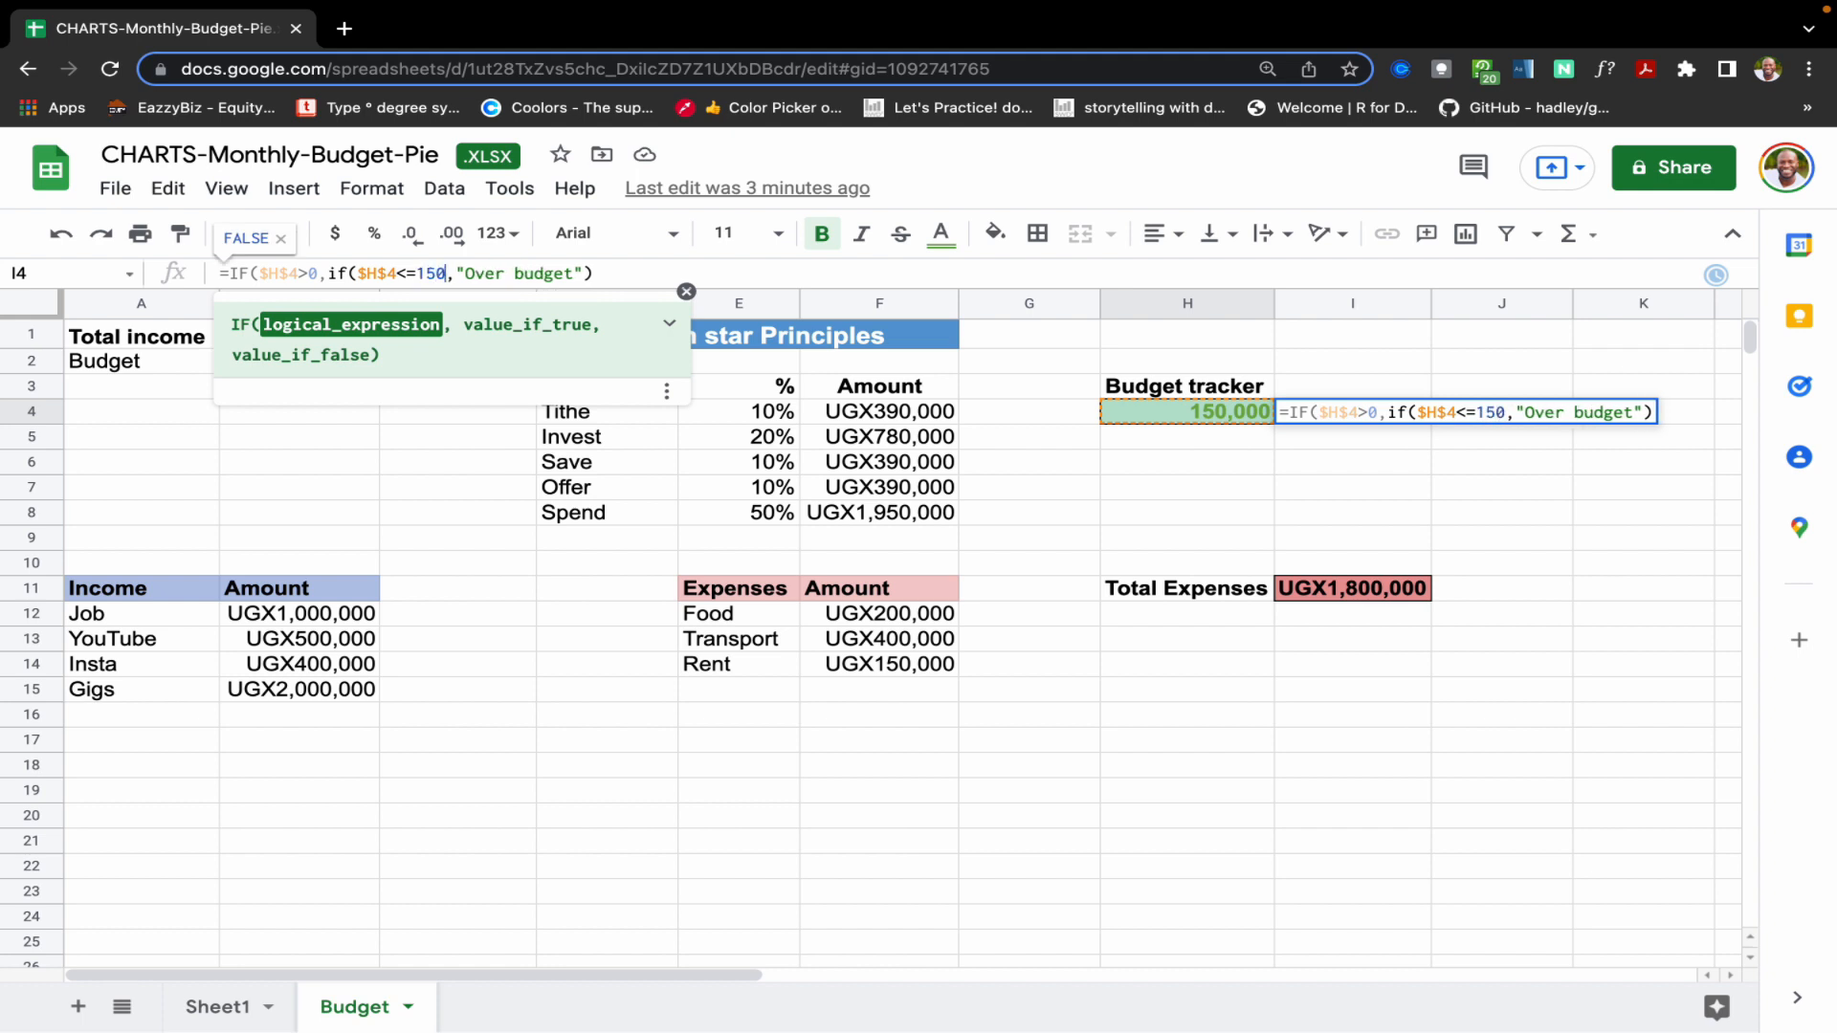
type("000,")
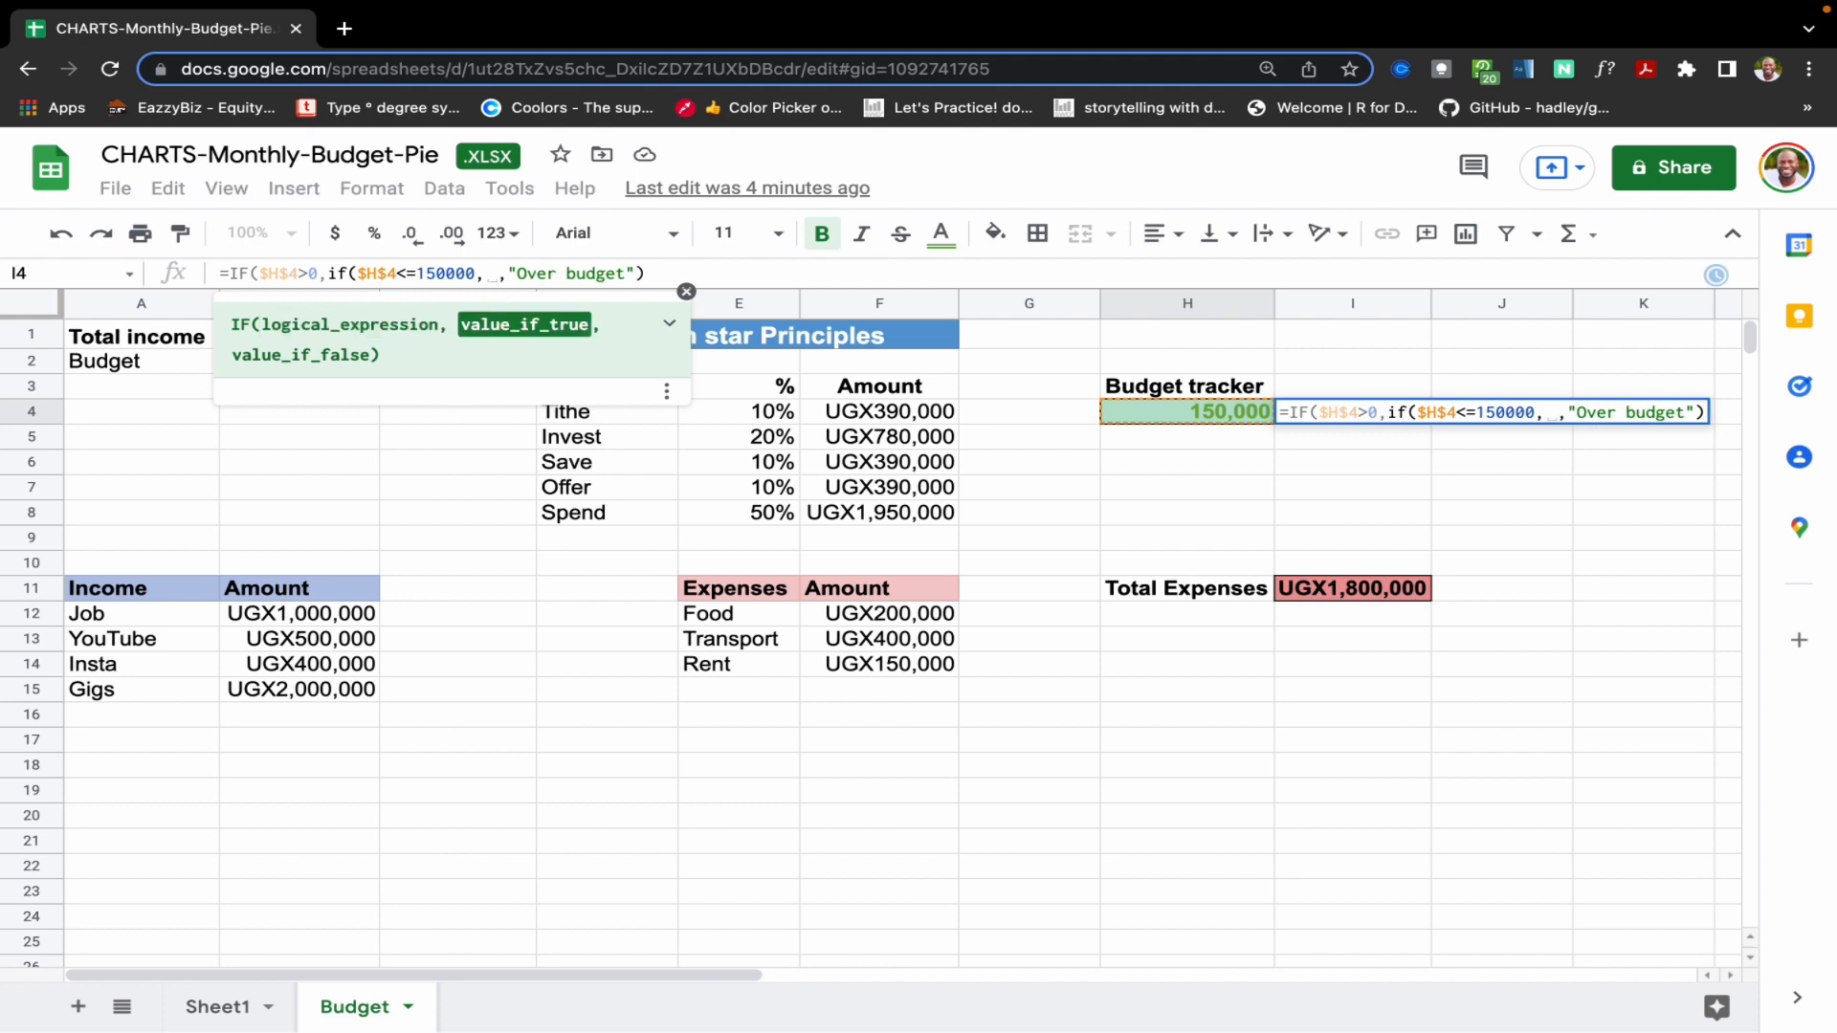
- Complete the nested IF to return "Scary hours" or "Keep spending, player!", now showing Scary hours
type("\"")
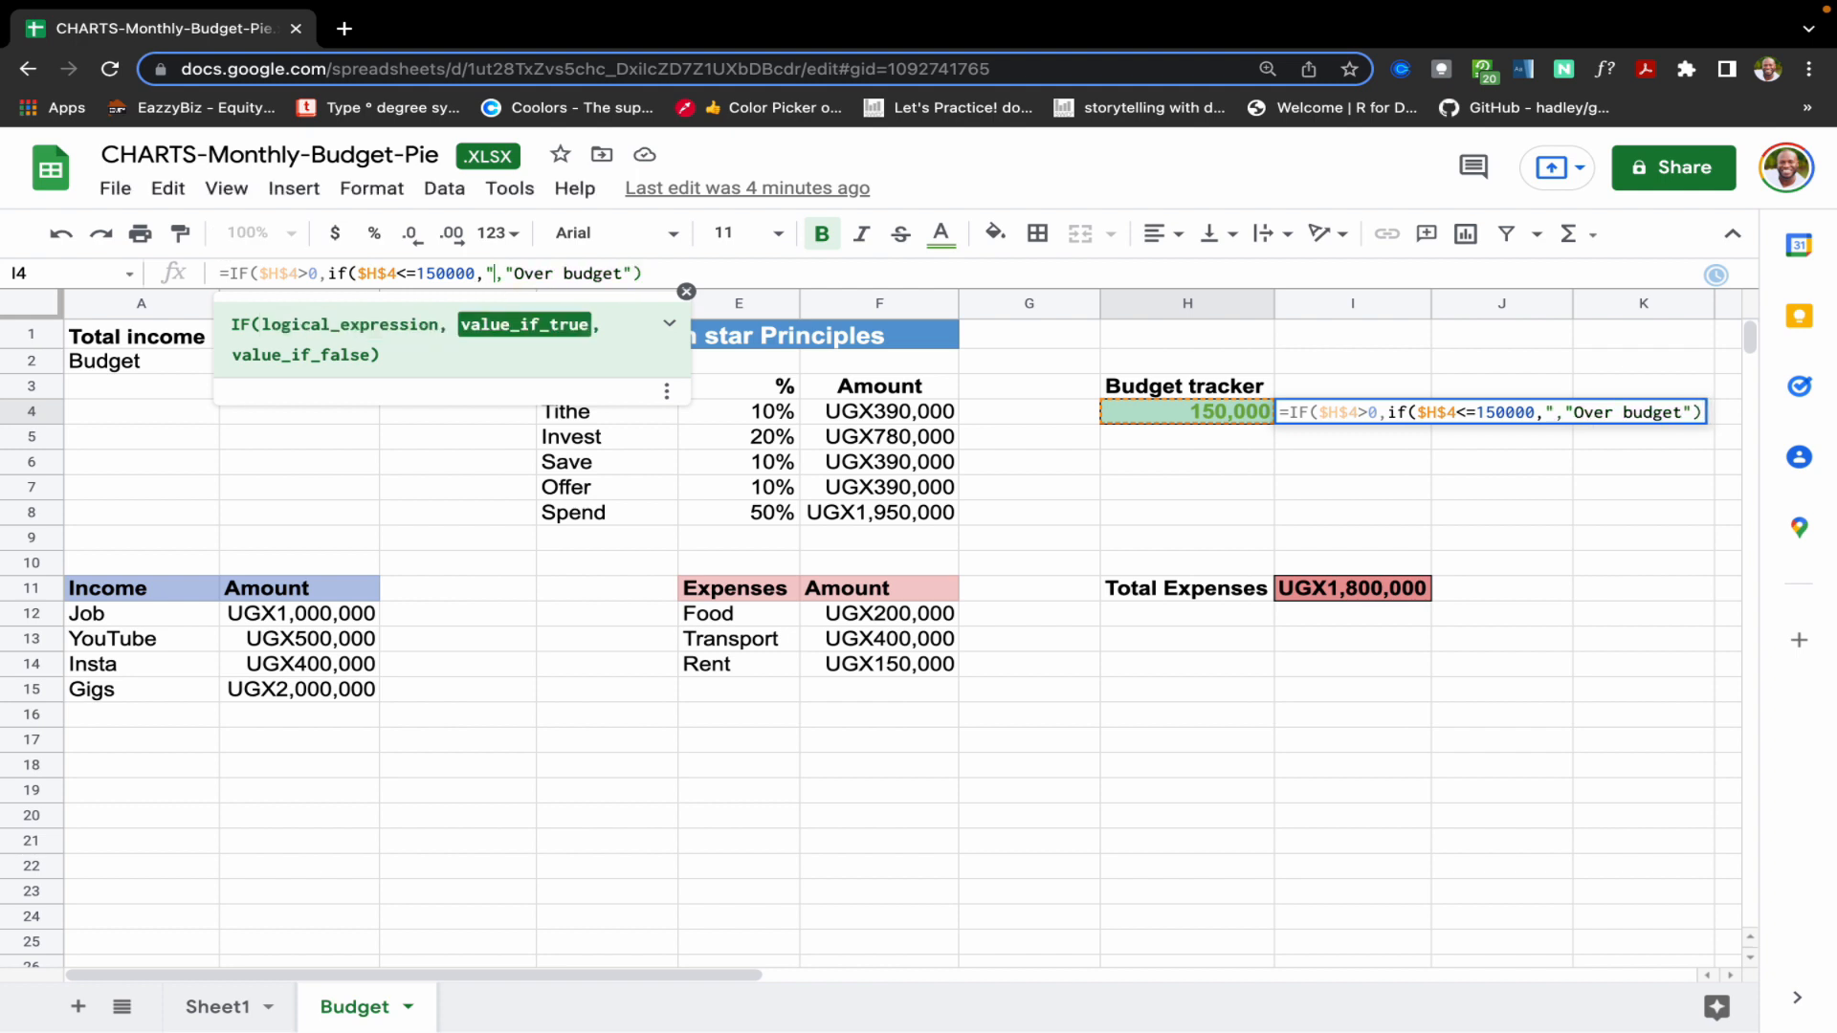
type("S")
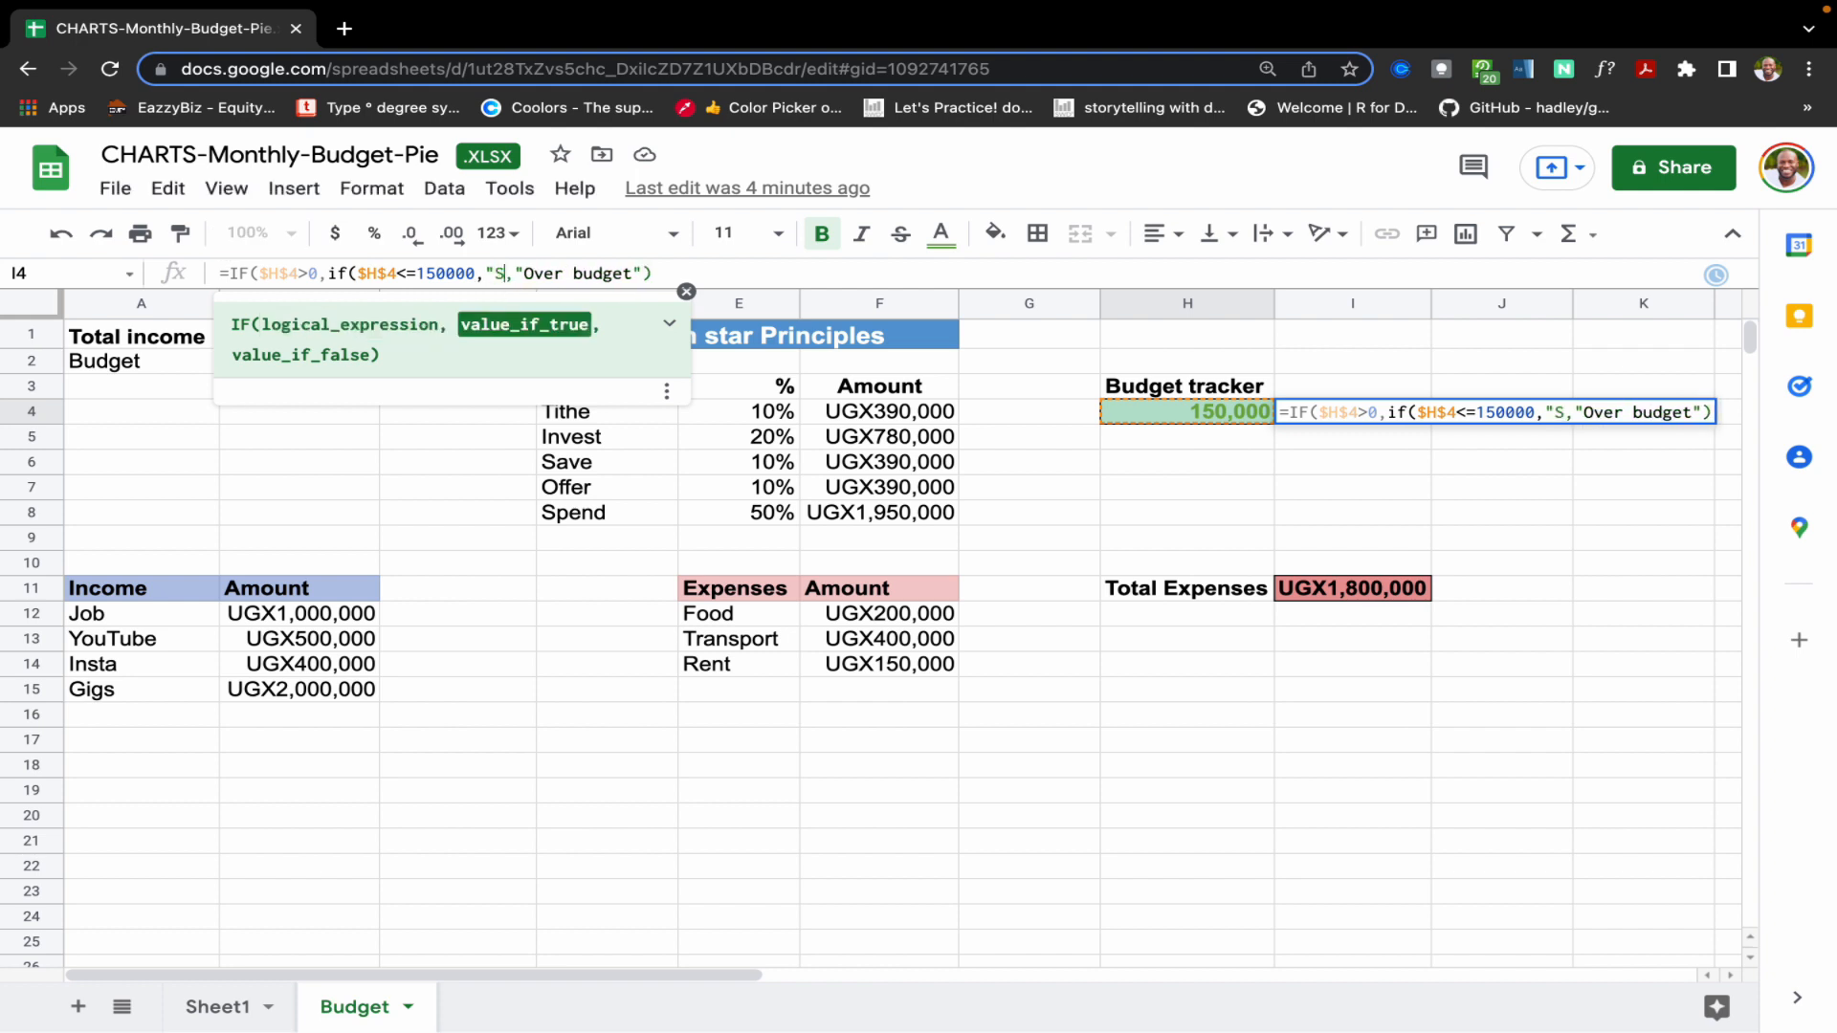
type("cary h")
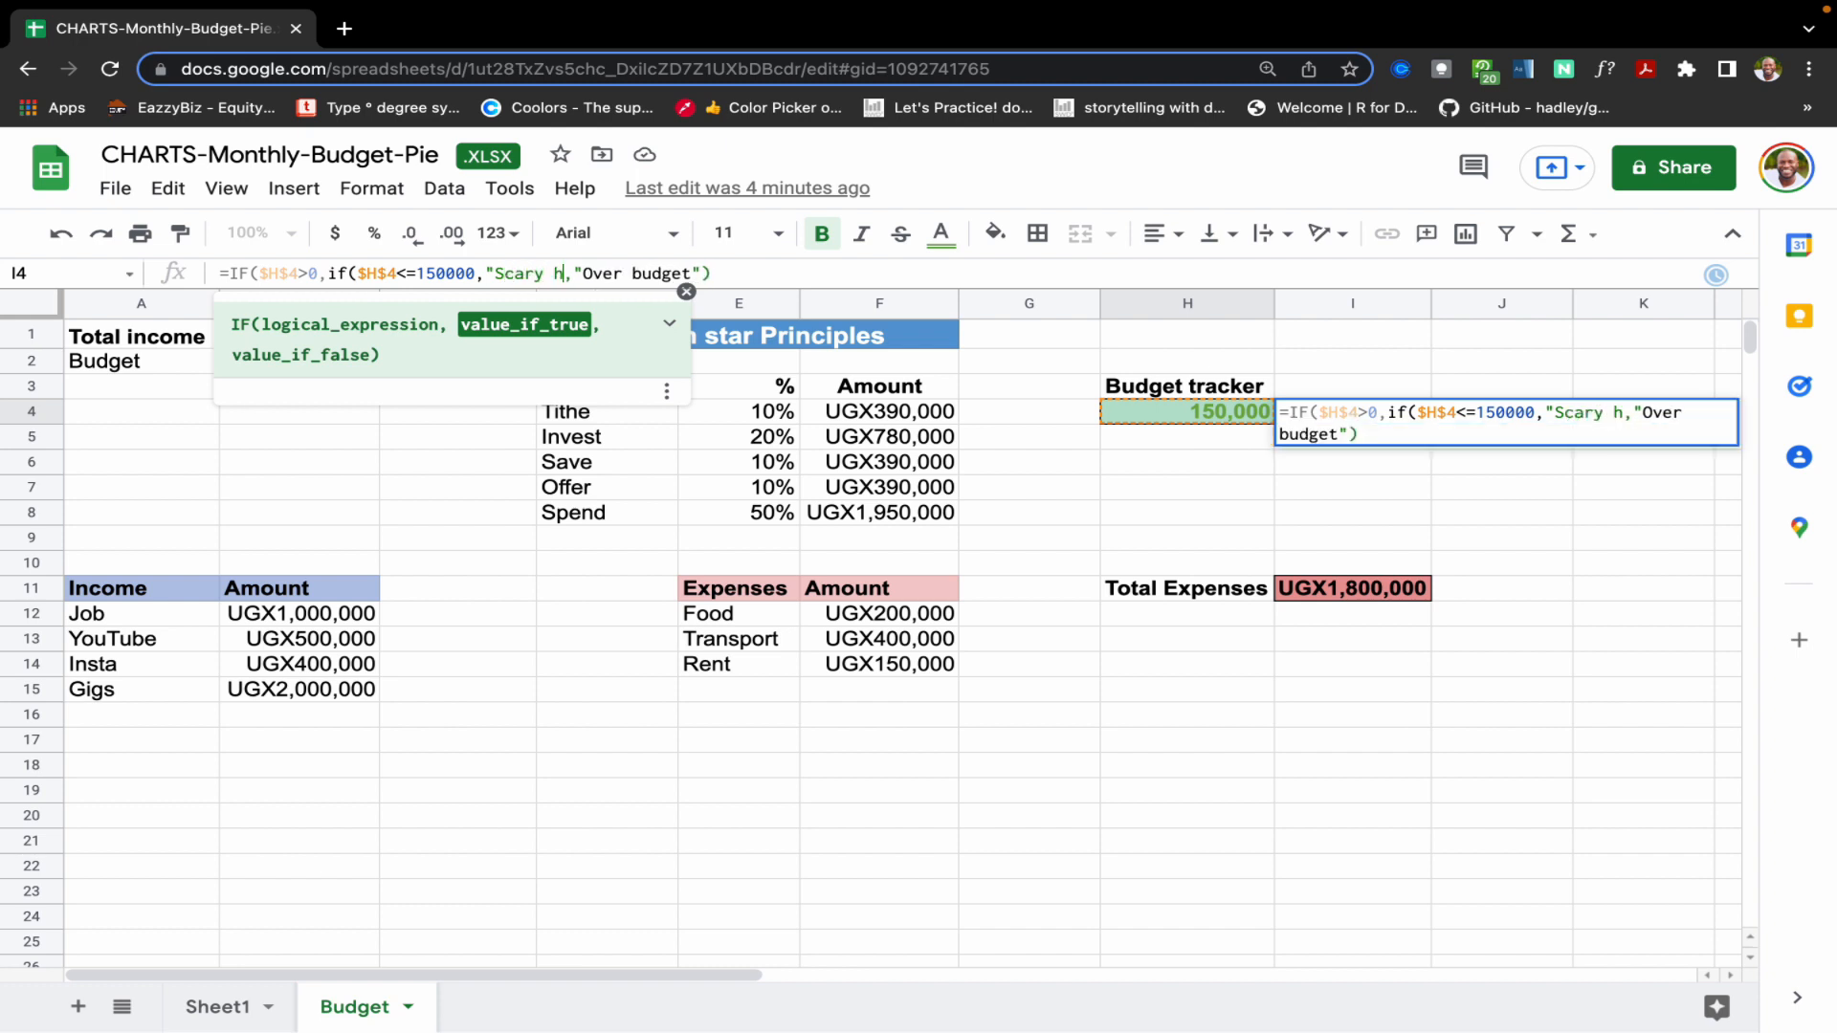
type("ours\",\"")
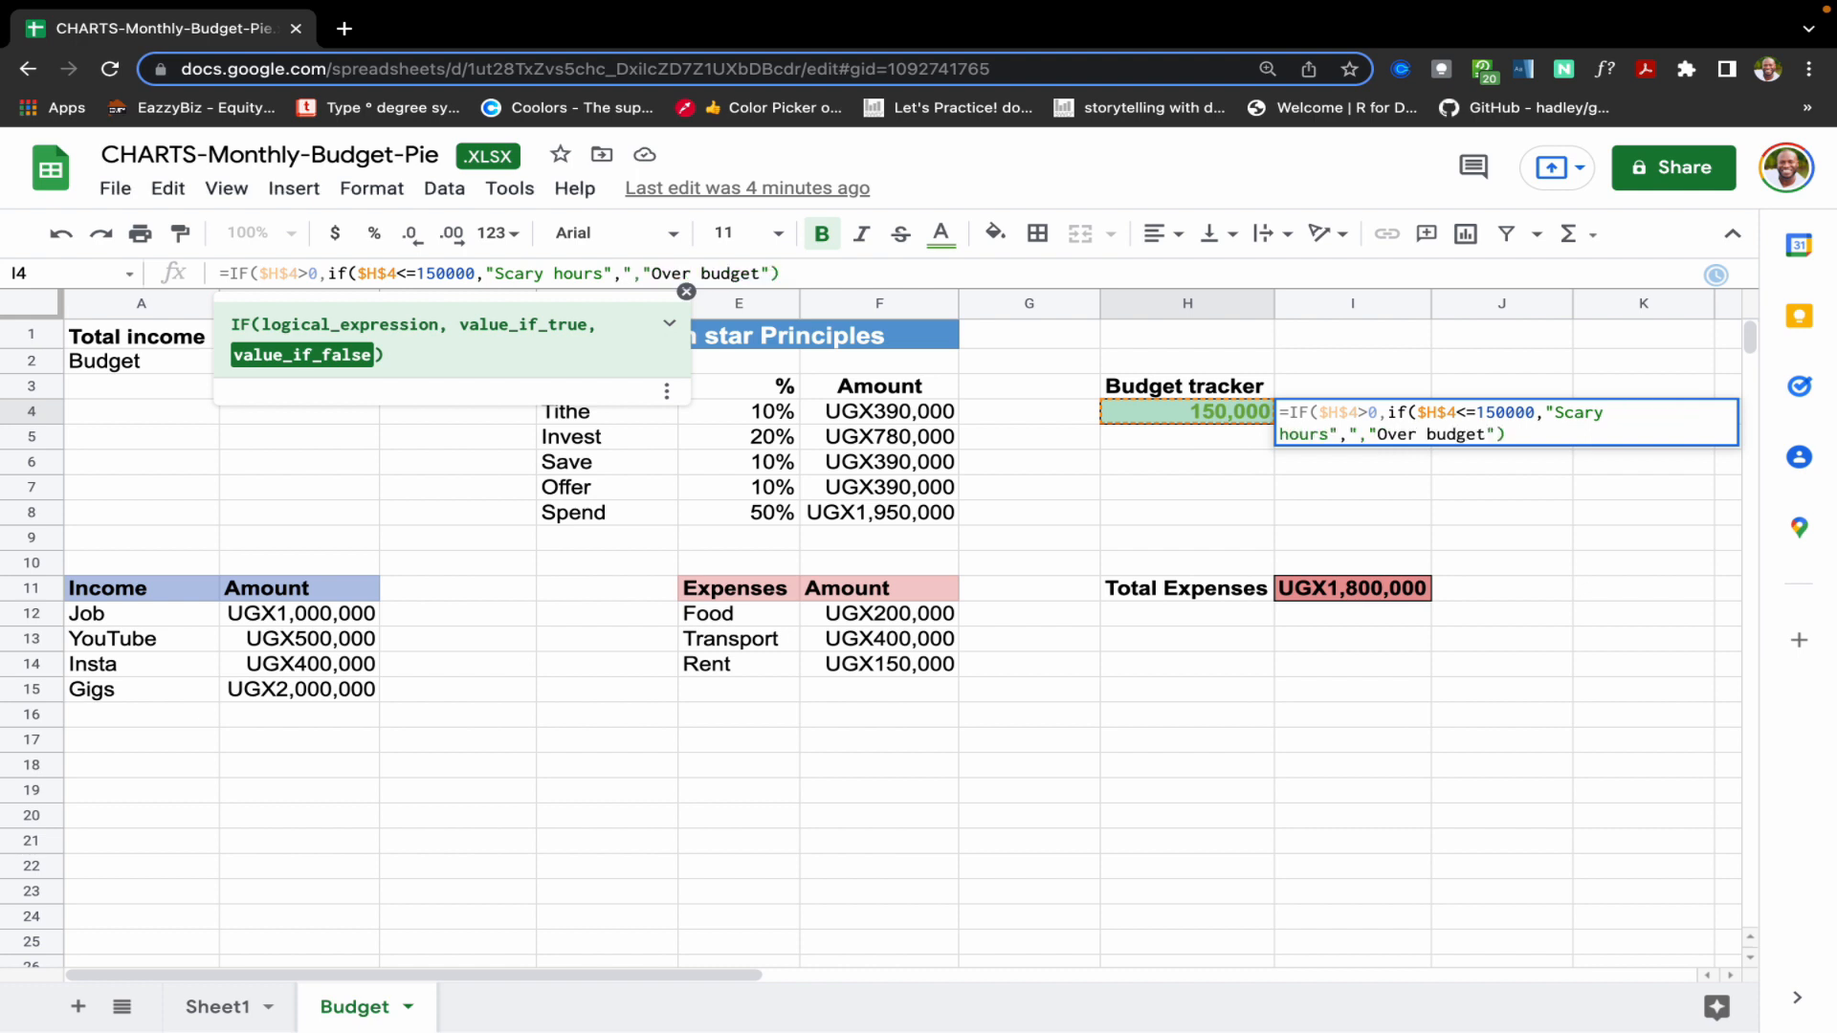
type("Keep spending,")
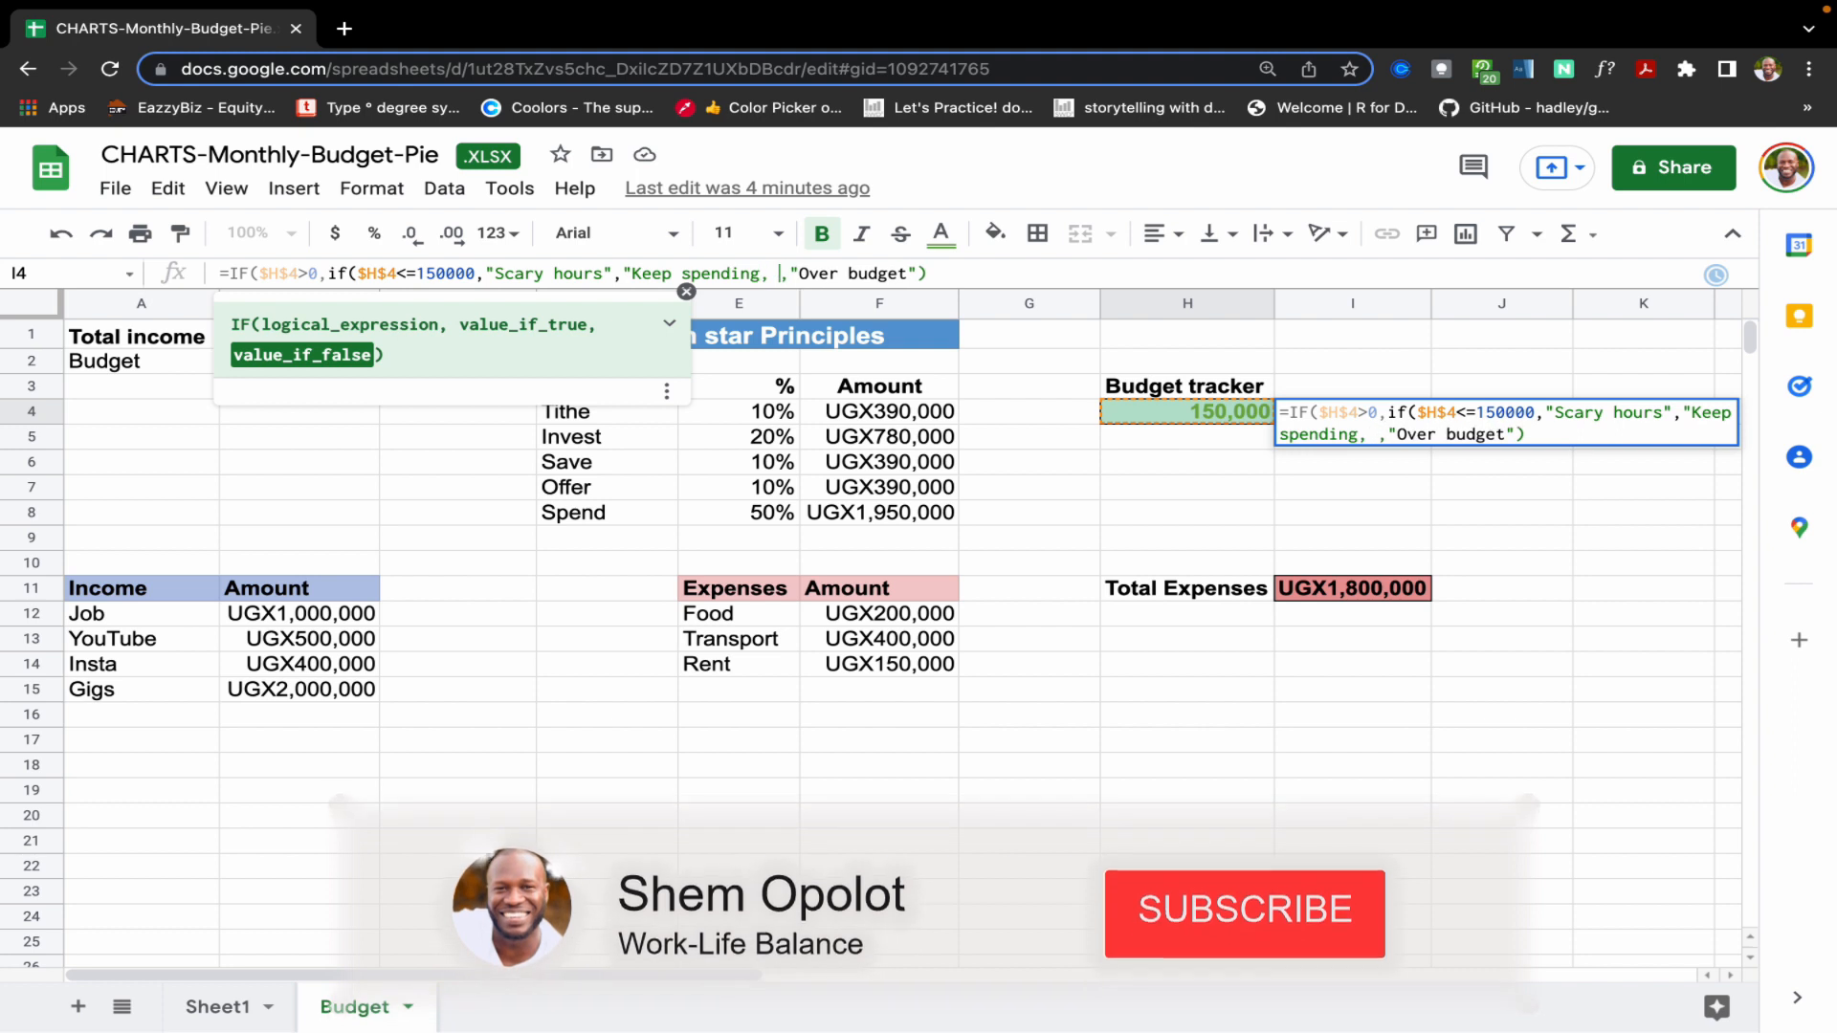
type("player")
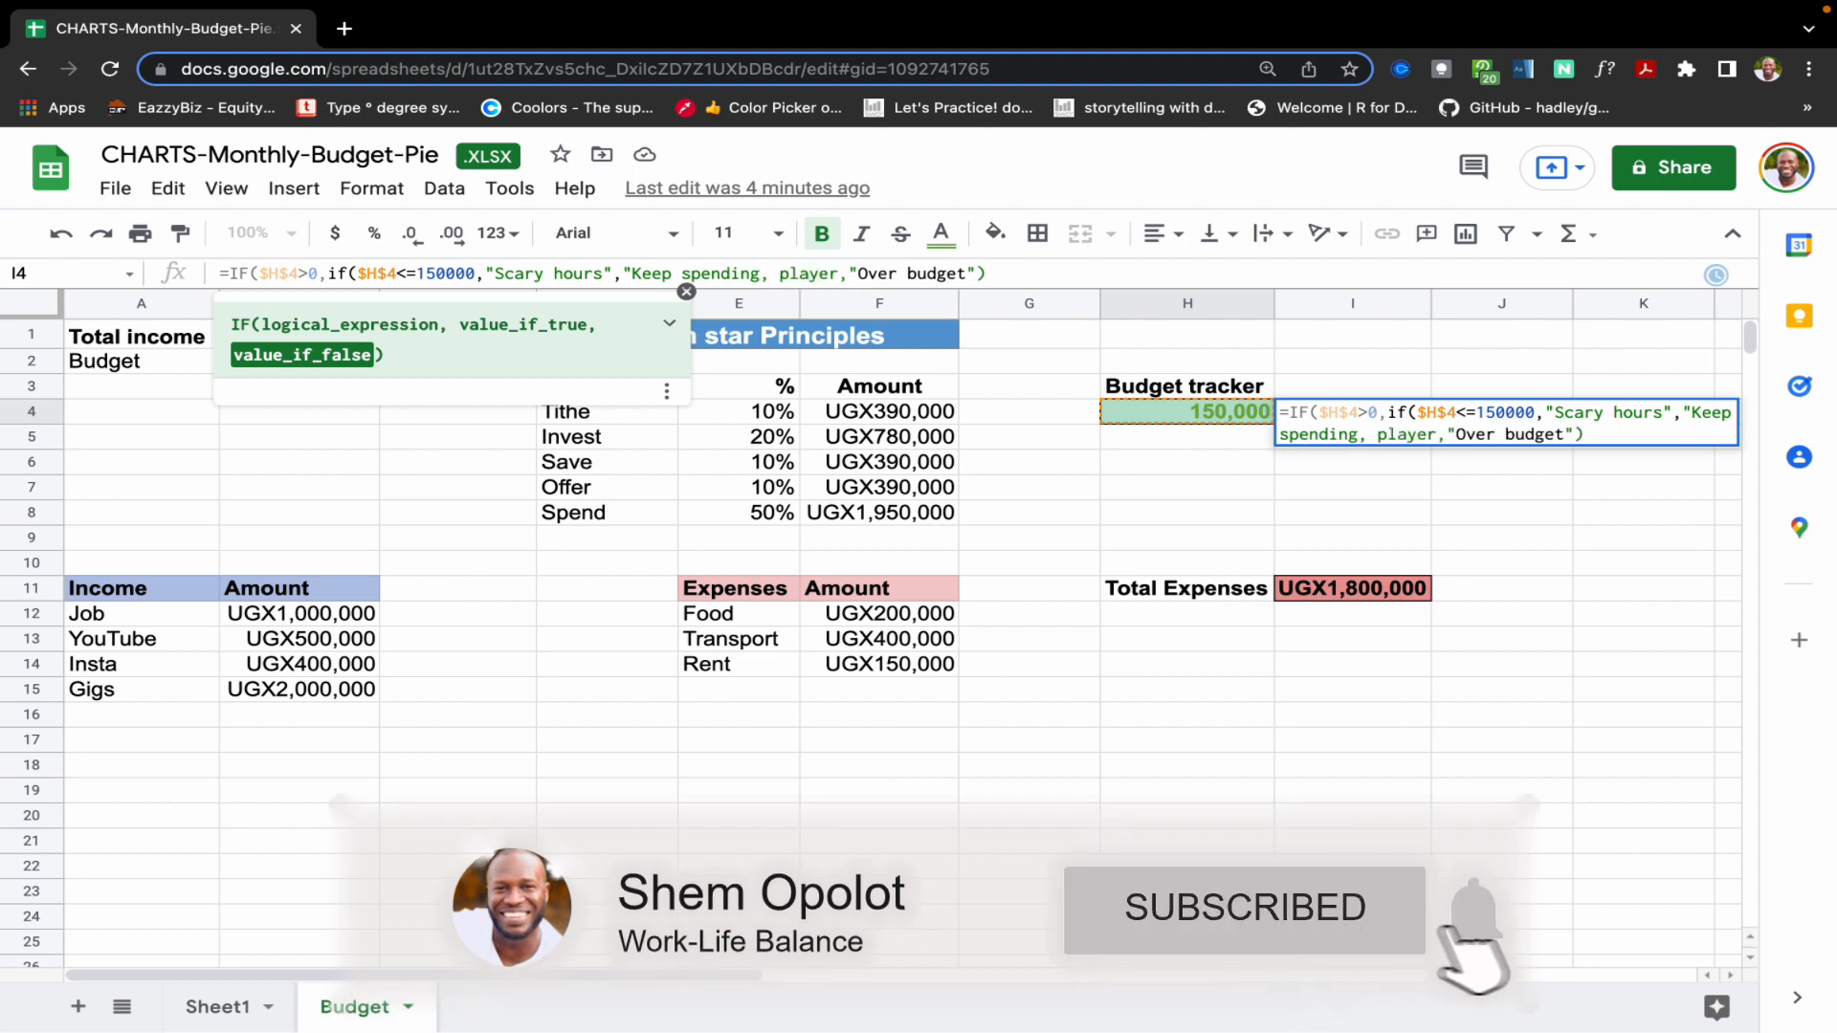
type("!\")")
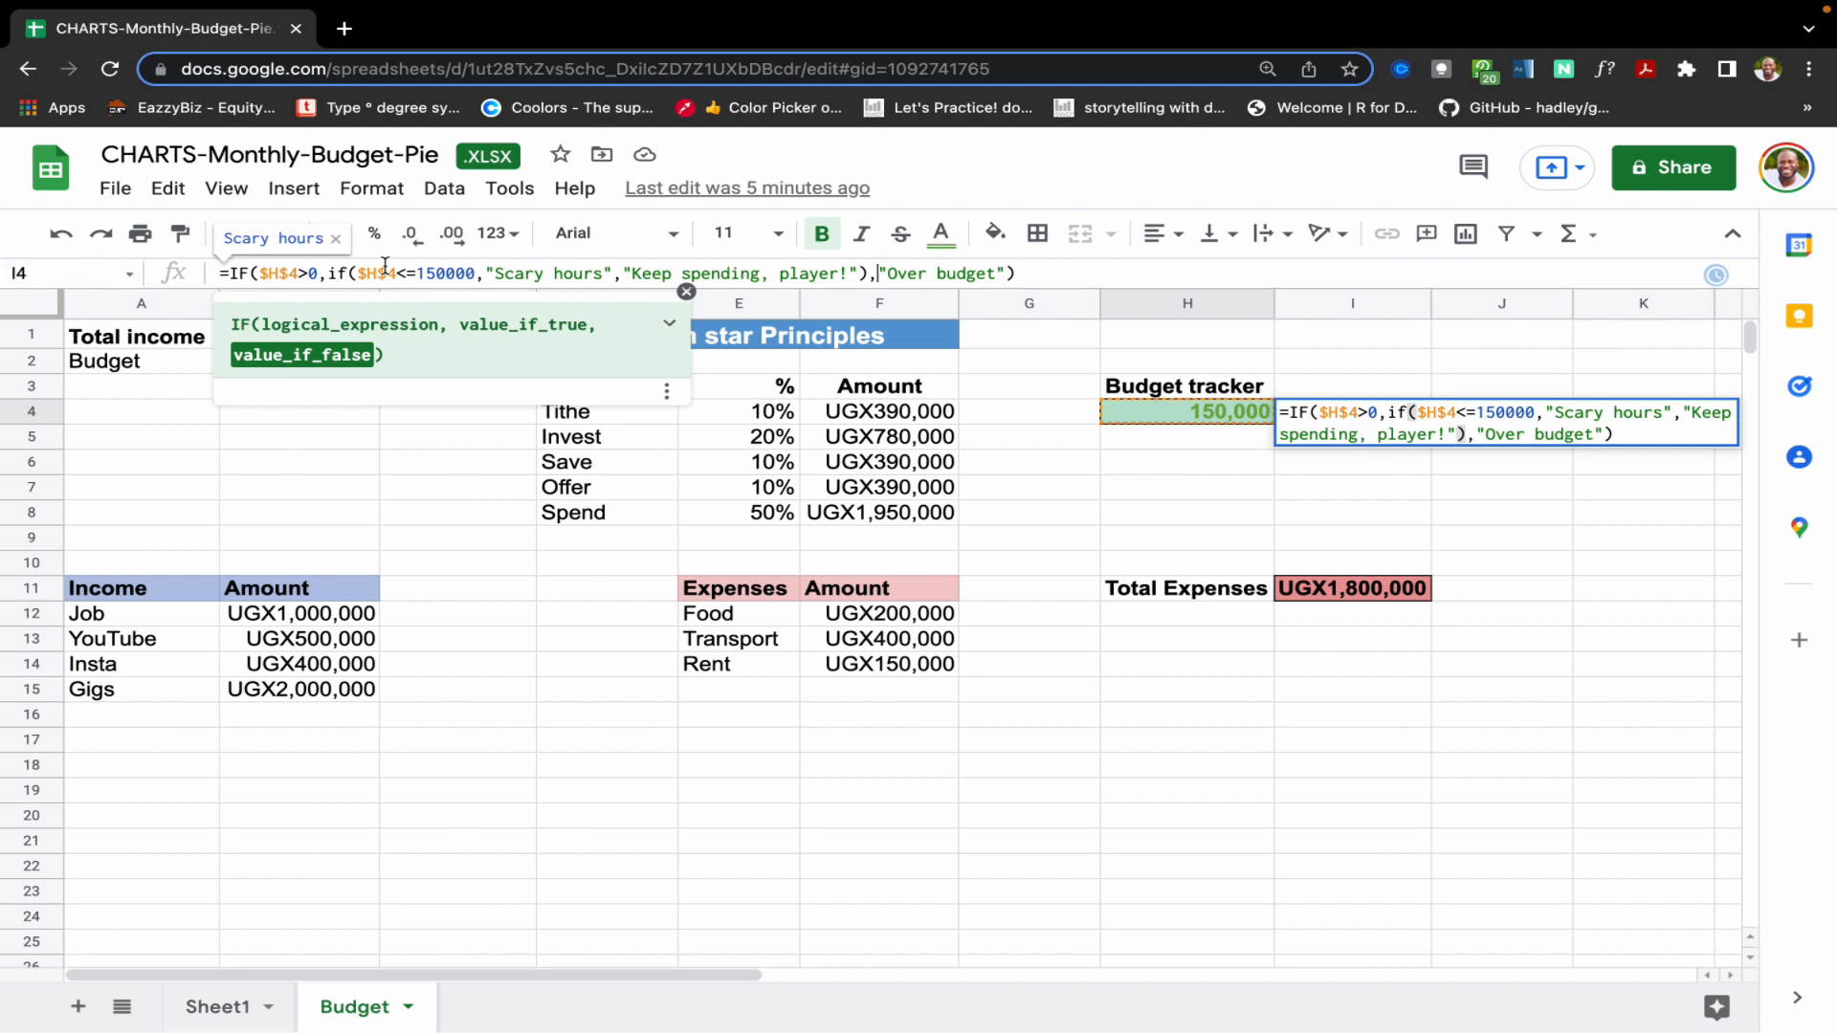
mouse_move(1022, 280)
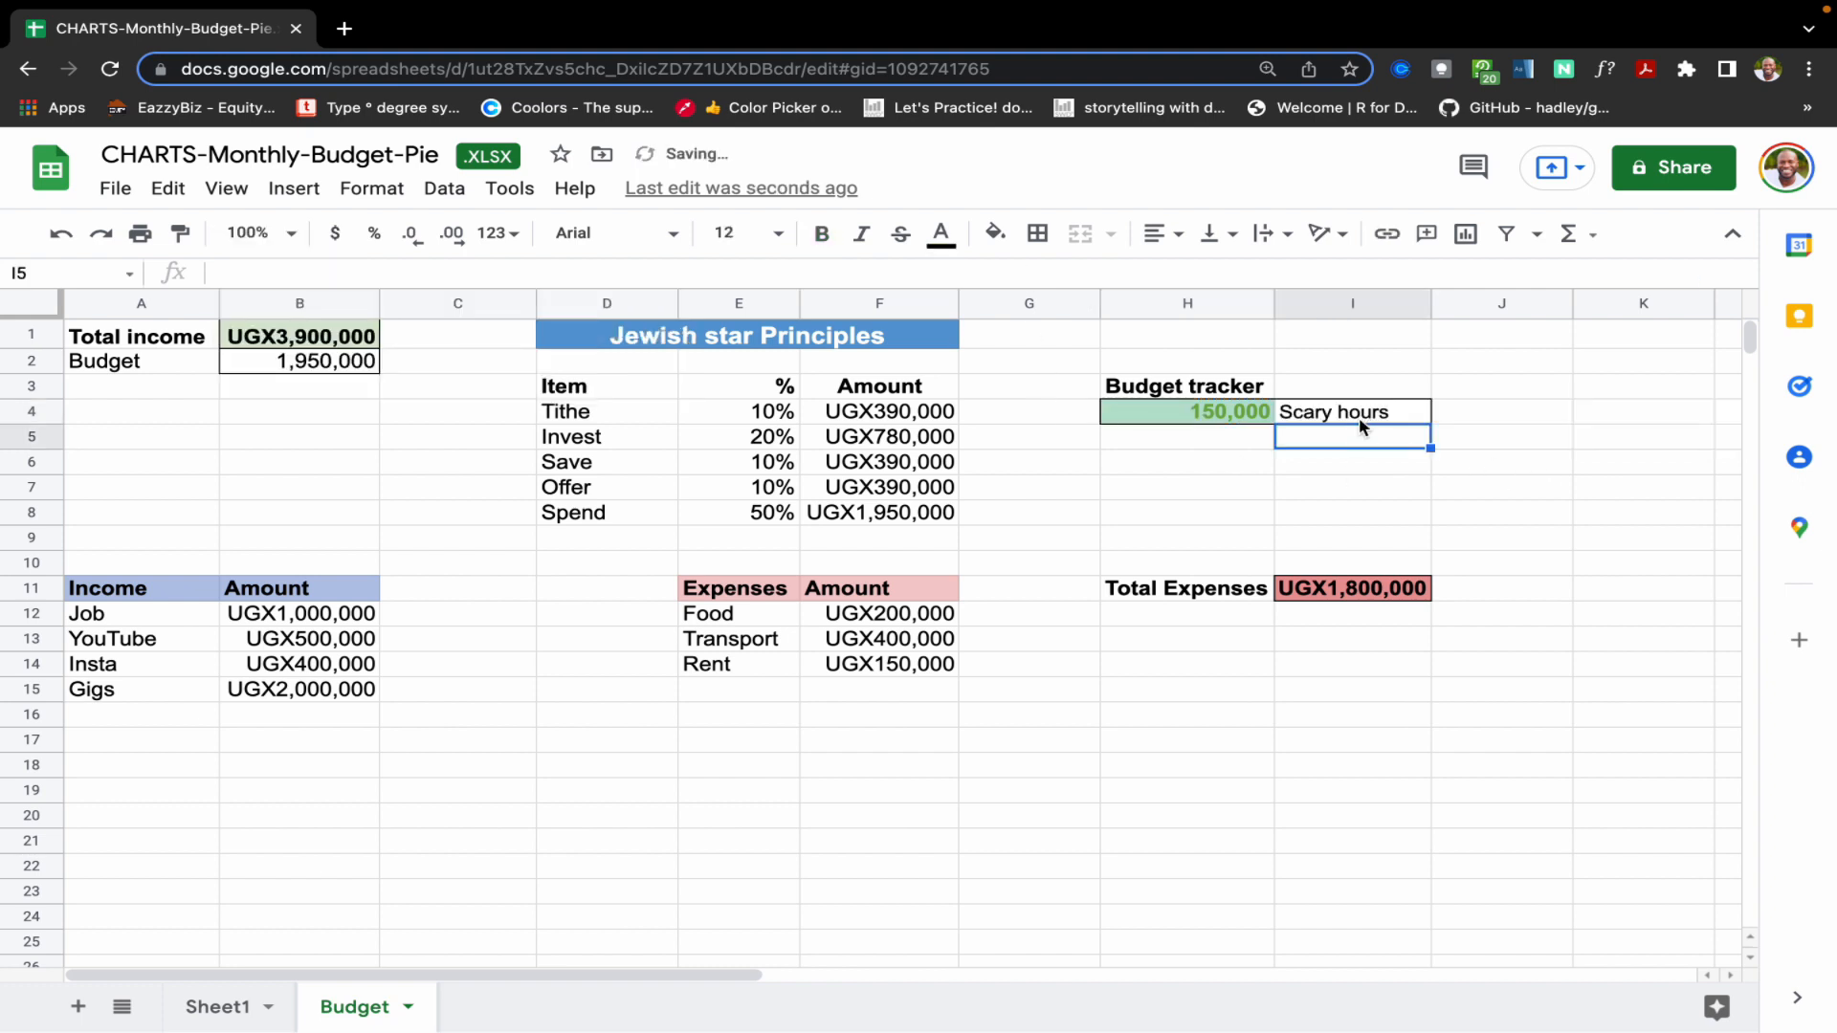
- Start a conditional formatting rule on I4 using the Text contains condition
left_click(1353, 412)
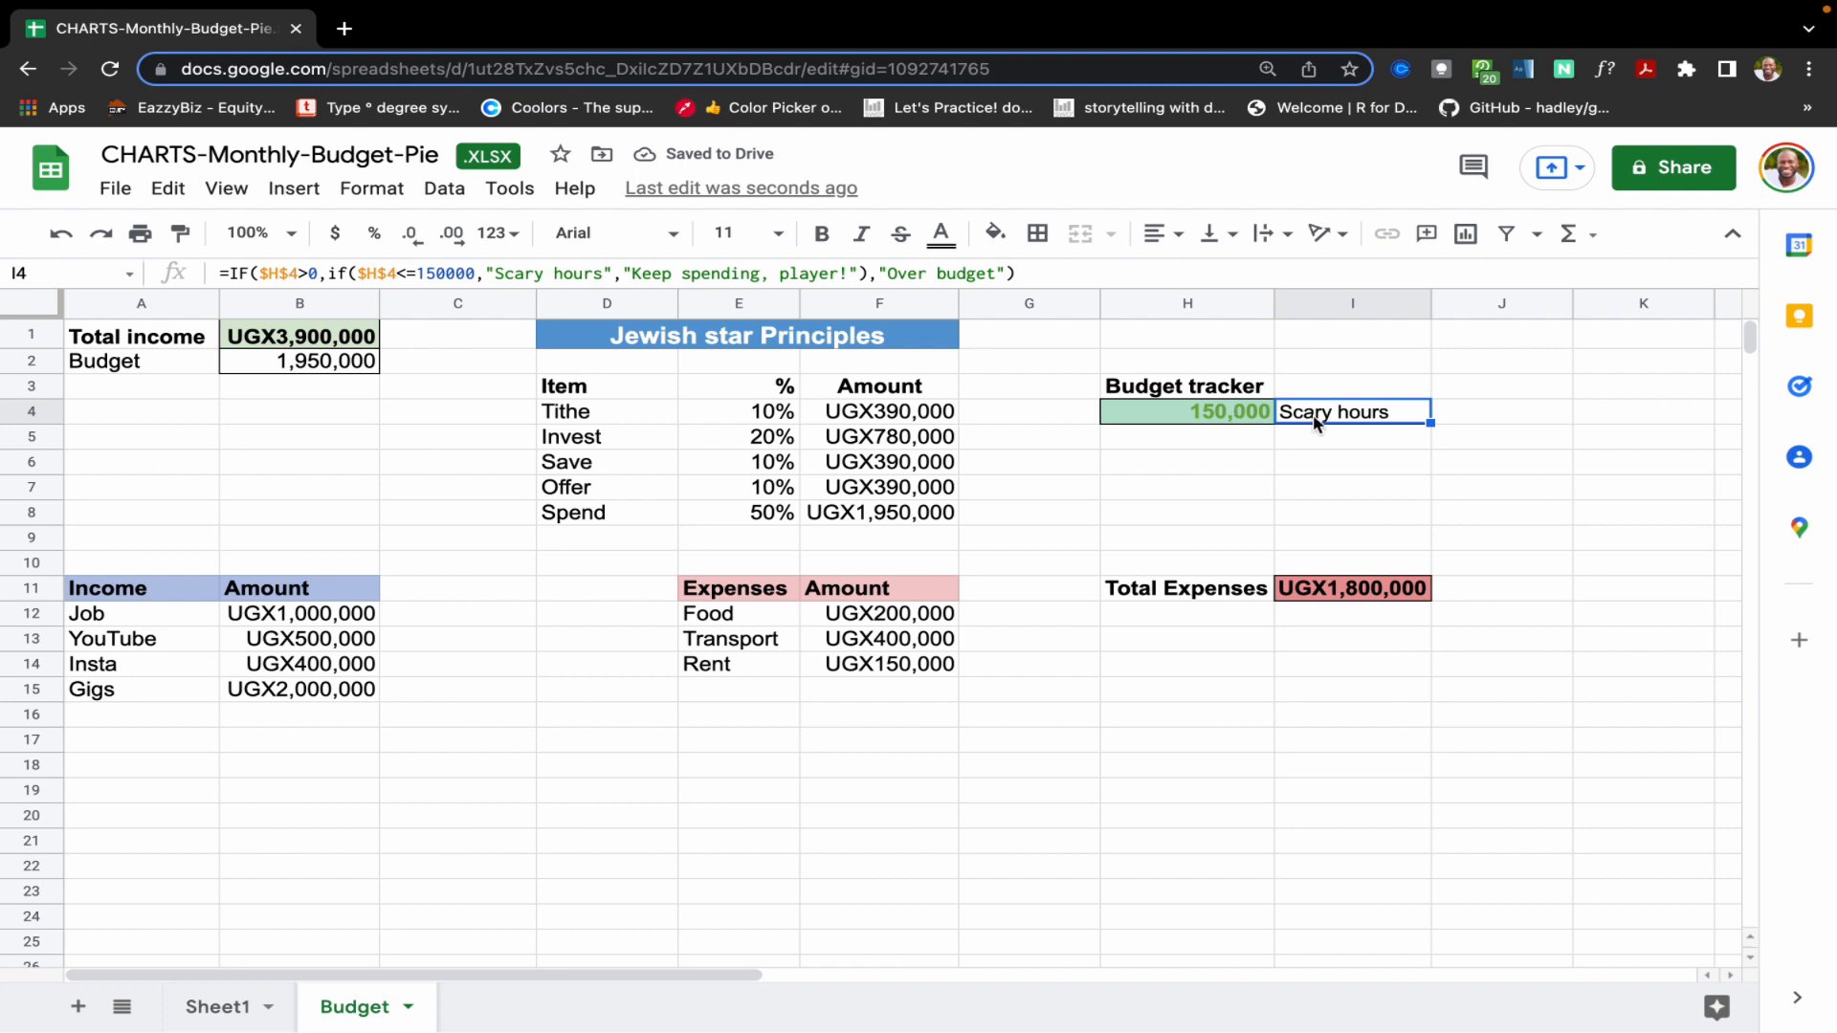
left_click(371, 188)
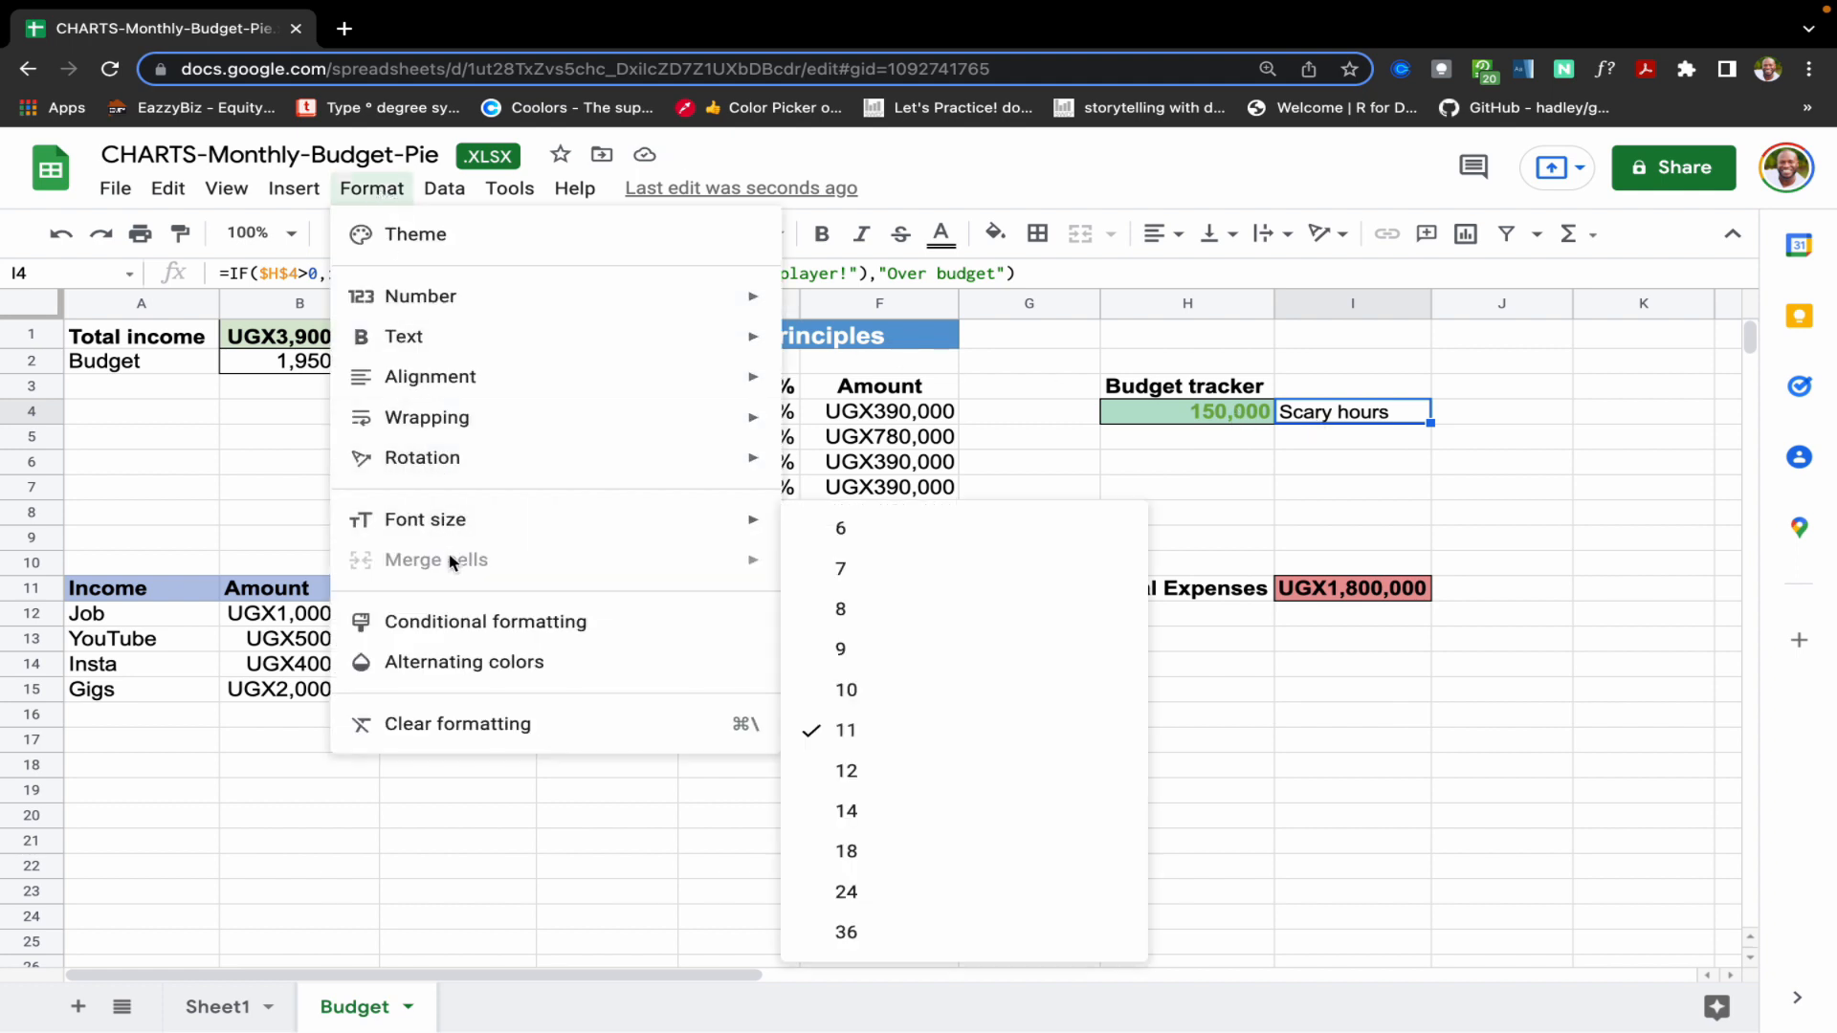
left_click(484, 620)
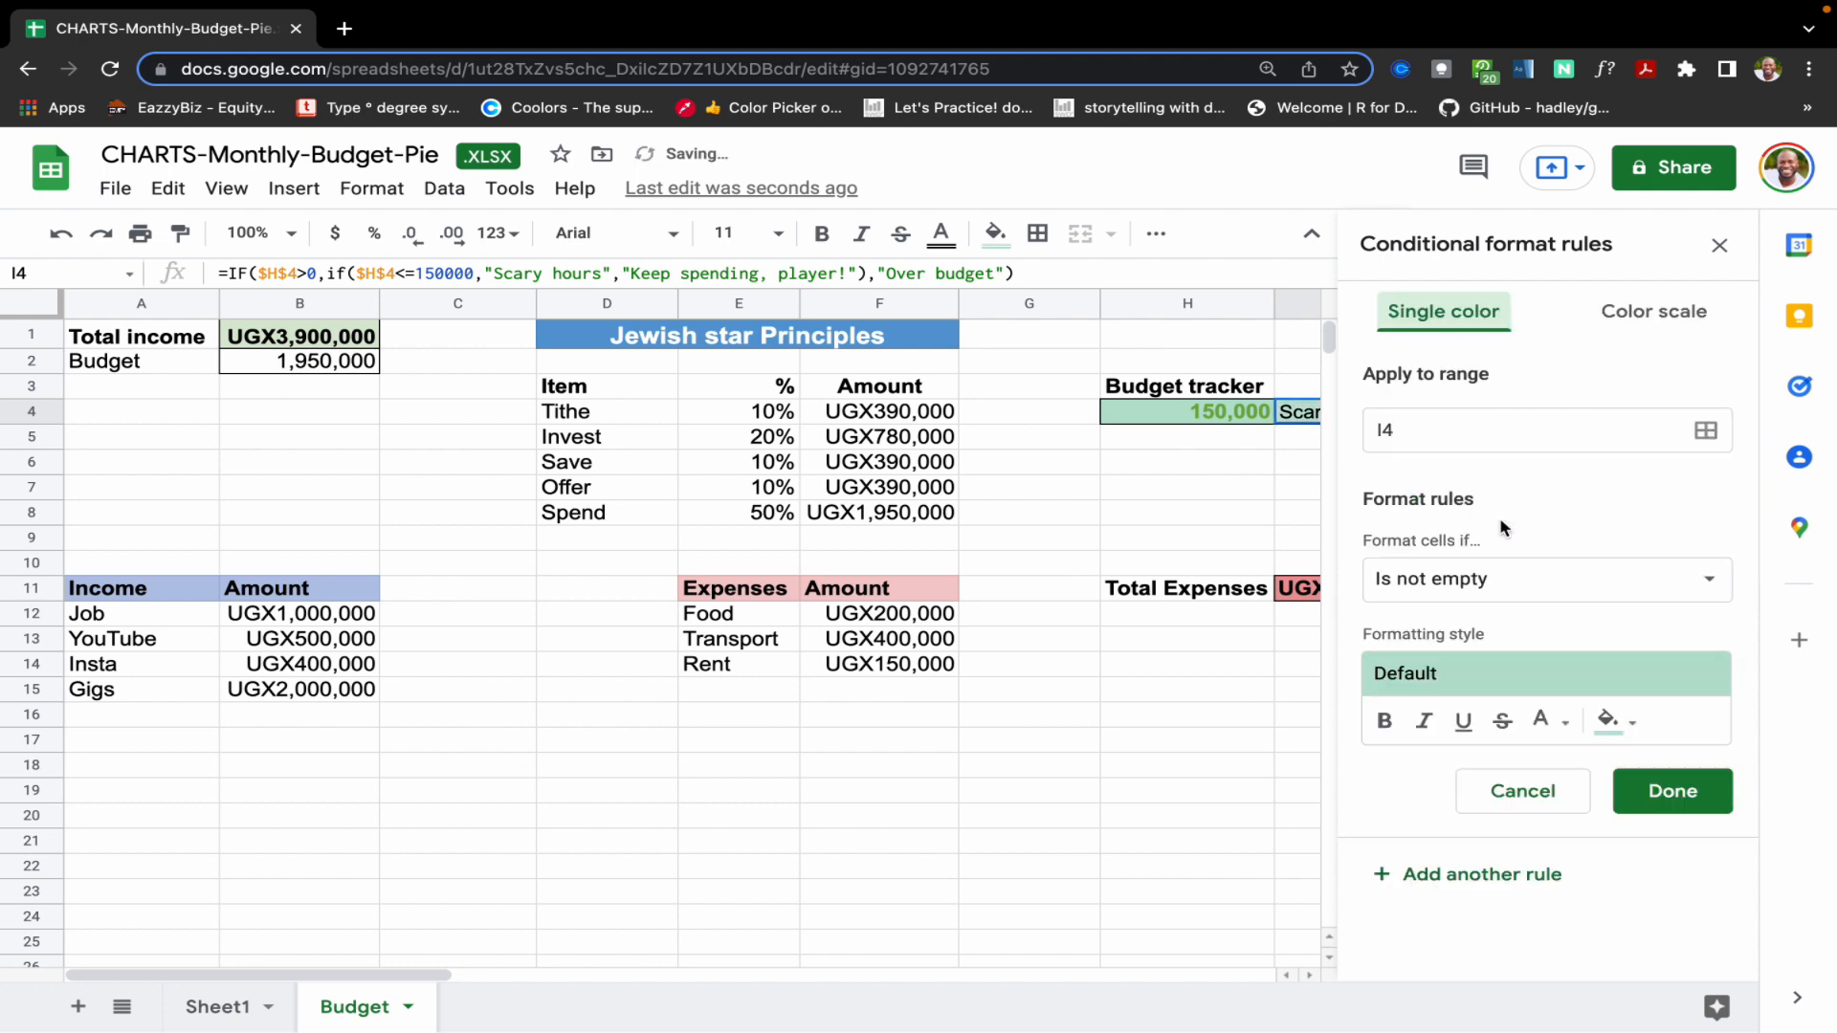
left_click(1544, 578)
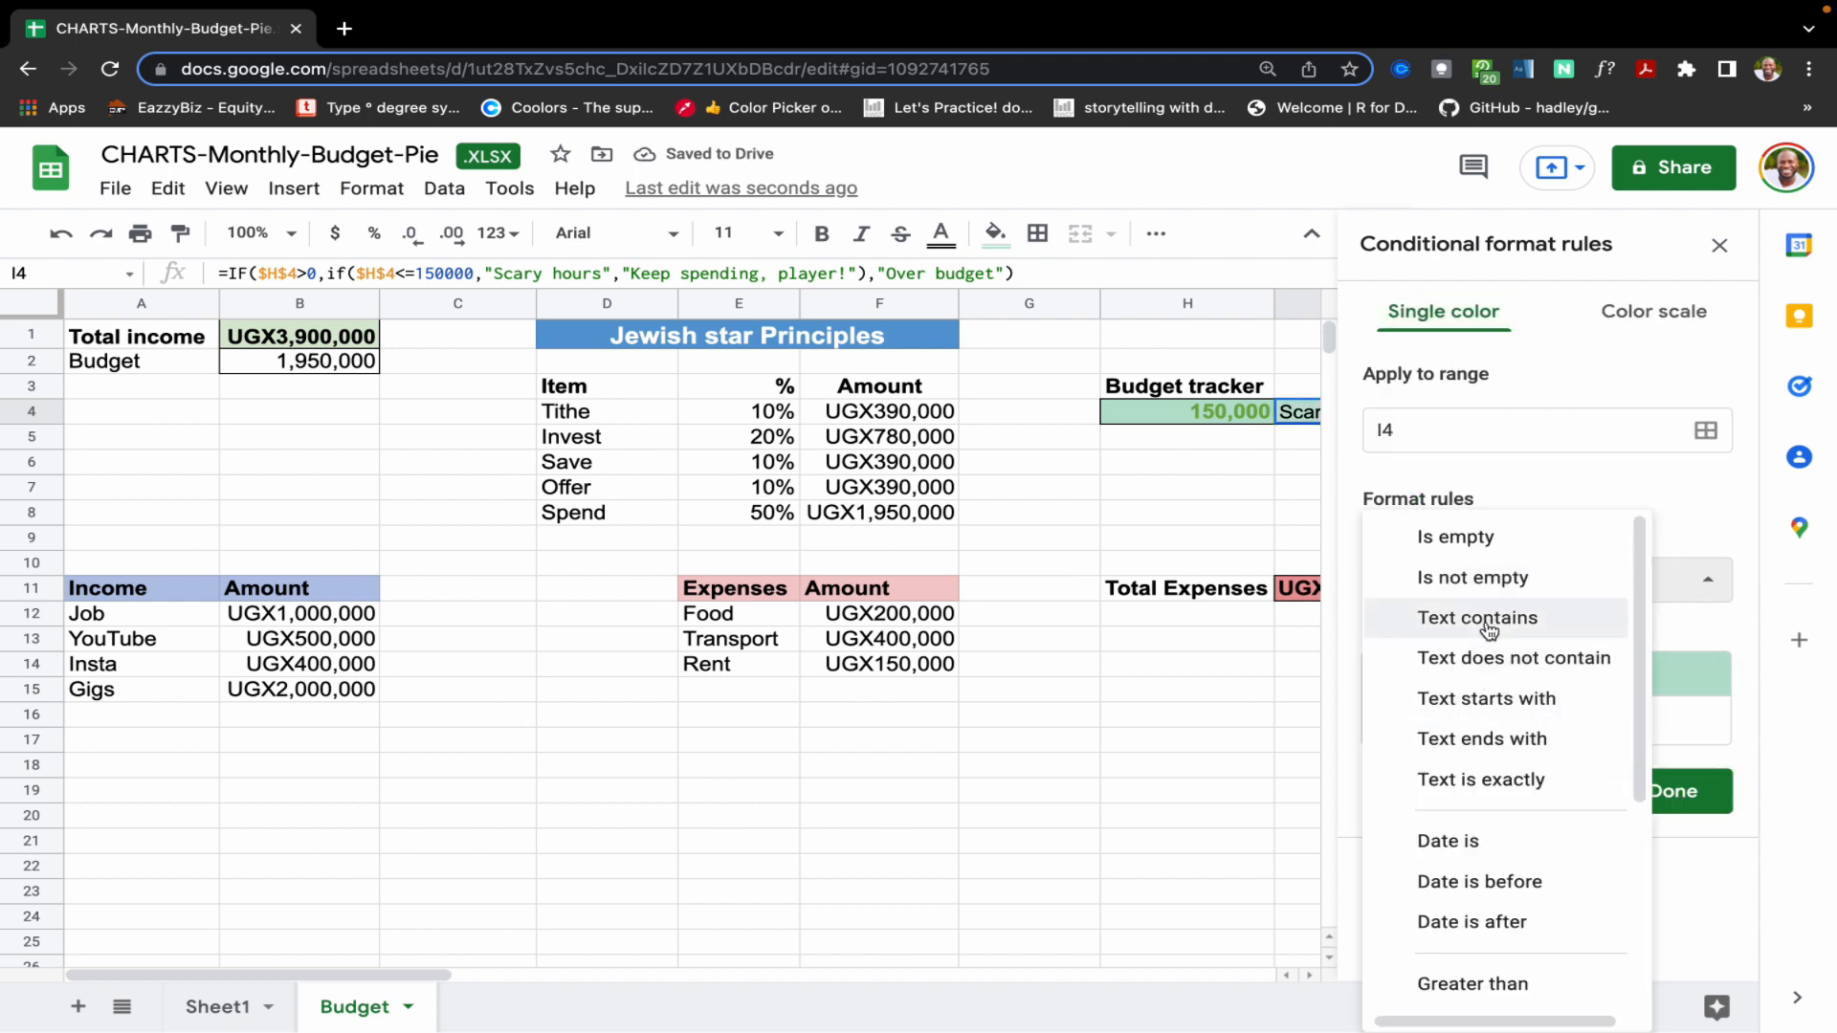
left_click(1478, 618)
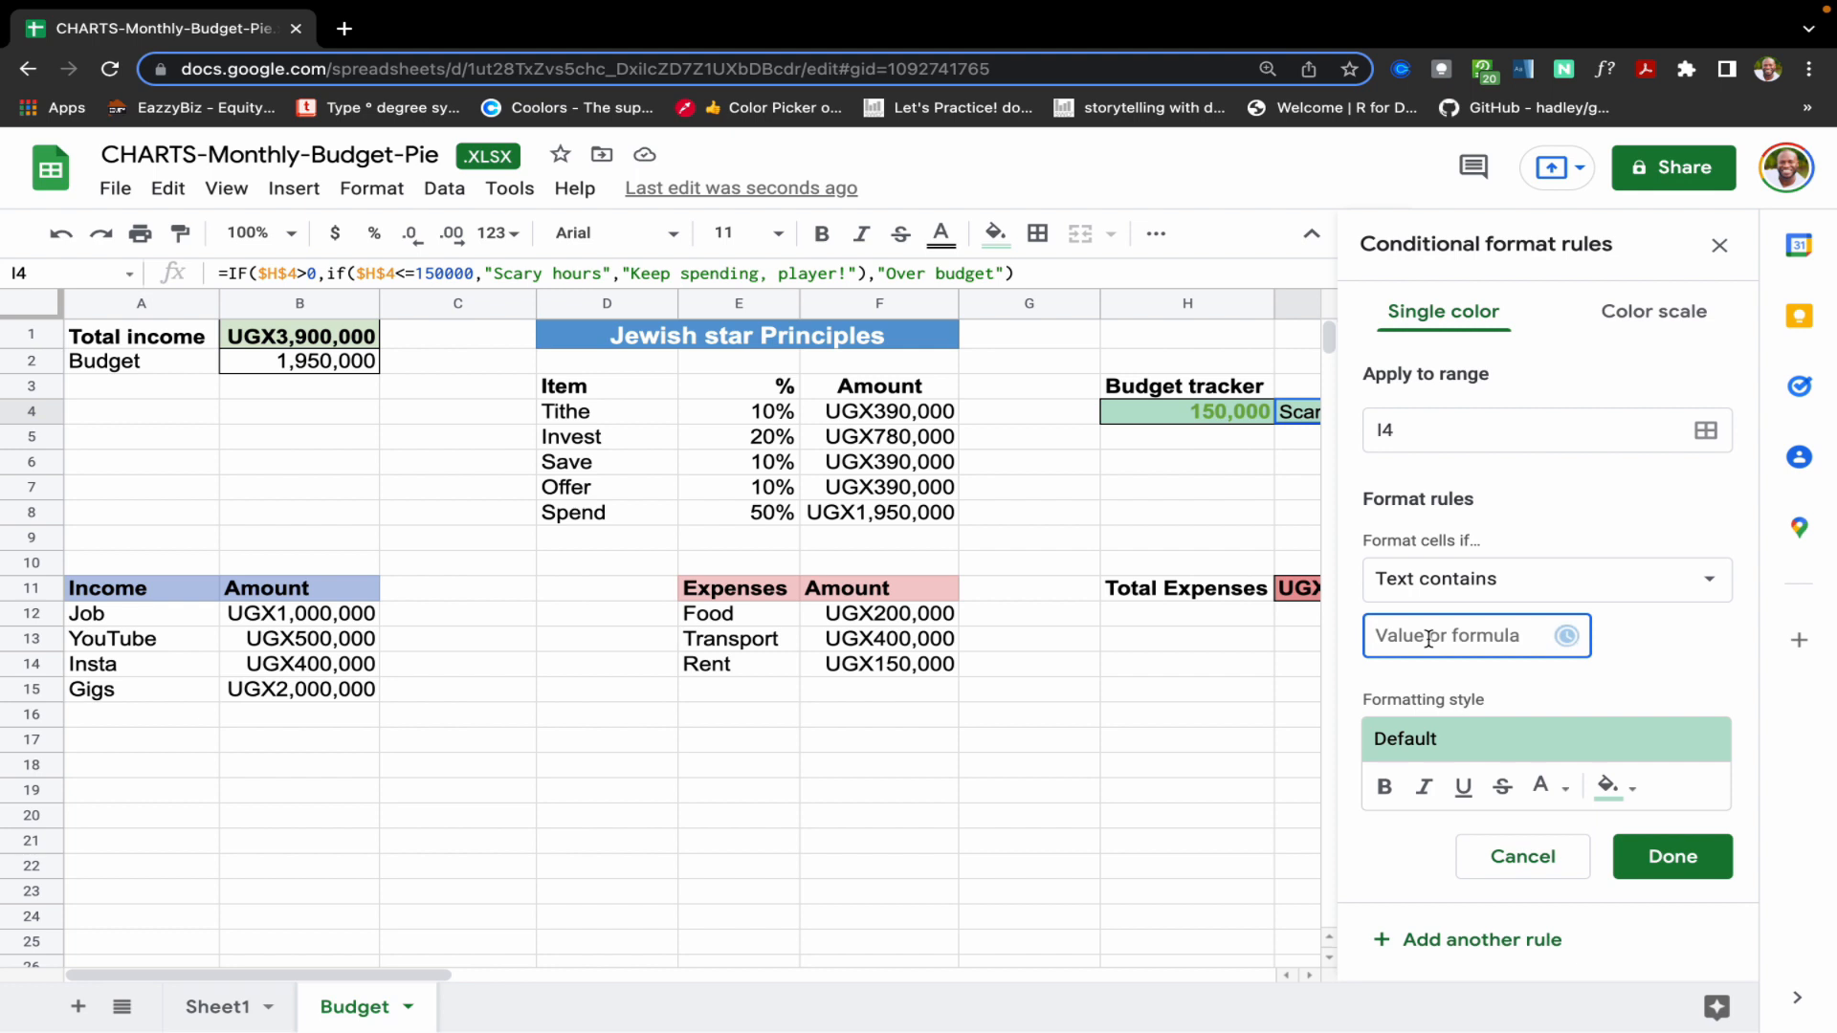
- Make the rule colour text containing Scary hours orange and bold, then save it
type("Scary ho")
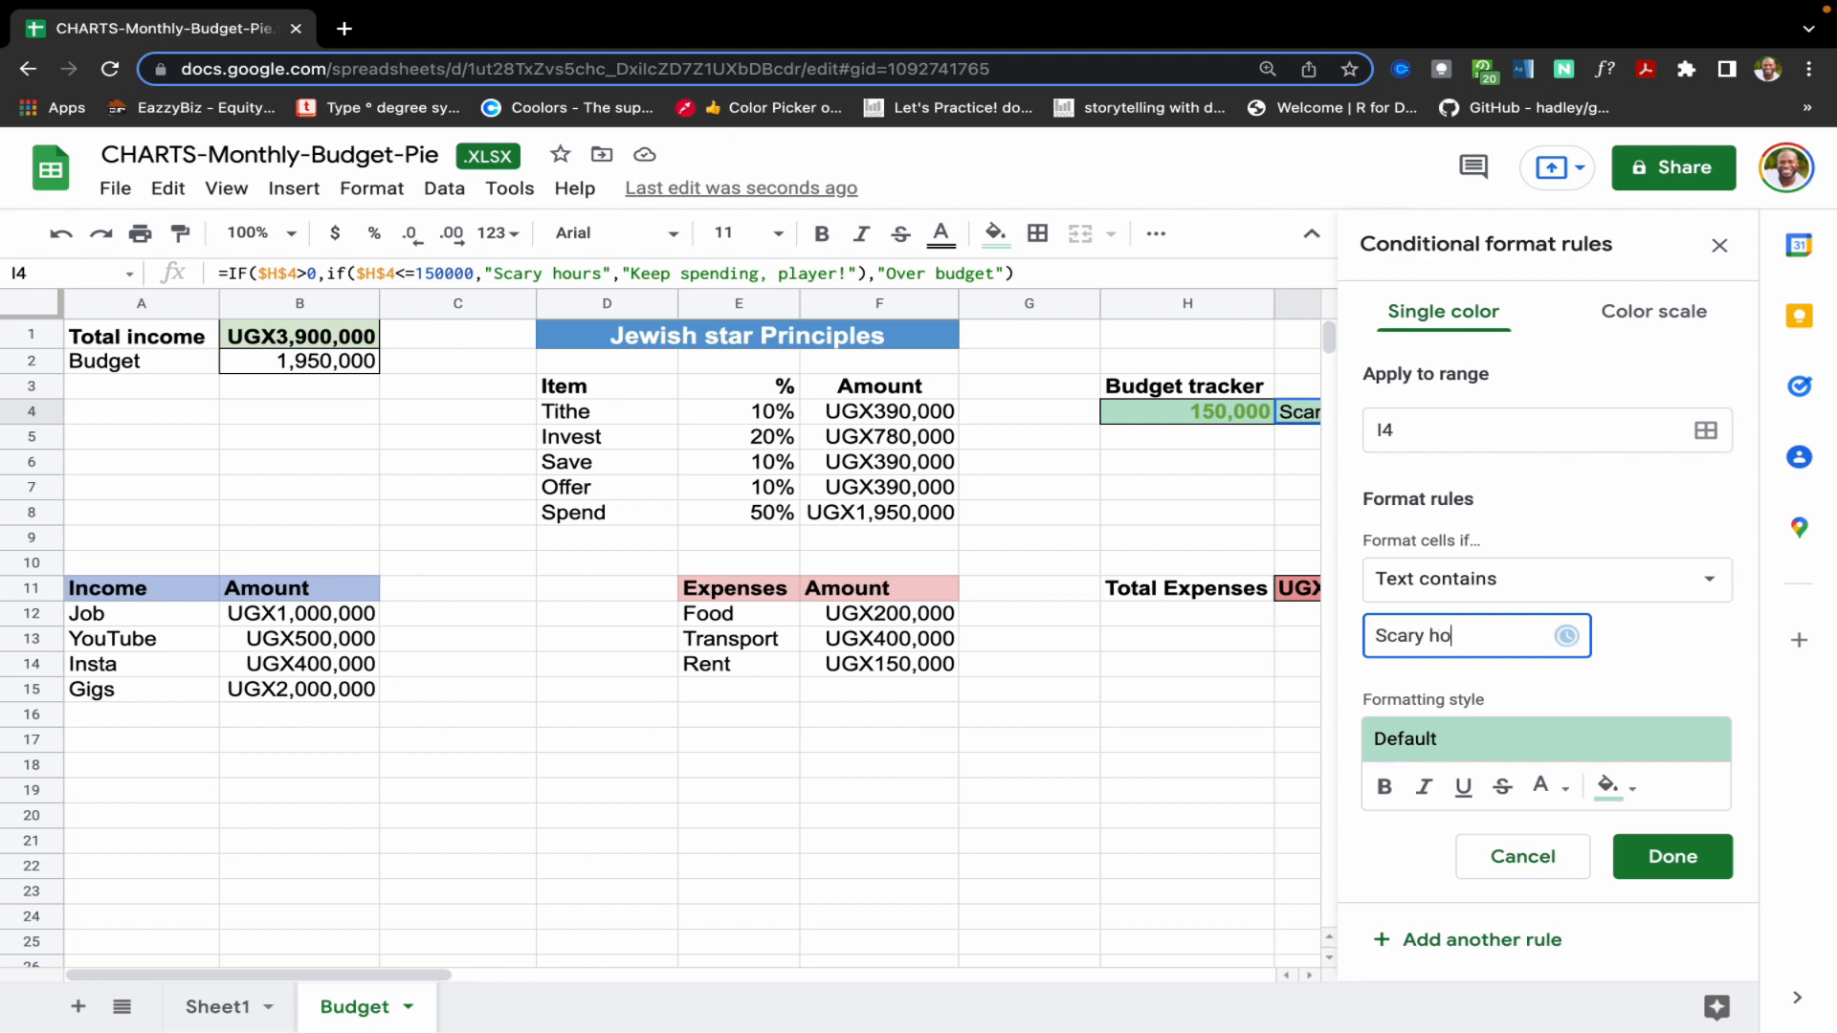
type("urs")
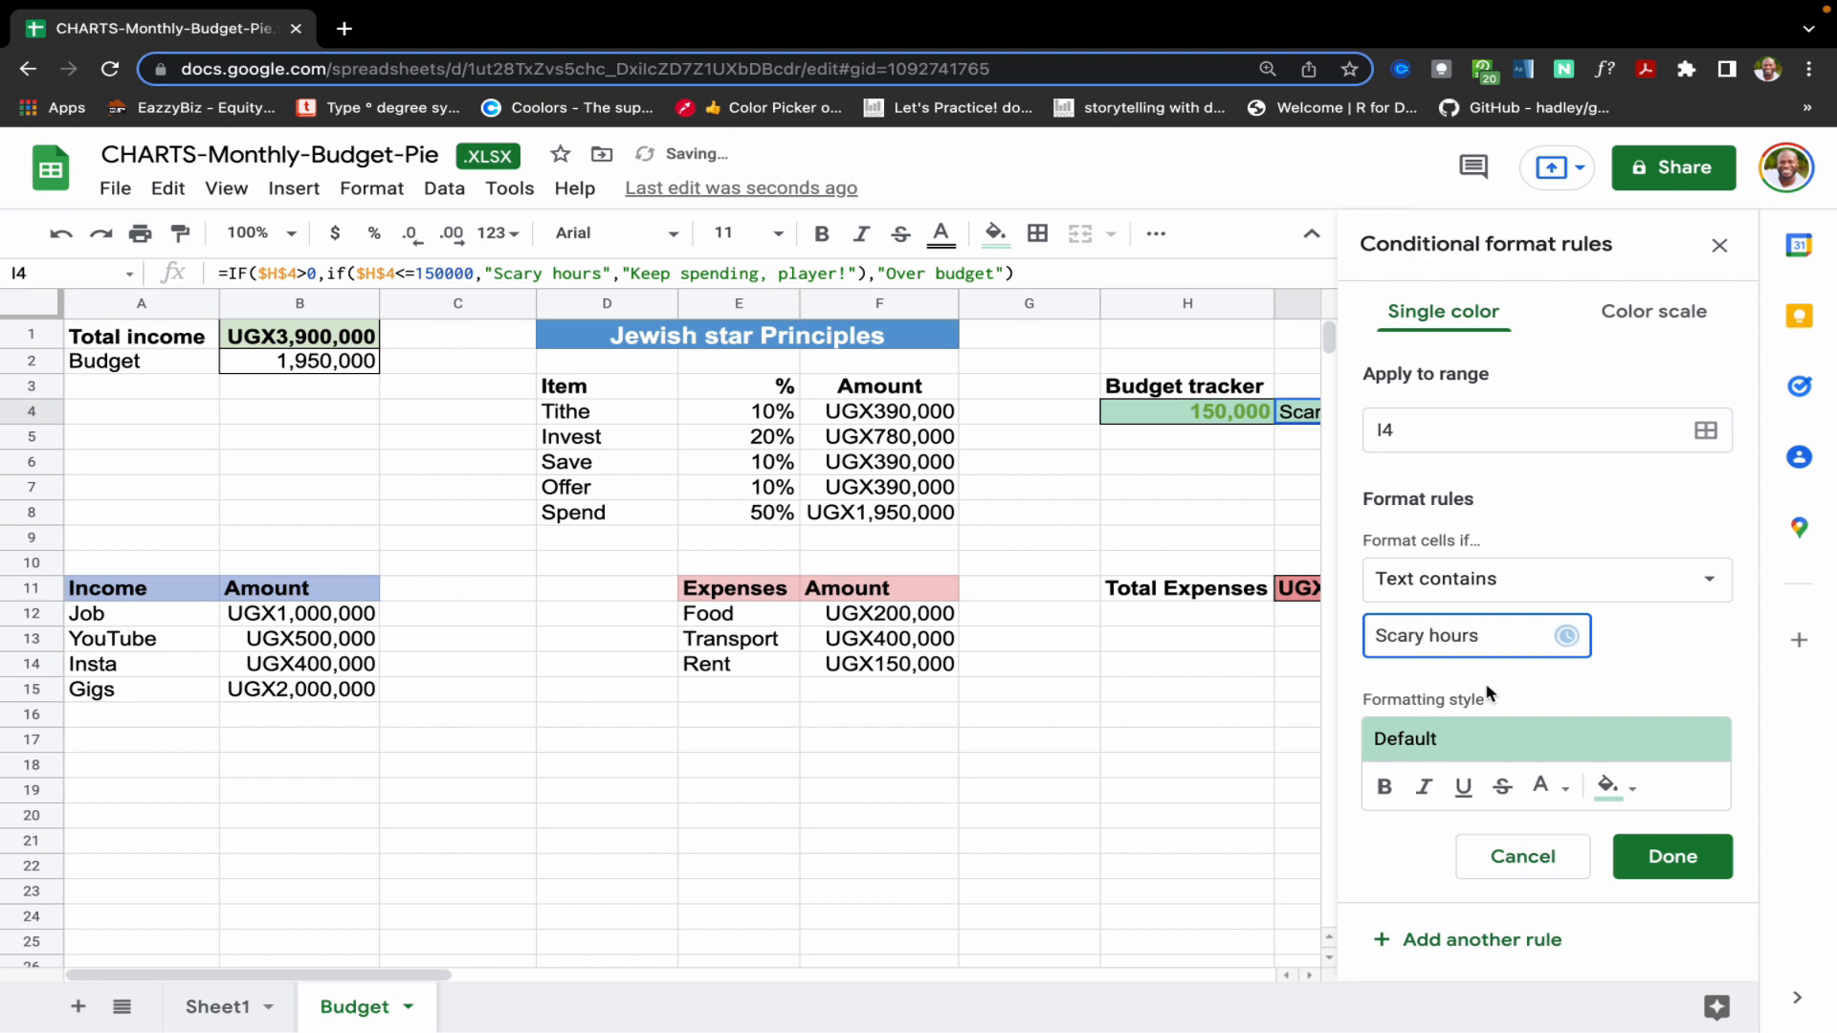
left_click(1540, 786)
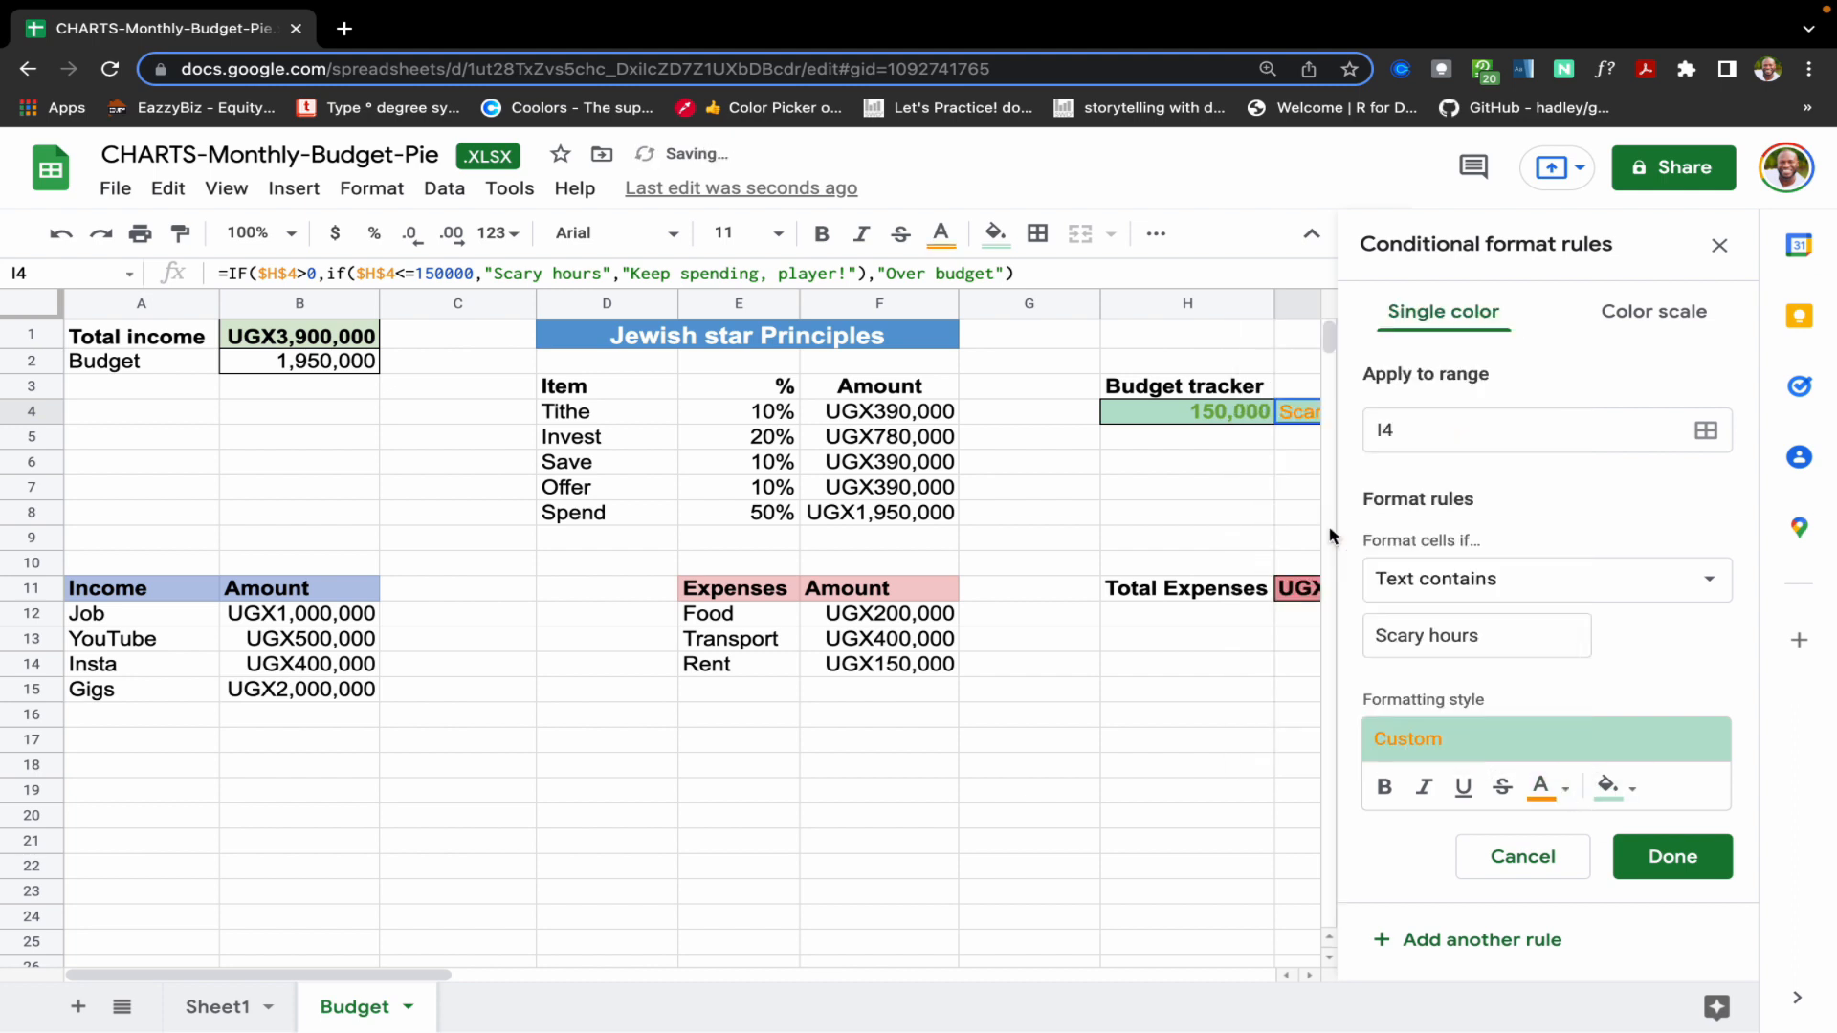
left_click(1620, 786)
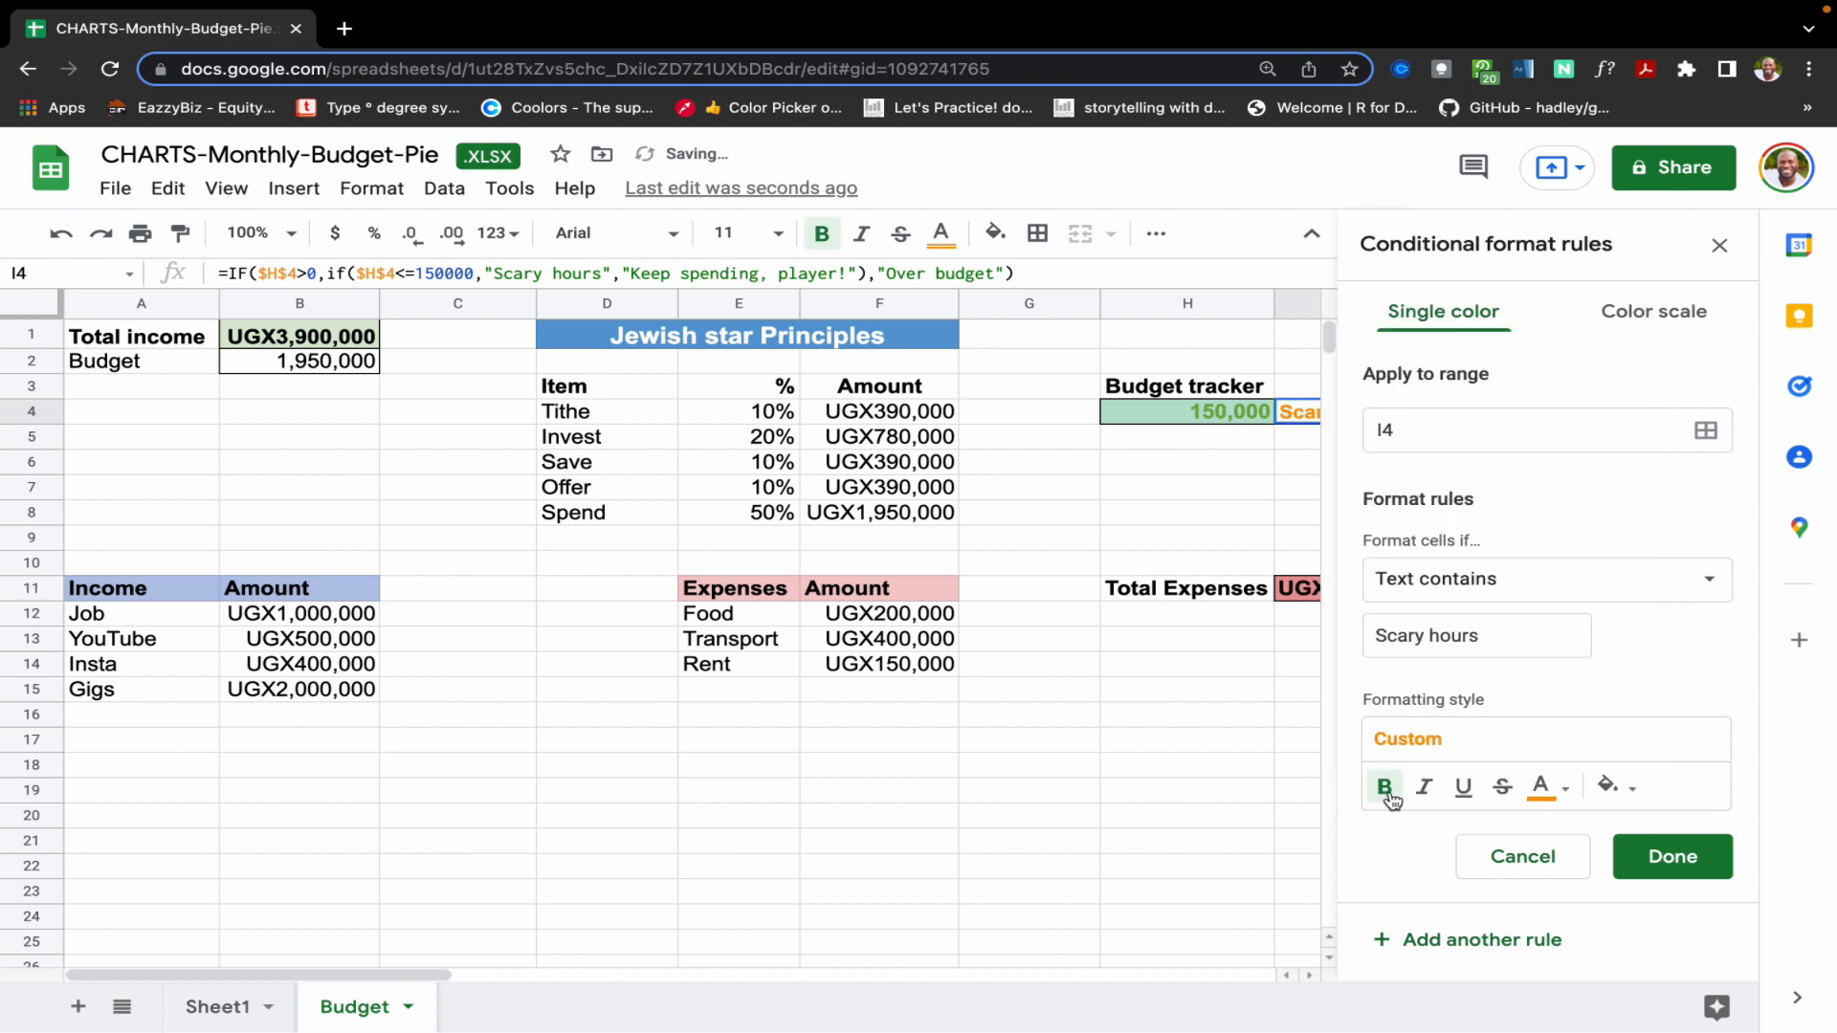
mouse_move(1646, 750)
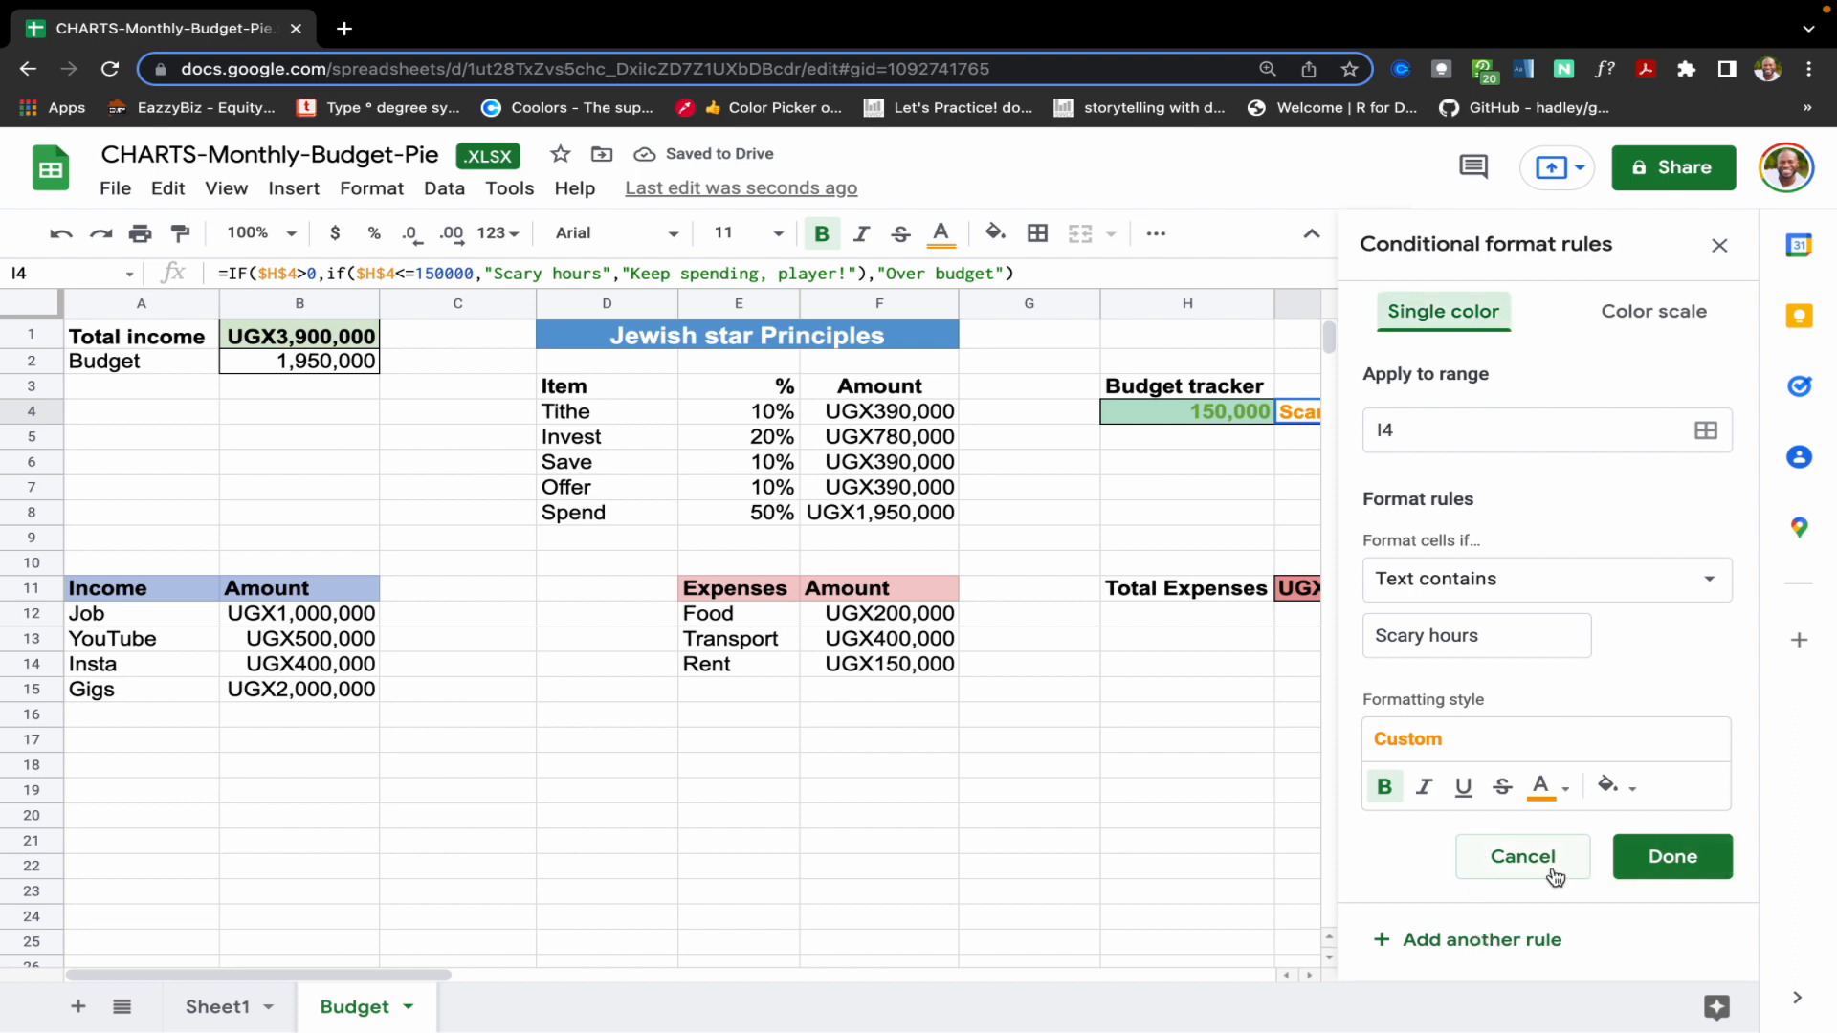
left_click(1673, 857)
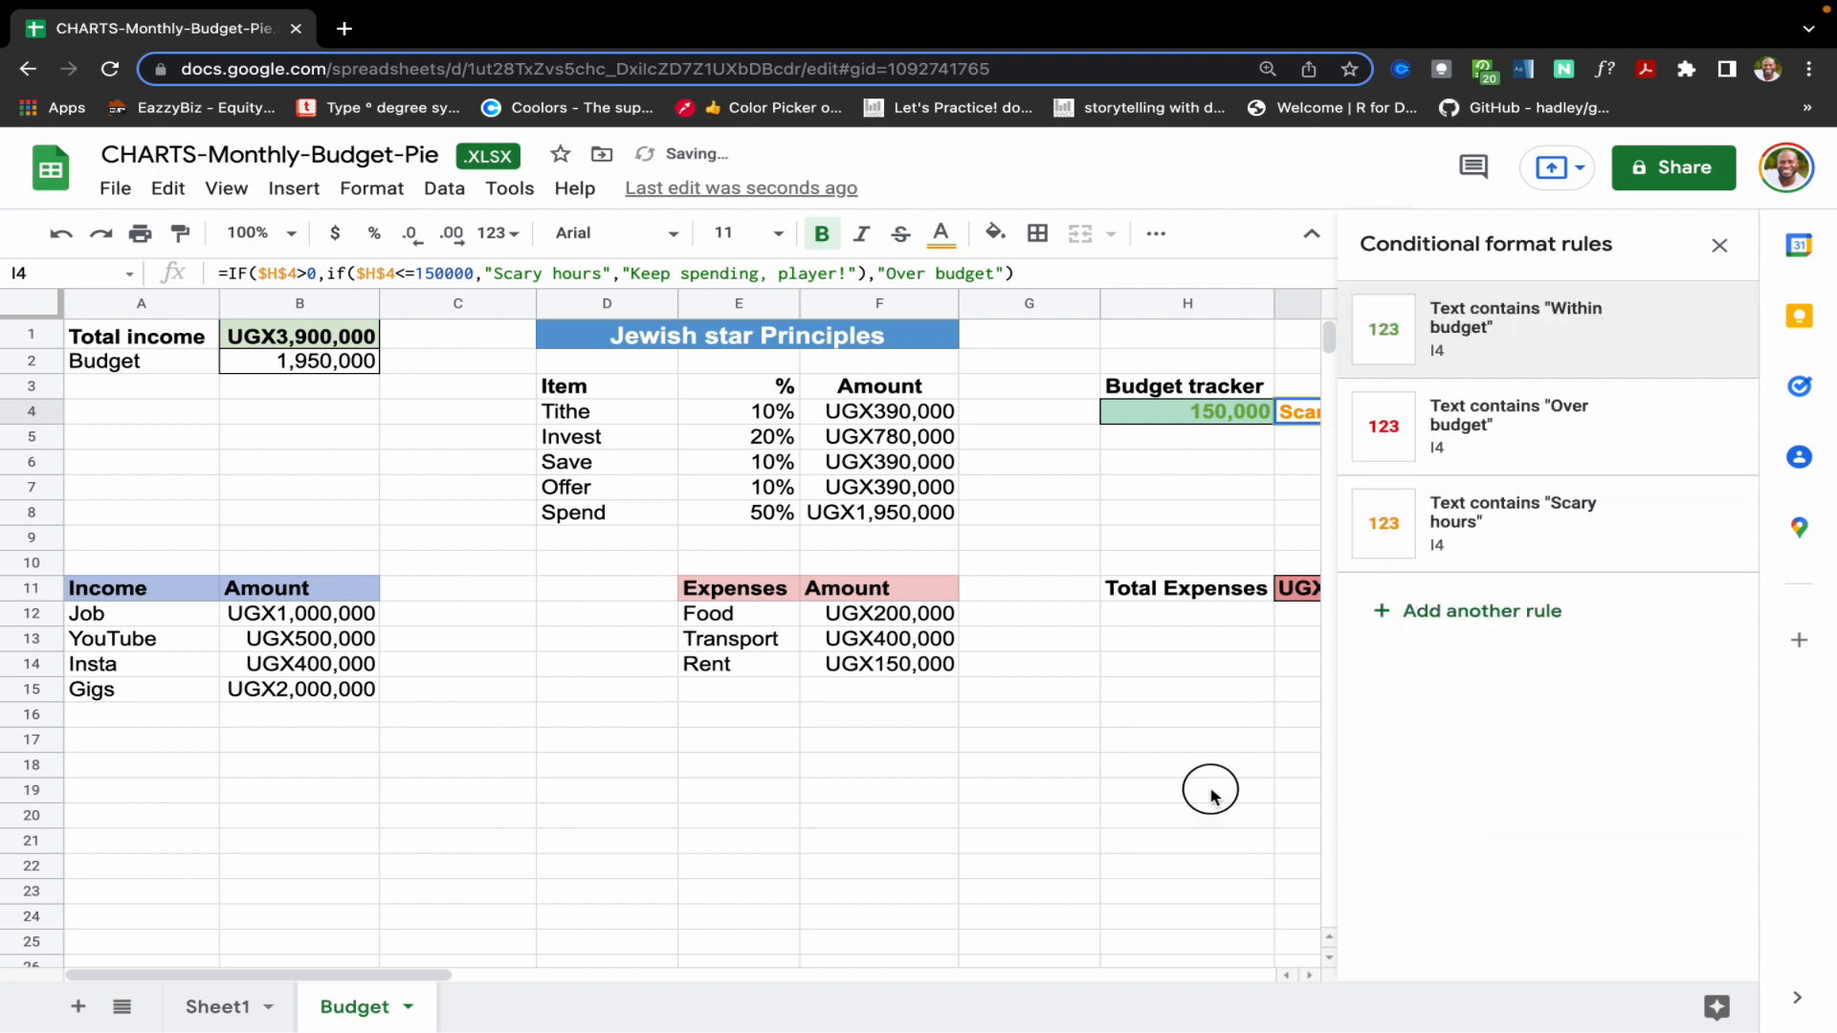
- Add a rule on H4 matching values between 0 and 150000
left_click(1186, 412)
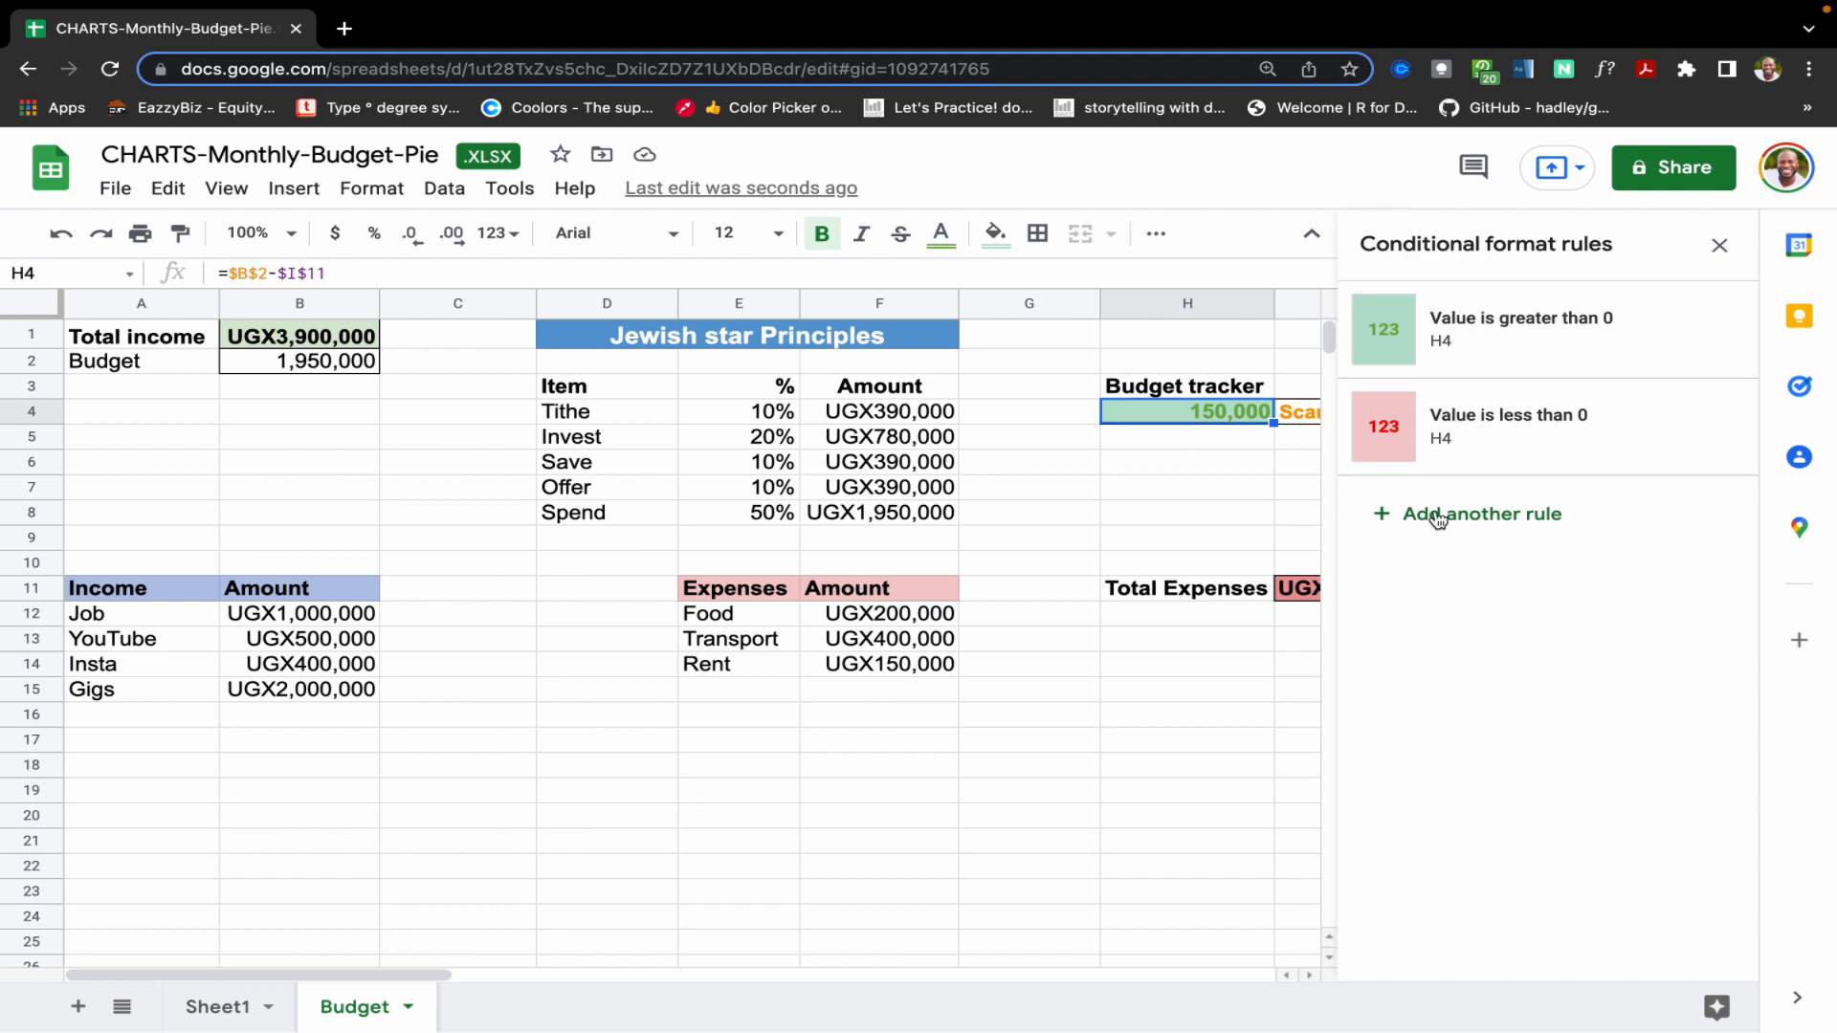
mouse_move(1504, 352)
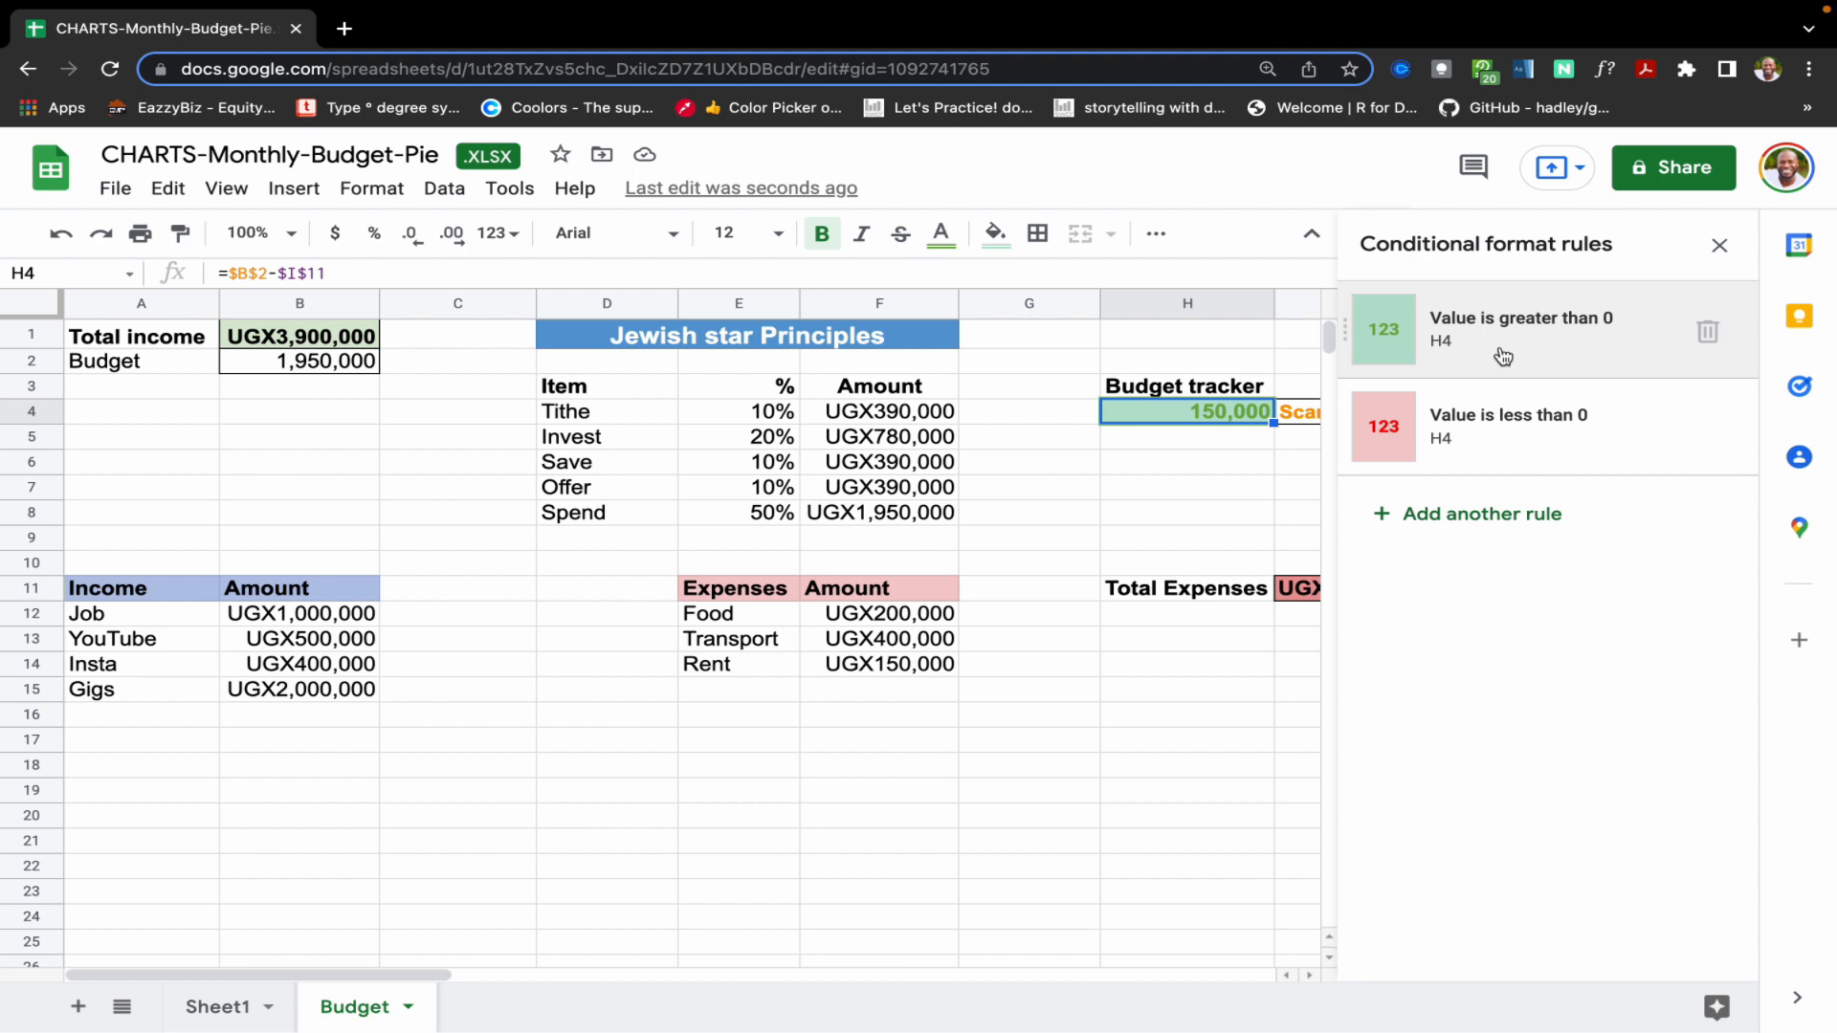
mouse_move(1236, 458)
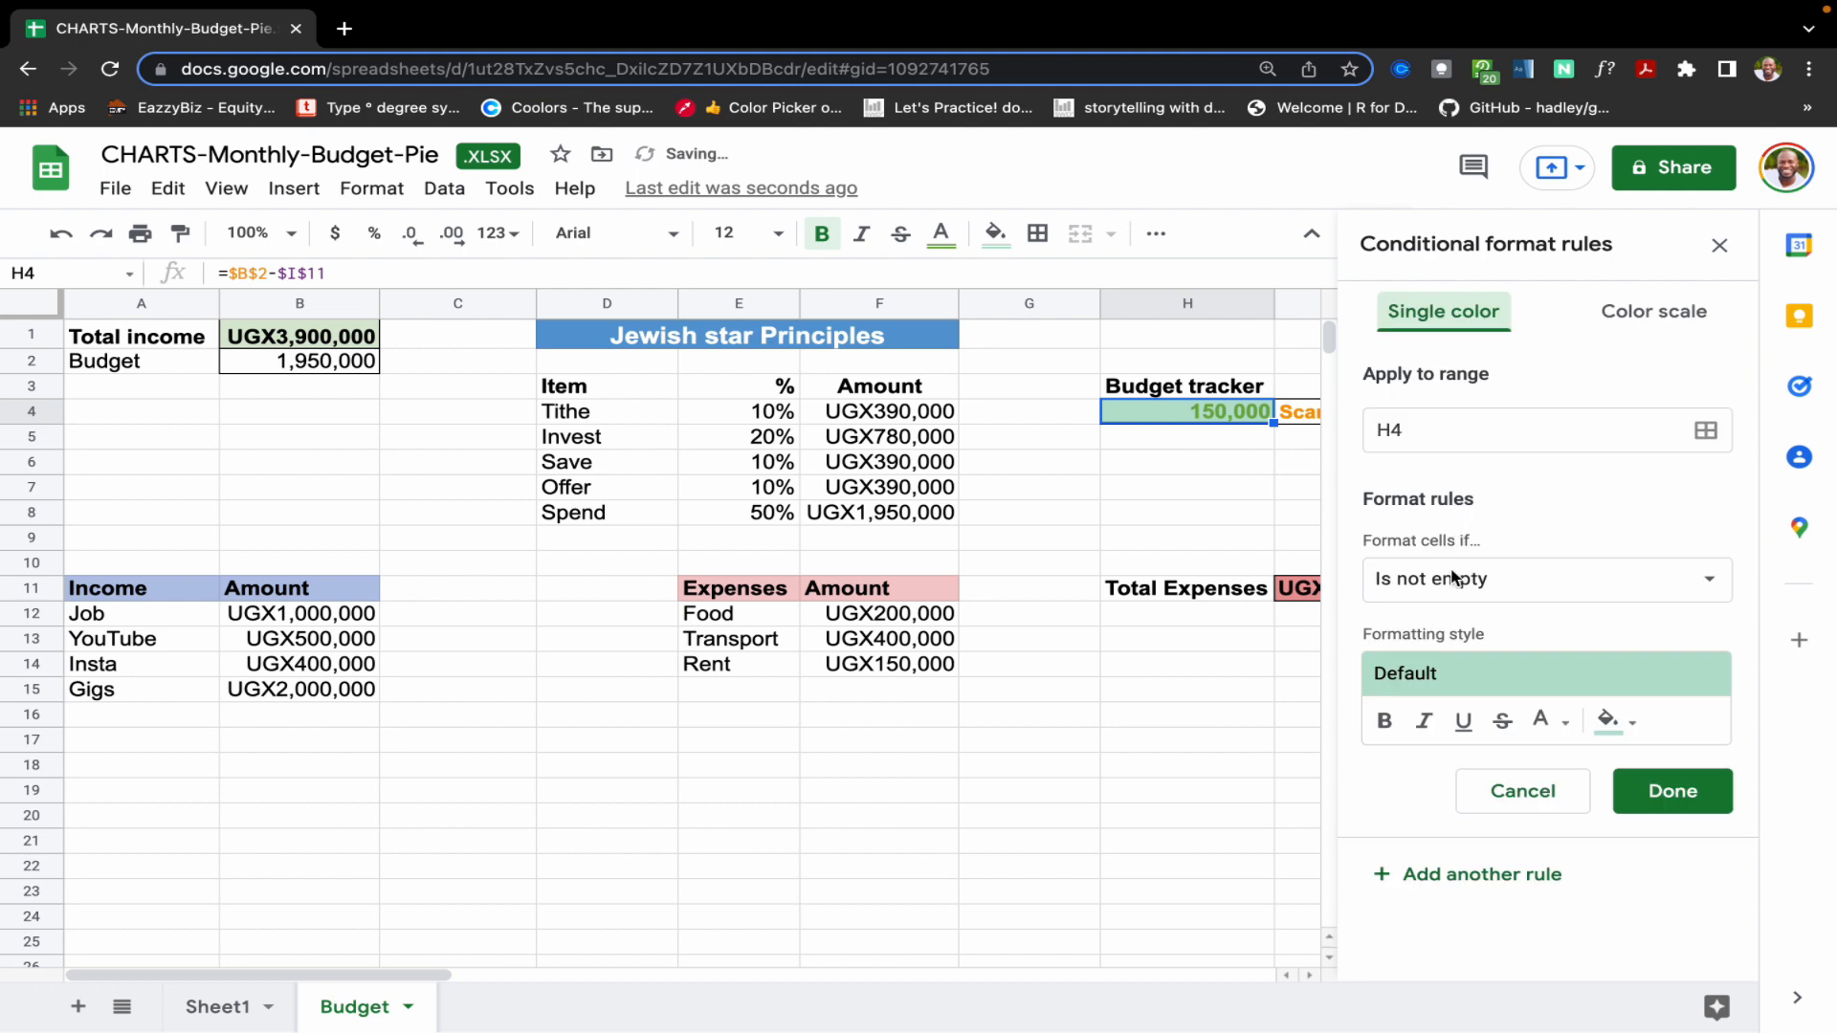
left_click(1545, 578)
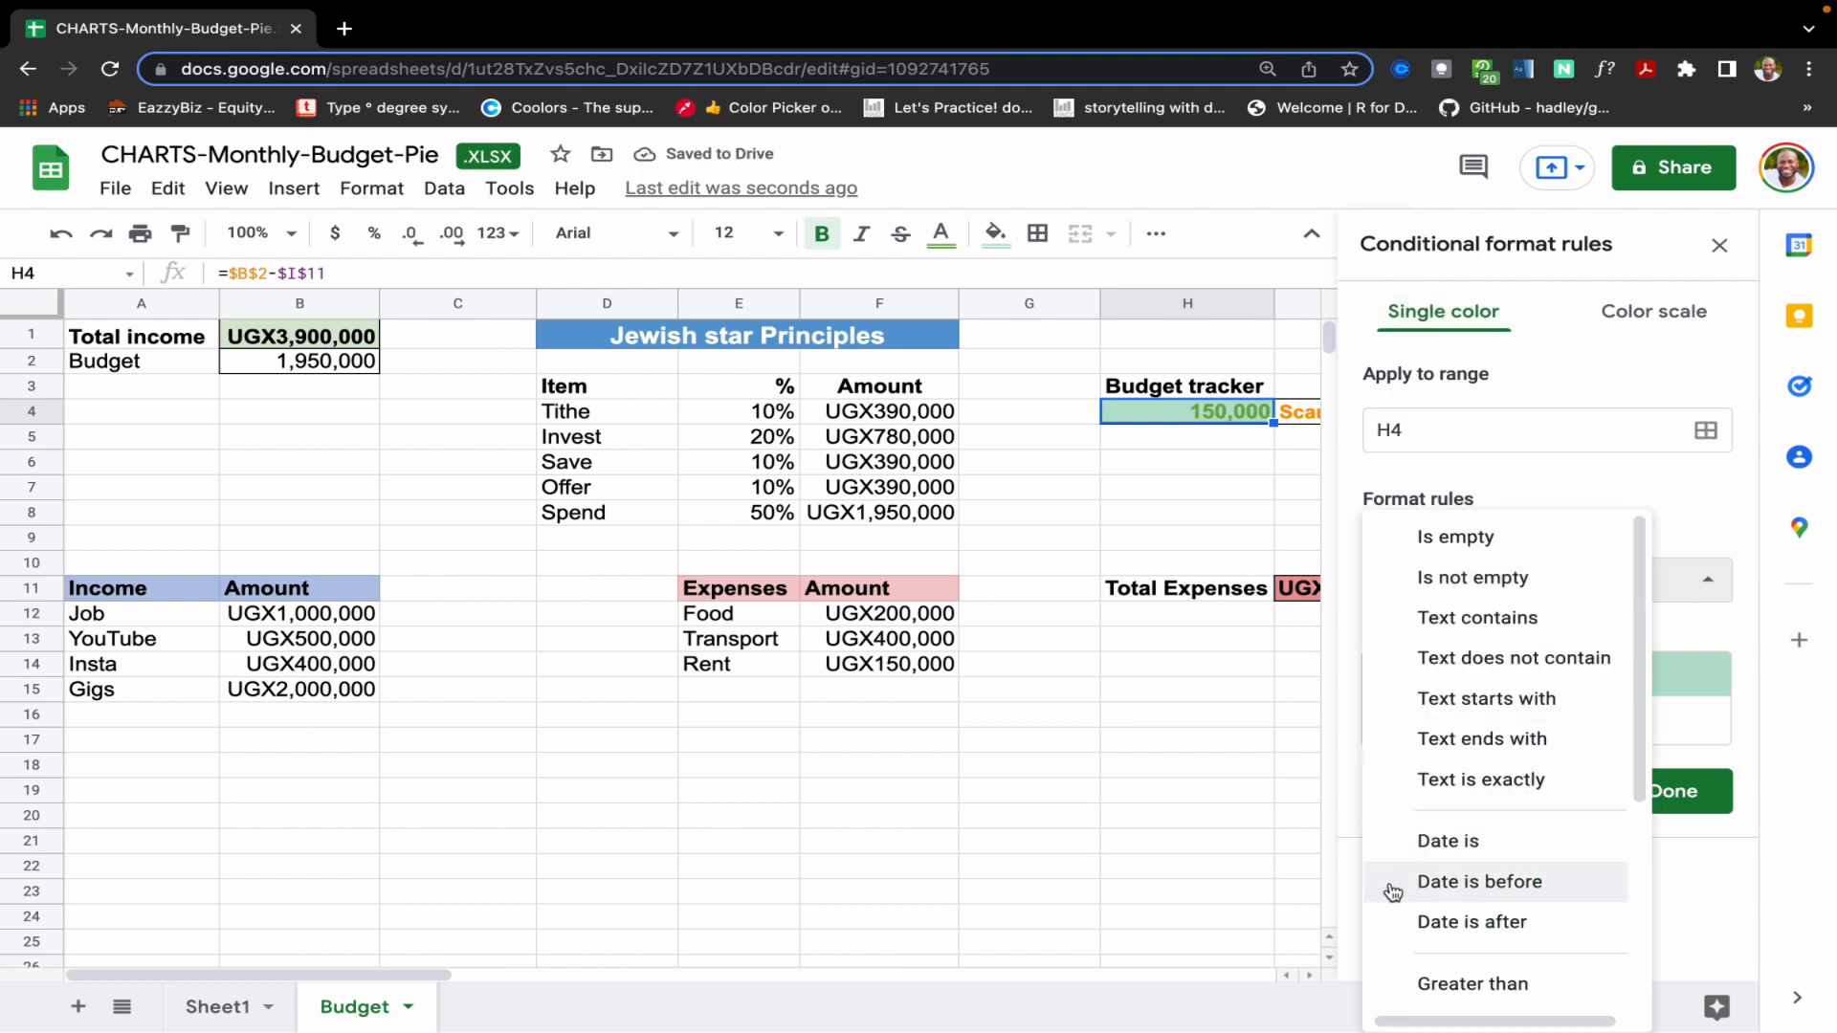
scroll("down", 3)
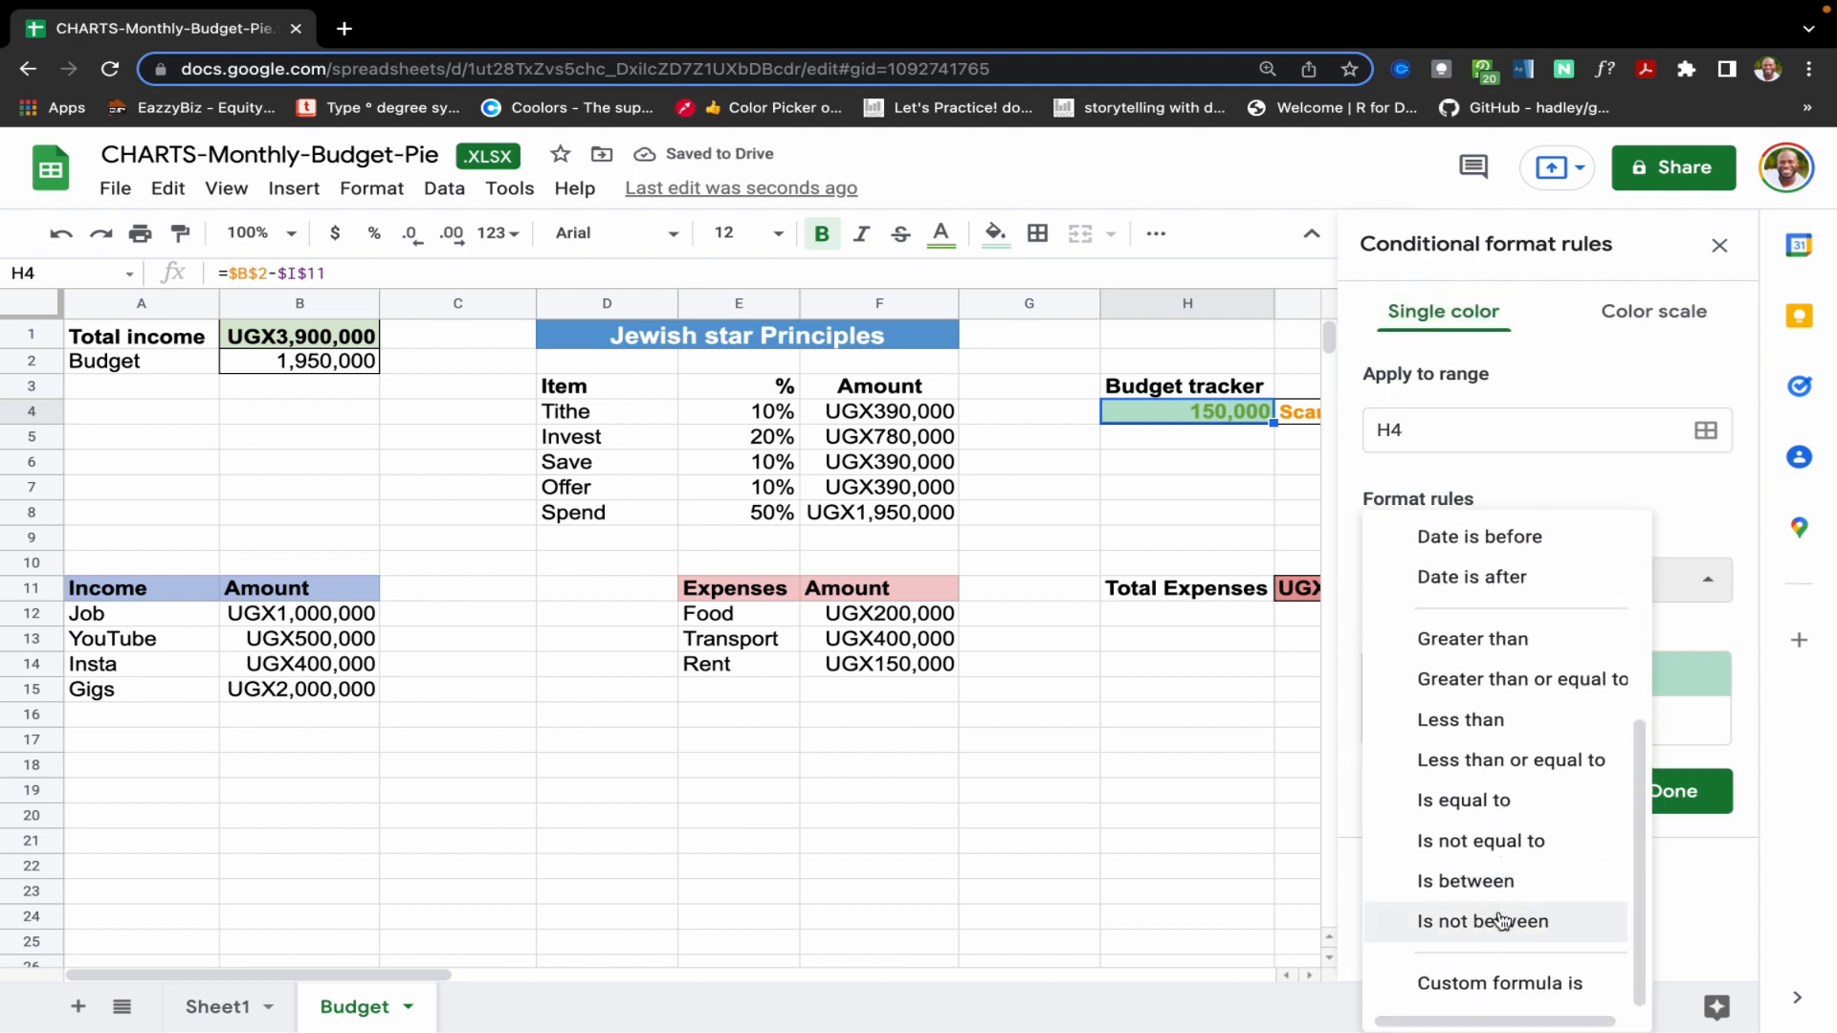
left_click(1466, 880)
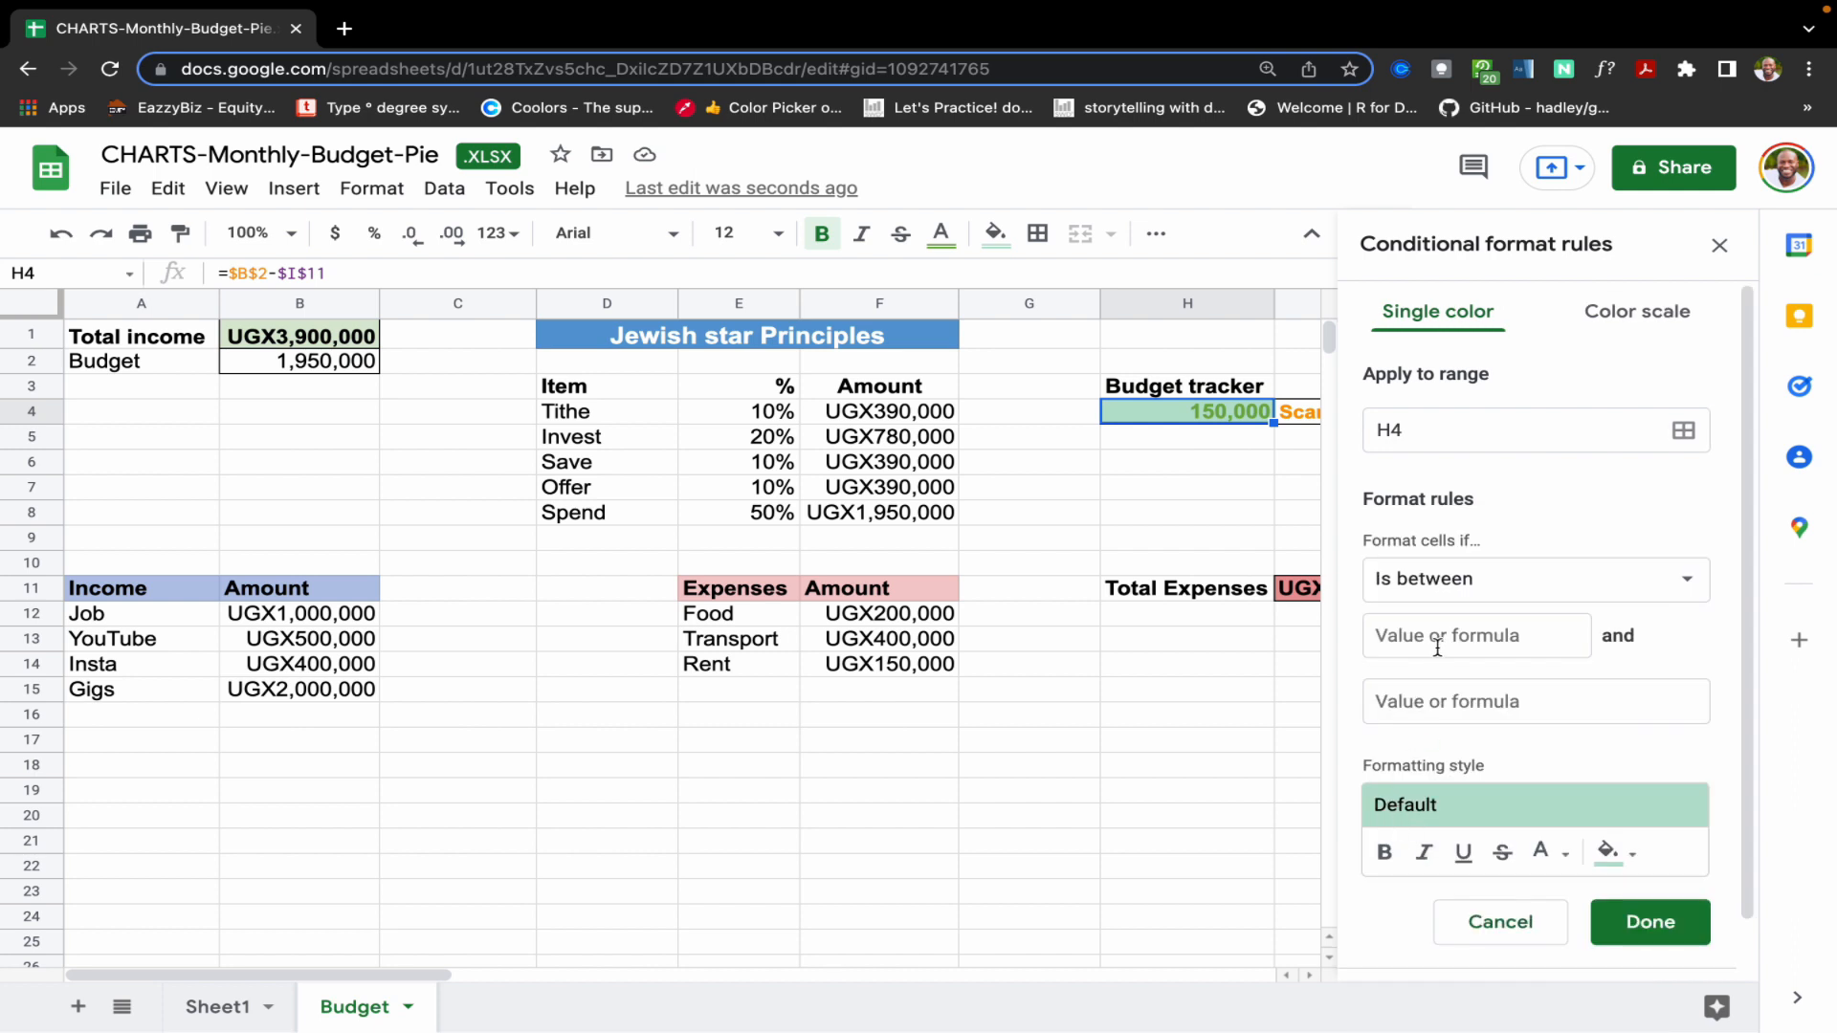
type("0")
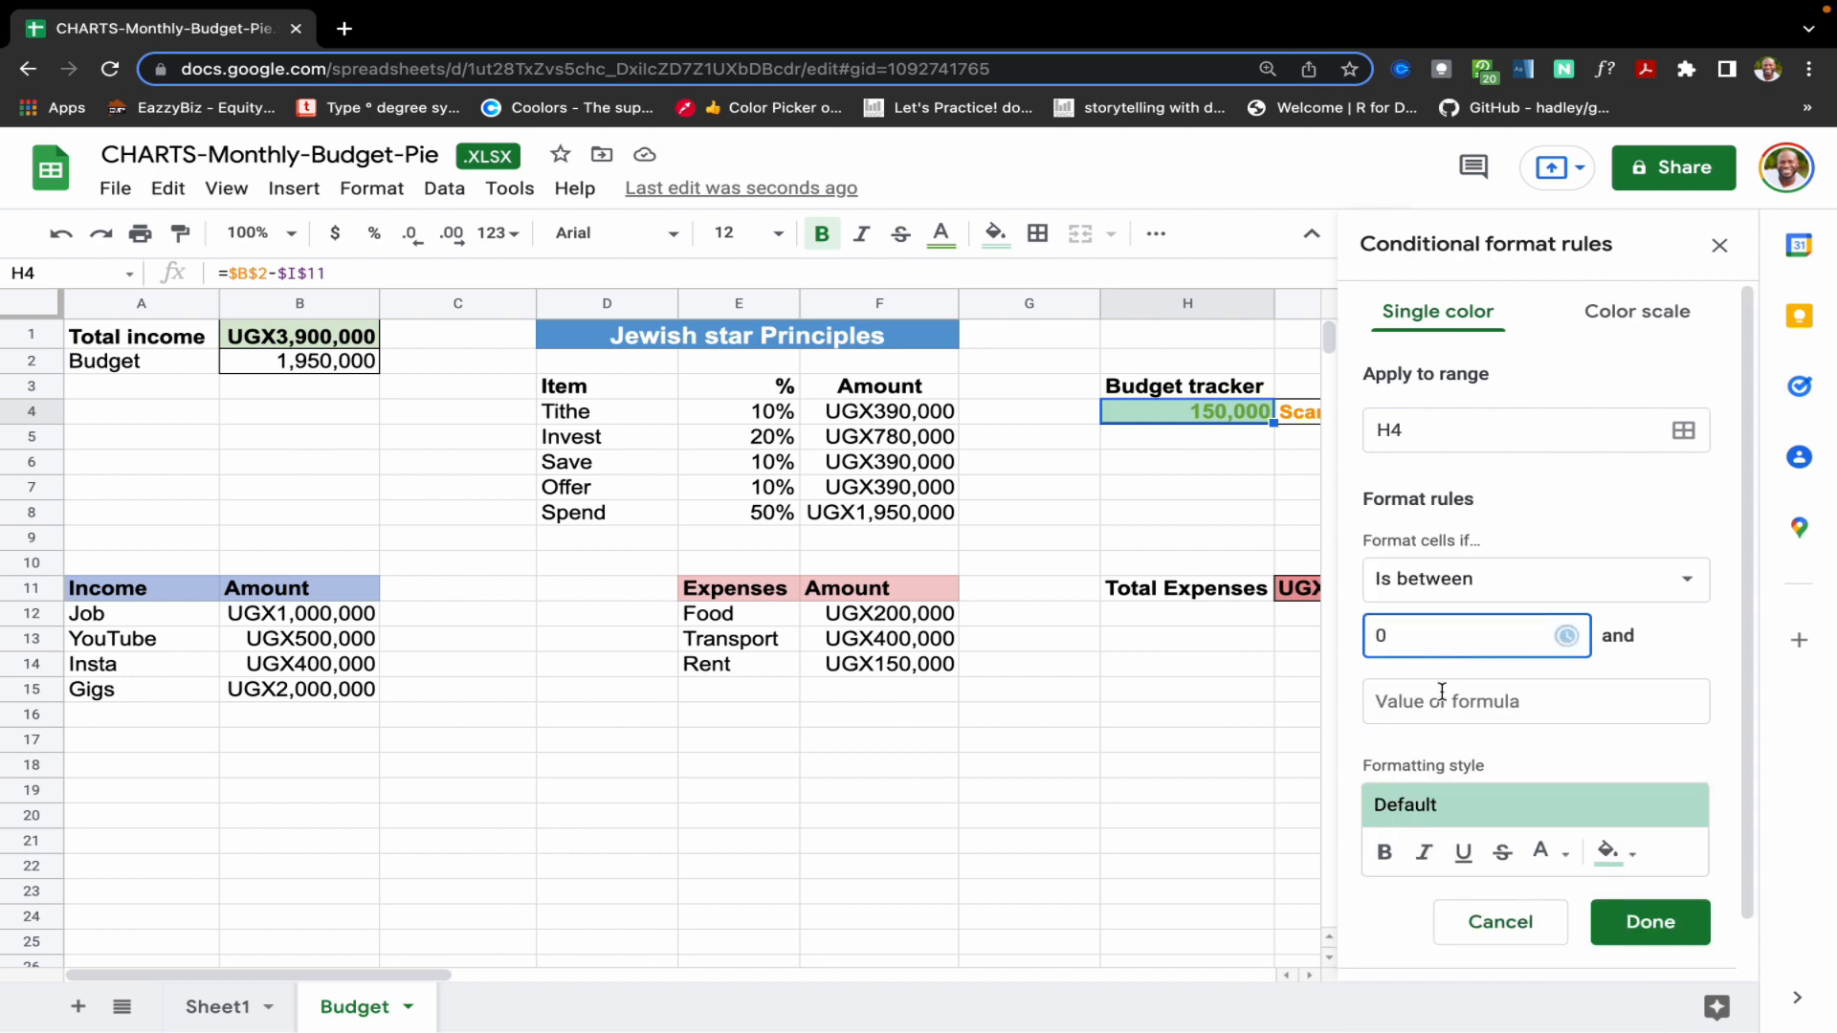
type("15000")
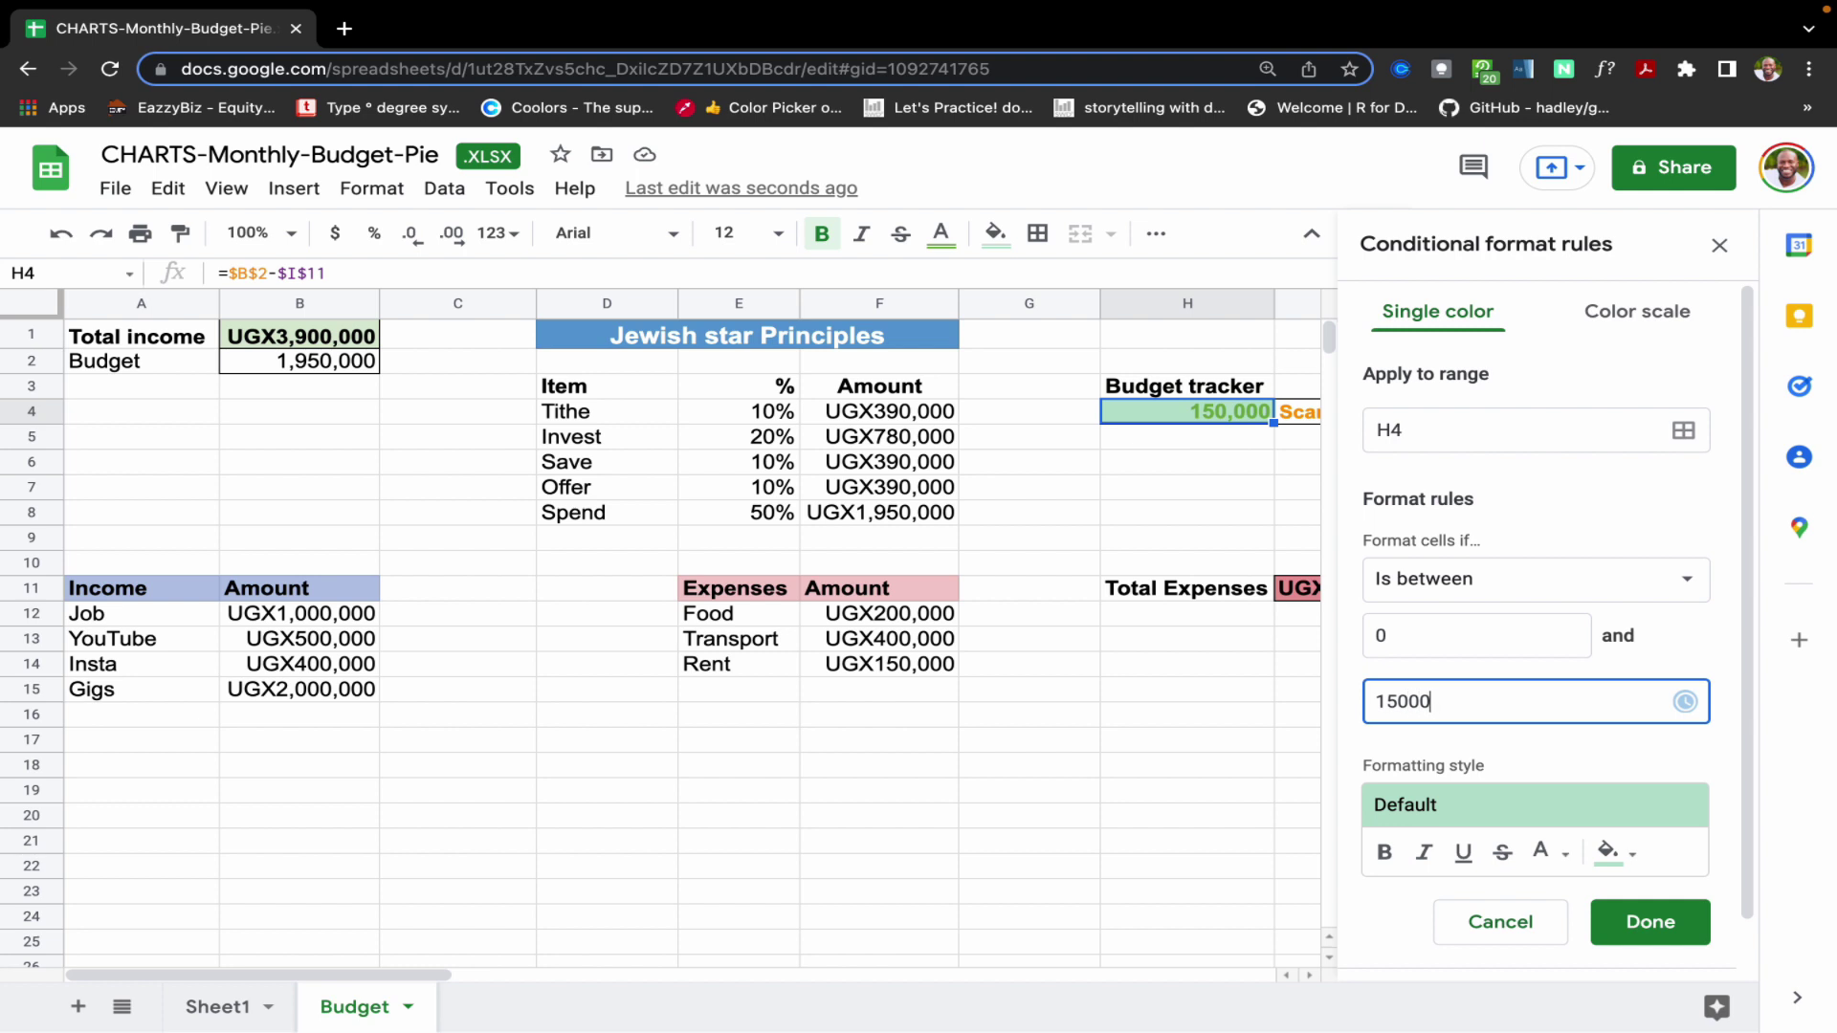
- Give that rule orange text, a light orange fill and bold, then save it
left_click(1544, 851)
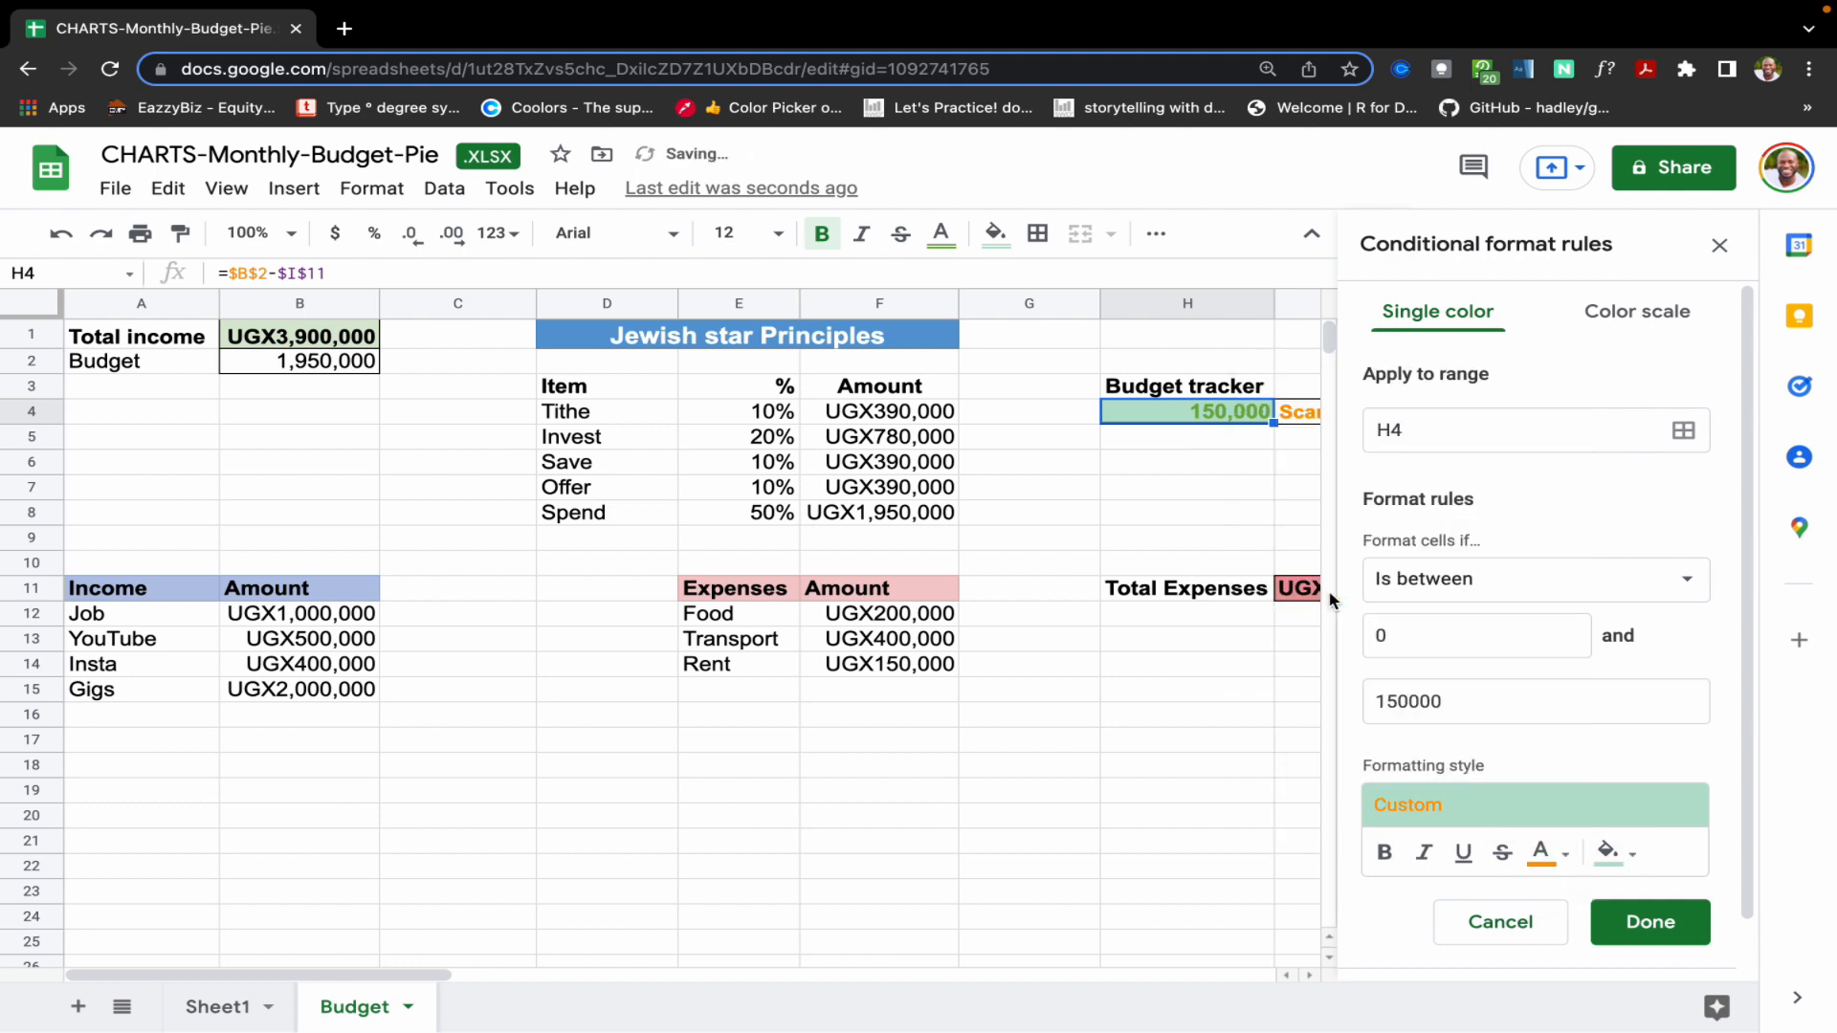
left_click(1615, 851)
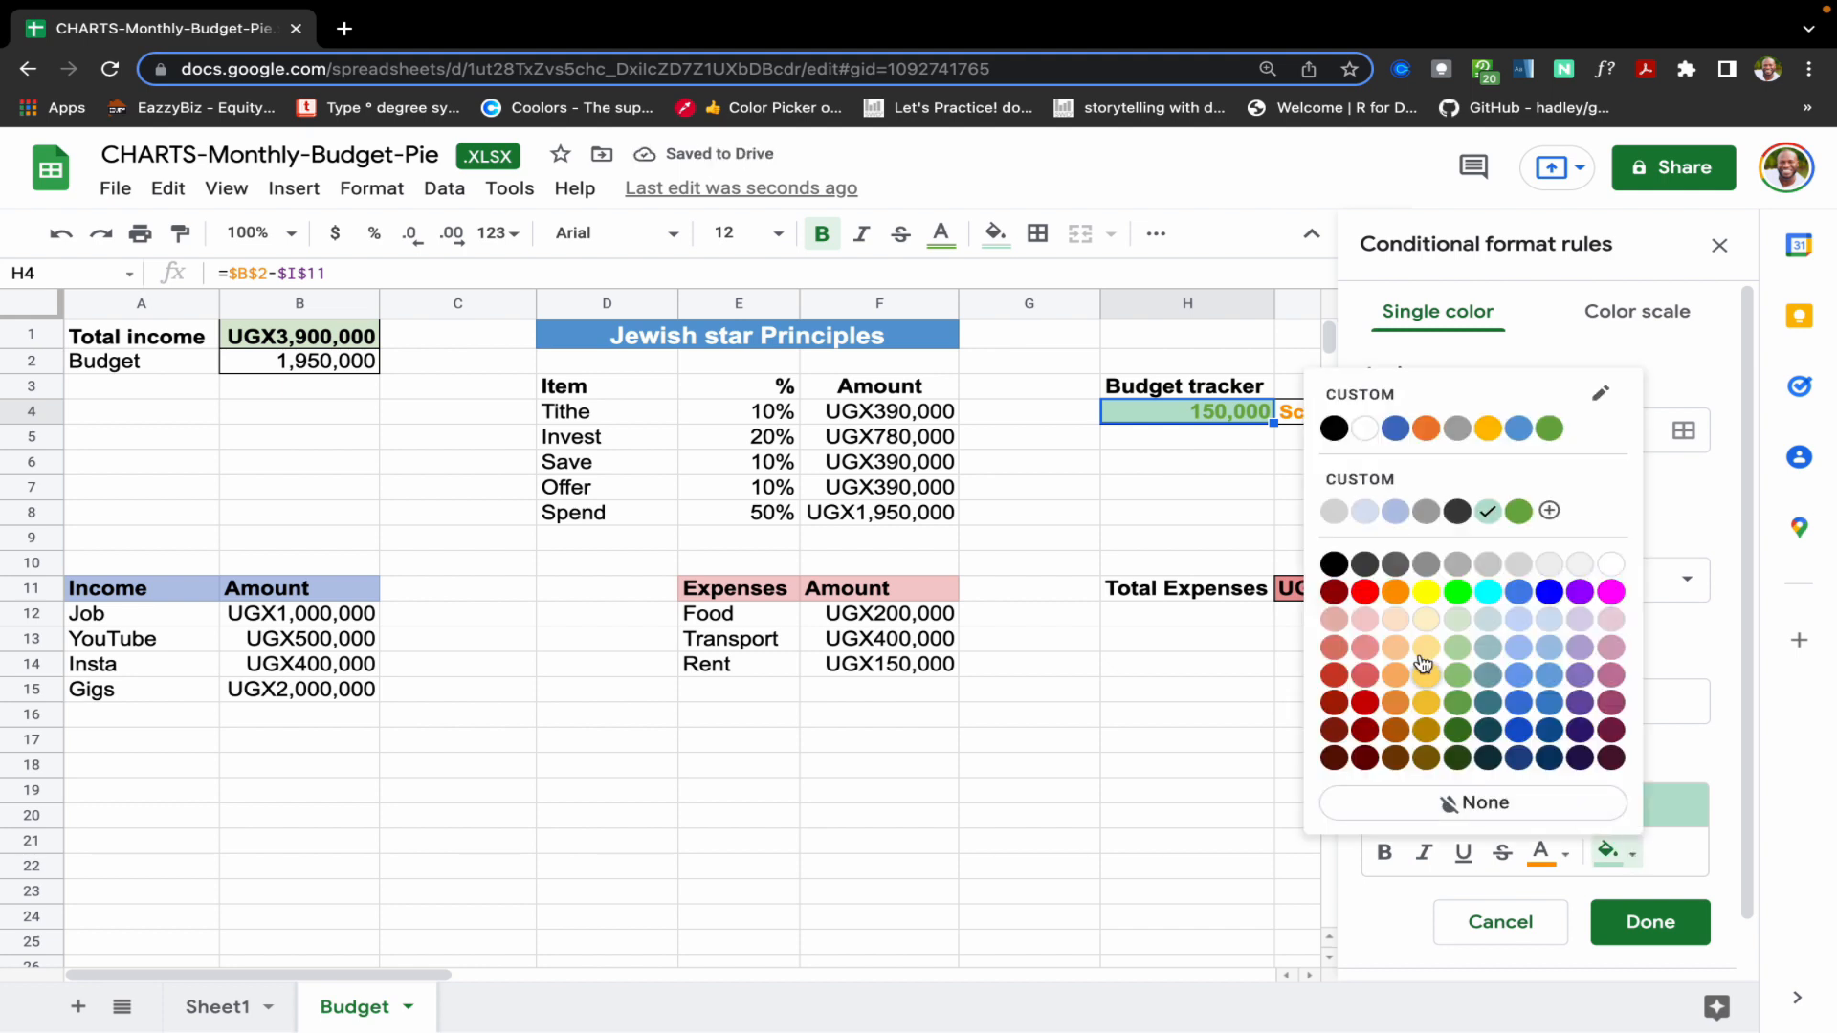
mouse_move(1399, 635)
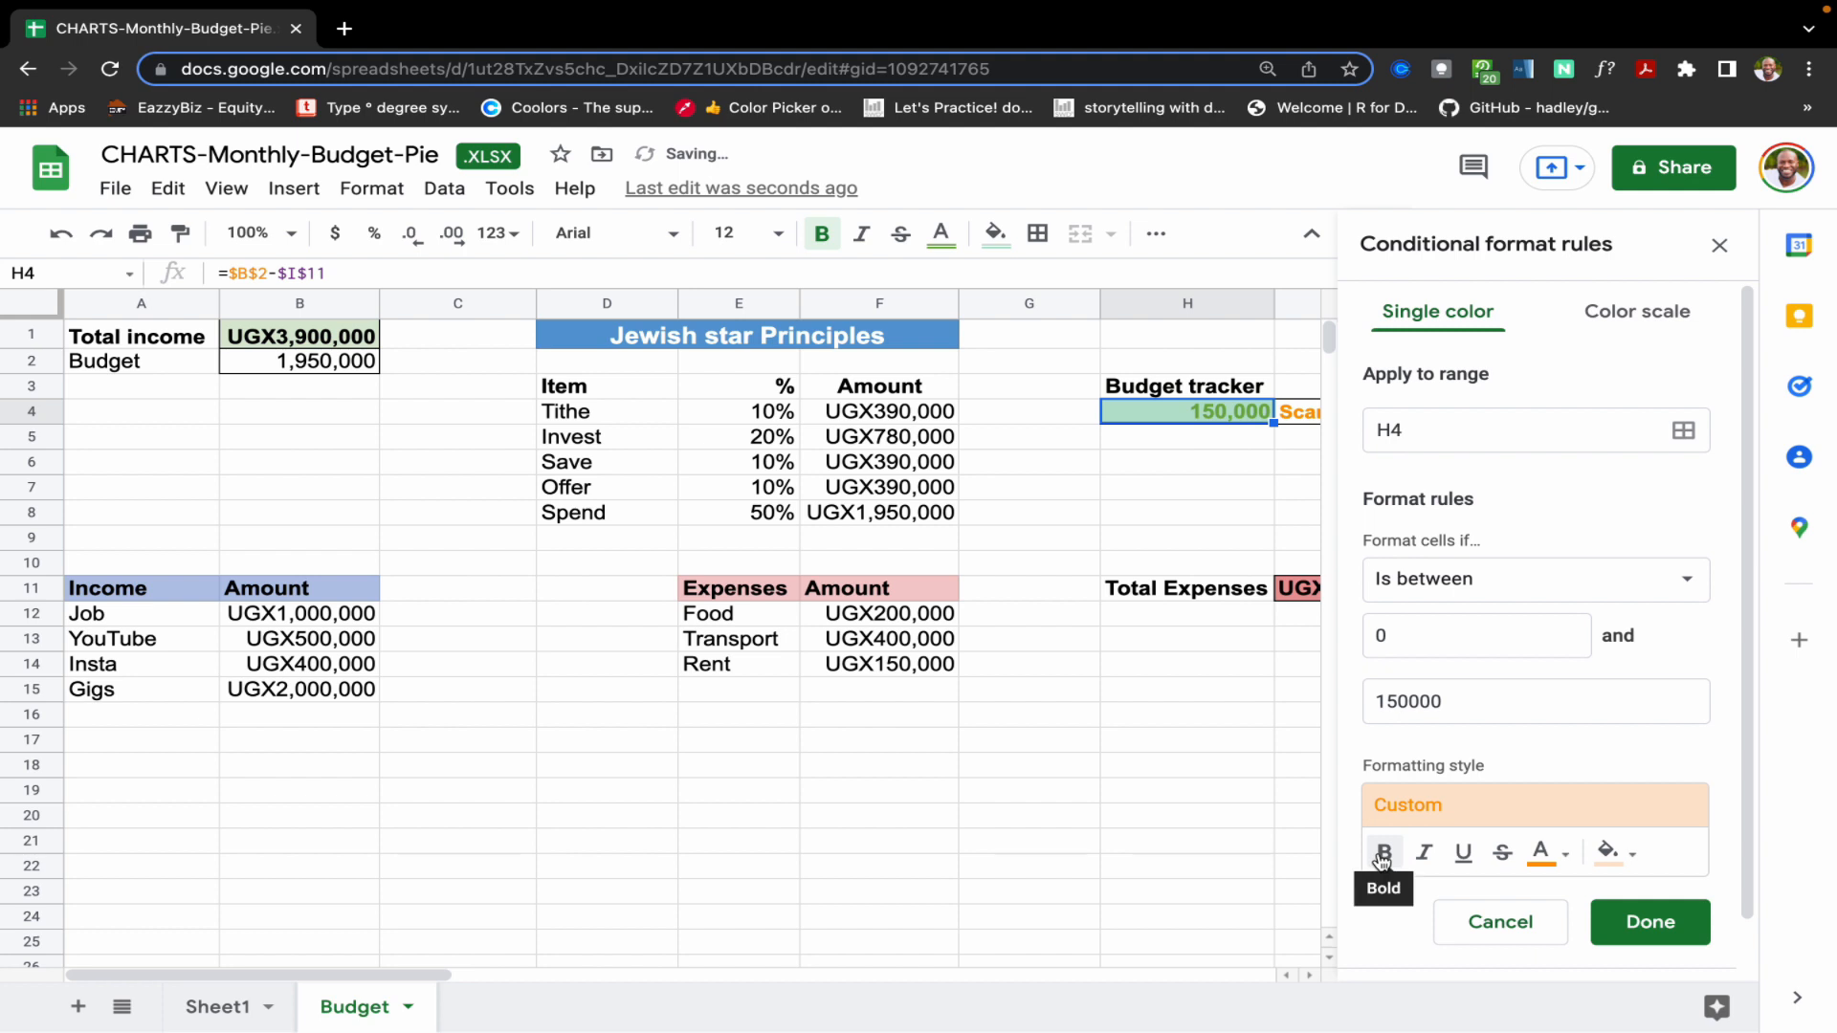
mouse_move(1539, 685)
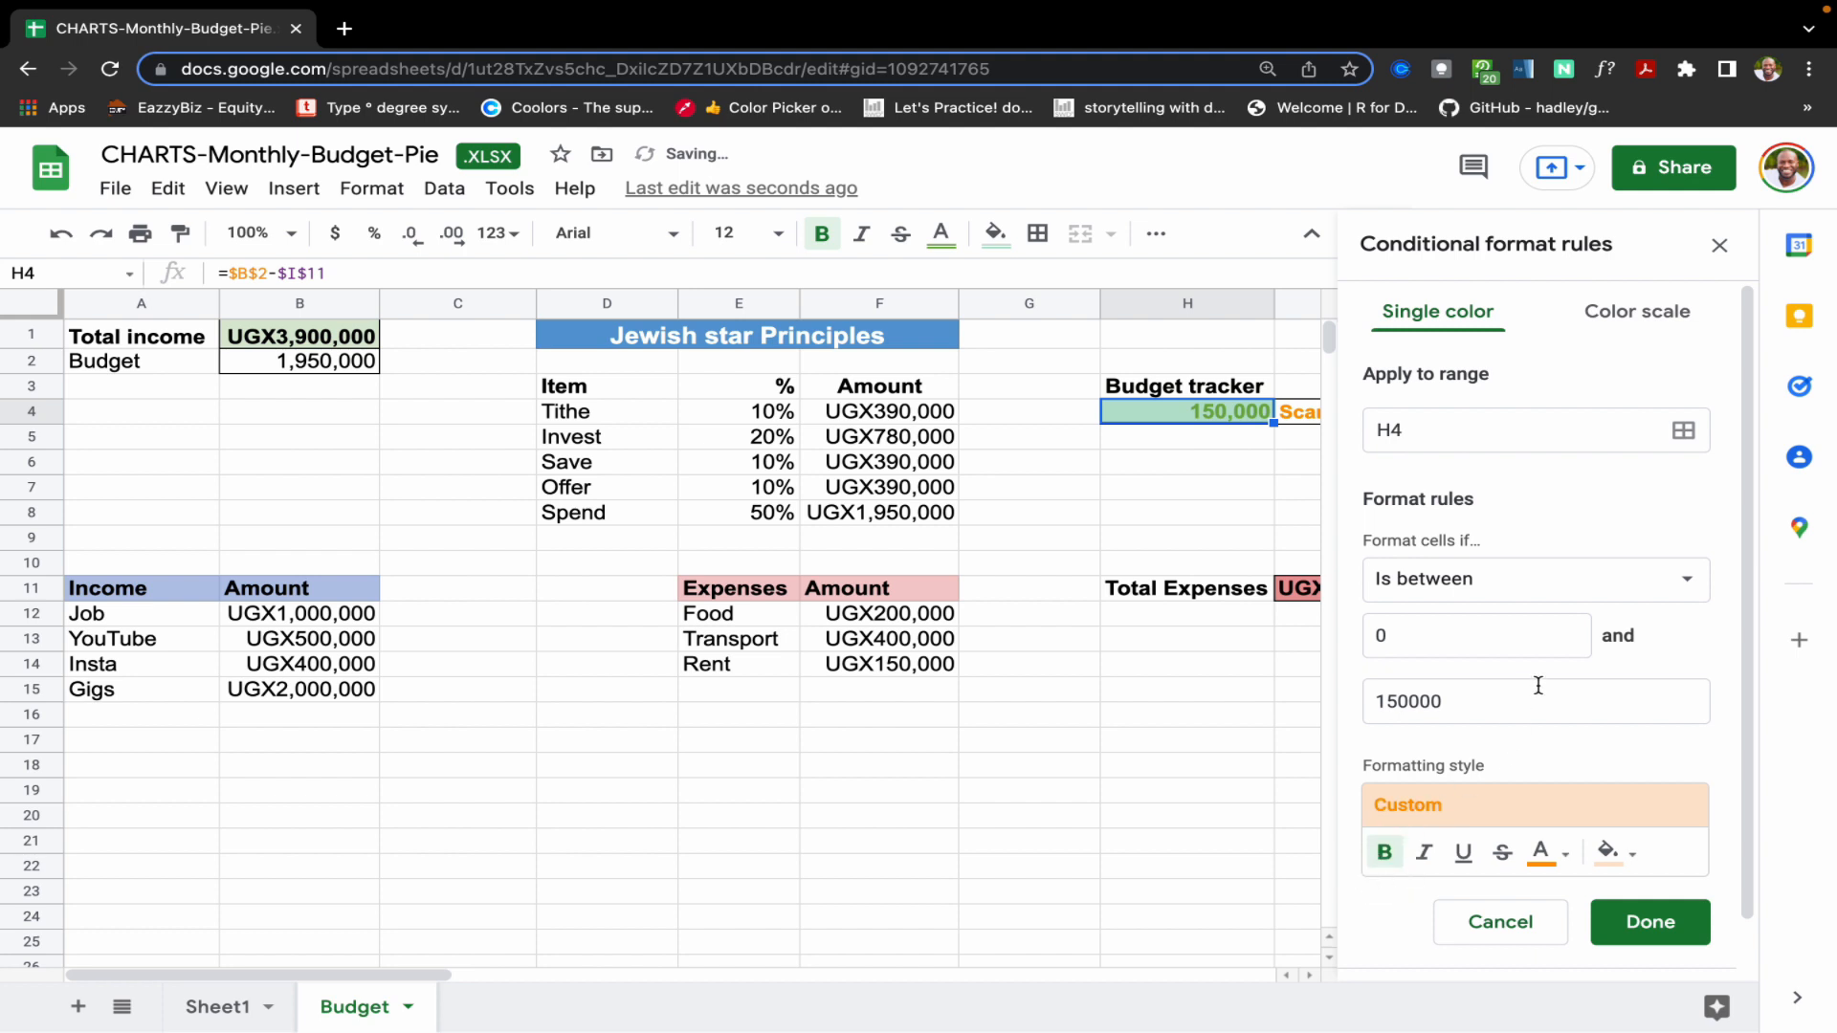
left_click(1648, 922)
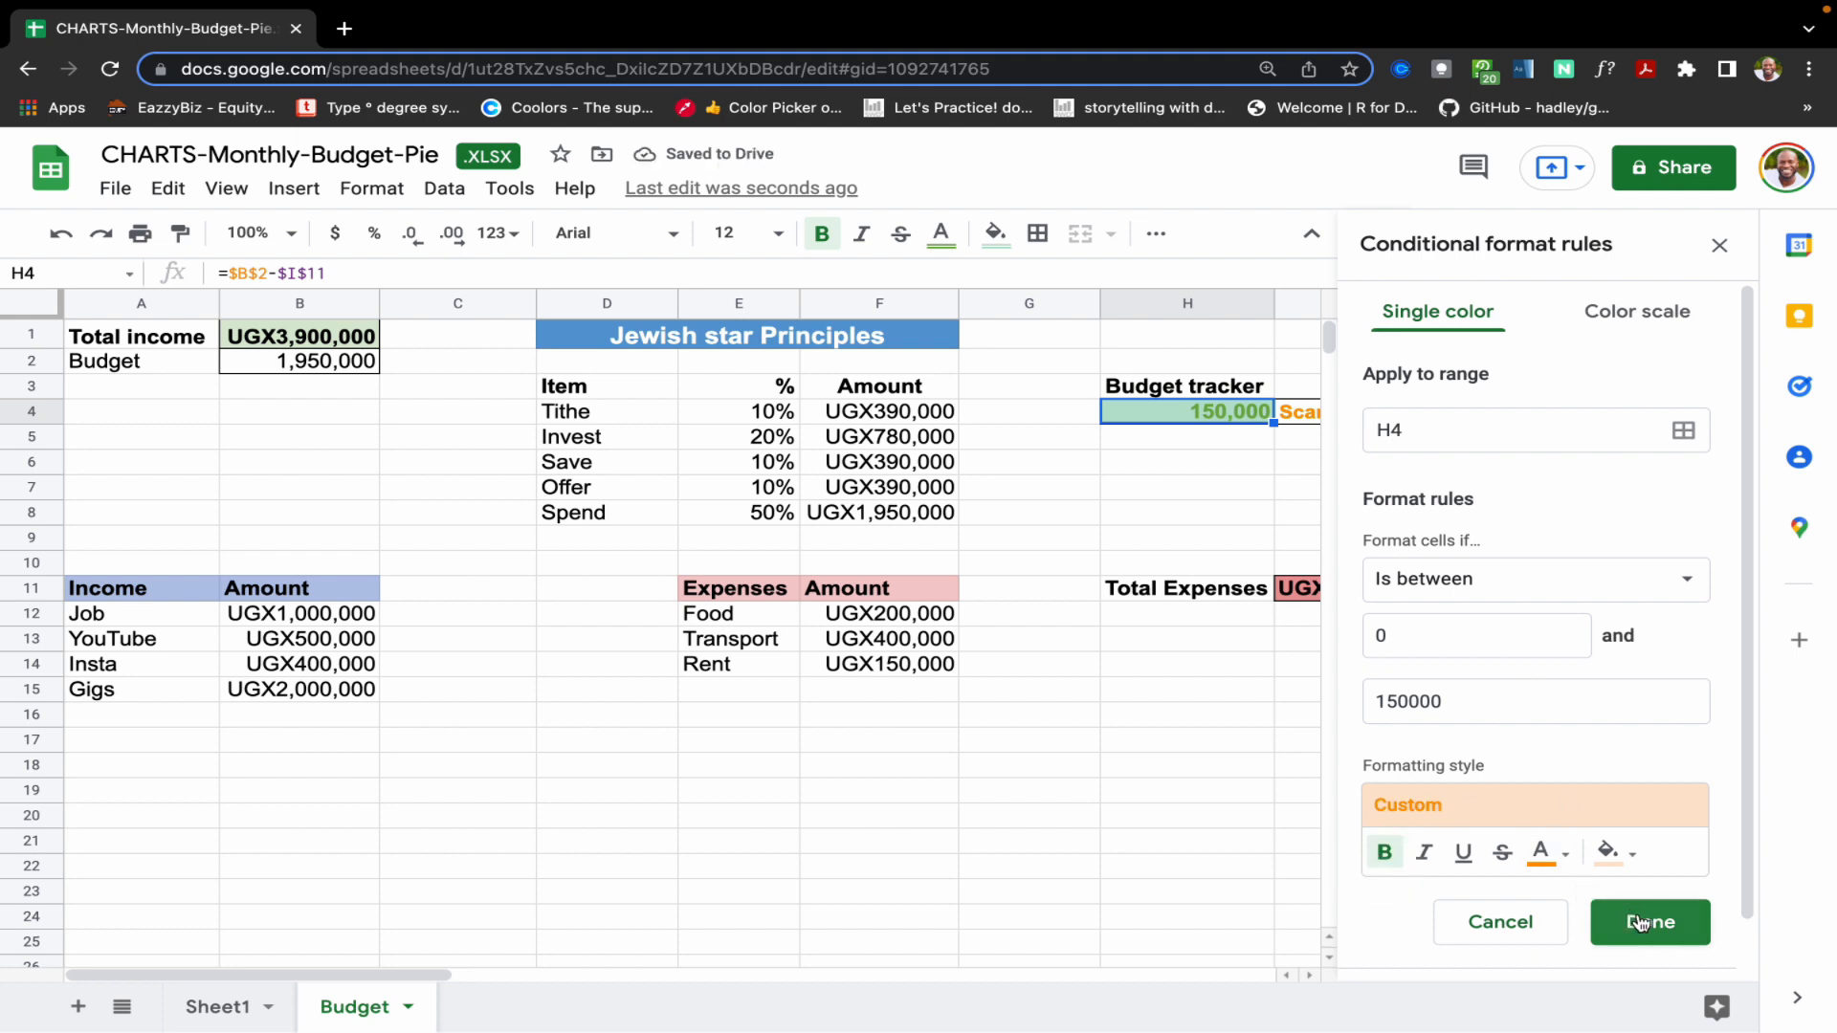
left_click(1648, 923)
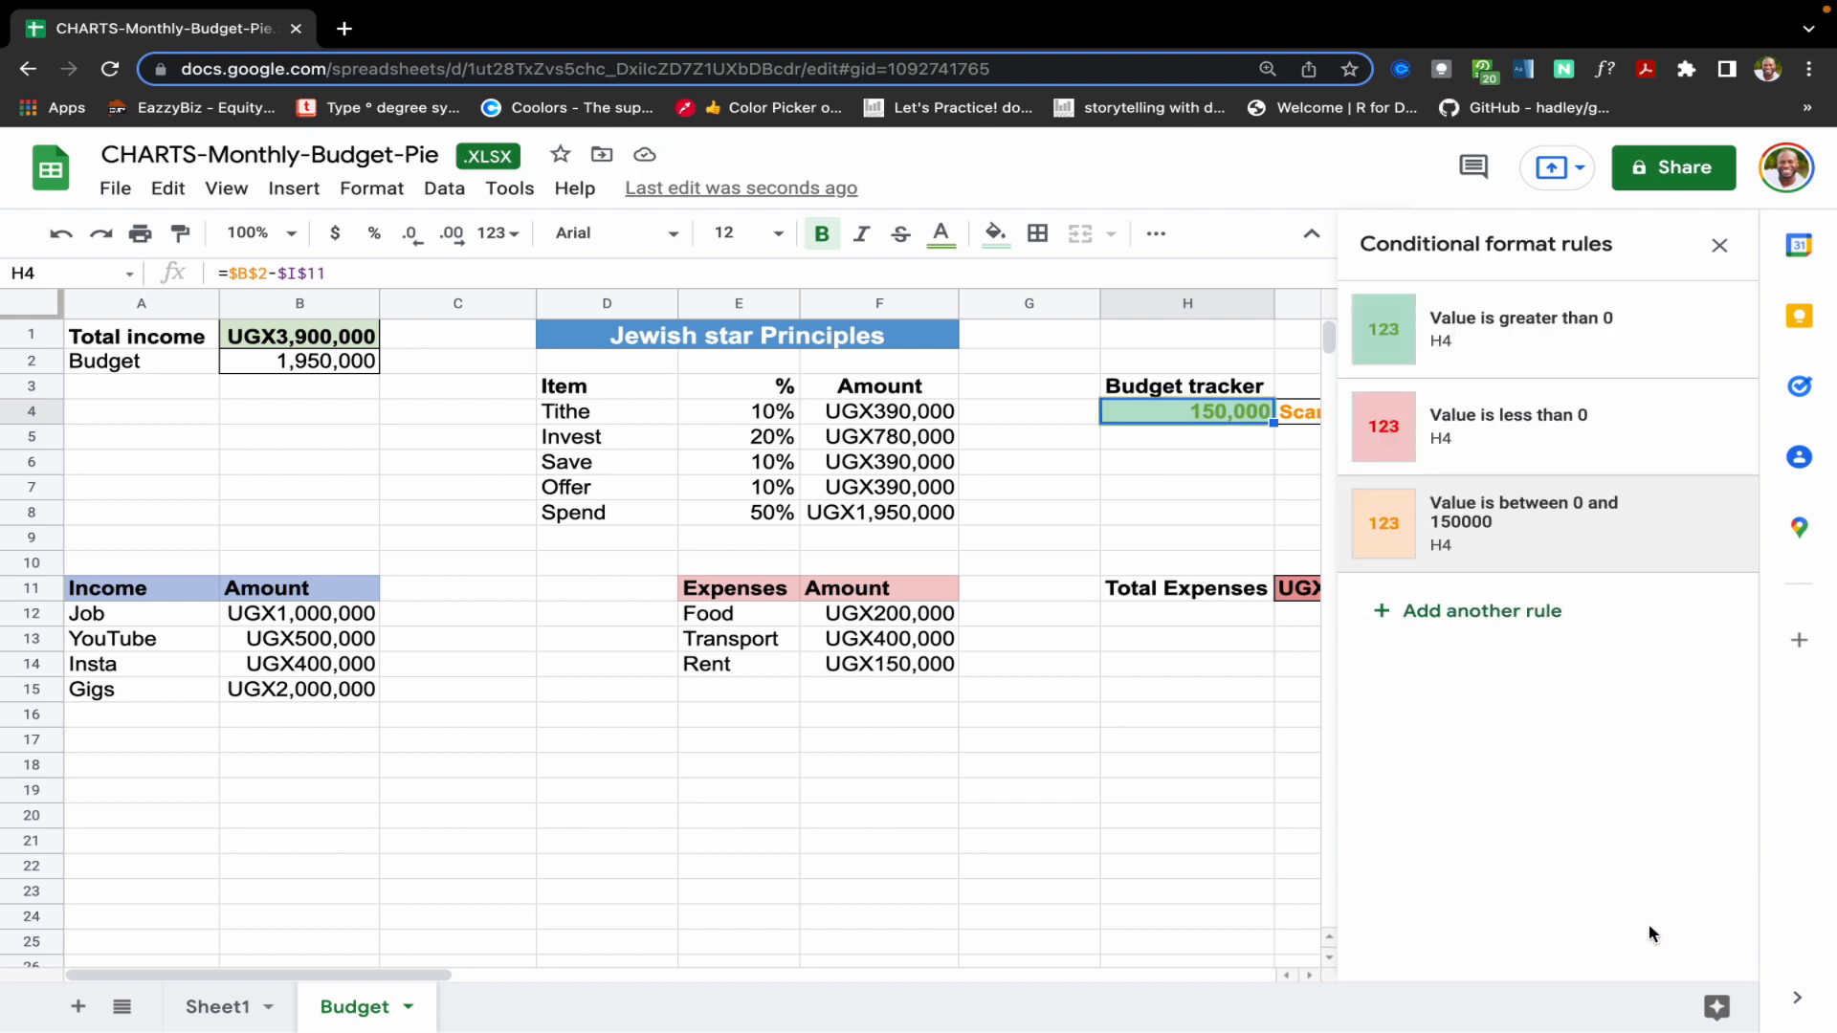
mouse_move(1246, 405)
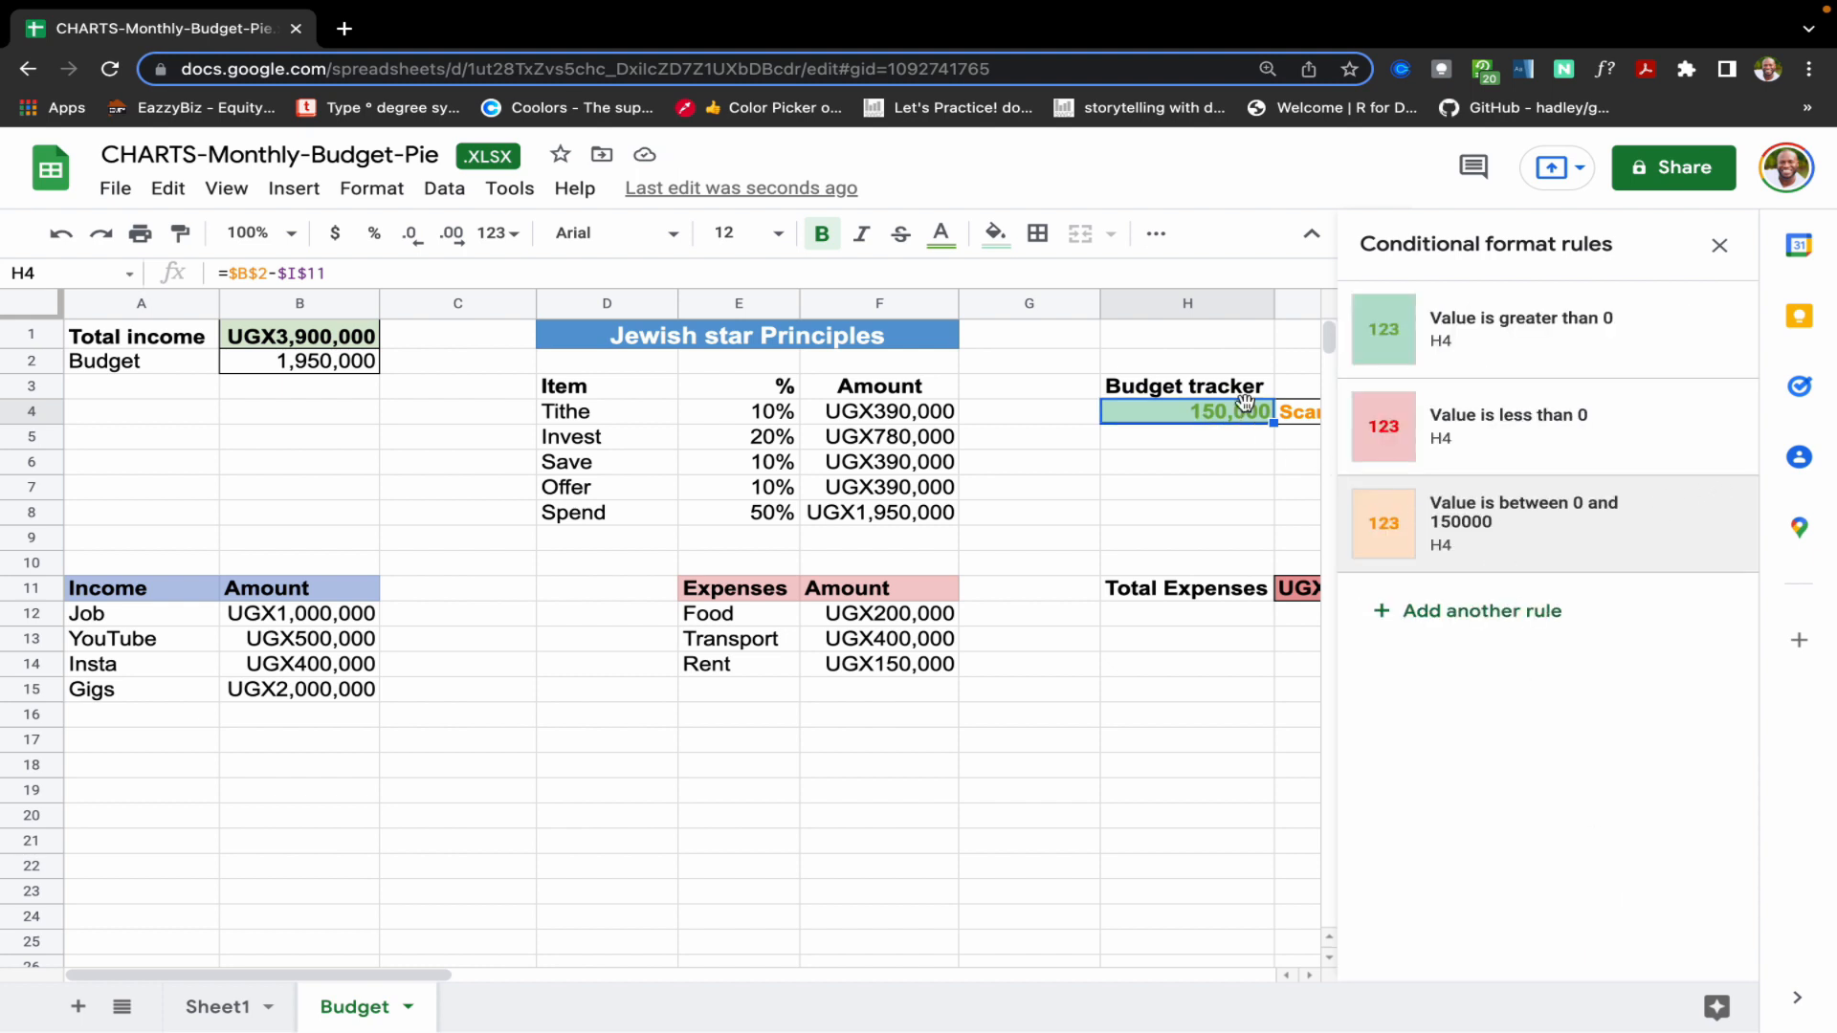
mouse_move(1624, 484)
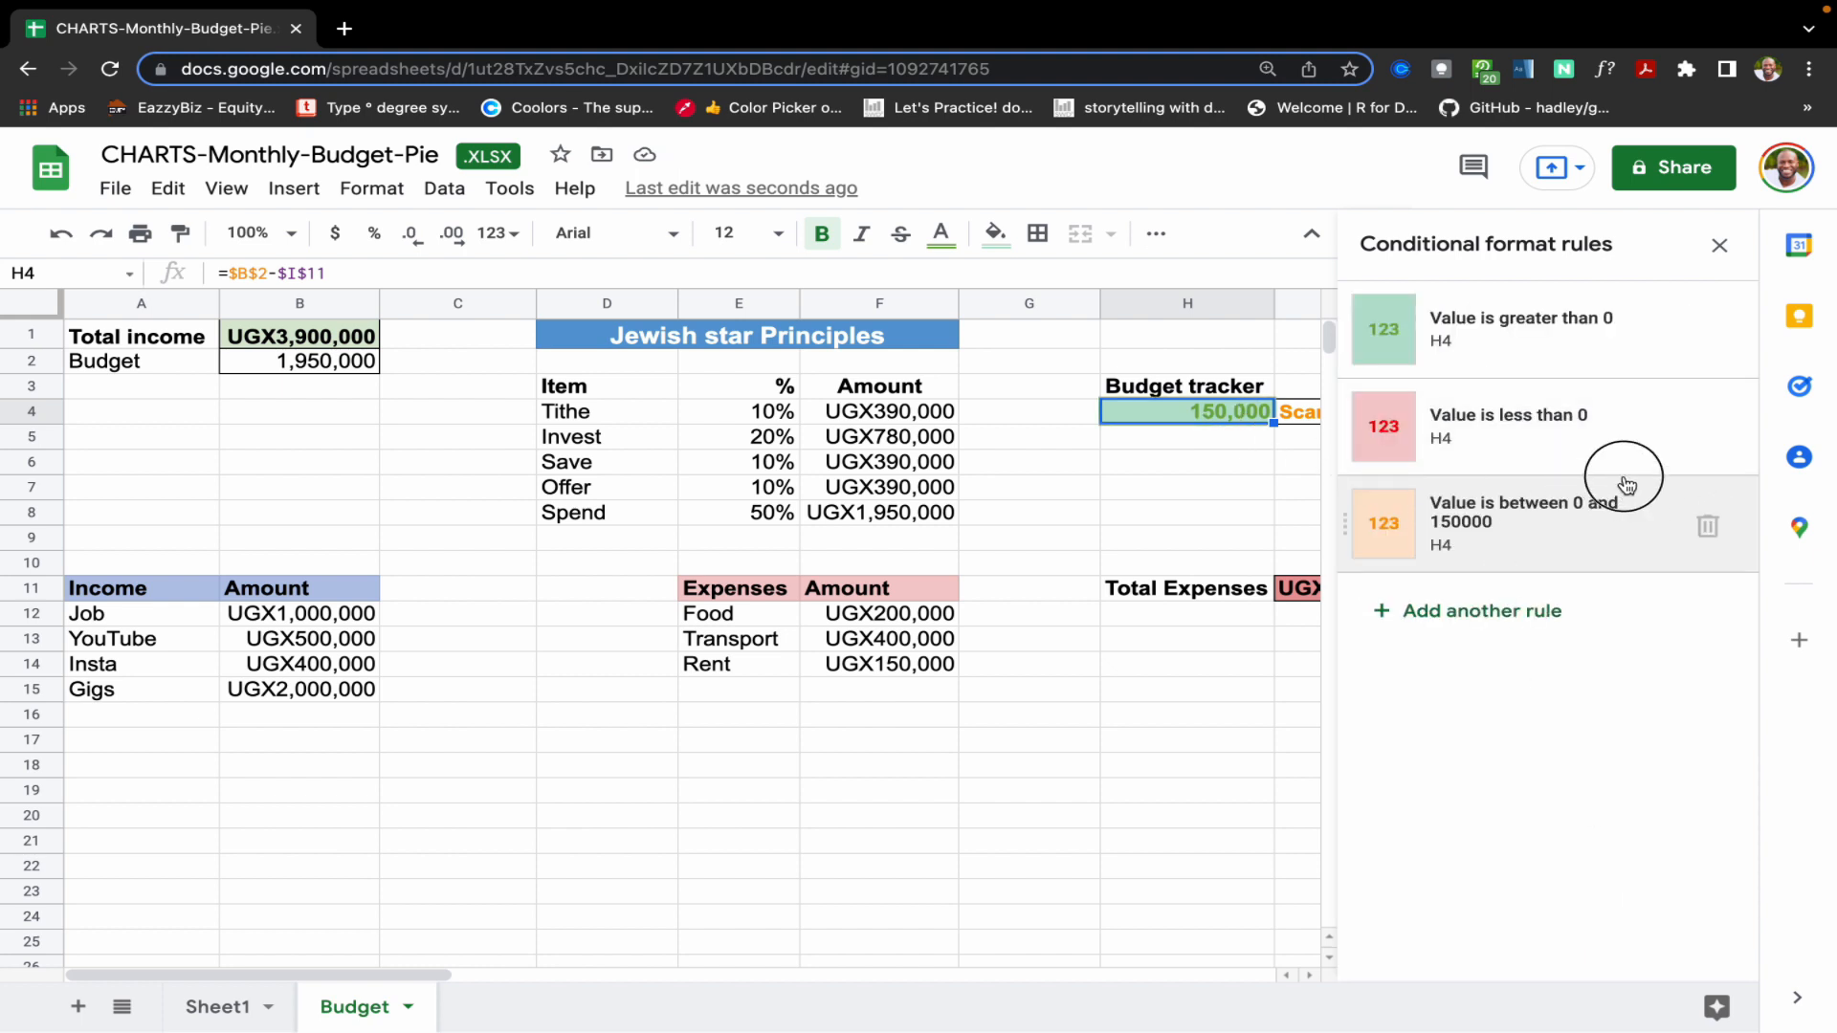
mouse_move(1344, 520)
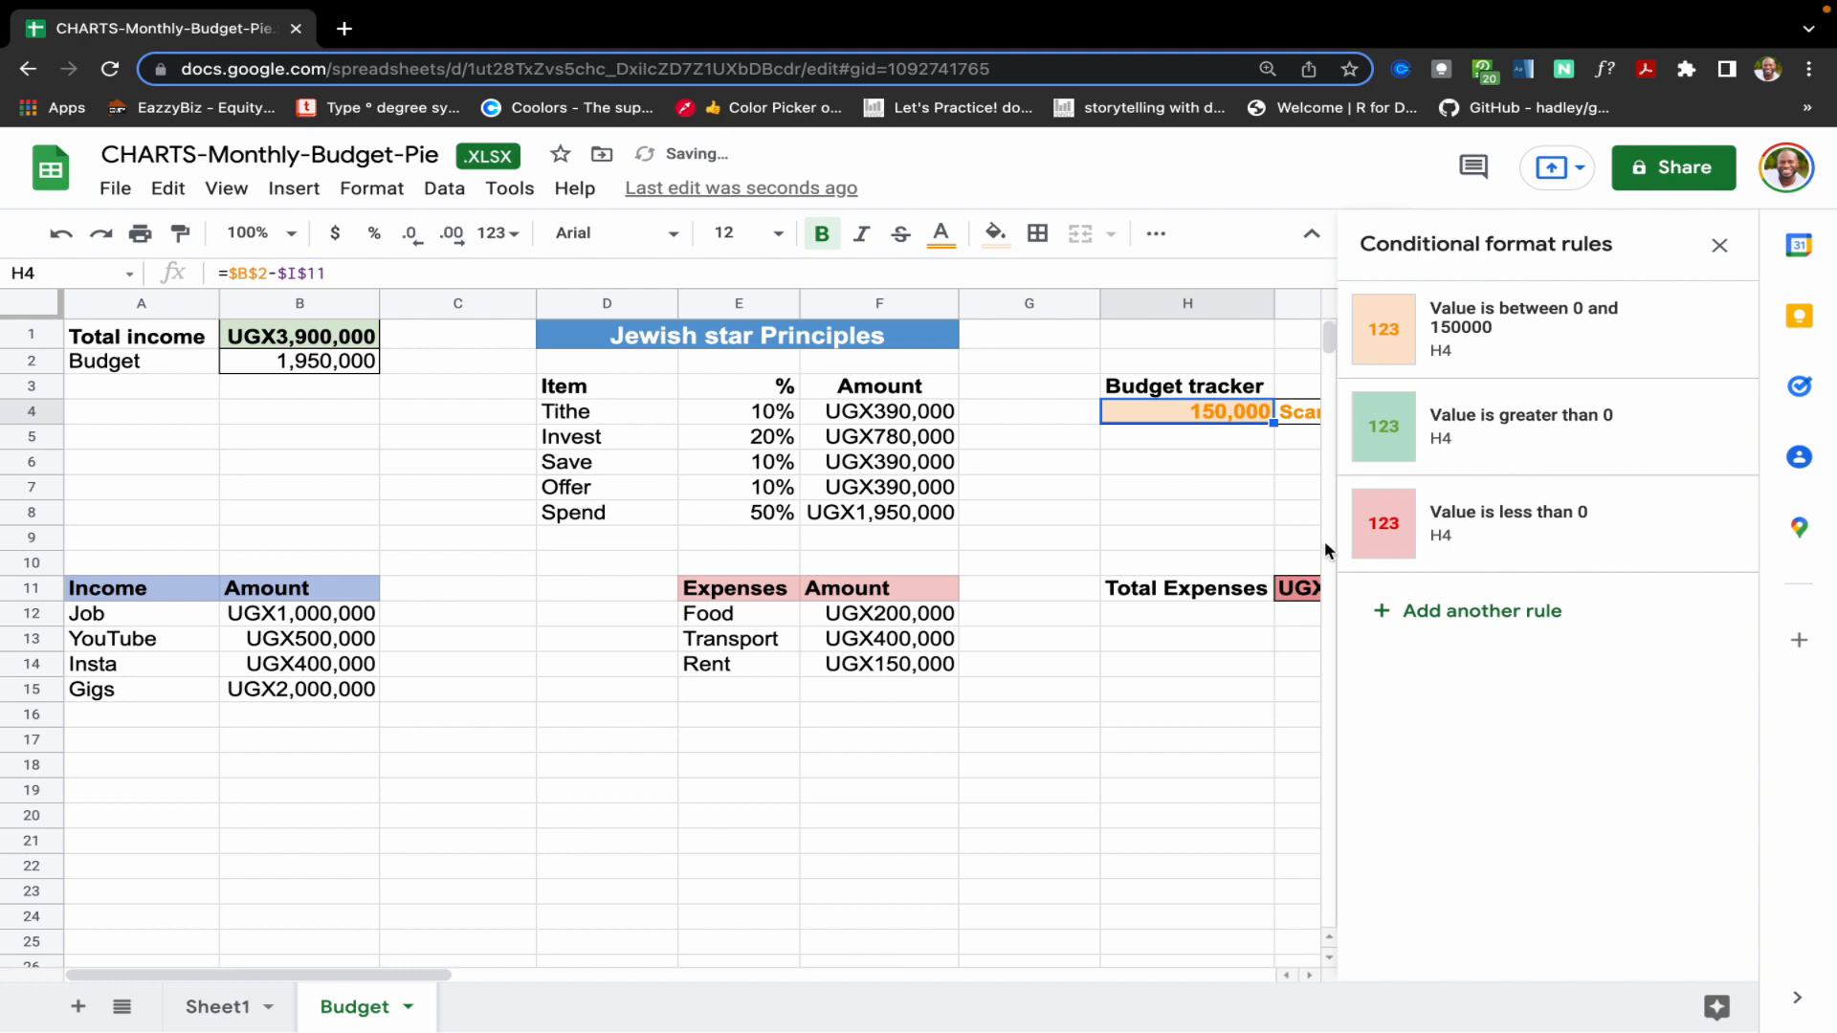
mouse_move(1518, 456)
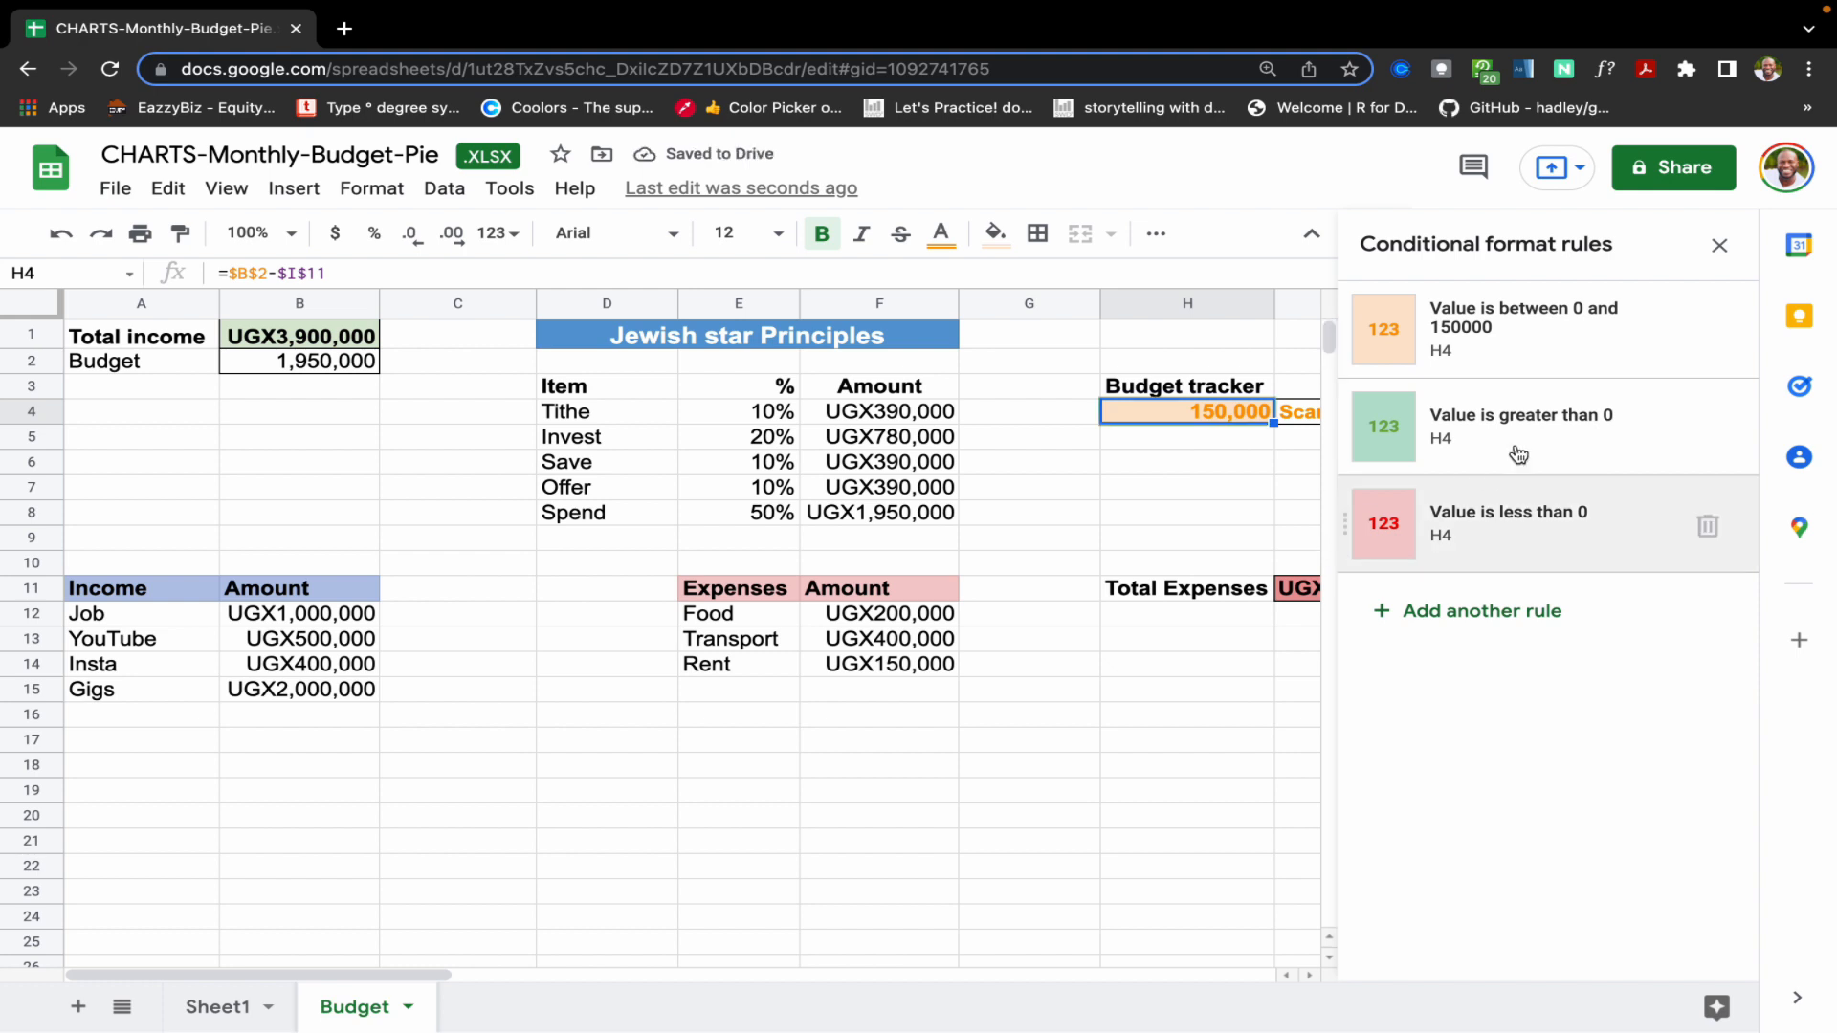
mouse_move(1569, 349)
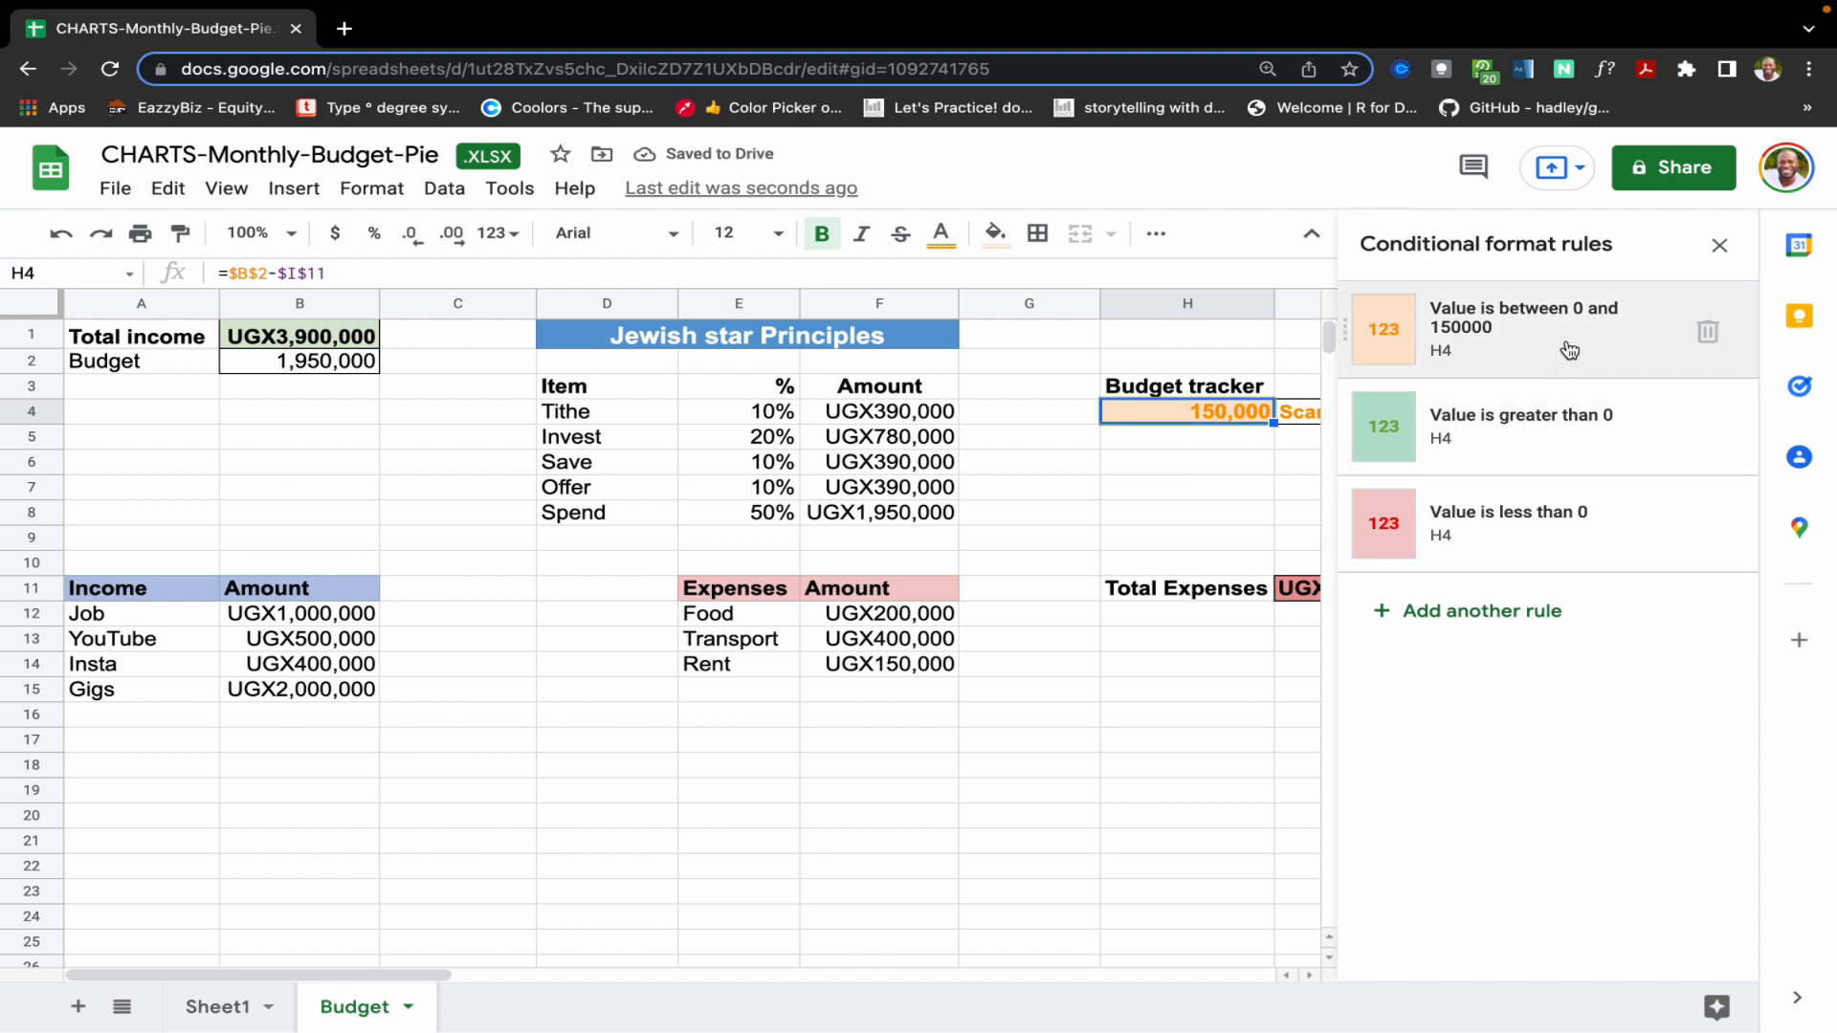
mouse_move(1557, 459)
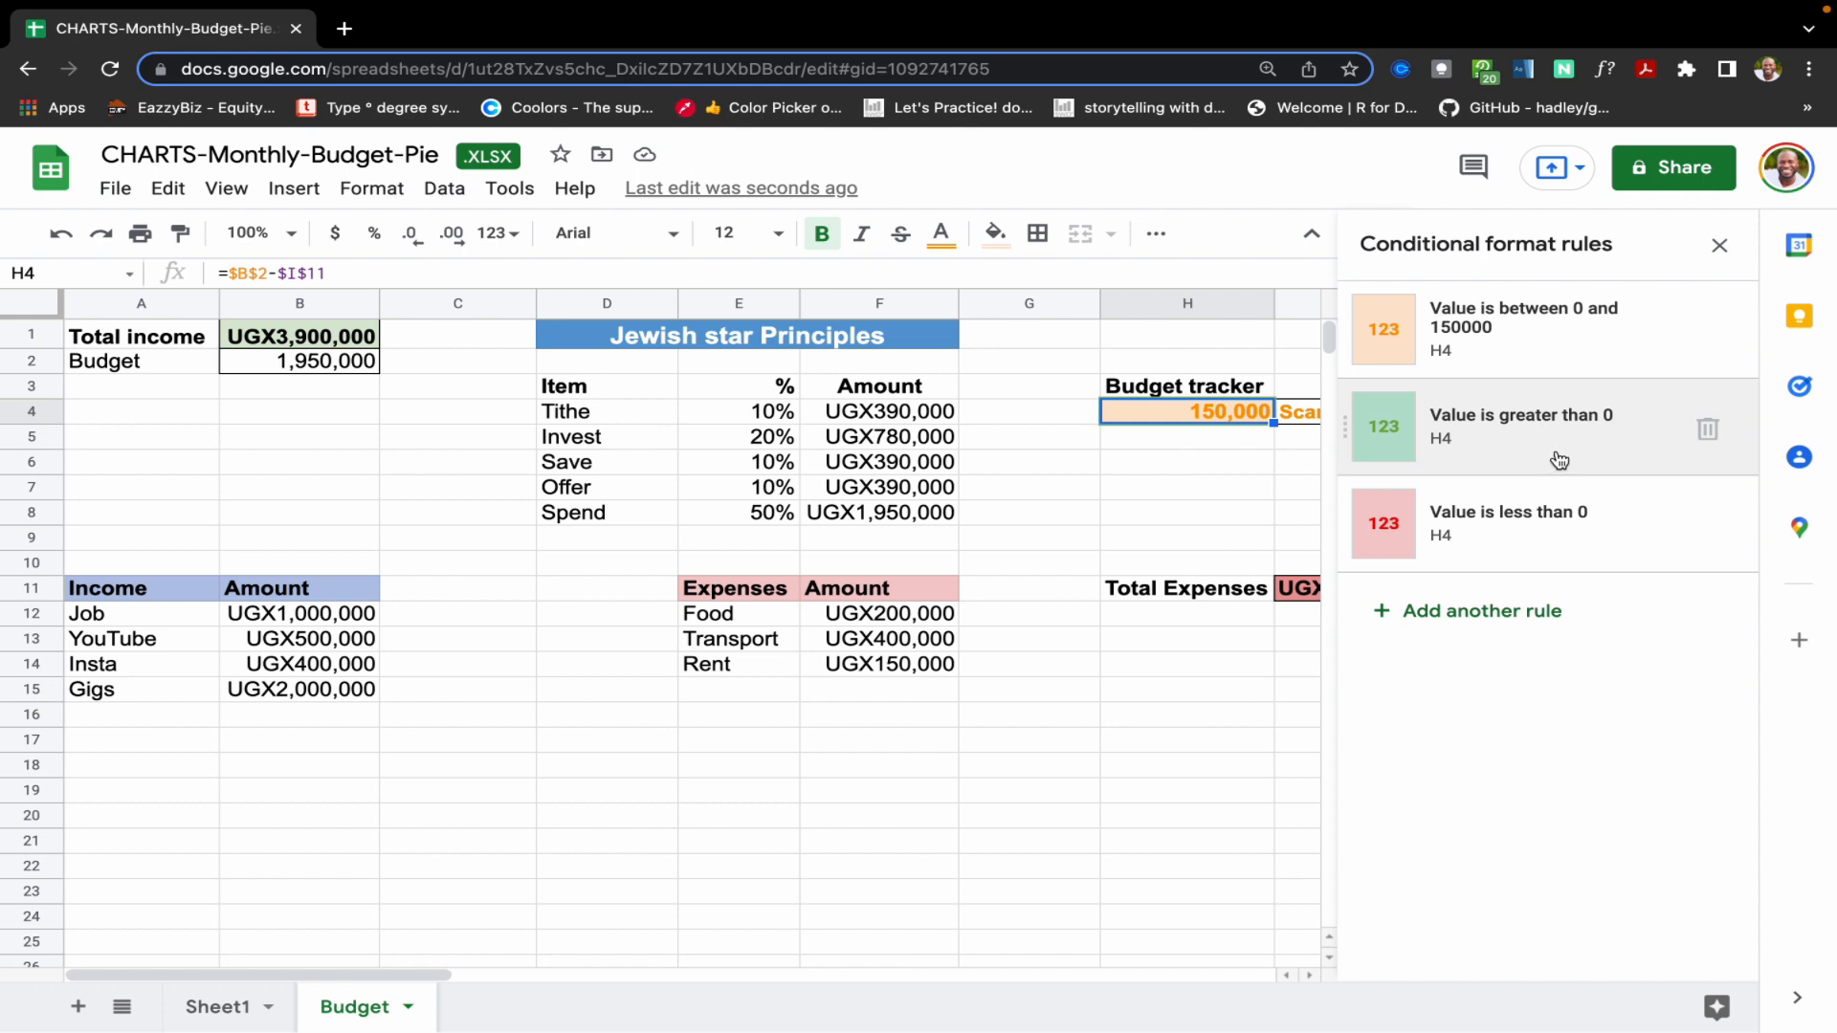
- Move the between 0 and 150000 rule to top priority so 150,000 shows orange, and close the sidebar
left_click(1718, 245)
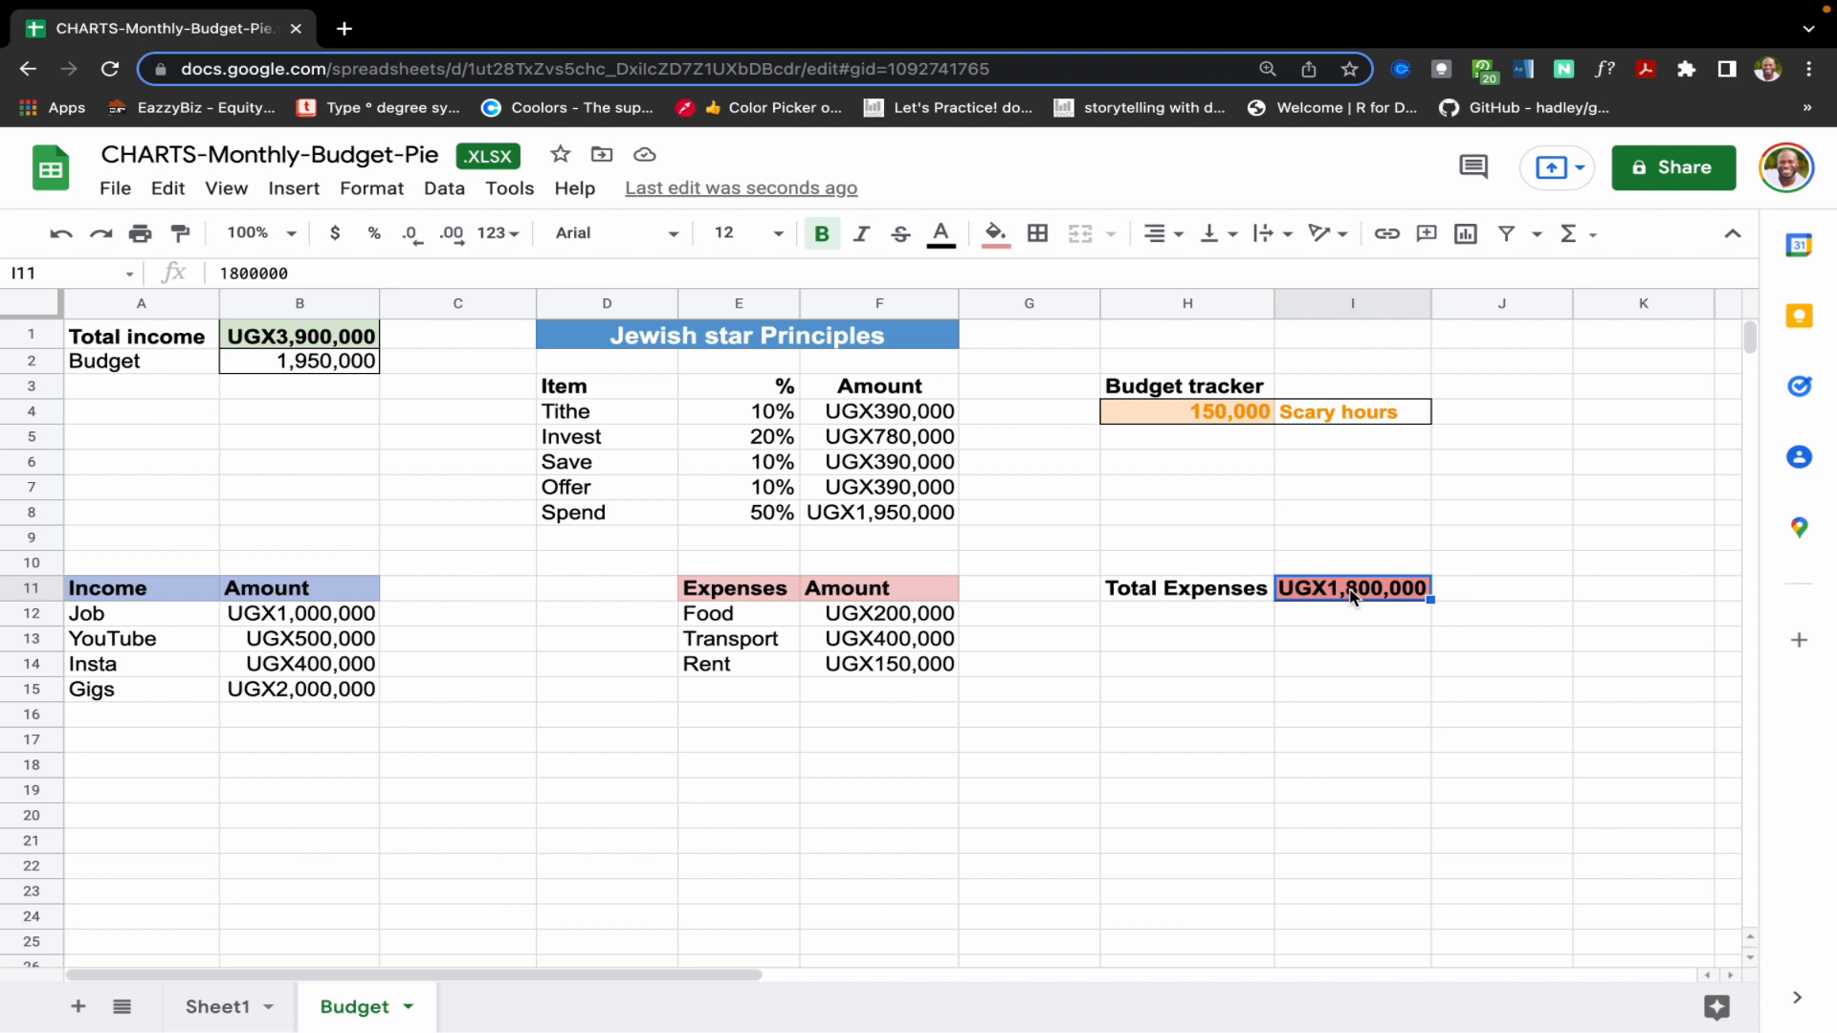
- Set Total Expenses to UGX1,700,000 so the tracker shows 250,000 with Keep spending, player!
type("170")
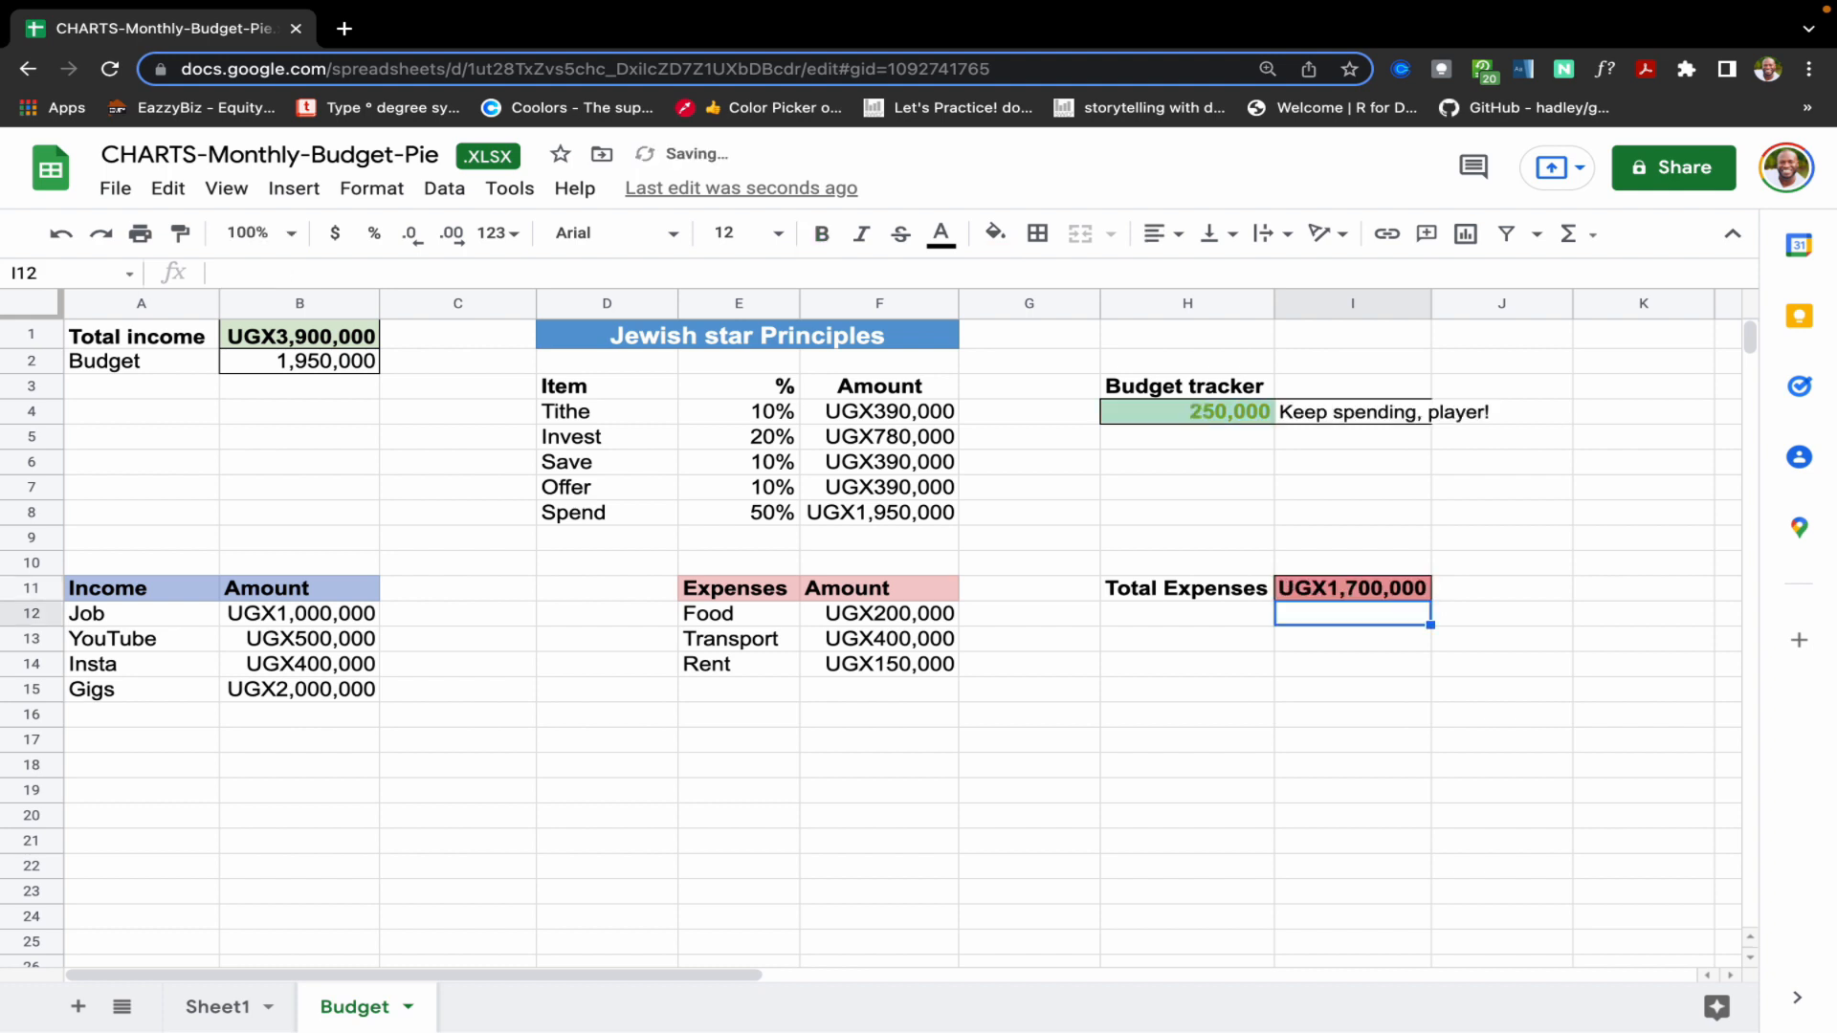
mouse_move(1339, 429)
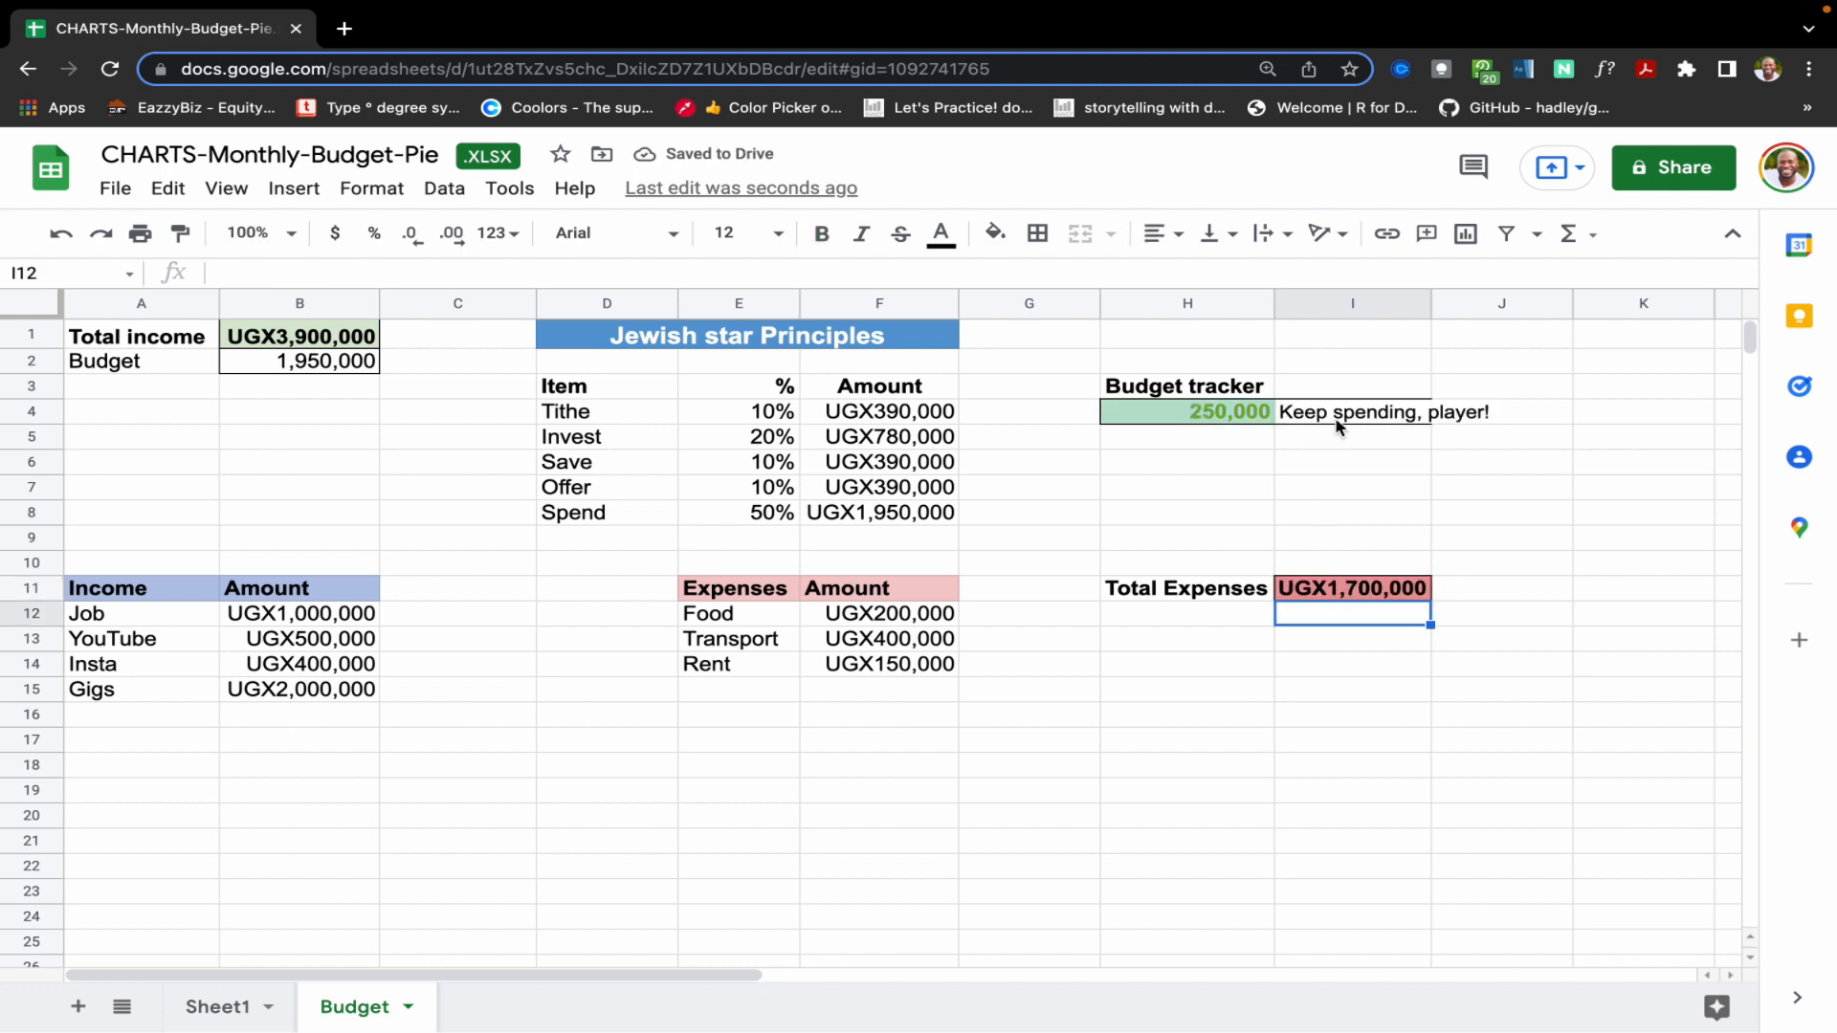
- Add a rule on I4 matching text containing Keep spending, player
left_click(1351, 411)
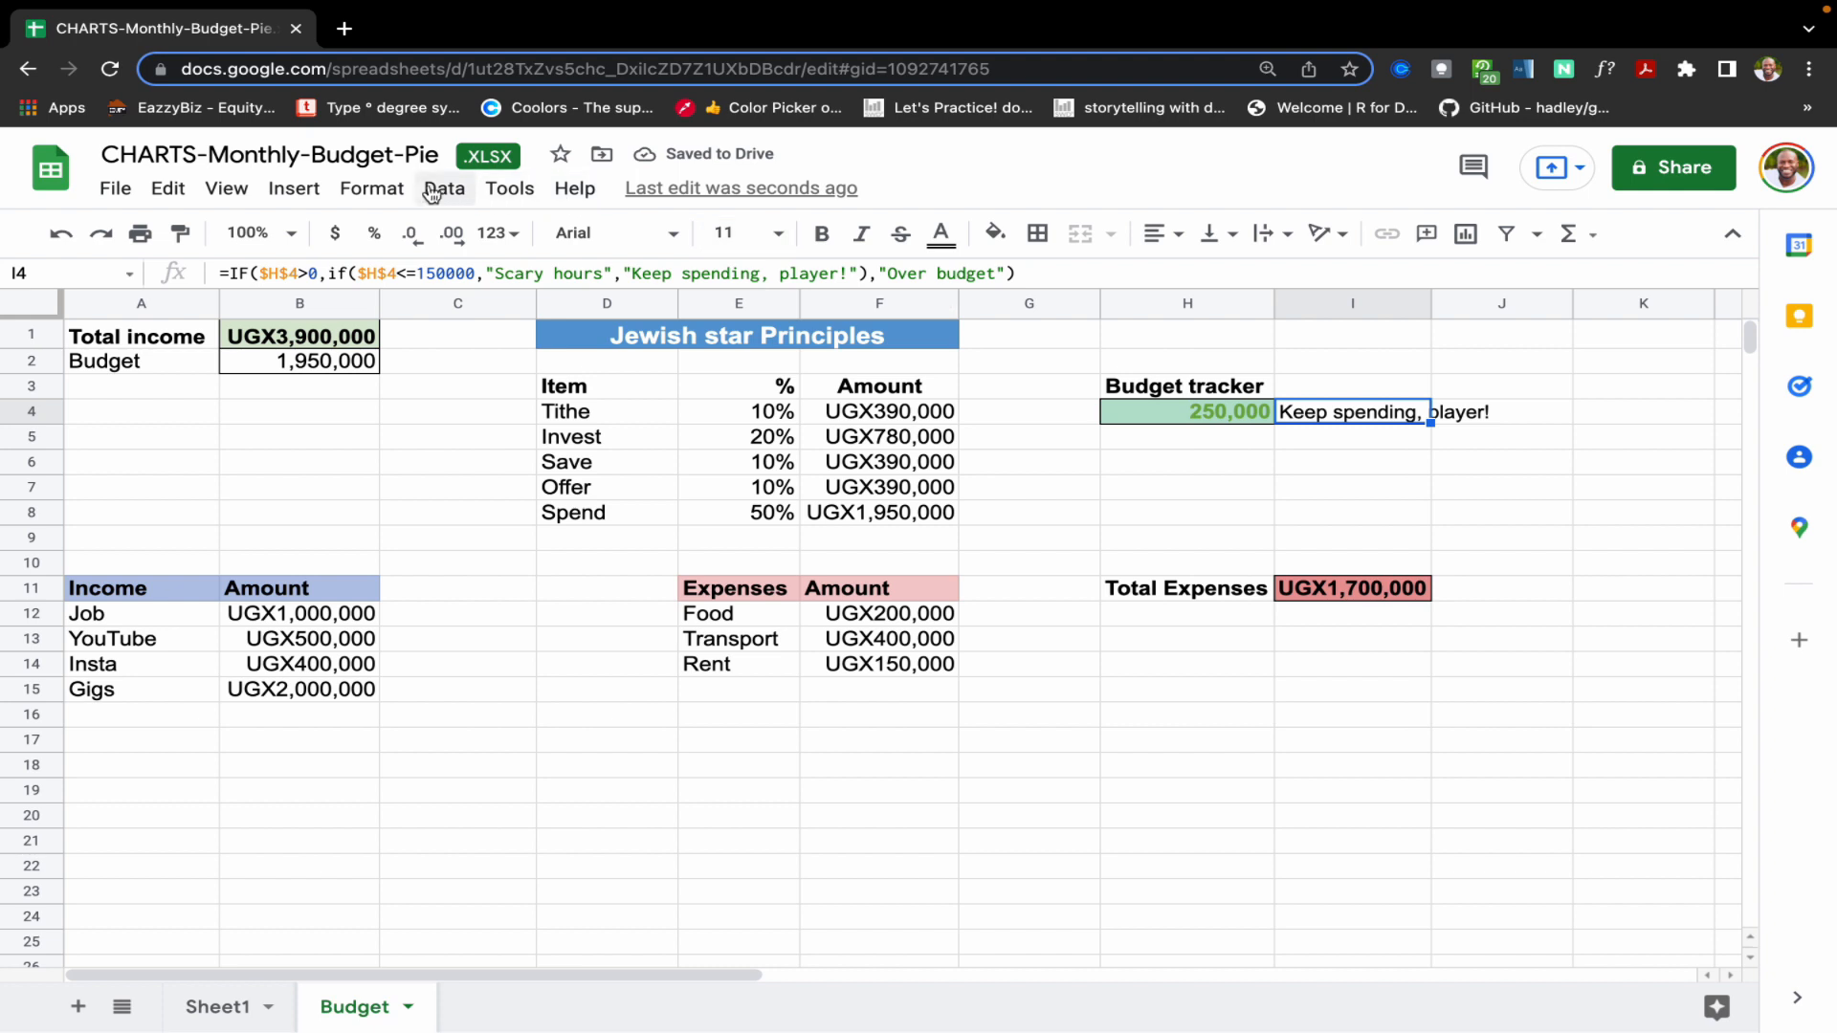
left_click(373, 188)
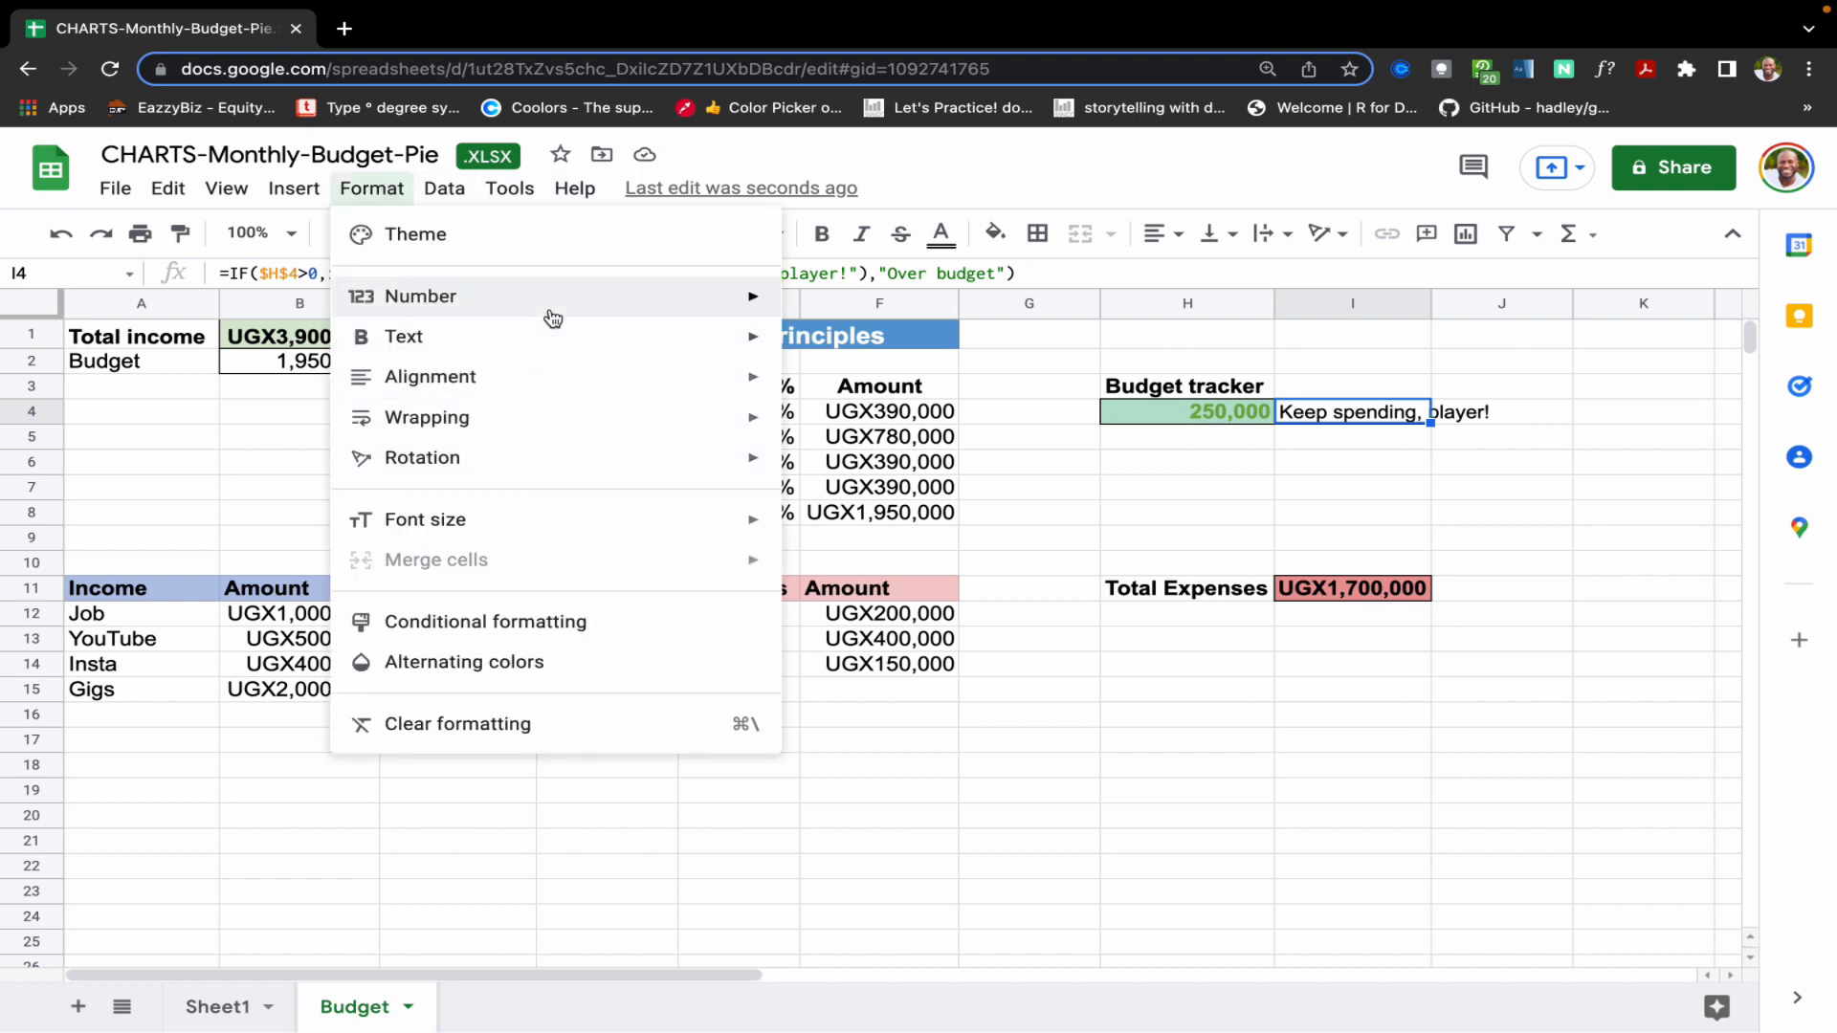
mouse_move(484, 620)
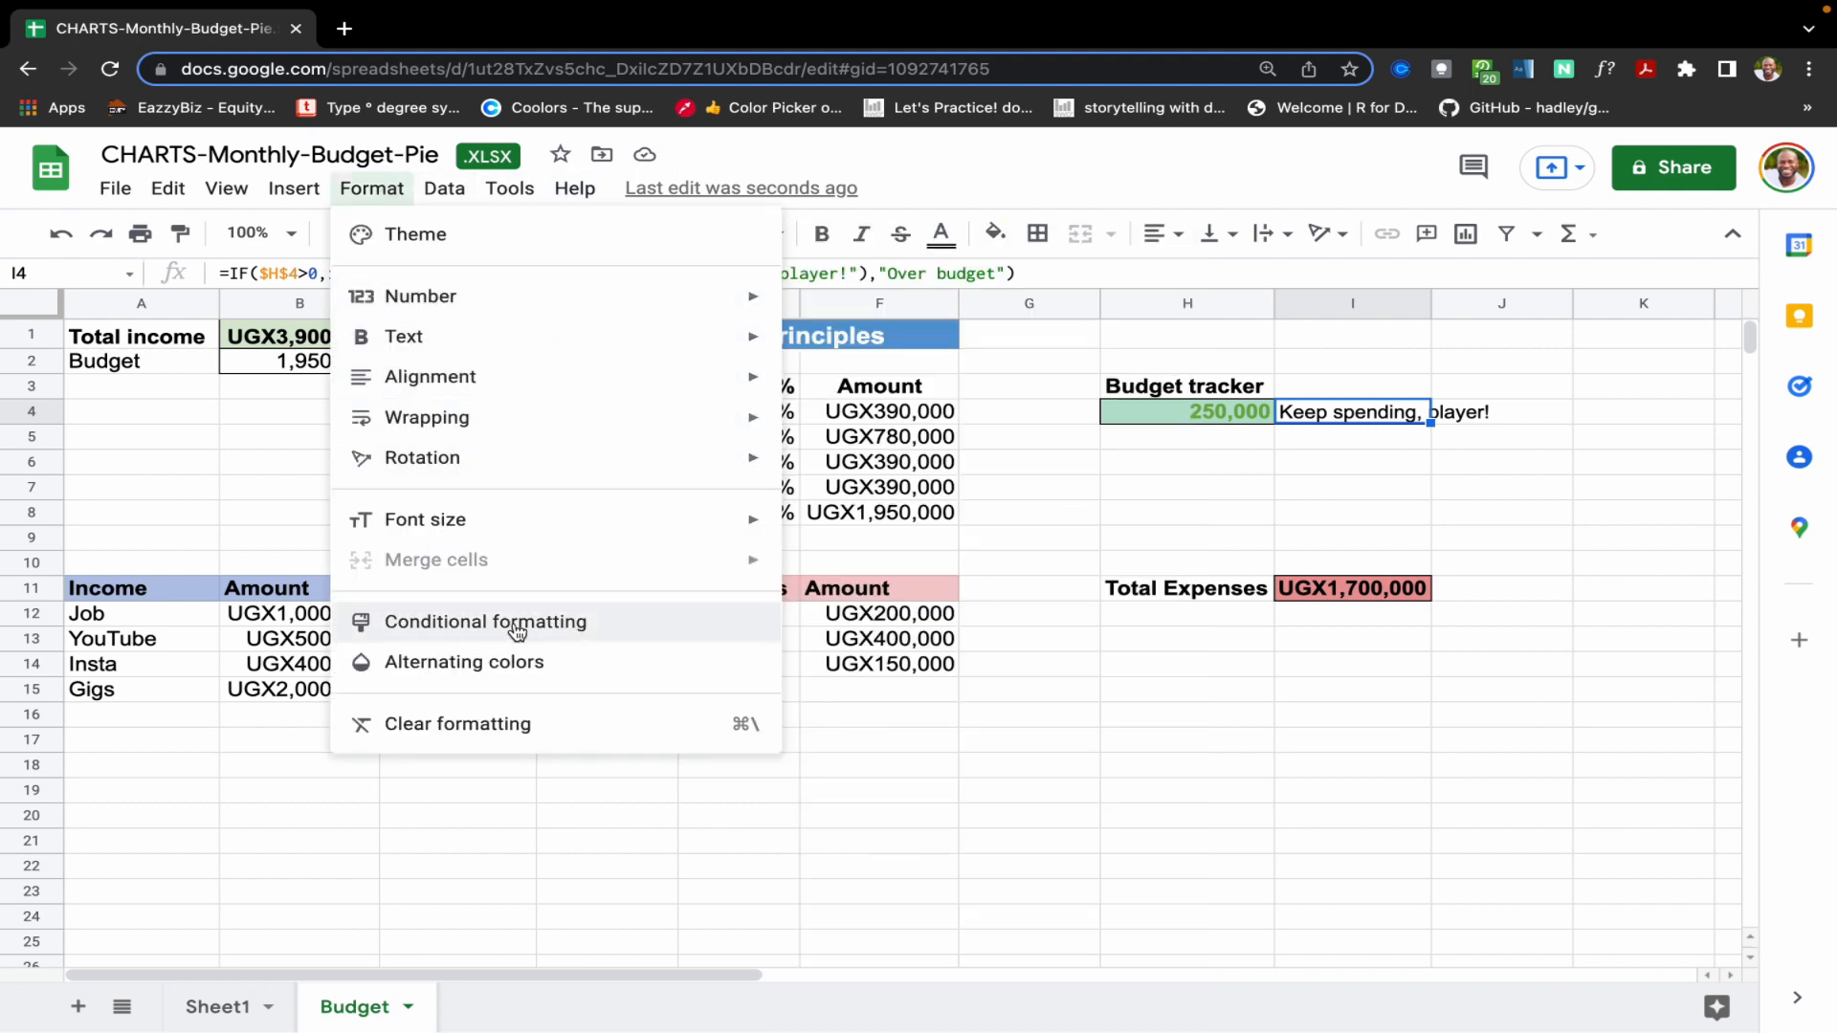
left_click(484, 620)
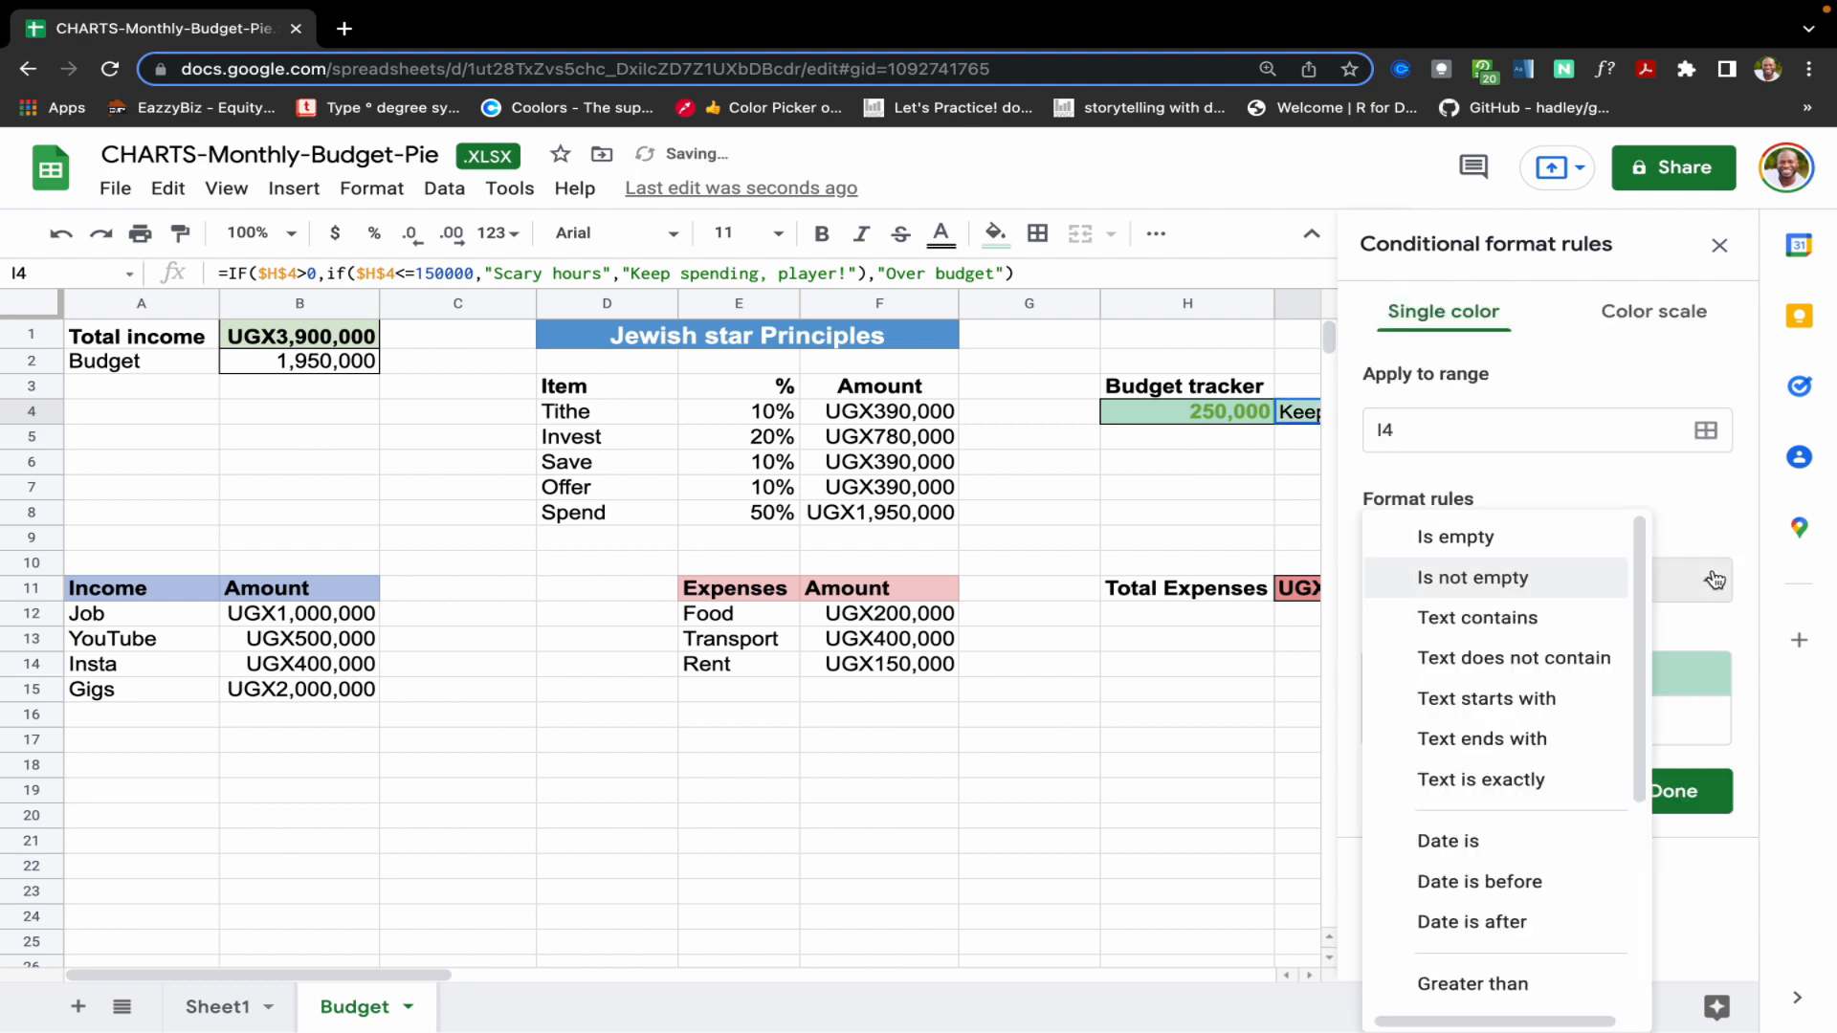
left_click(1477, 618)
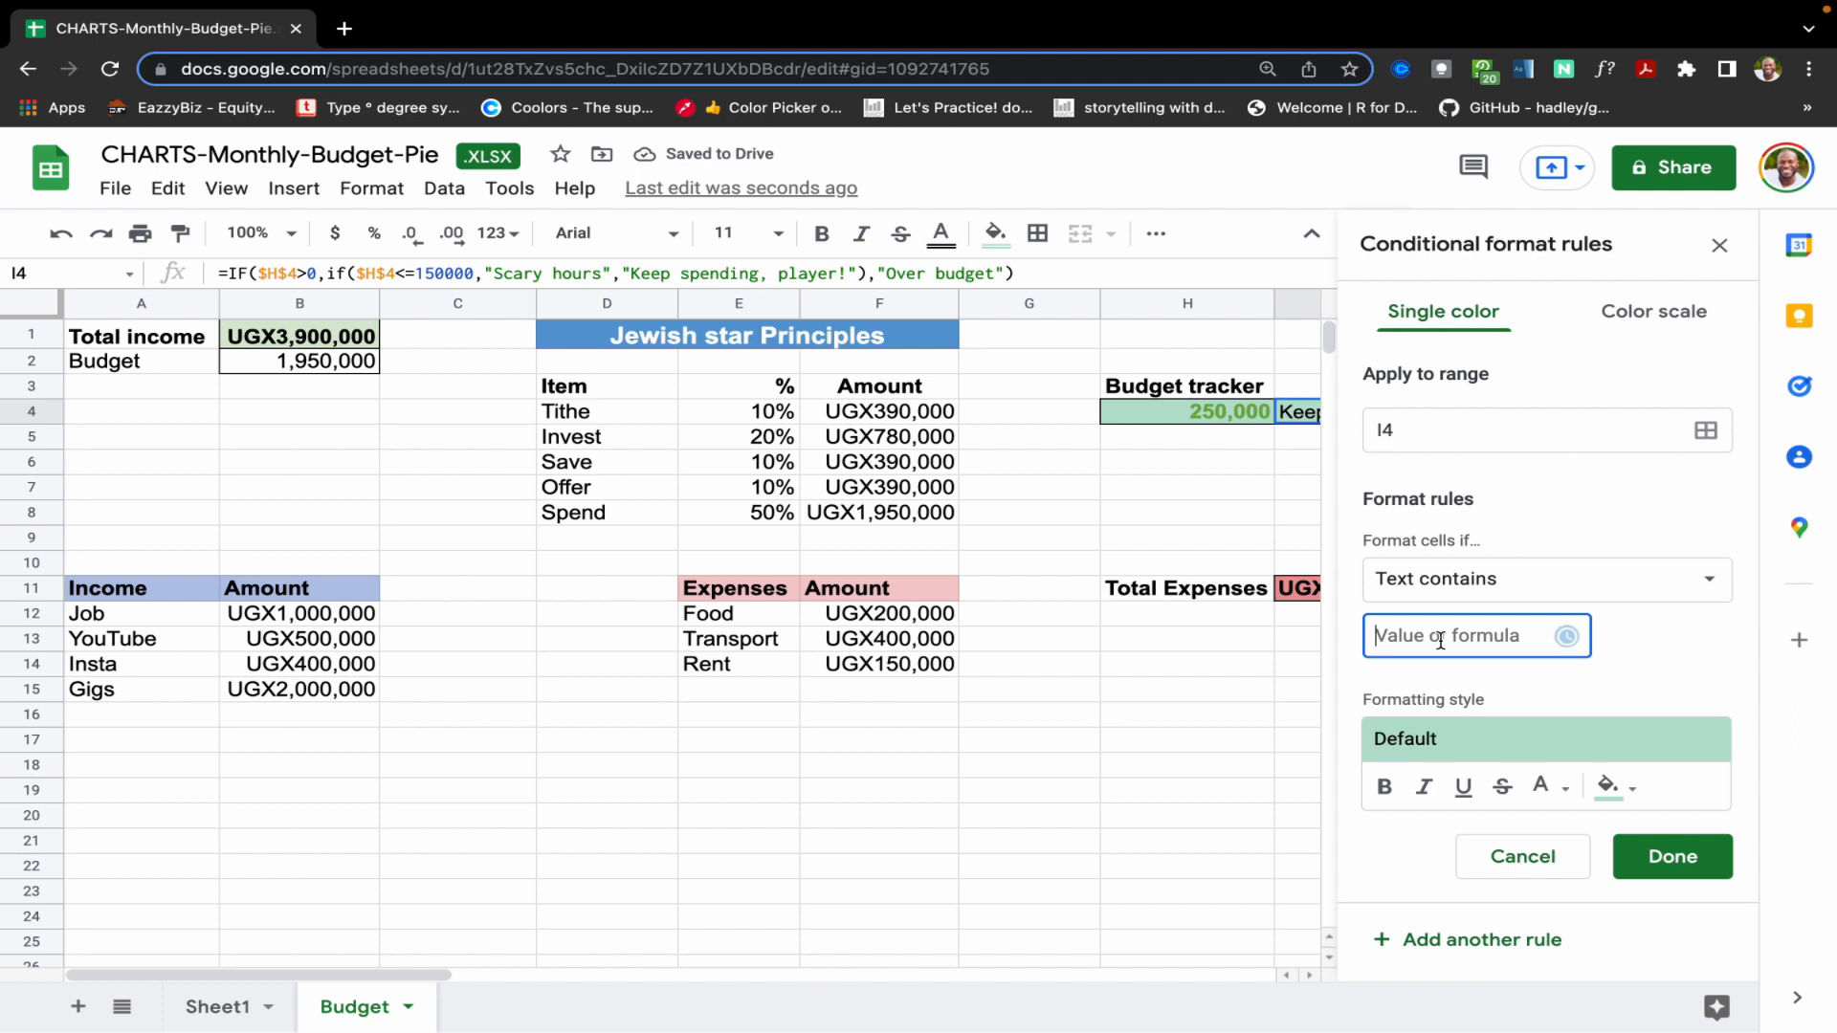
type("Keep spen")
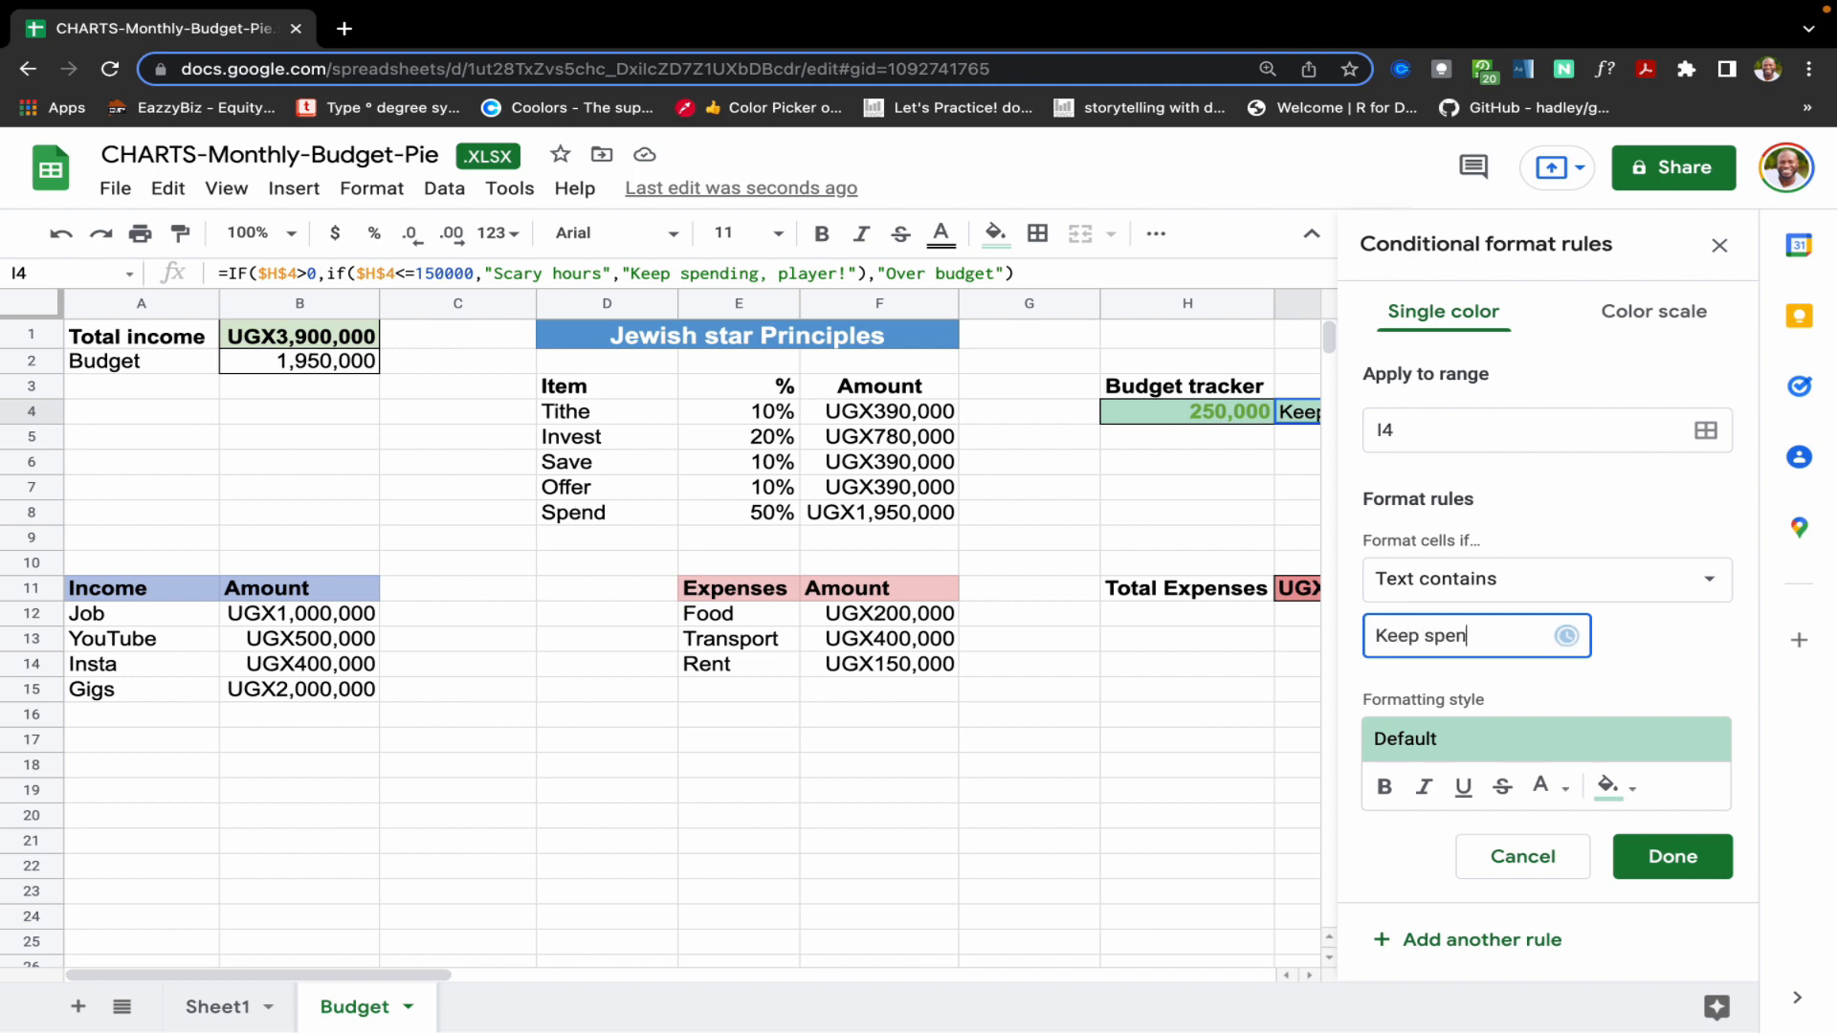
type("ding, player!")
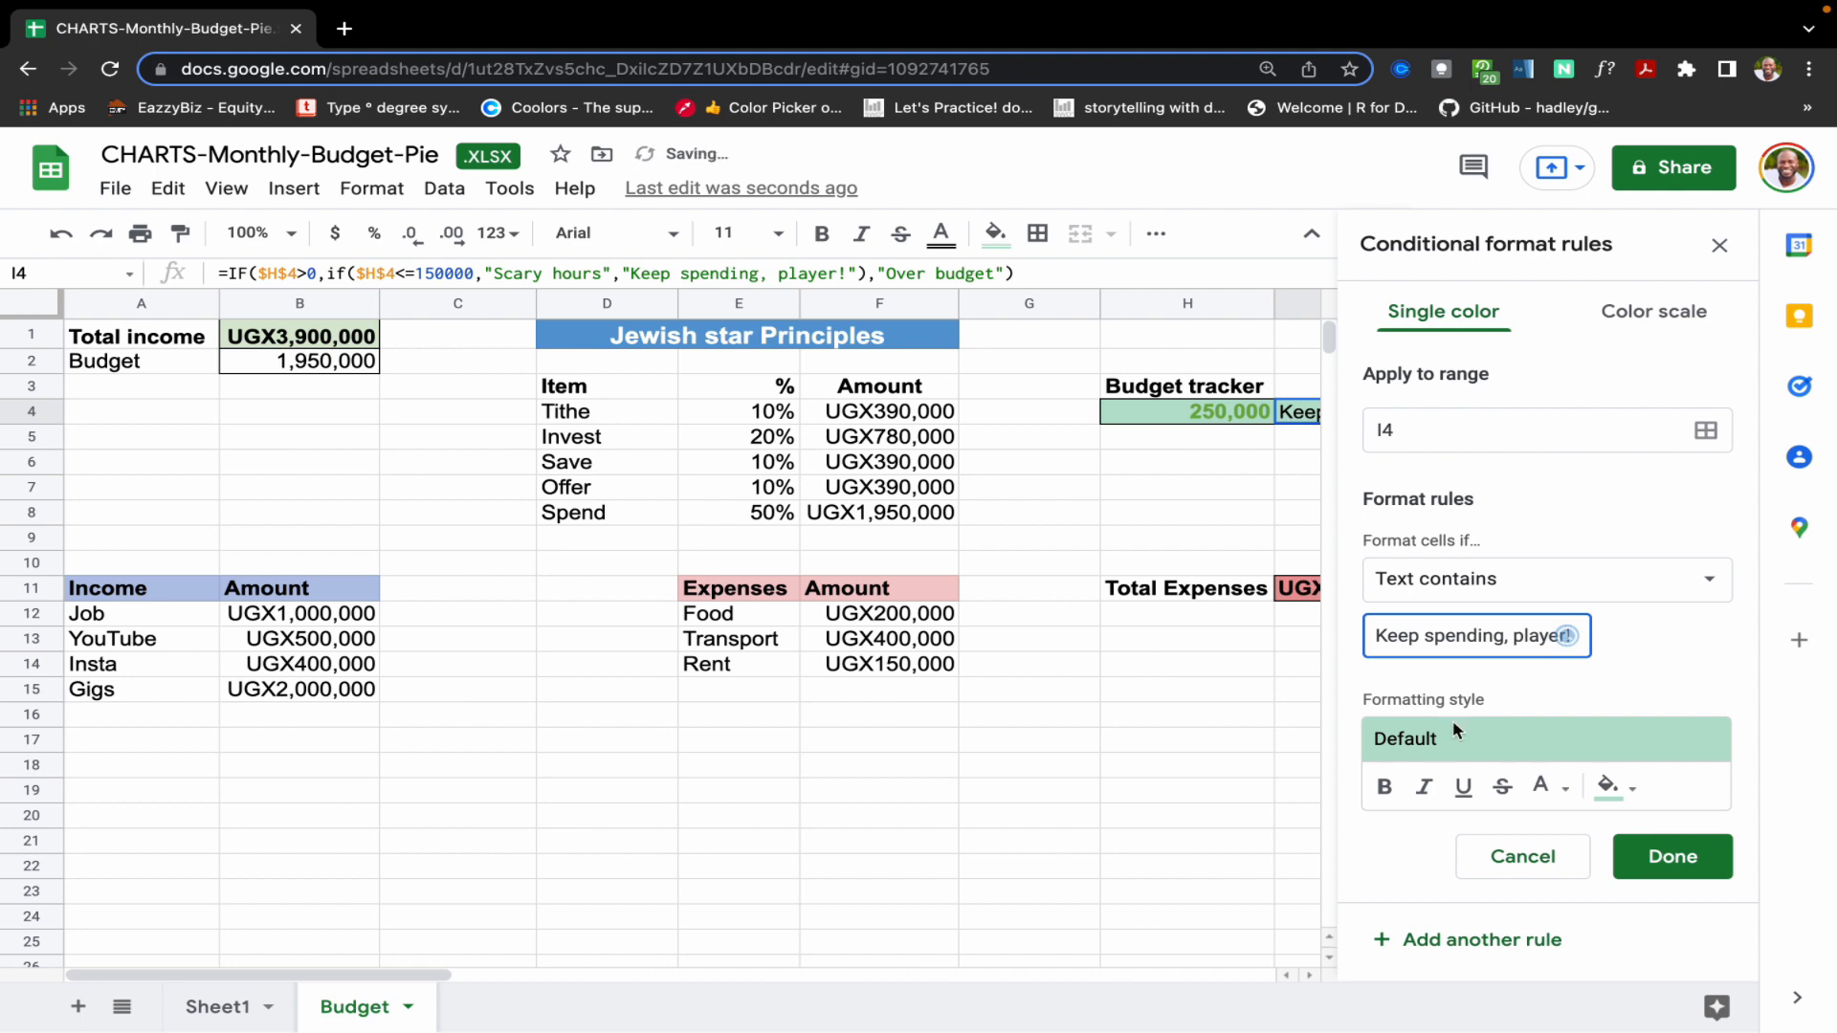
- Format that rule as bold green text with no fill and close the rules sidebar
left_click(1540, 786)
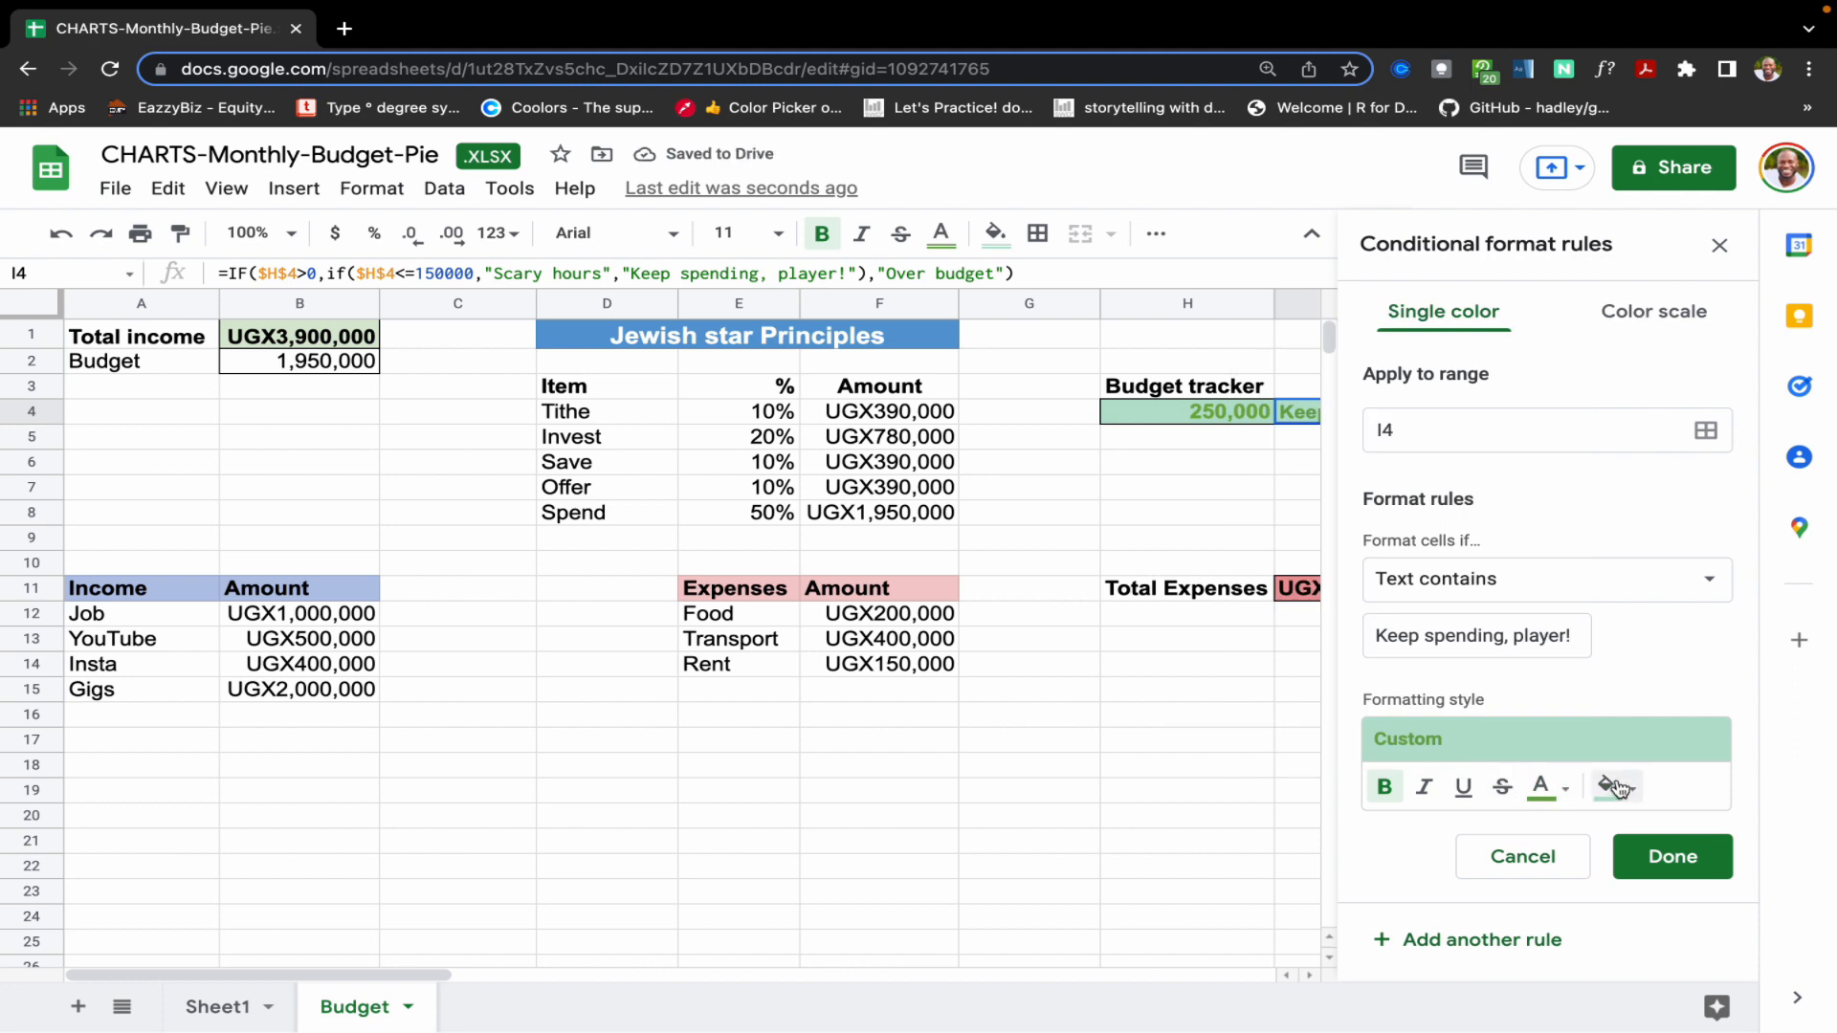
left_click(1613, 786)
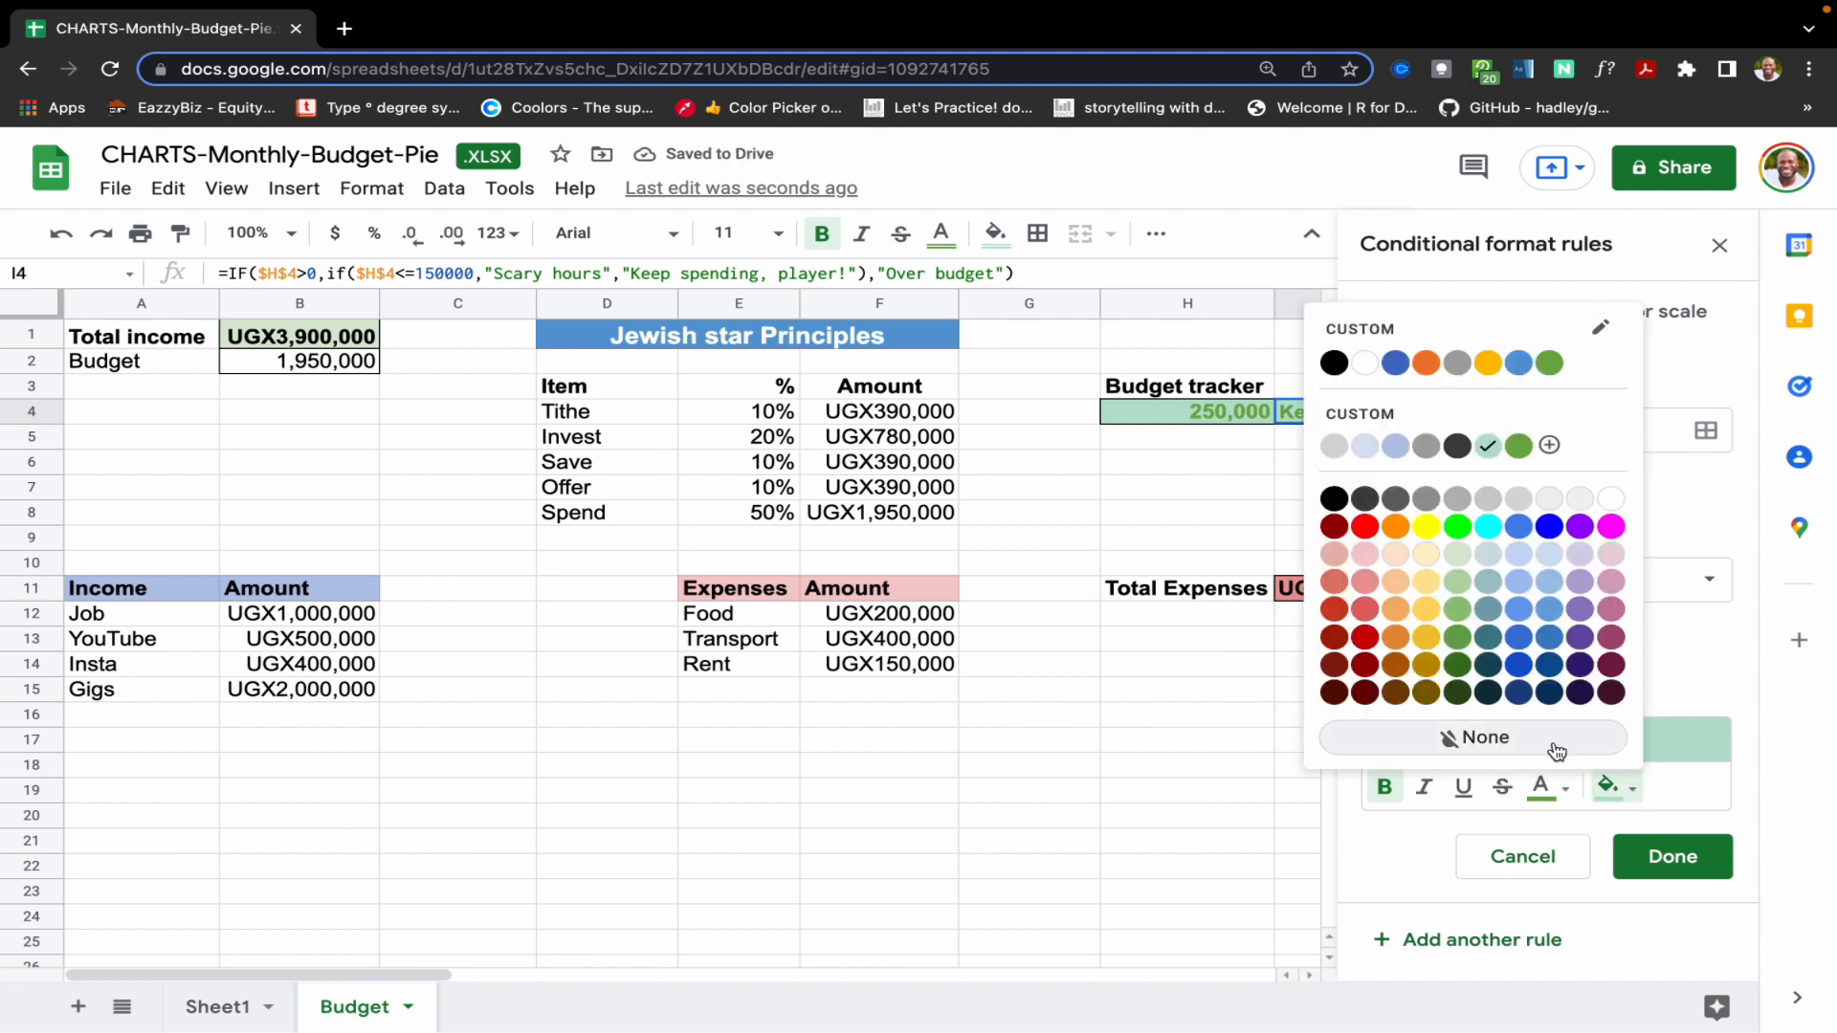
left_click(1671, 858)
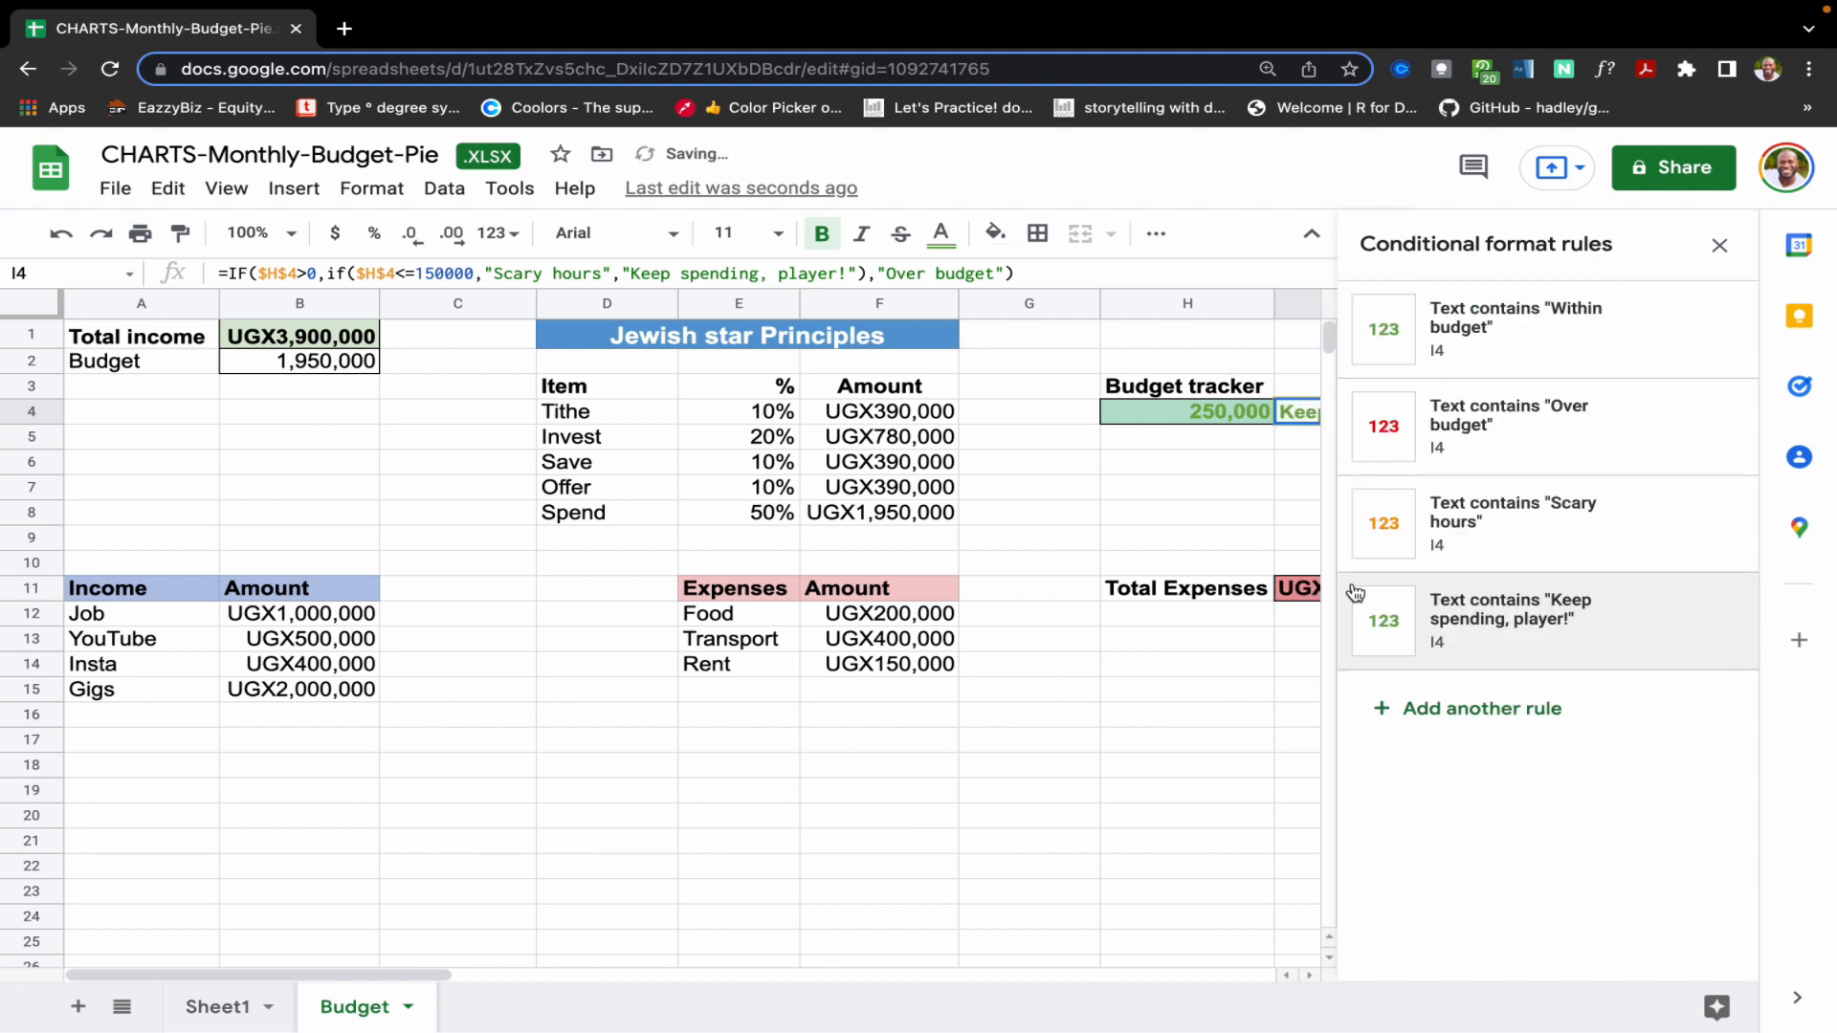
left_click(1718, 245)
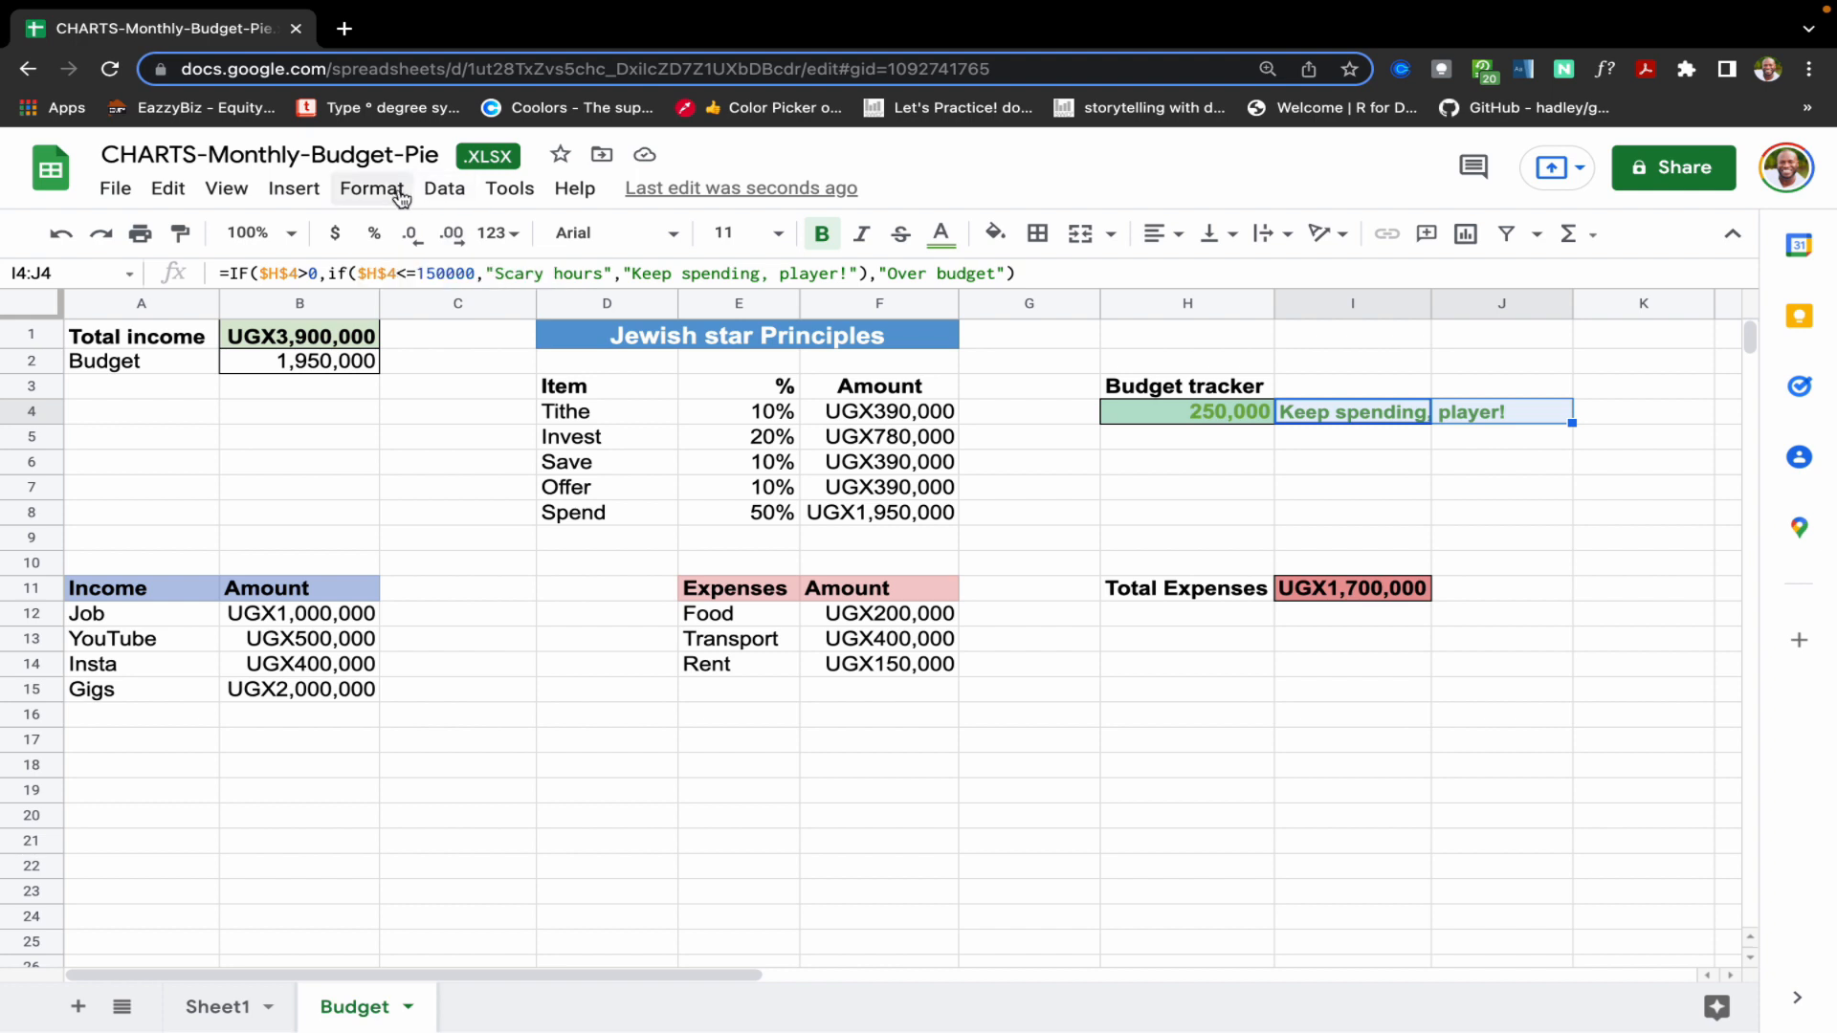
- Merge I4:J4 so the full Keep spending, player! message shows beside the balance
left_click(371, 188)
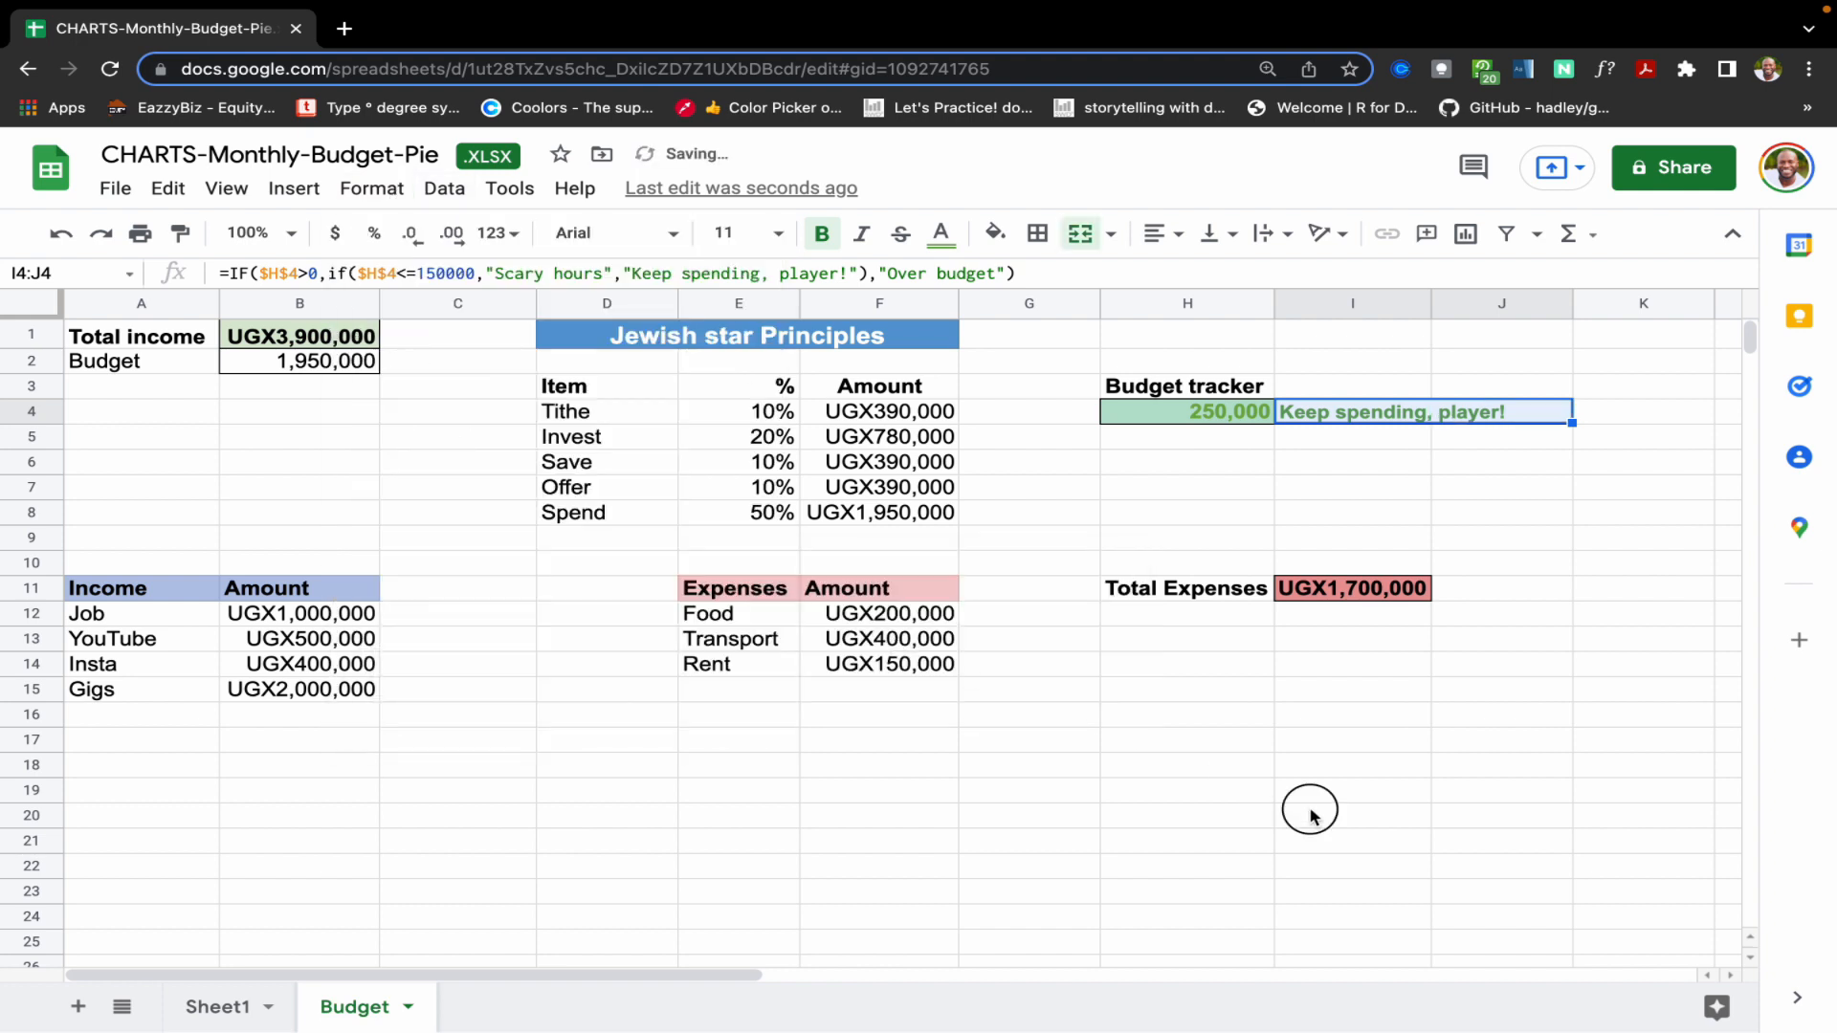
left_click(1351, 815)
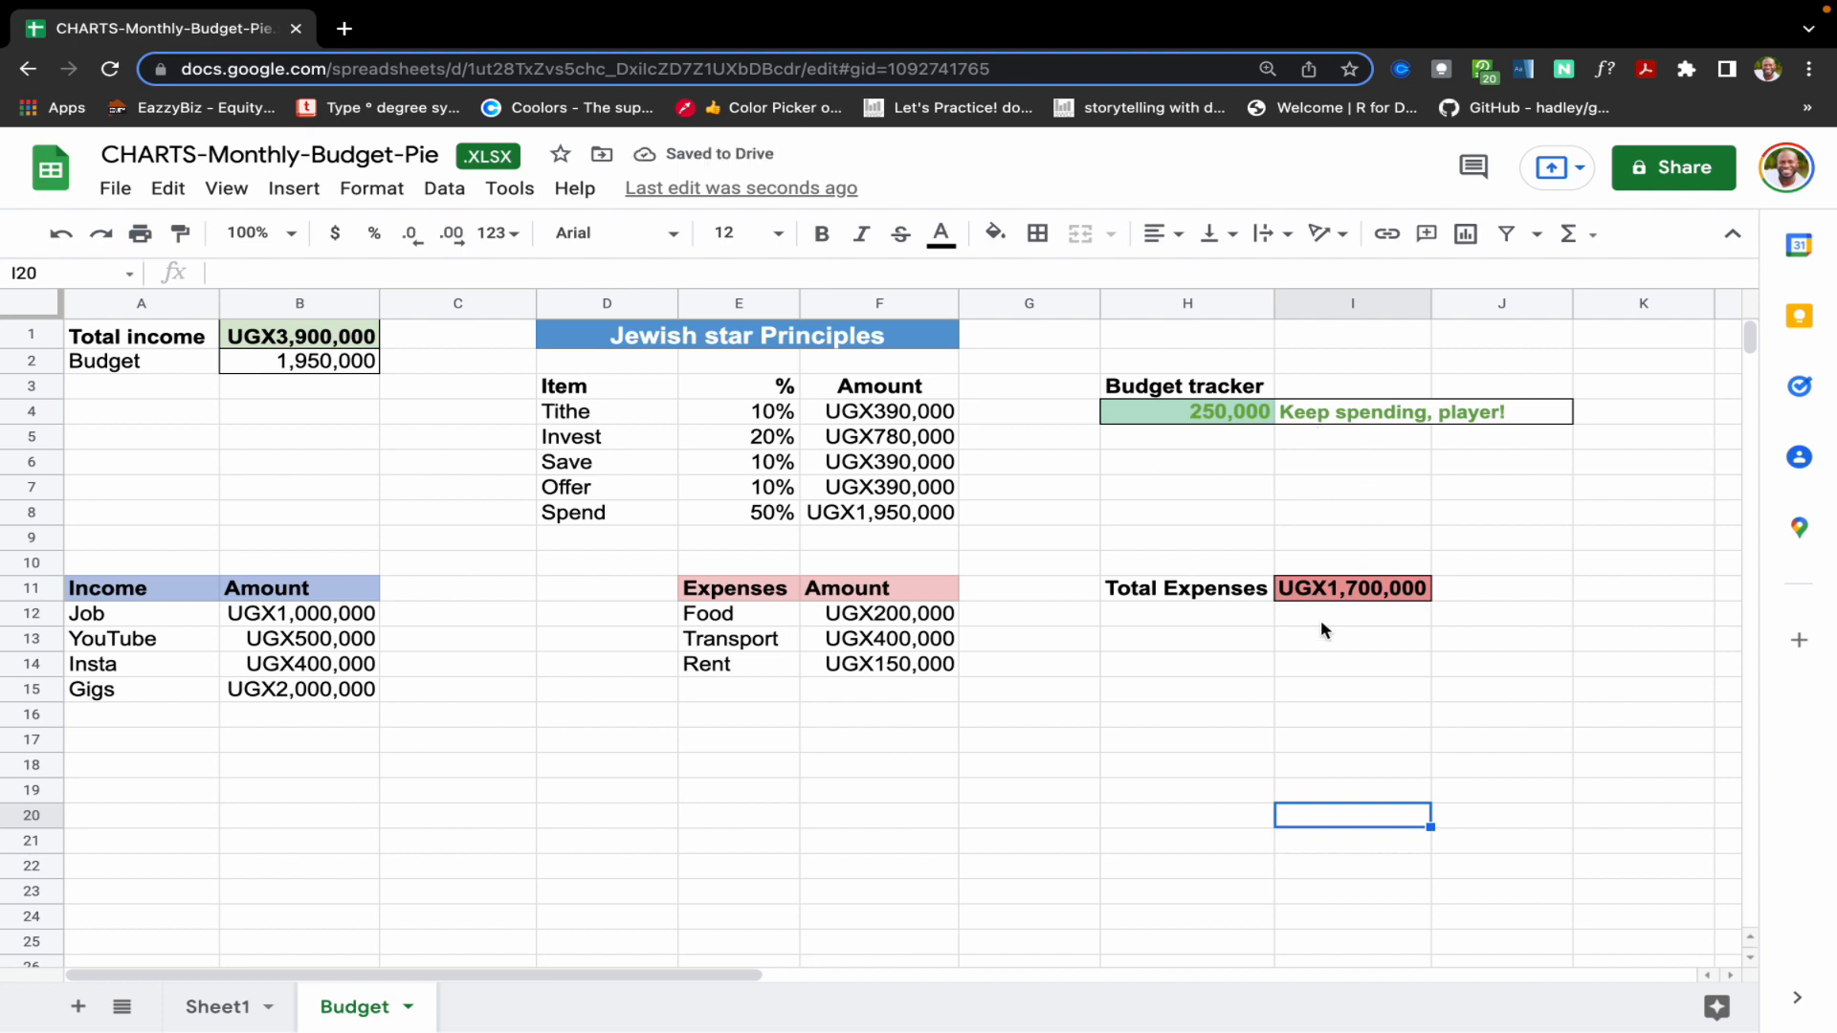
- Test Total Expenses at 2,500,000 and then 1,800,000, watching H4 and I4 update
left_click(1353, 588)
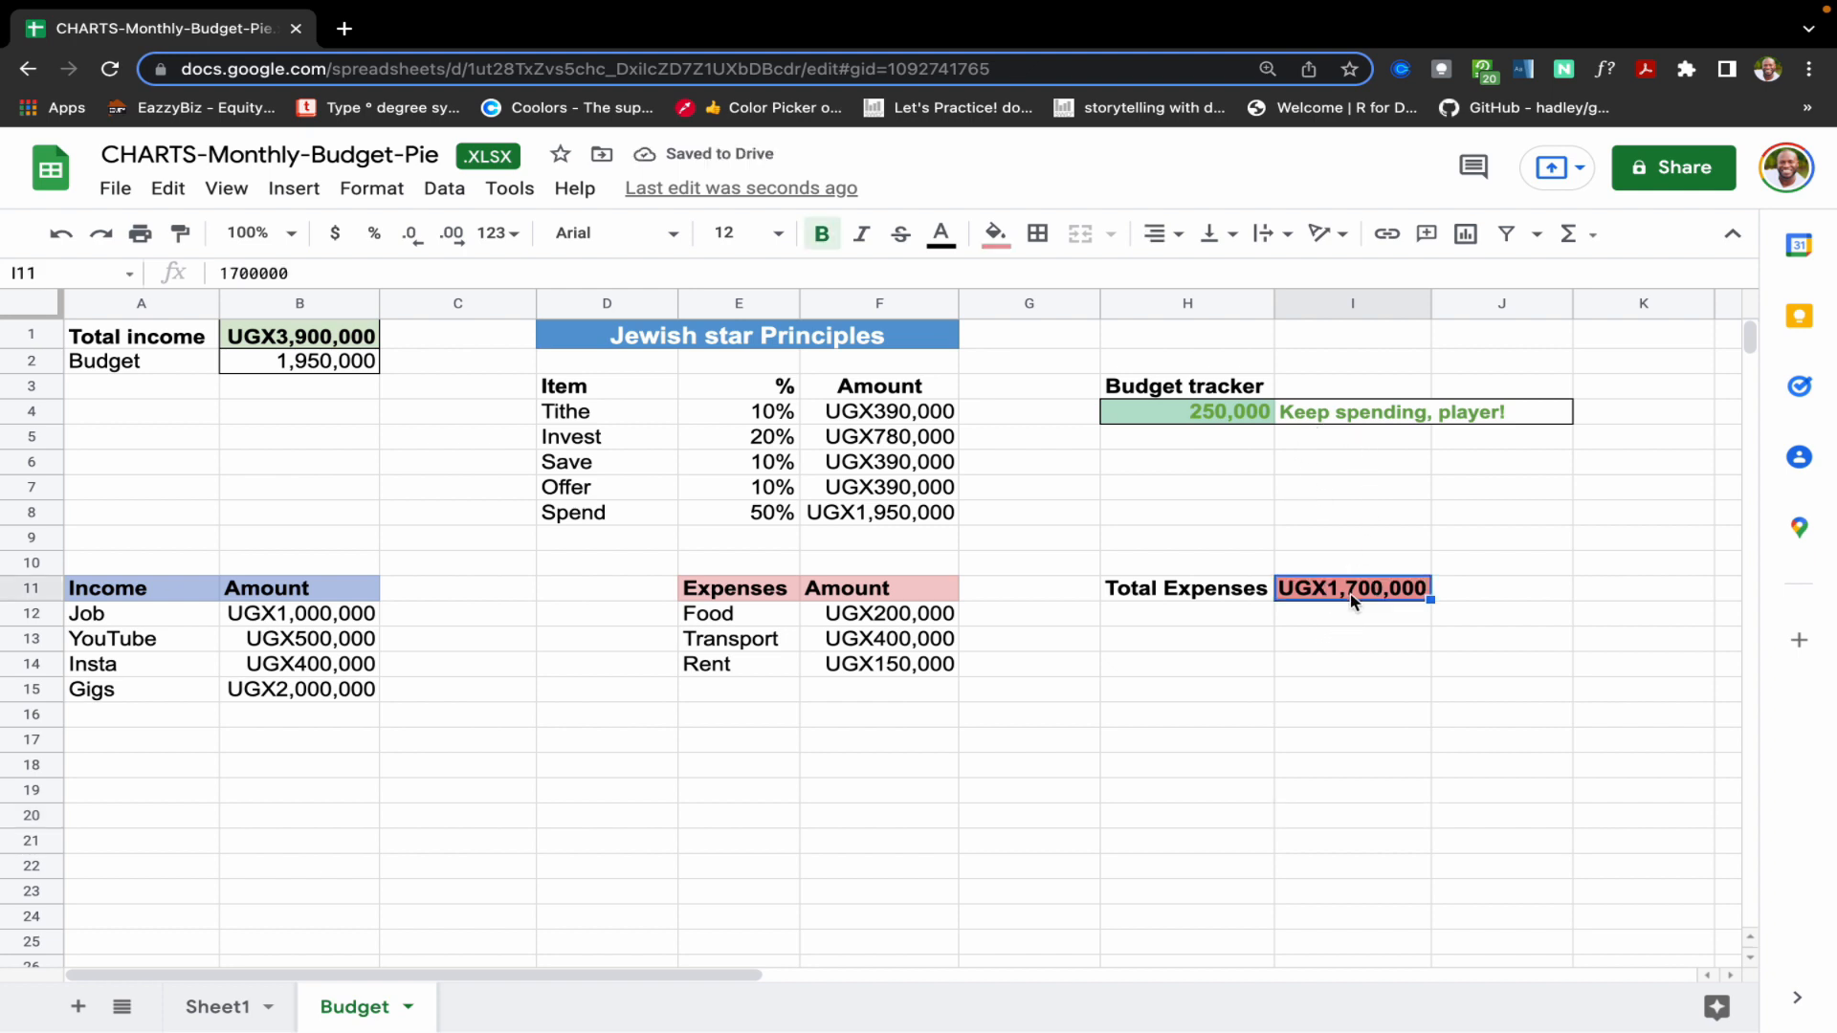
type("25")
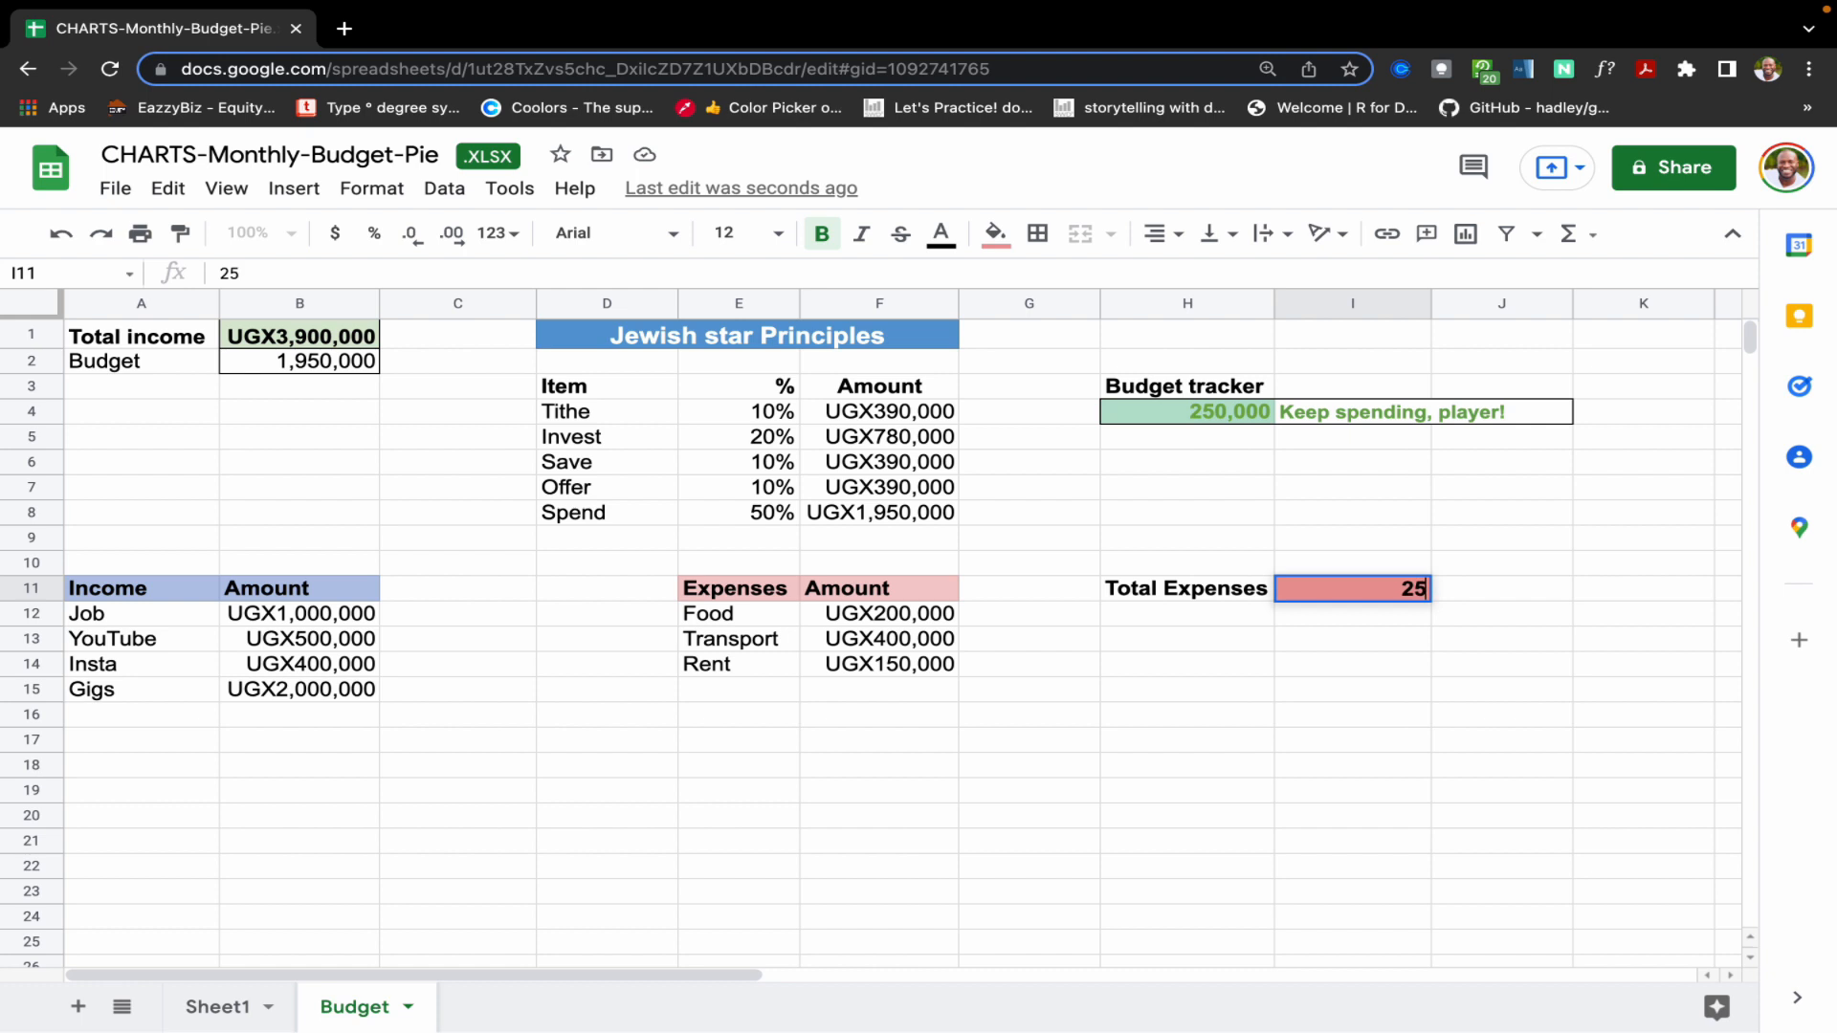
type("250000")
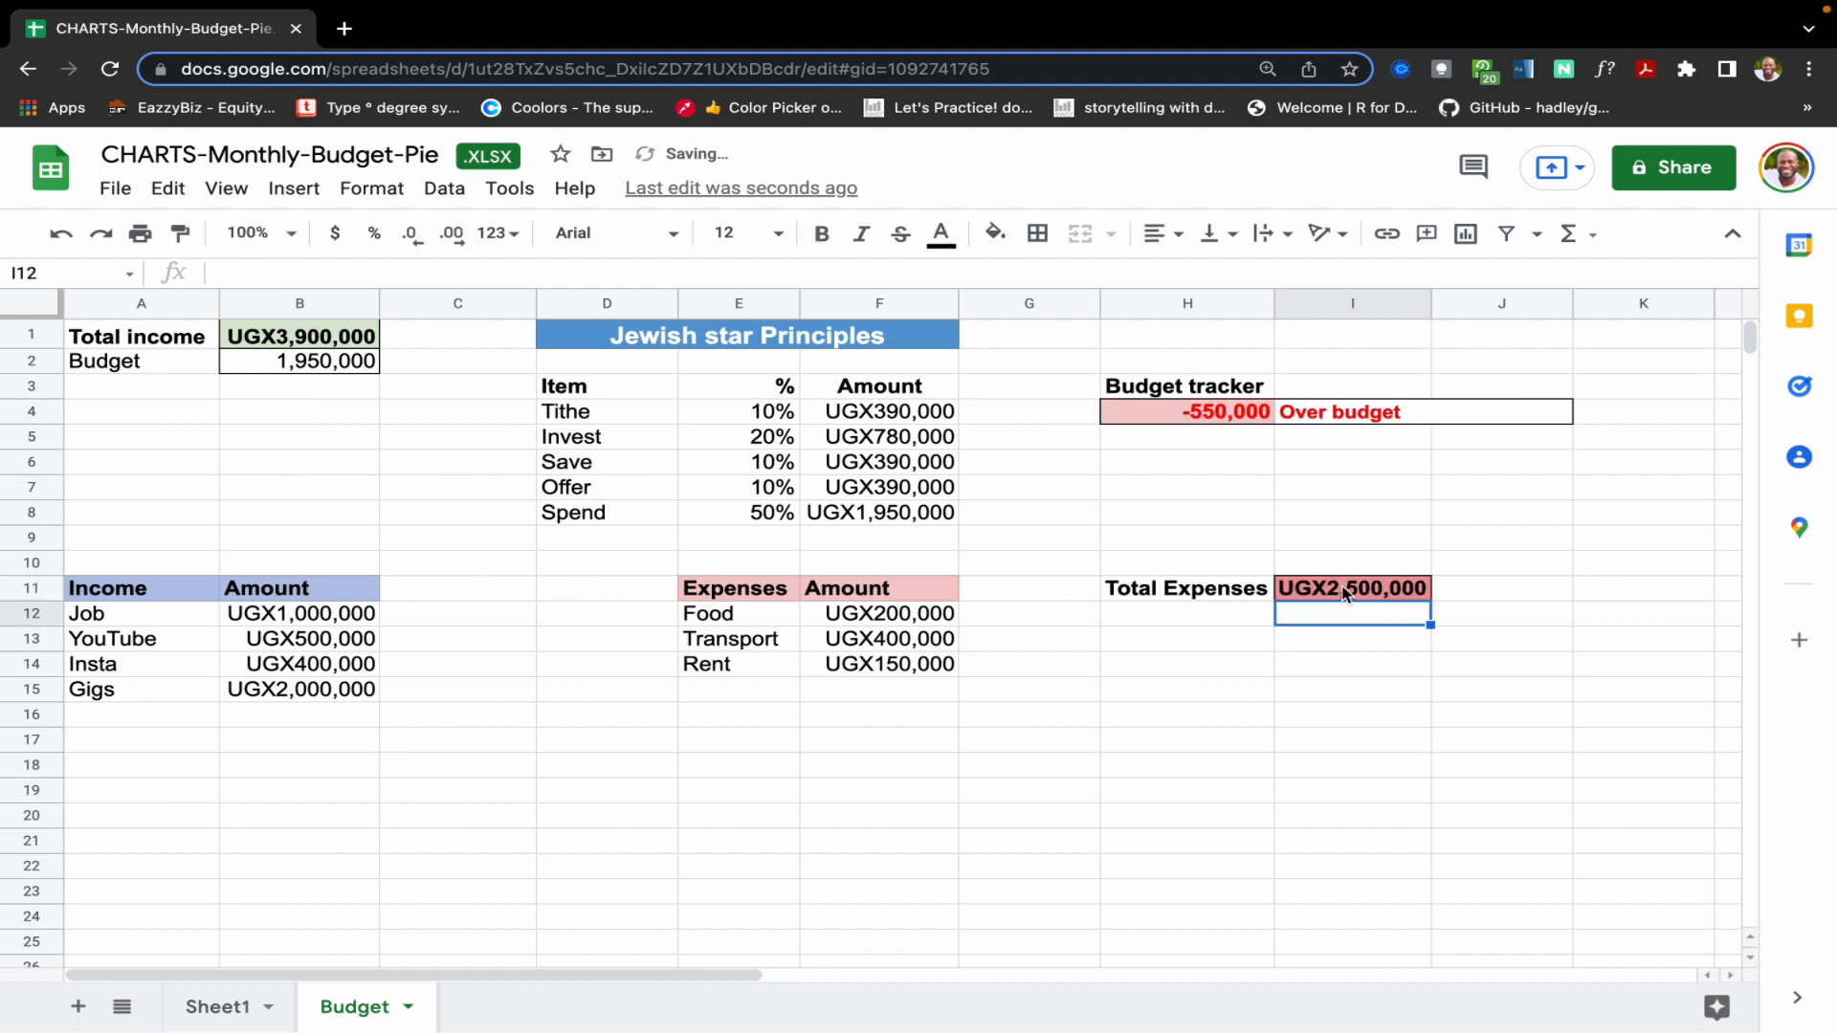
left_click(1351, 588)
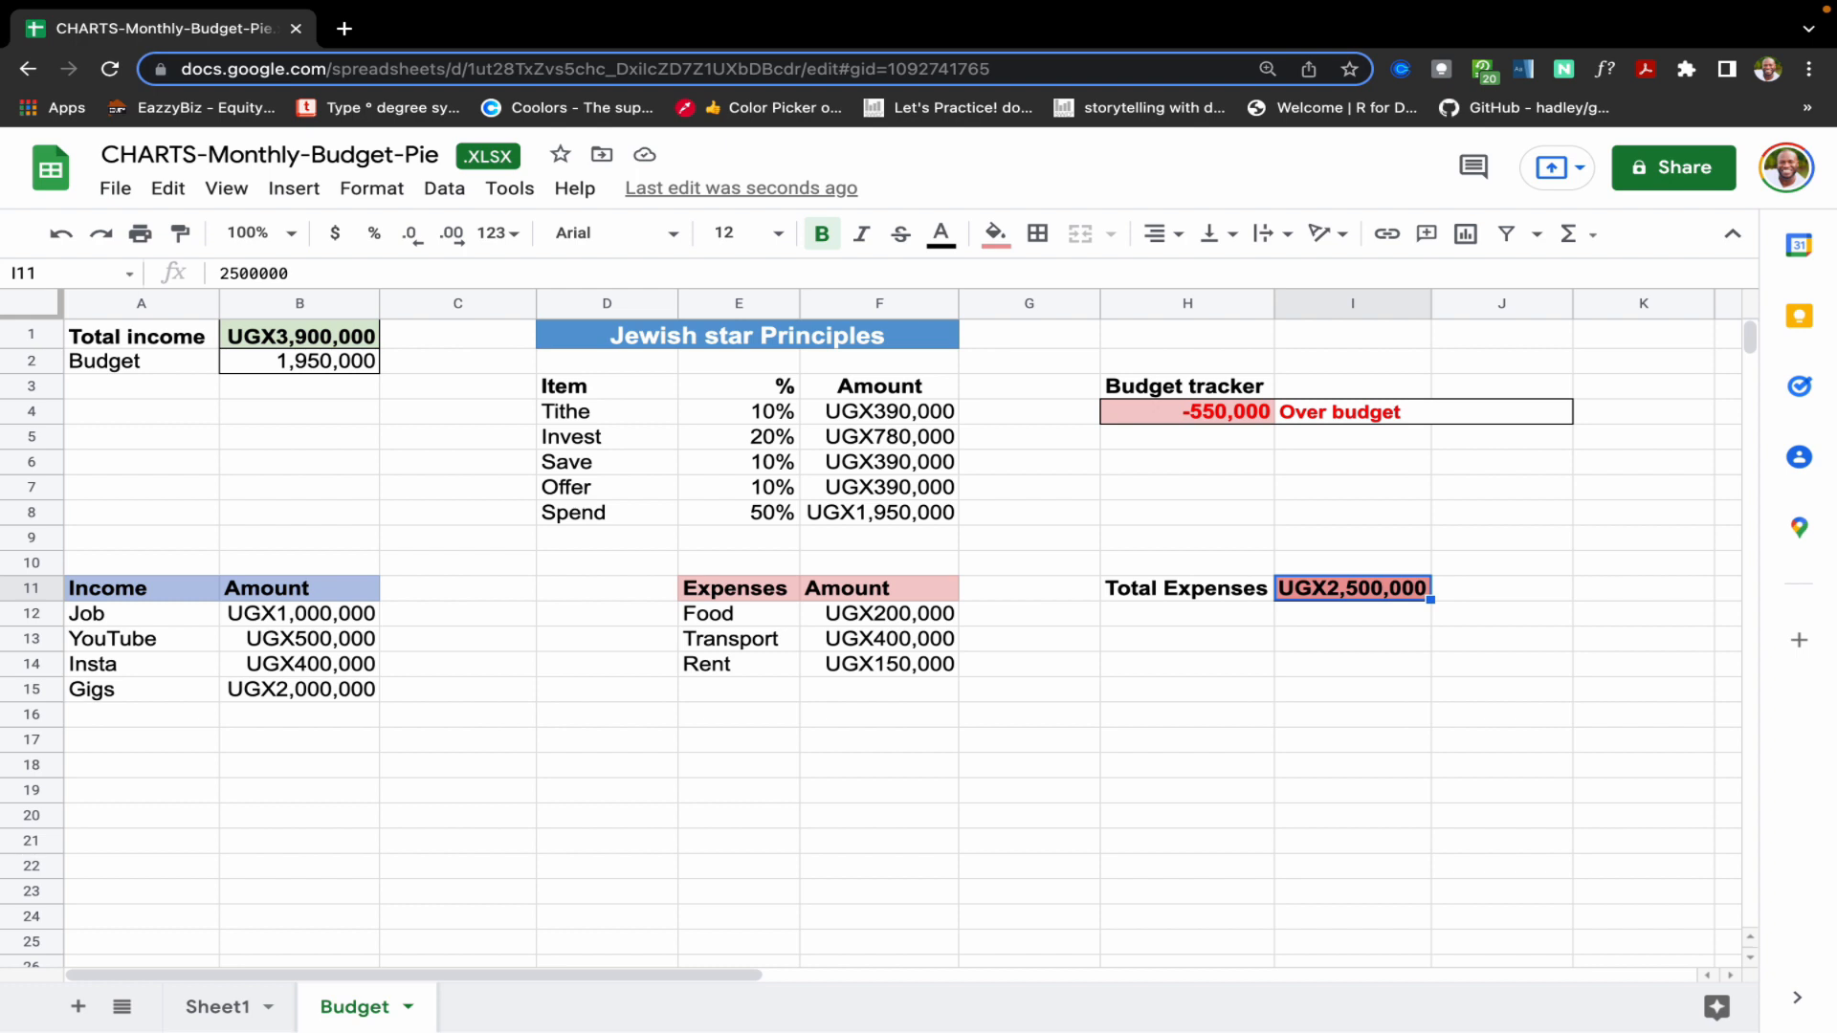
type("1800000")
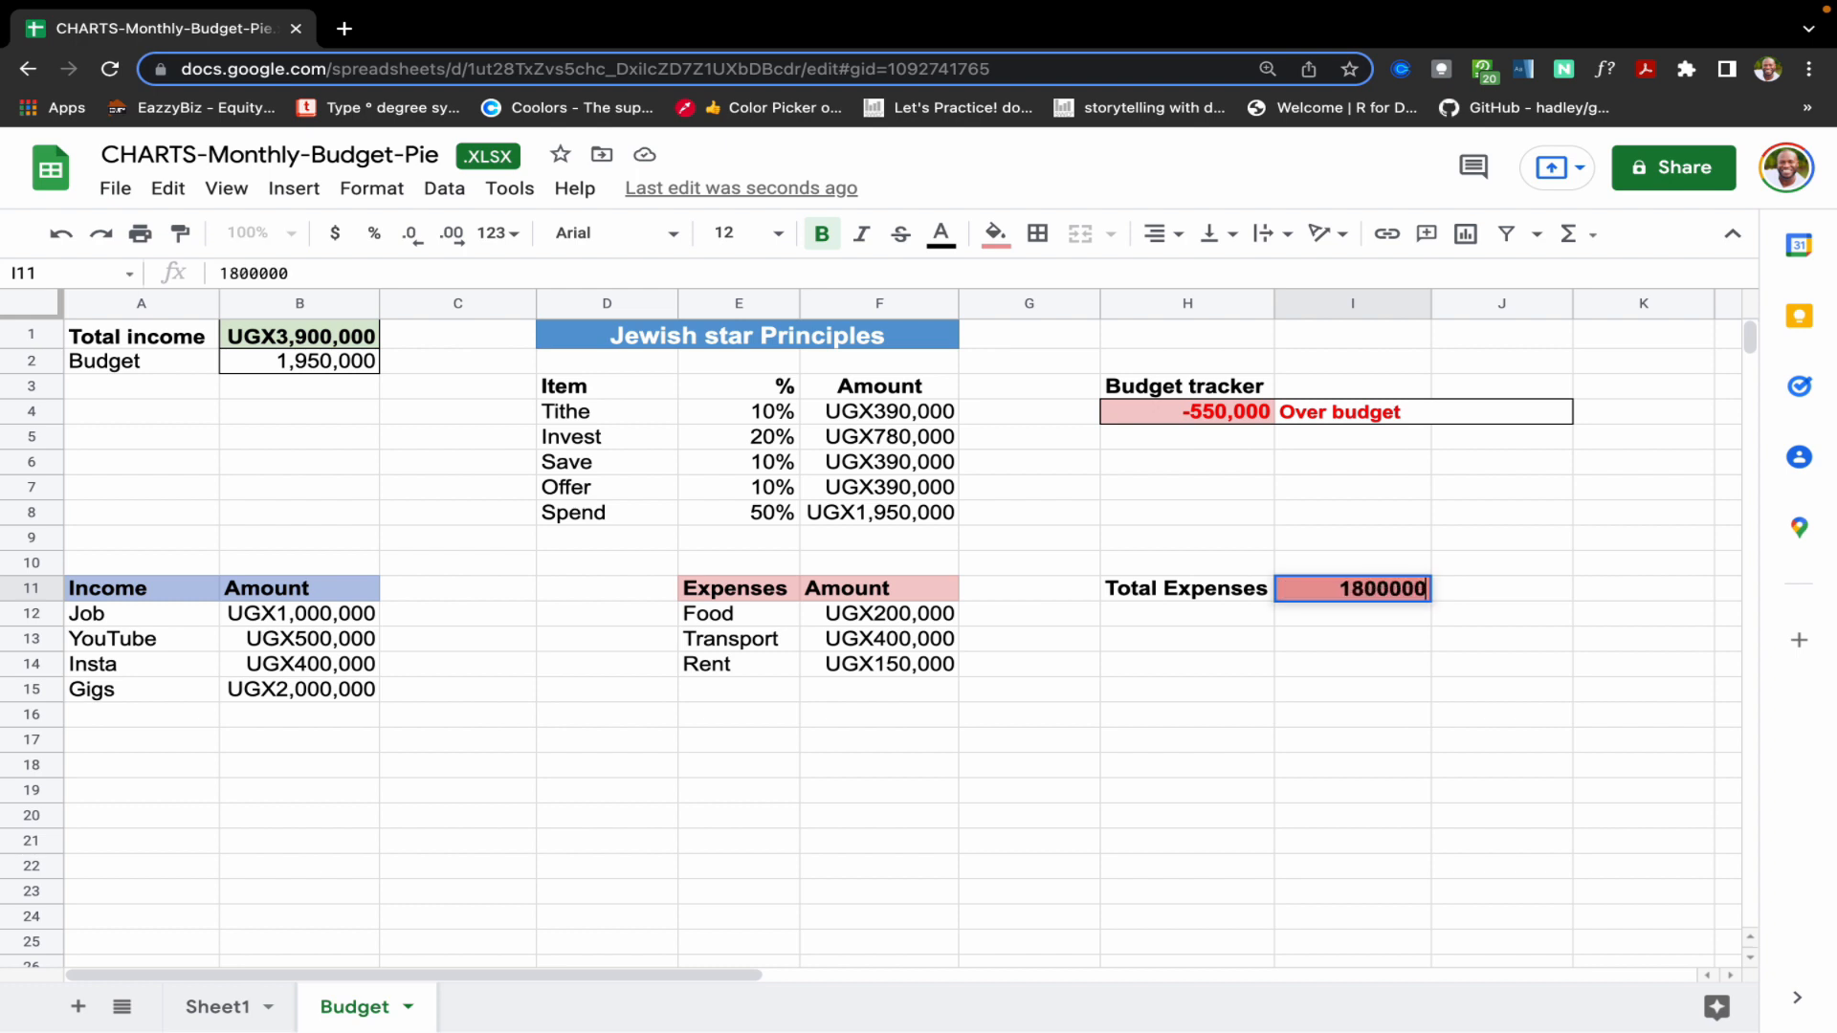
key("enter")
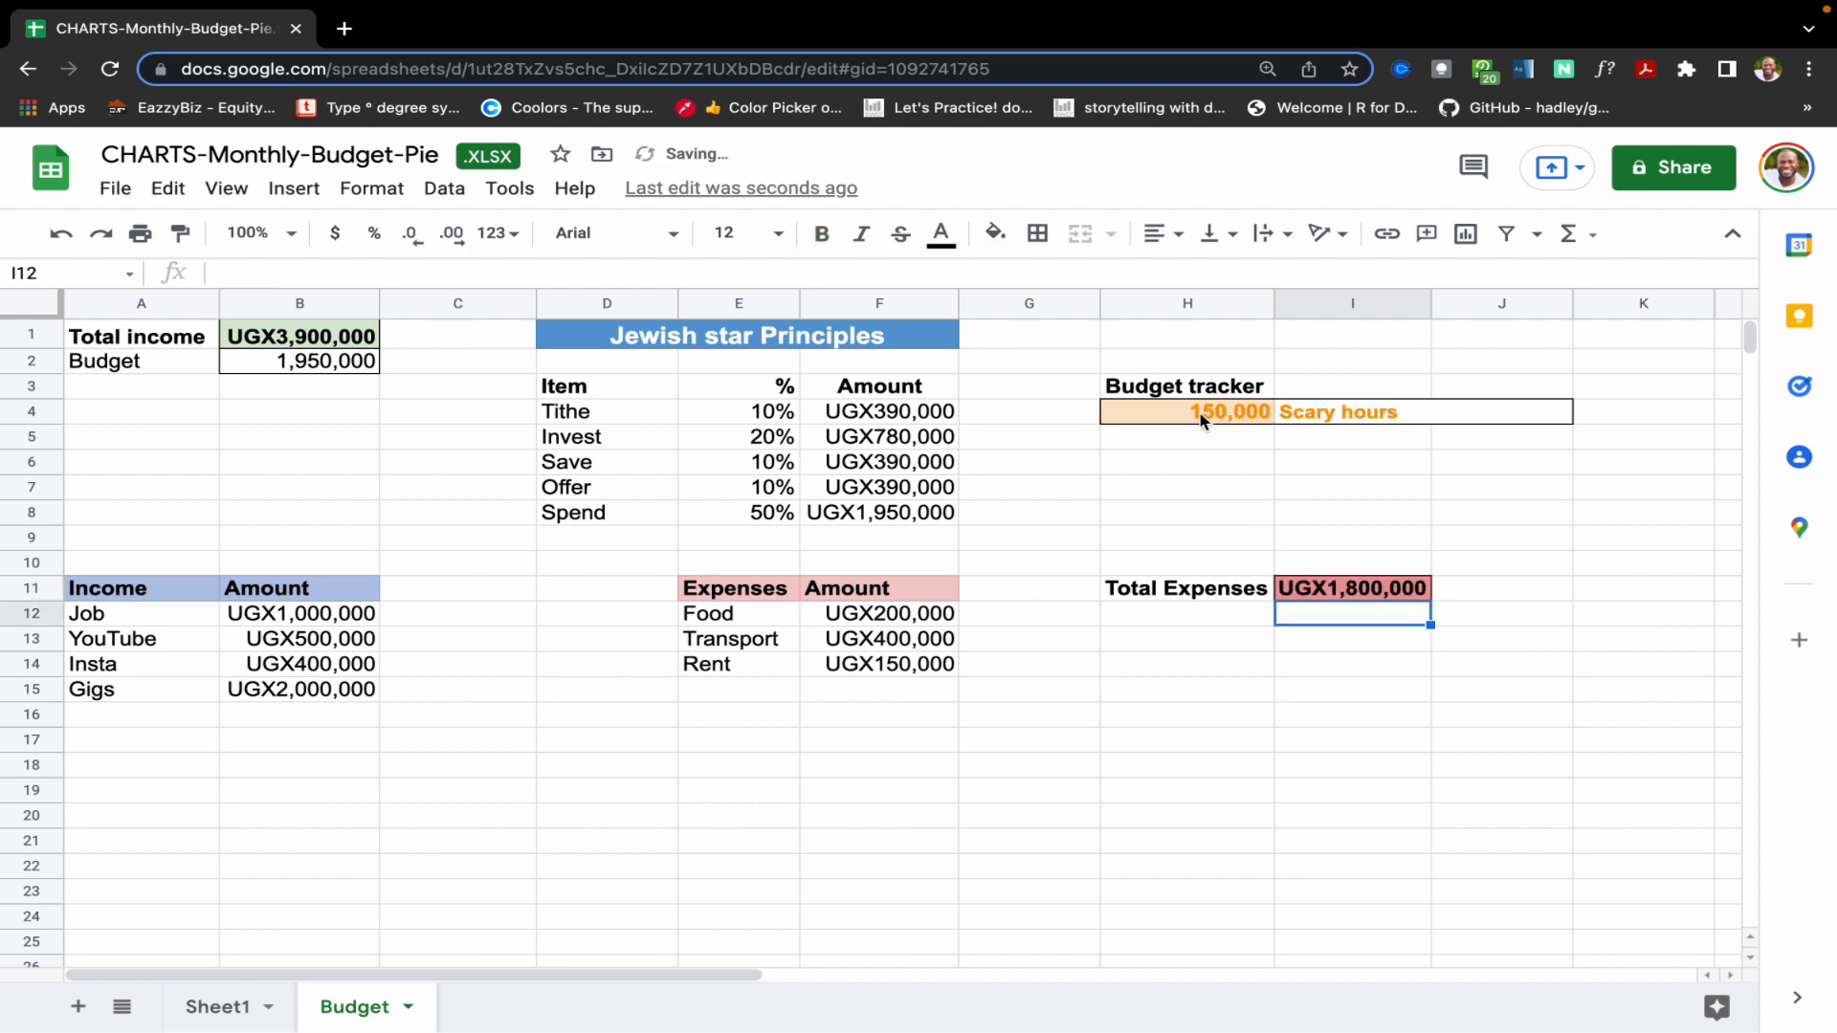
- Leave Total Expenses at 500,000 so the tracker shows a green 1,450,000 Keep spending, player!
left_click(1186, 412)
type("500000")
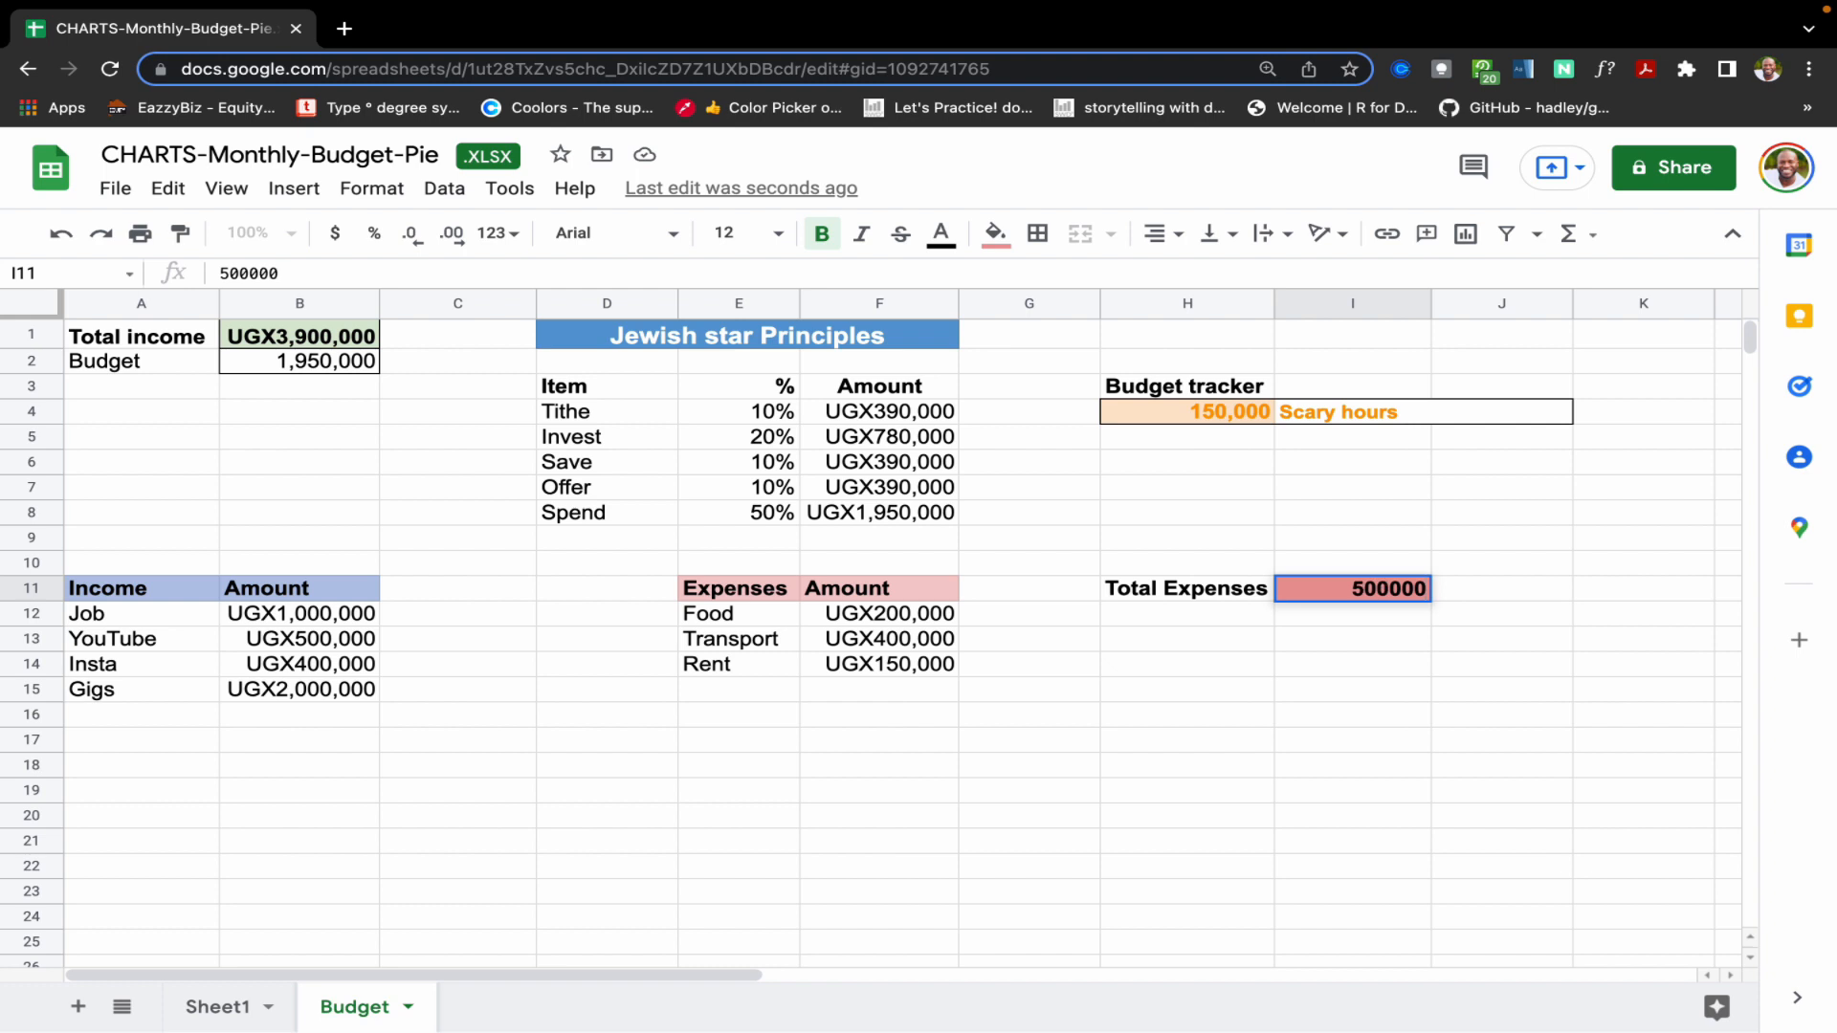
key("Return")
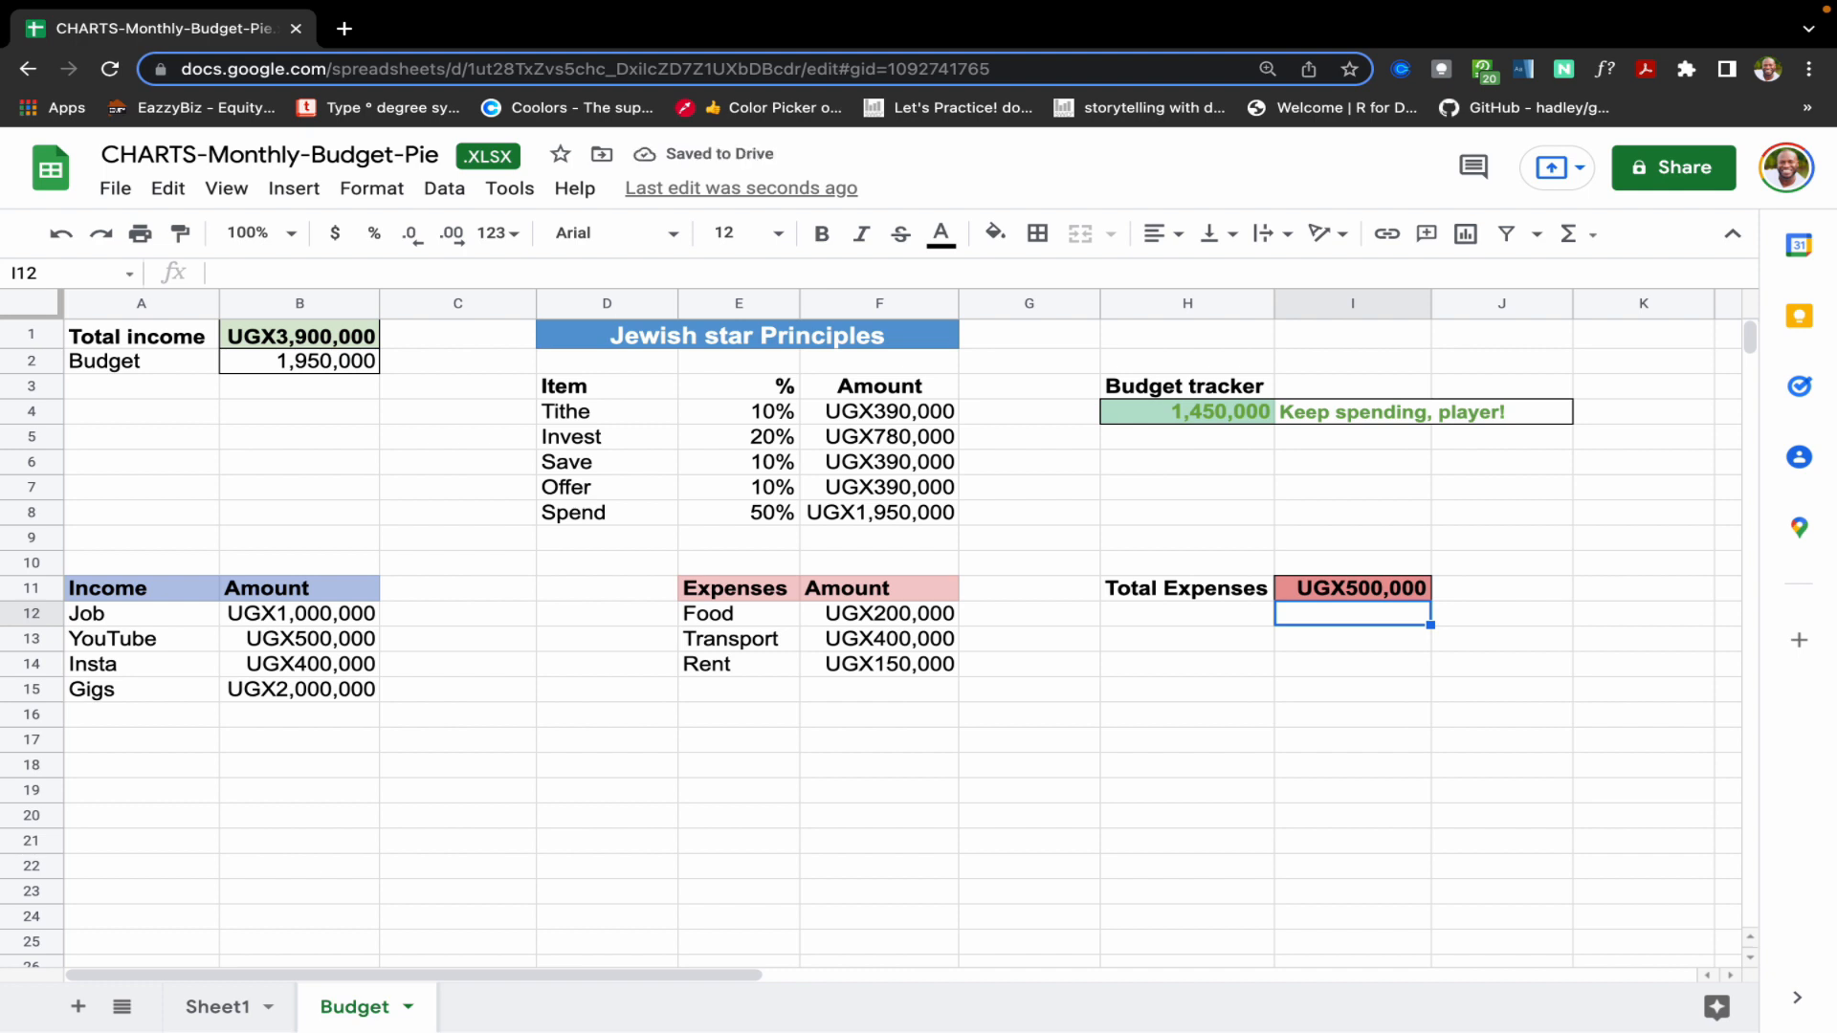
mouse_move(1215, 450)
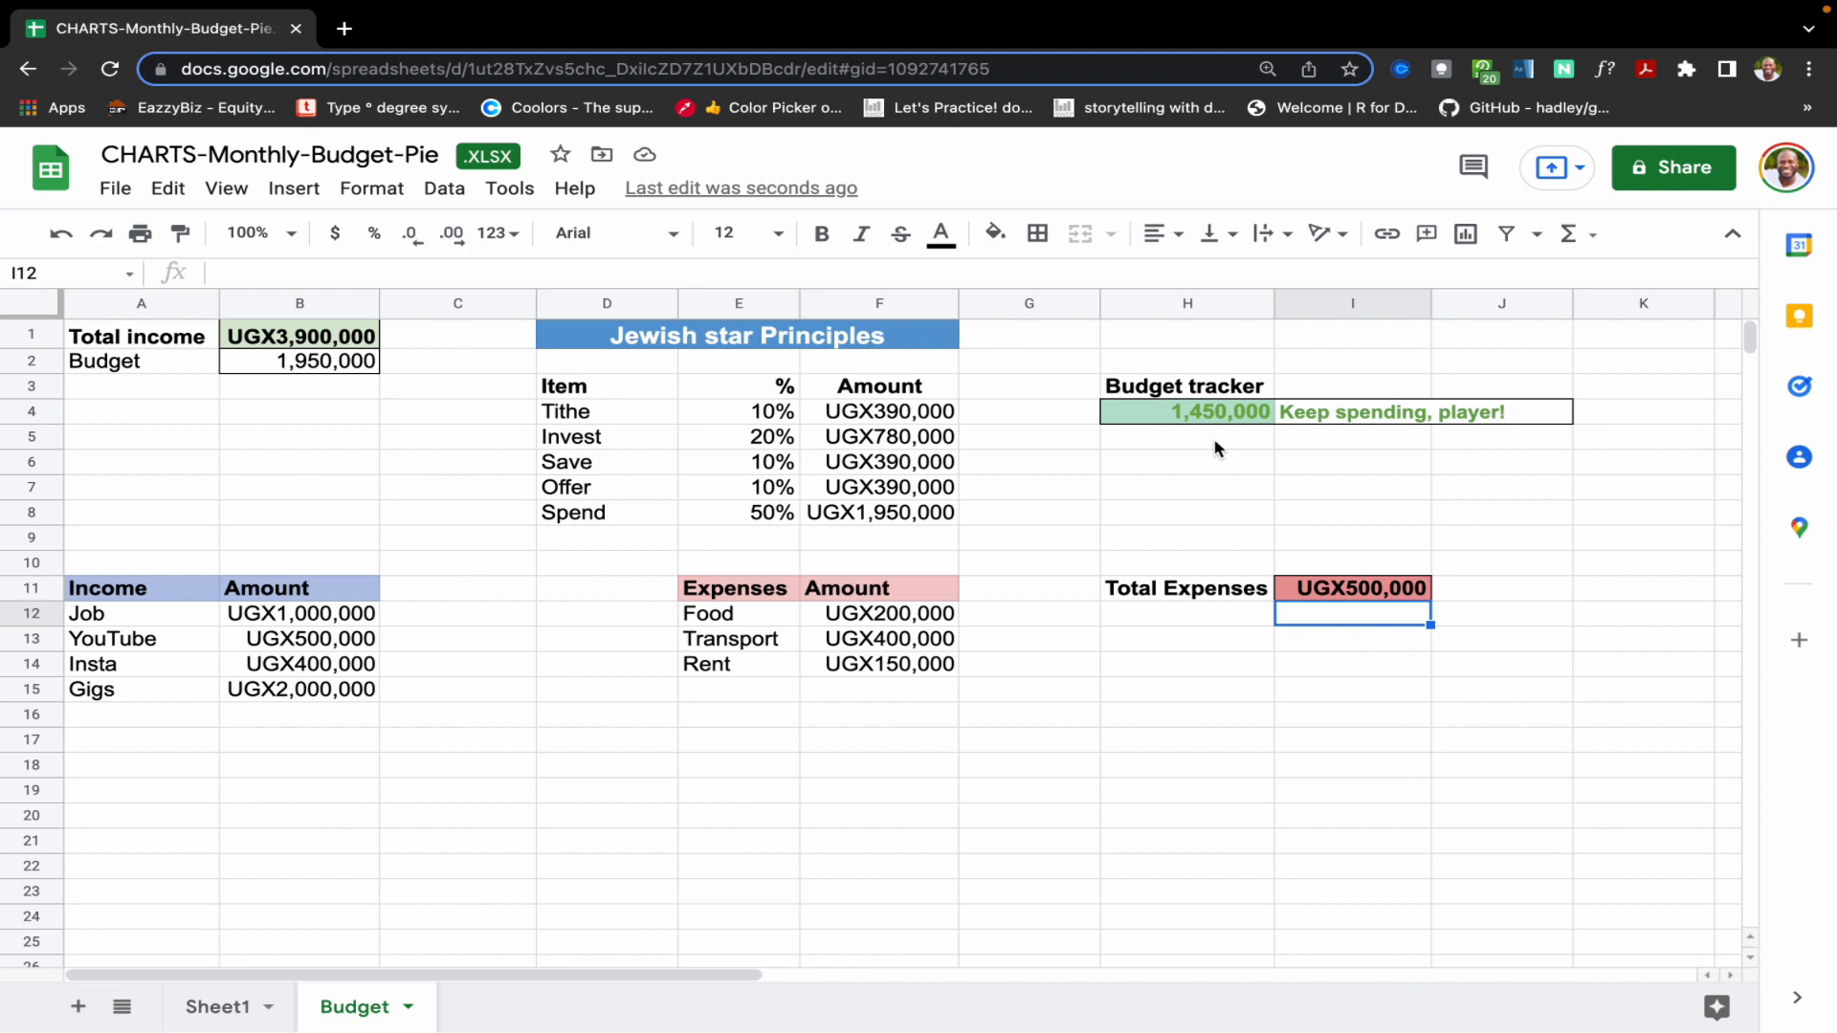
- Inspect the Total income SUM and add two trial income amounts (50000 and 2000000) below Gigs
left_click(1500, 587)
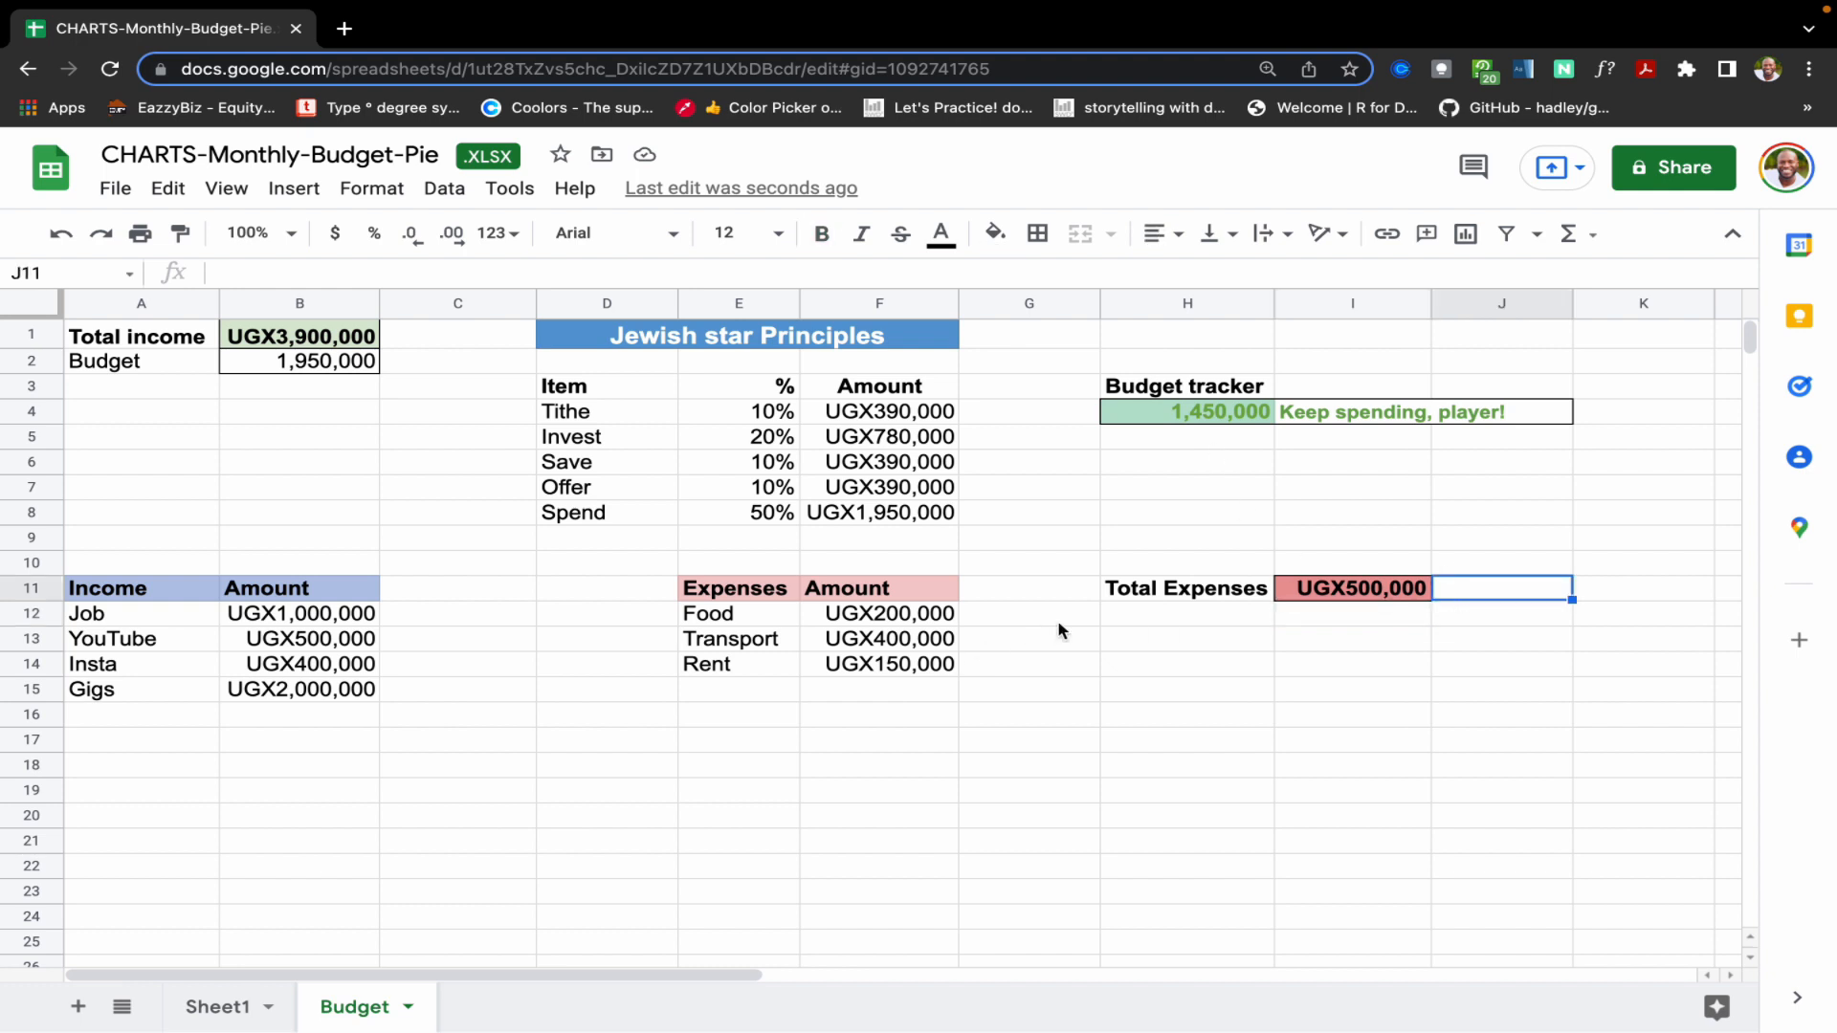
mouse_move(237, 545)
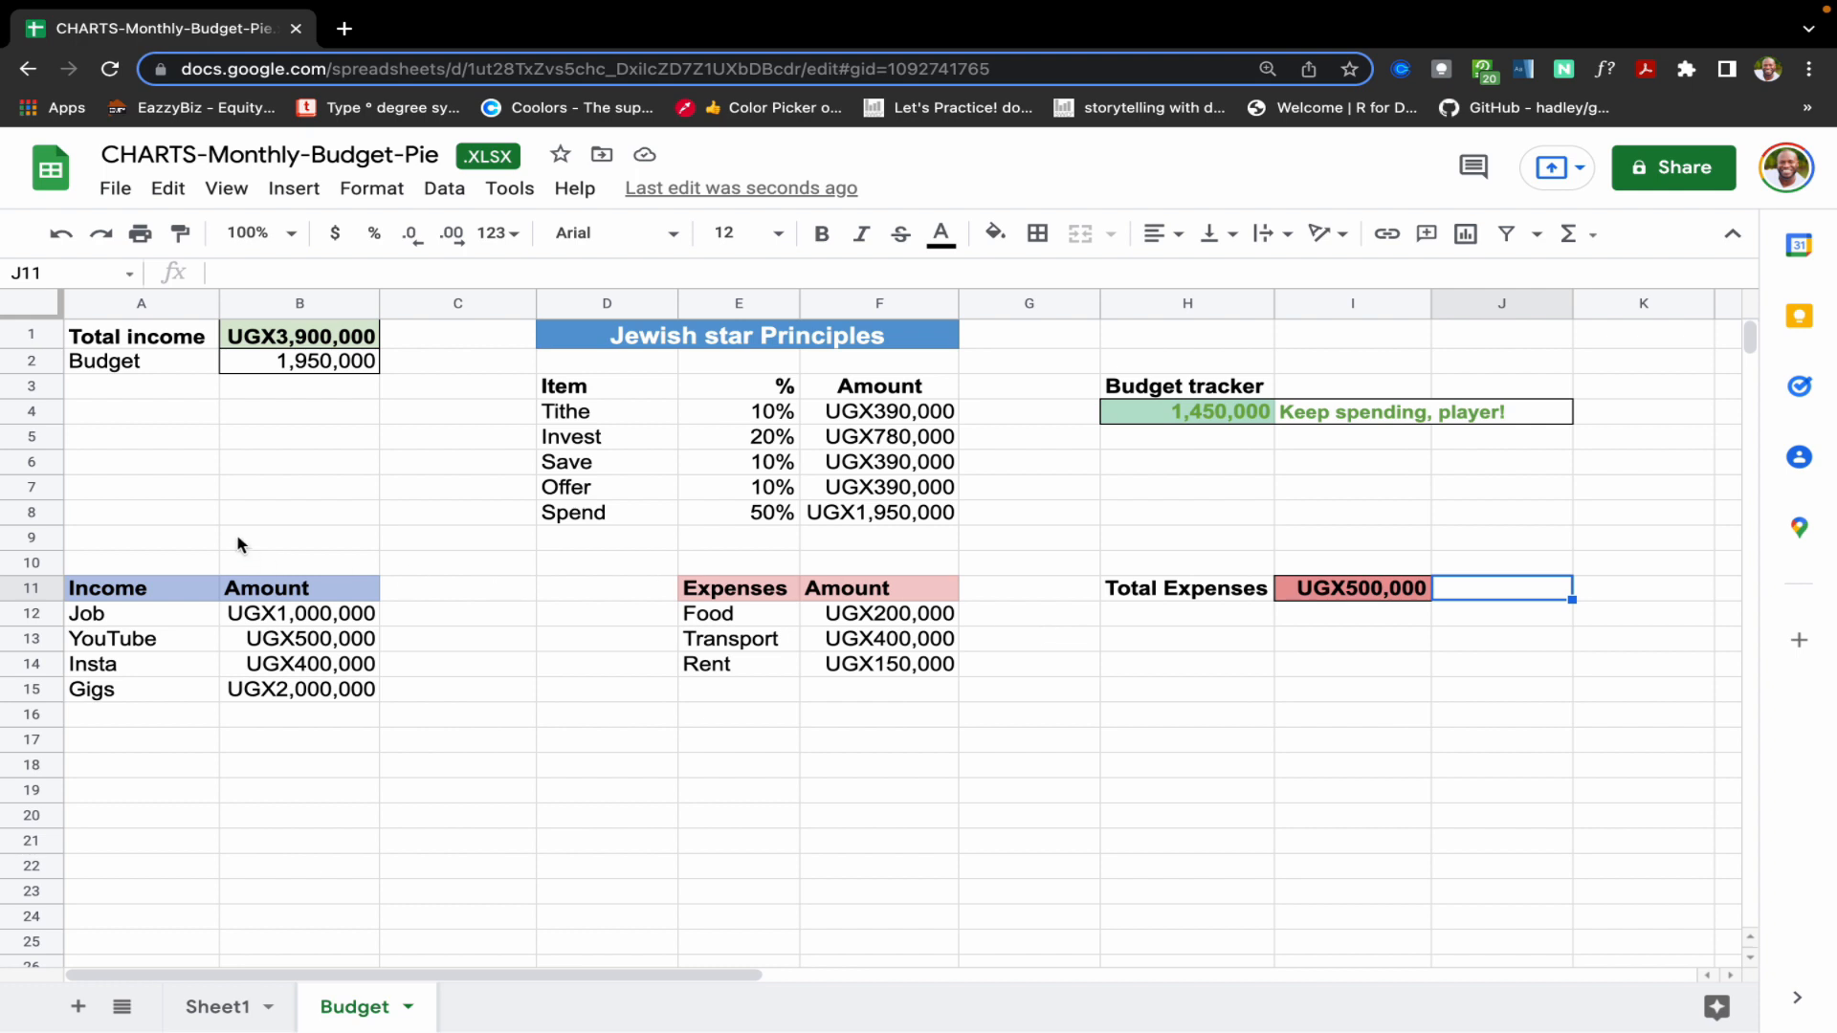
left_click(299, 535)
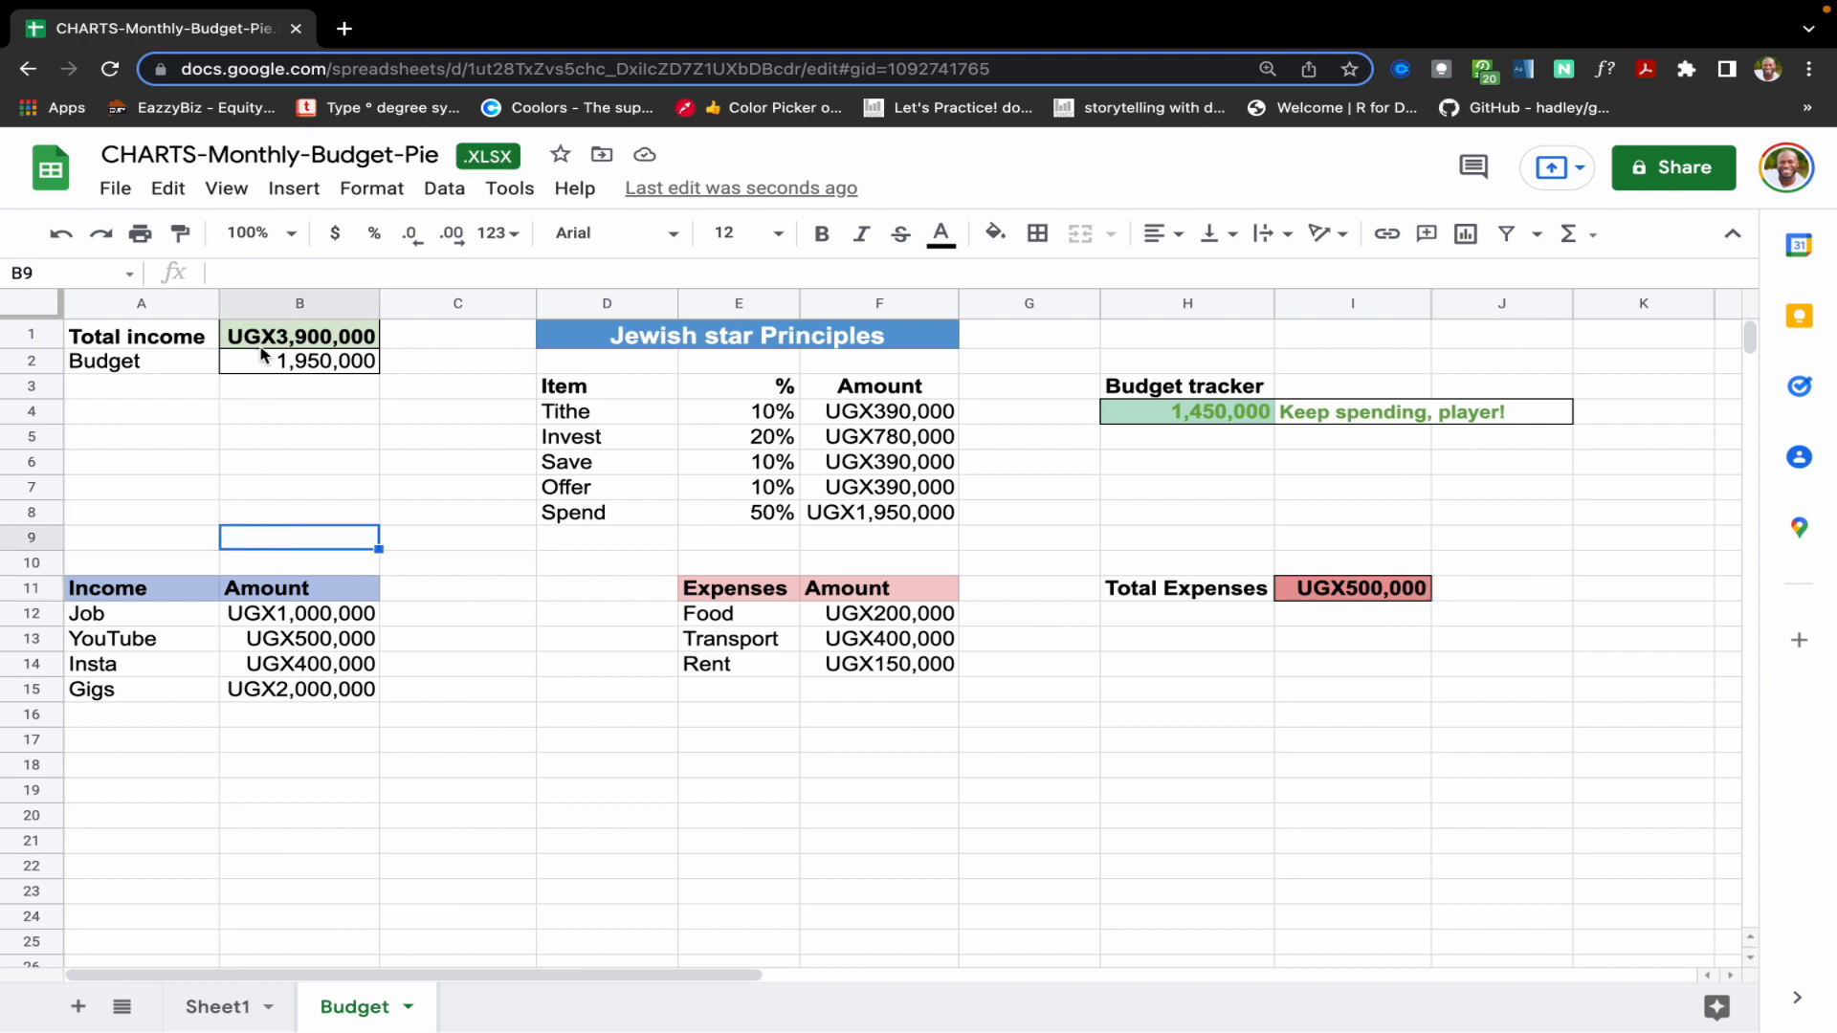
left_click(299, 337)
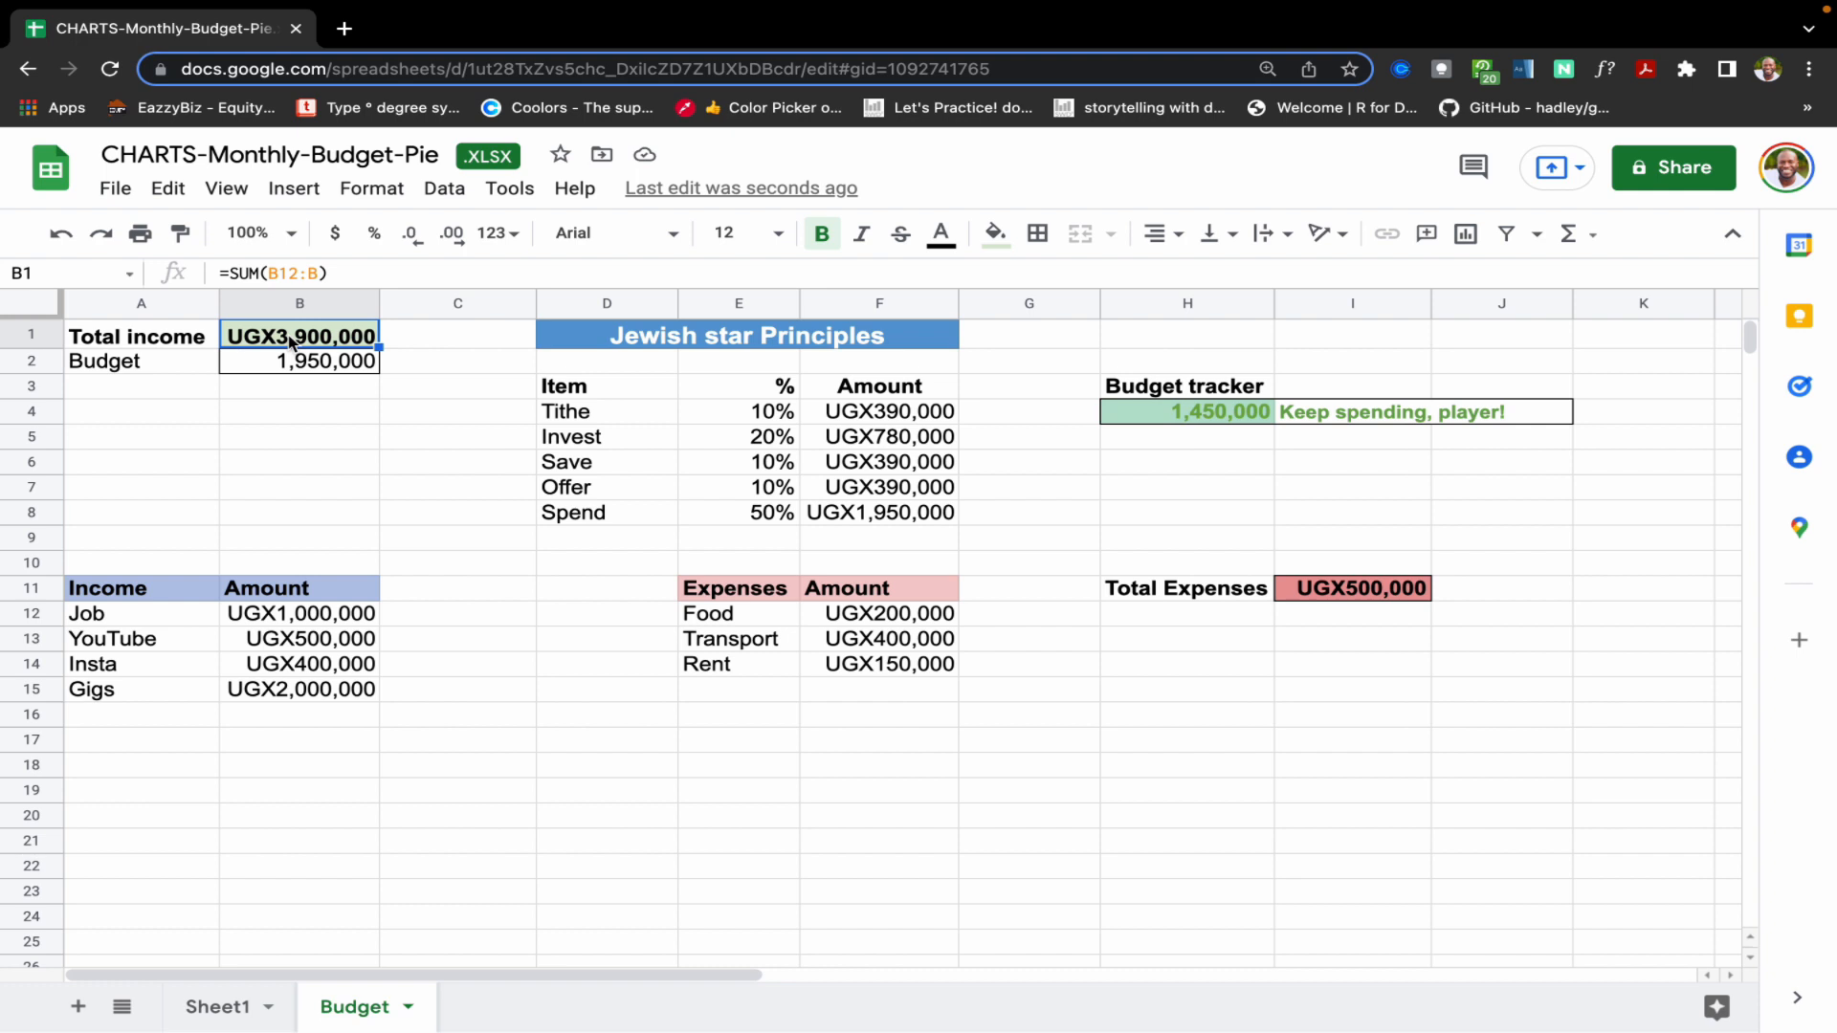
mouse_move(283, 551)
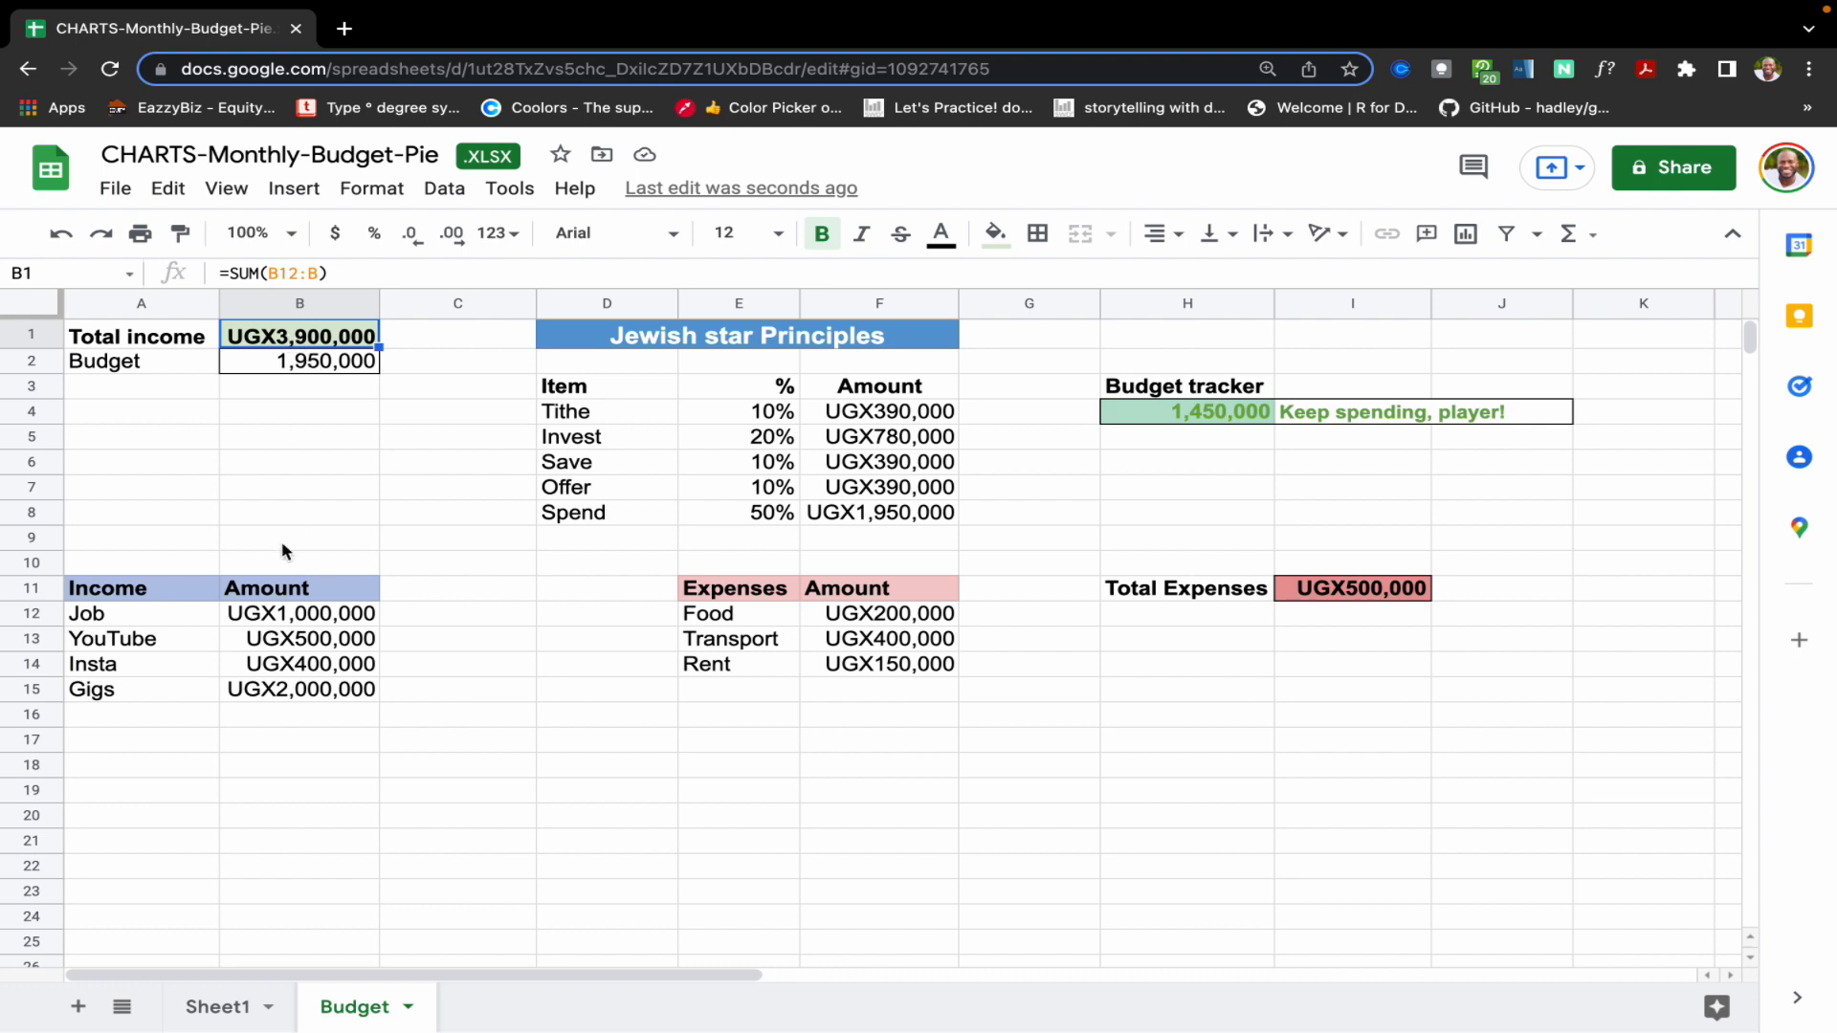
left_click(298, 613)
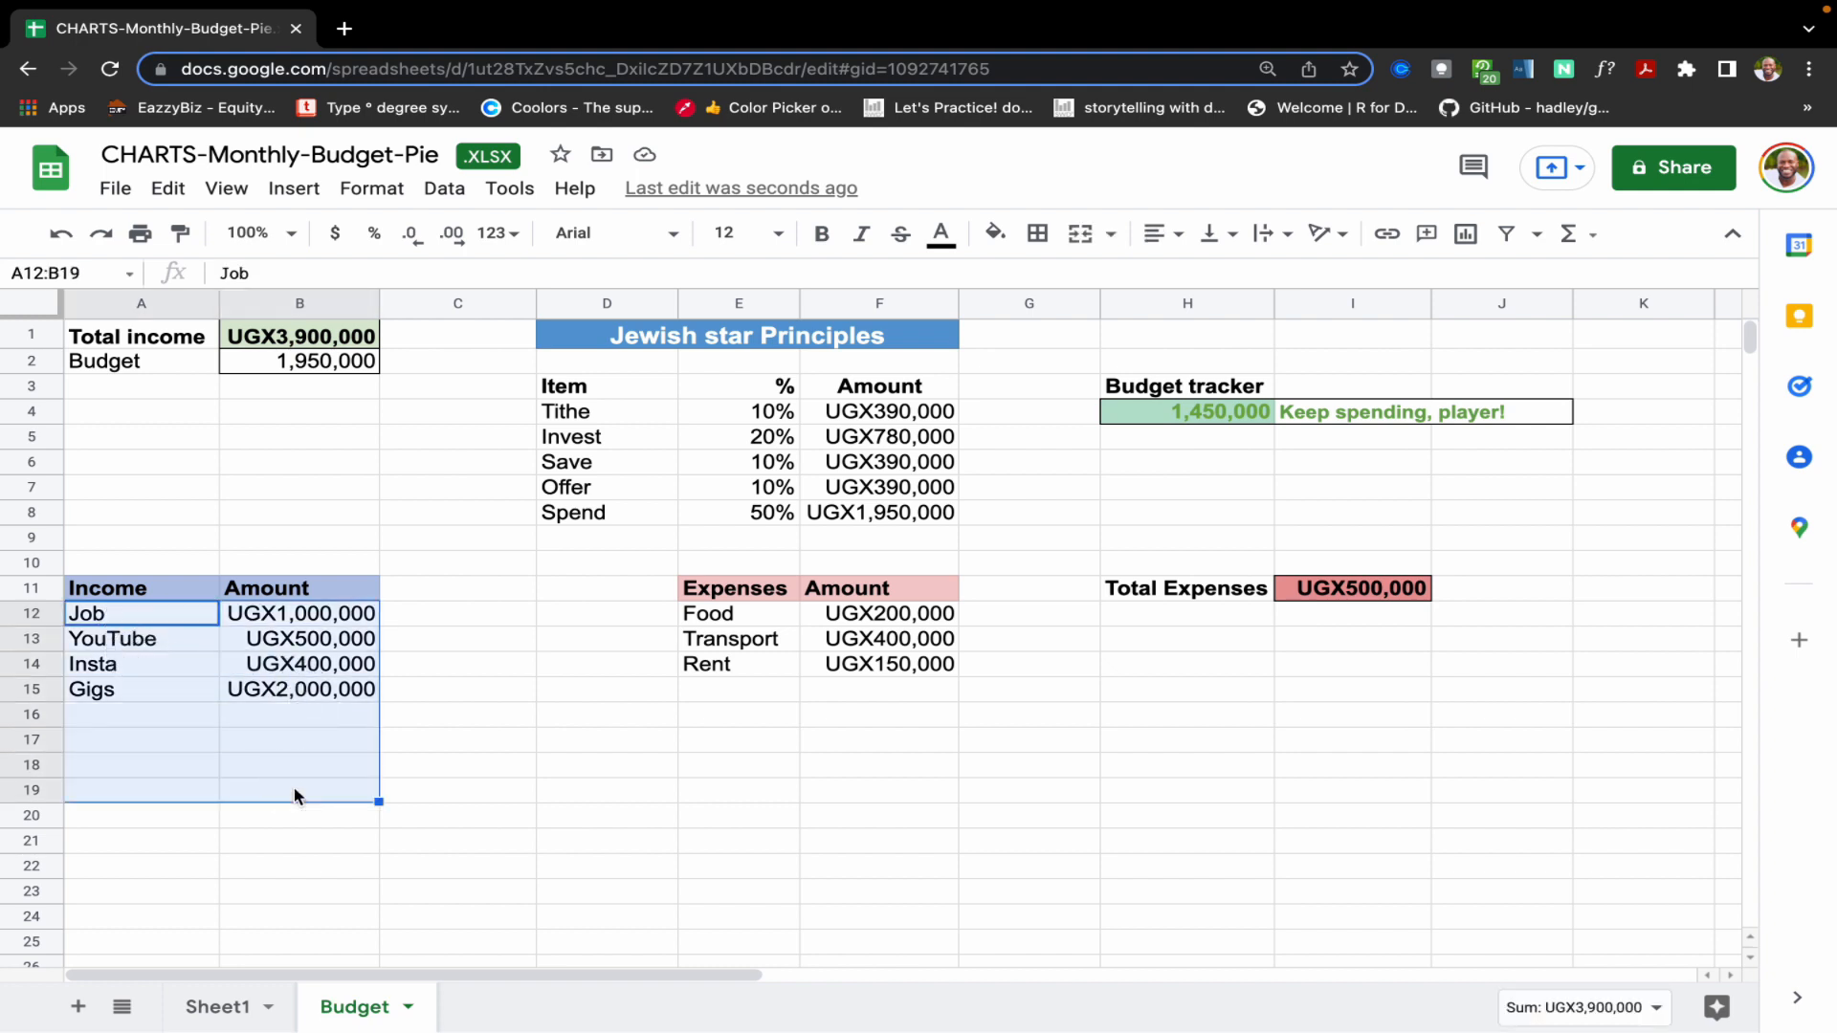
left_click(299, 713)
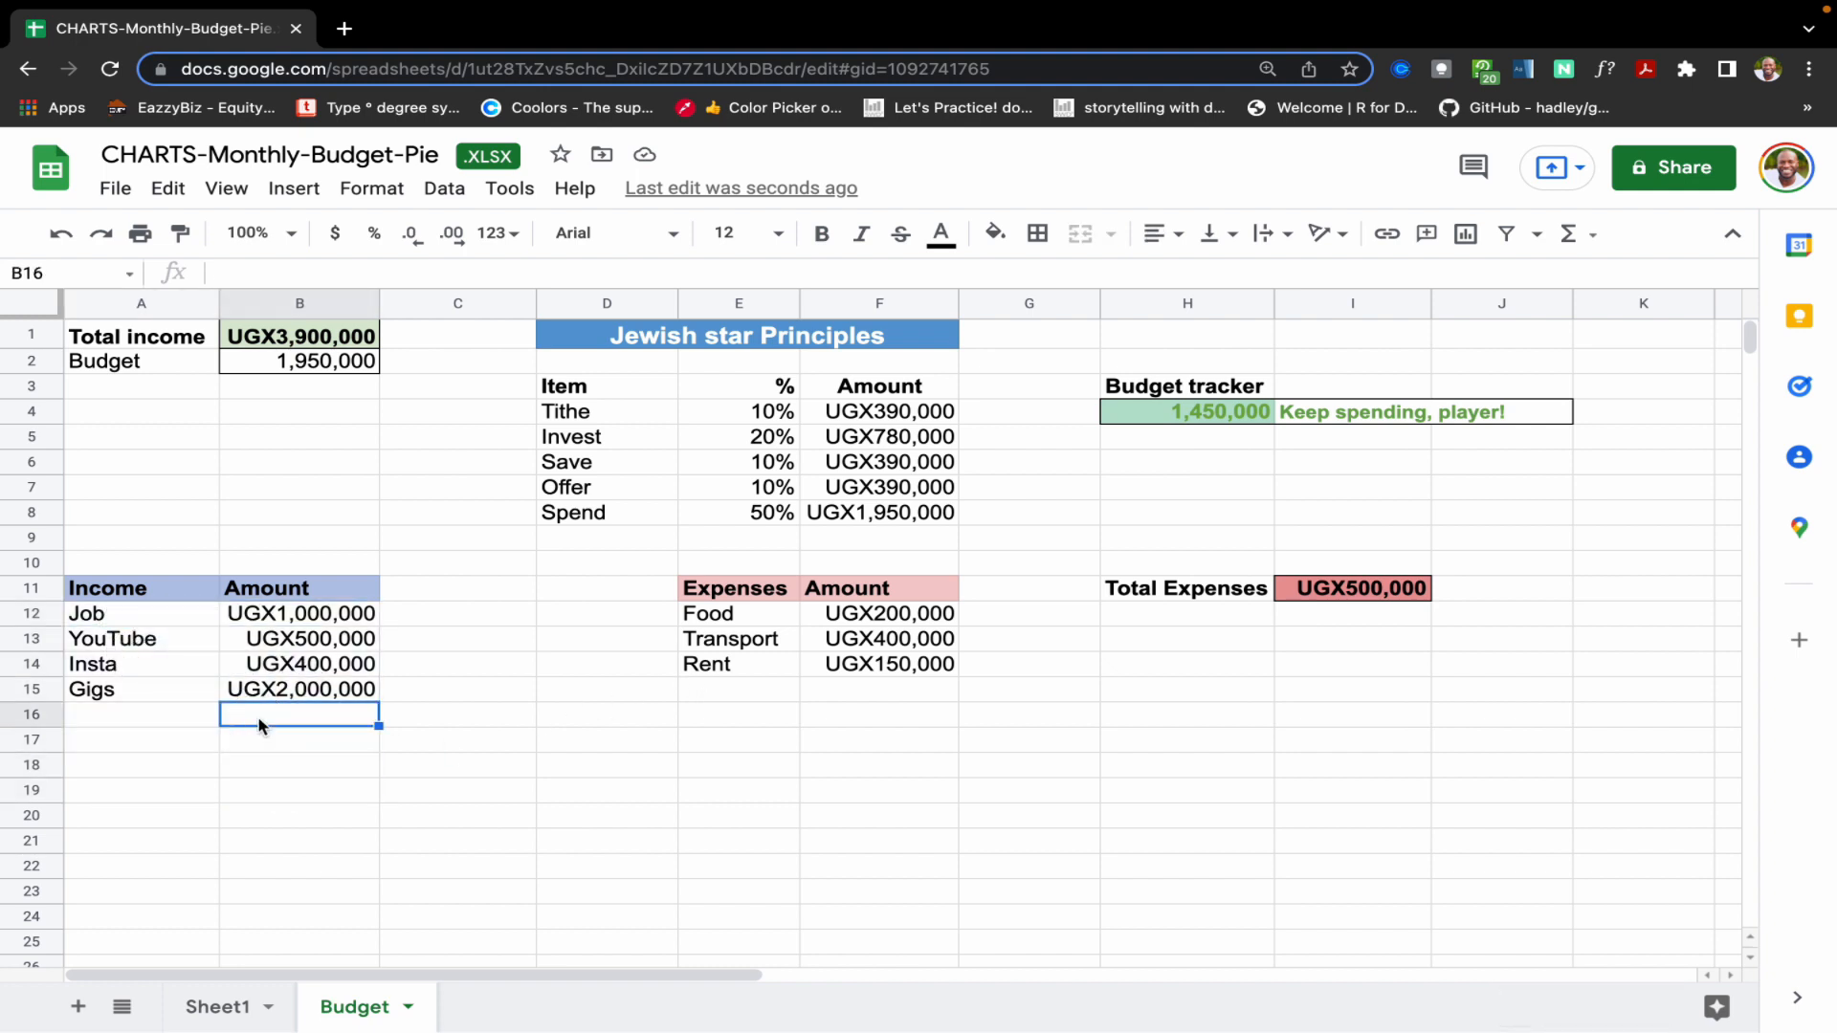
type("50000")
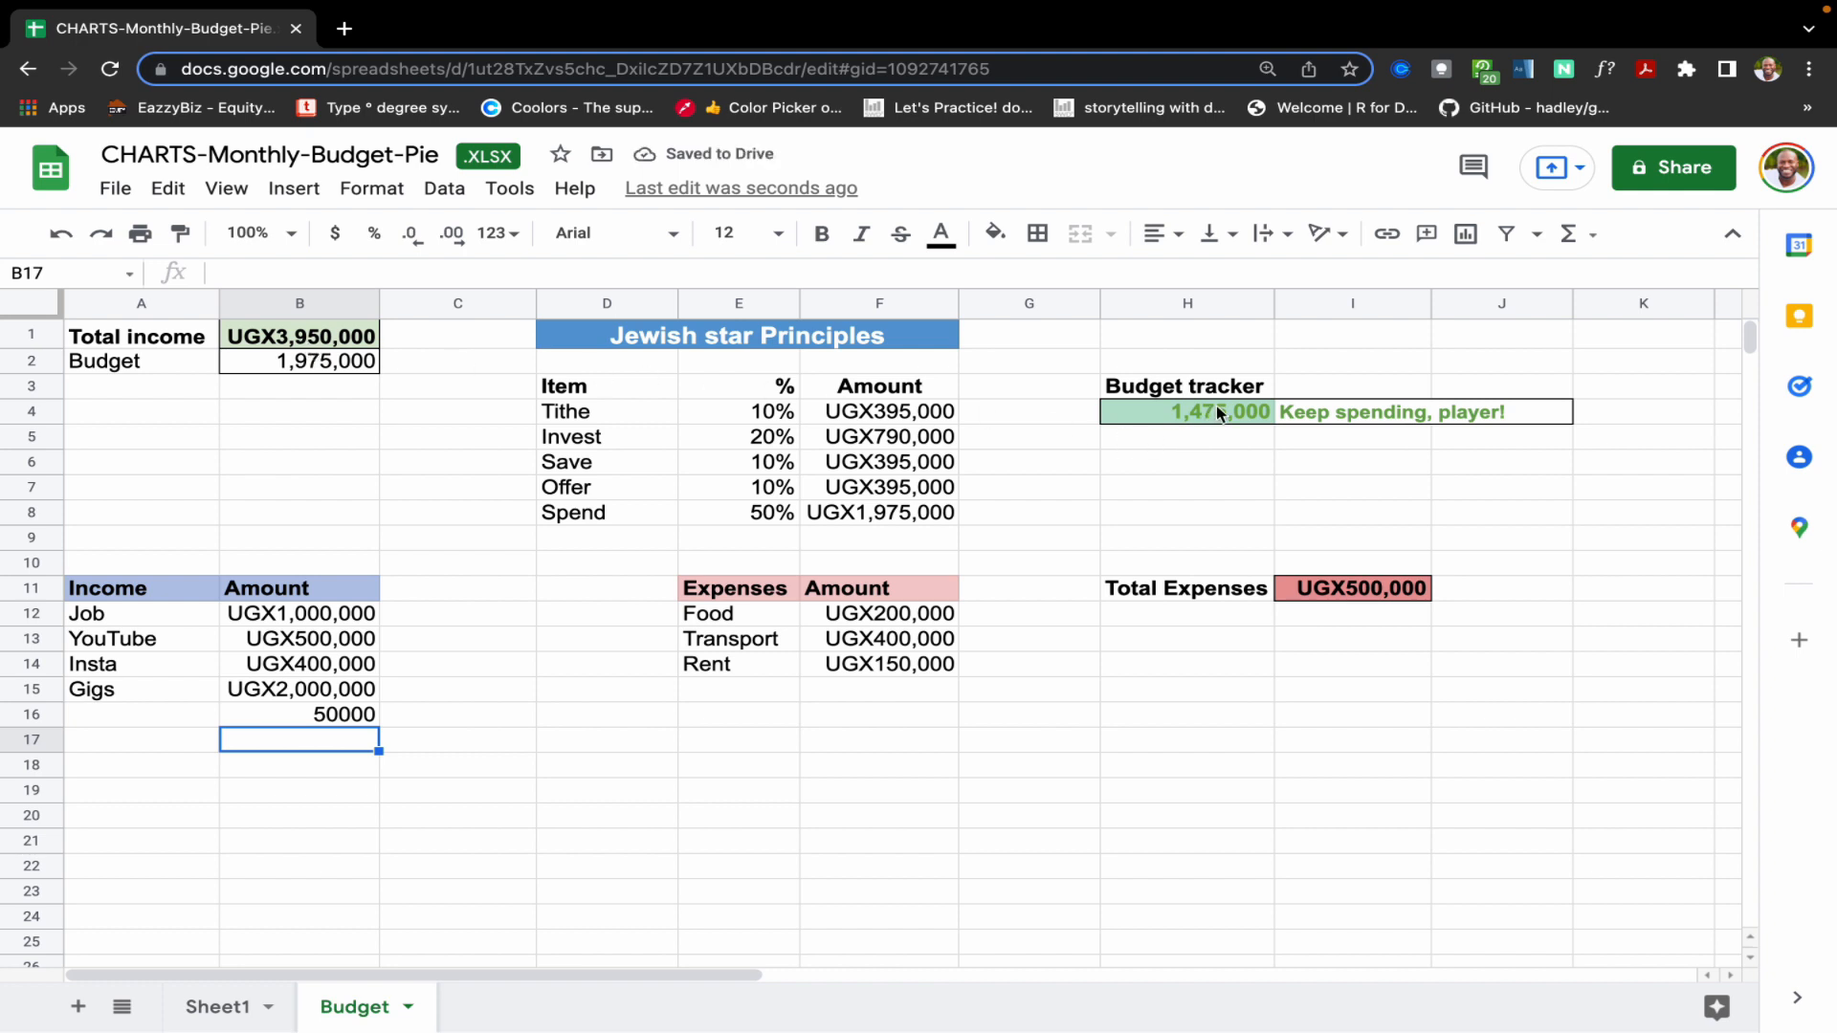
mouse_move(319, 744)
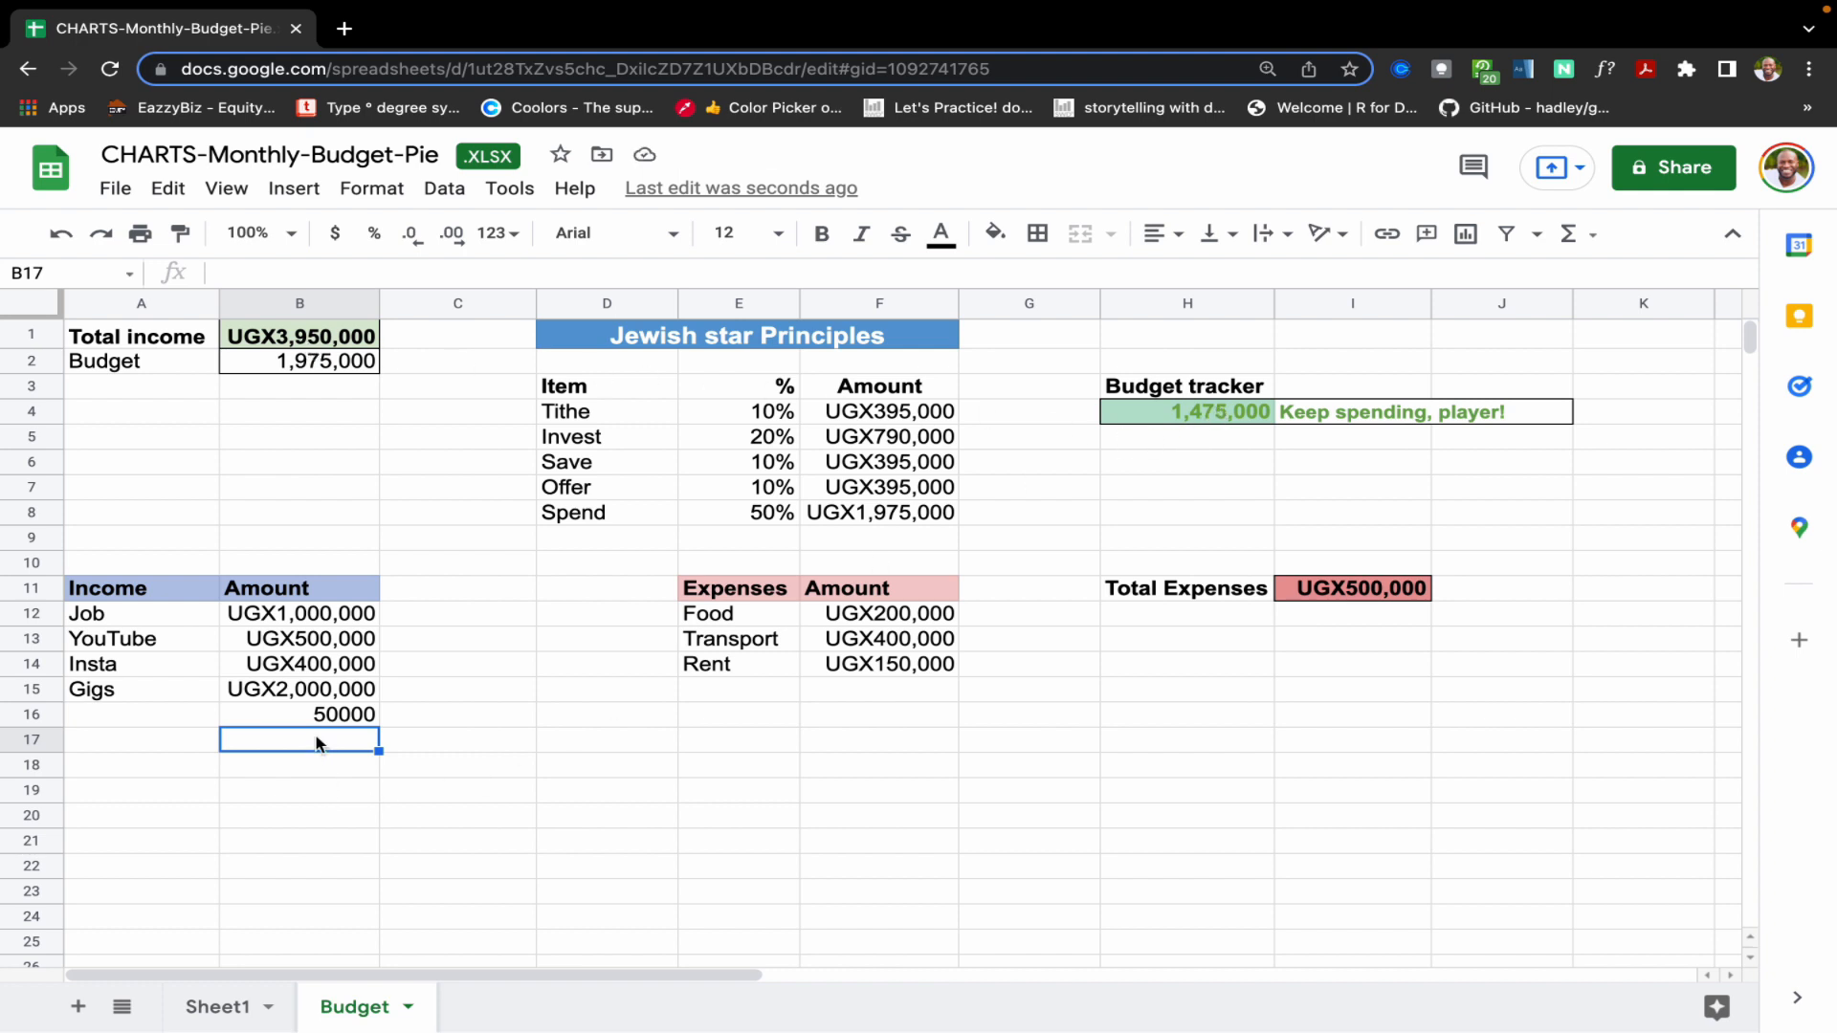
type("2000000")
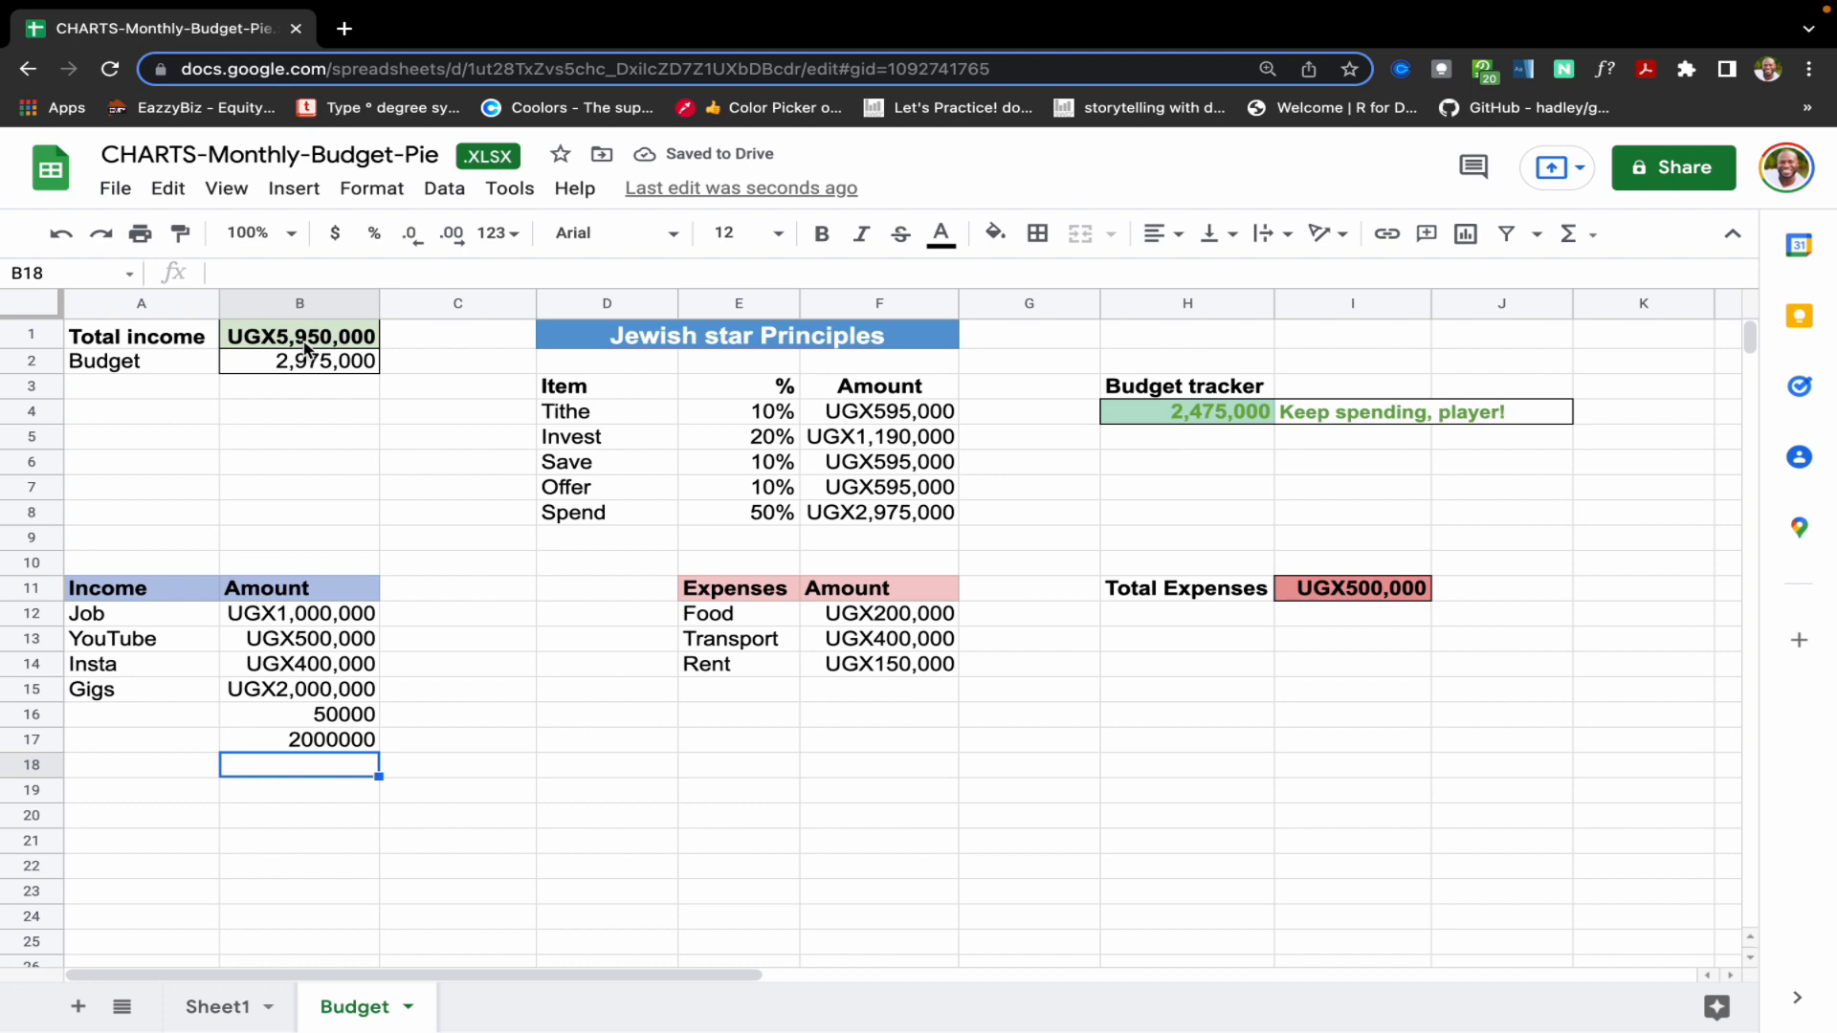
- Check the budget tracker, then clear the two trial income amounts so Total income returns to UGX3,900,000
left_click(1186, 411)
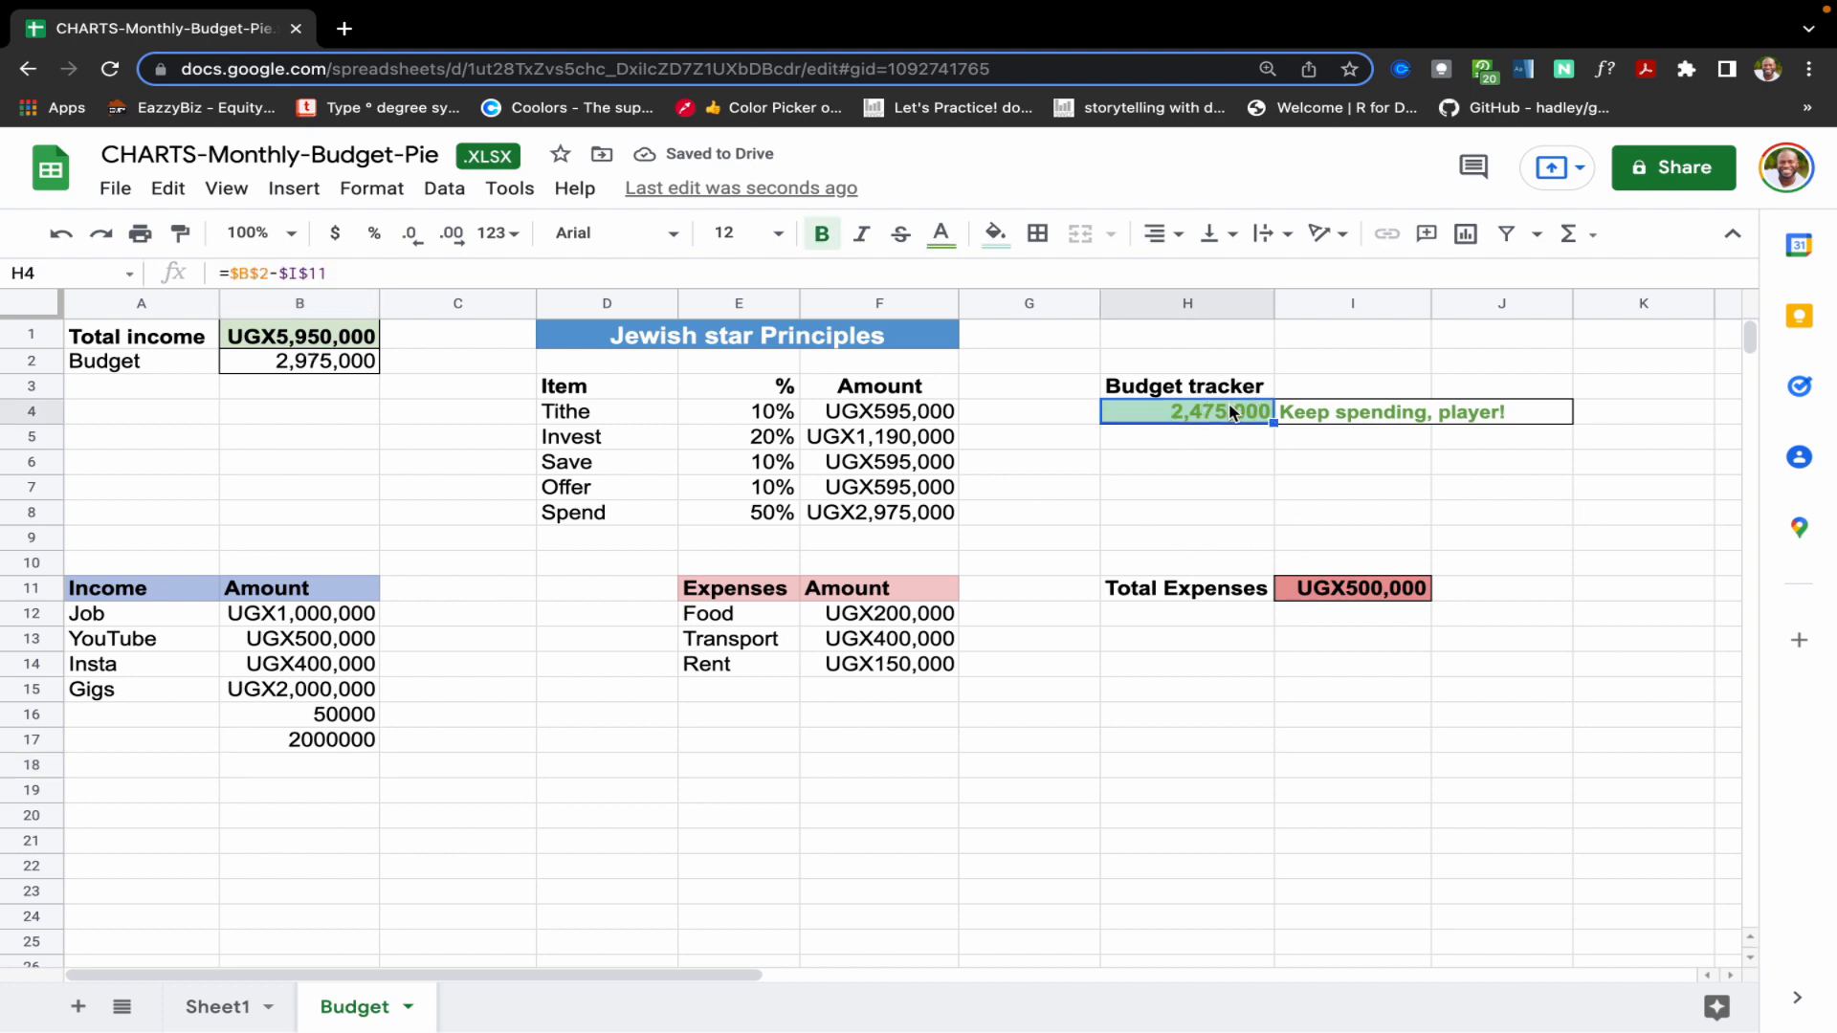
left_click(299, 714)
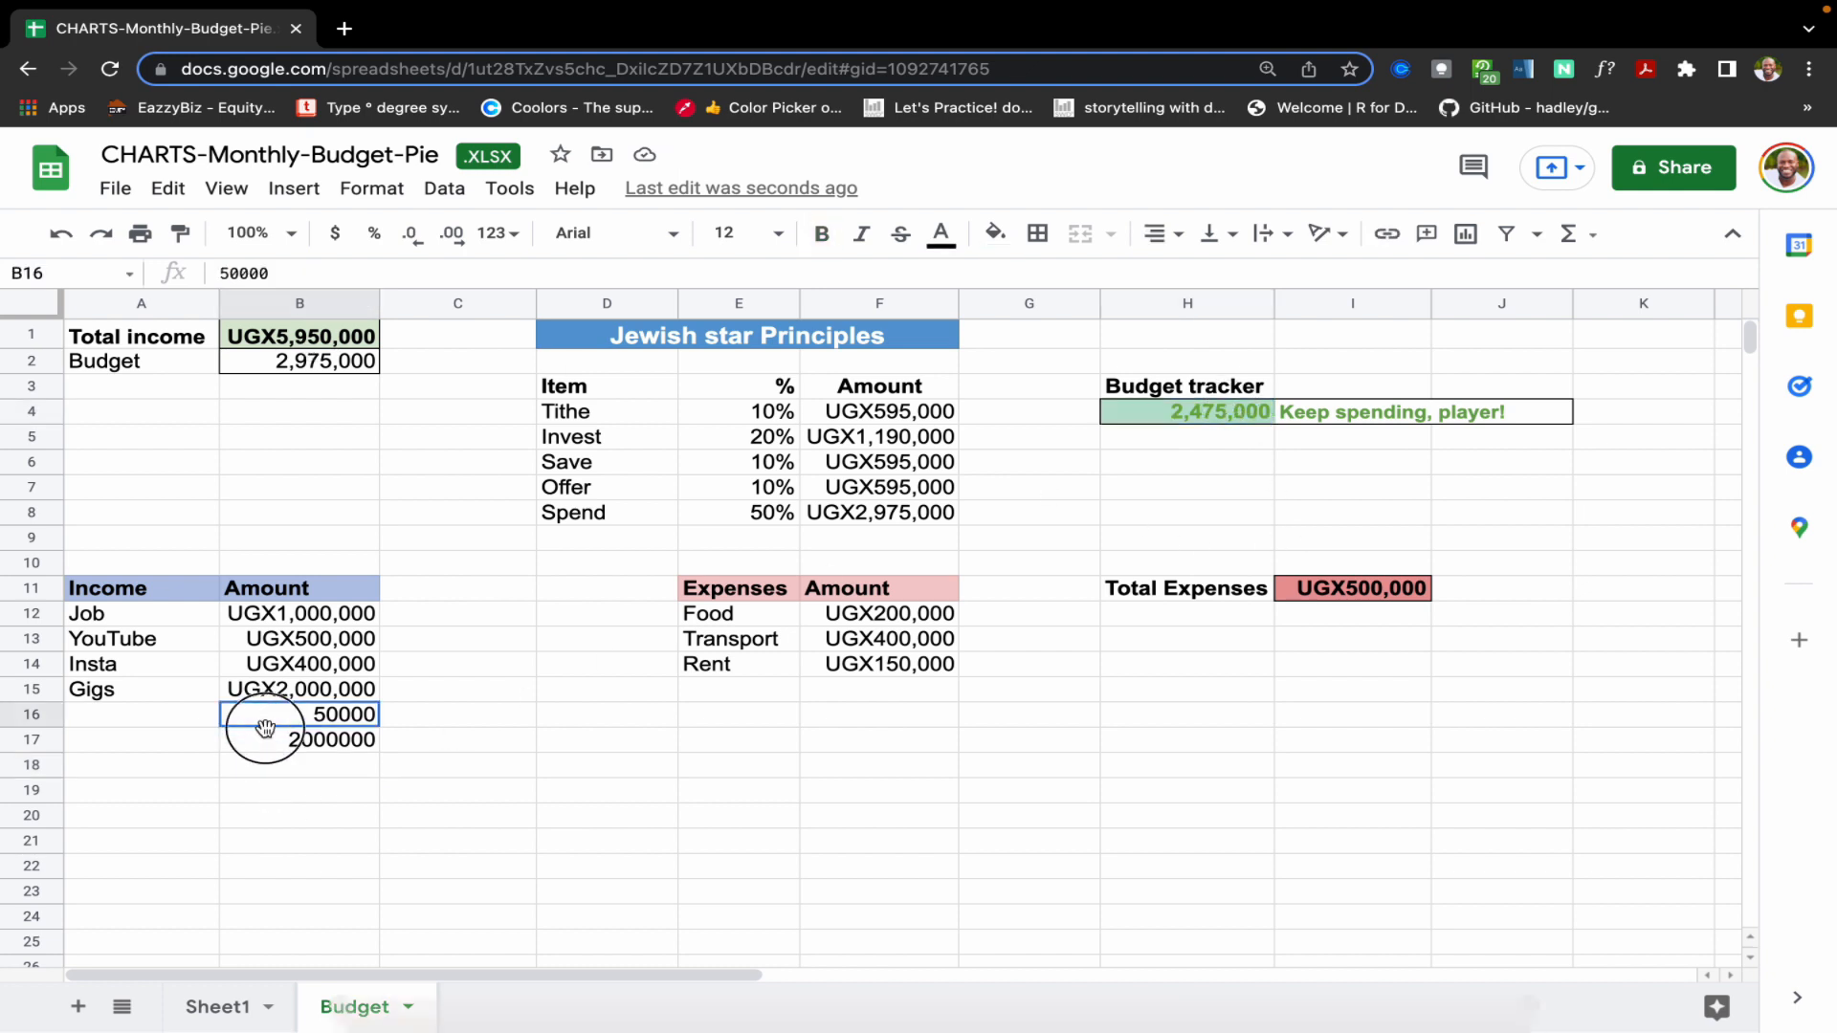
key("Delete")
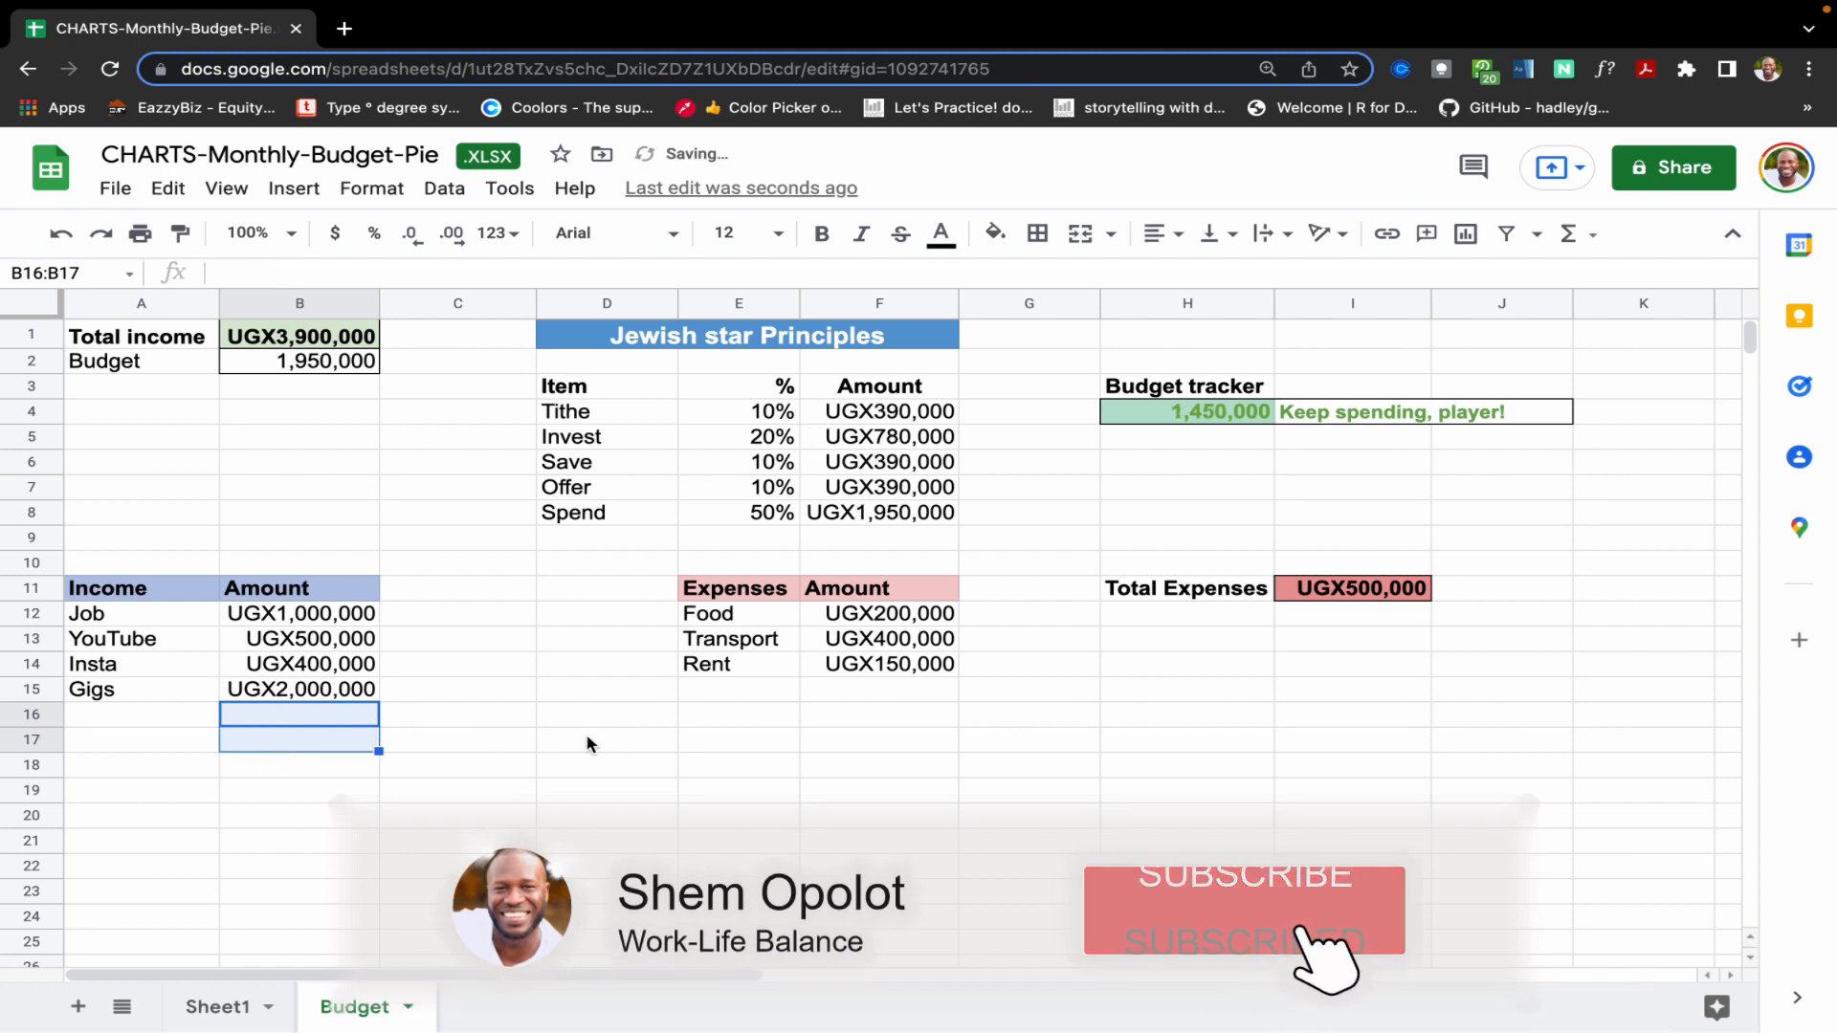
- Enter a 350000 expense under Rent and make Total Expenses =SUM(F12:F) over the whole Amount column
left_click(739, 687)
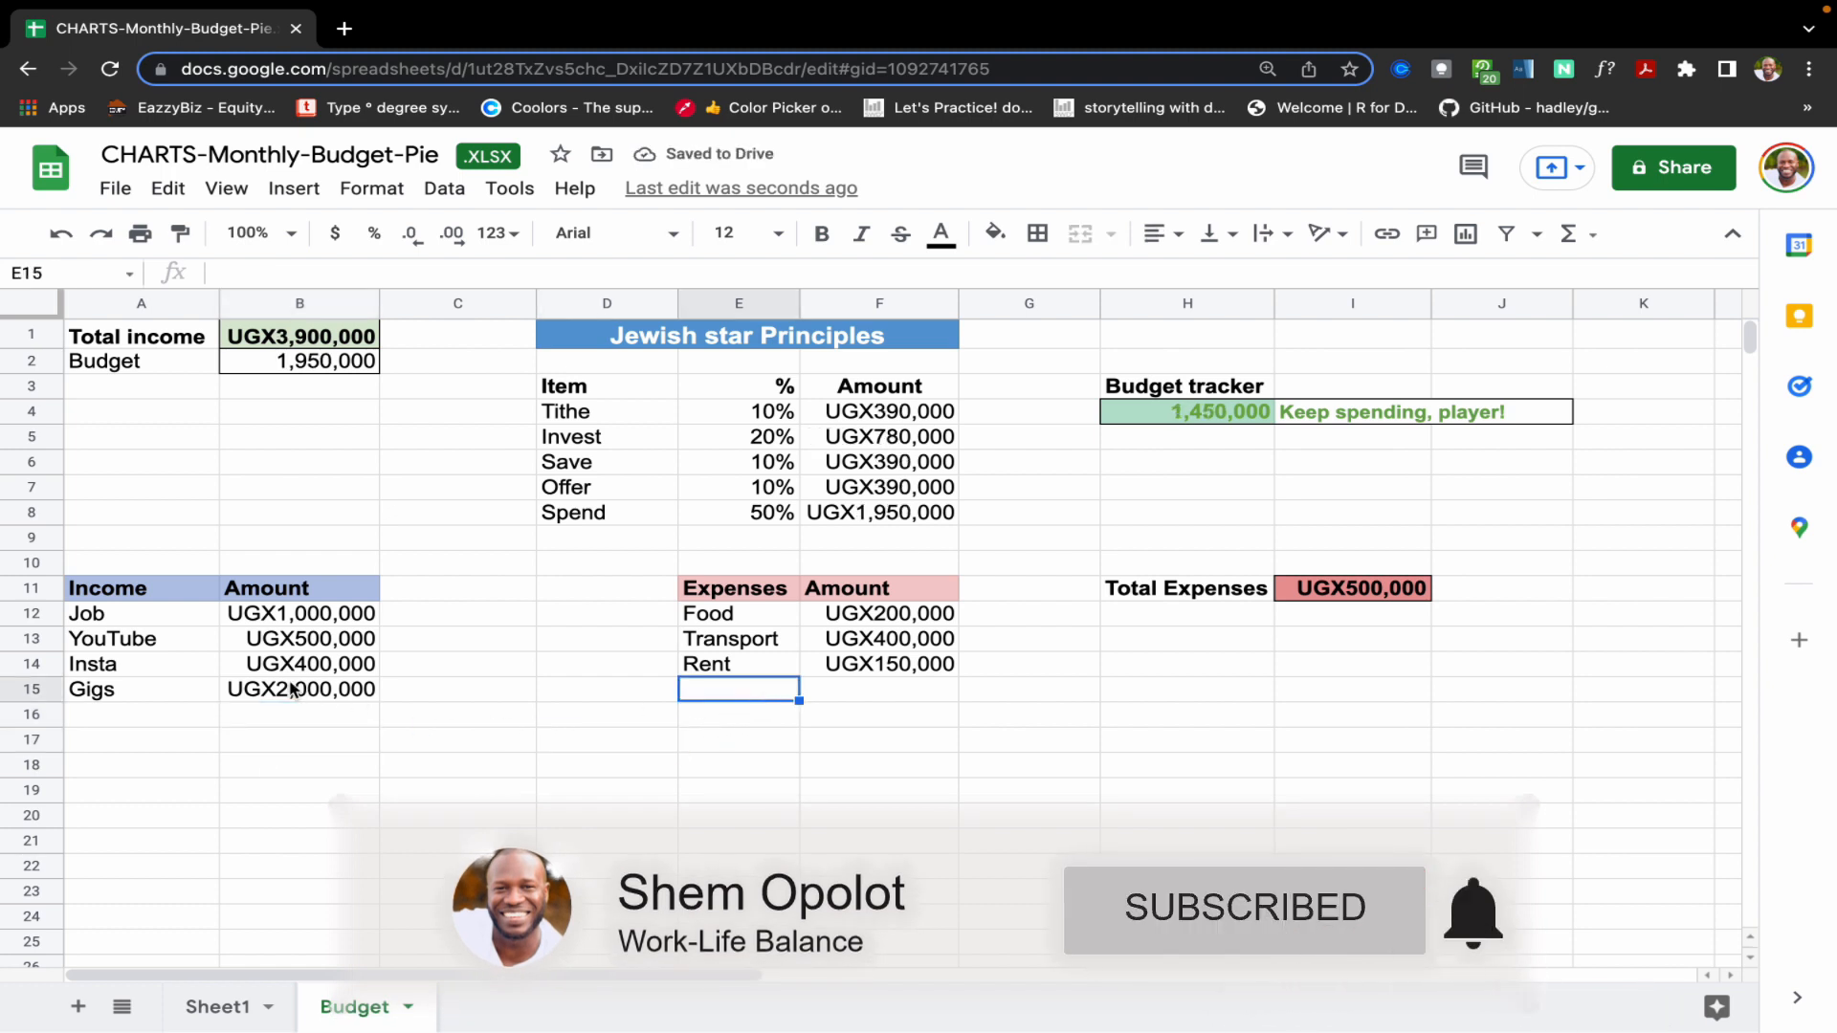
left_click(878, 689)
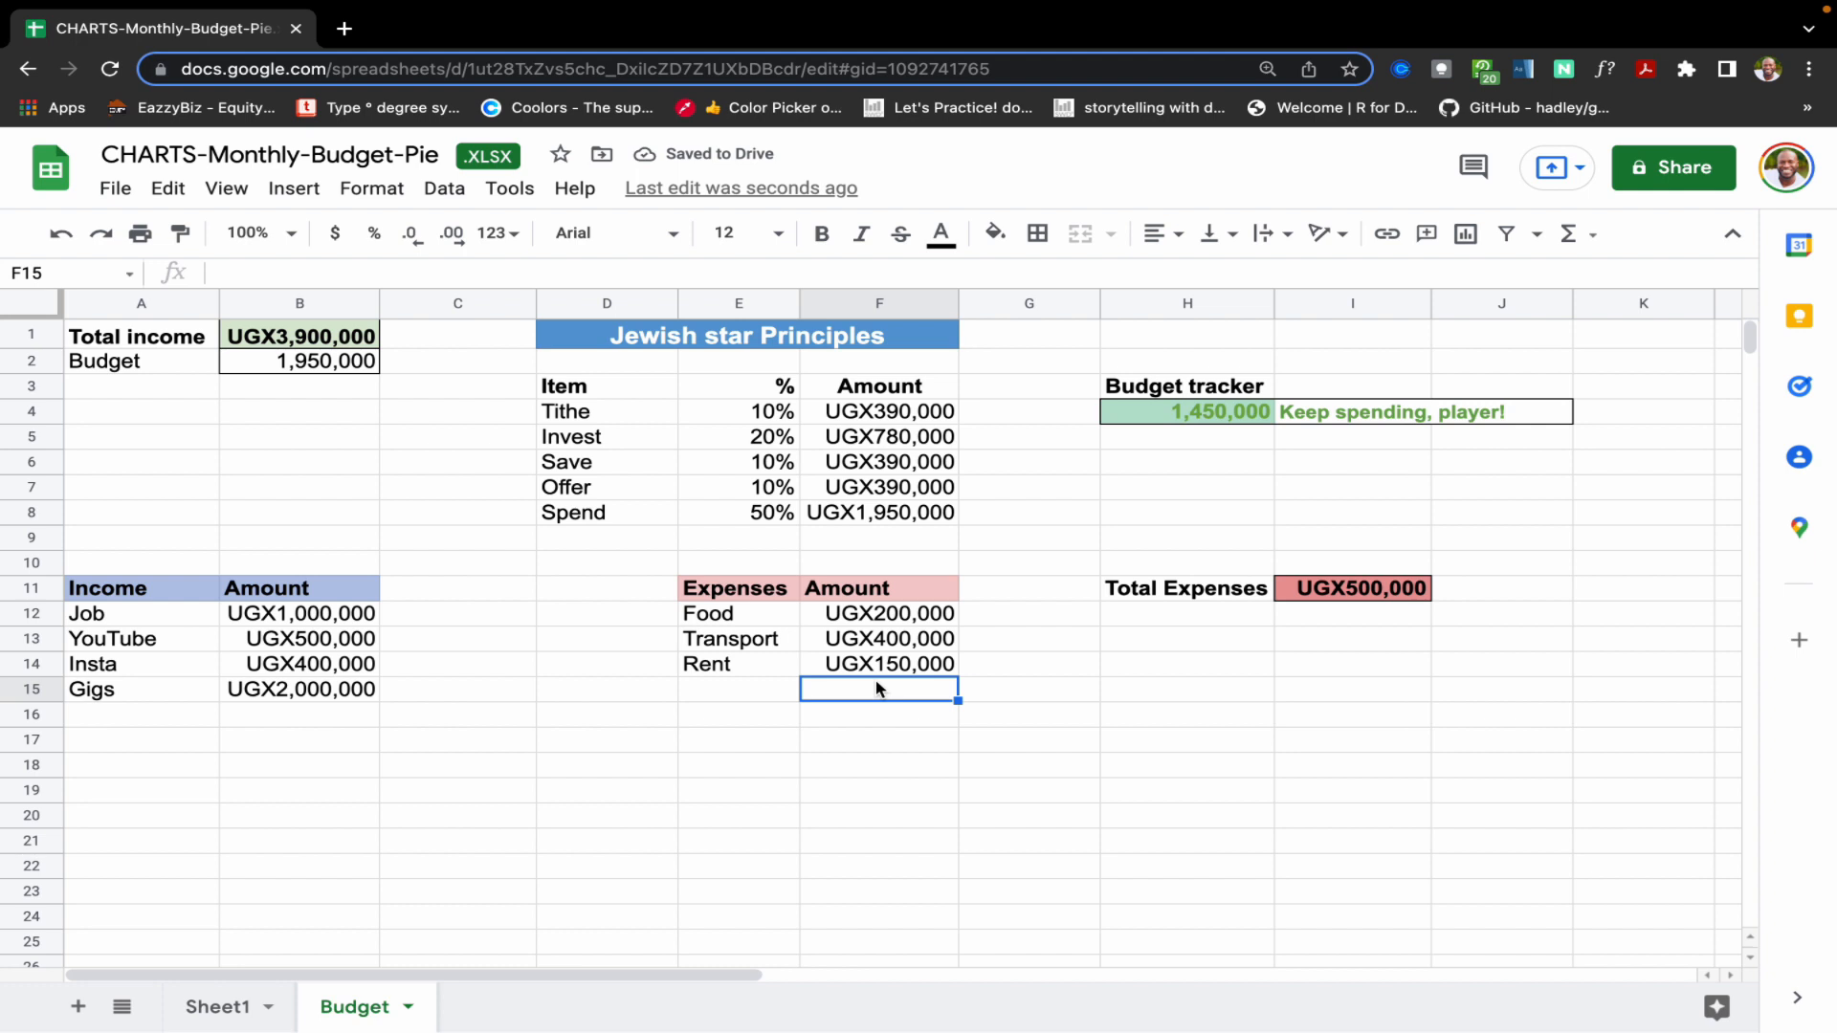
type("350000")
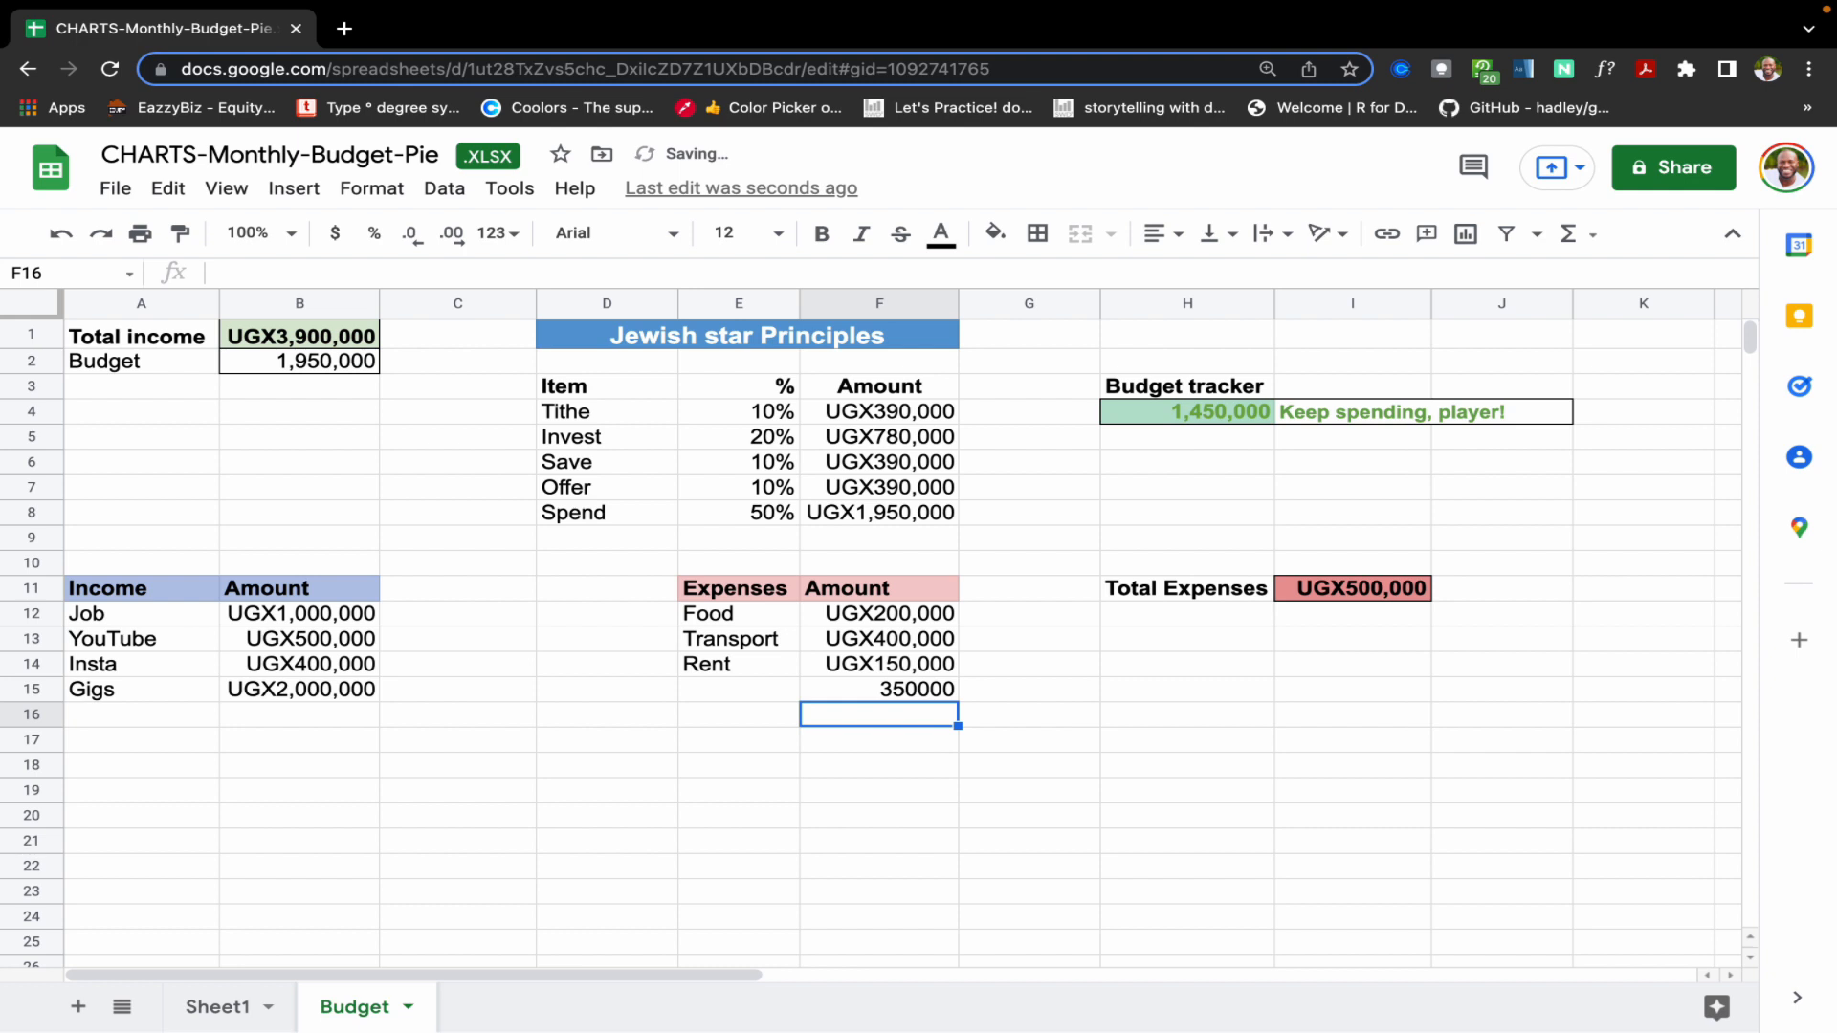
left_click(1353, 587)
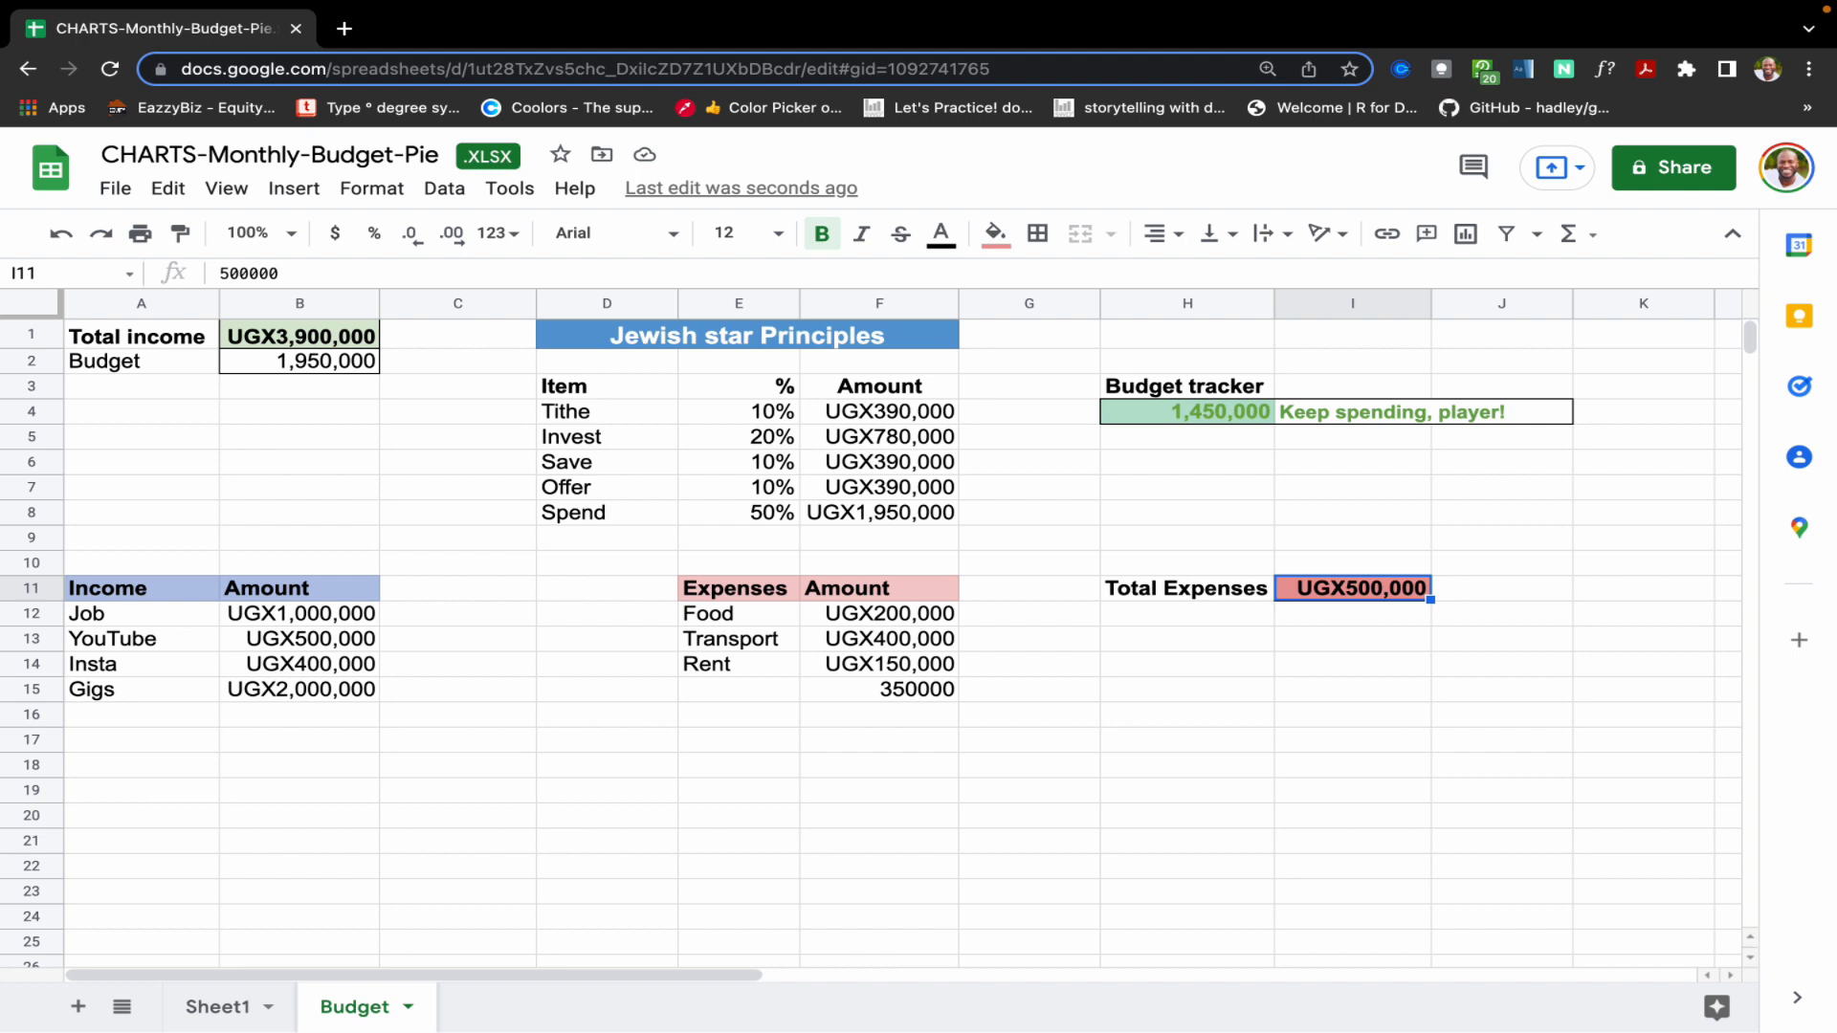
type("=sum")
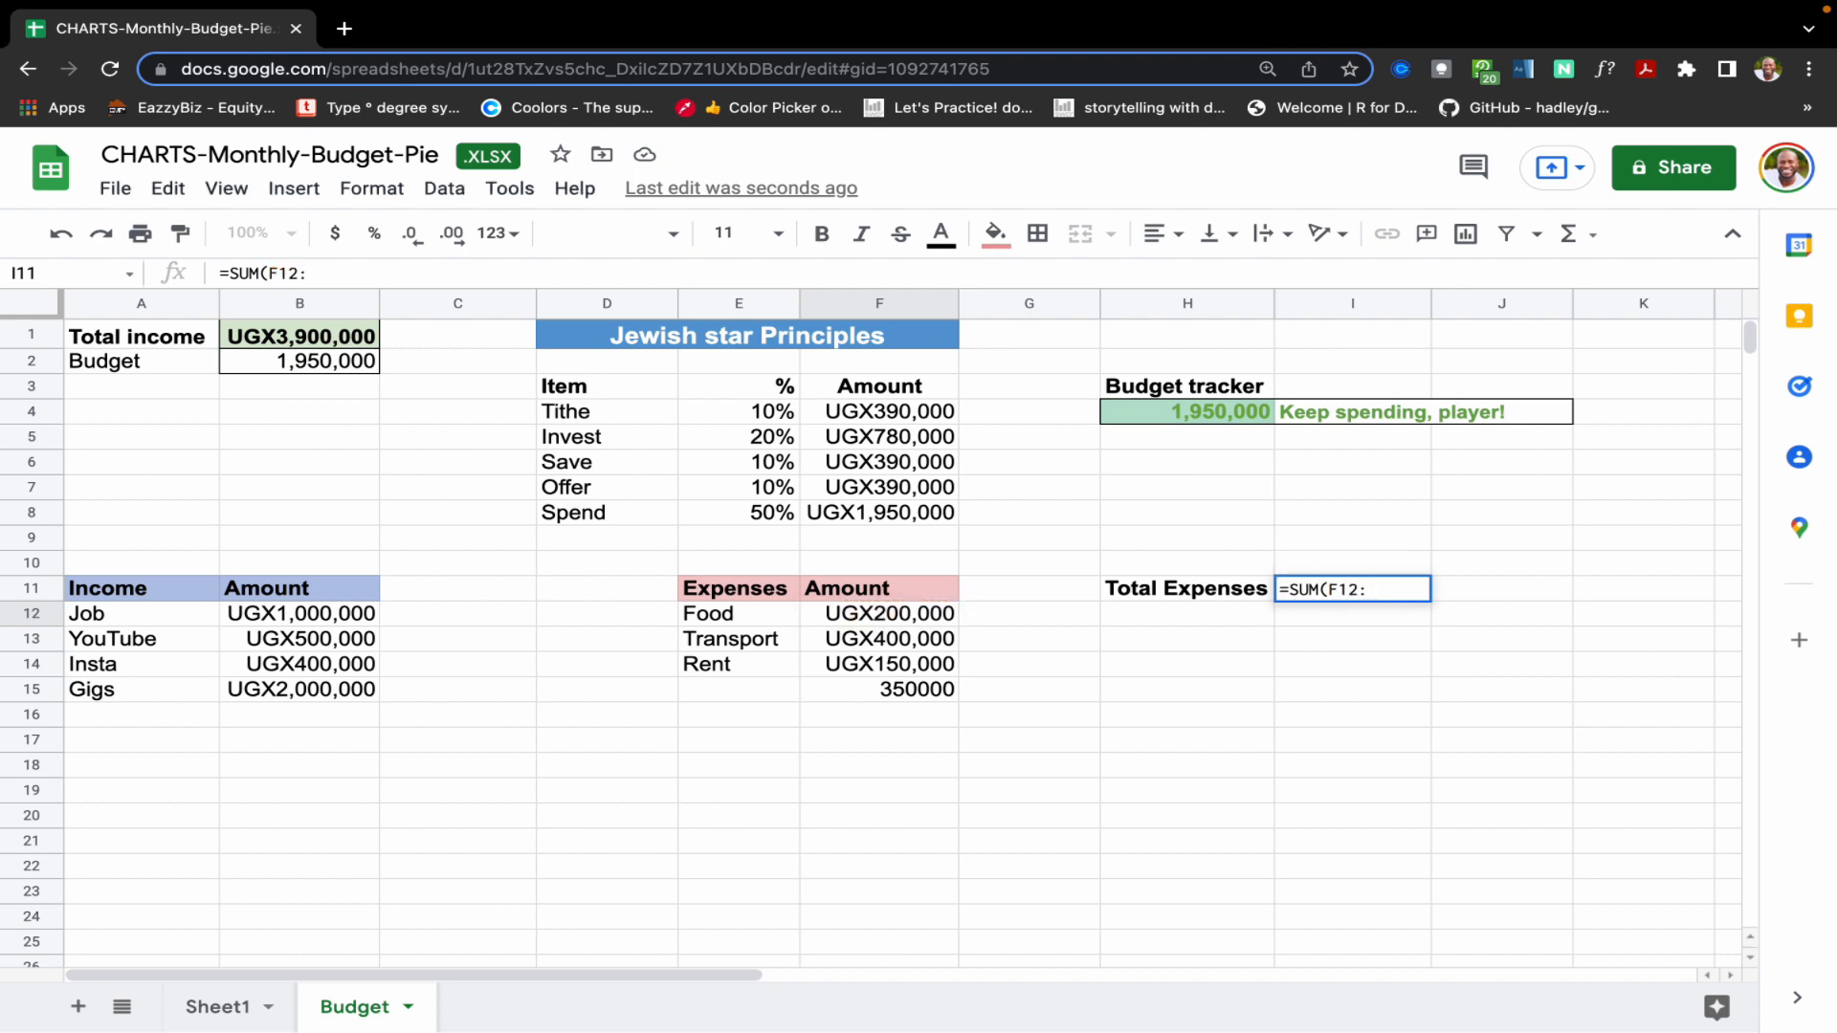
type("F")
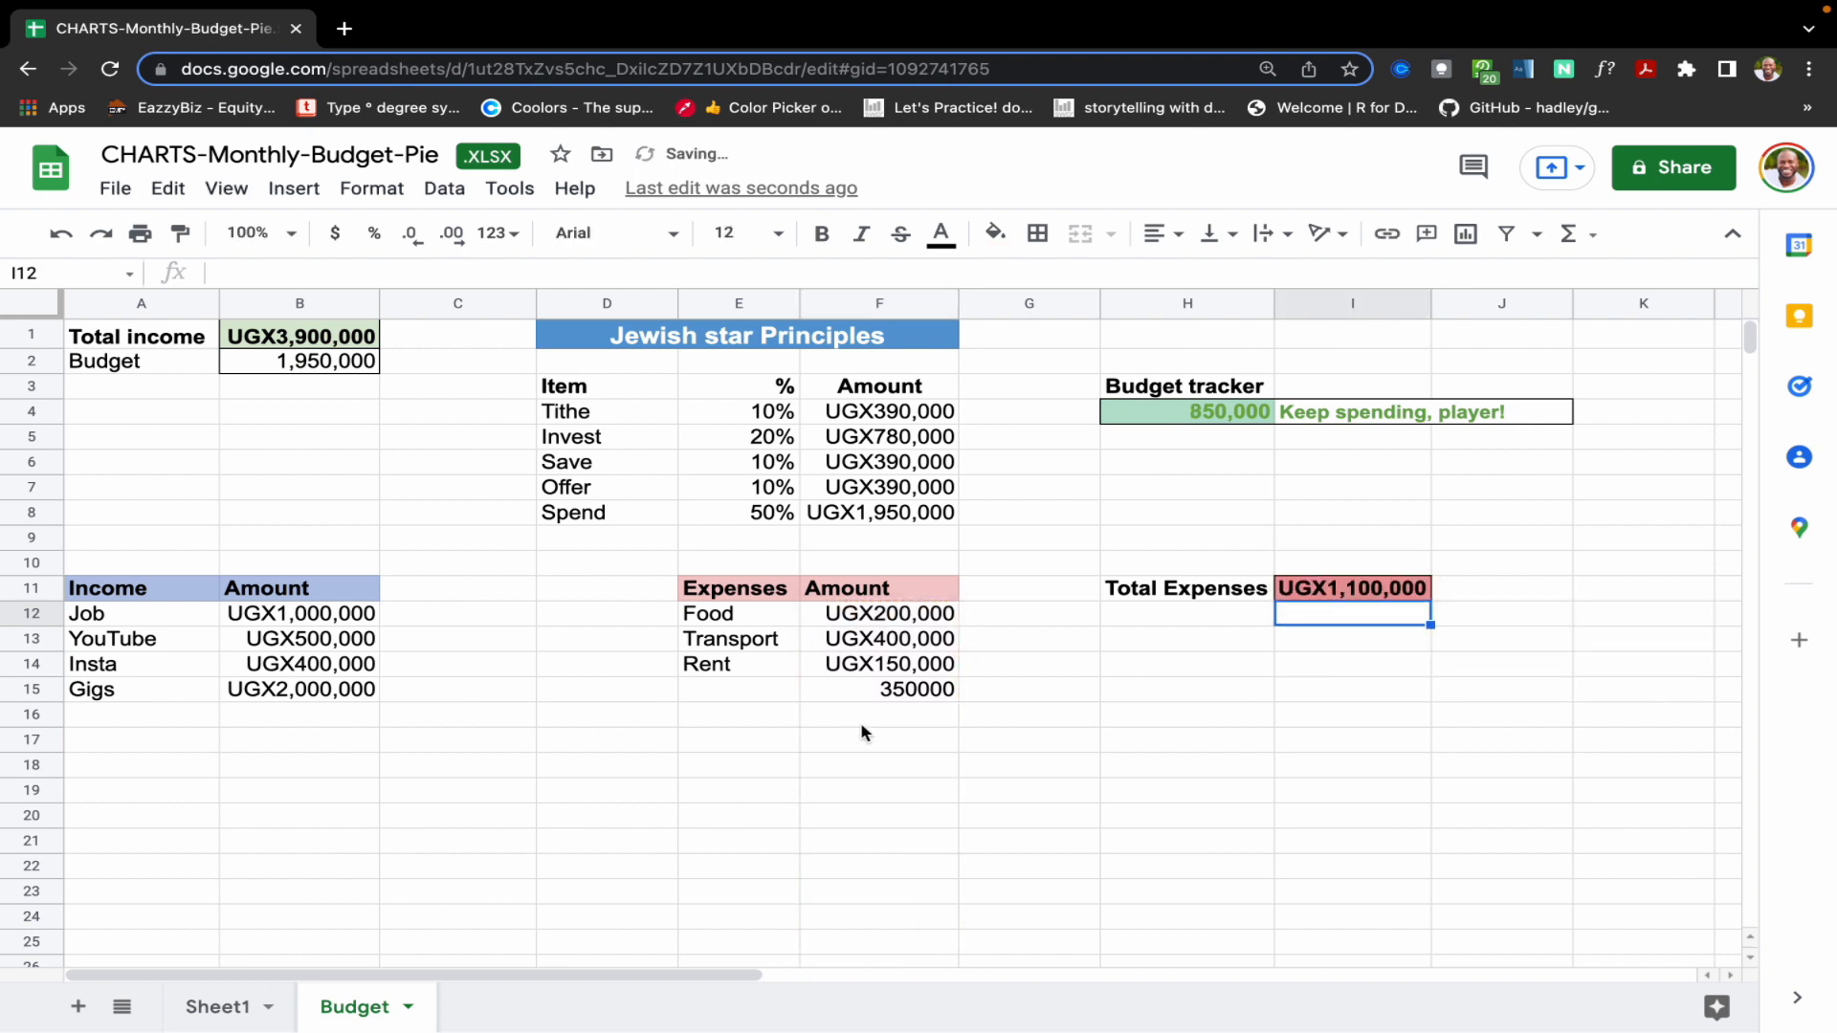
- Add a 400000 expense and verify Total Expenses now reads UGX1,500,000 against the table
left_click(878, 714)
type("400000")
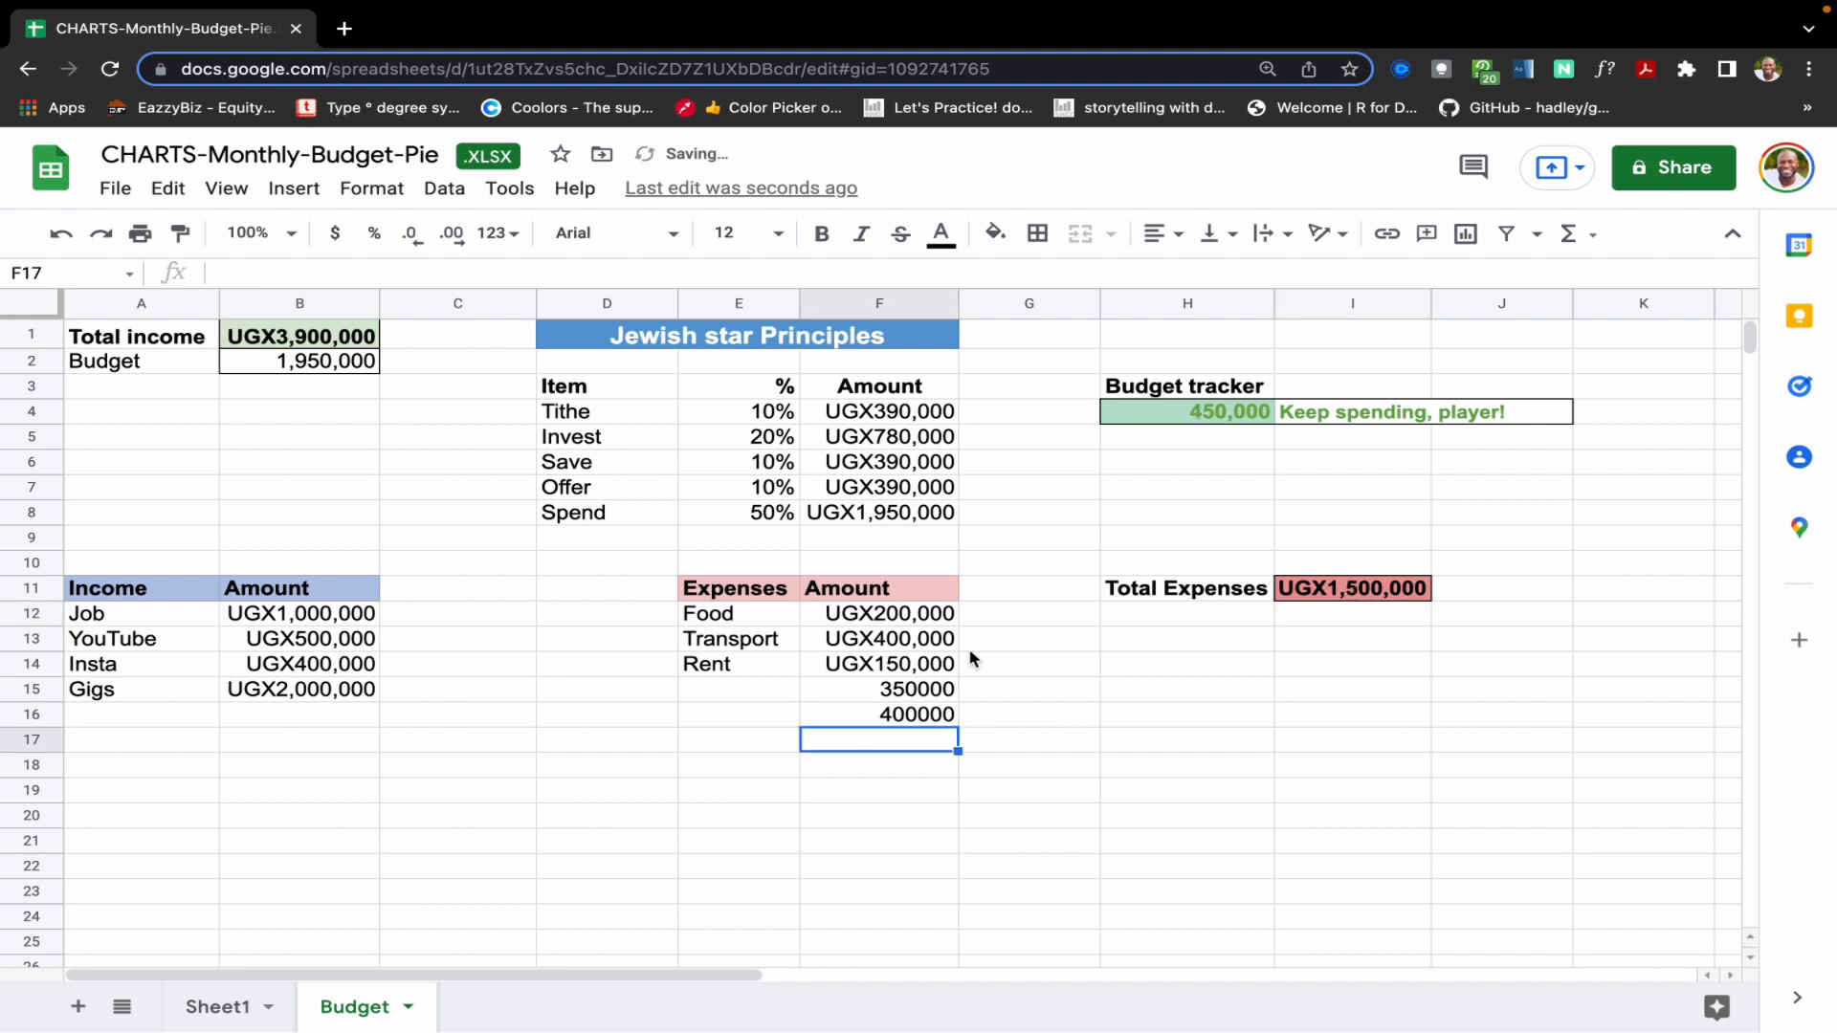
left_click(1353, 588)
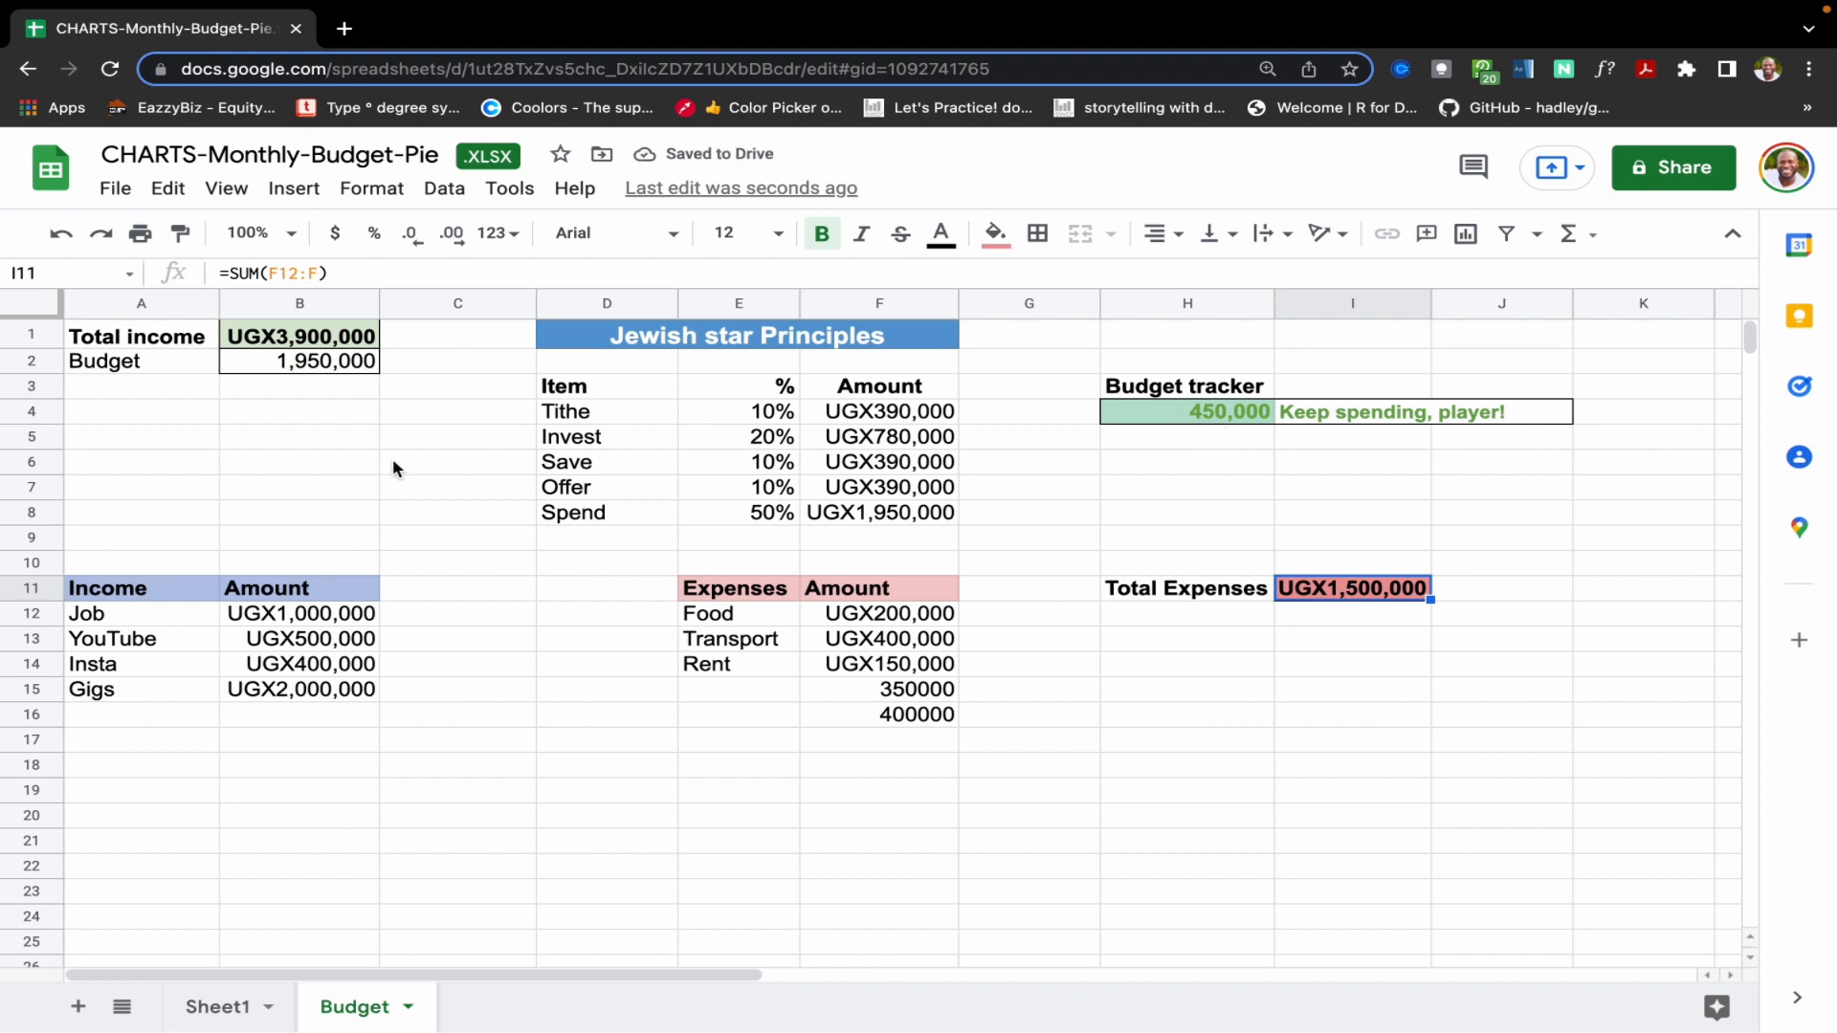
left_click(142, 612)
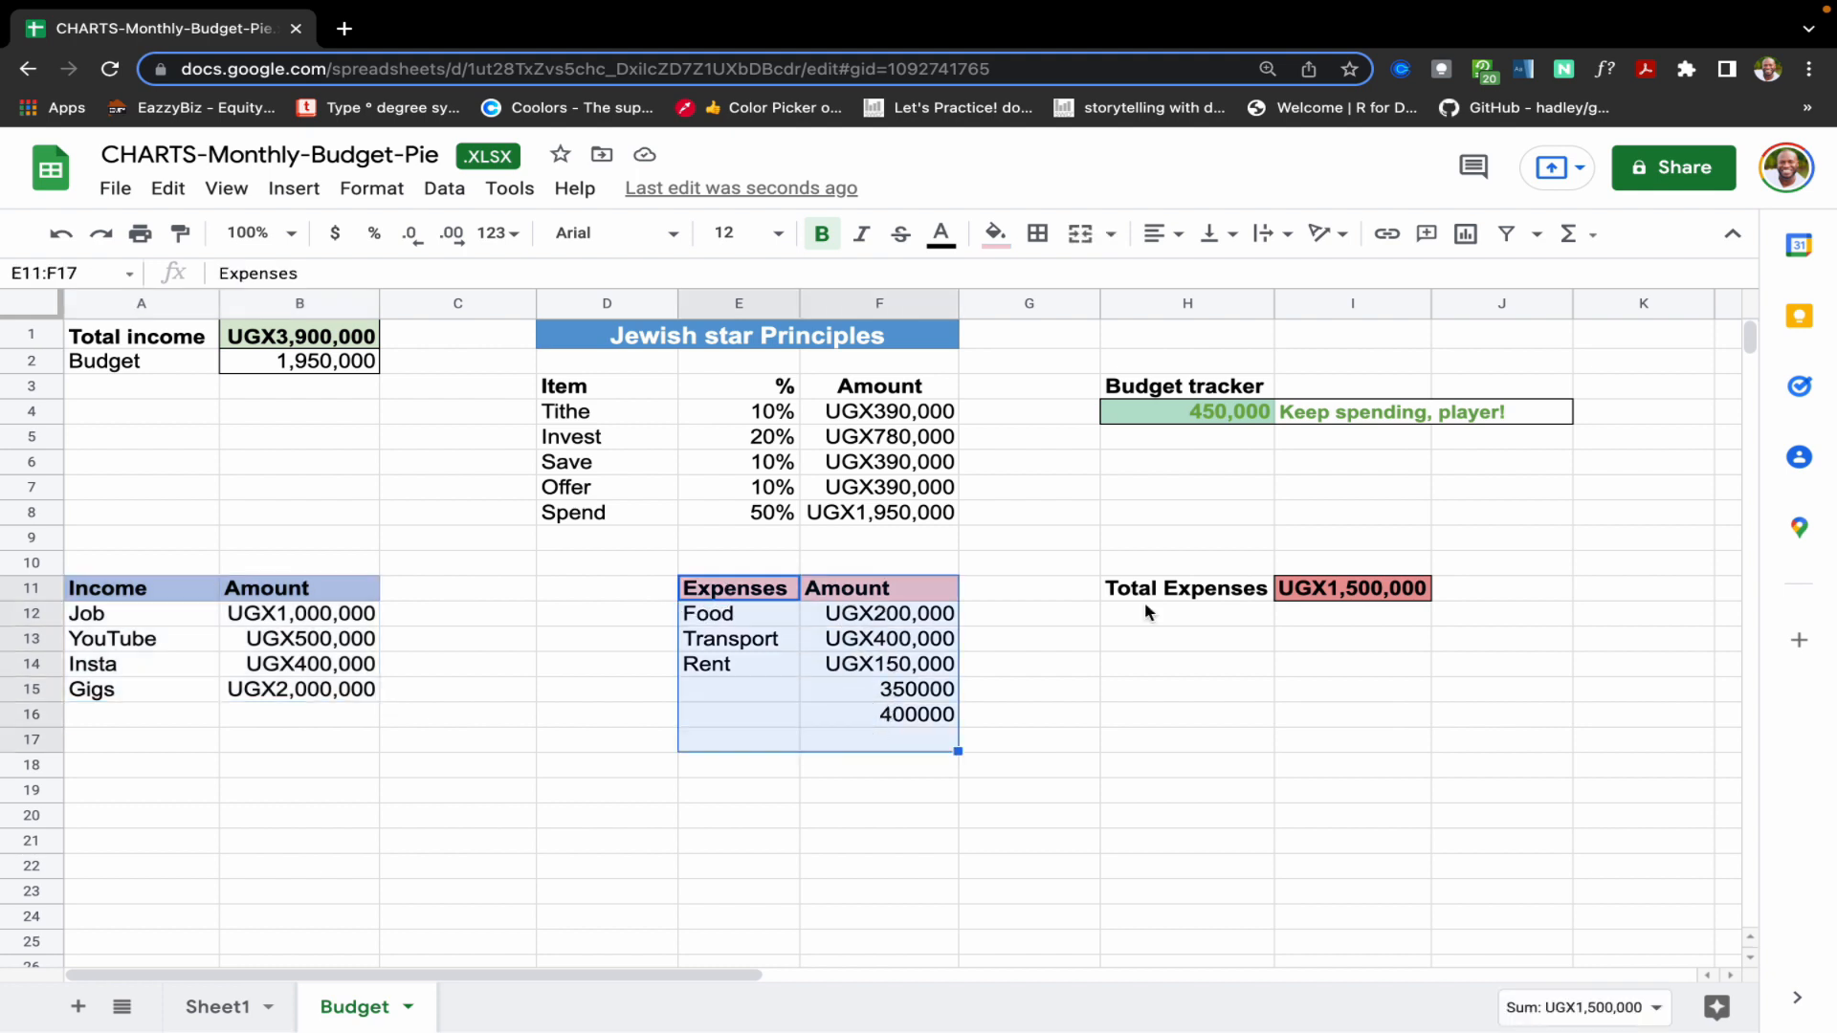
left_click(1353, 588)
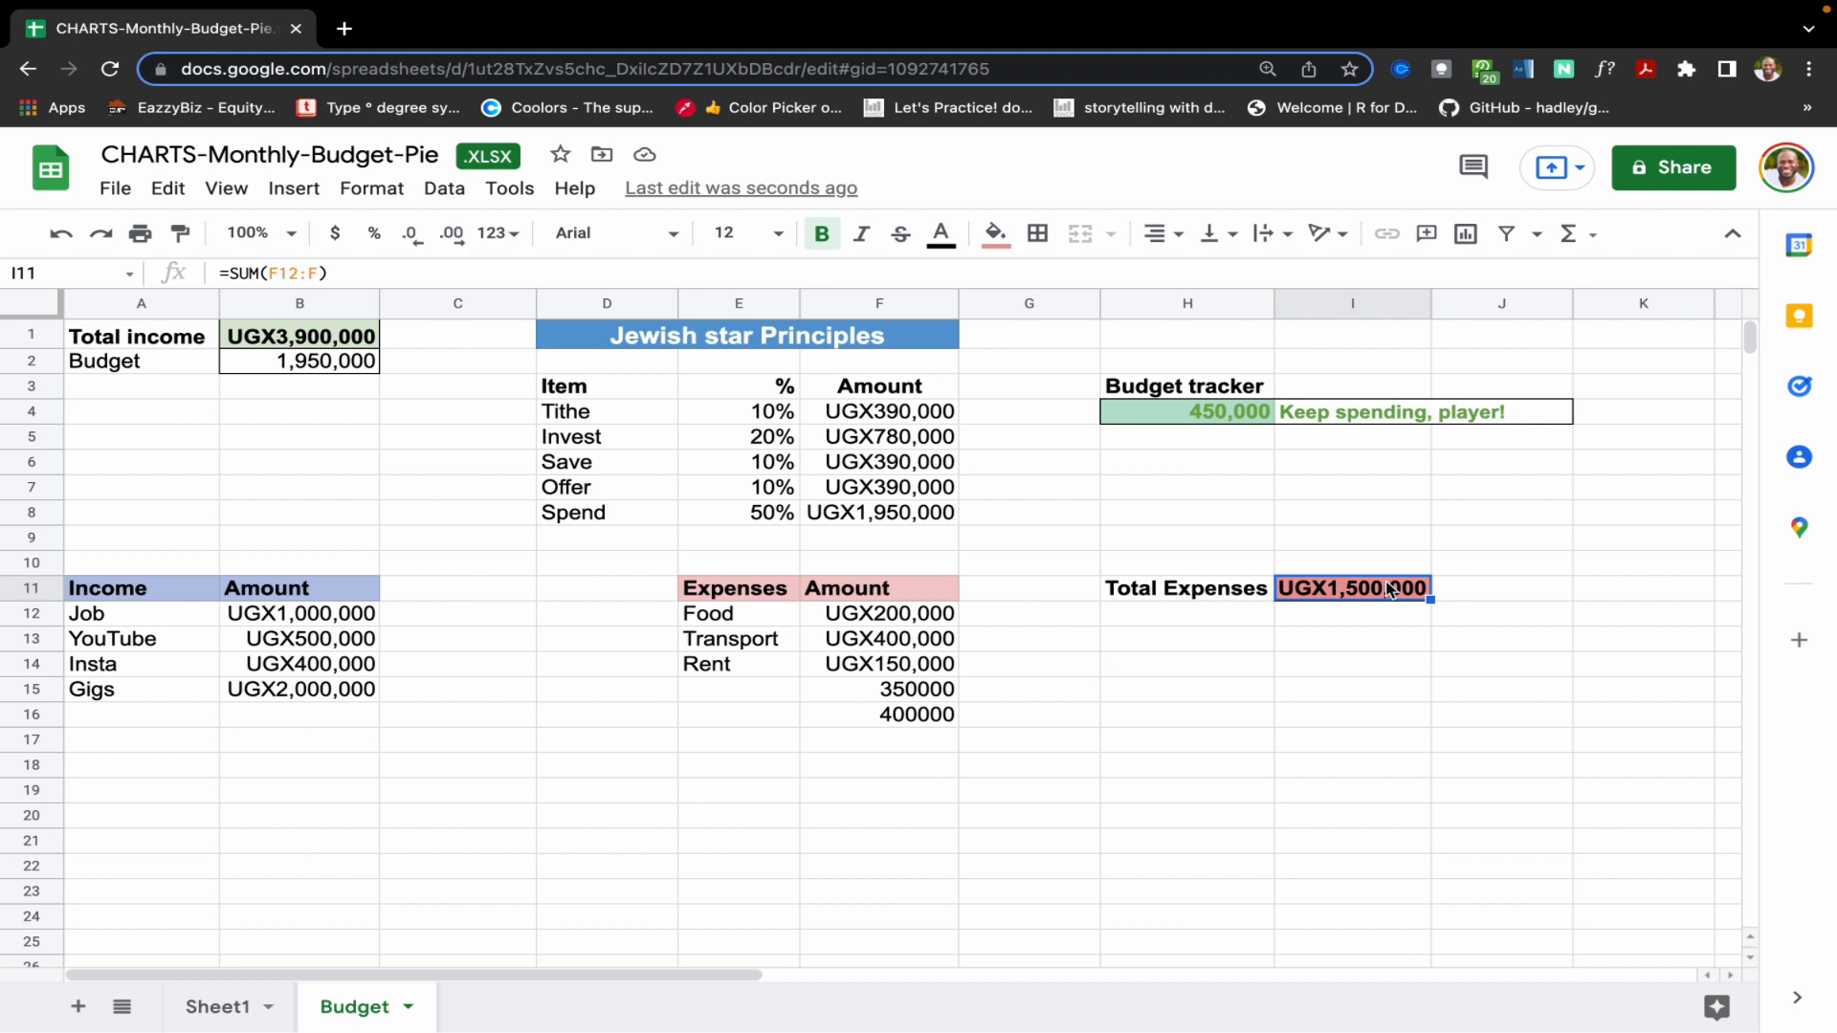
mouse_move(732, 778)
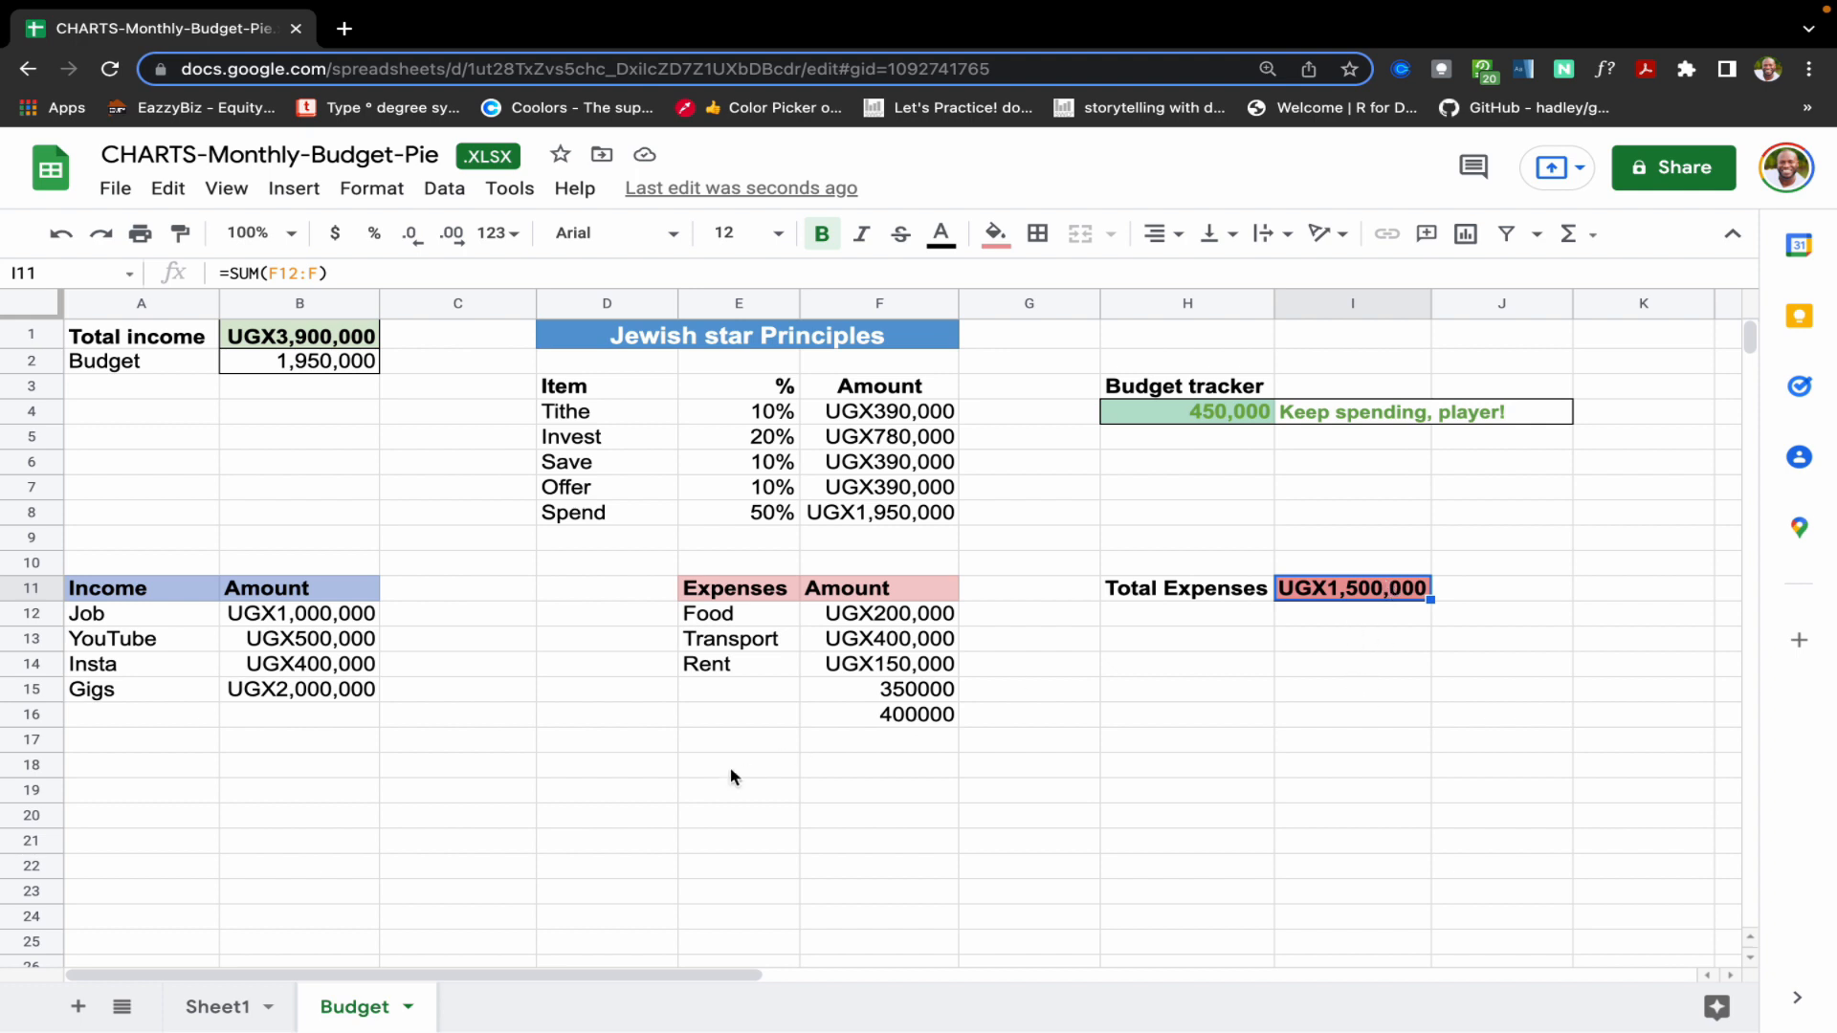
left_click(878, 689)
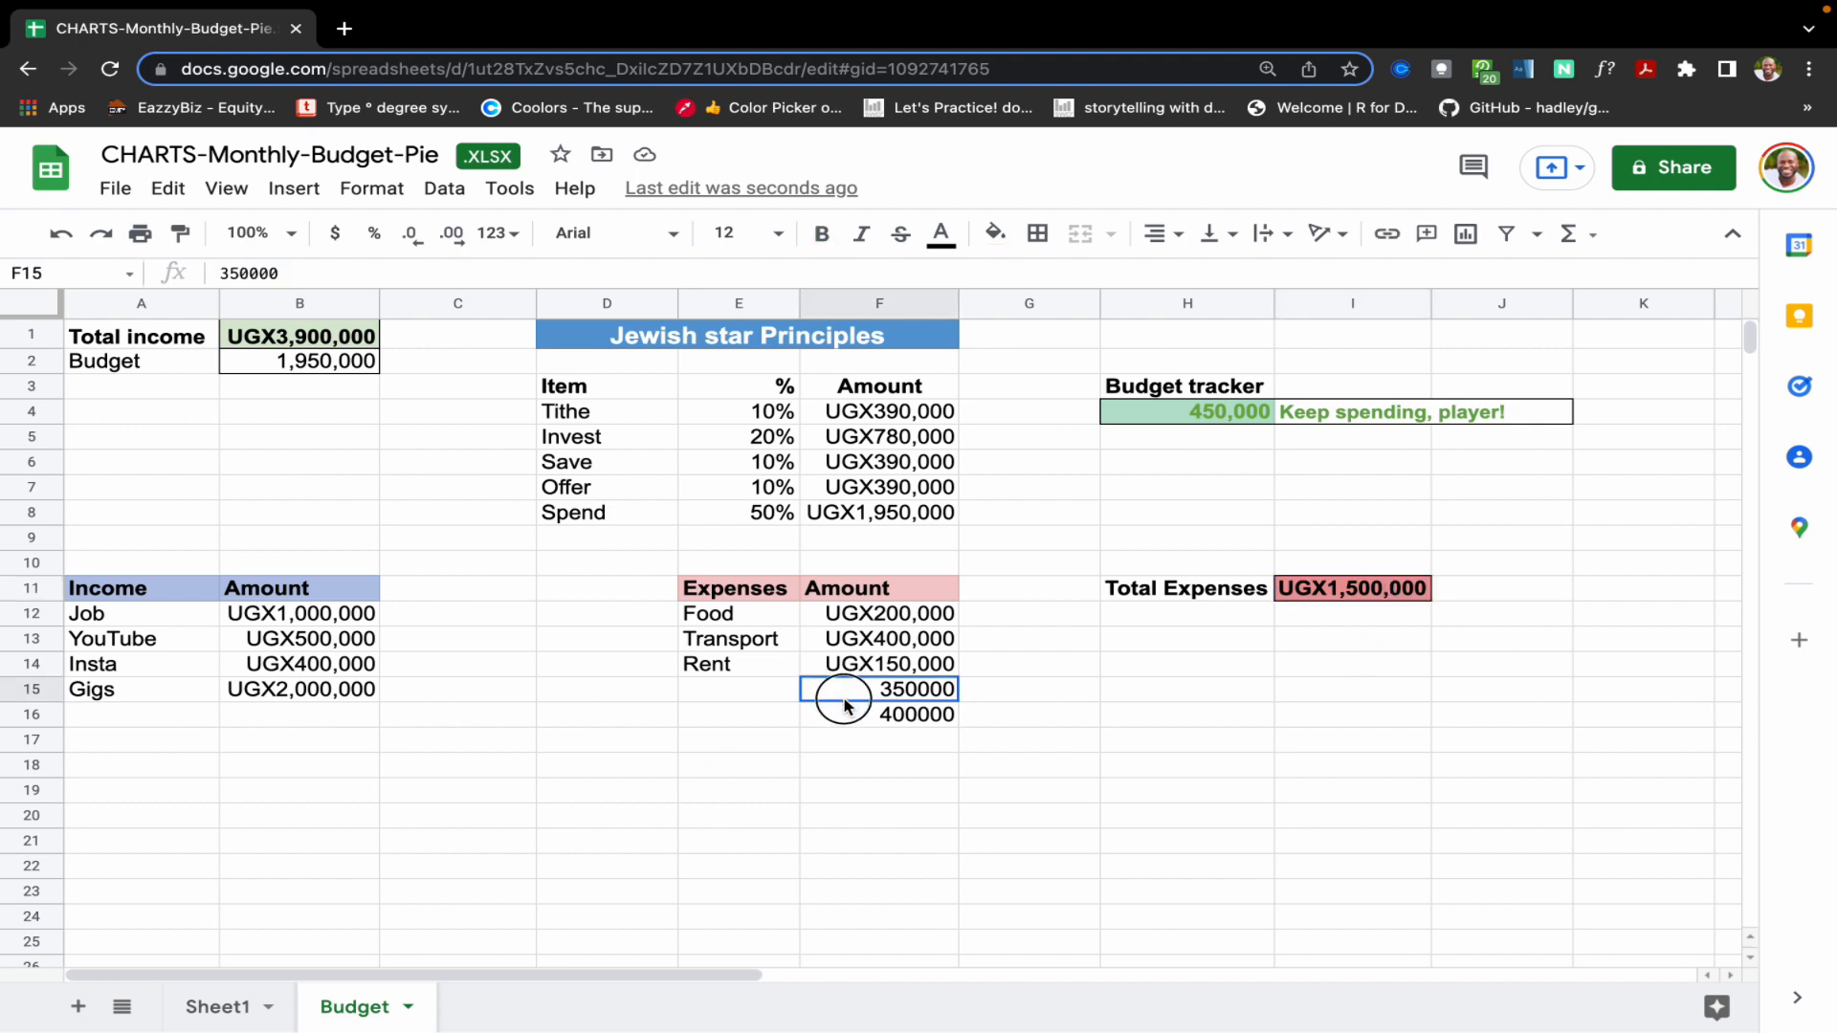
- Delete the two test expense amounts F15:F16
key("Delete")
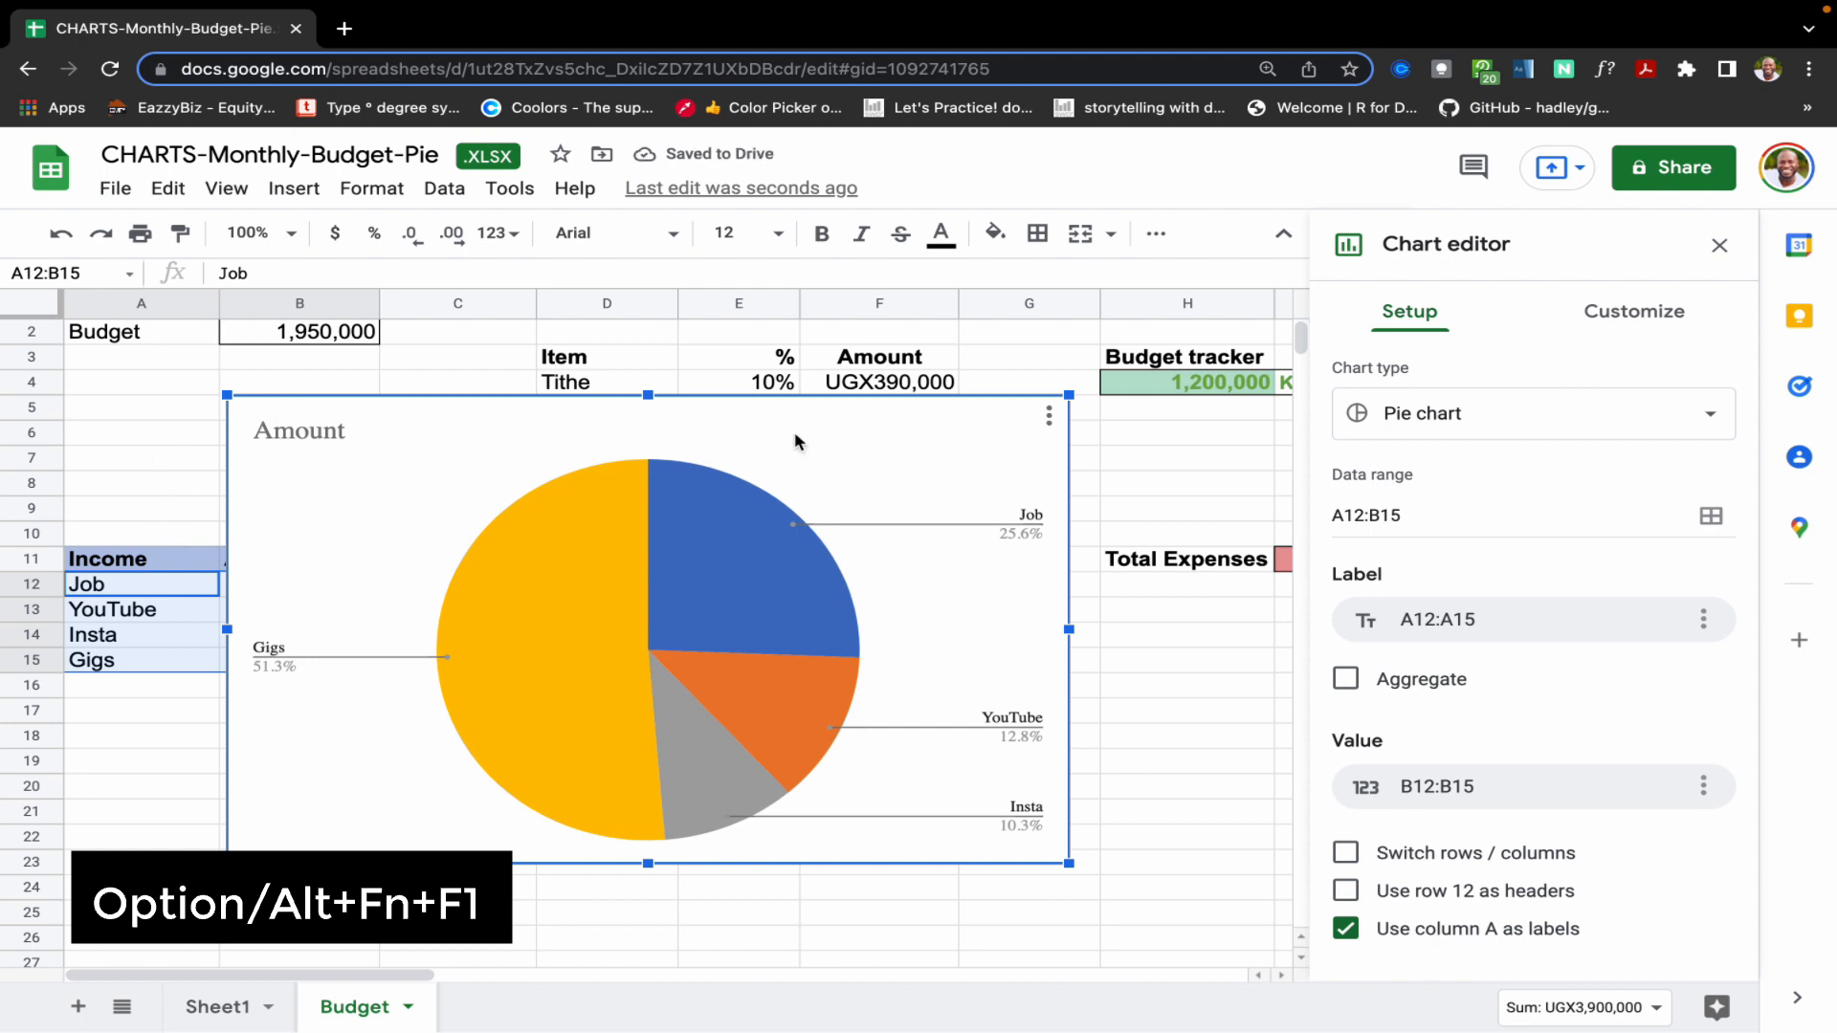
mouse_move(1058, 403)
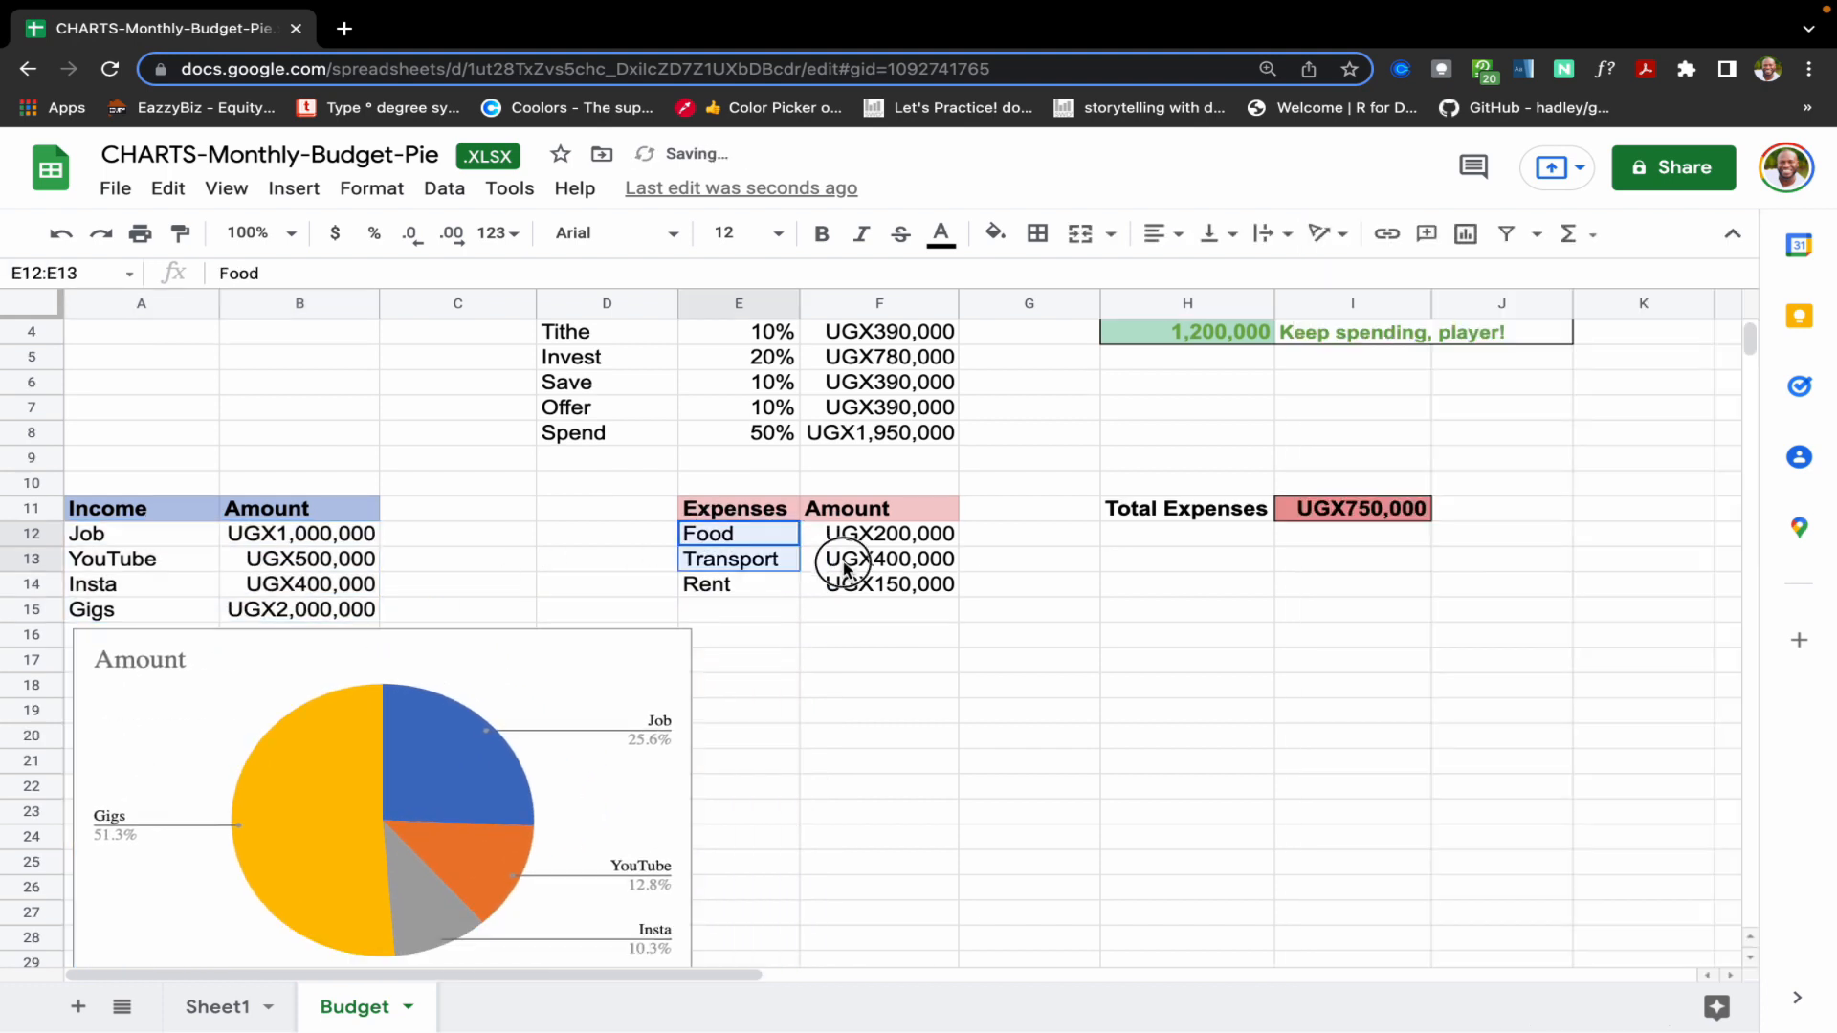
- Select the expense categories and amounts E12:F14 for the Expenses chart
left_click(879, 609)
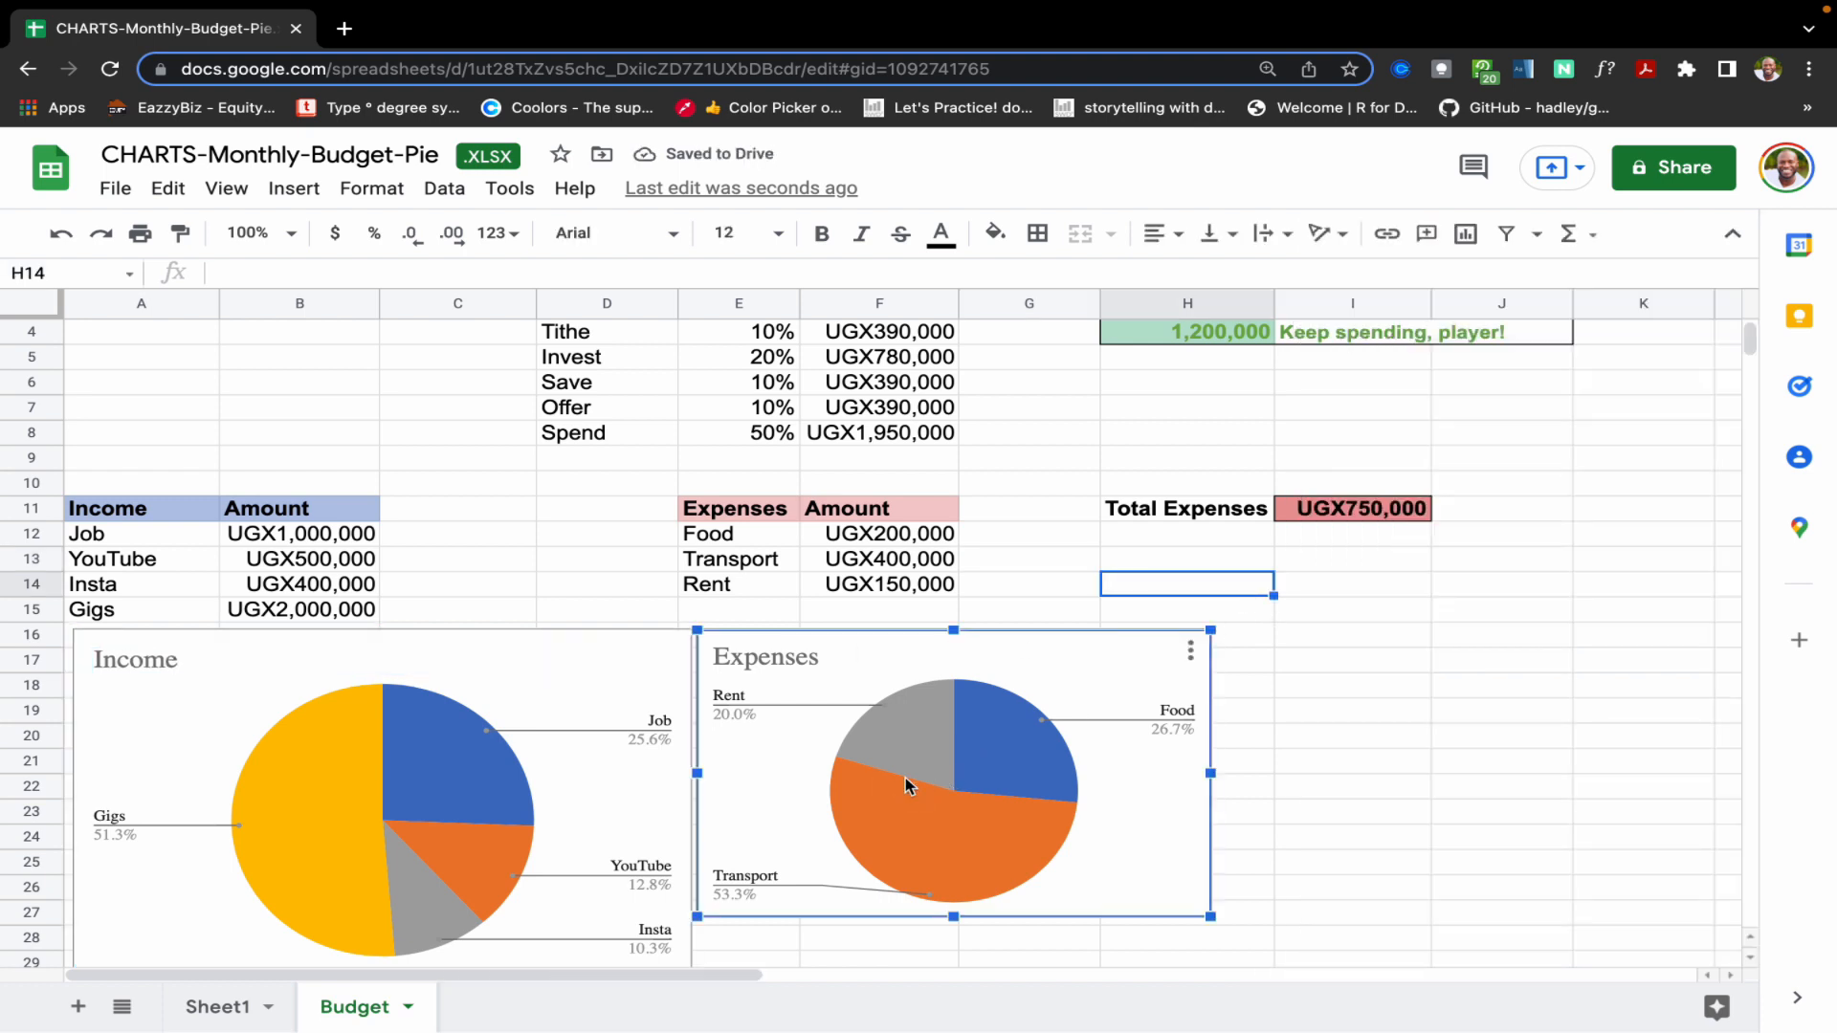
- Change the Expenses chart type to Column chart in the Chart editor
left_click(1188, 648)
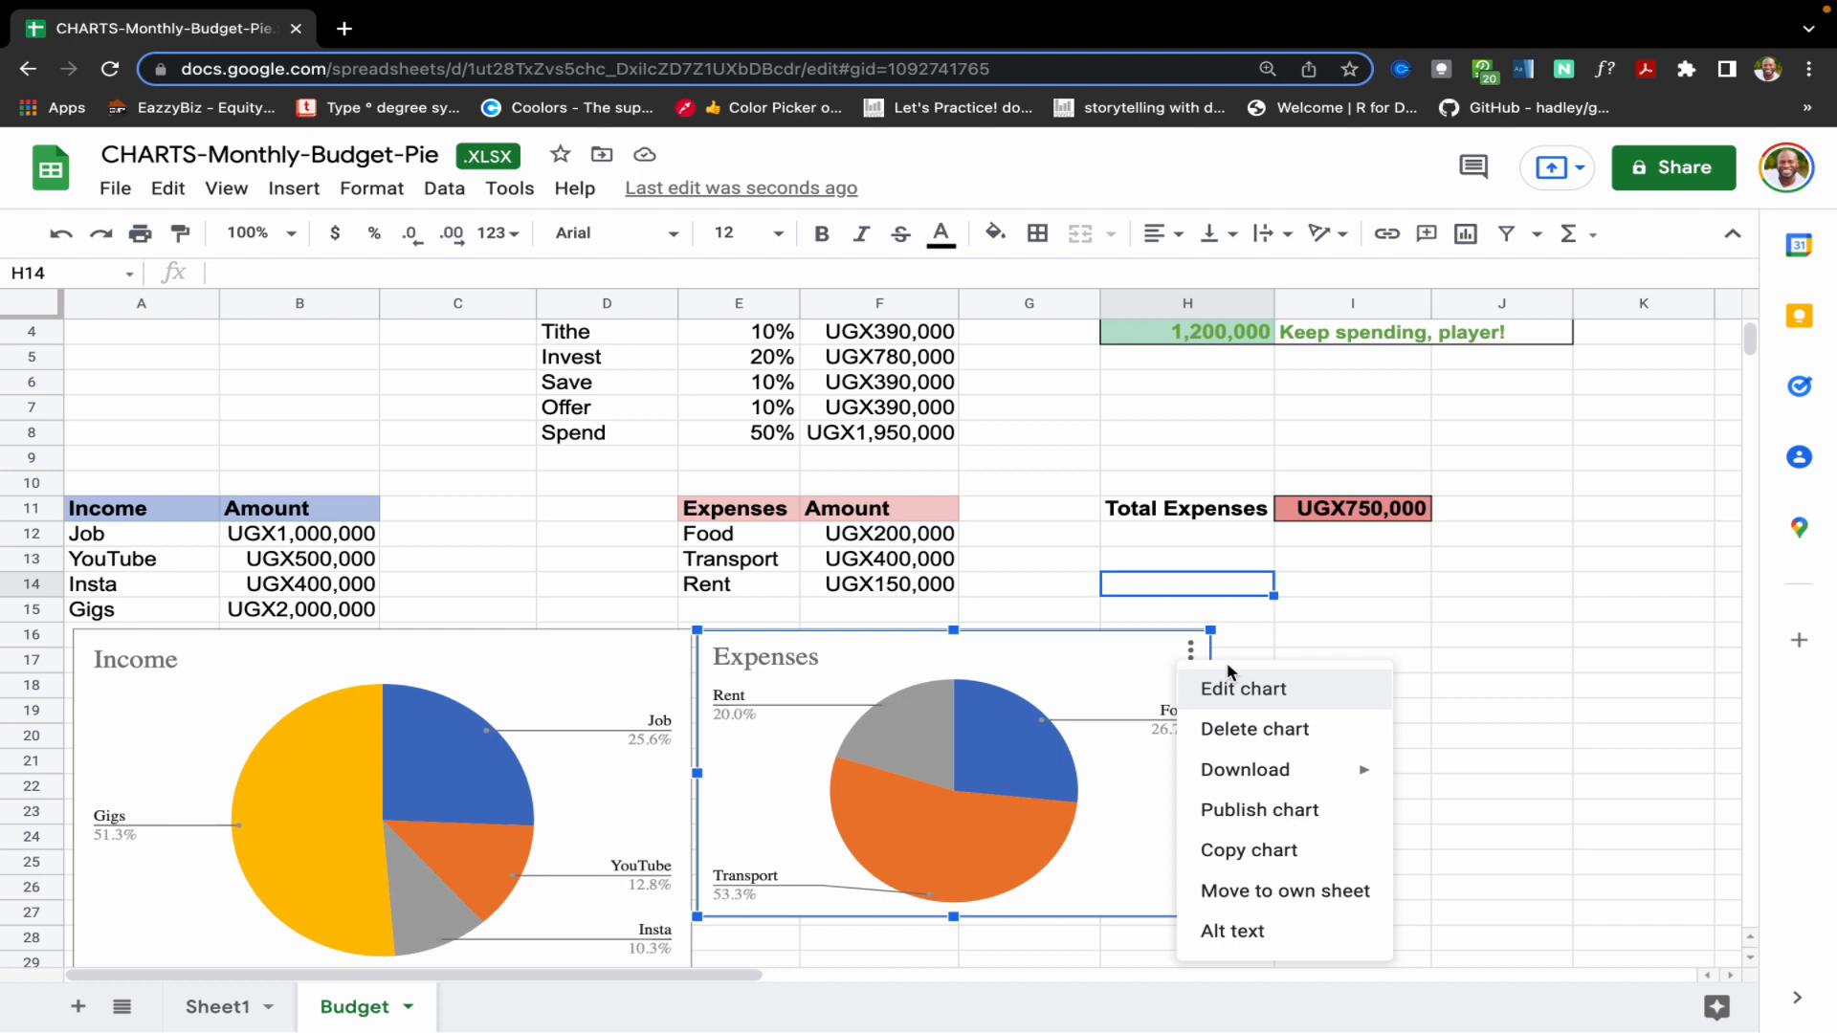
mouse_move(1250, 694)
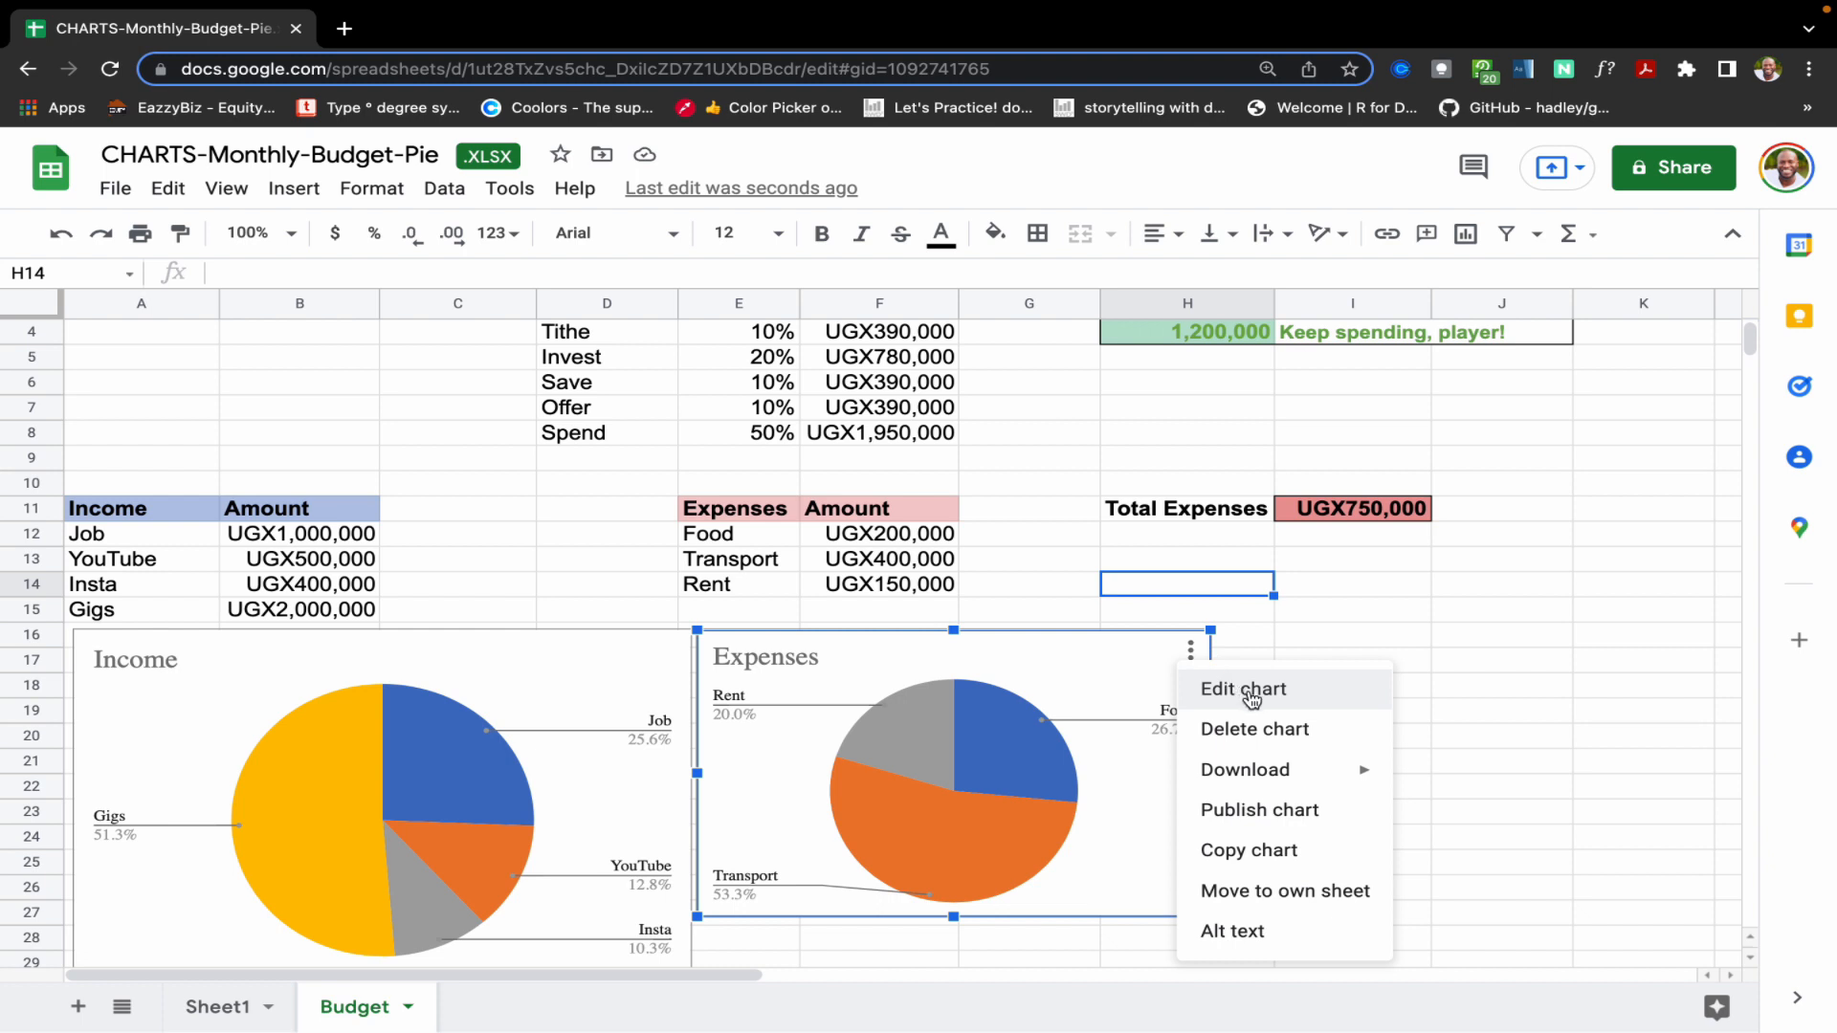
left_click(1242, 689)
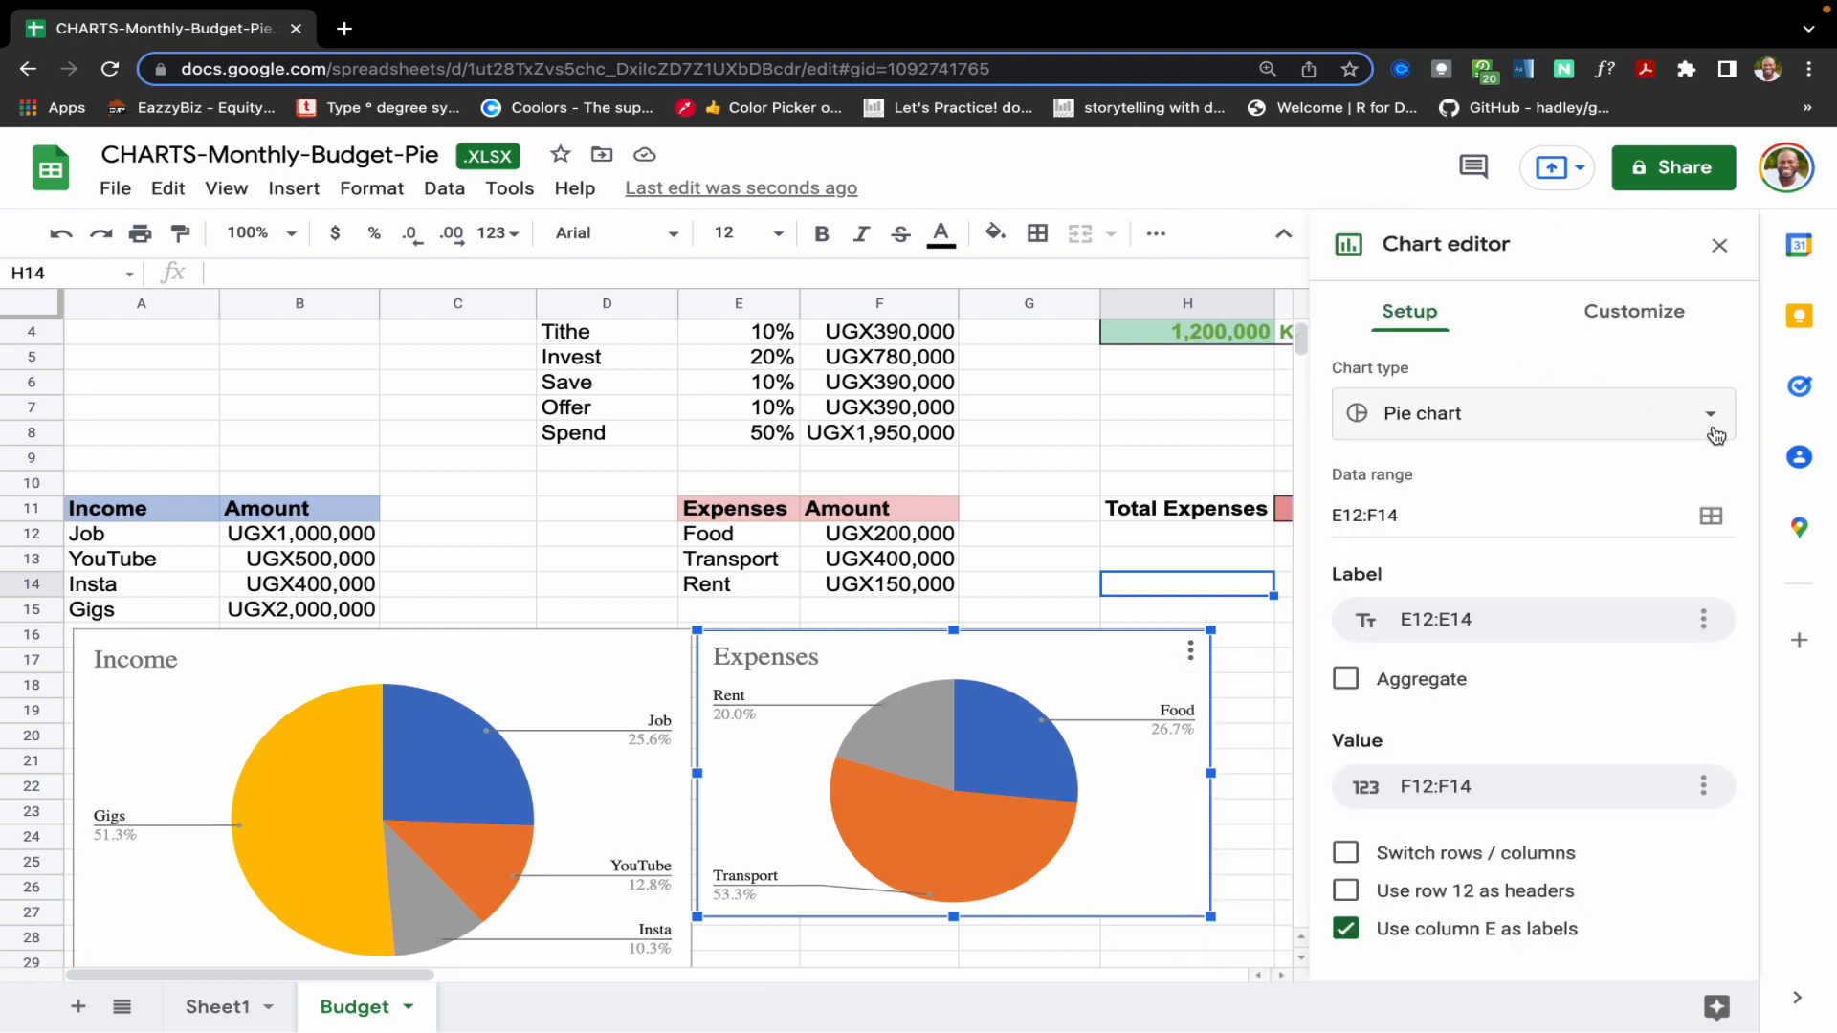
left_click(1709, 413)
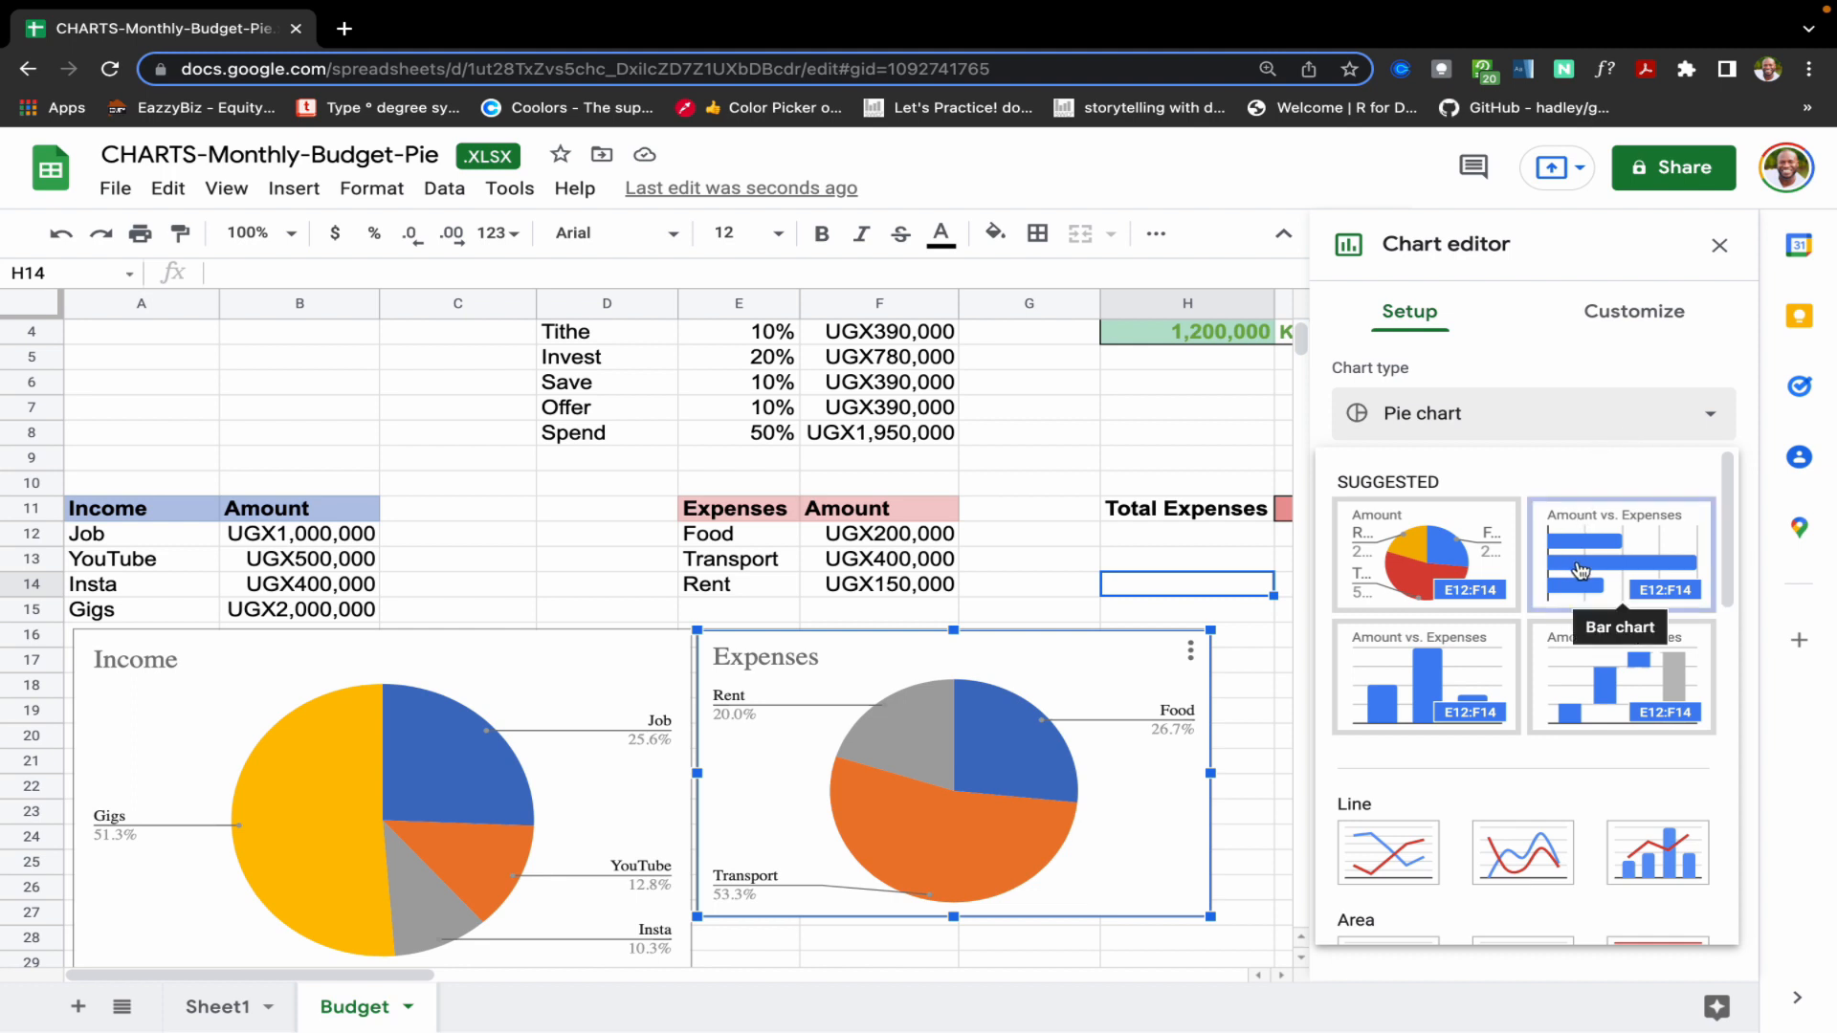
mouse_move(1531, 605)
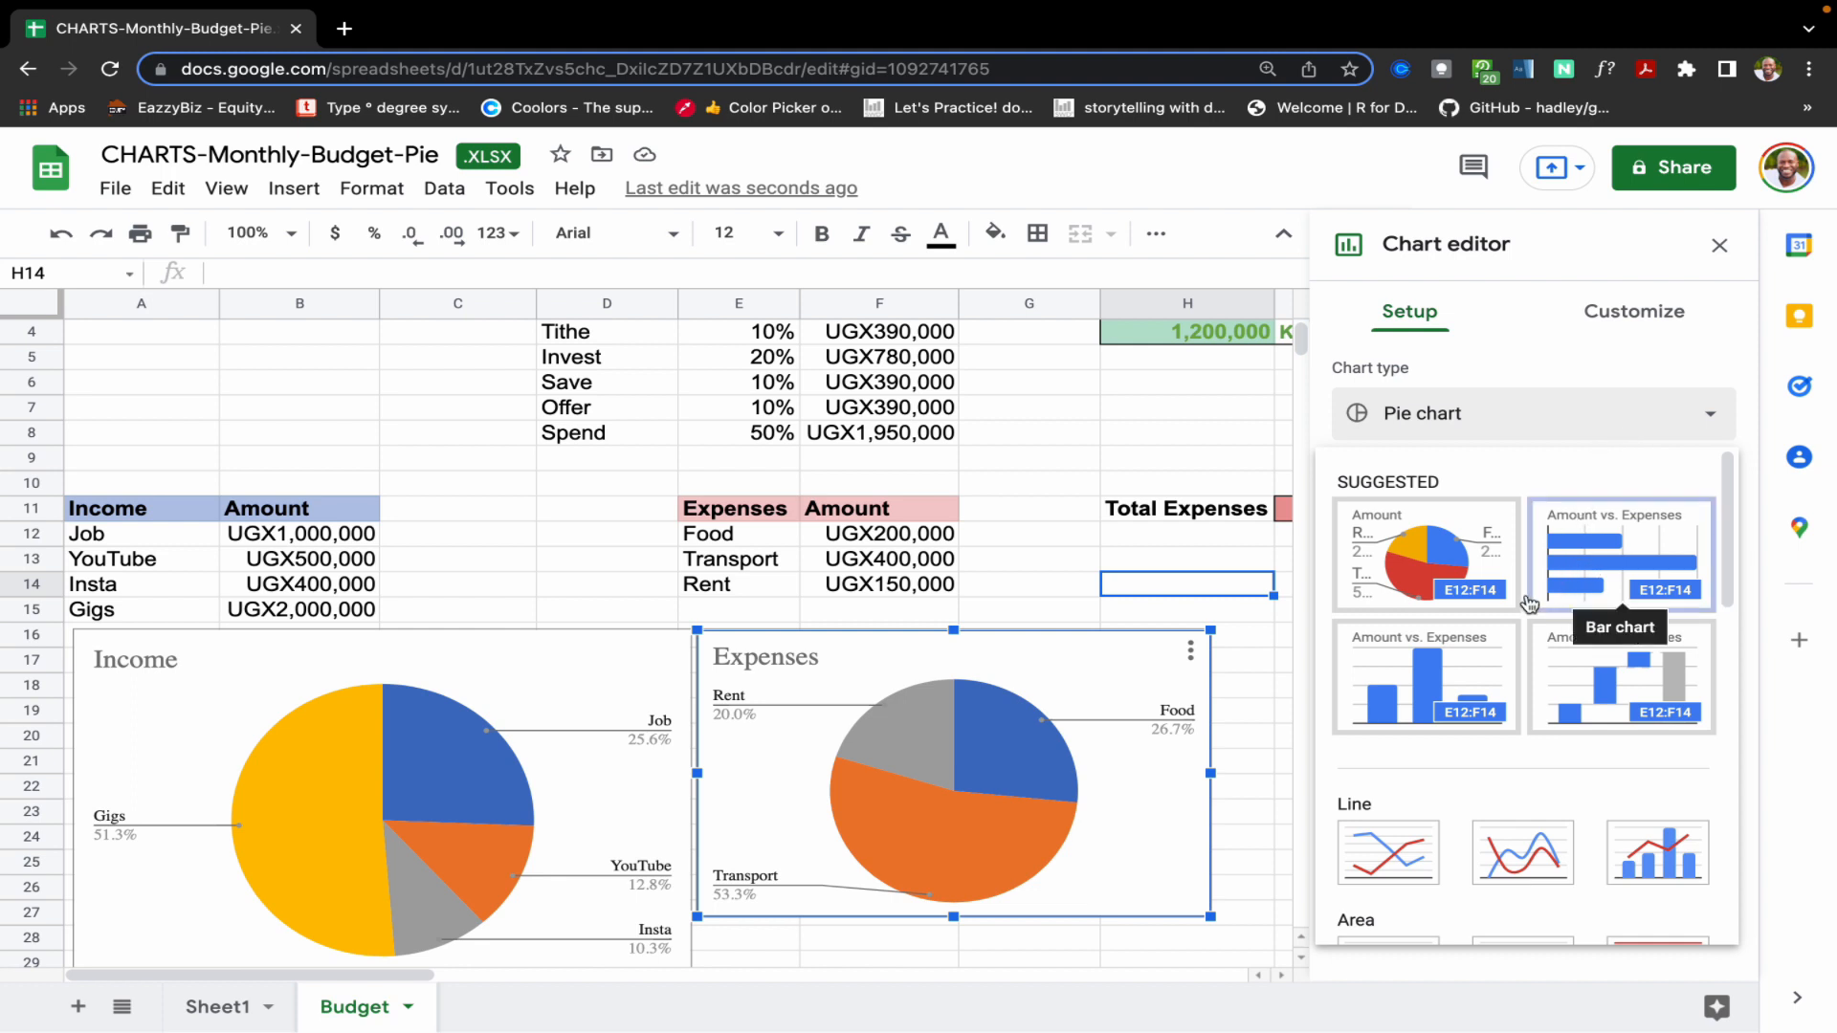
left_click(1422, 678)
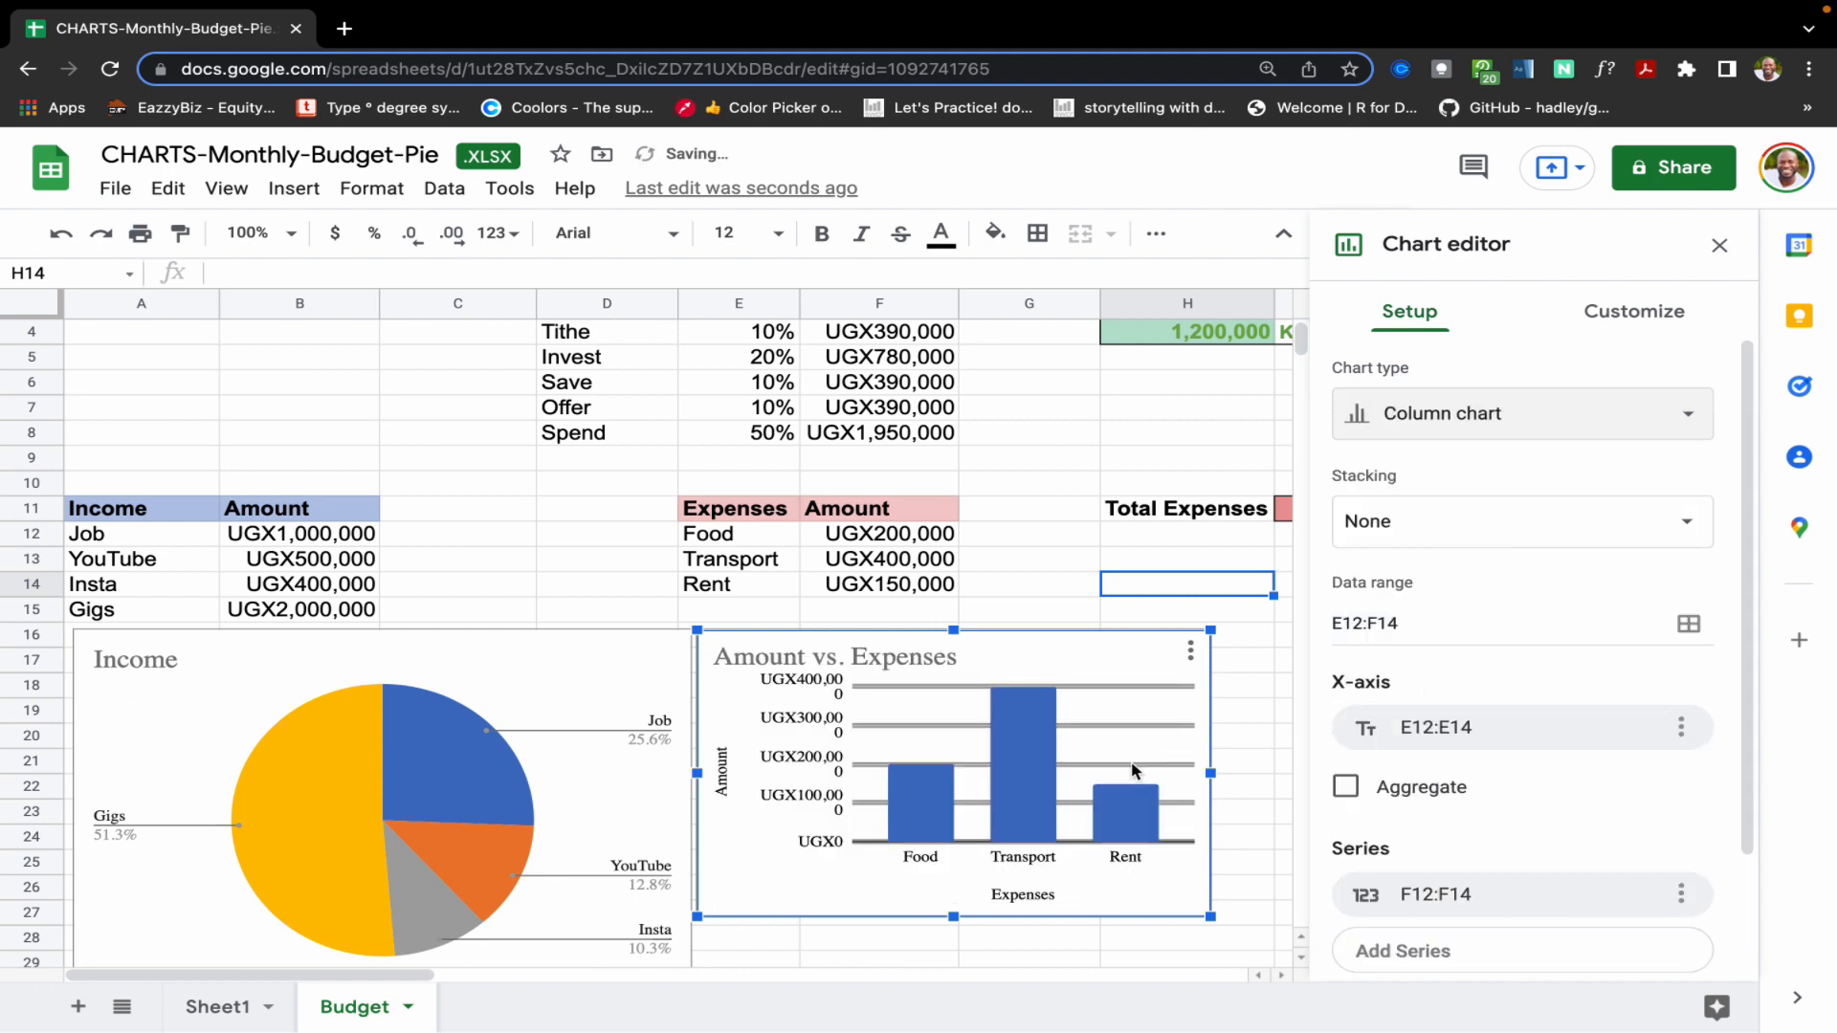
- Change the Income chart to a Column chart and close the Chart editor
left_click(375, 808)
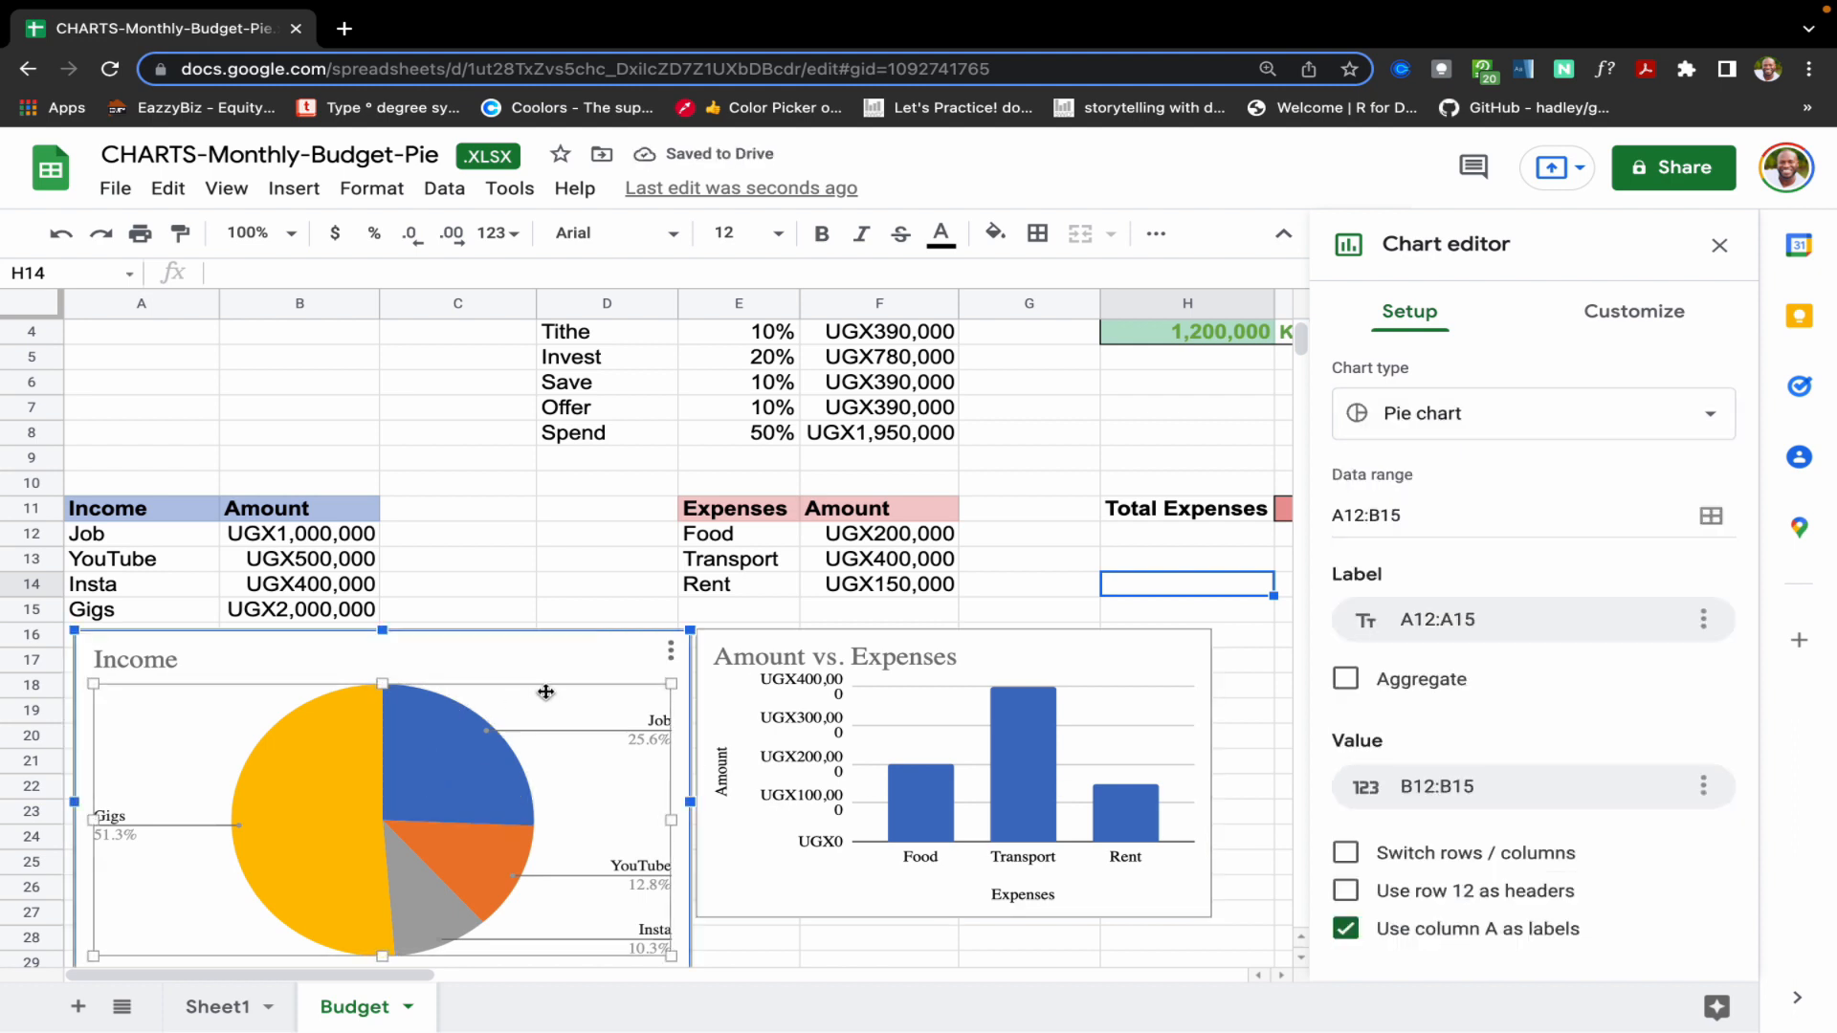
left_click(669, 651)
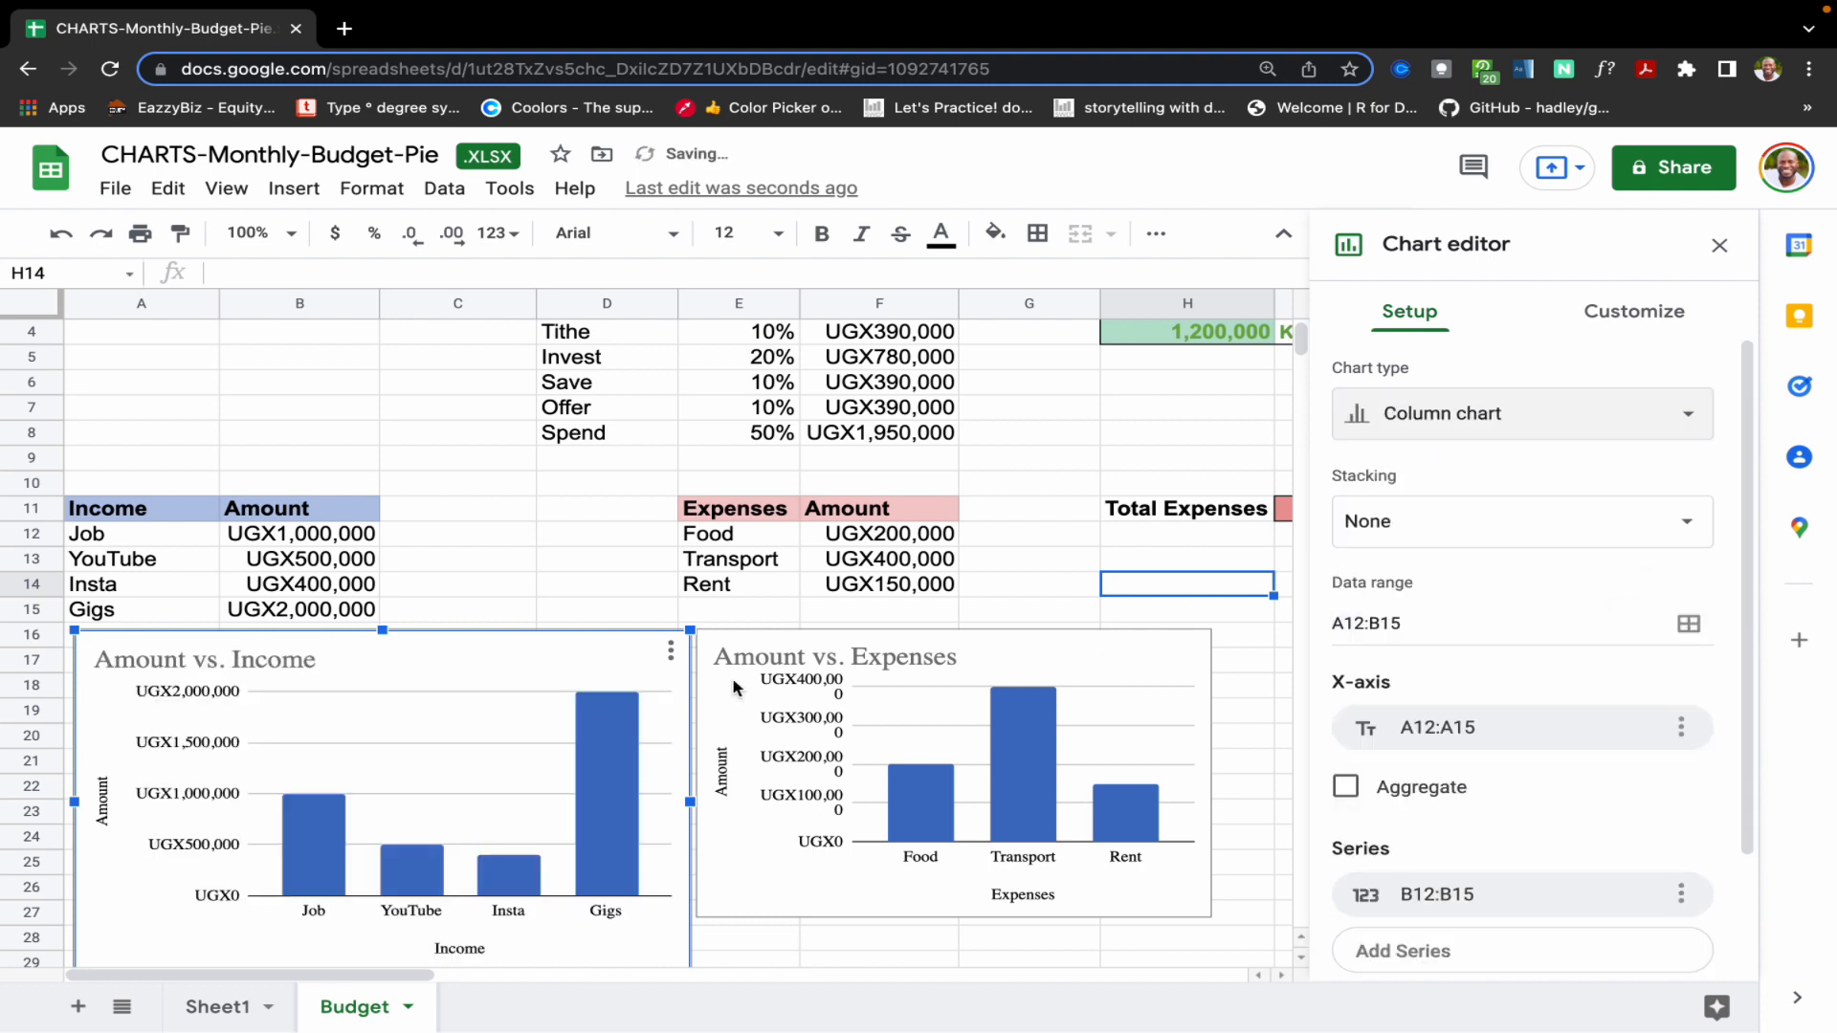
mouse_move(472, 828)
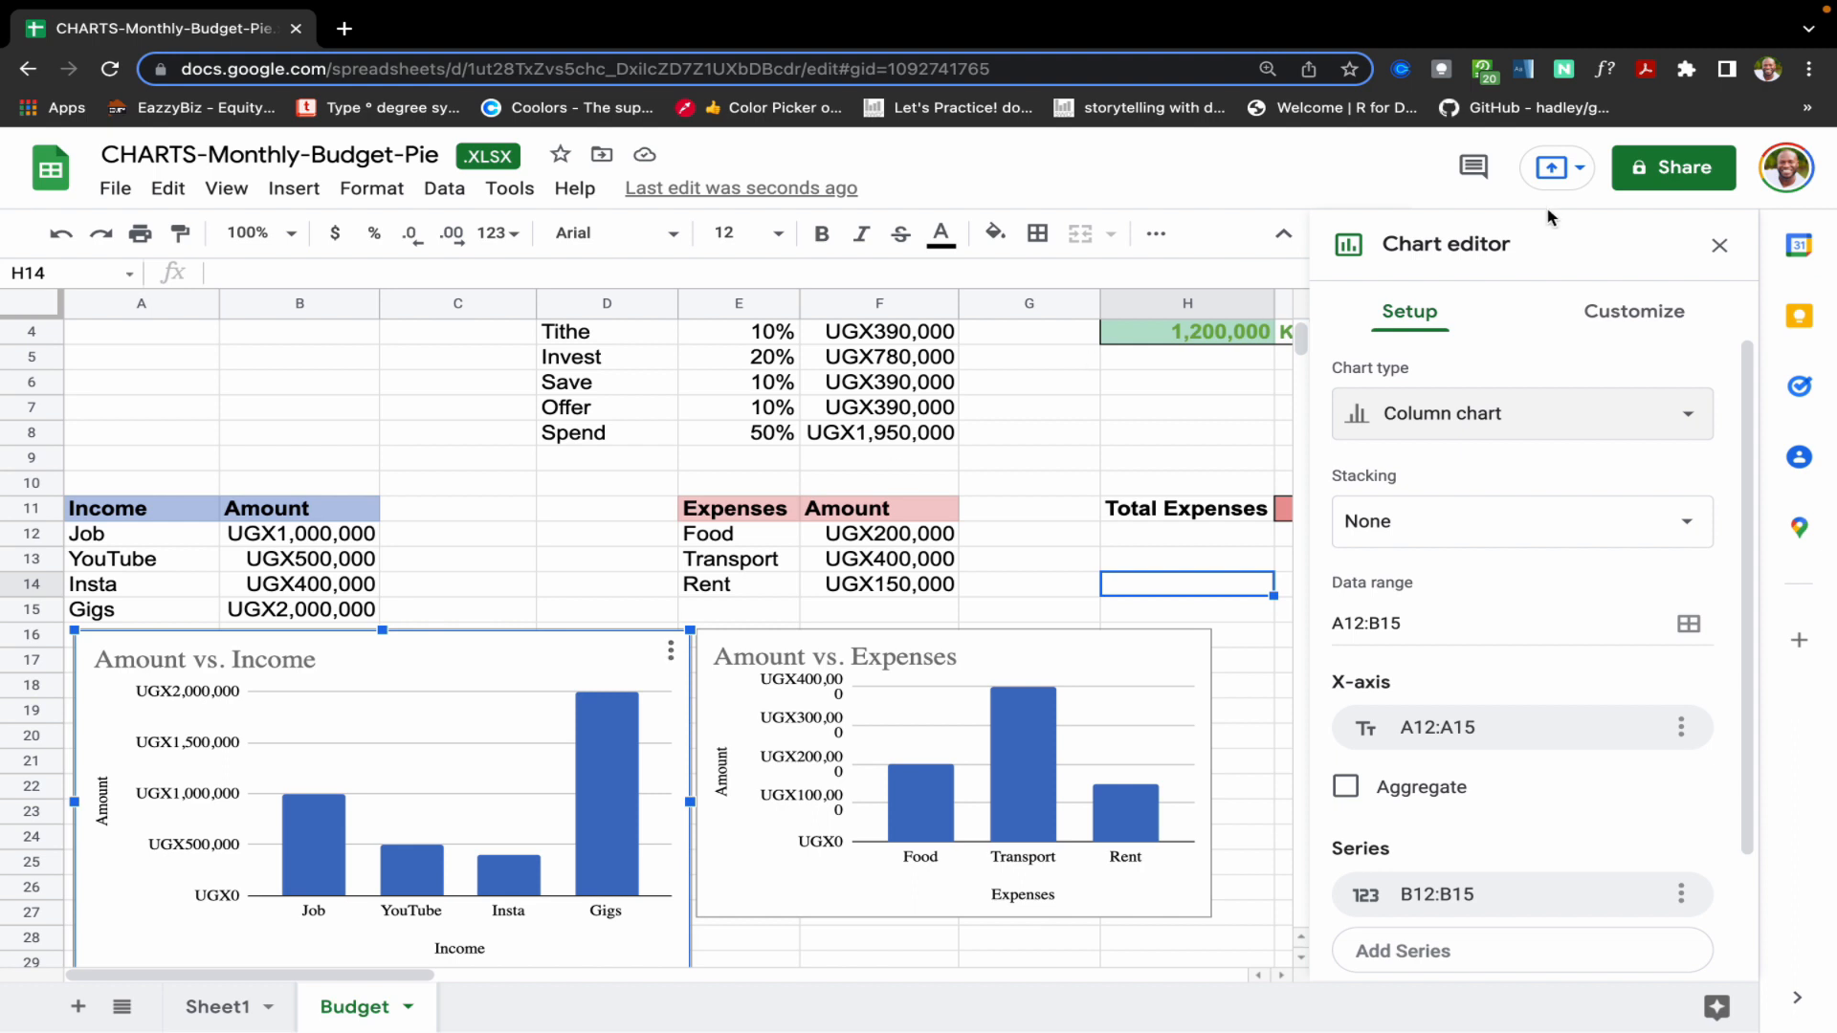
left_click(1719, 245)
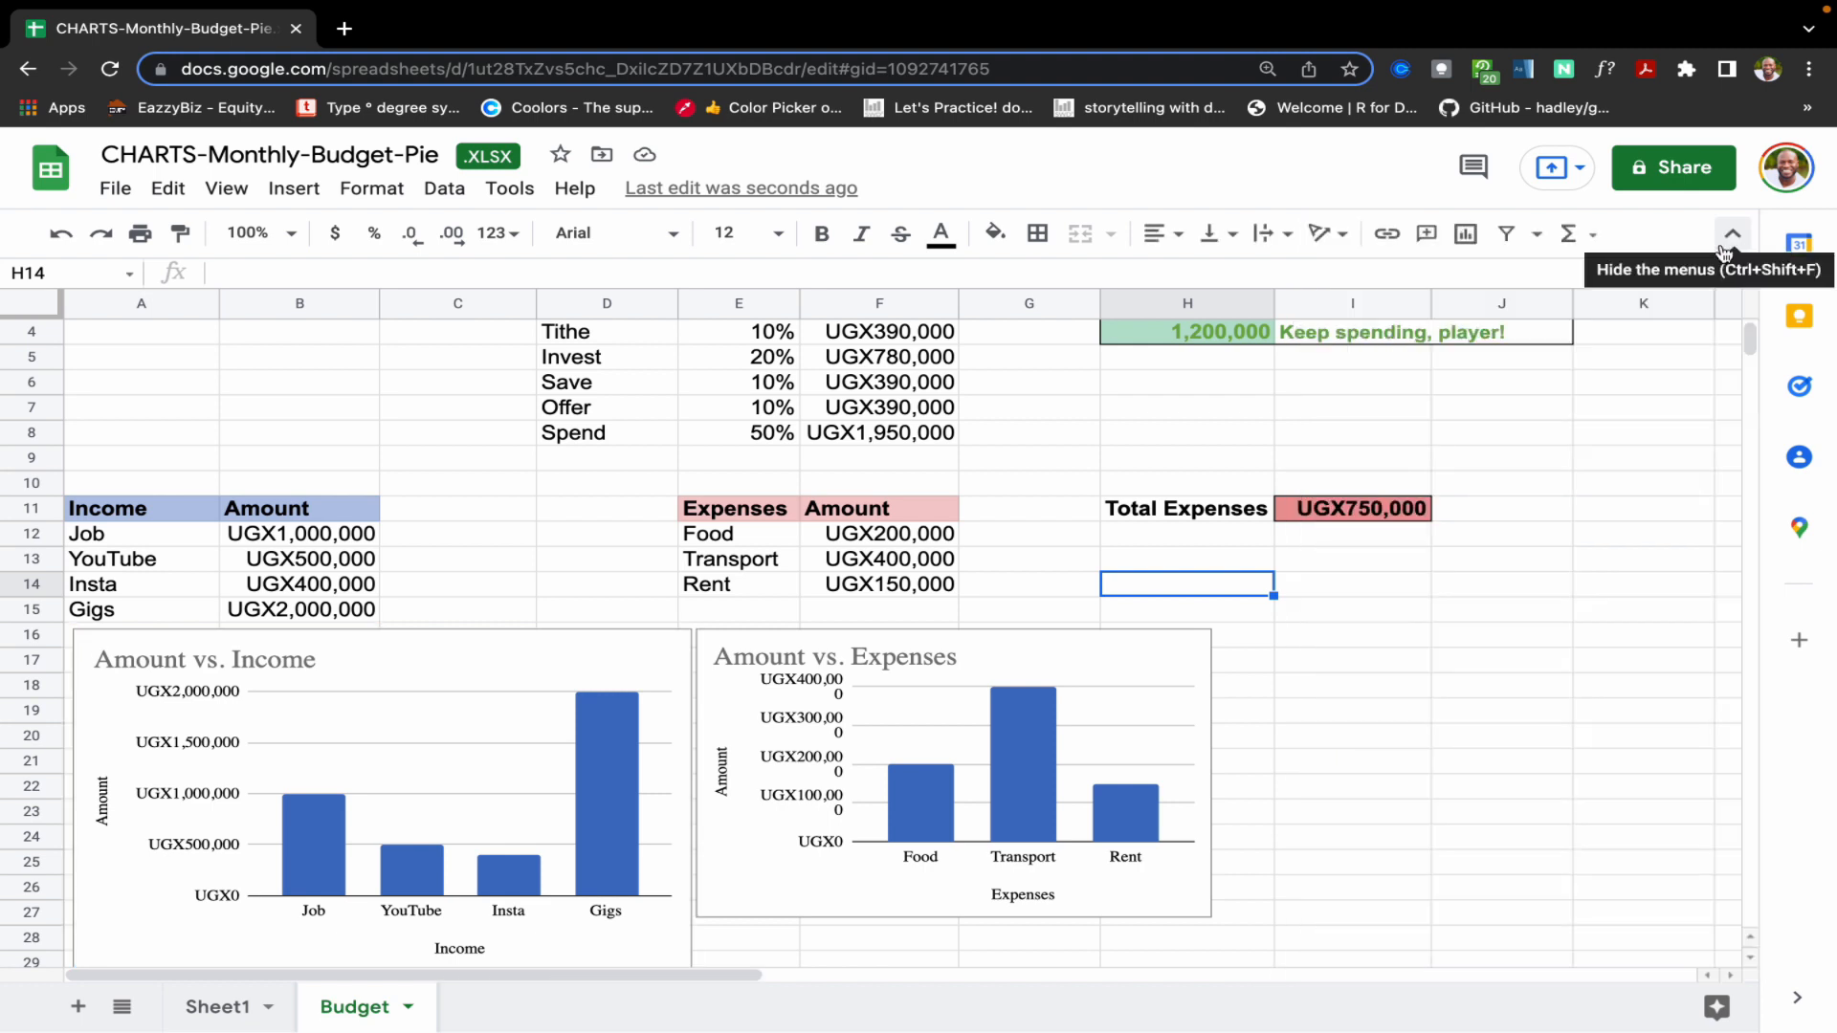